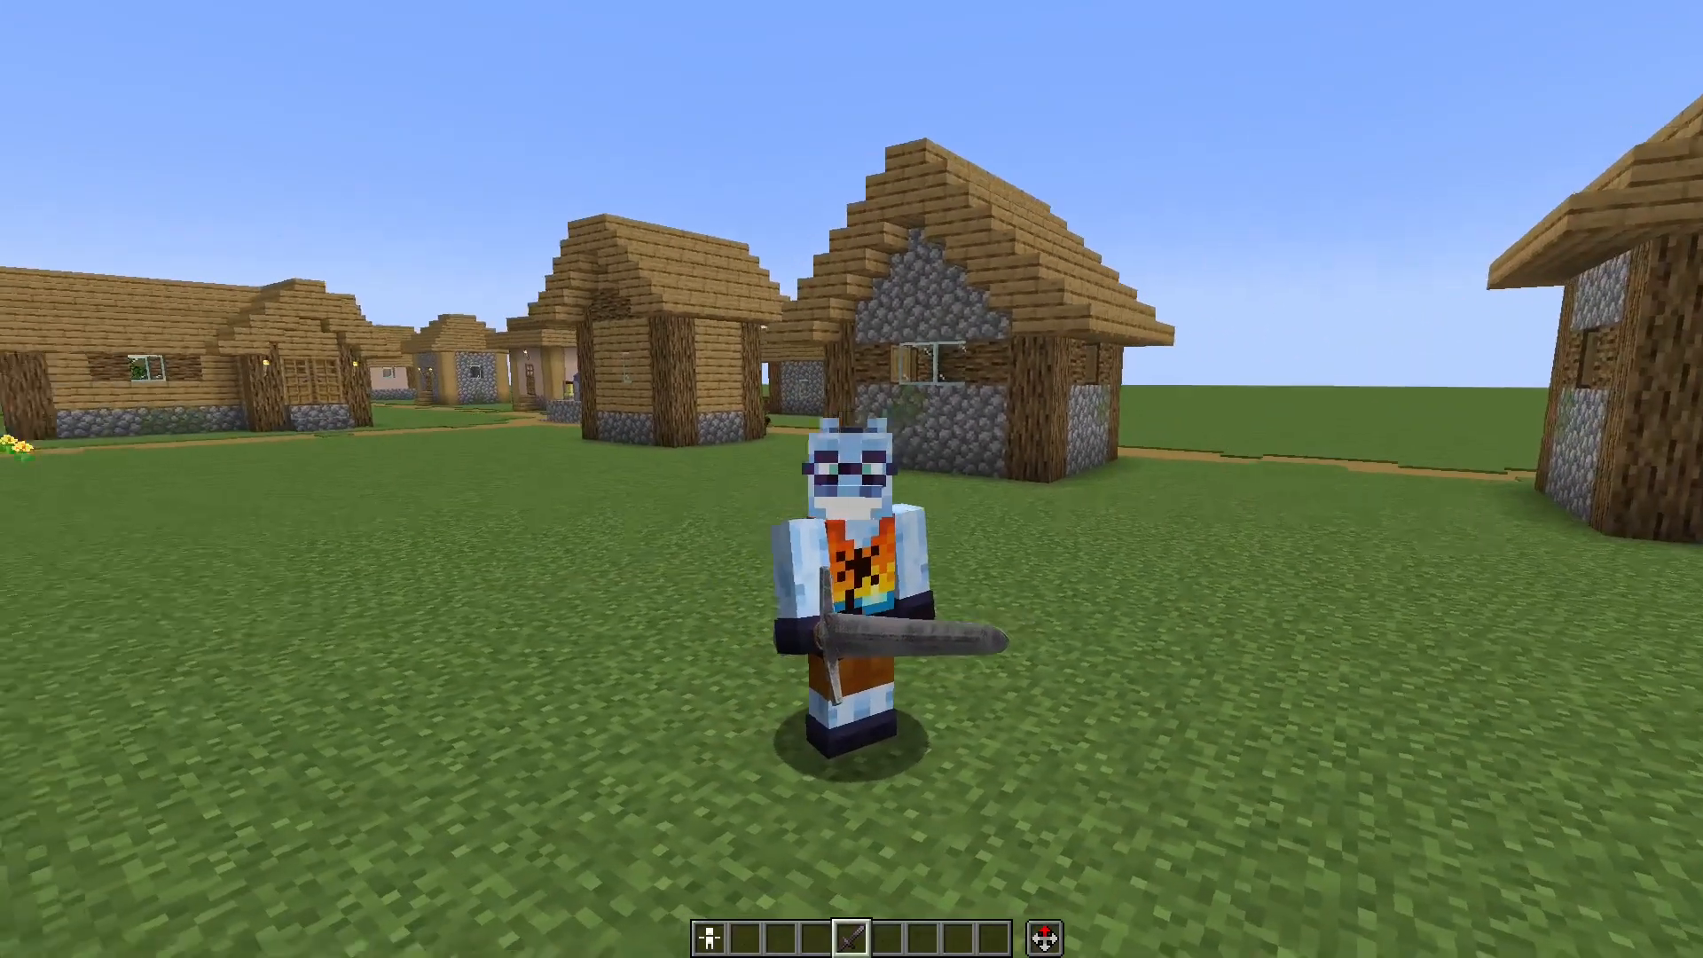
pyautogui.moveTo(851, 478)
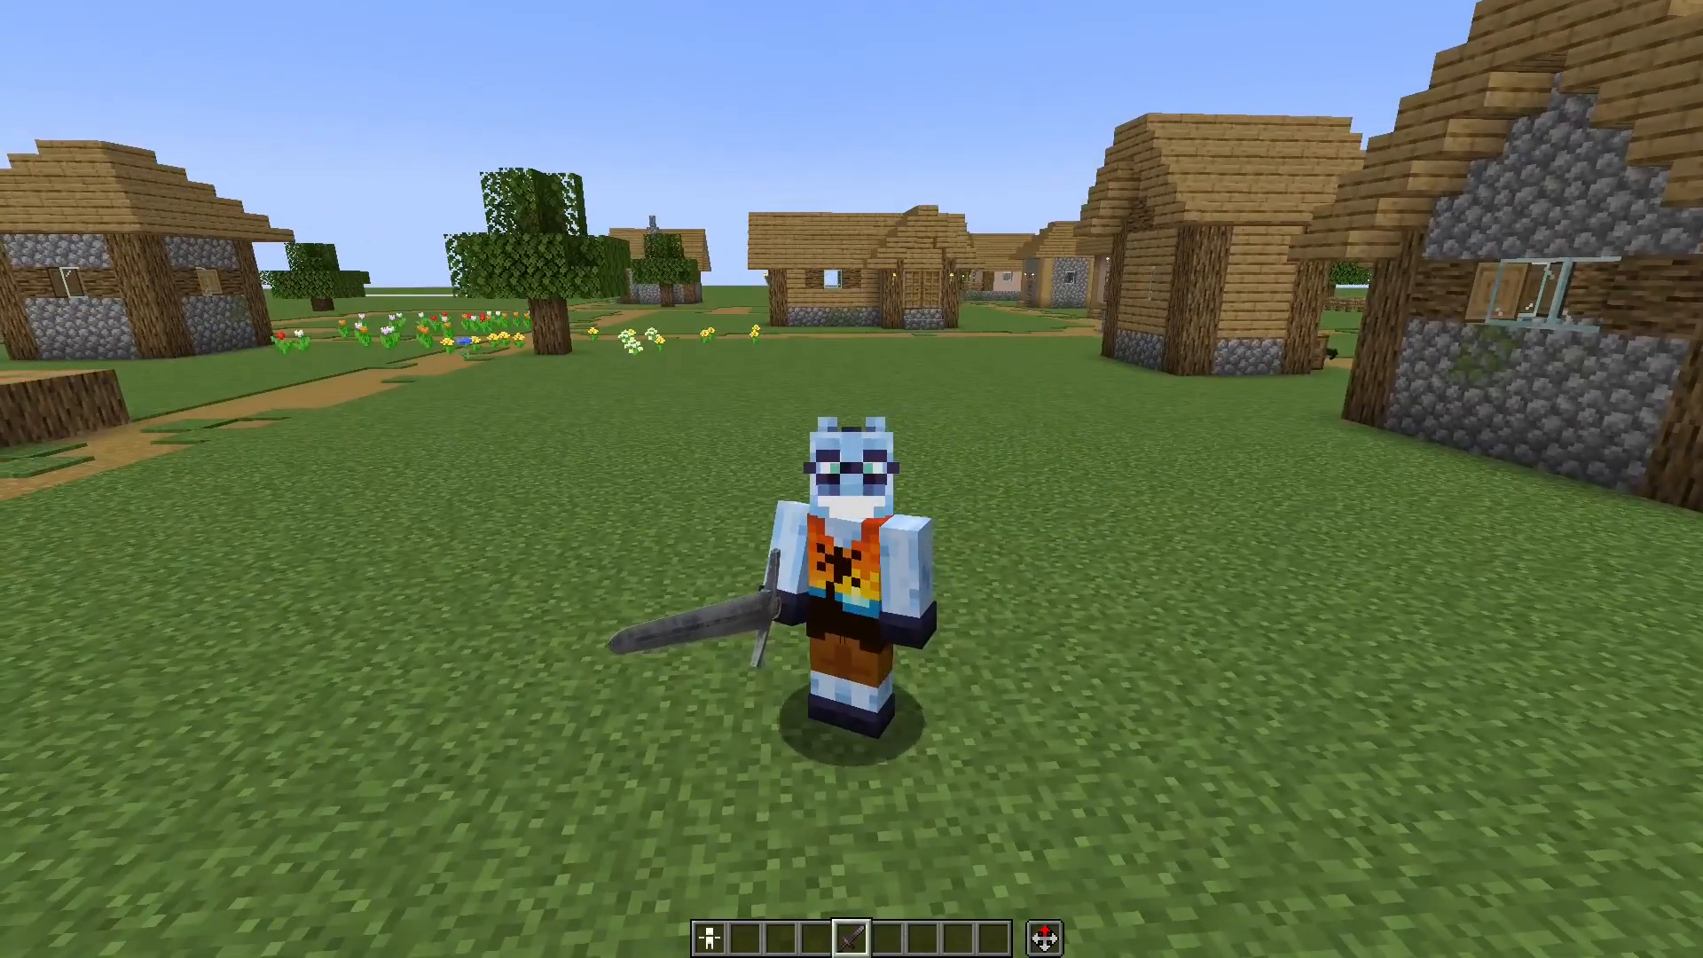
pyautogui.moveTo(851, 479)
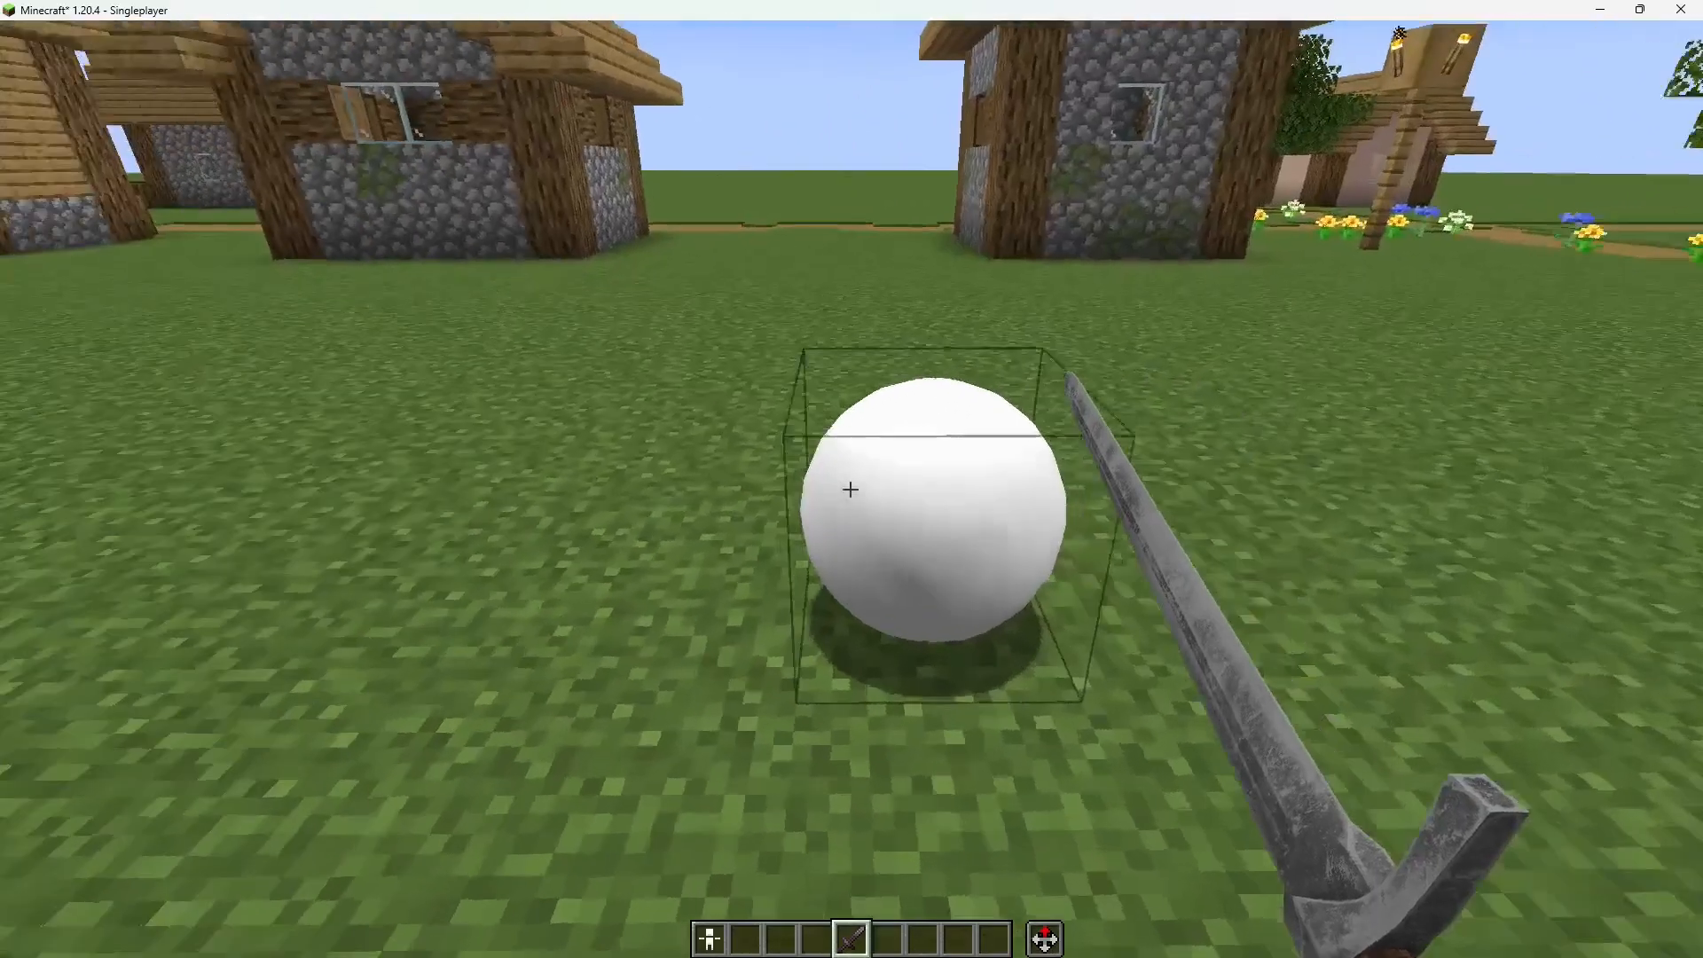
pyautogui.moveTo(851, 489)
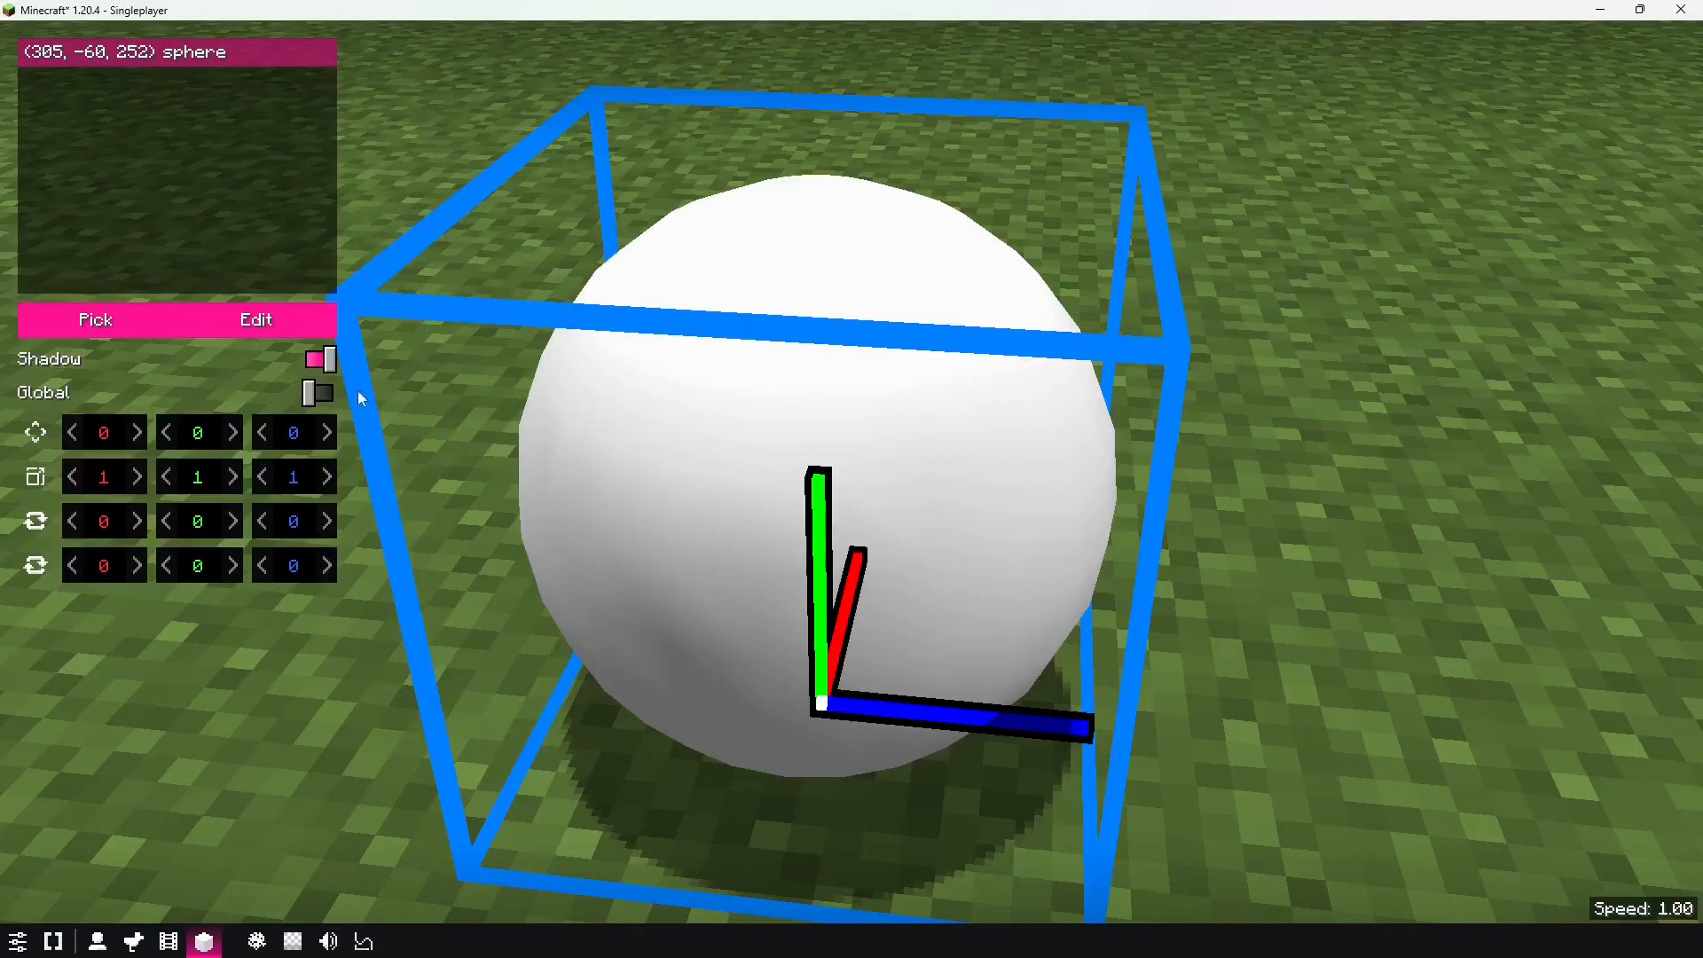
# - Place a BBS model block showing the white sphere in the village and open its editor
pyautogui.click(96, 319)
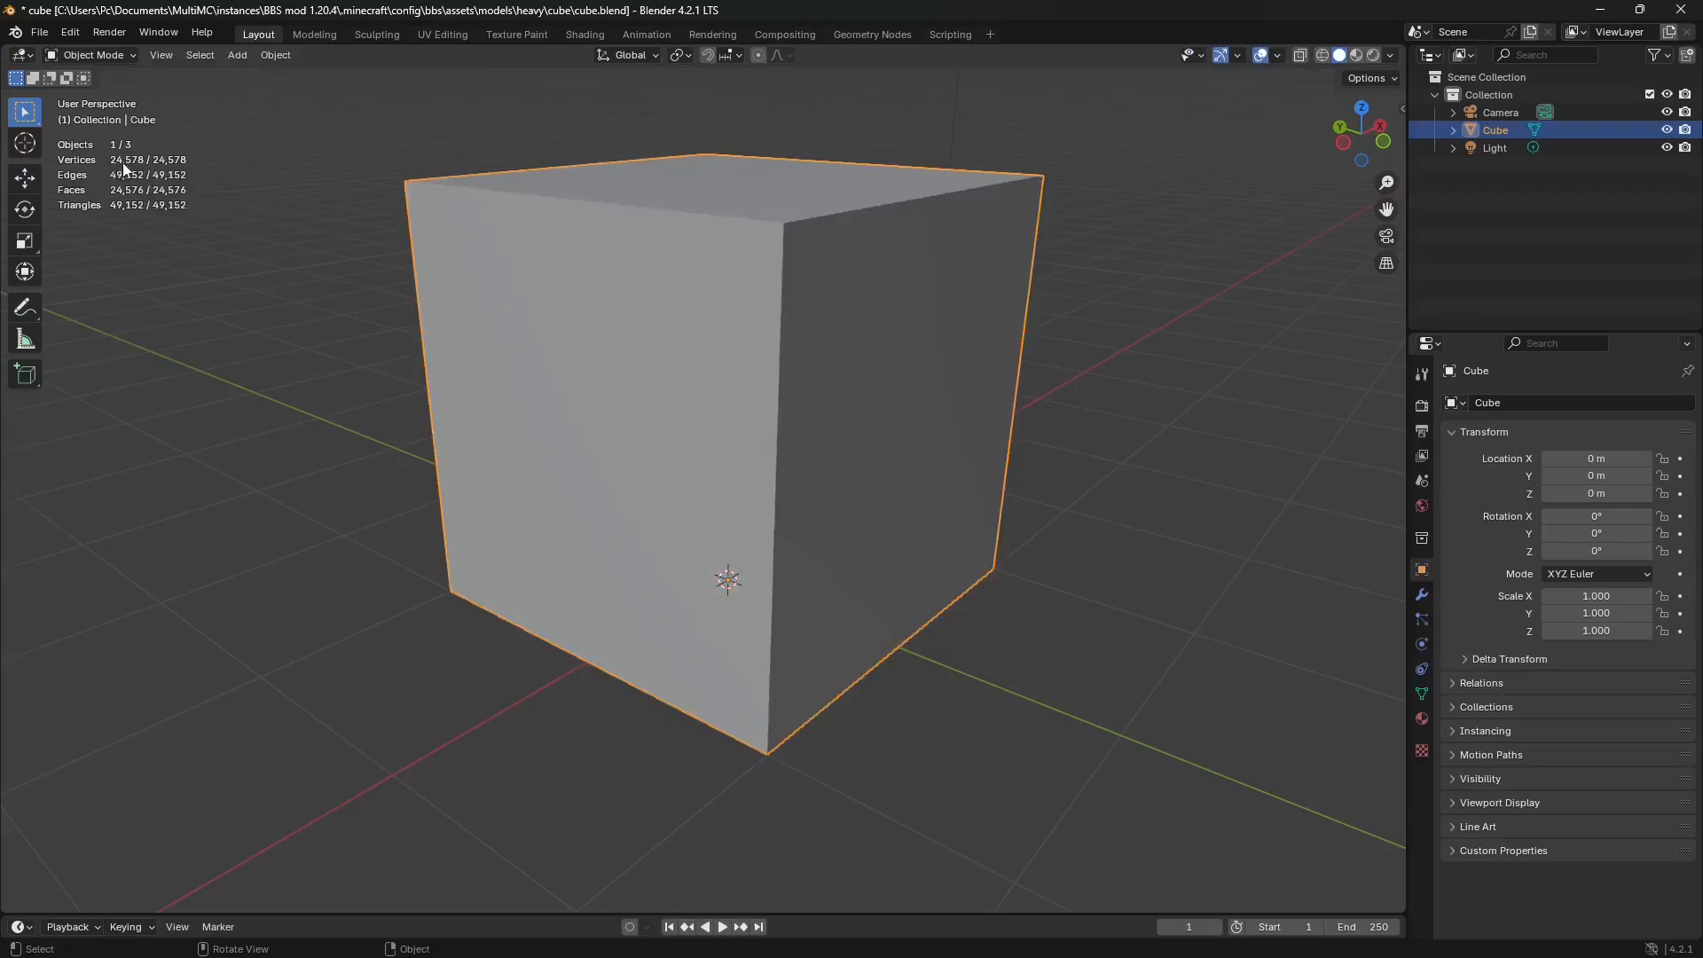
pyautogui.moveTo(224, 384)
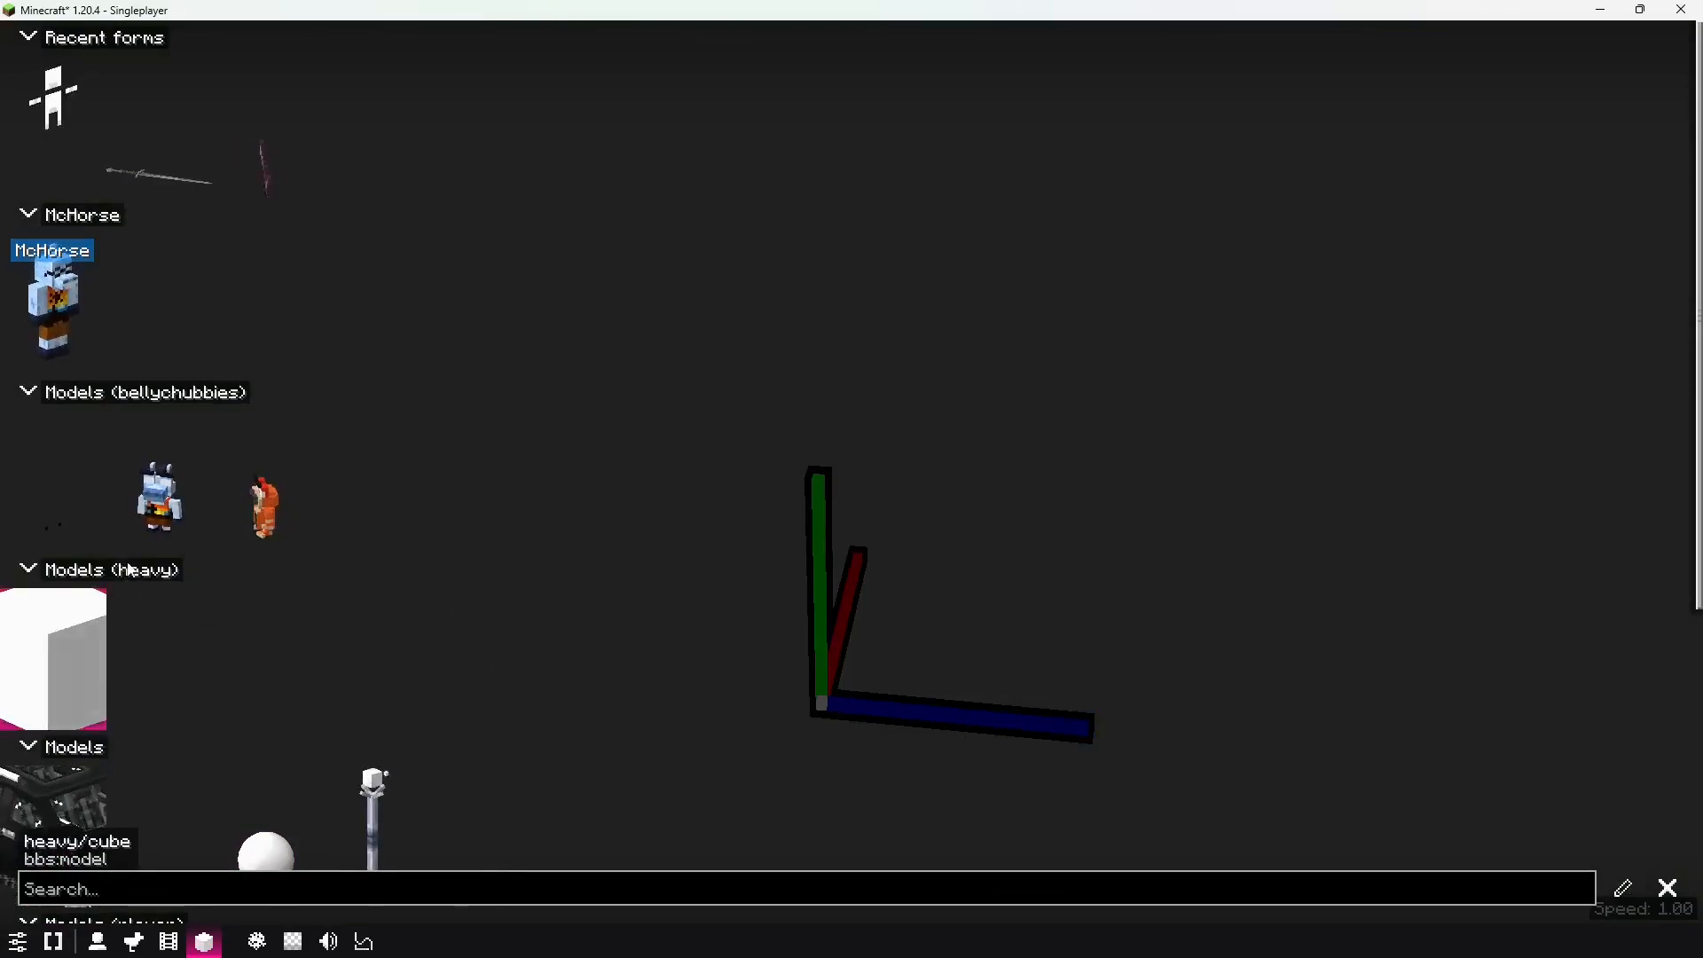
# - Preview the heavy cube on the block, then remove the cube from Recent forms
pyautogui.click(159, 481)
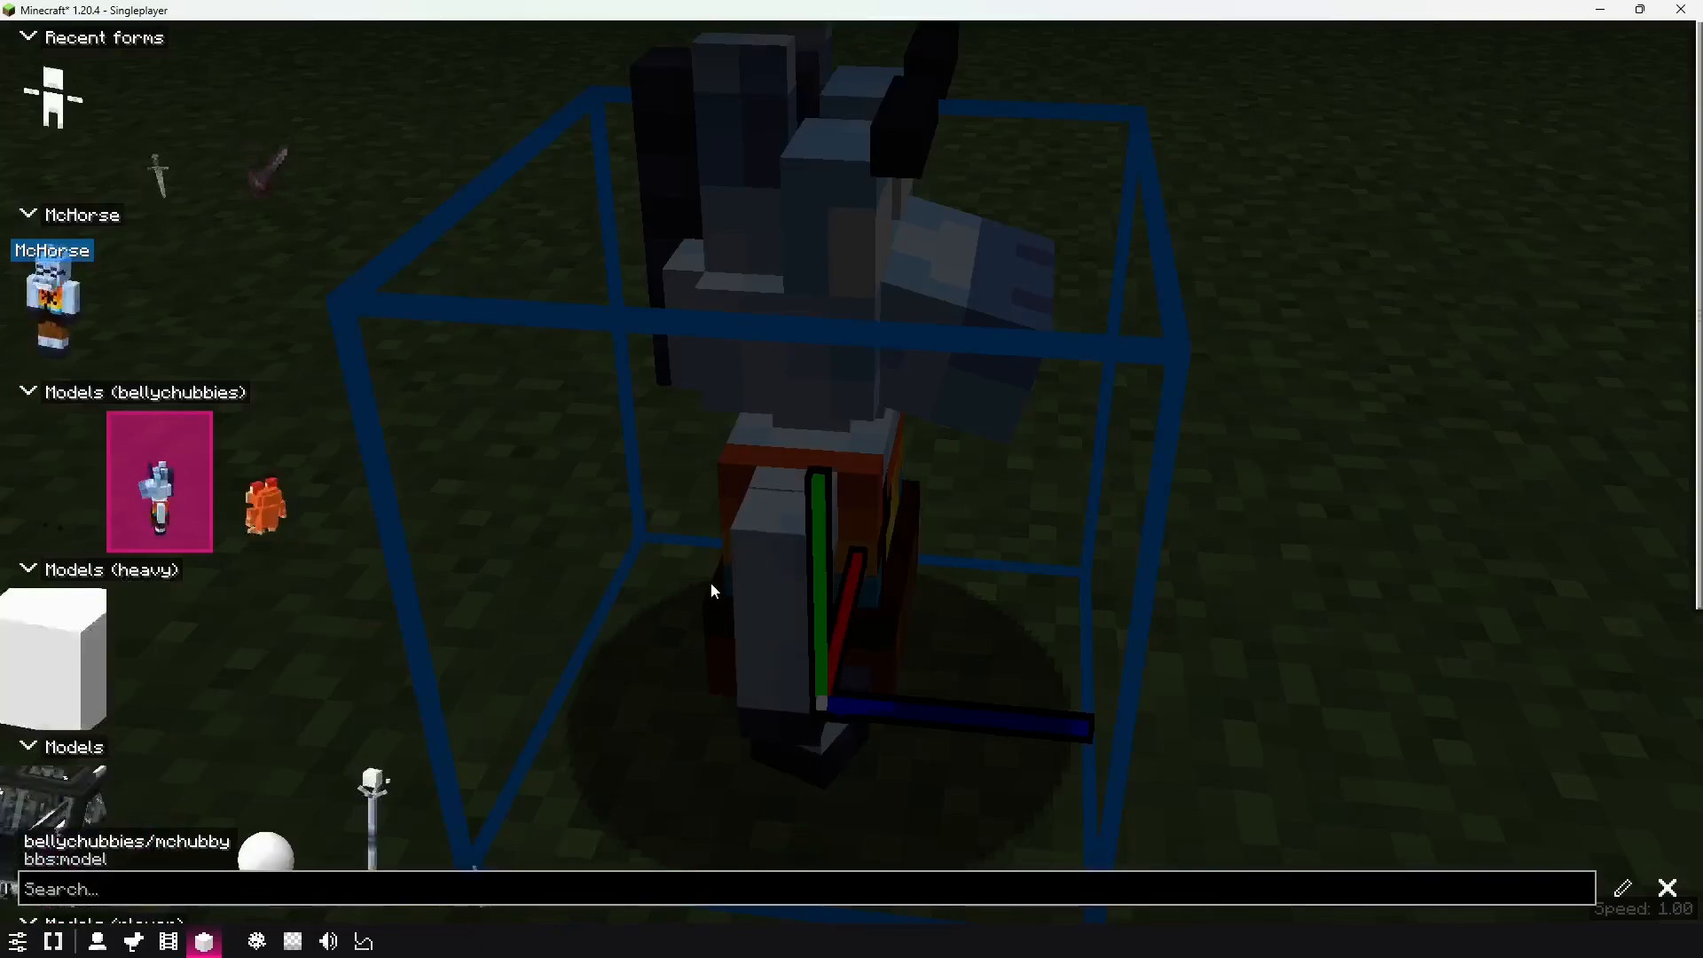
pyautogui.rightClick(158, 481)
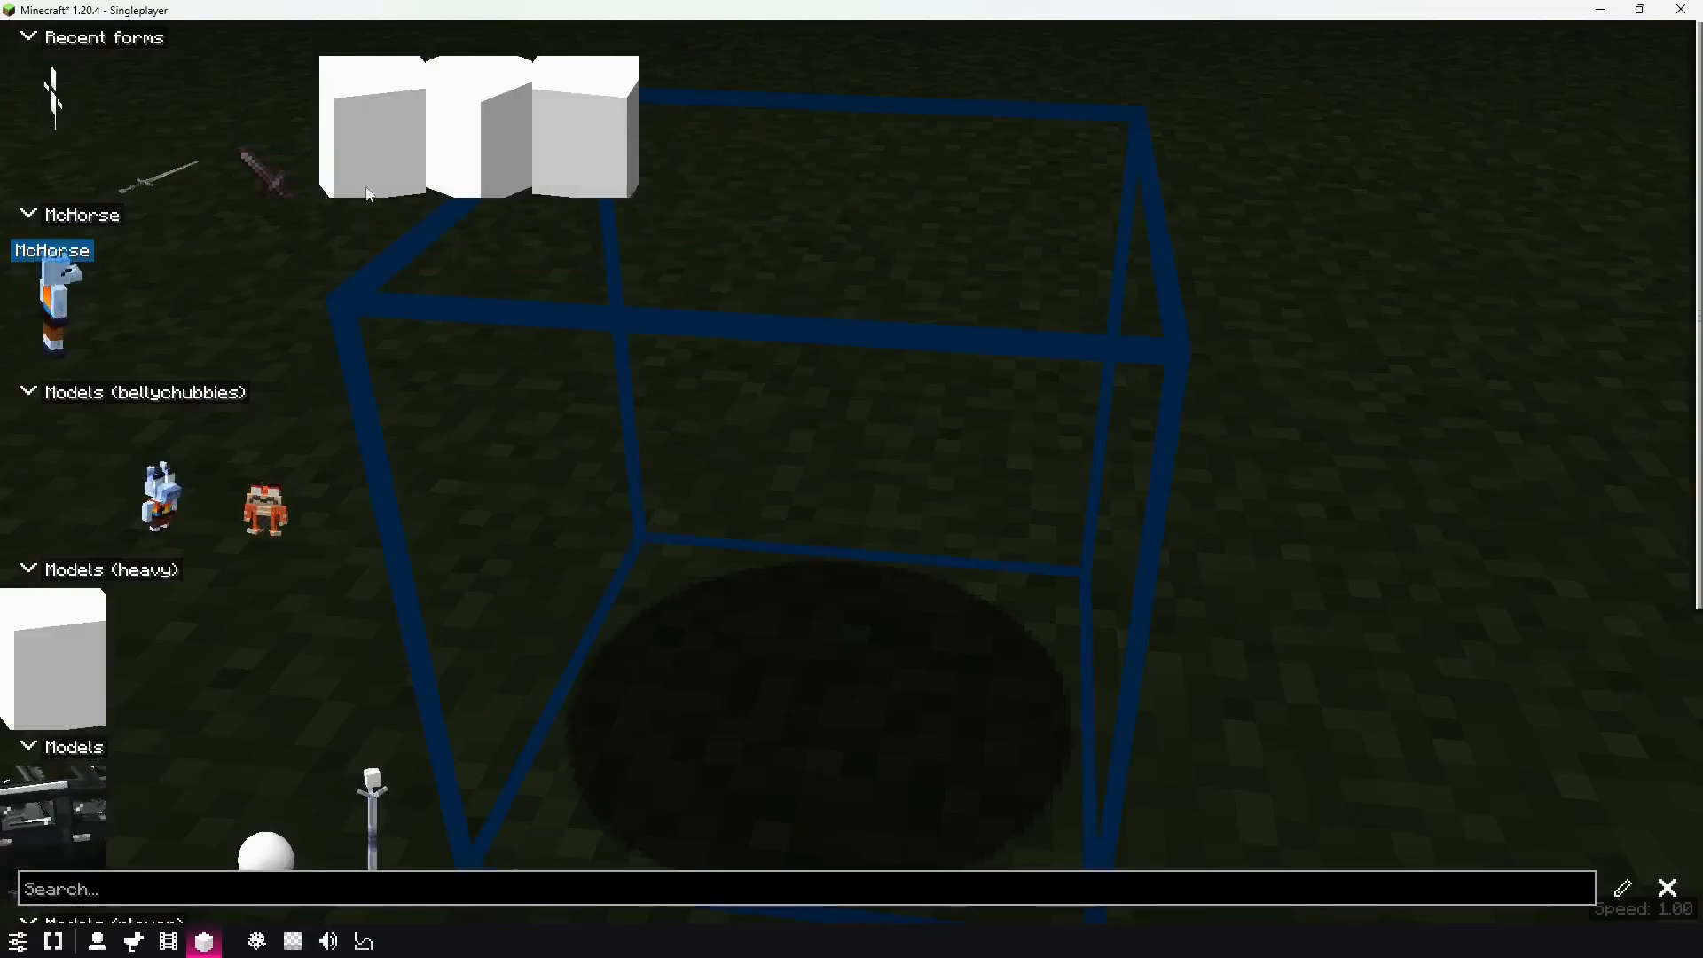
pyautogui.rightClick(478, 125)
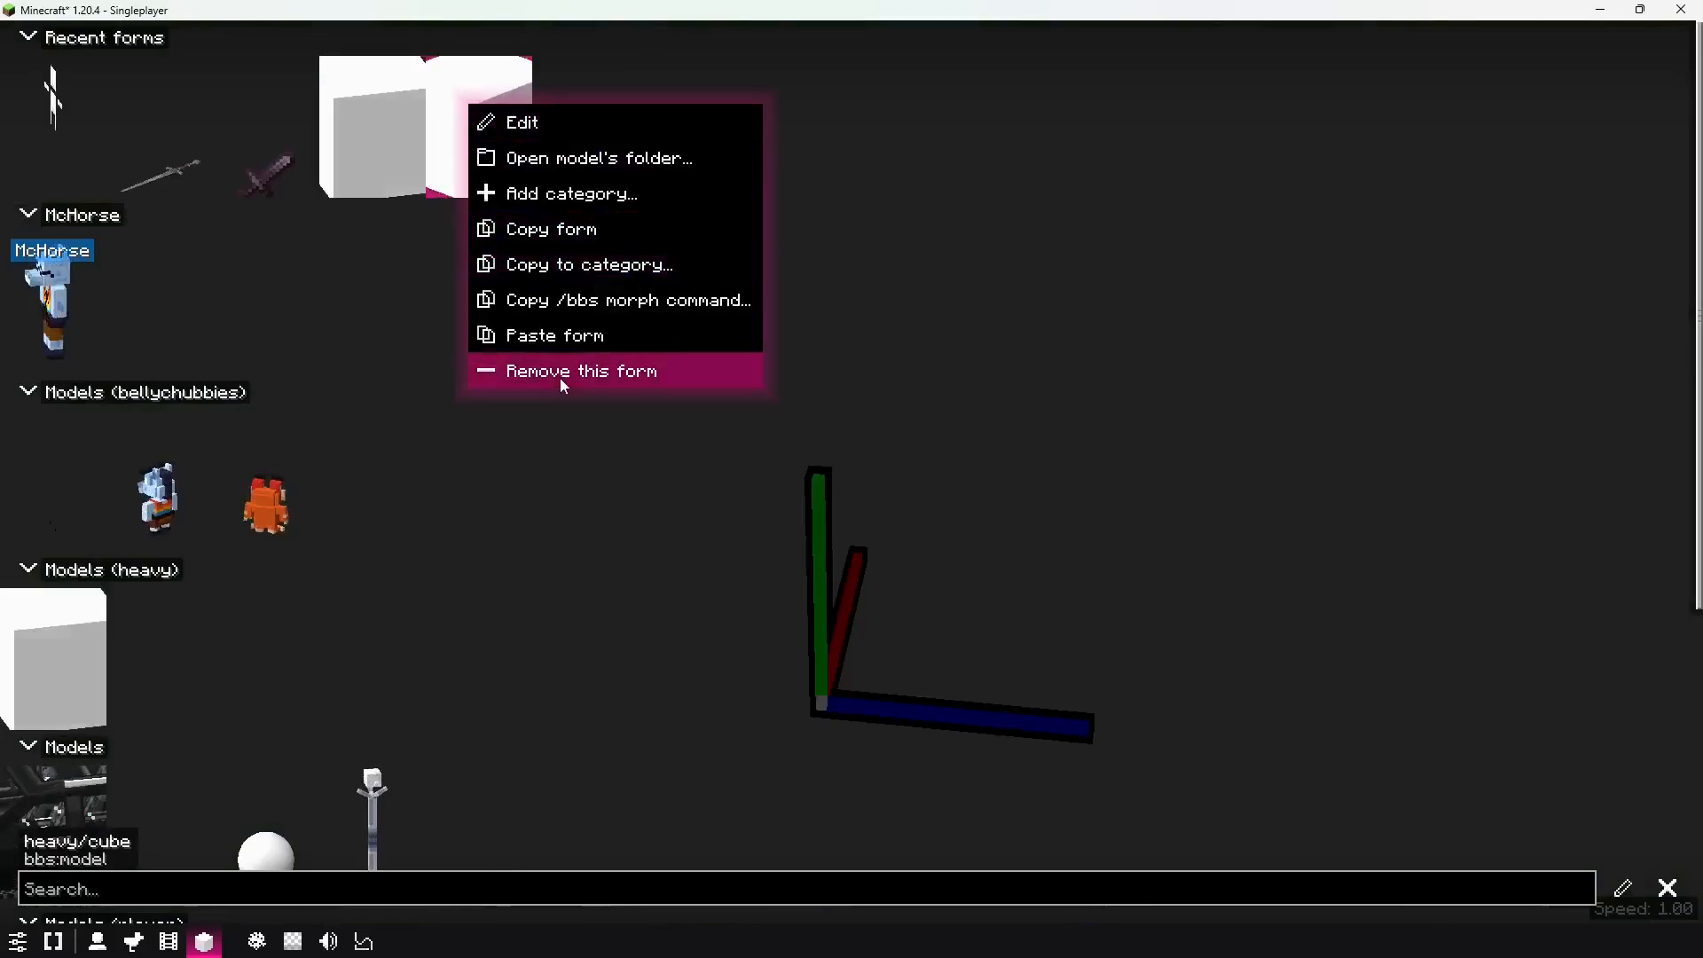
pyautogui.click(581, 371)
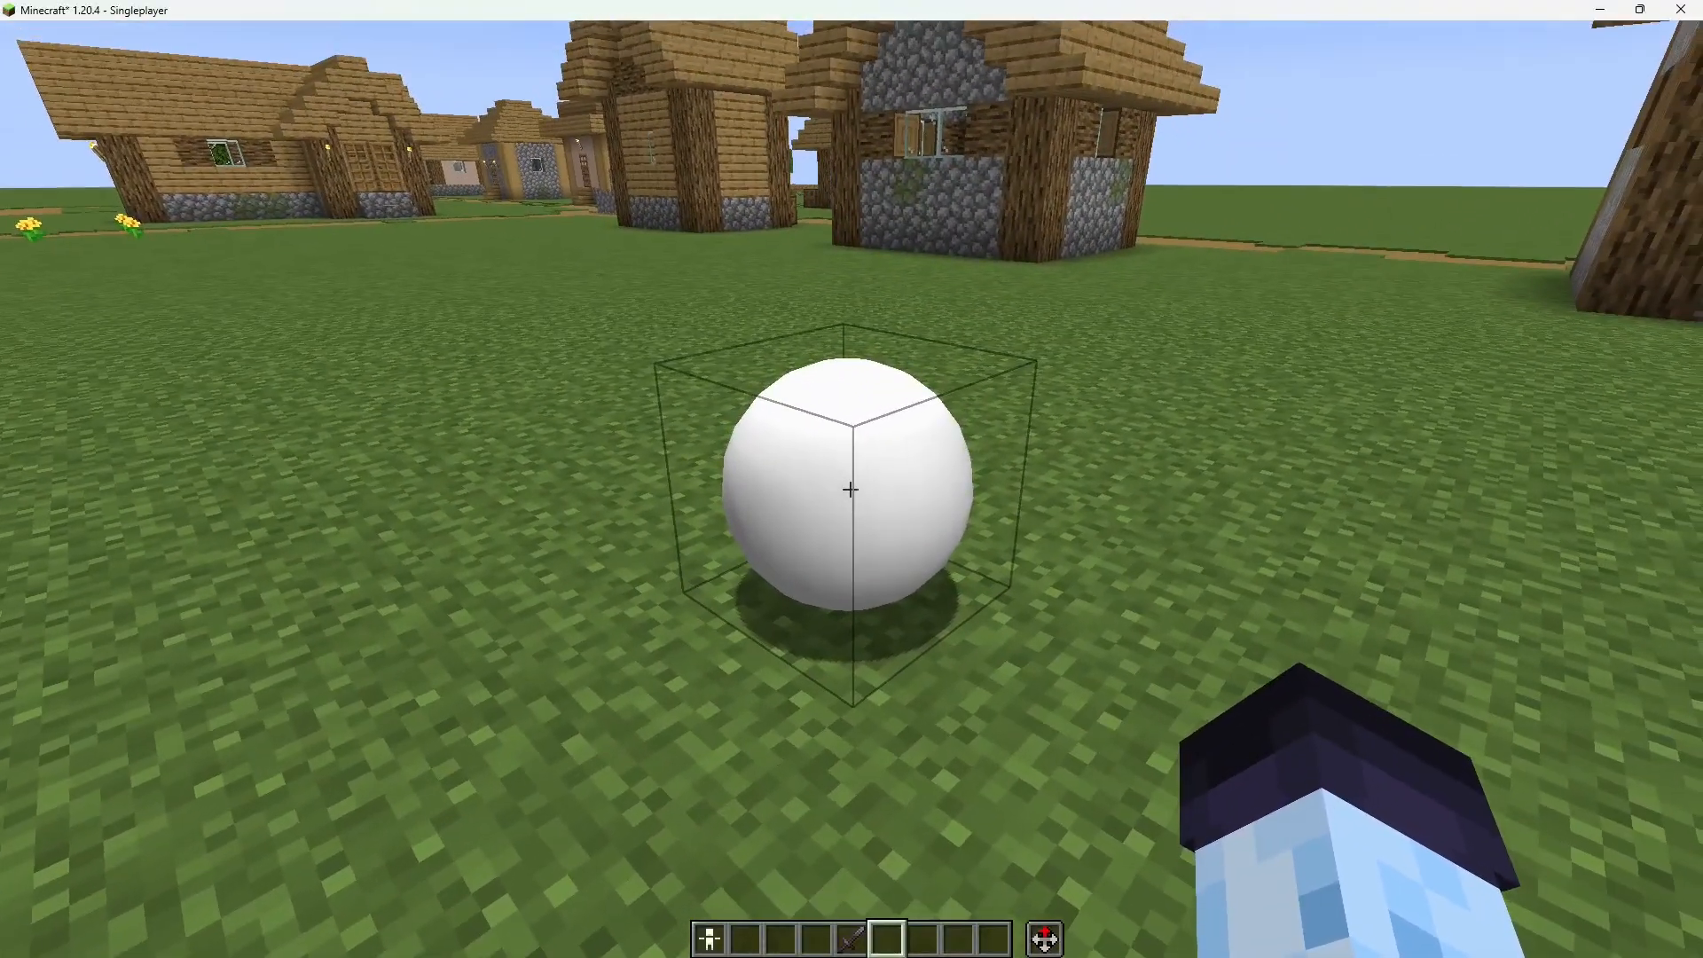
pyautogui.moveTo(851, 489)
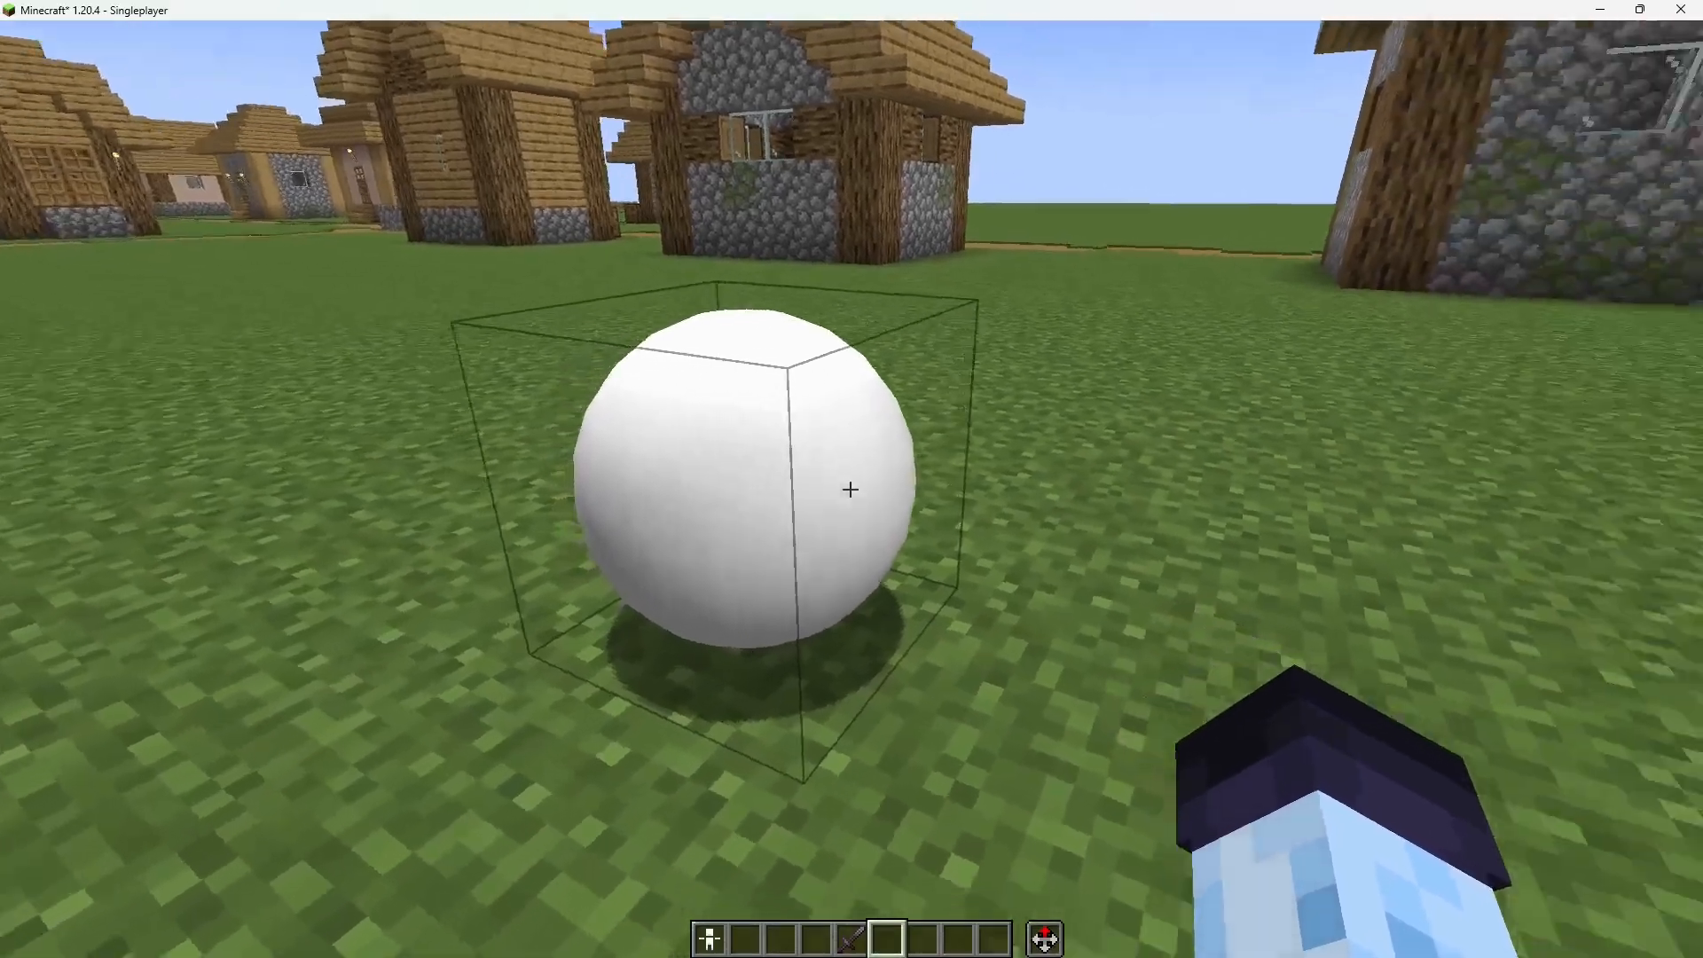
pyautogui.moveTo(851, 489)
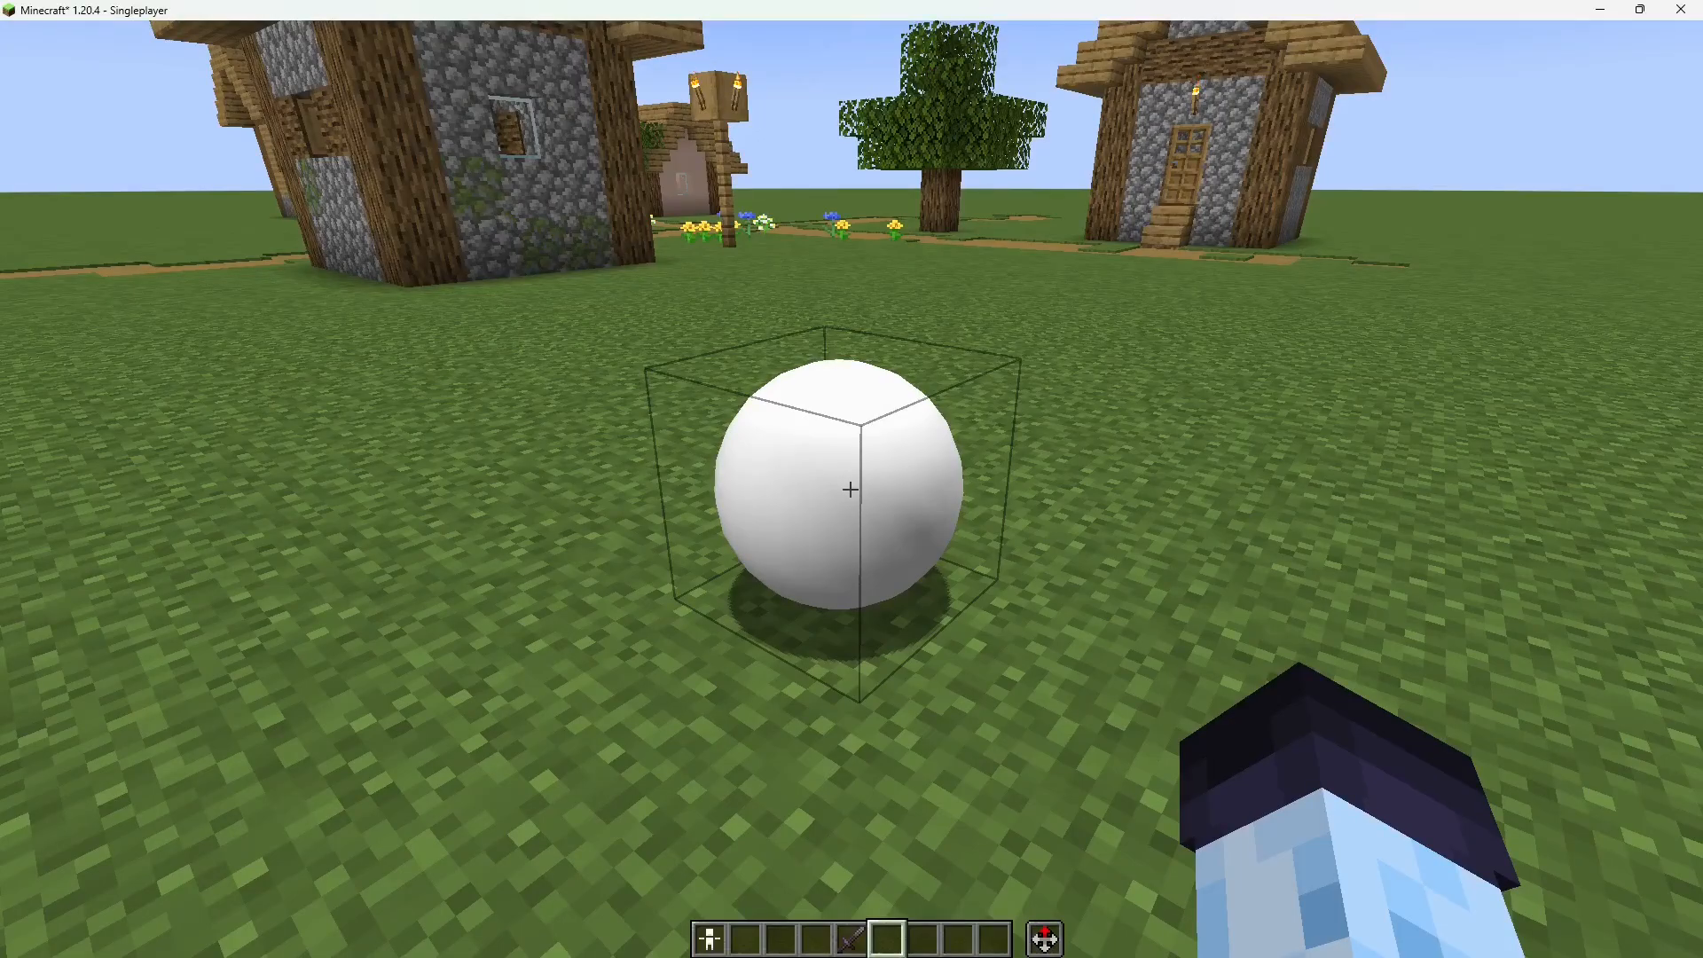
pyautogui.press('F5')
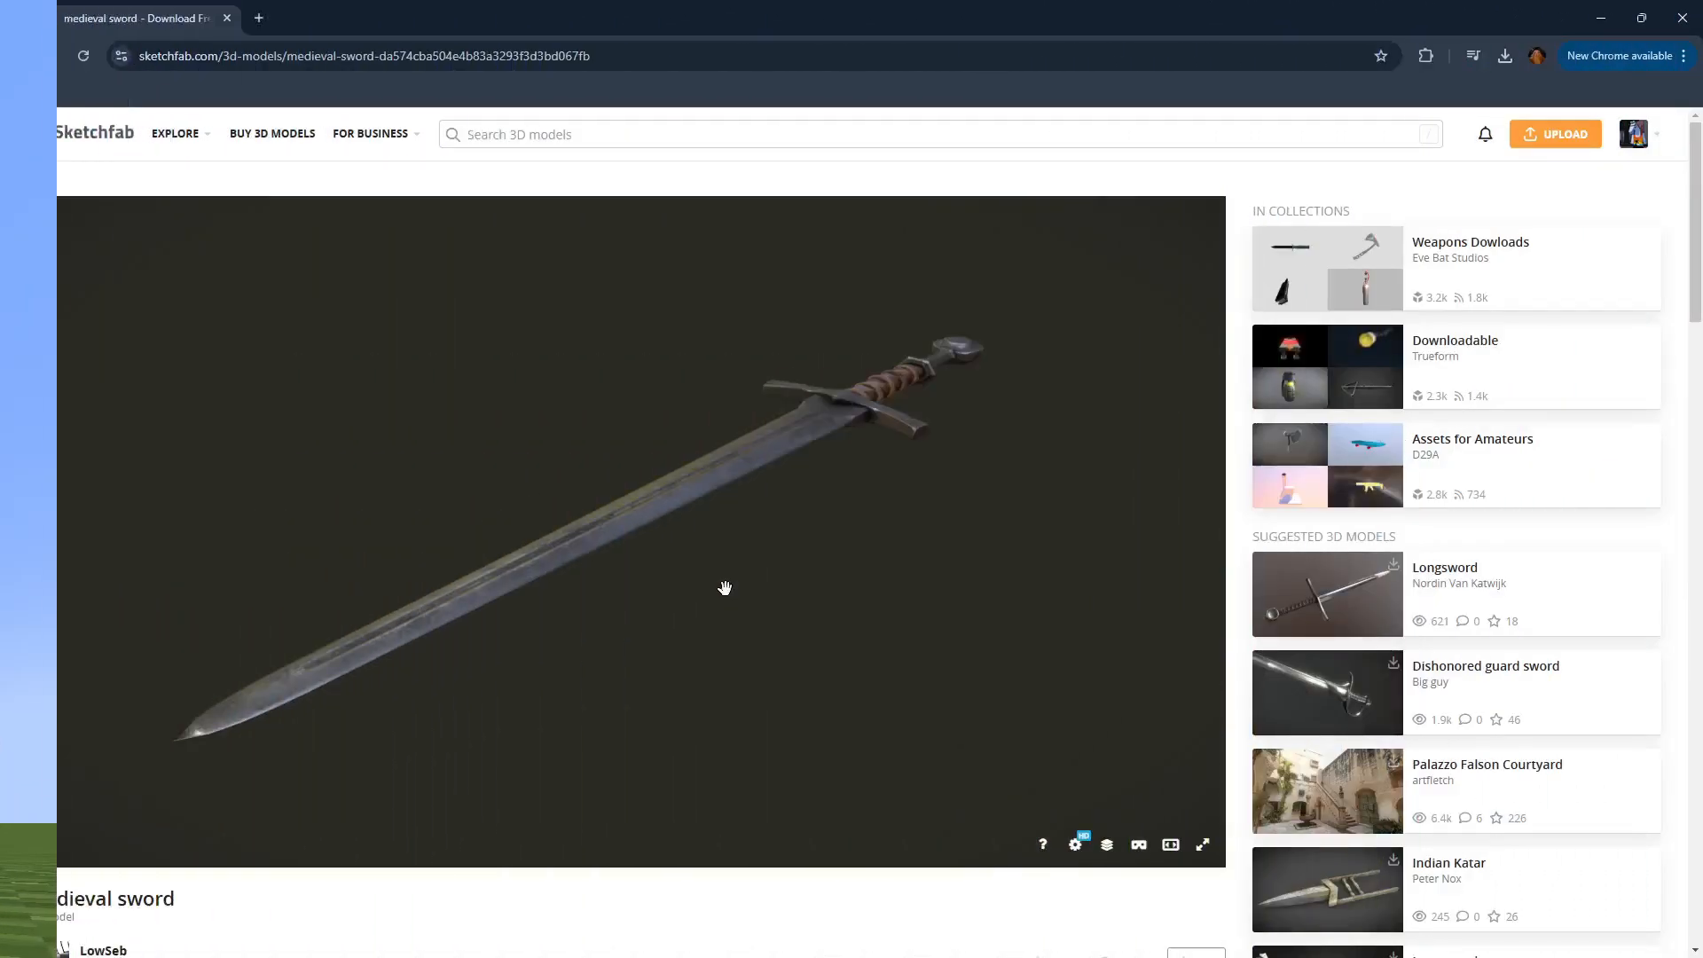
# - Download the medieval sword in glTF format and check Chrome's download list
pyautogui.scroll(-3)
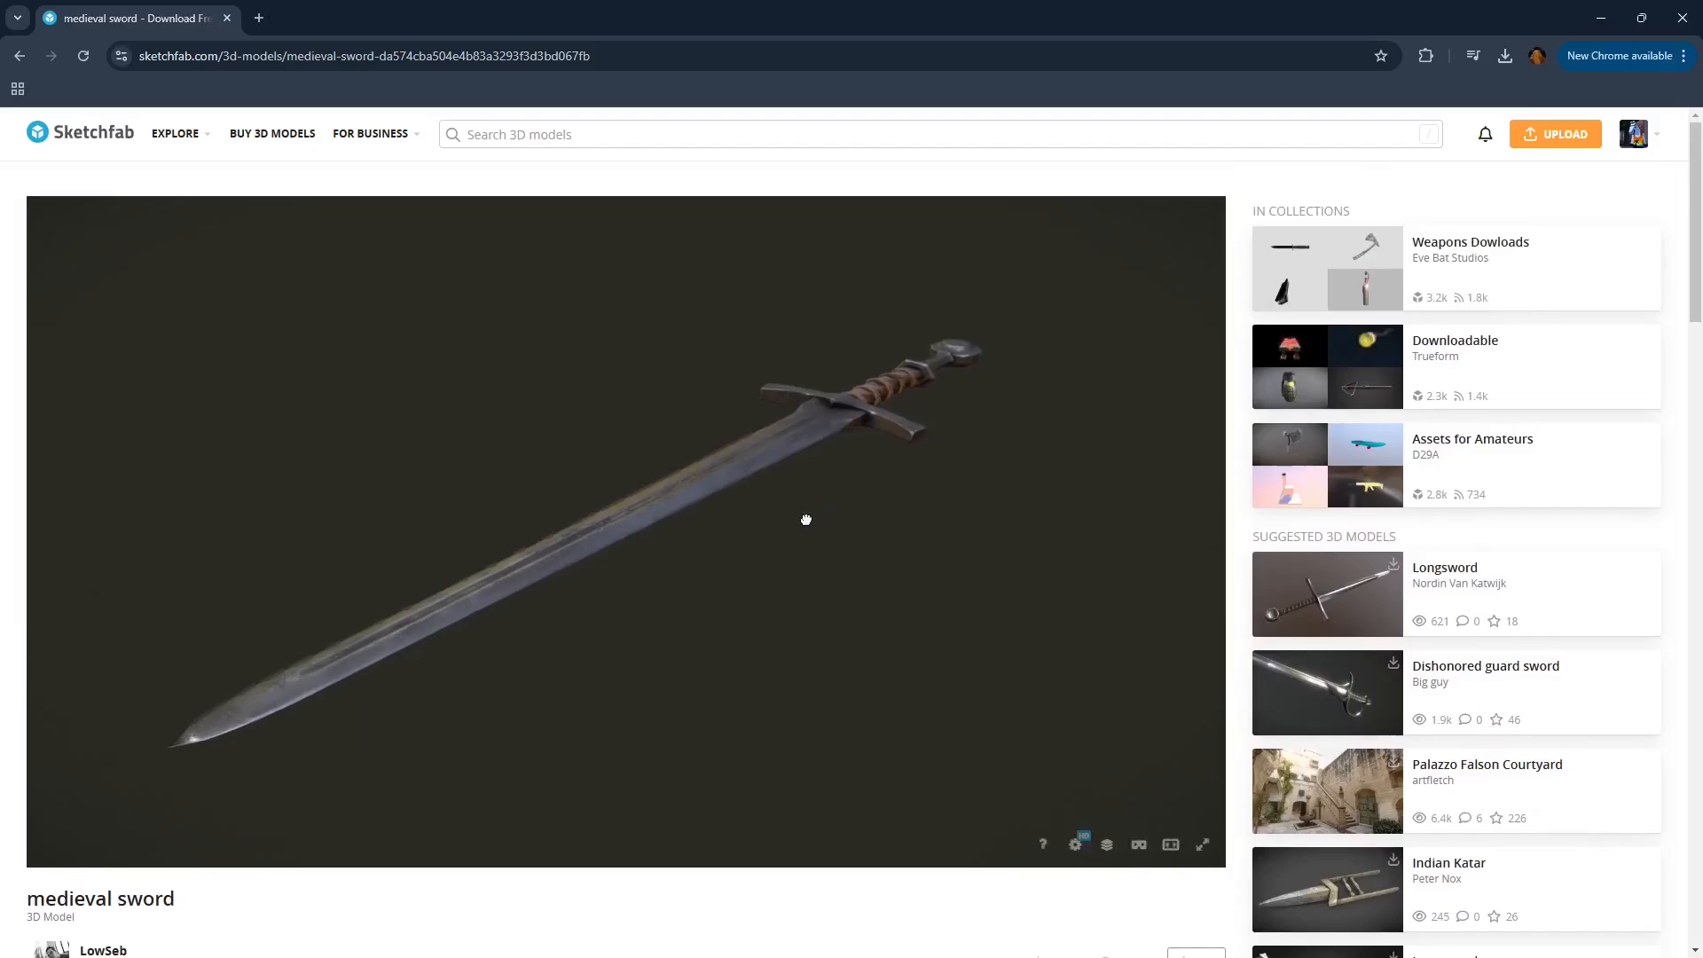
pyautogui.scroll(-3)
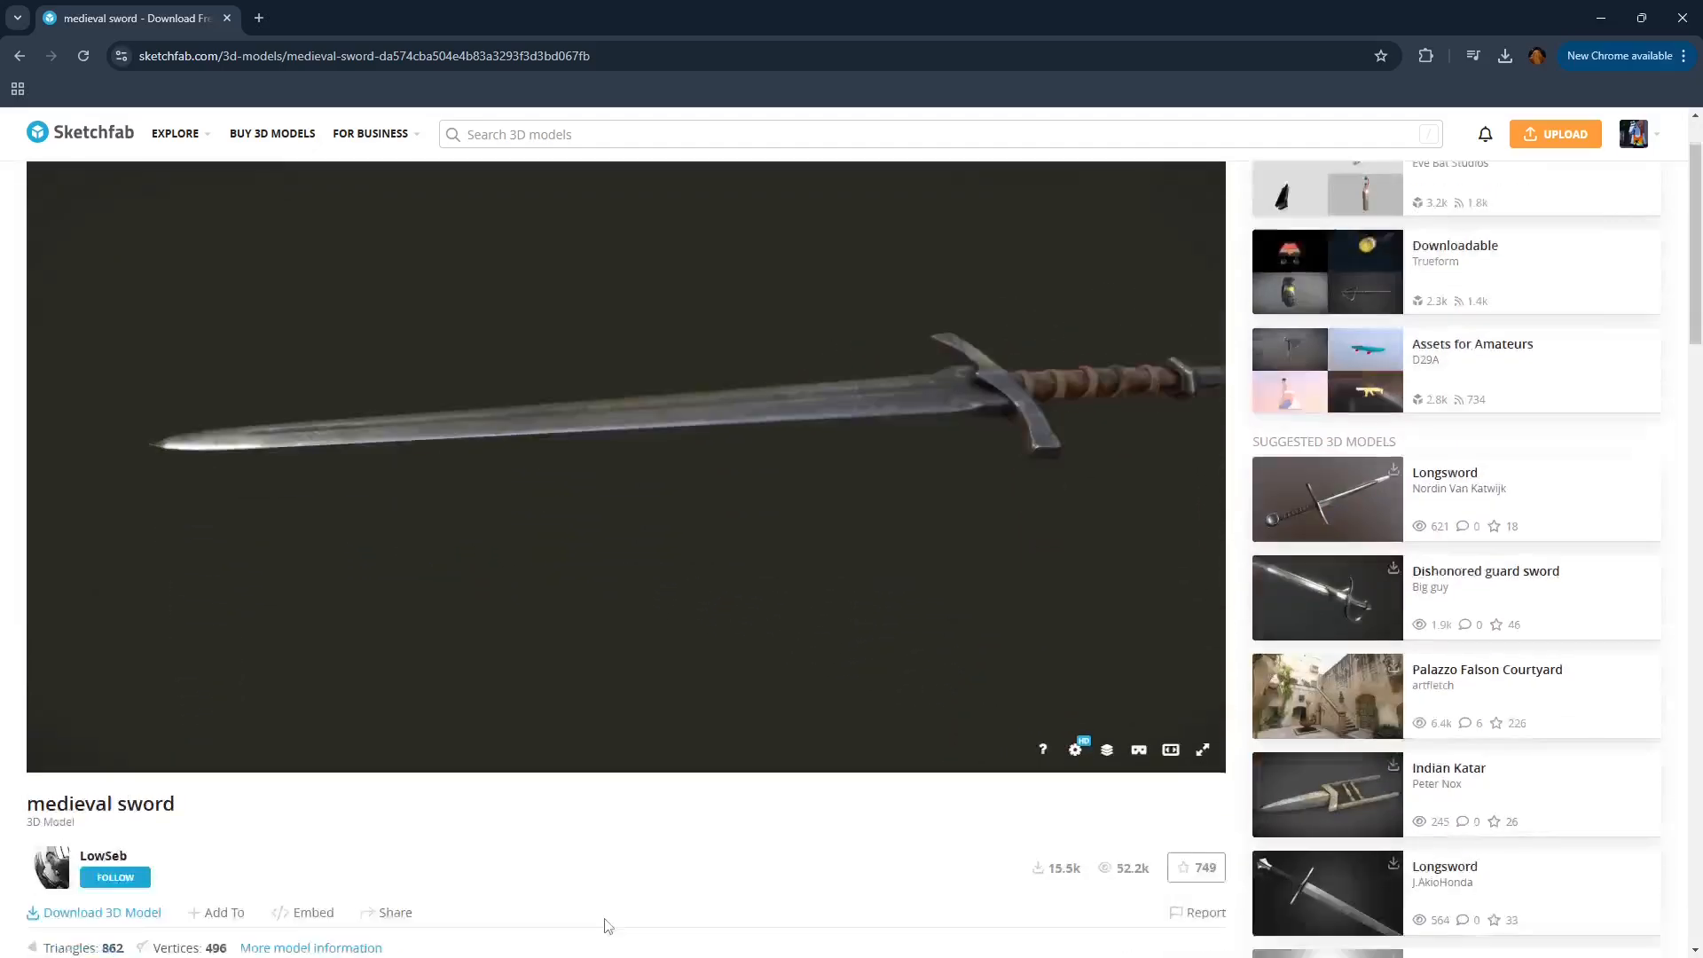
pyautogui.scroll(-3)
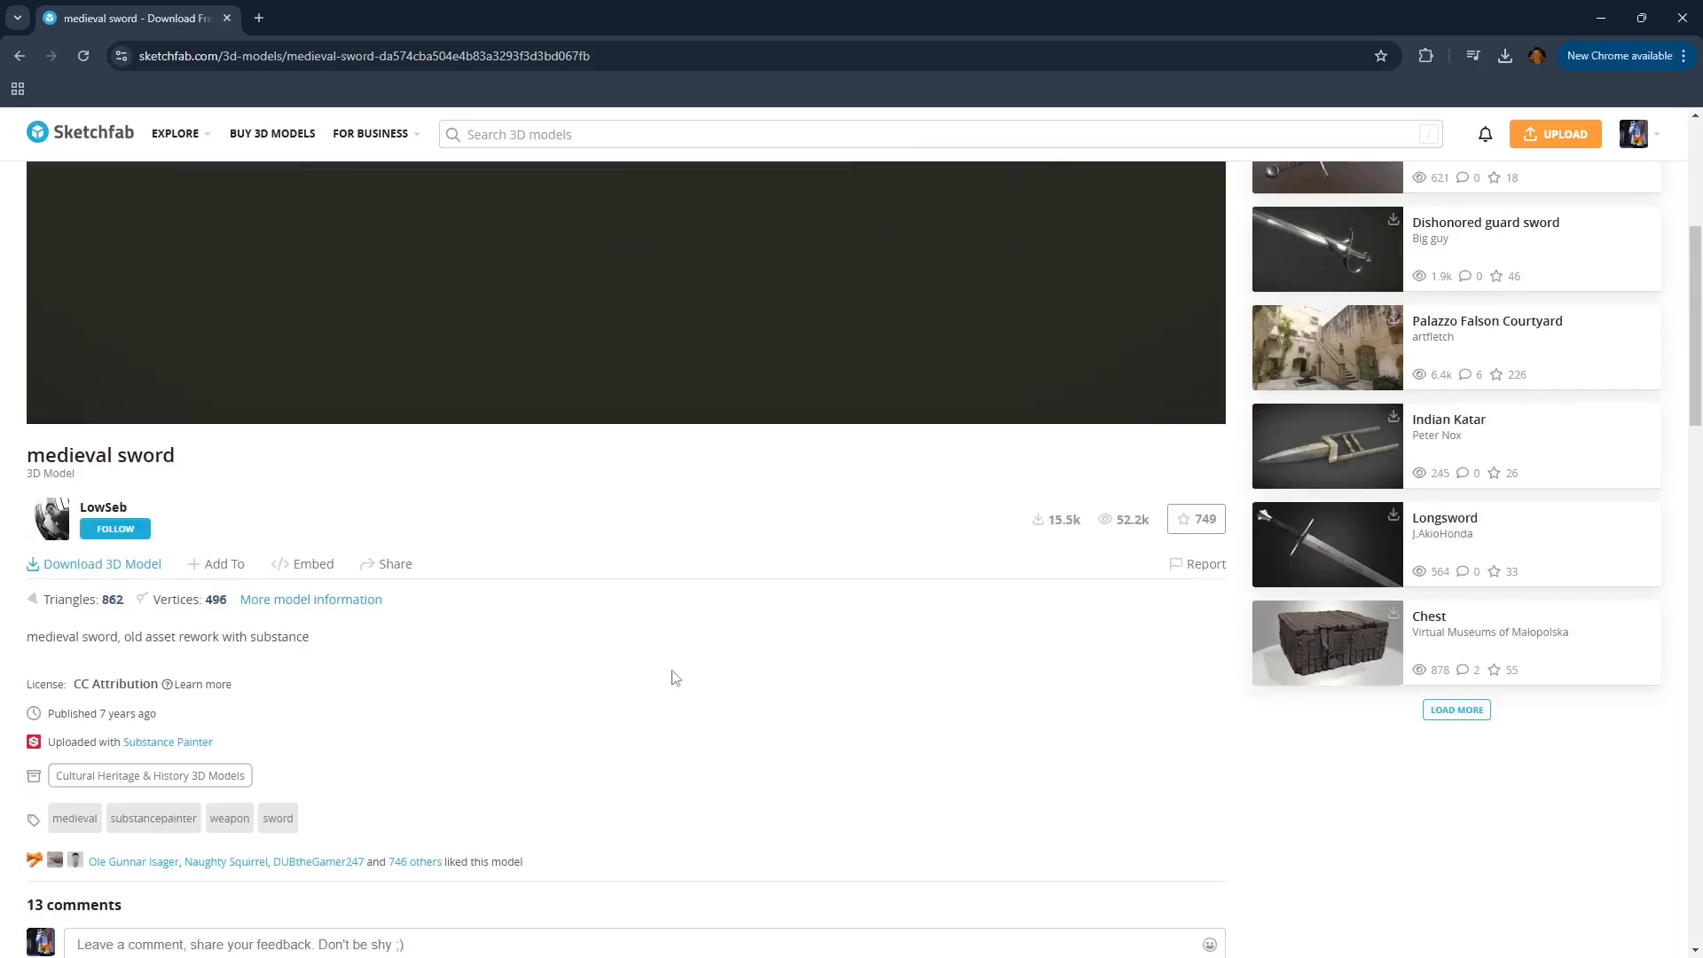
pyautogui.moveTo(891, 638)
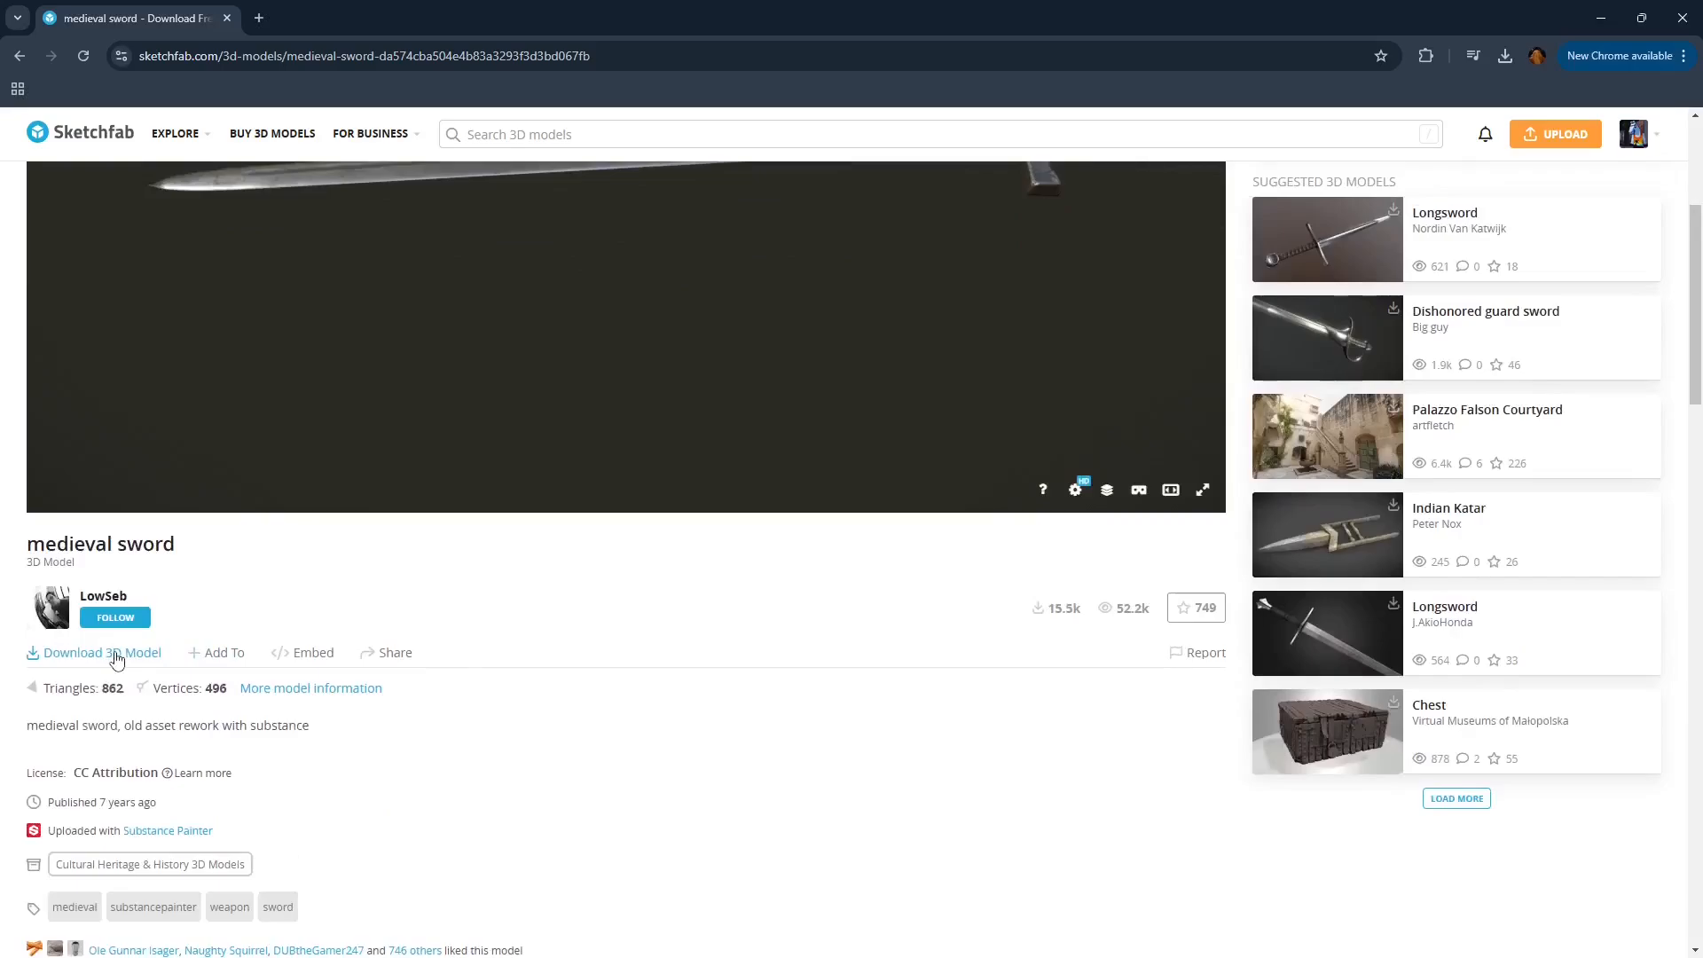
pyautogui.click(102, 652)
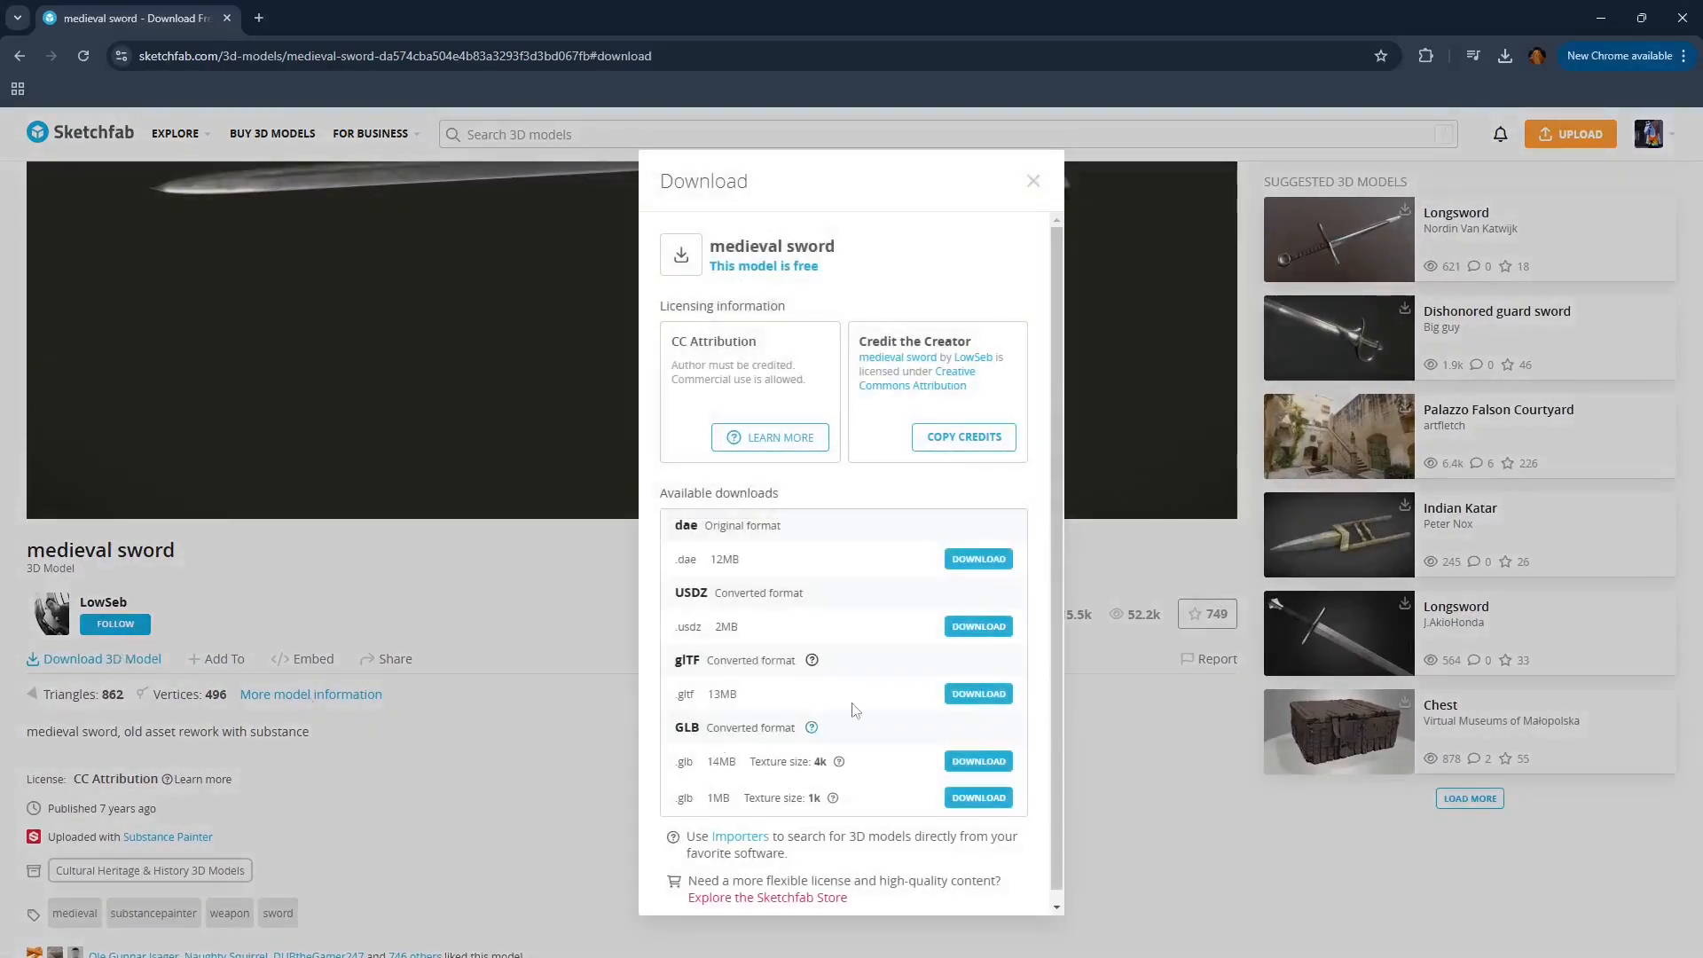
pyautogui.doubleClick(686, 659)
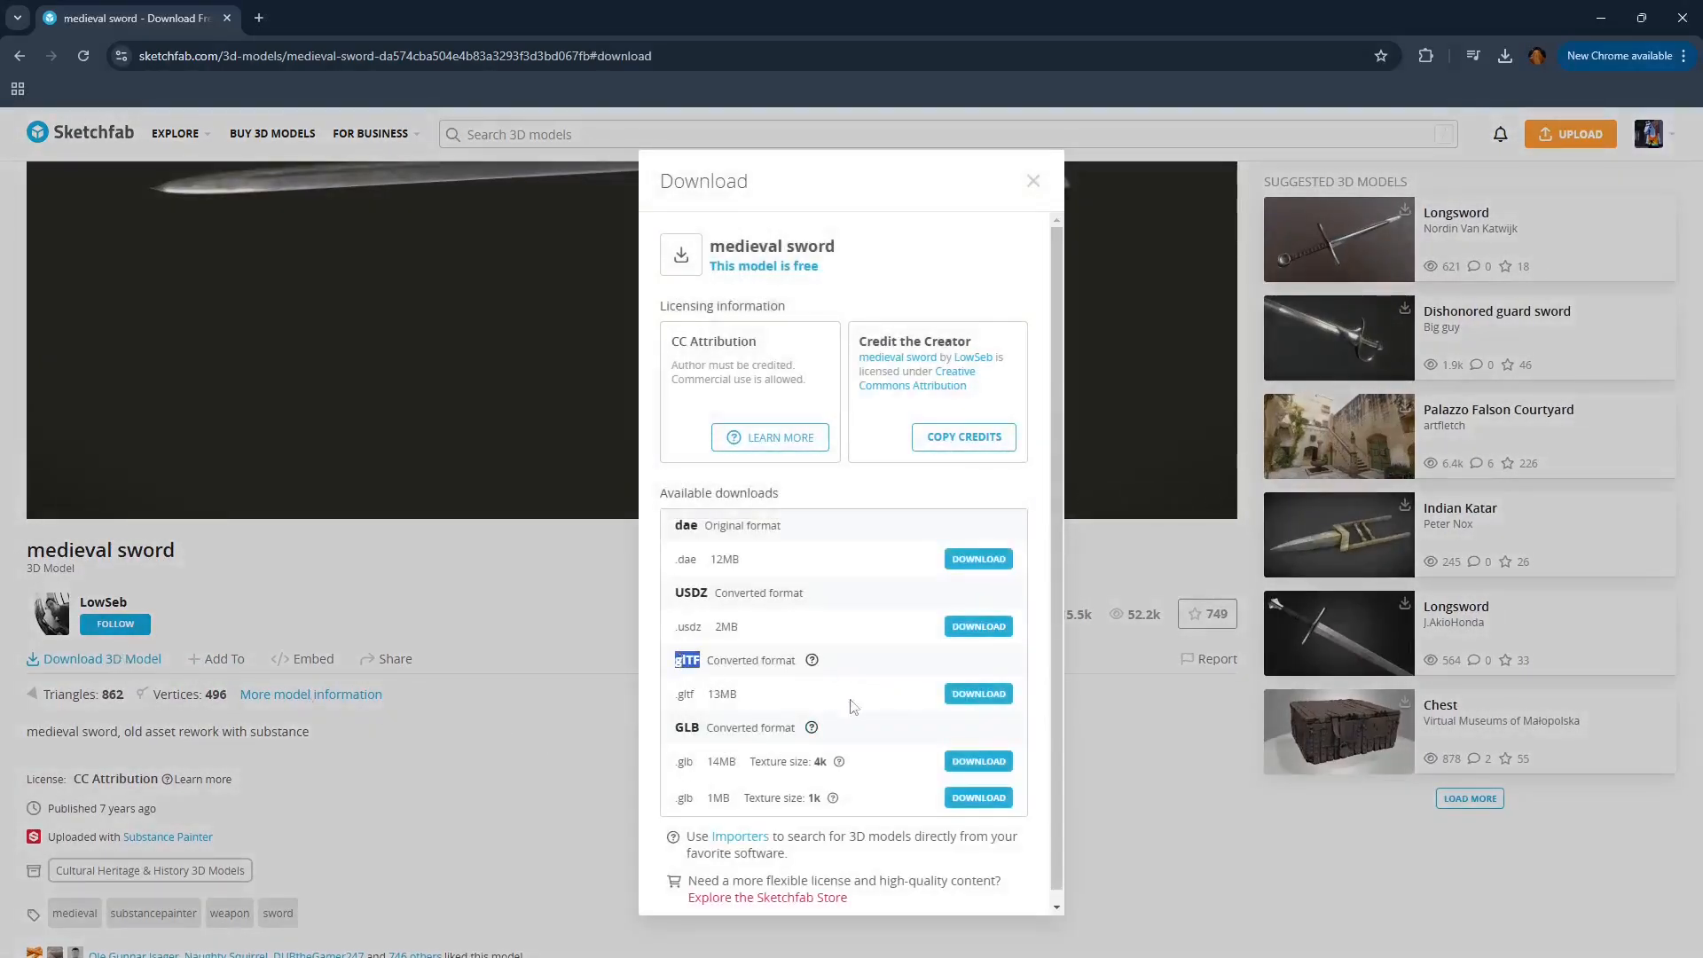
pyautogui.moveTo(966, 717)
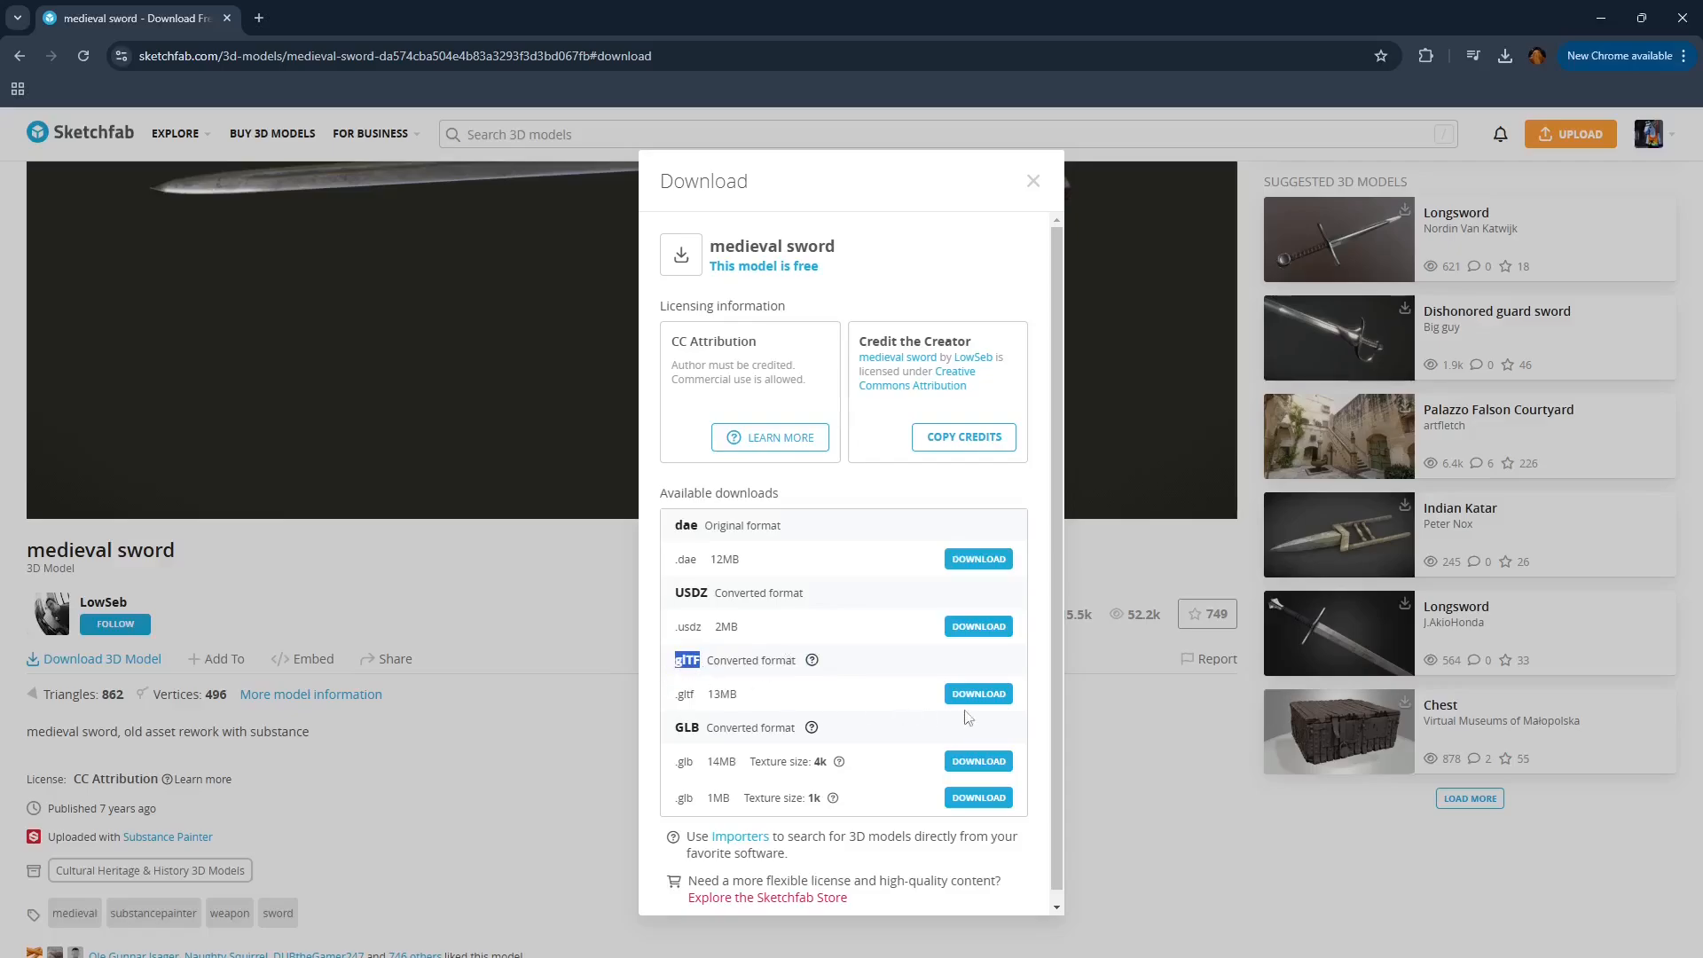
pyautogui.click(977, 694)
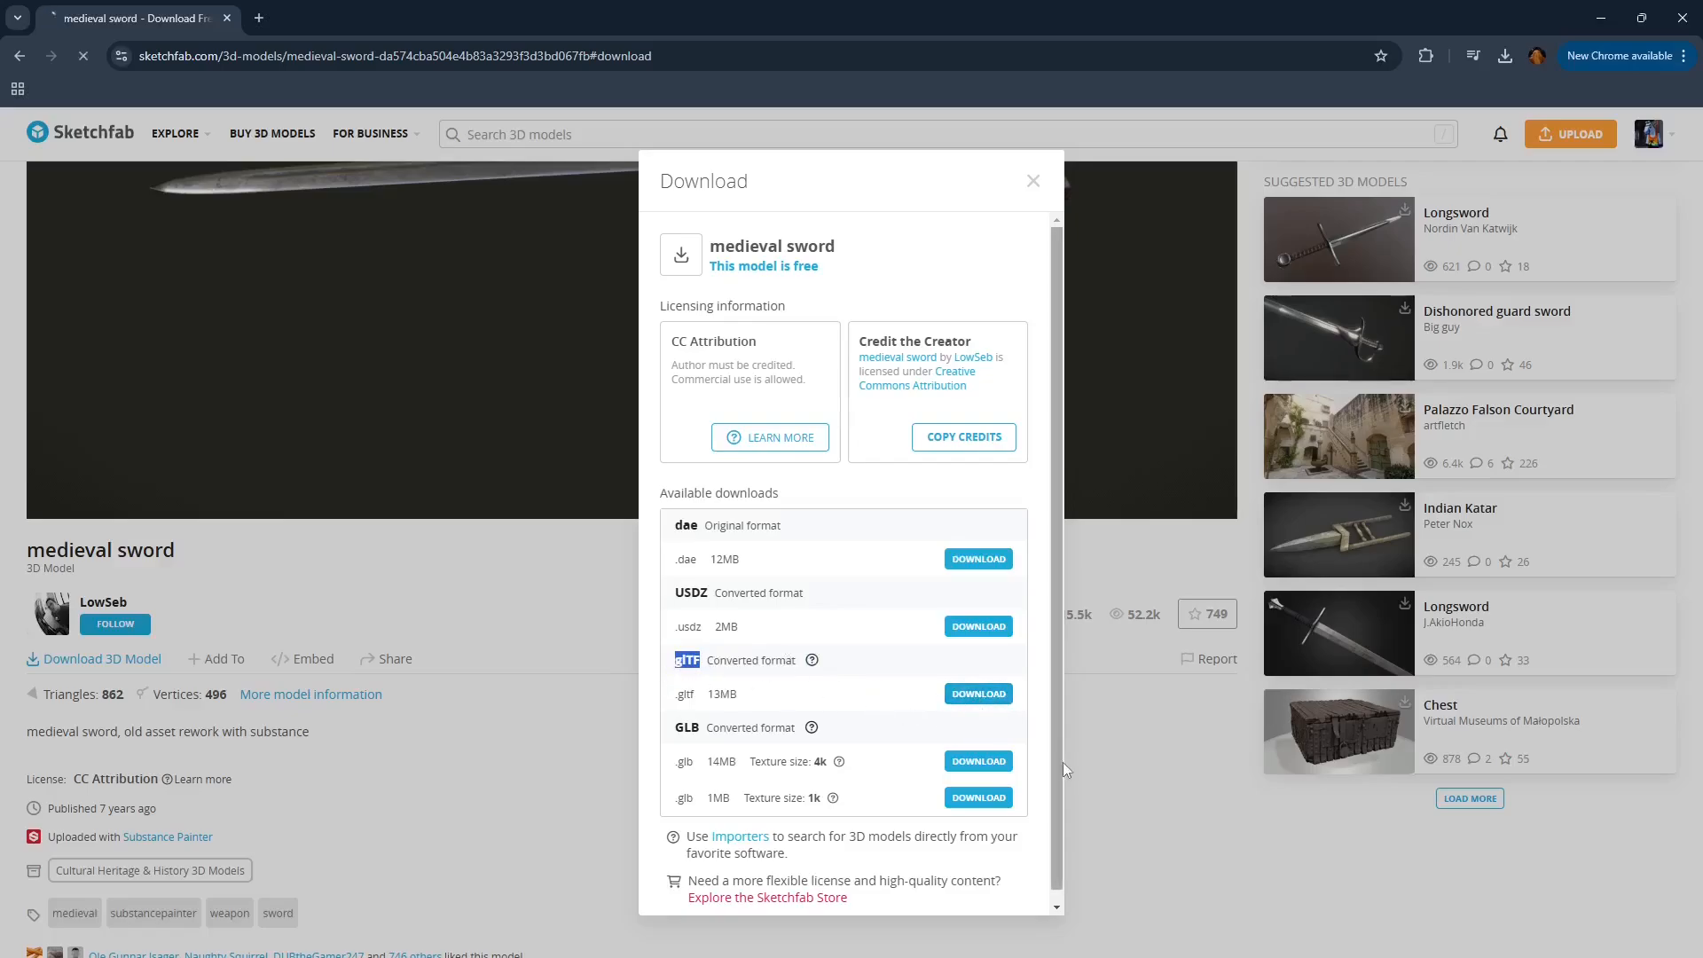
pyautogui.click(1505, 55)
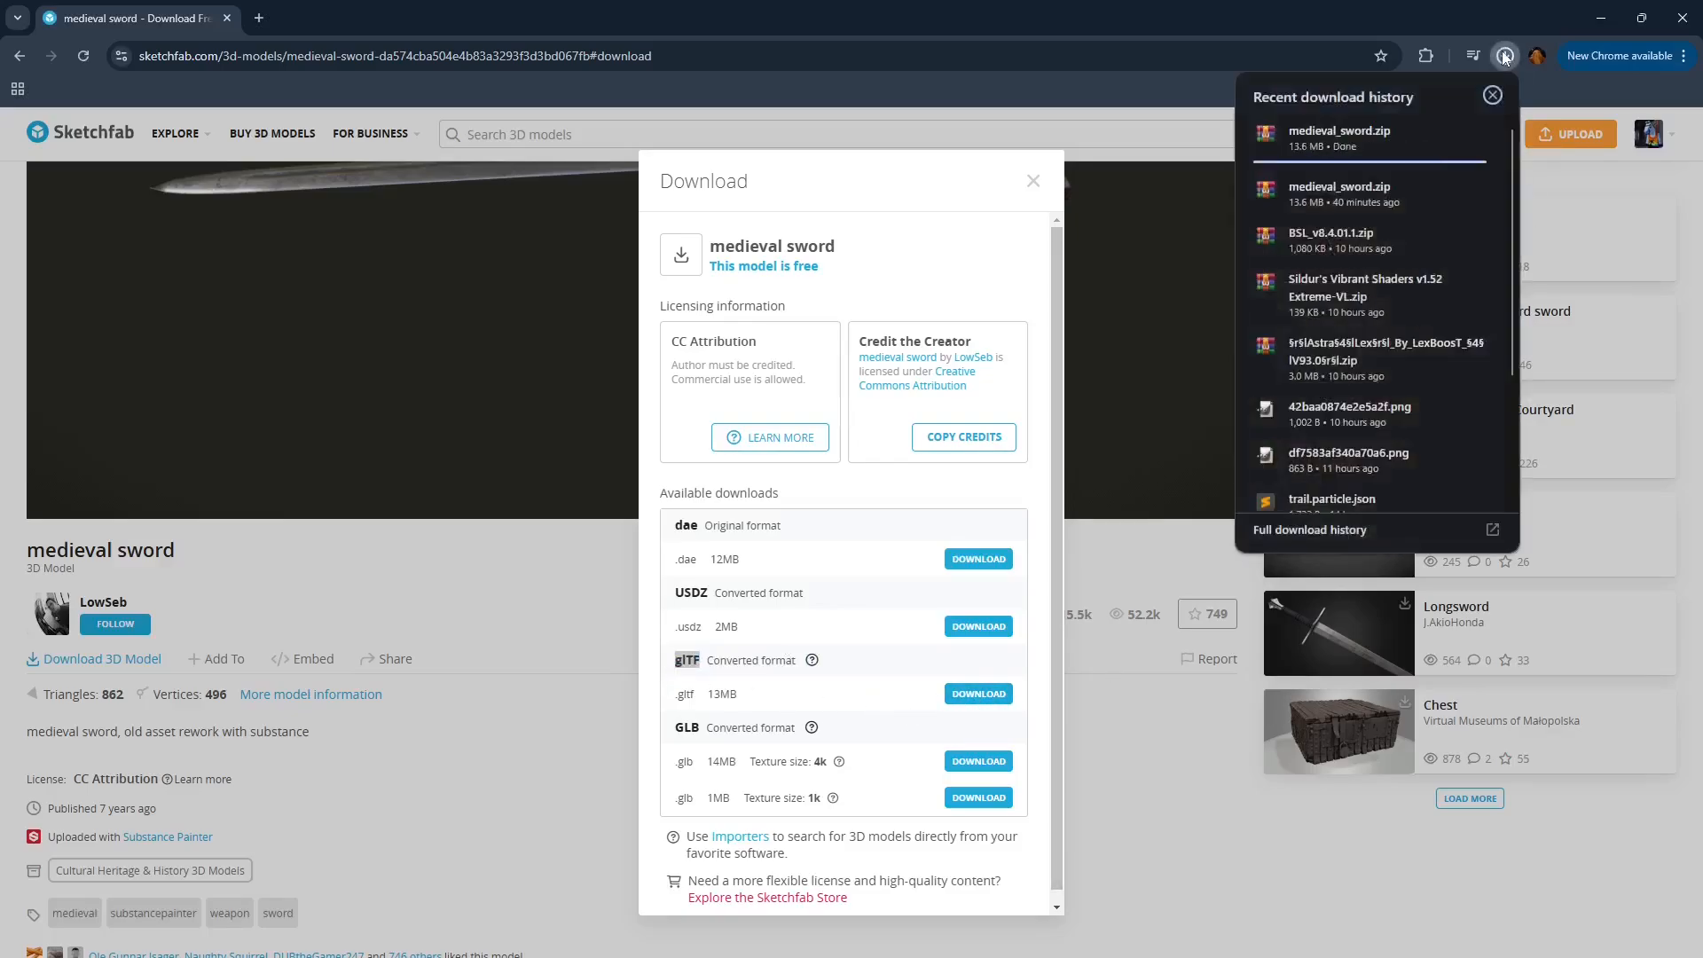
# - Extract medieval_sword.zip with WinRAR into a medieval_sword folder and browse its files
pyautogui.rightClick(637, 391)
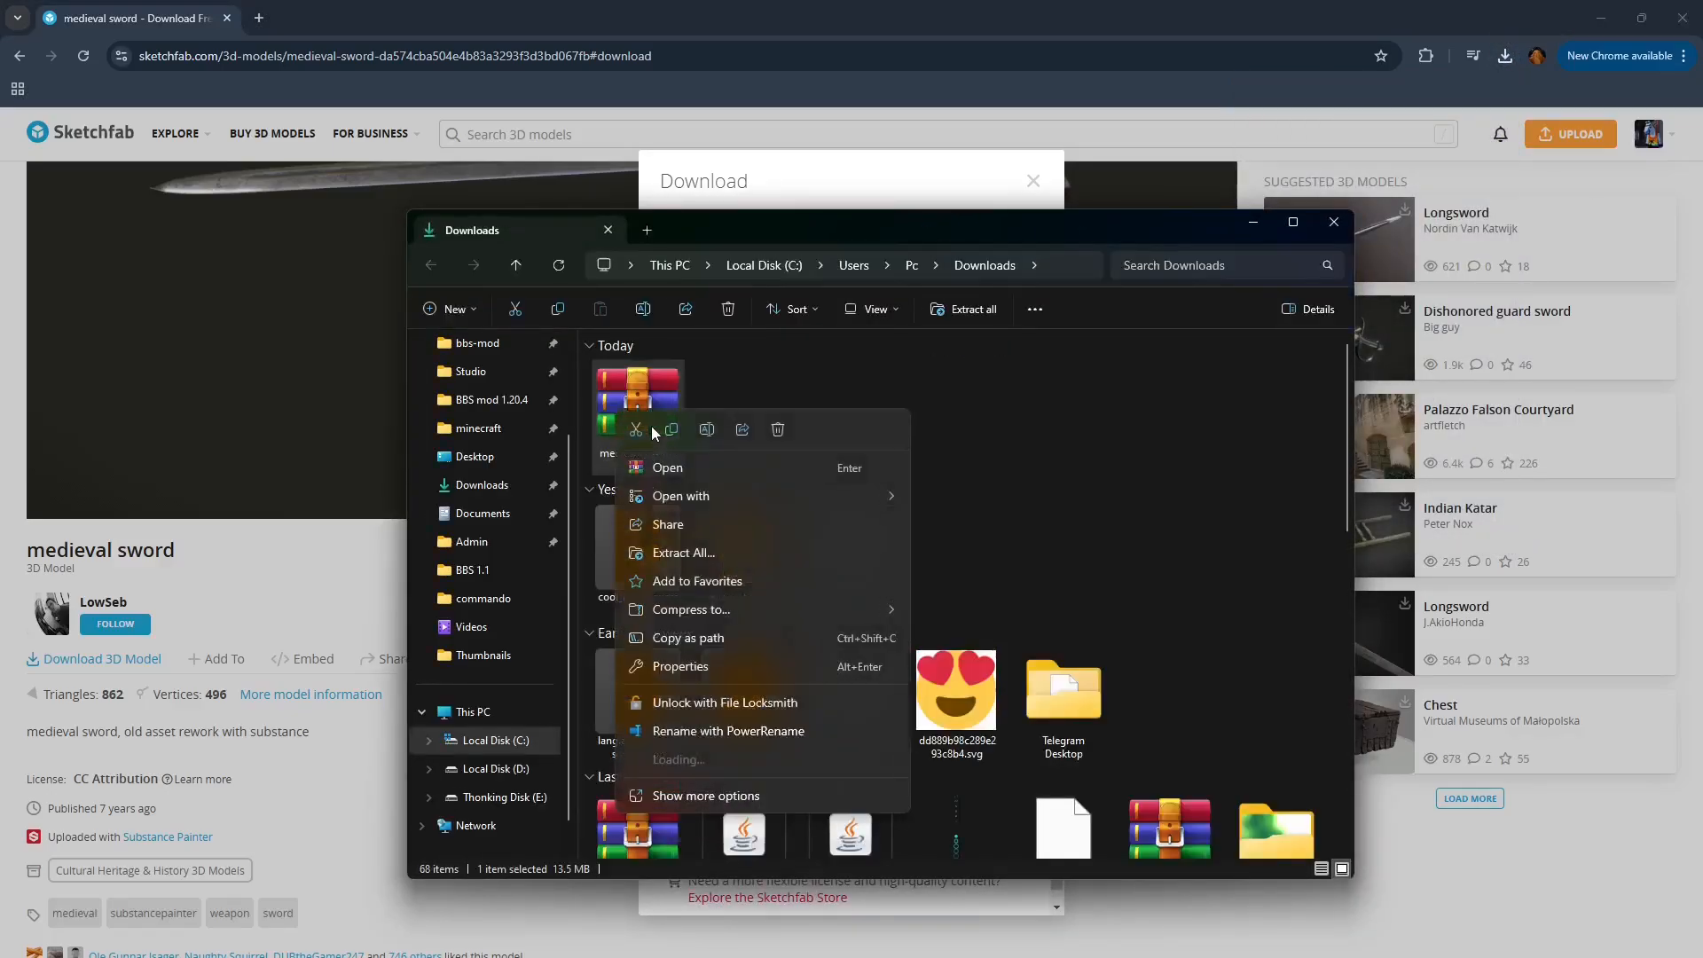
pyautogui.click(674, 759)
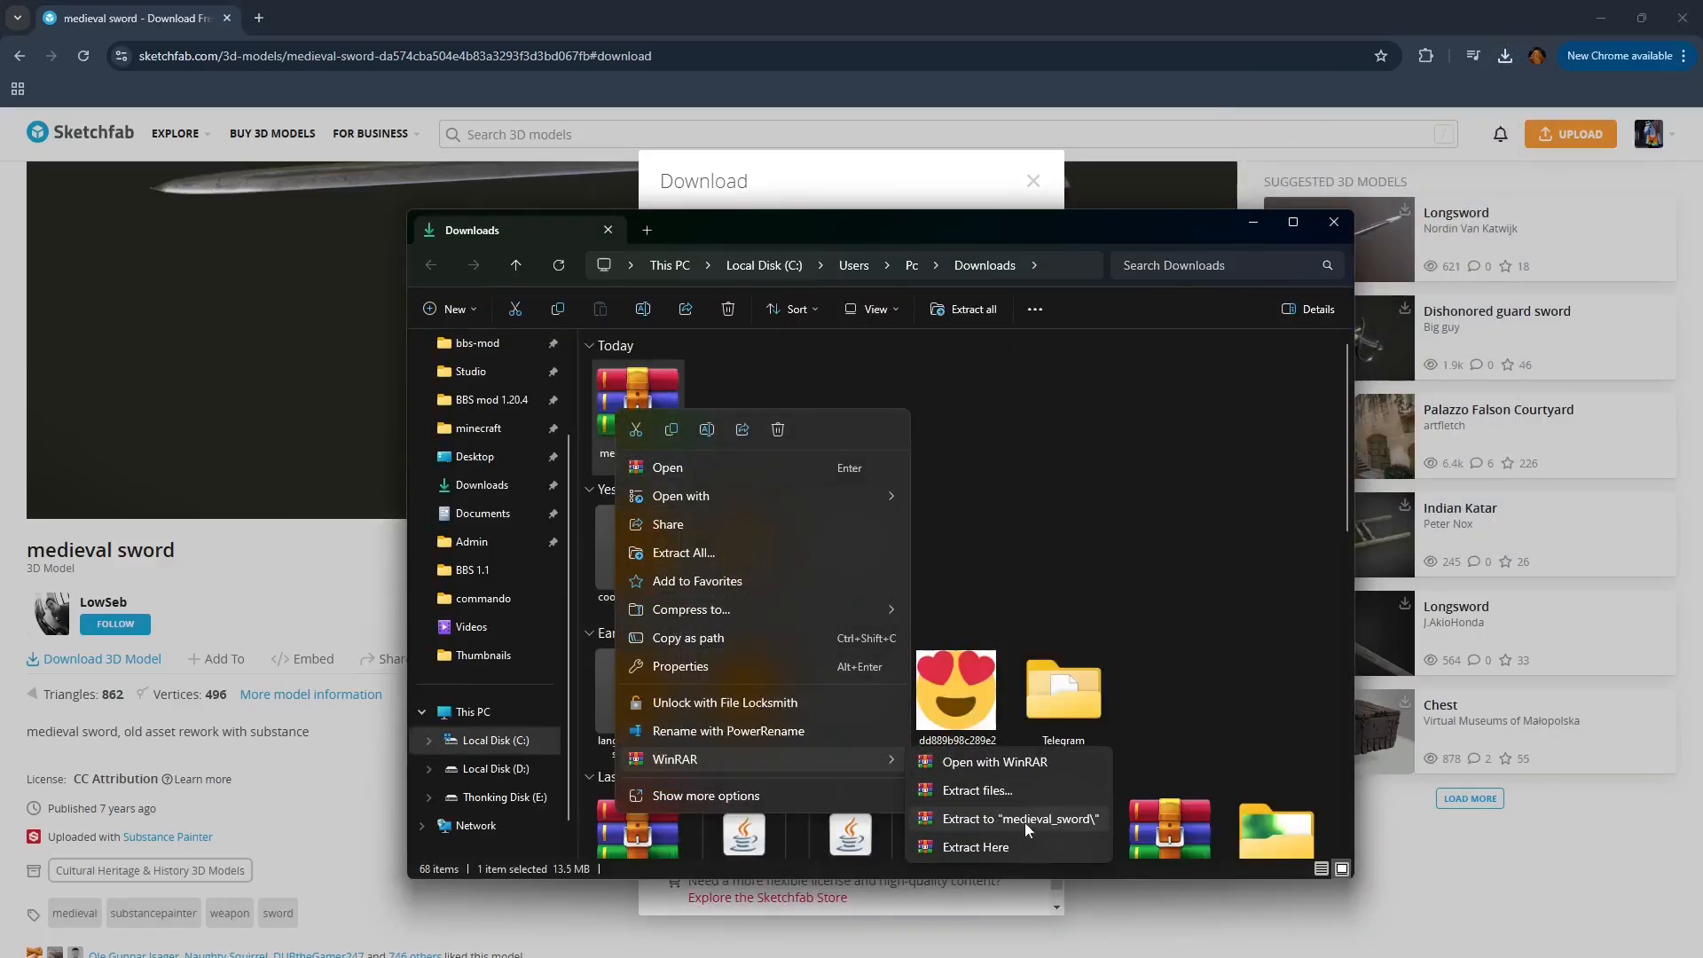
pyautogui.click(739, 421)
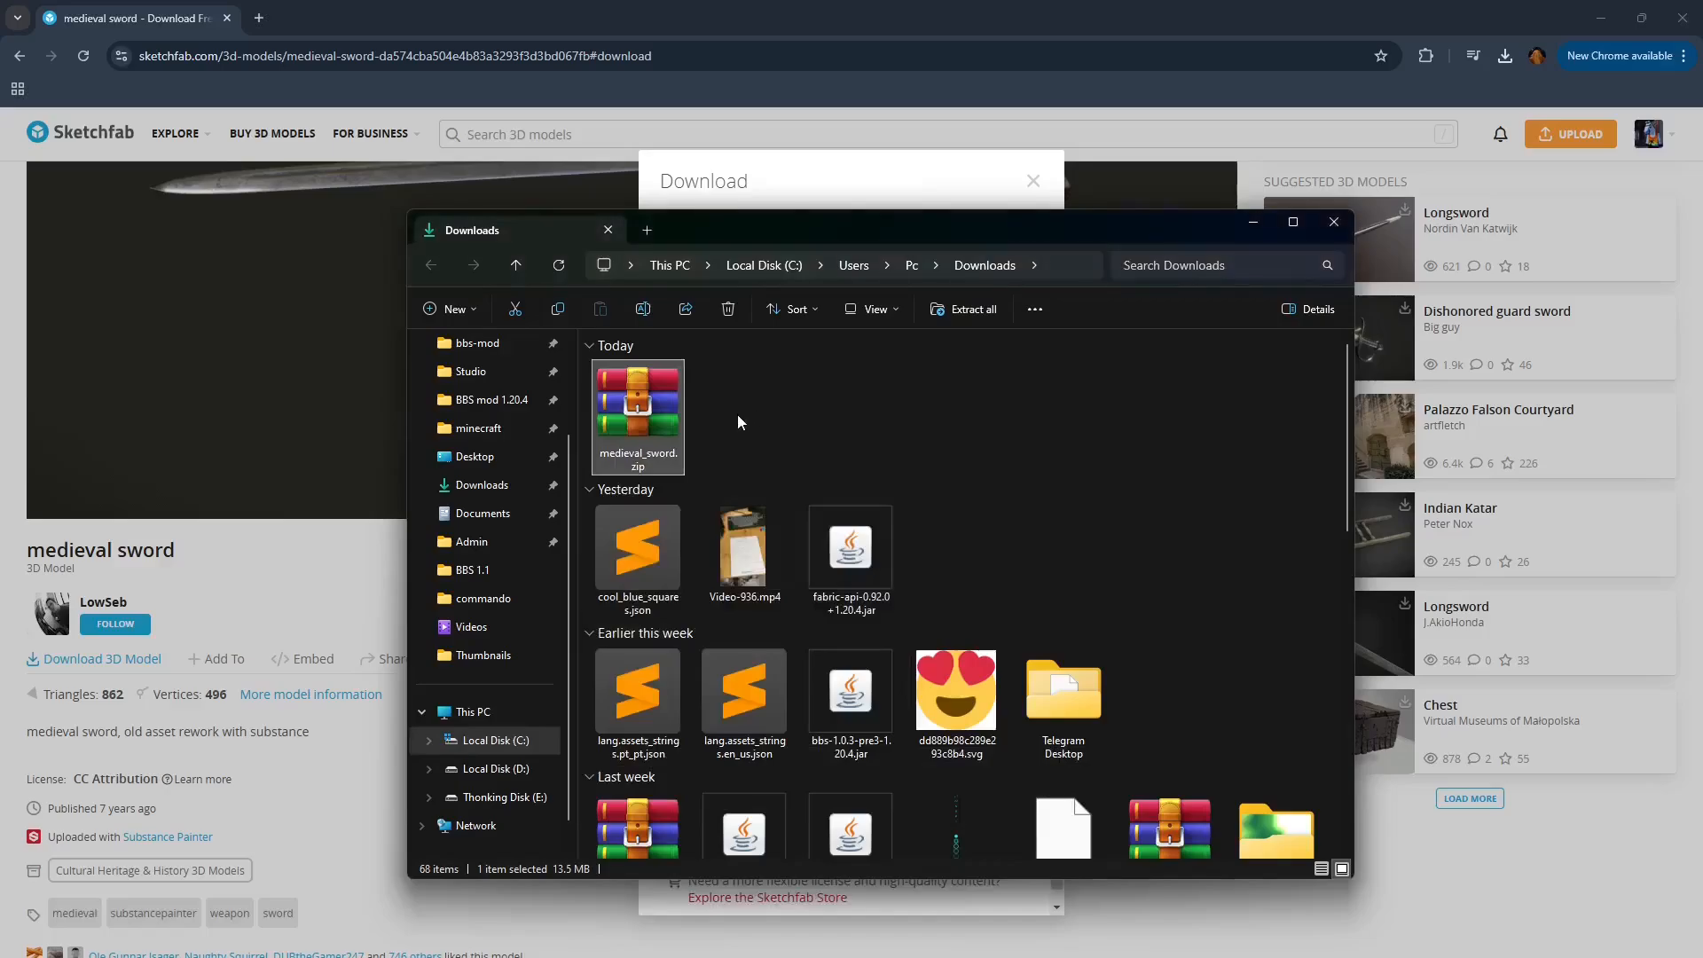
pyautogui.doubleClick(637, 400)
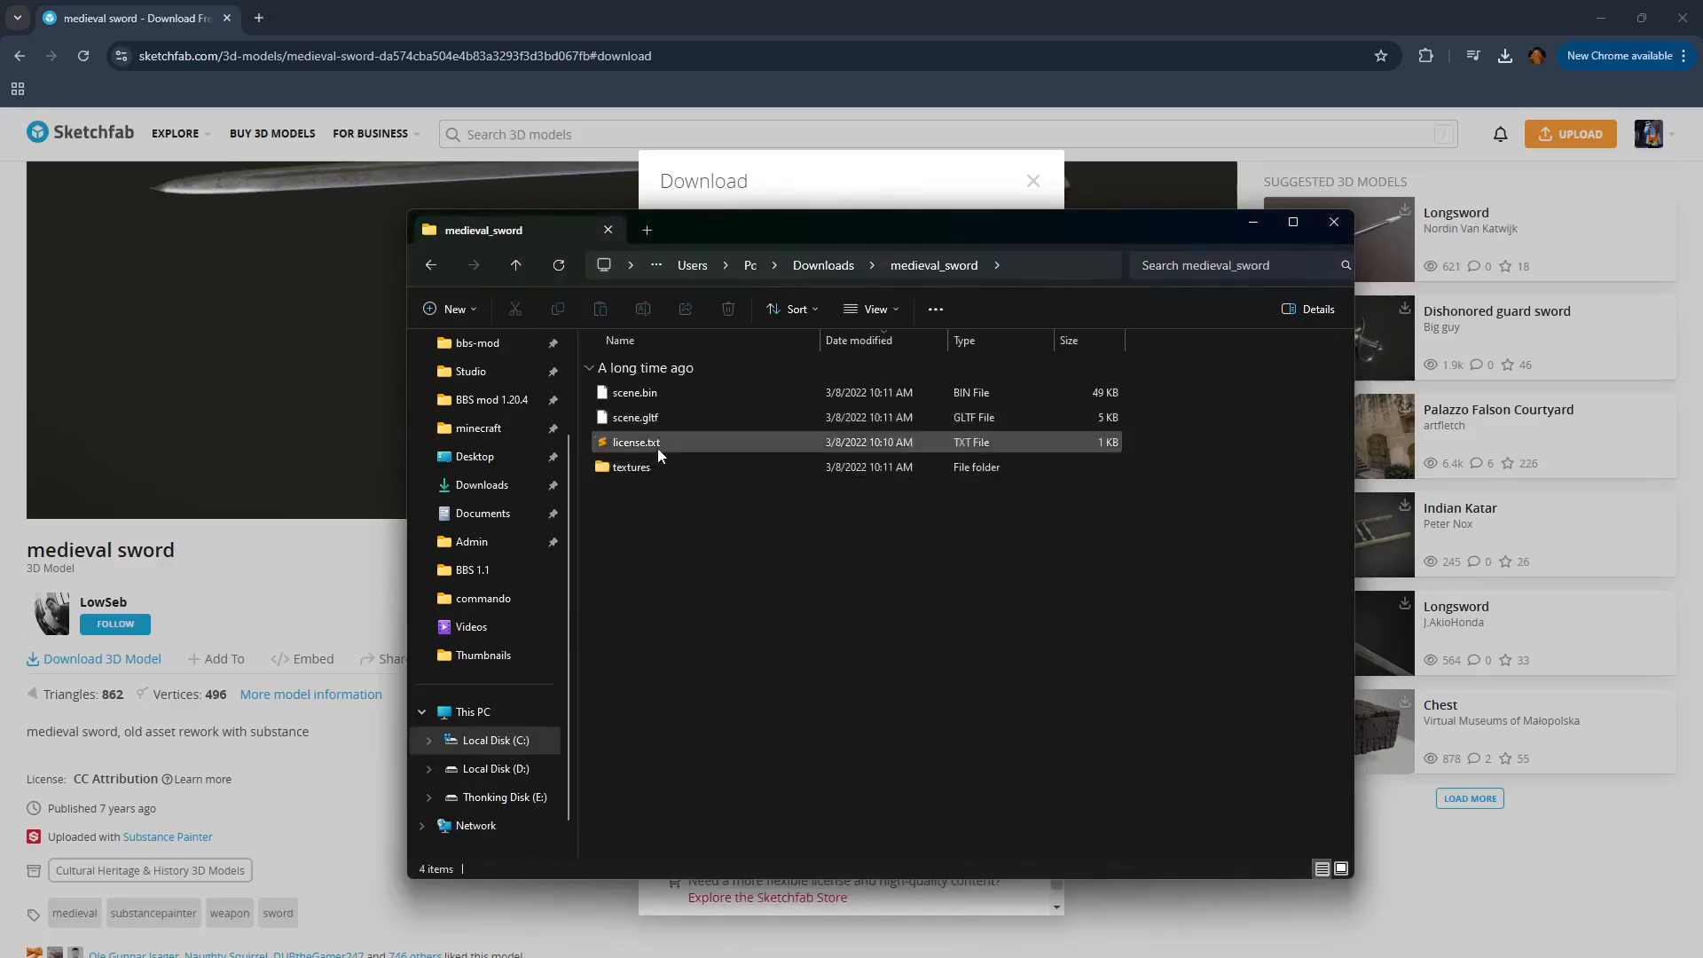
pyautogui.click(634, 417)
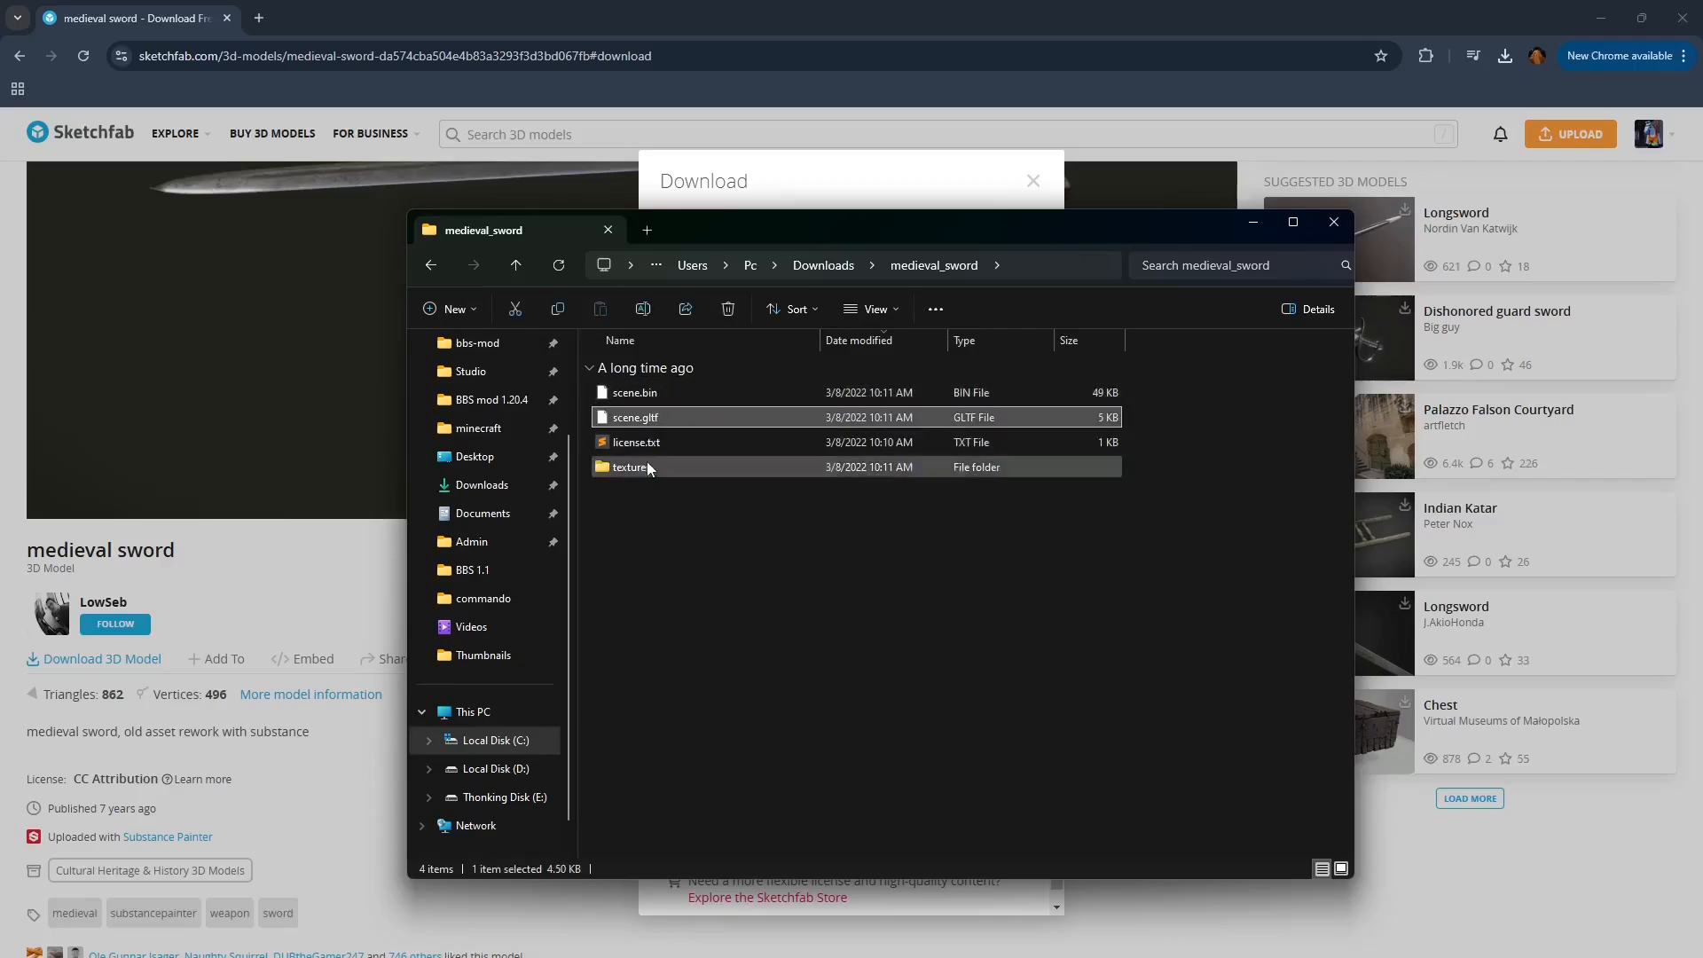
pyautogui.click(631, 467)
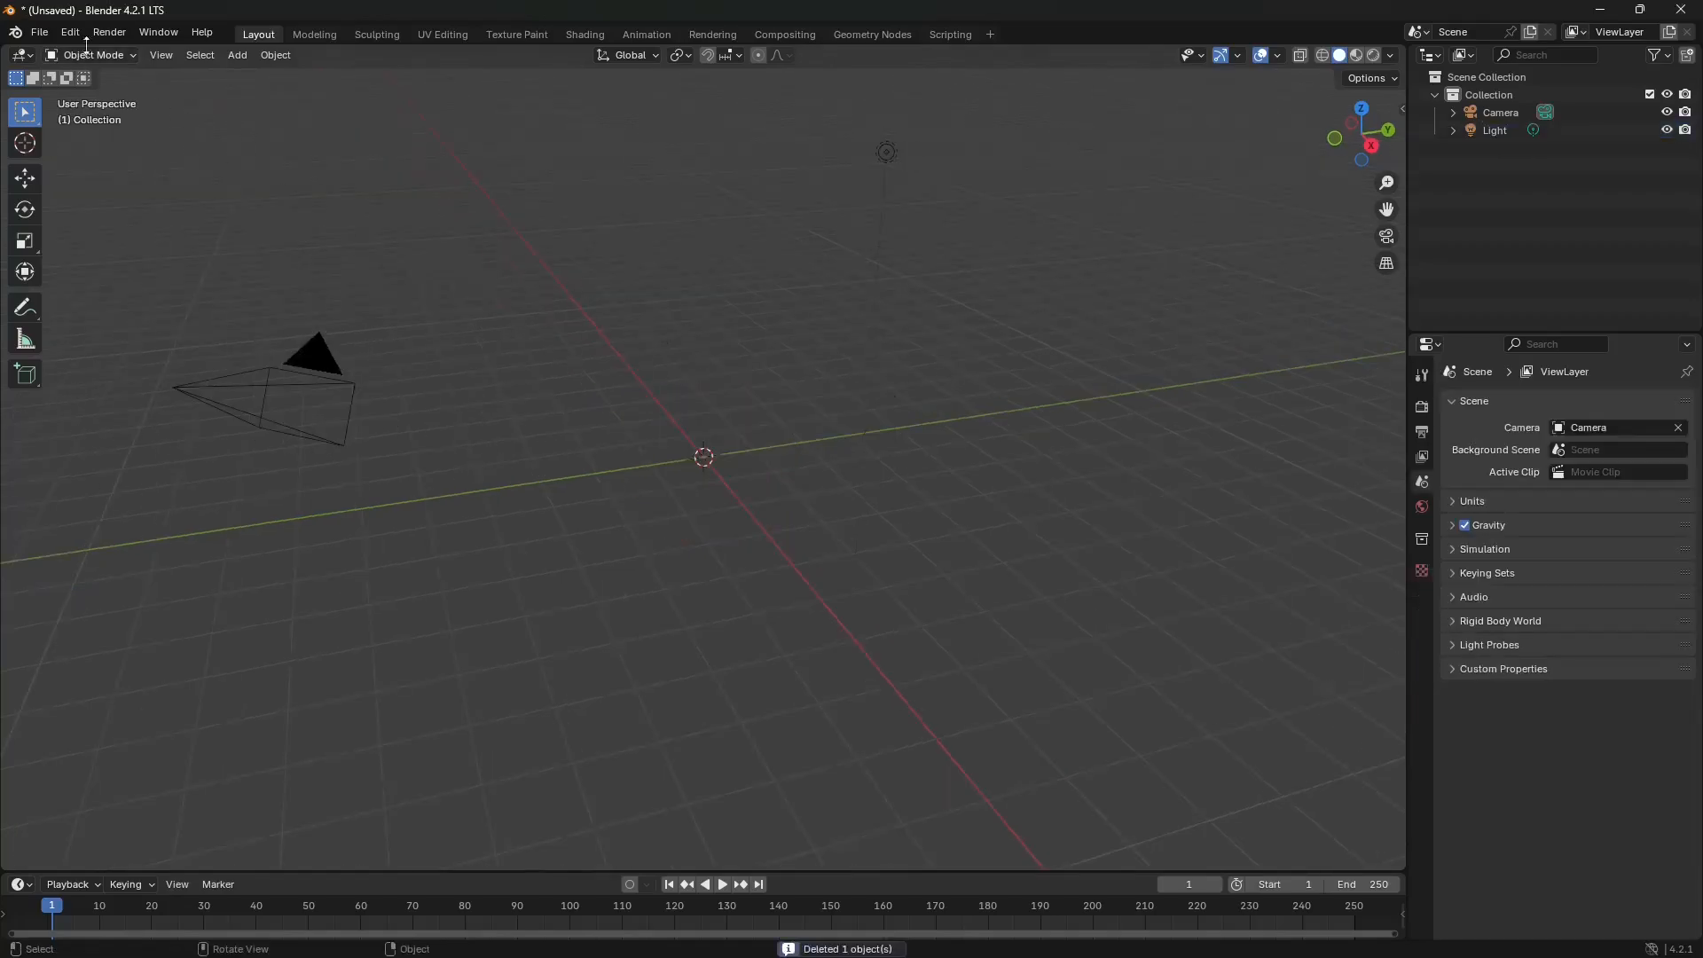
# - Import the sword's glTF scene into Blender and rotate it
pyautogui.click(38, 33)
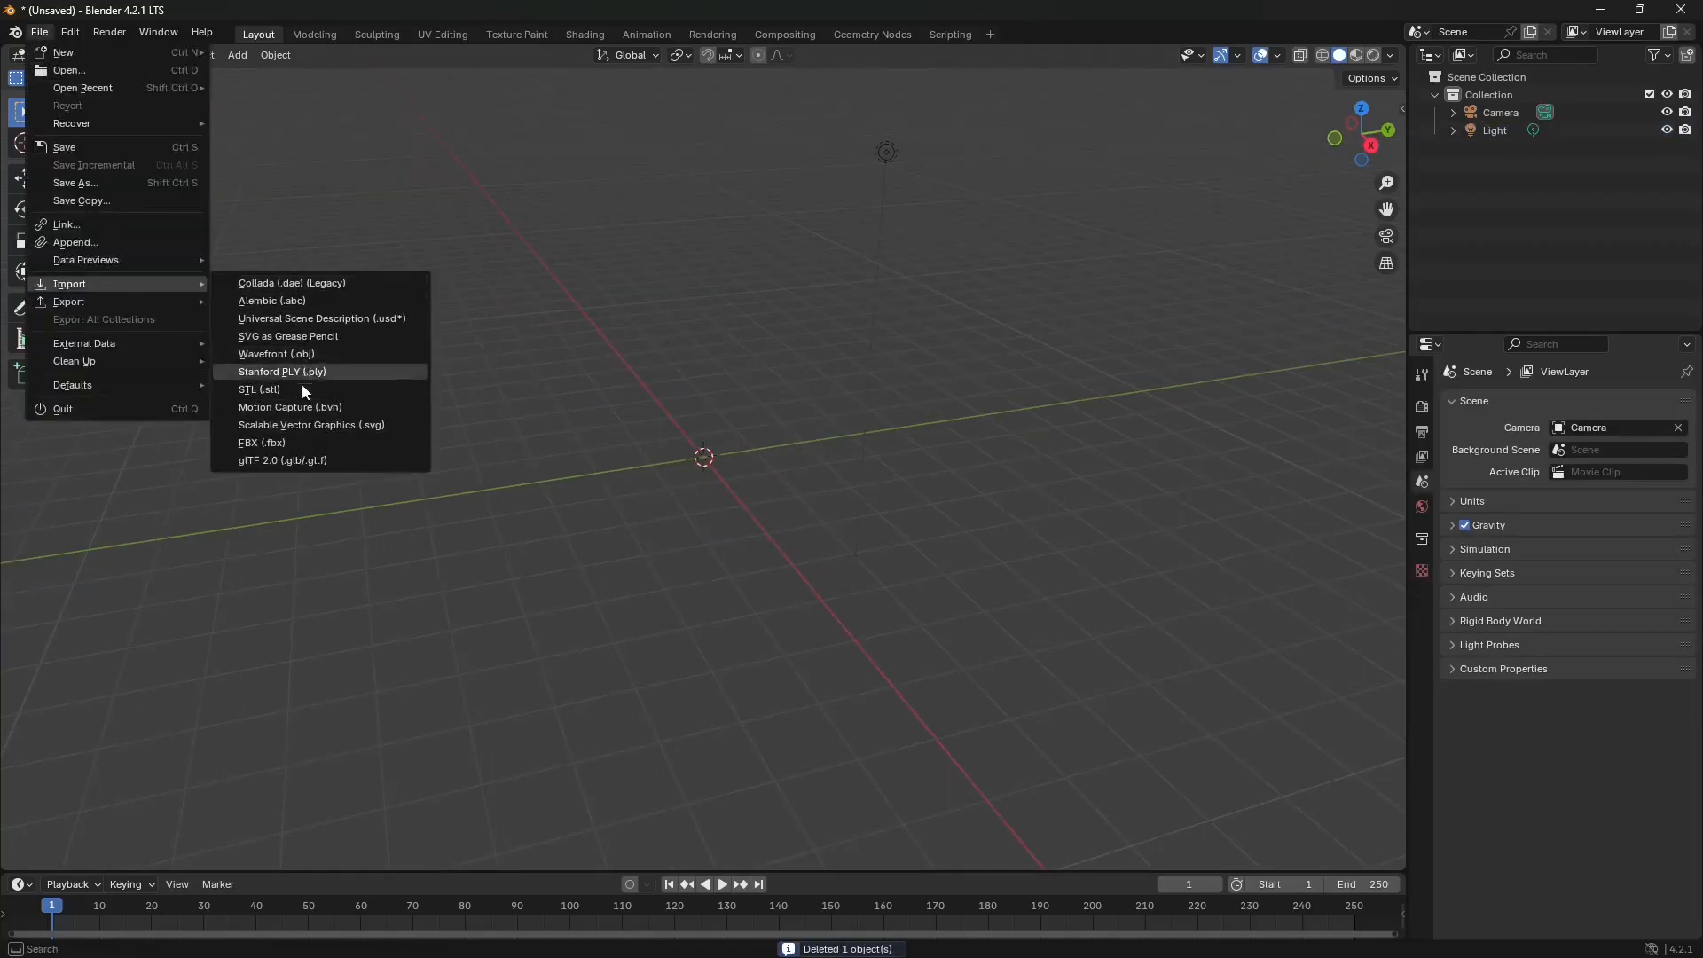
pyautogui.click(284, 461)
pyautogui.write('C:\\Users\\Pc\\Downloads\\medieval_sword')
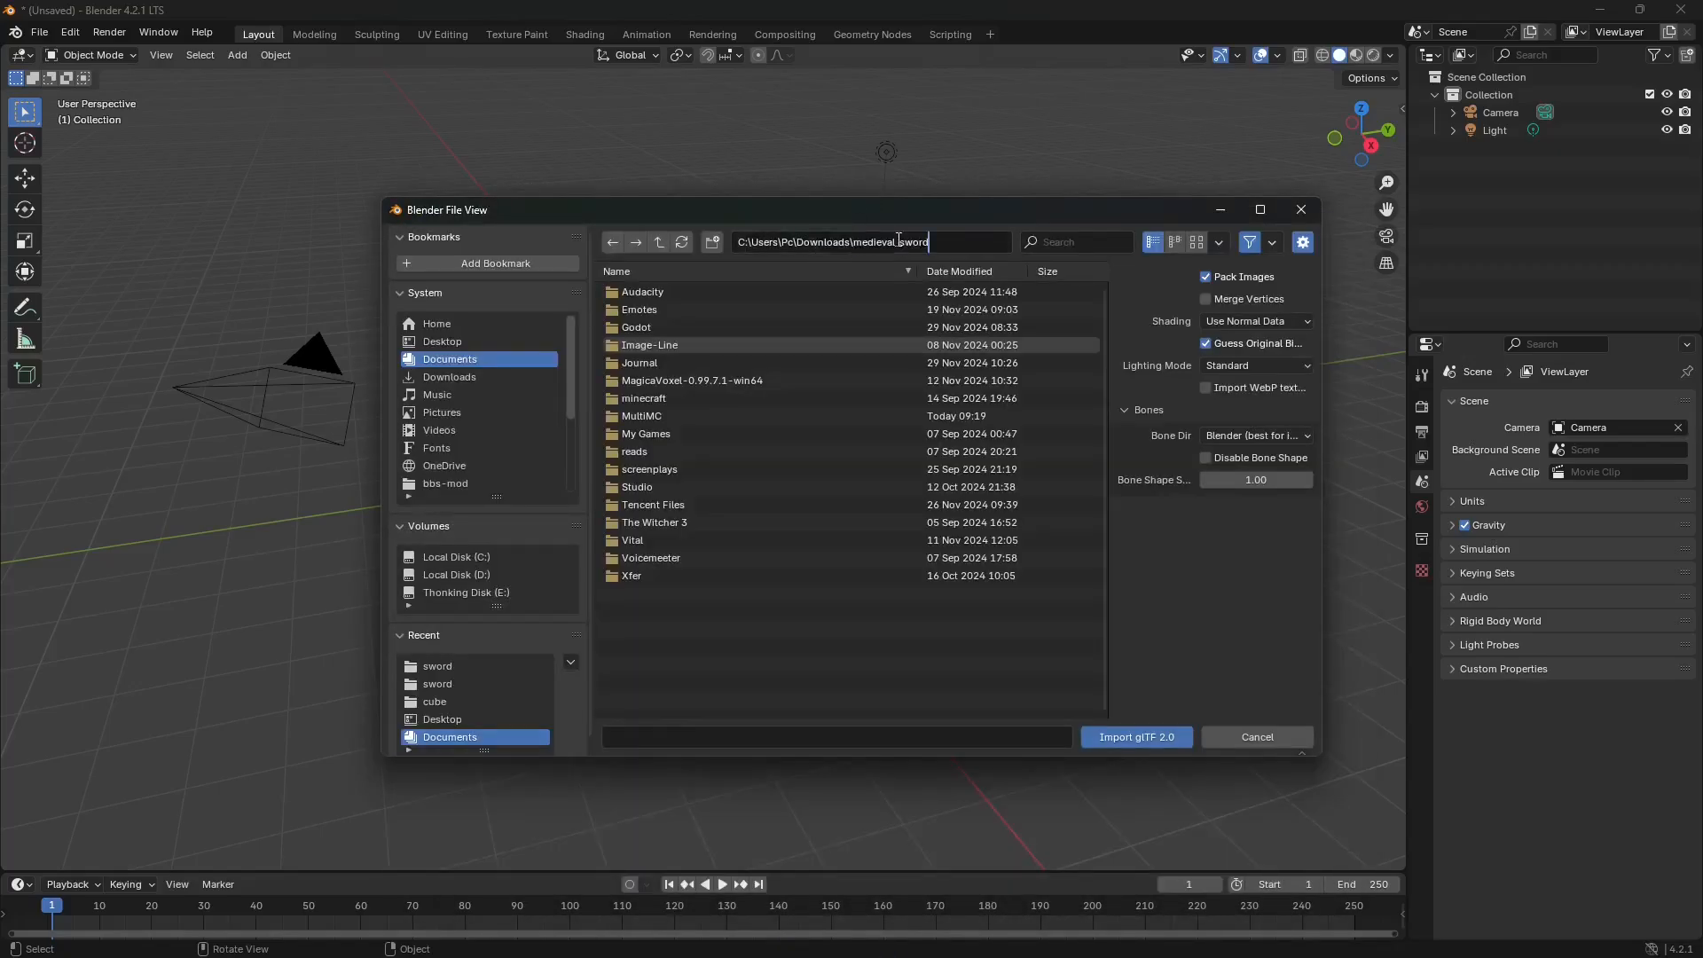
pyautogui.click(1135, 736)
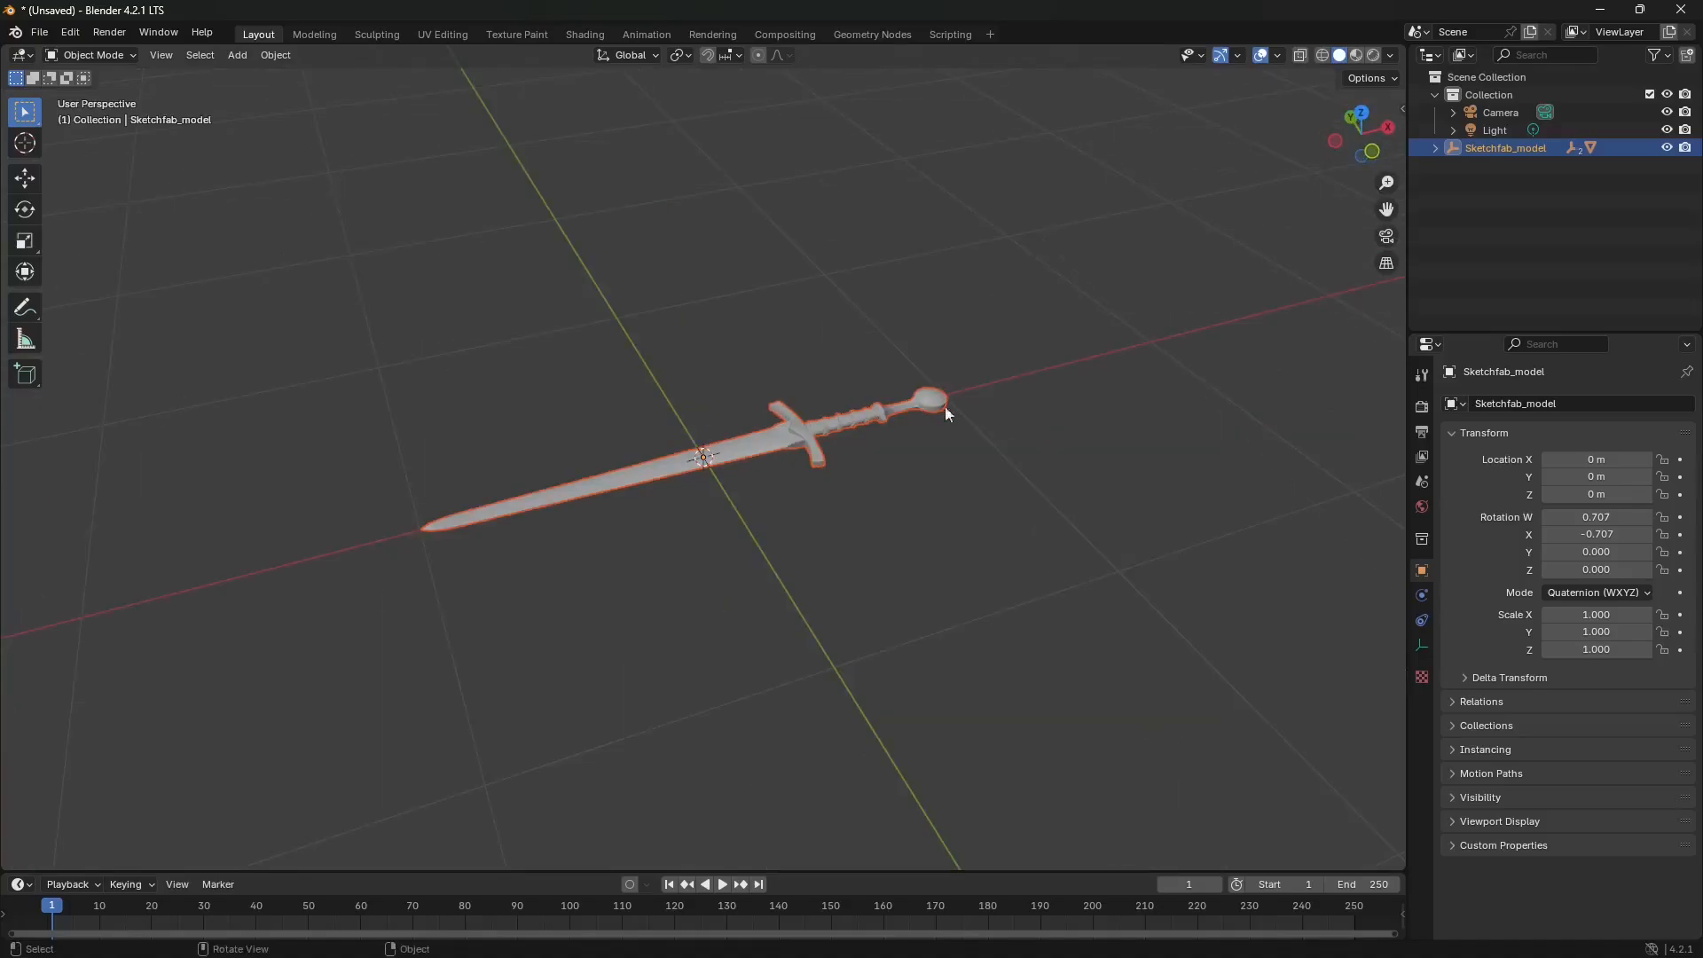
pyautogui.press('r')
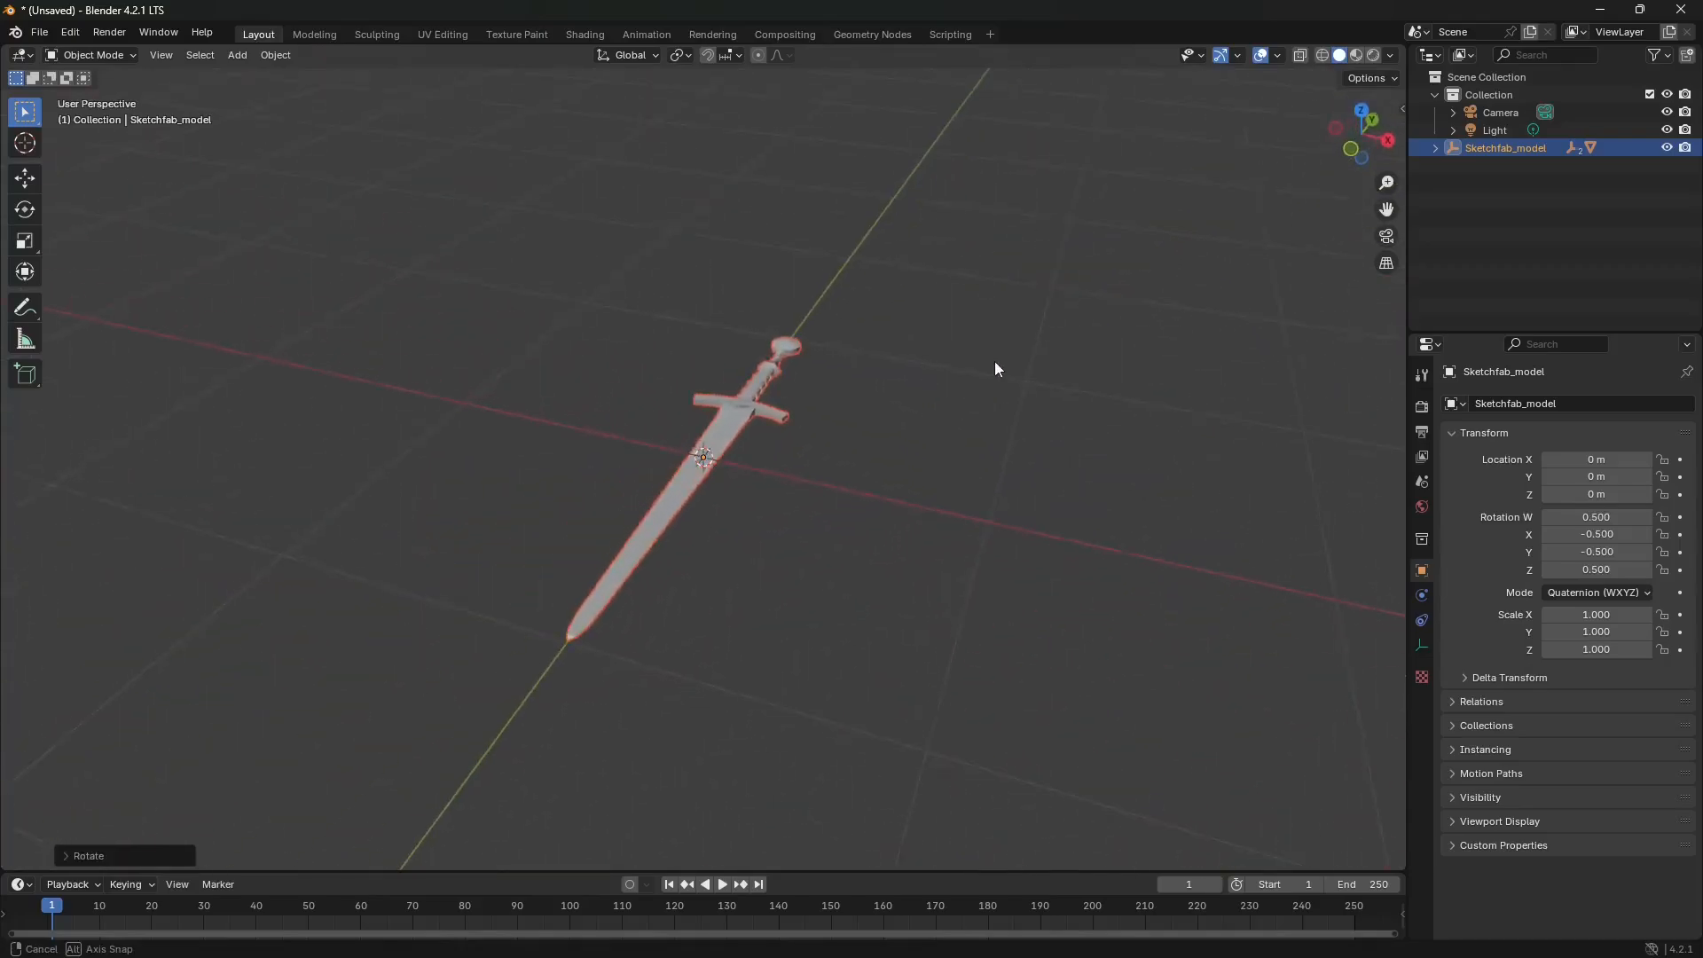
pyautogui.moveTo(901, 444)
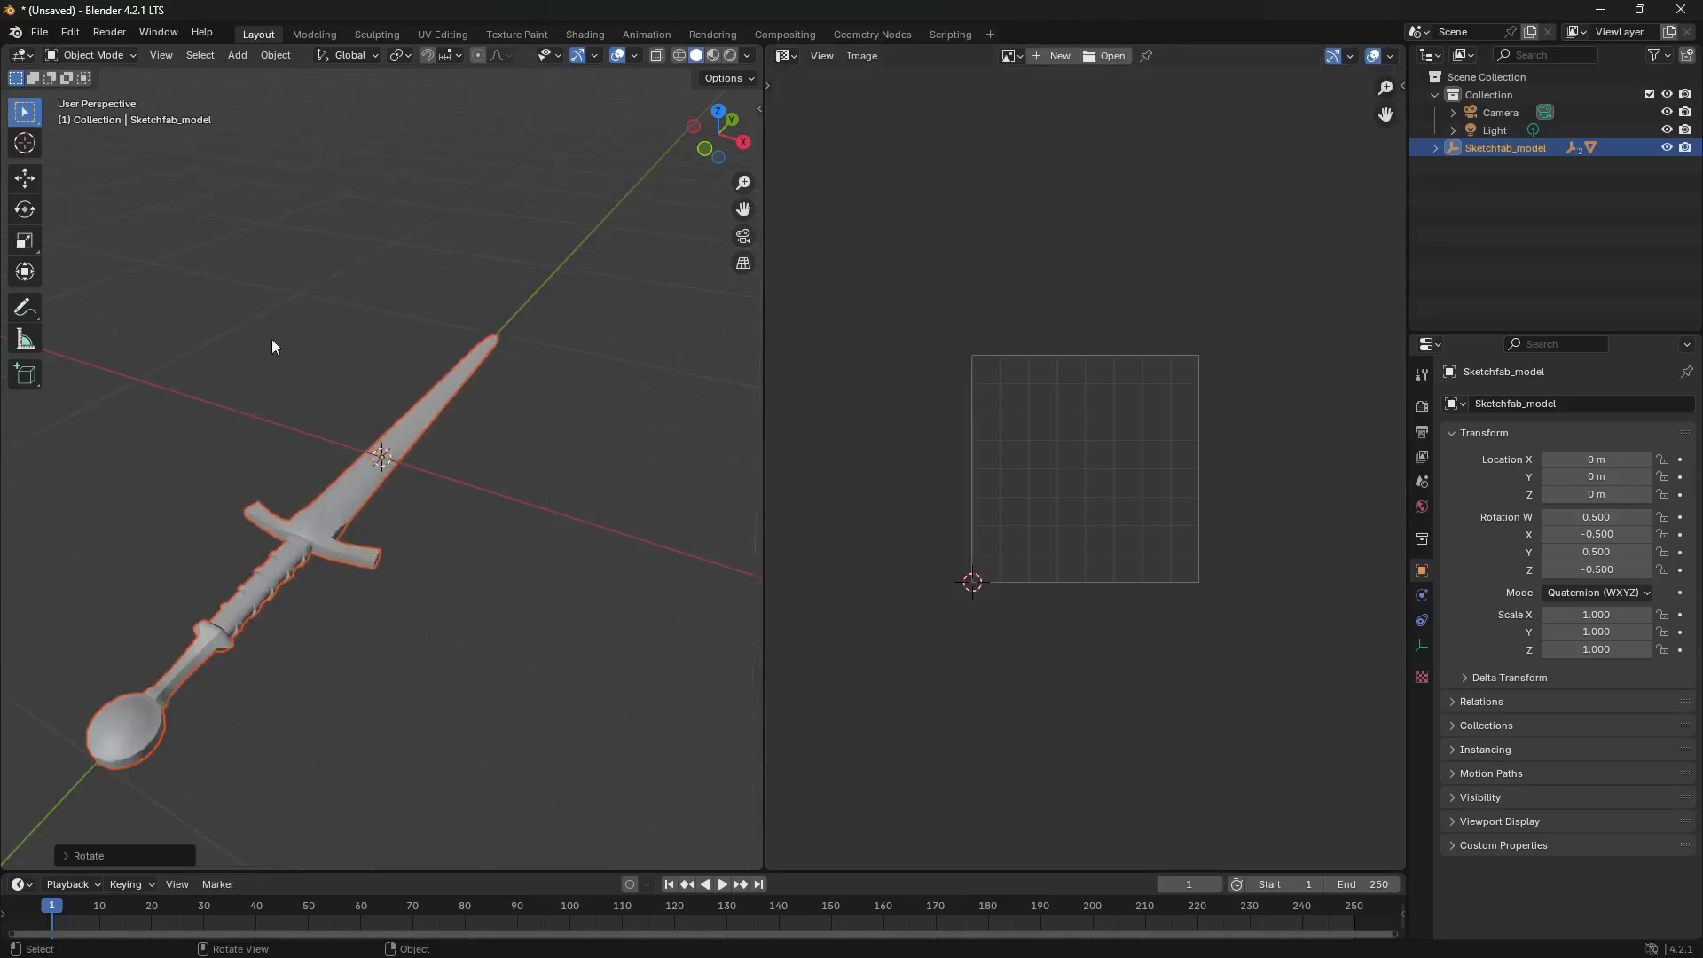
# - Expand the Sketchfab_model hierarchy, select the sword mesh and enter Edit Mode
pyautogui.click(1433, 148)
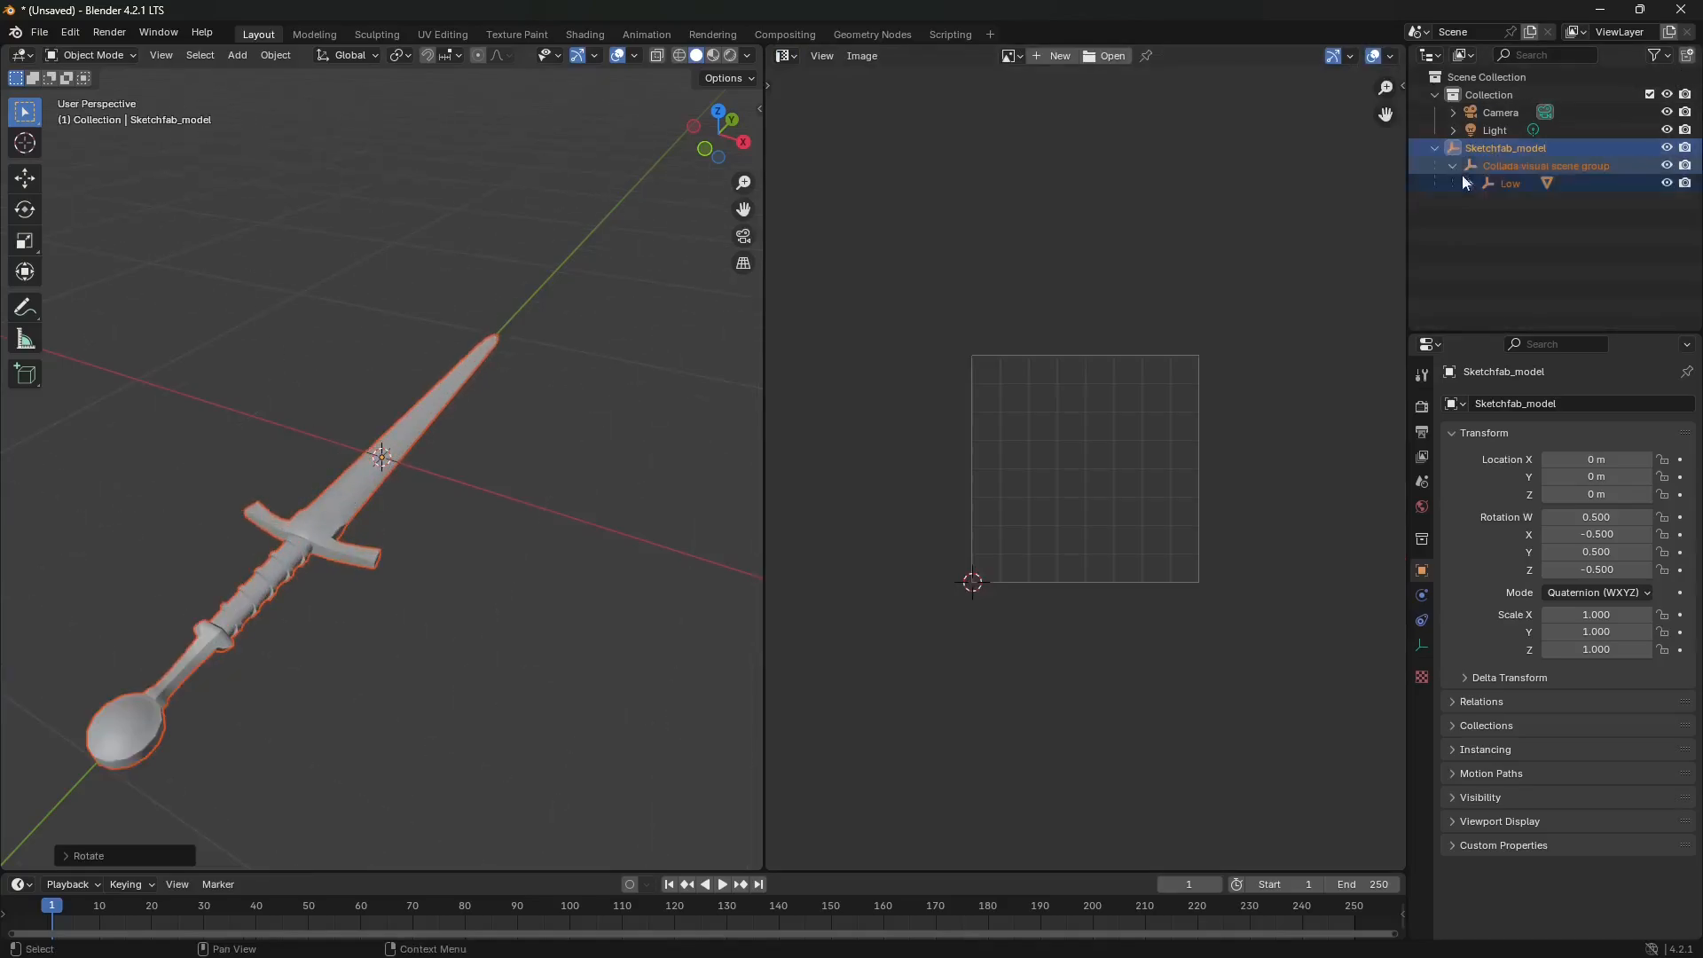
pyautogui.click(1553, 201)
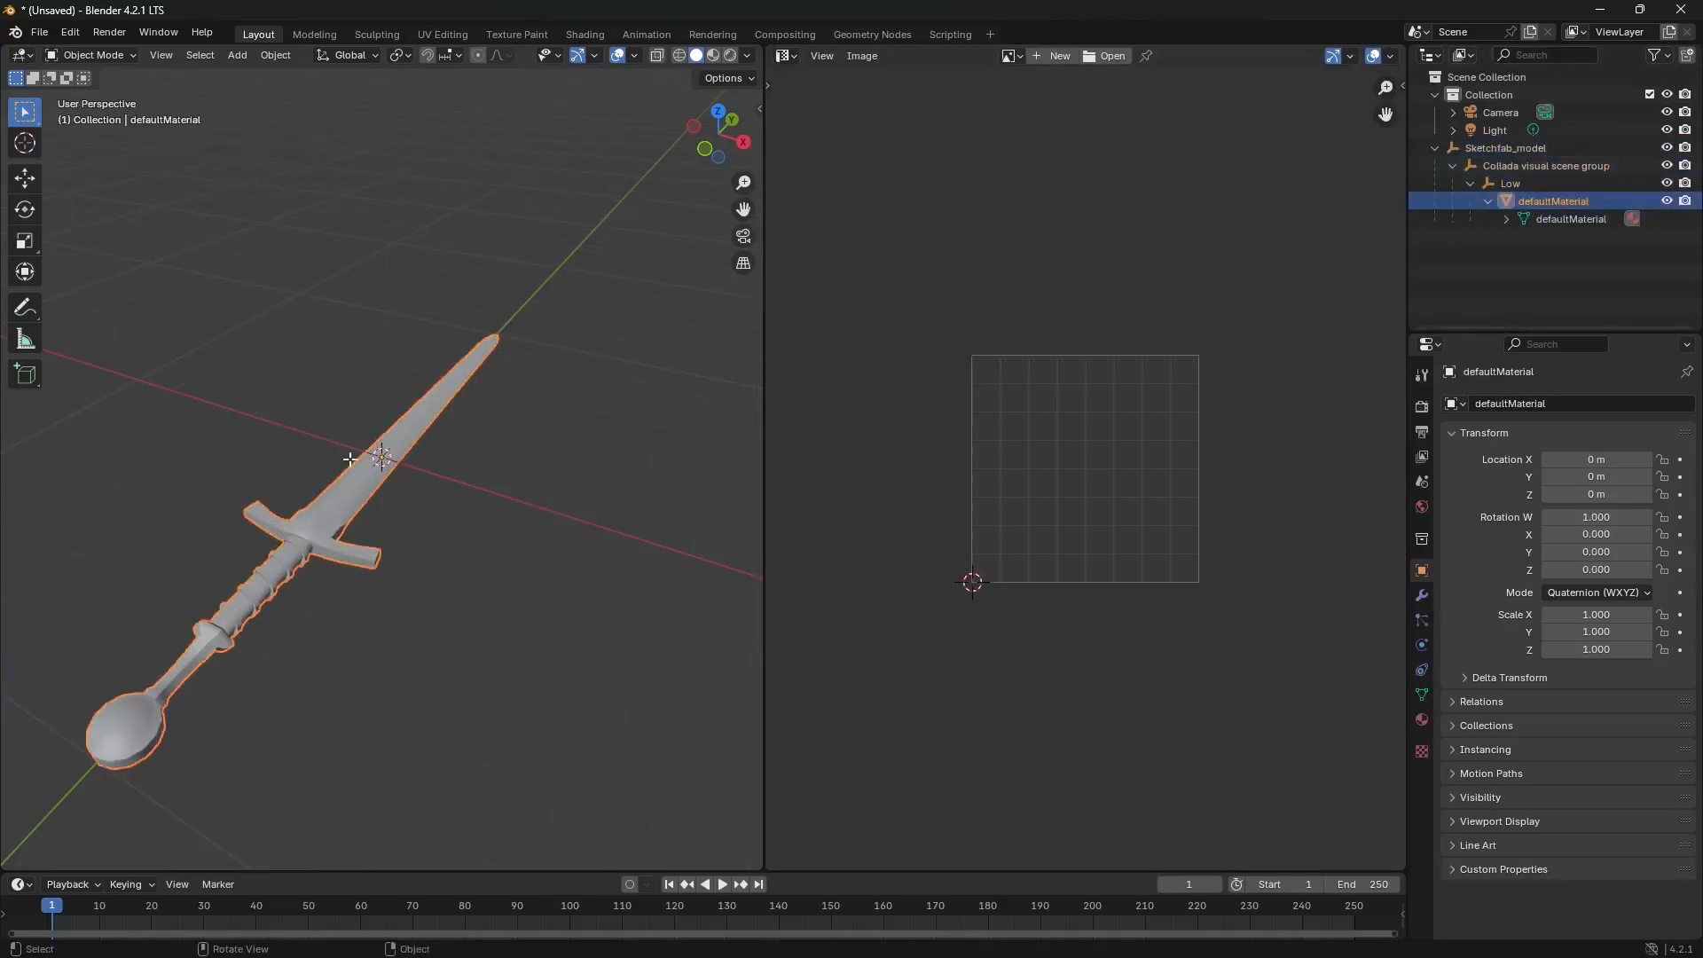
pyautogui.press('Tab')
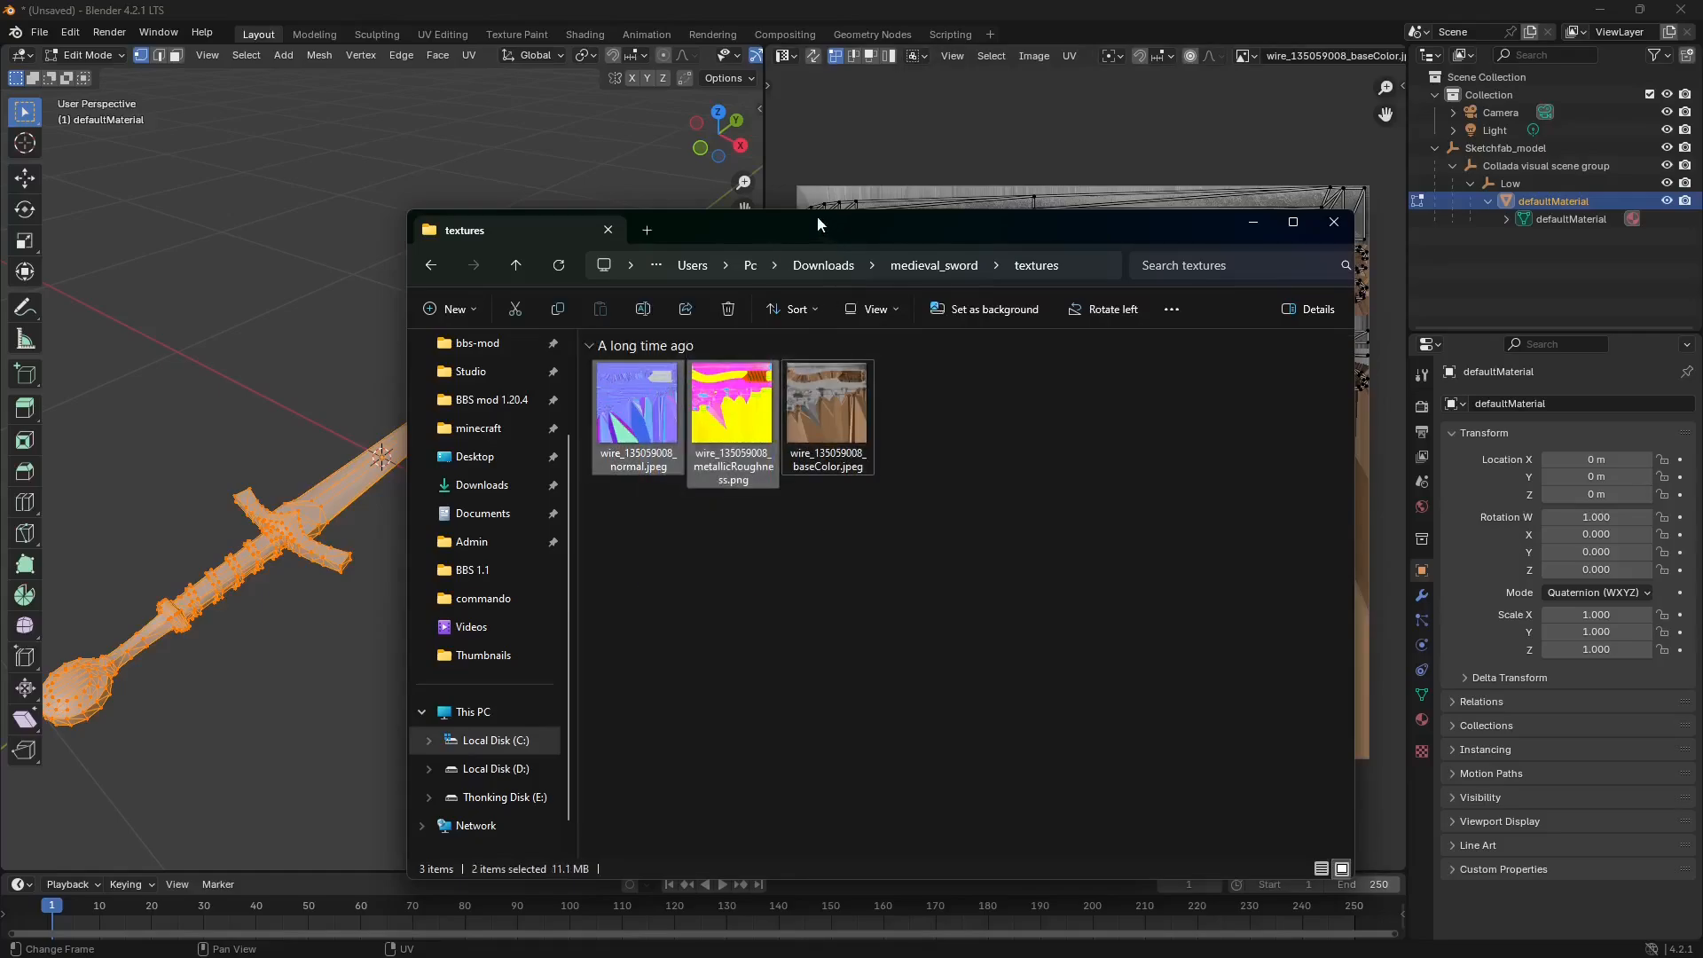
# - Create a sword2 folder in bbs/assets/models and open it
pyautogui.click(1334, 221)
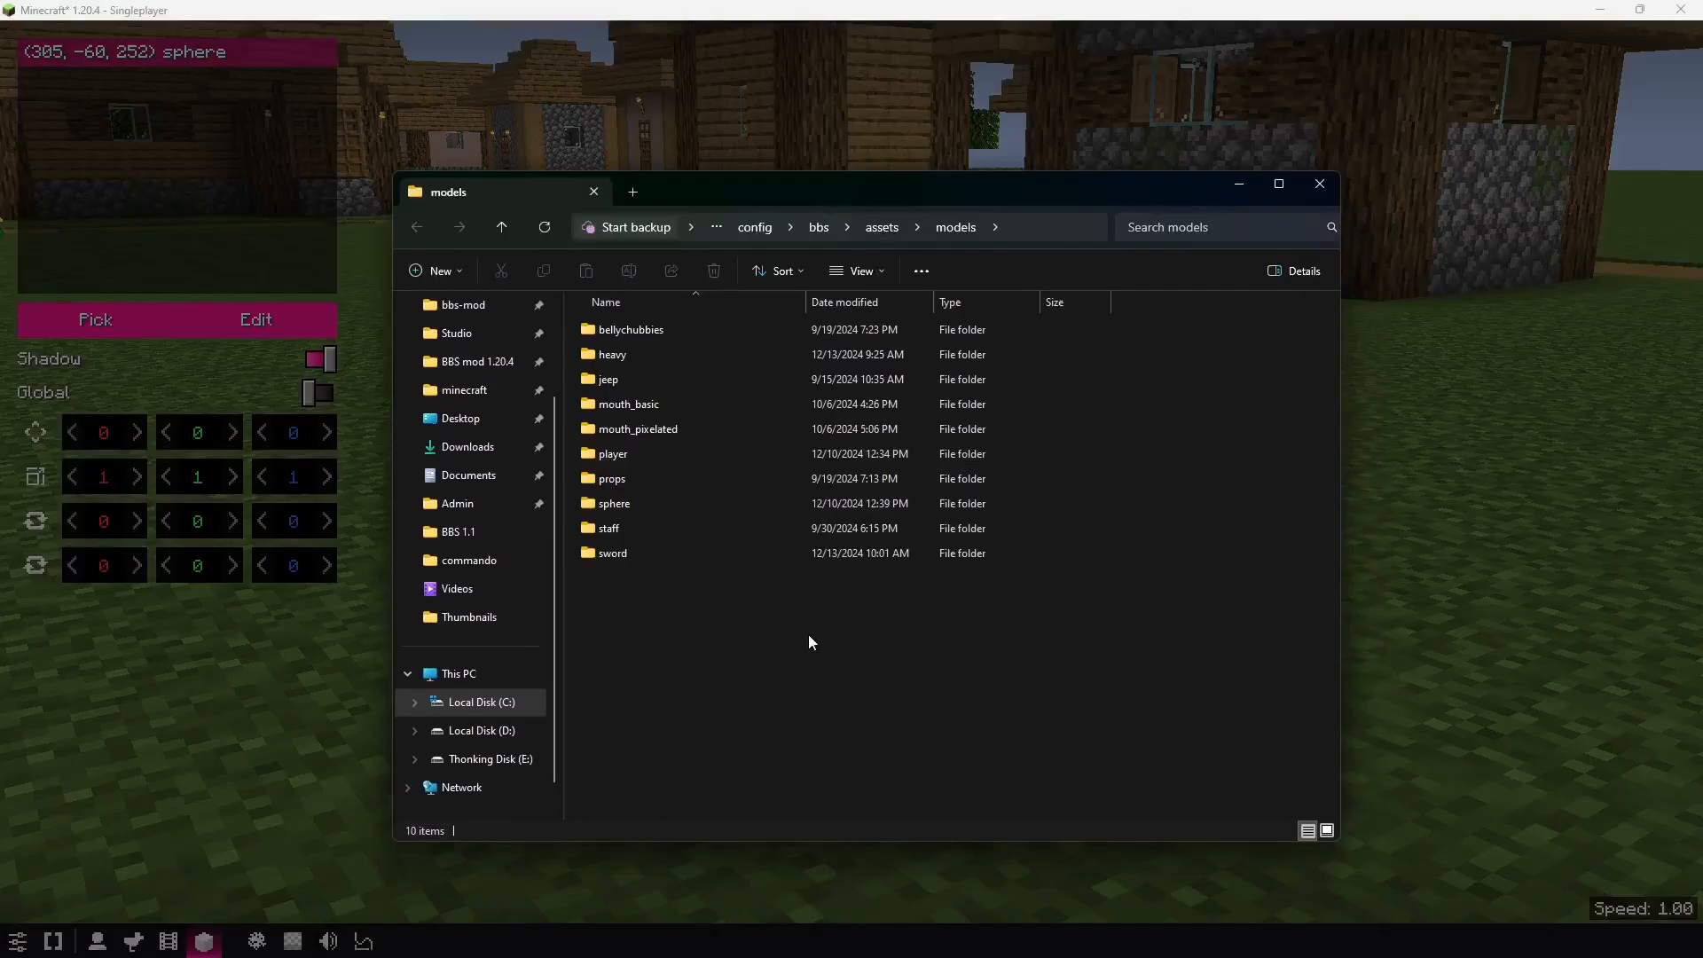
pyautogui.click(435, 270)
pyautogui.write('sword2')
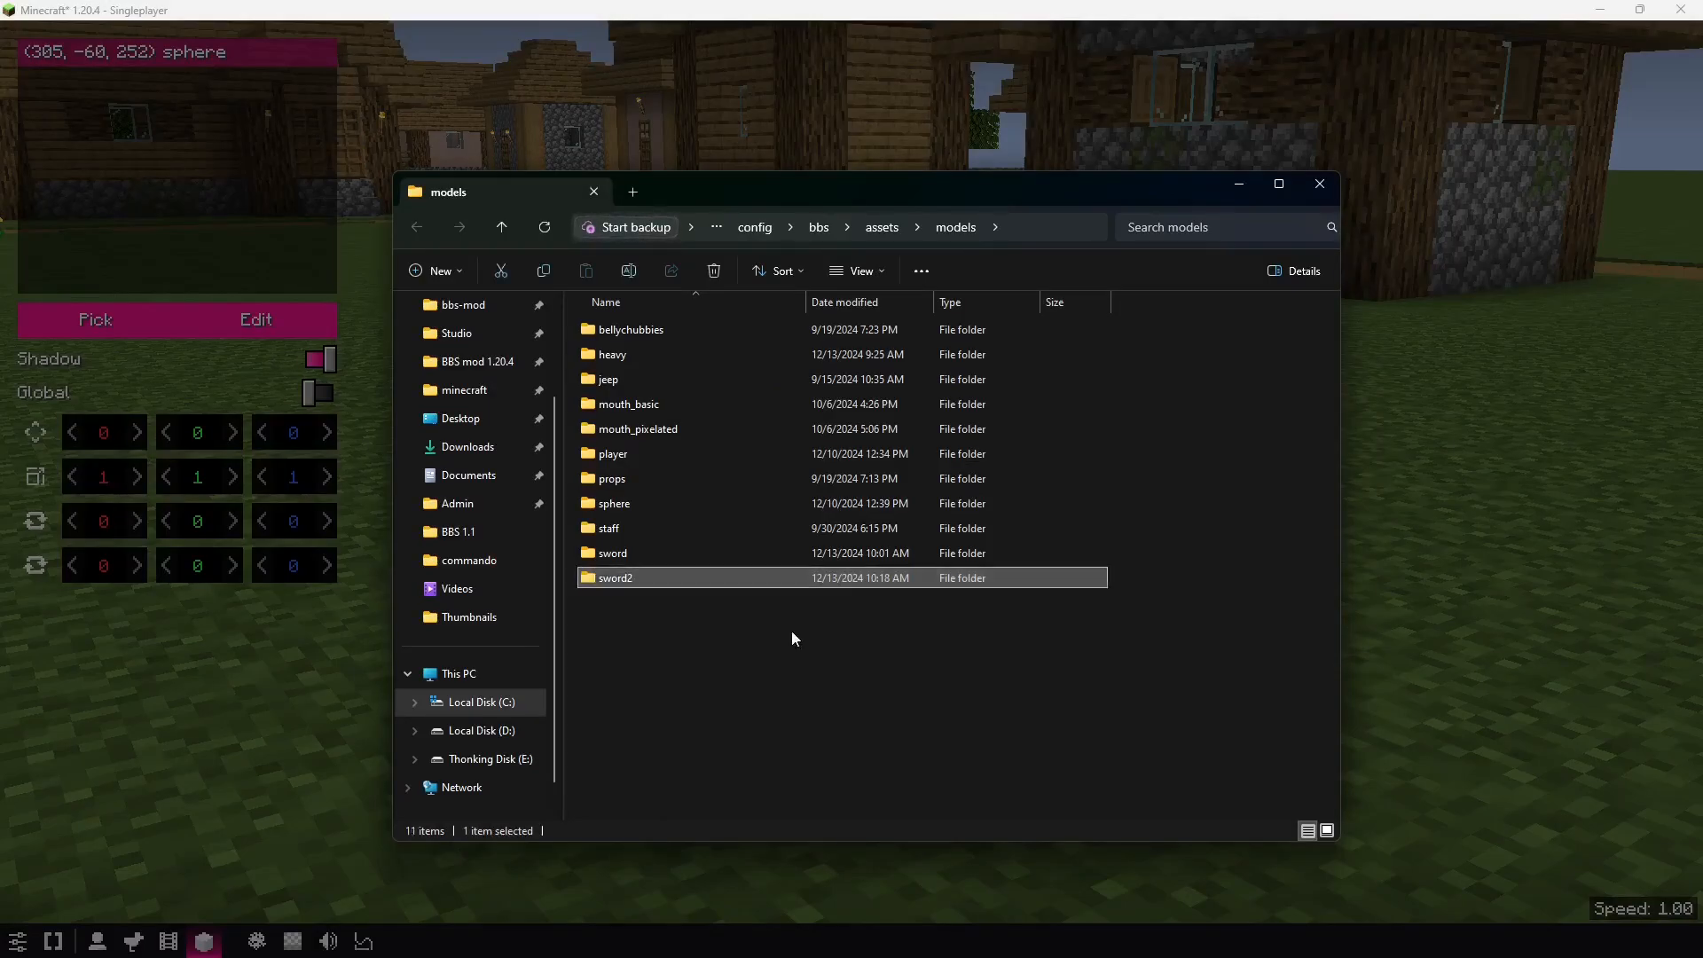
pyautogui.doubleClick(615, 577)
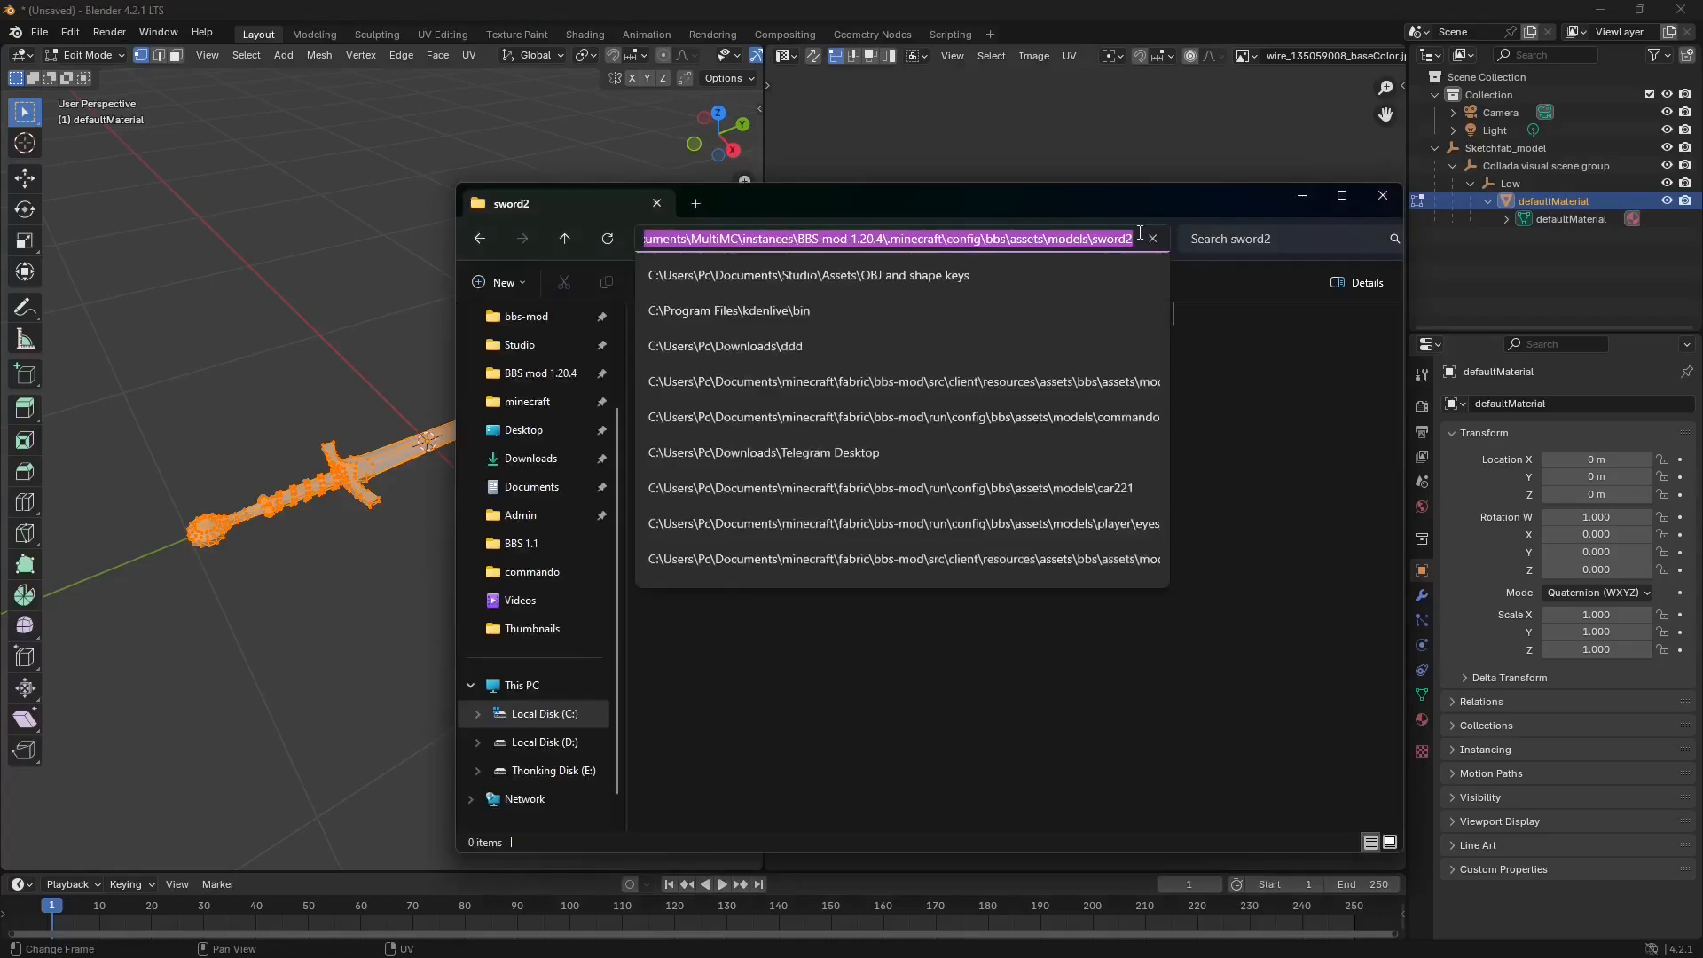
# - Export the sword as Wavefront OBJ base.obj into models/sword2
pyautogui.click(39, 32)
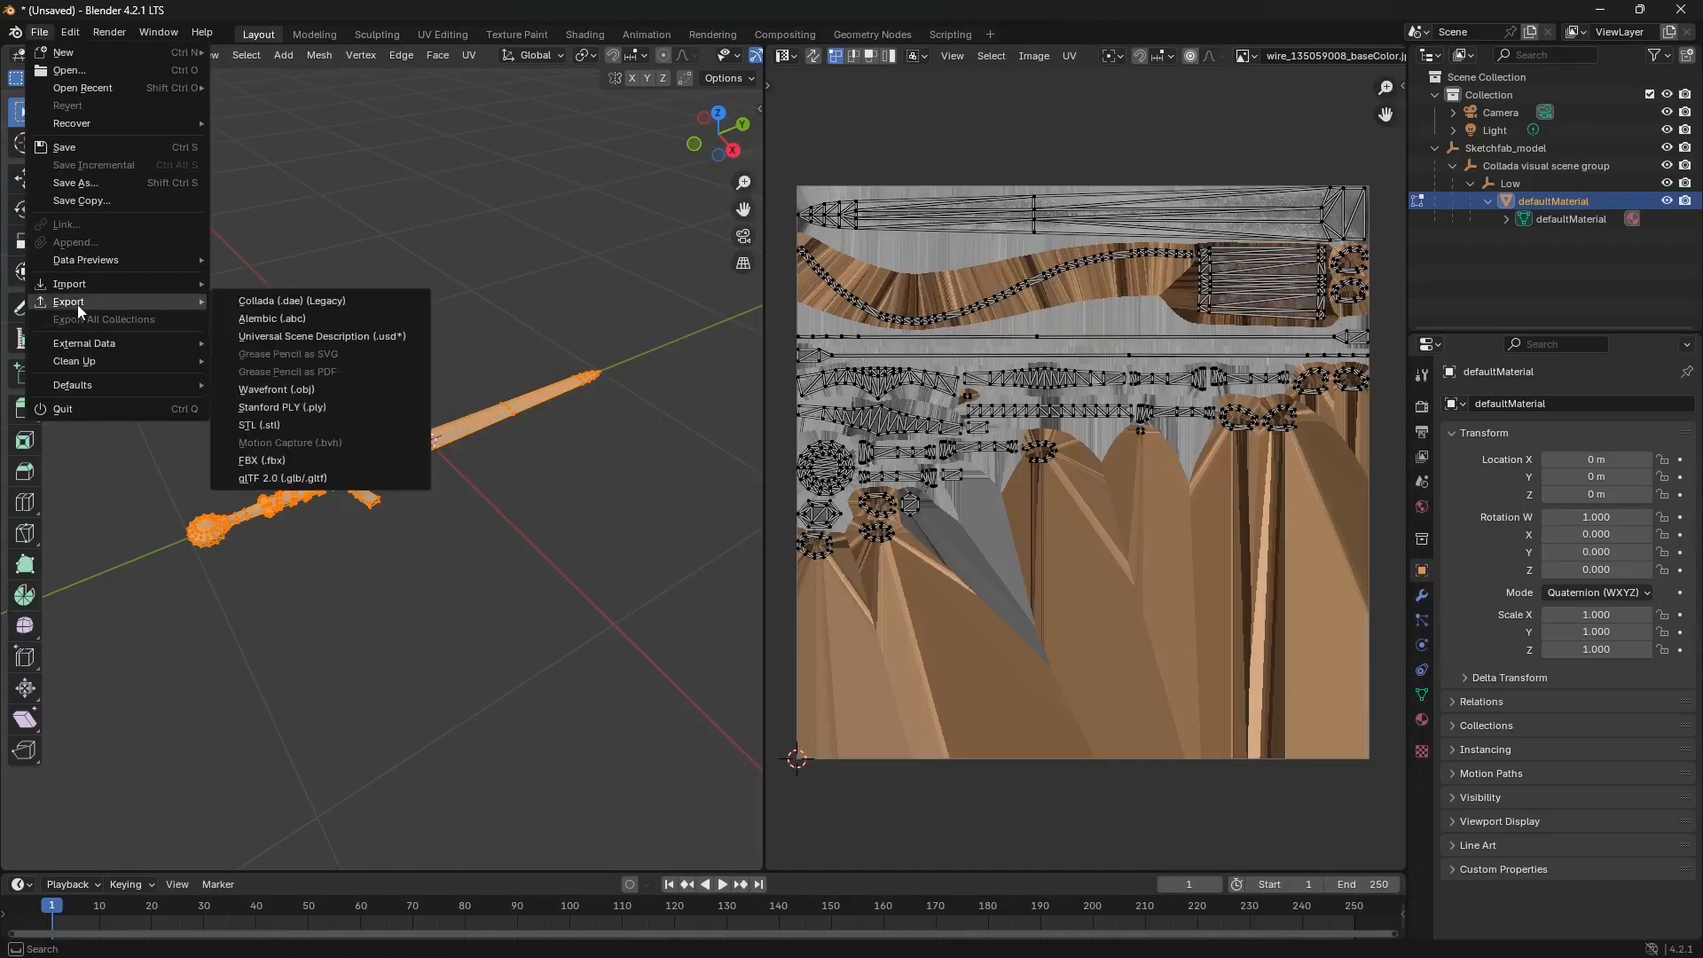
pyautogui.moveTo(276, 389)
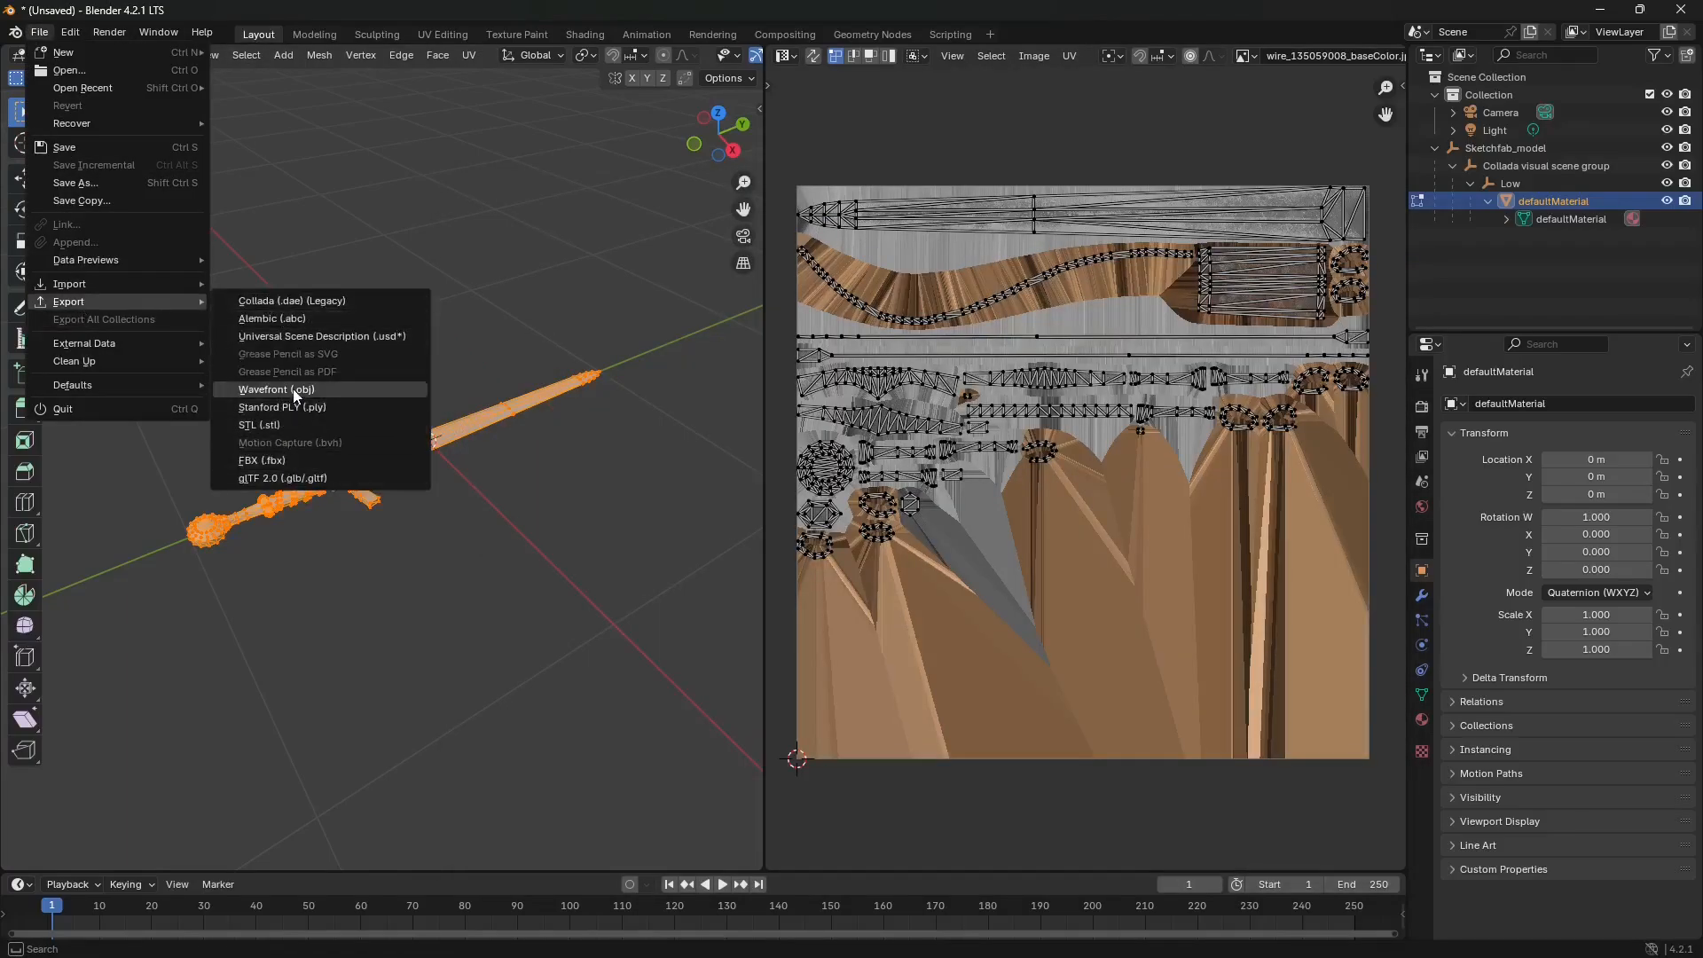
pyautogui.click(275, 389)
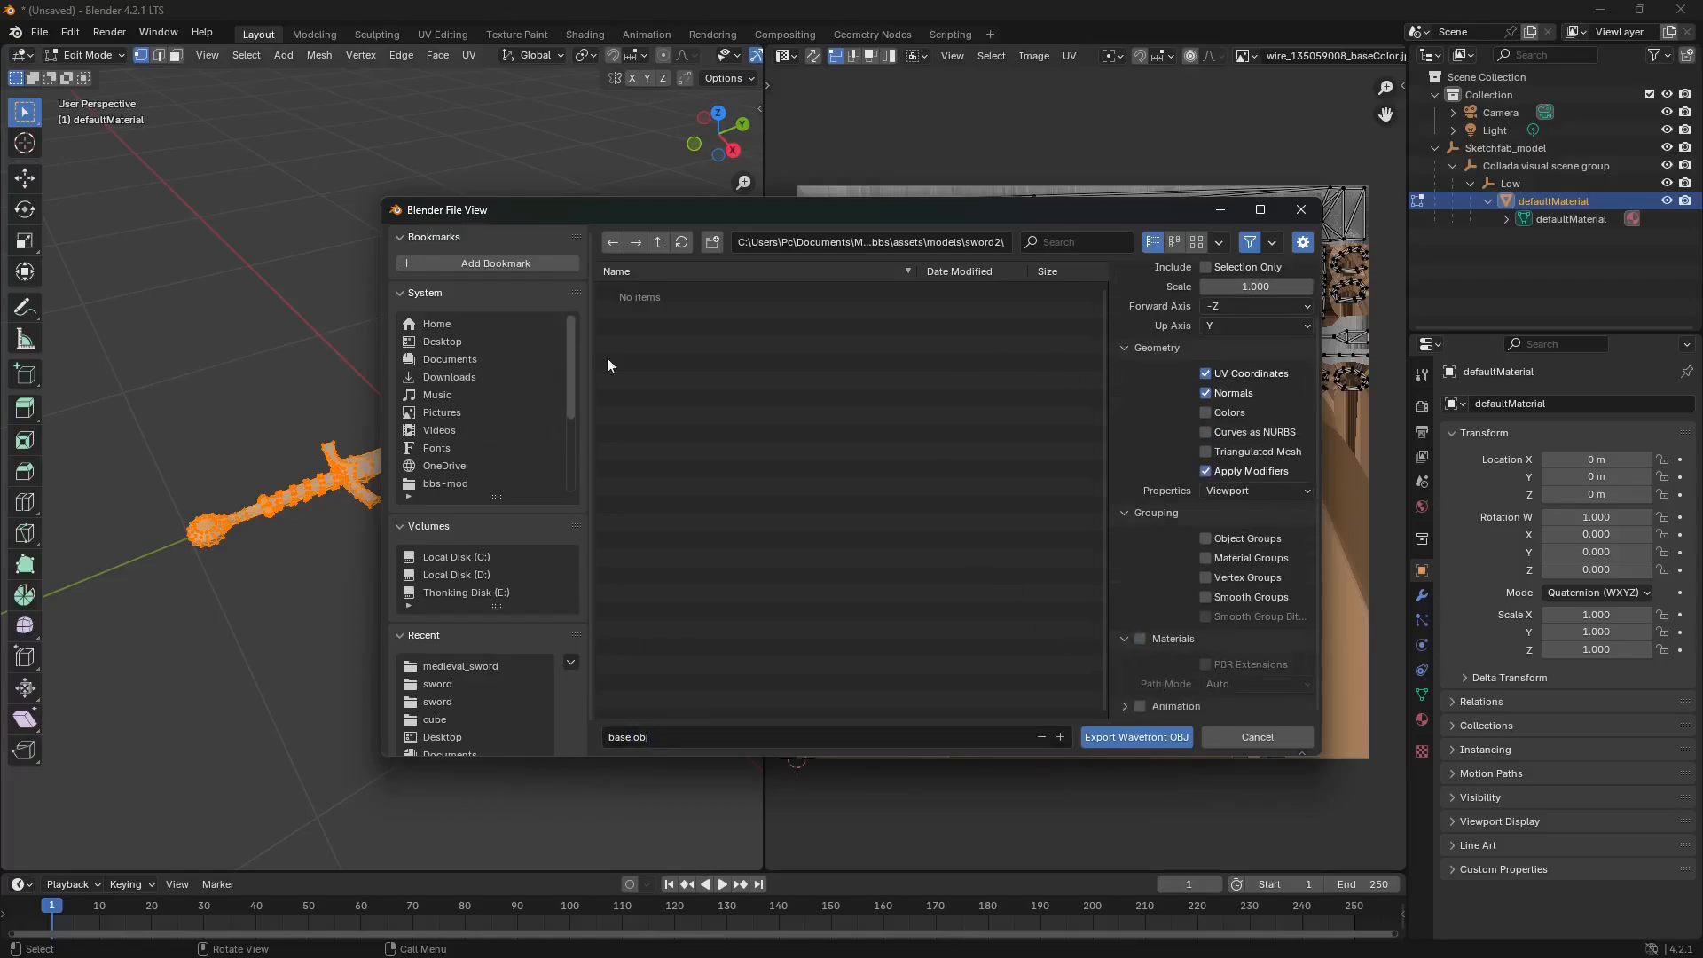
pyautogui.moveTo(826, 486)
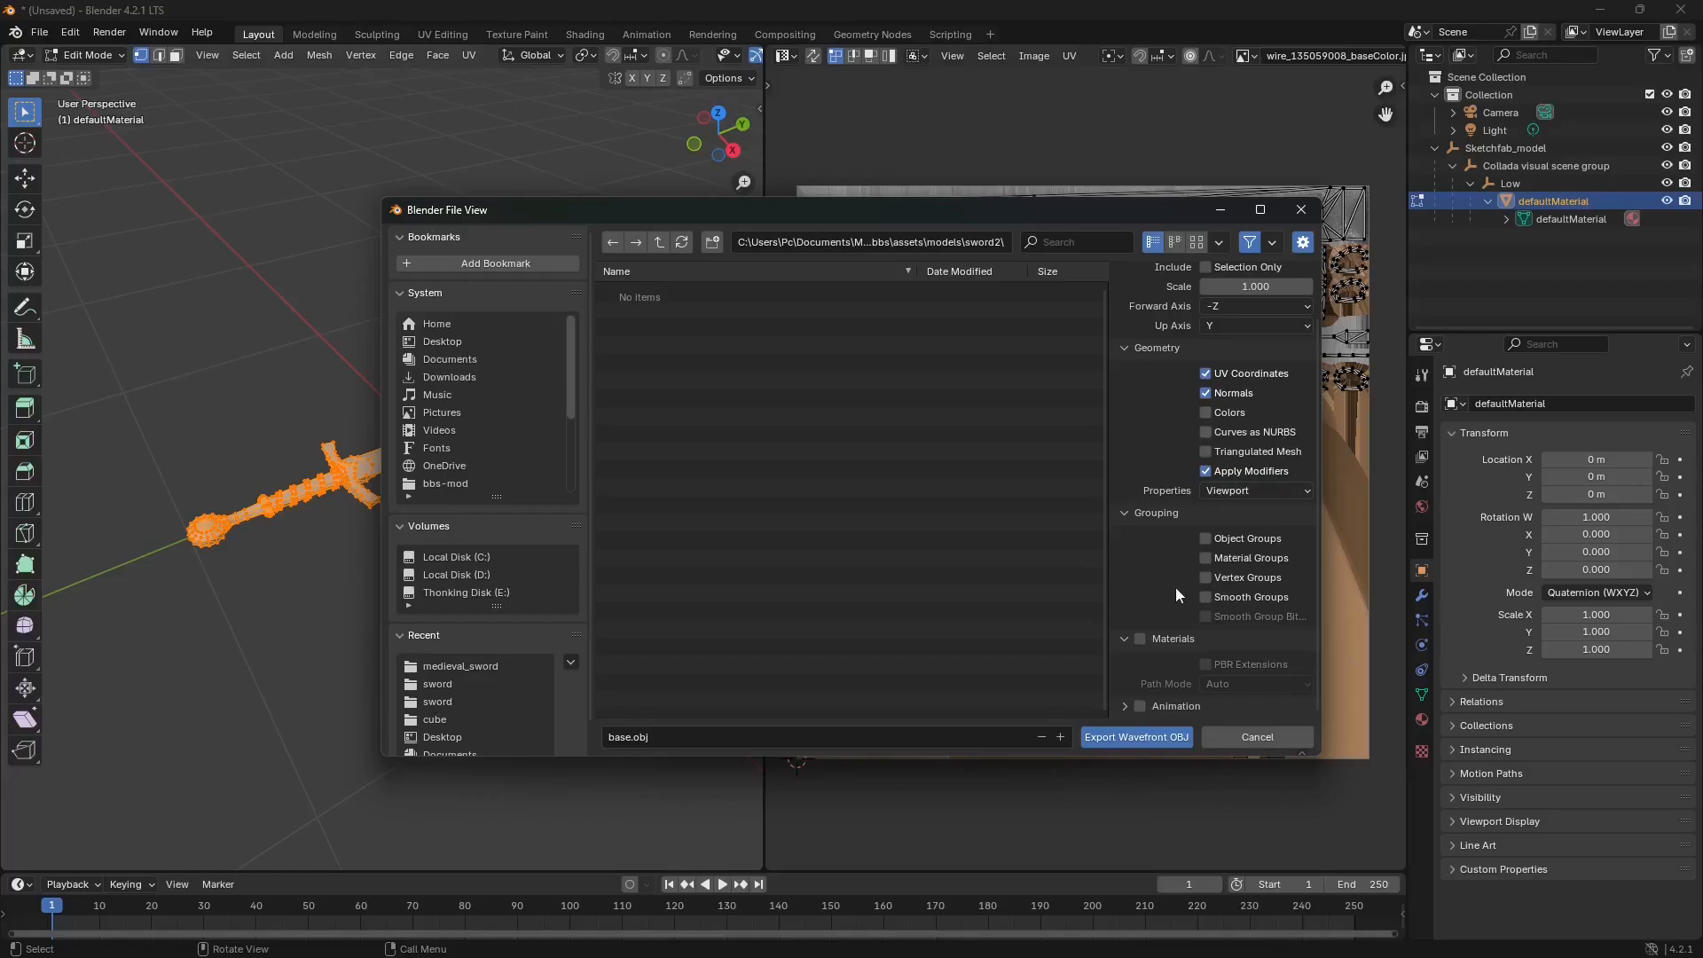
pyautogui.click(440, 666)
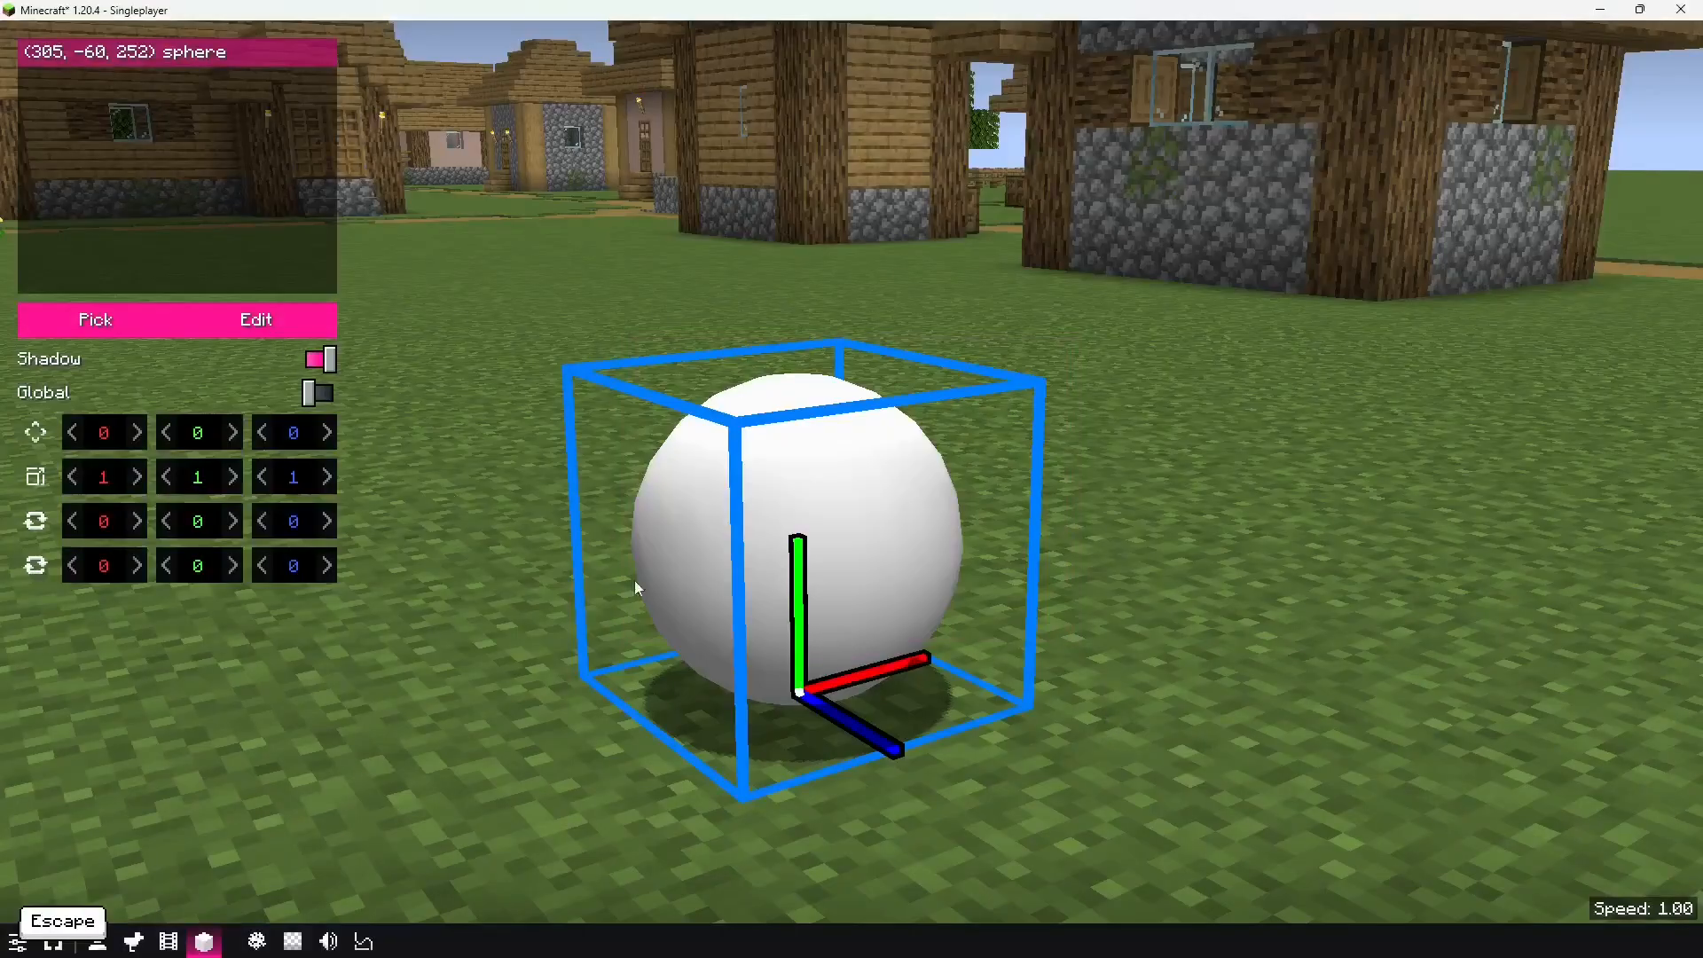
# - Pick the sword2 model for the block and begin choosing its baseColor texture
pyautogui.click(96, 319)
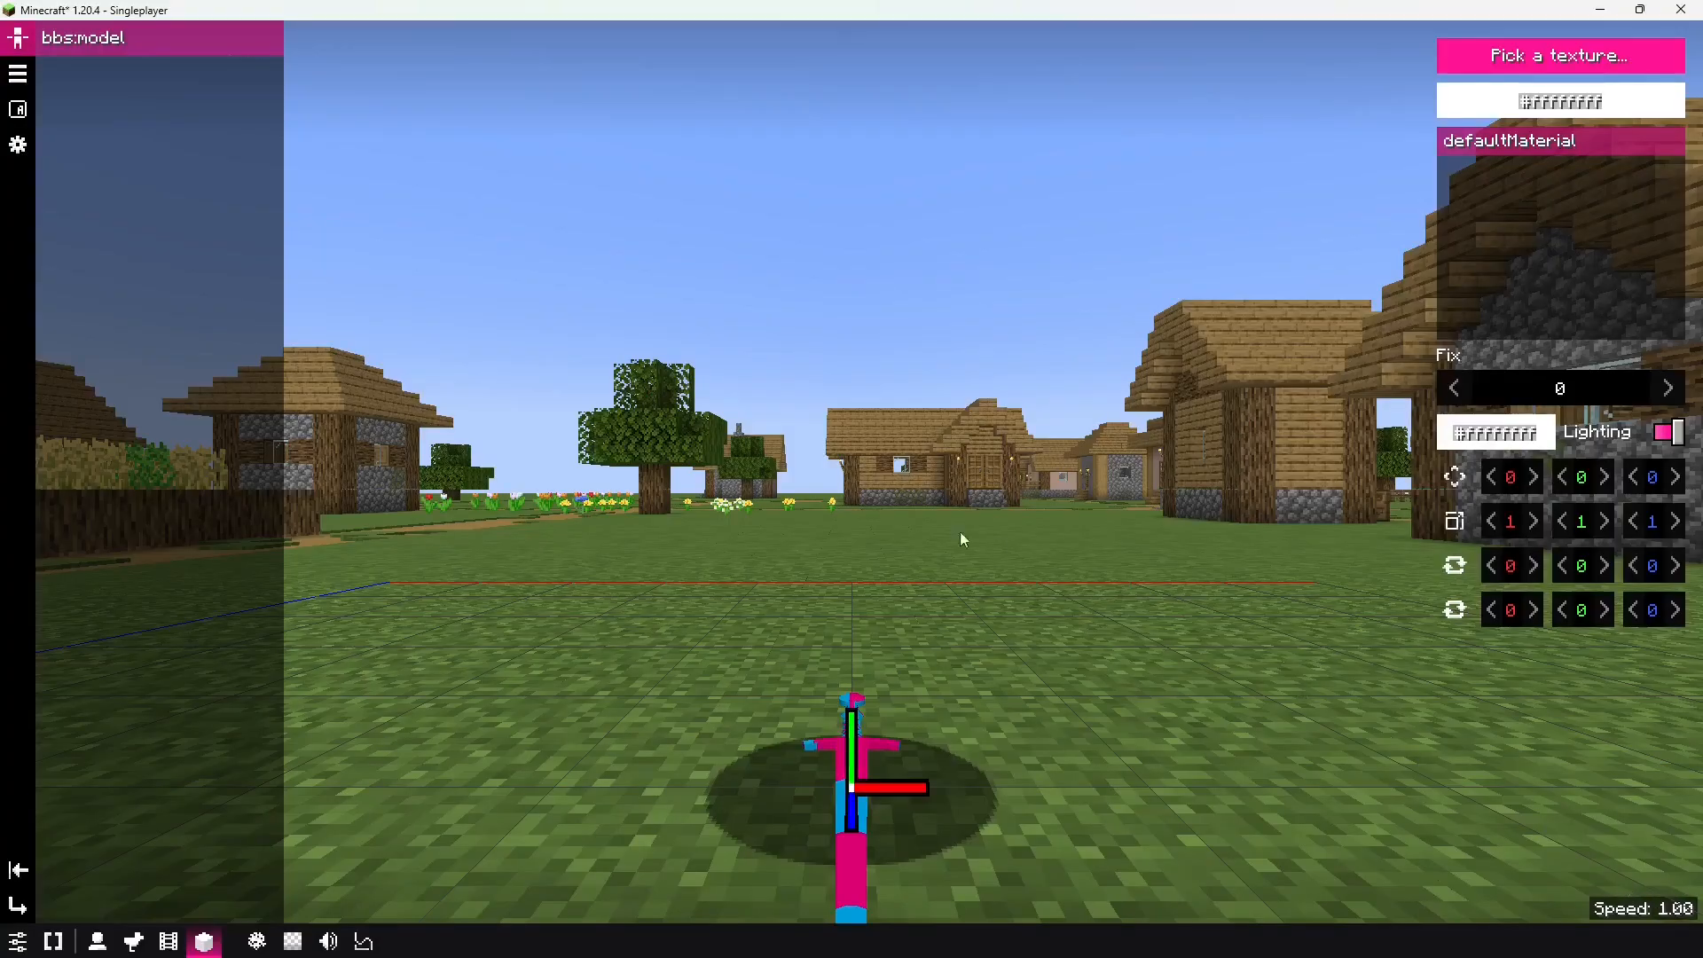
pyautogui.click(1559, 55)
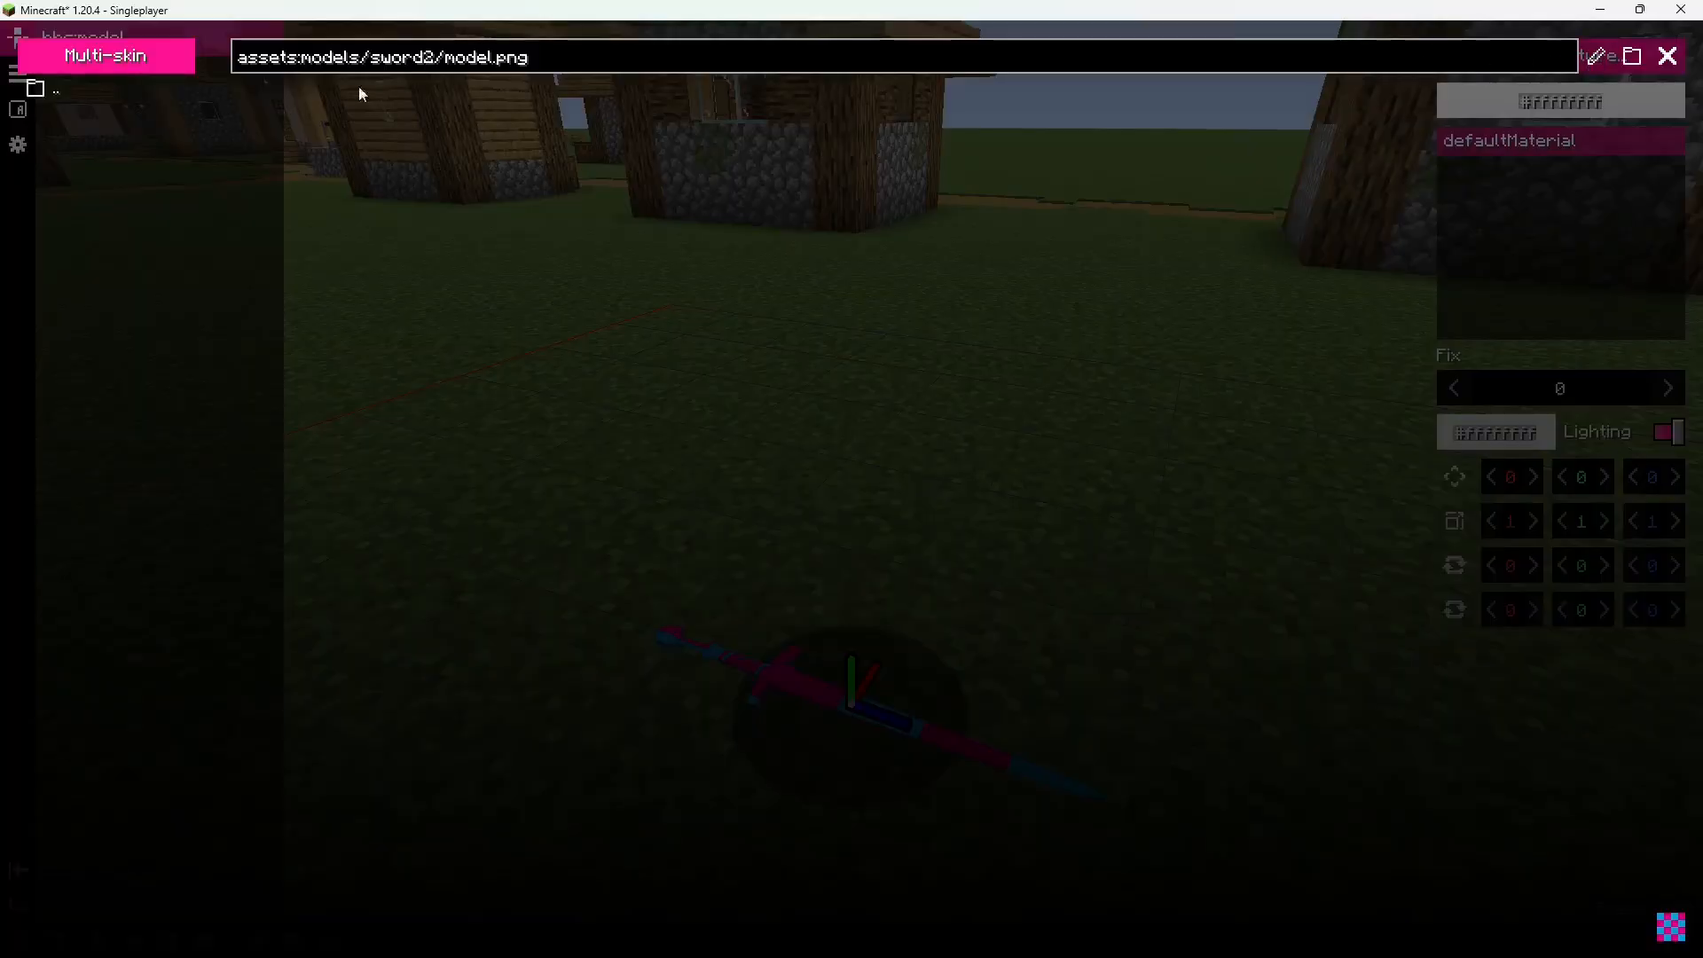
pyautogui.moveTo(1292, 701)
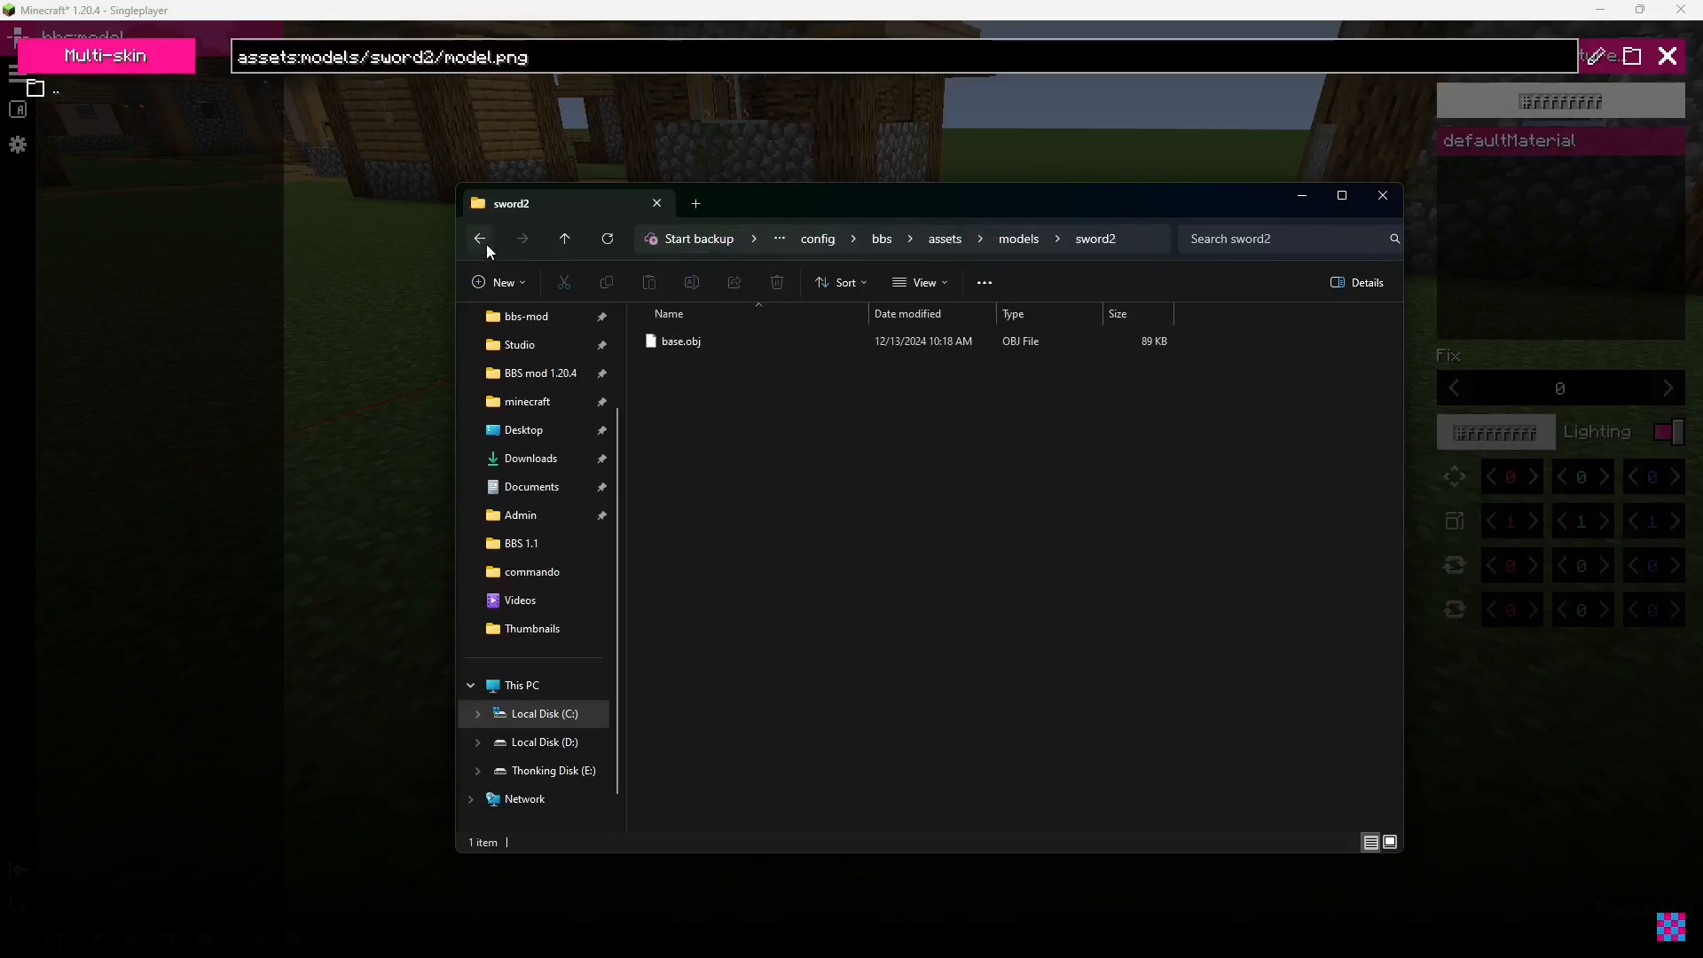
pyautogui.moveTo(519, 241)
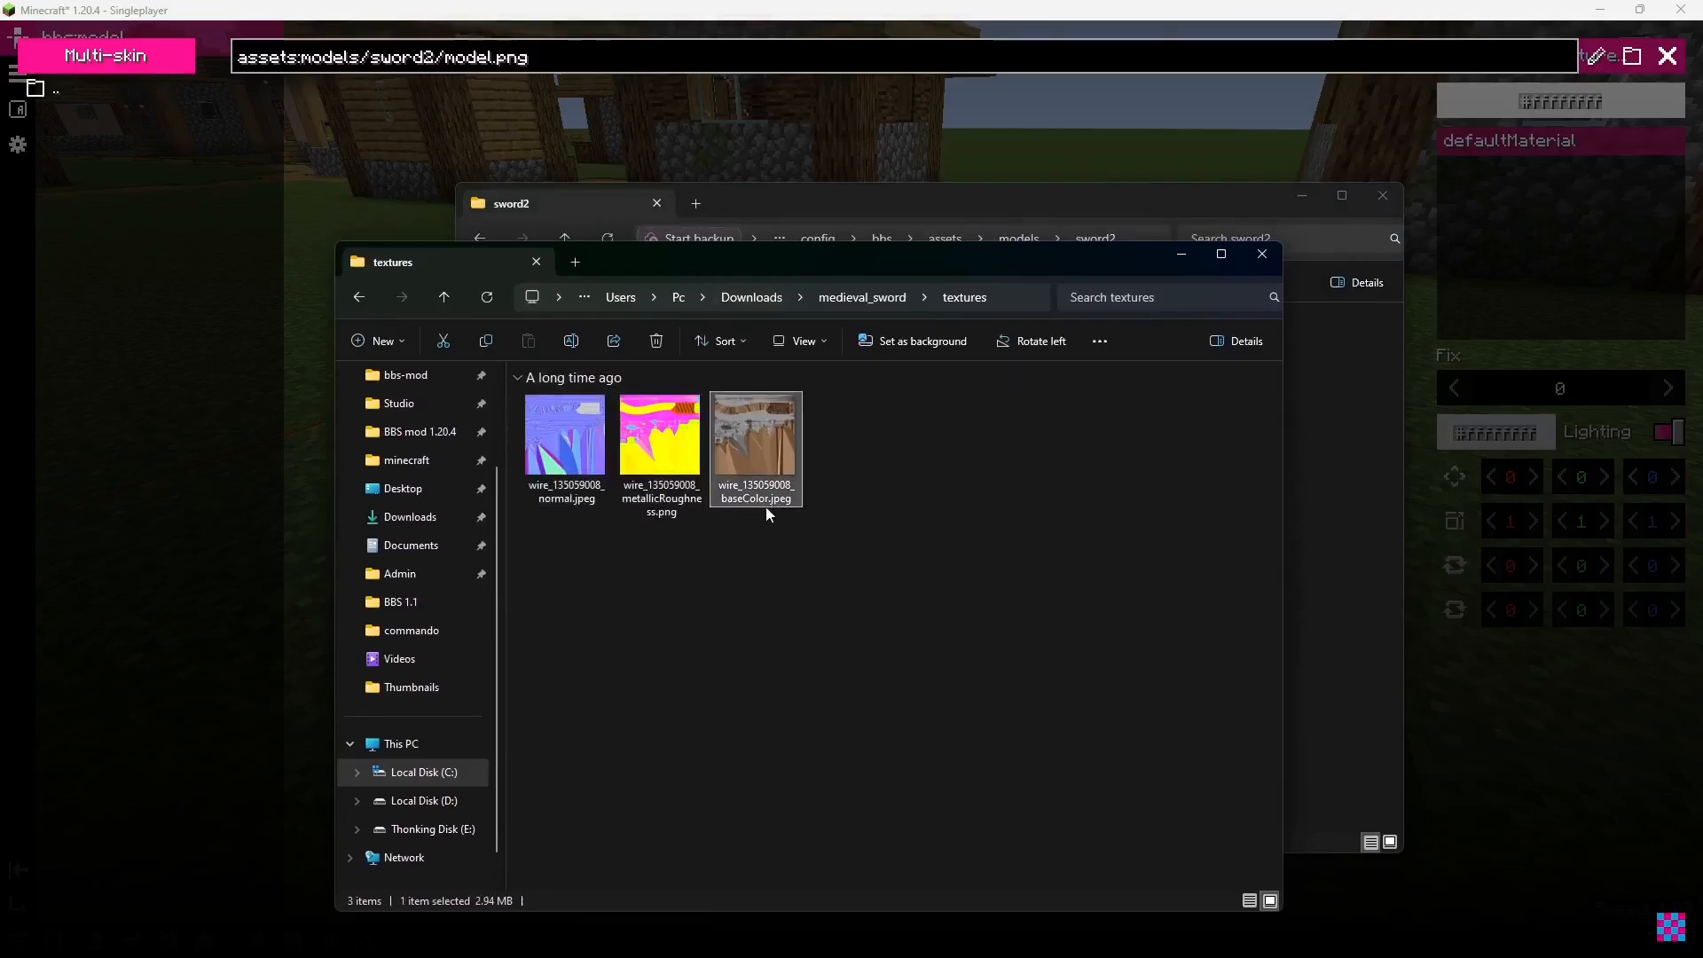
pyautogui.moveTo(804, 551)
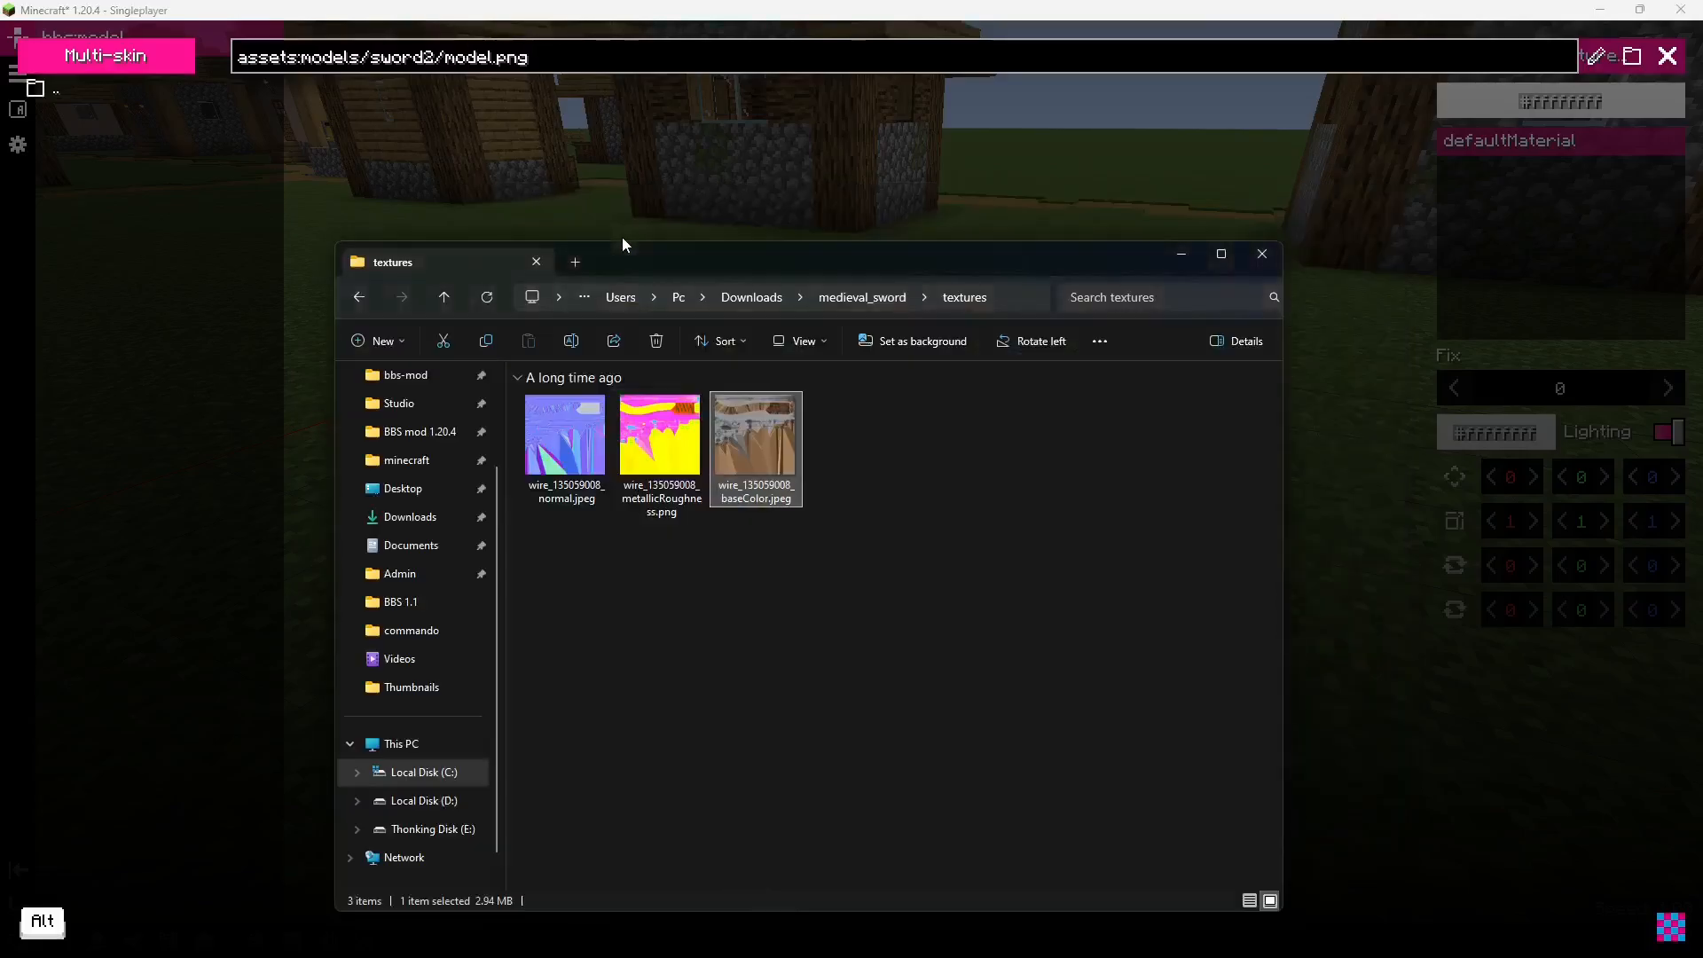
pyautogui.moveTo(513, 125)
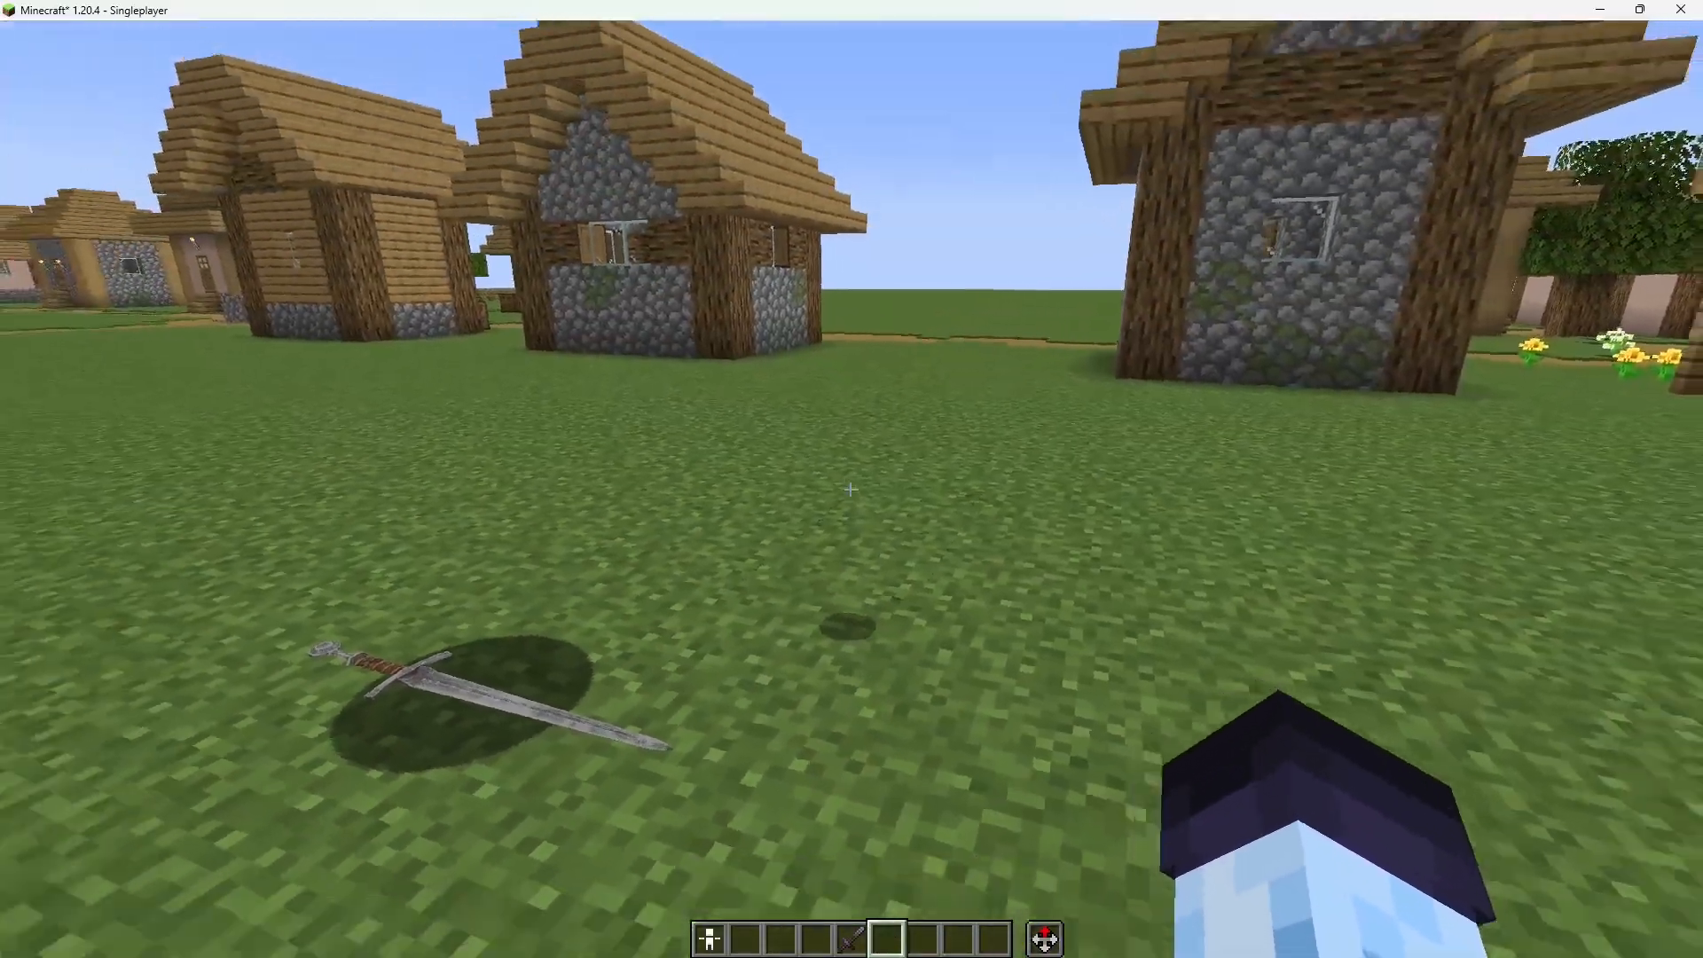
pyautogui.moveTo(850, 488)
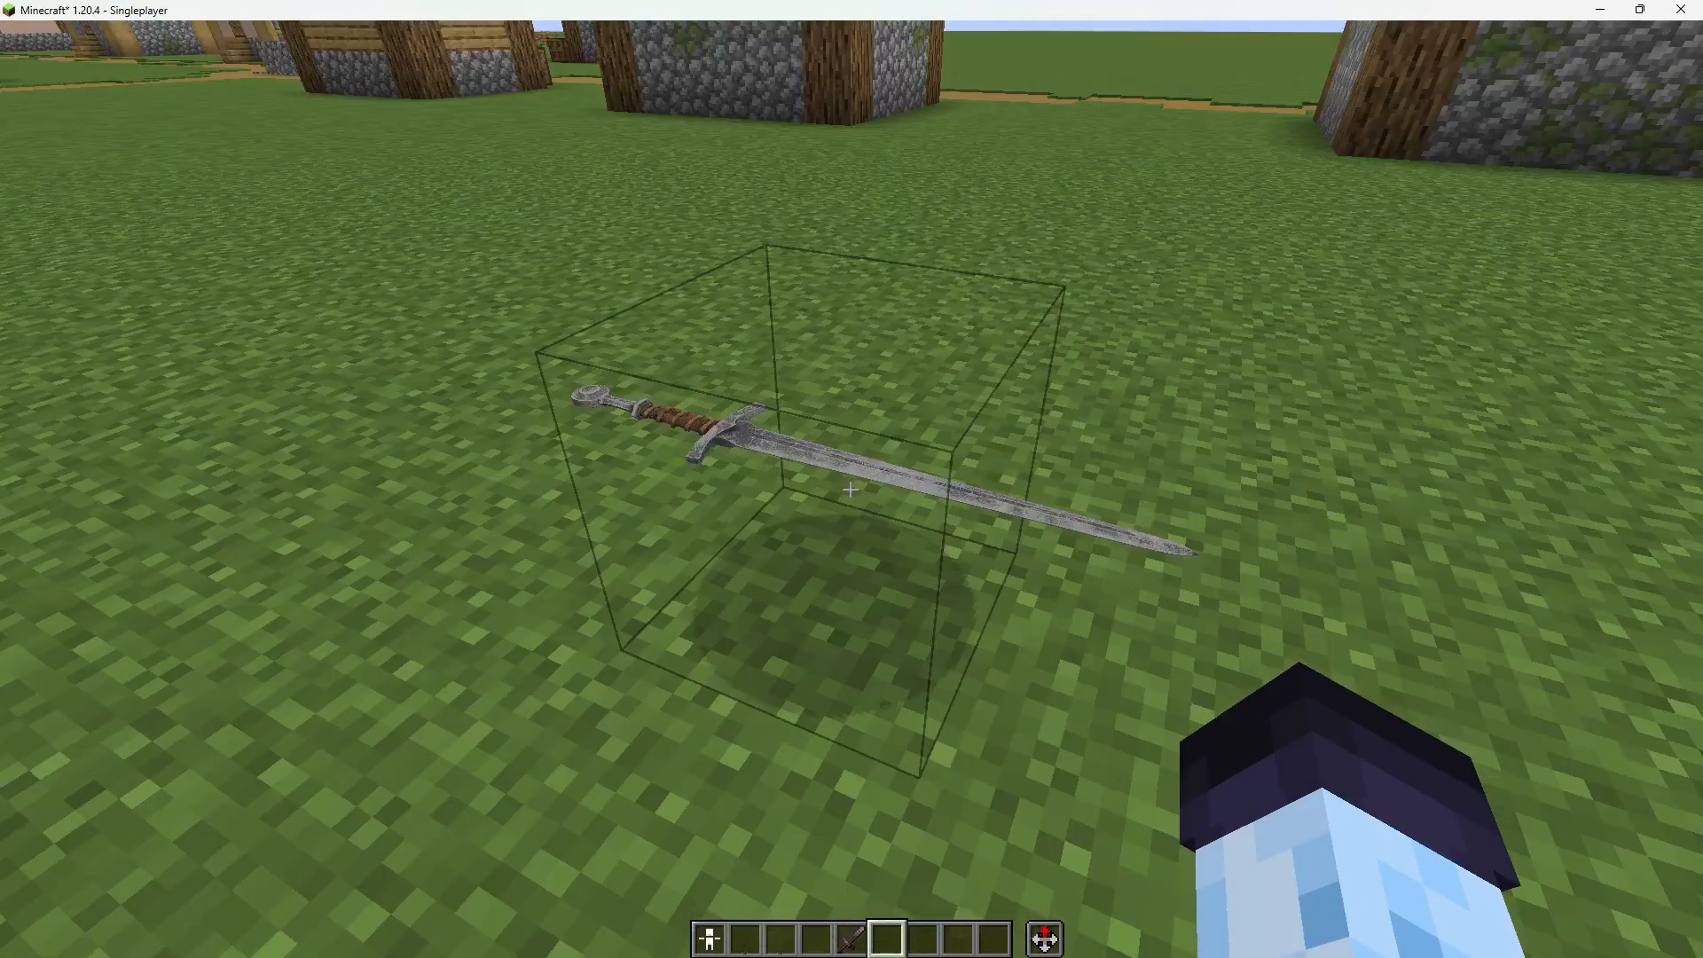
pyautogui.moveTo(851, 489)
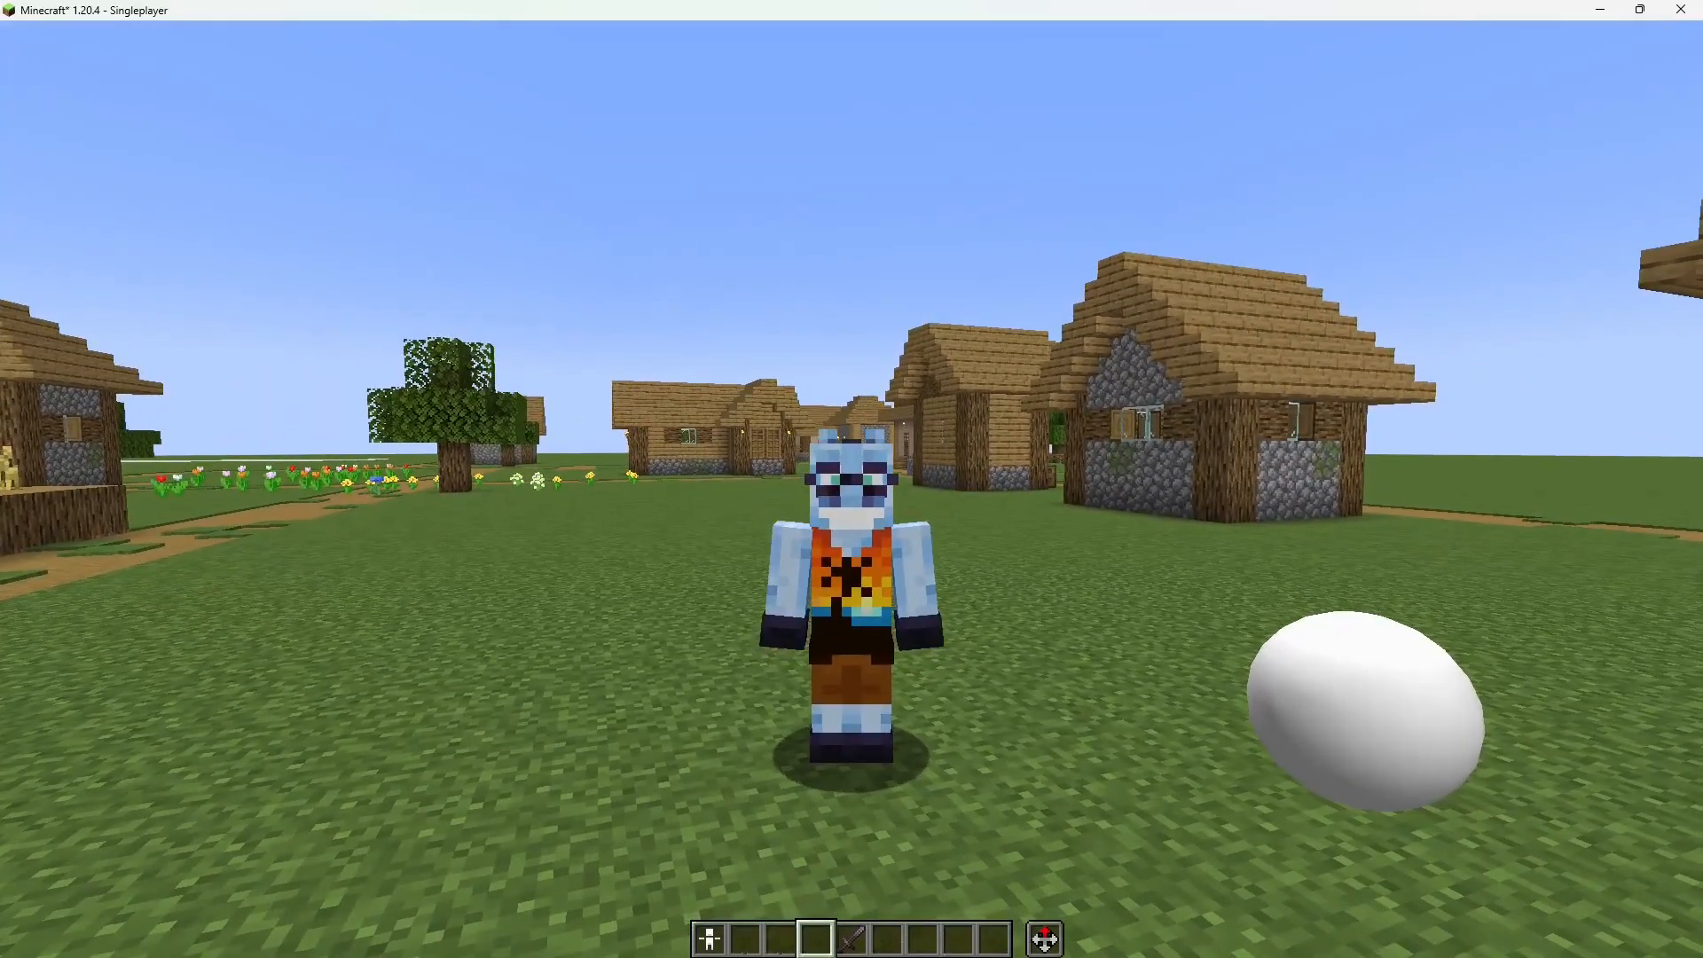
# - Open the Models folder from the F6 Utility panel
pyautogui.press('F6')
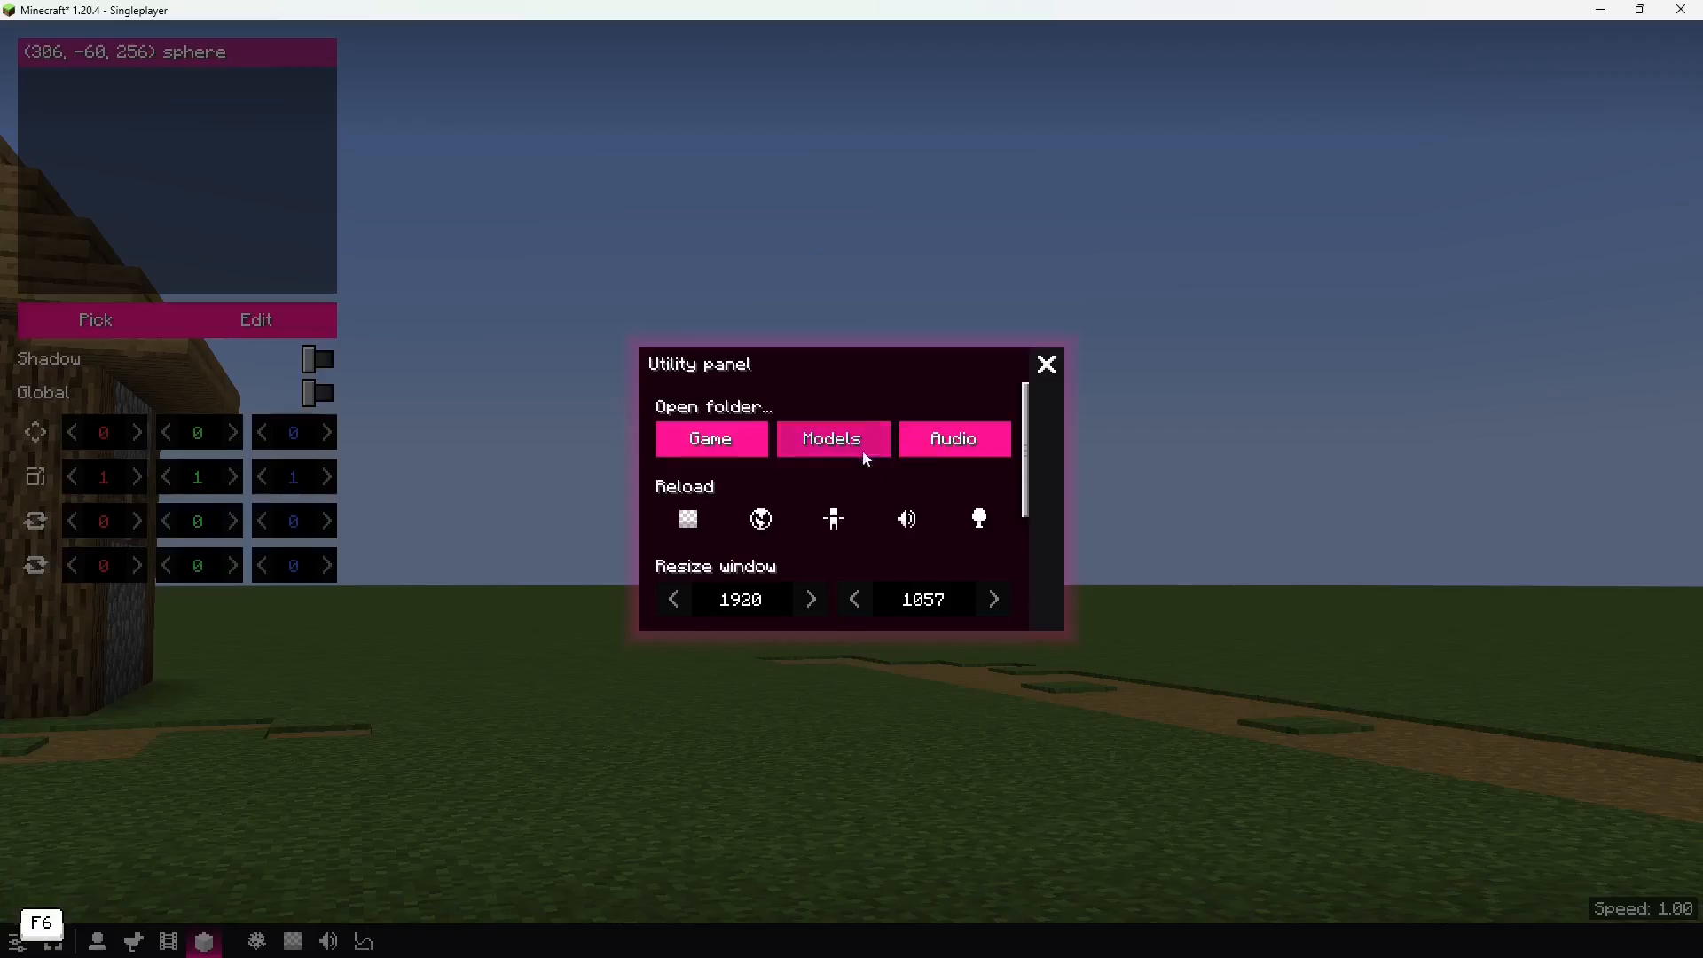
pyautogui.click(832, 437)
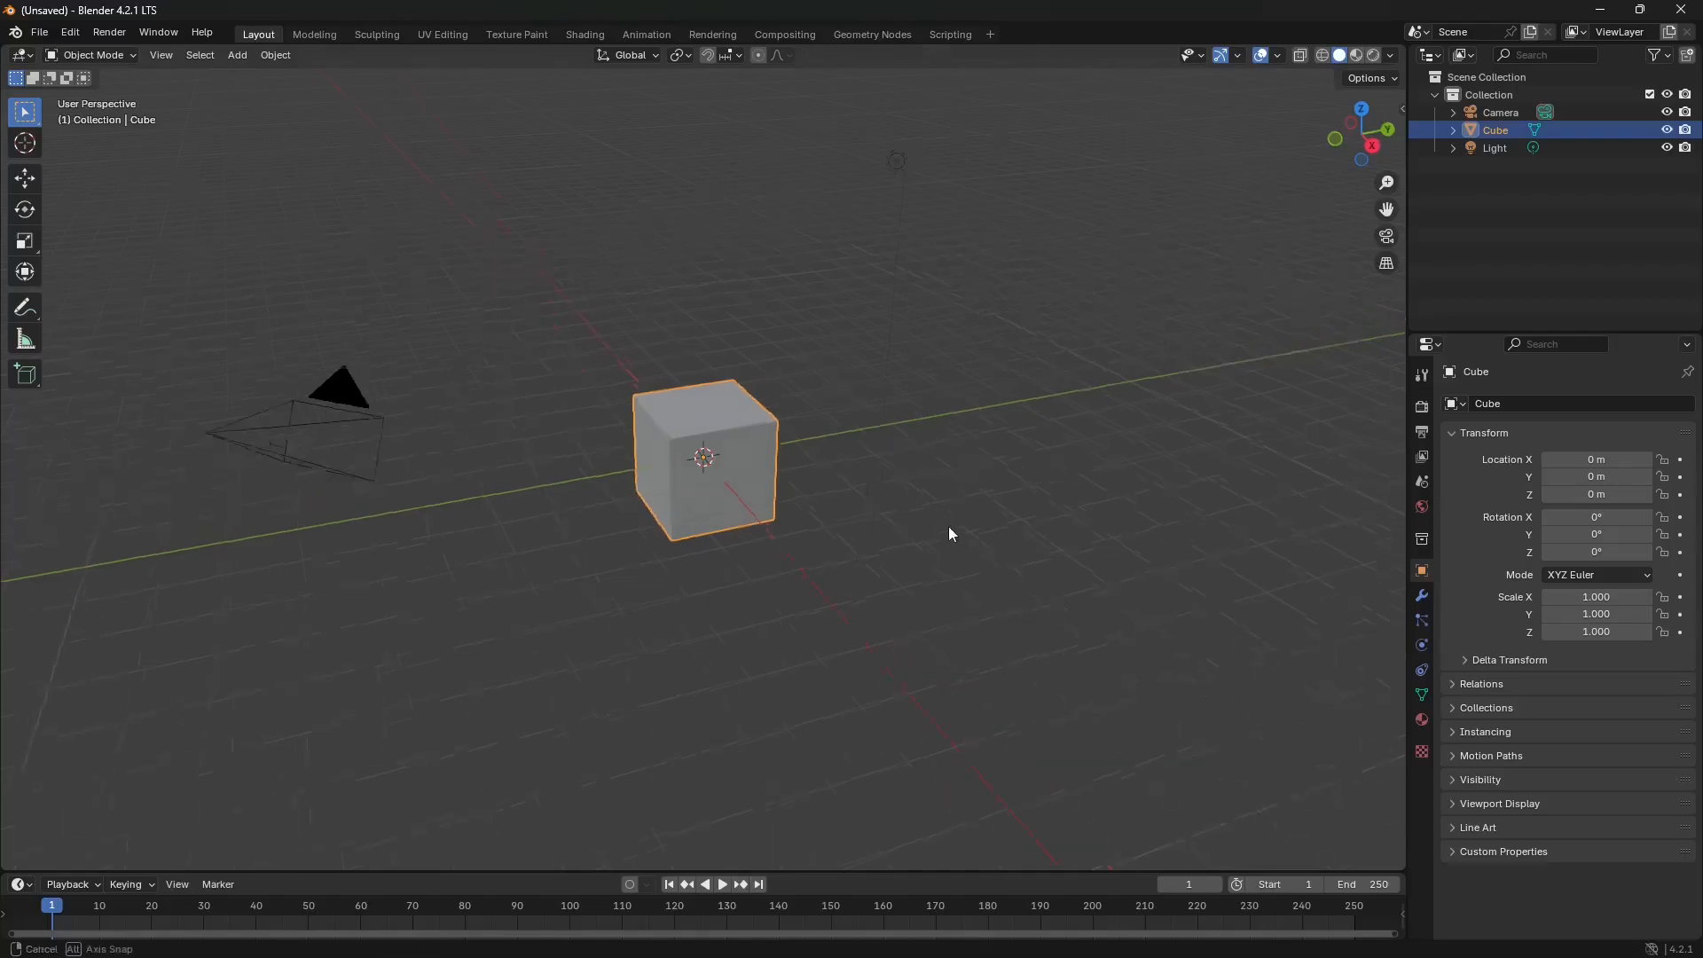
# - In Edit Mode, move the default cube above the origin and scale it to half size
pyautogui.press('Tab')
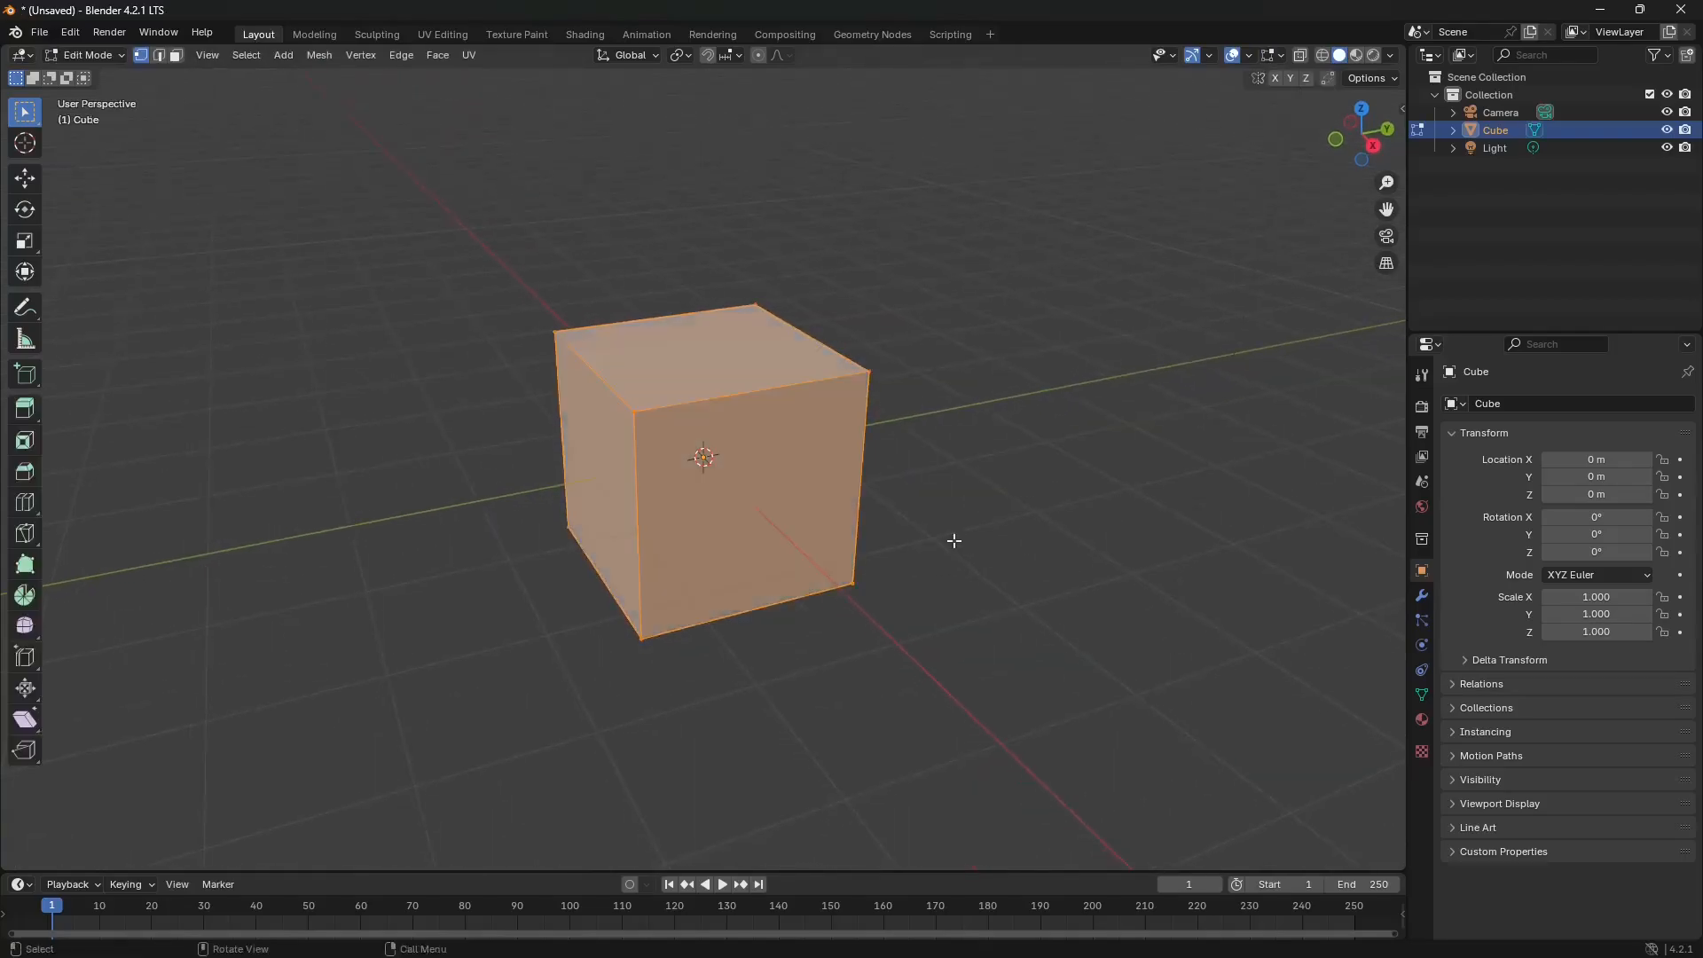
pyautogui.press('g')
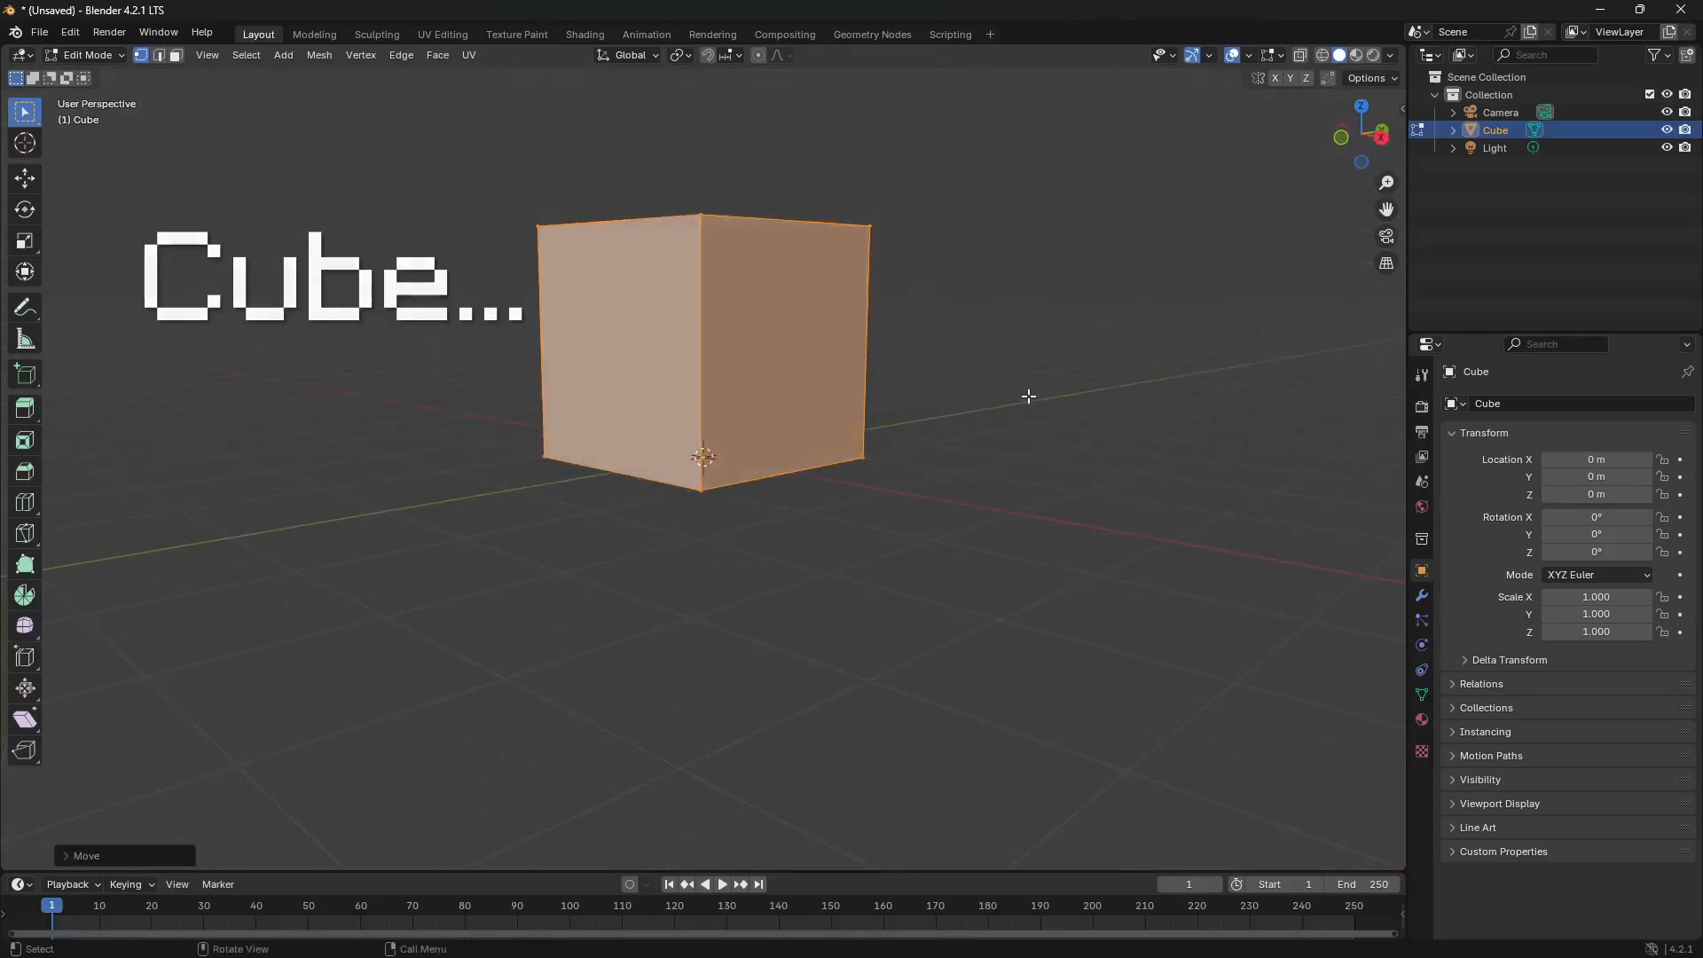
pyautogui.press('s')
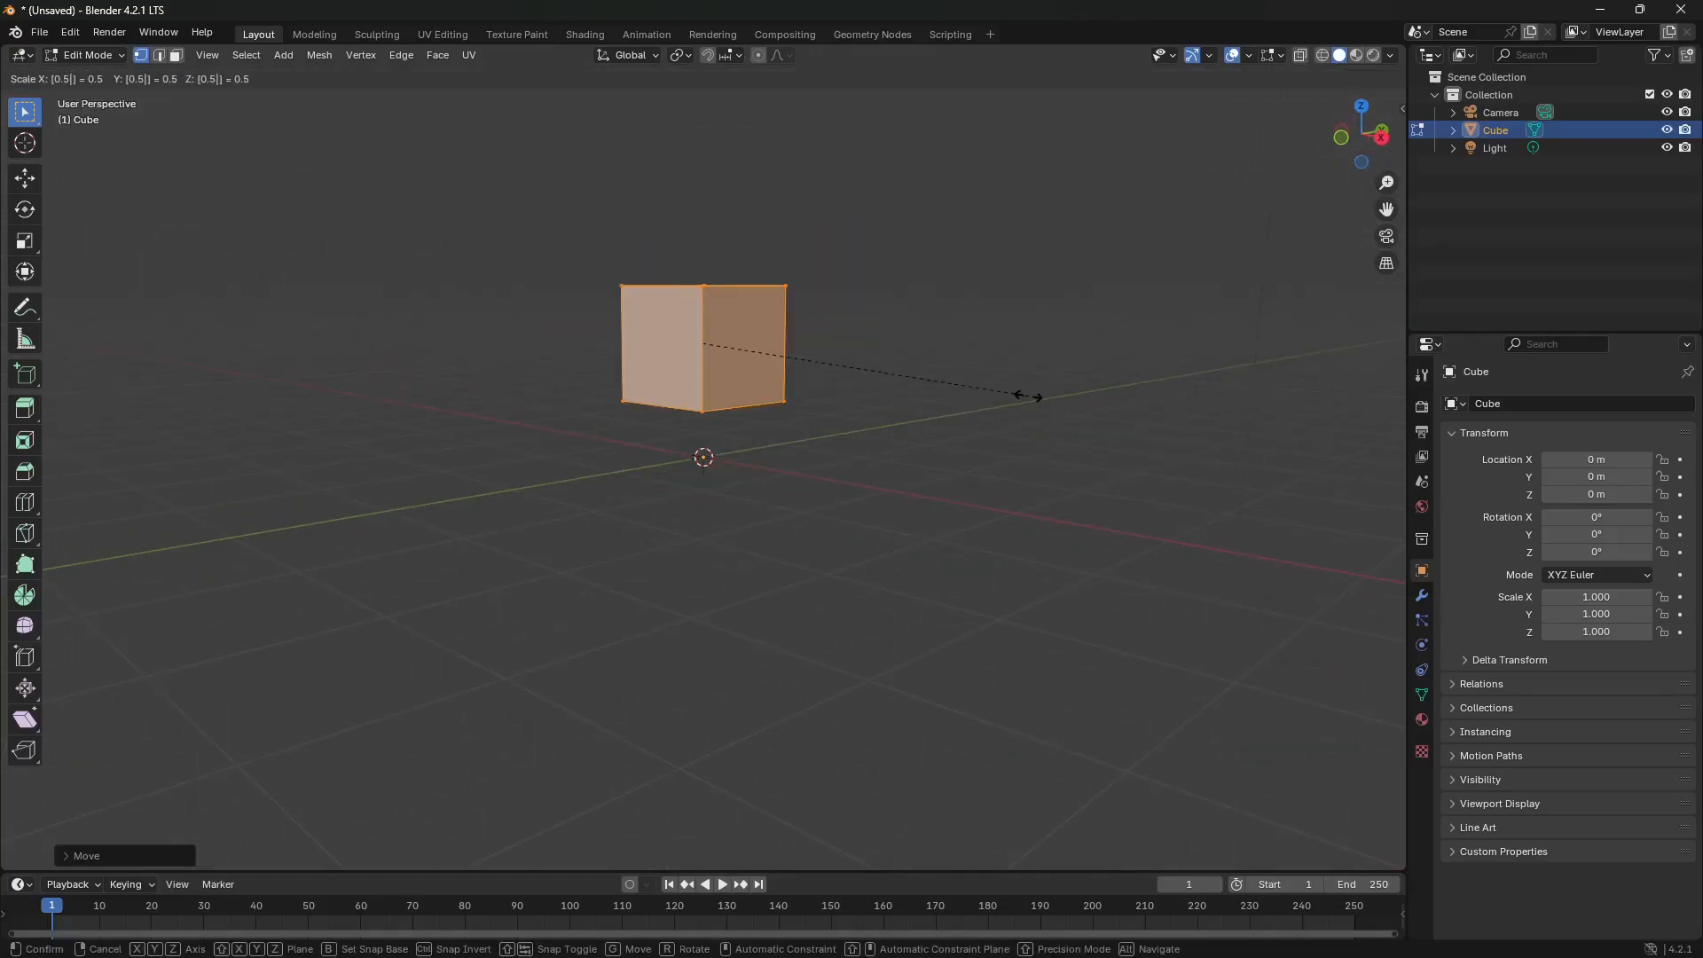
pyautogui.press('z')
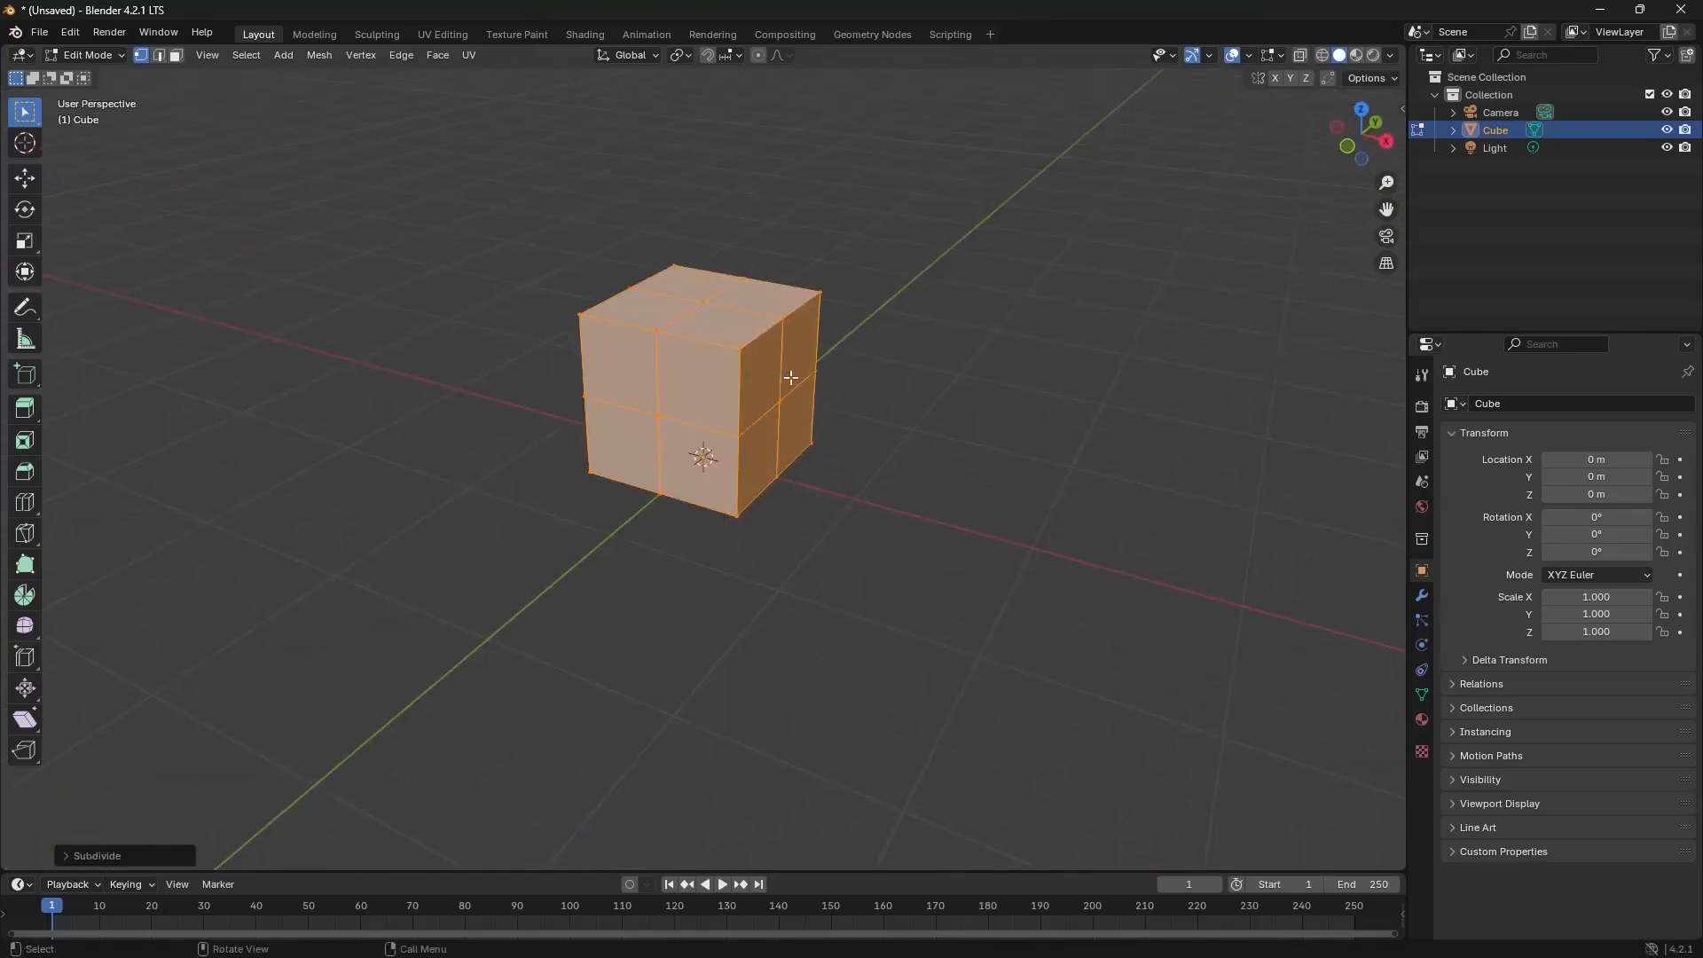
# - Export the cube as a Wavefront OBJ into the newly created spike folder
pyautogui.click(38, 32)
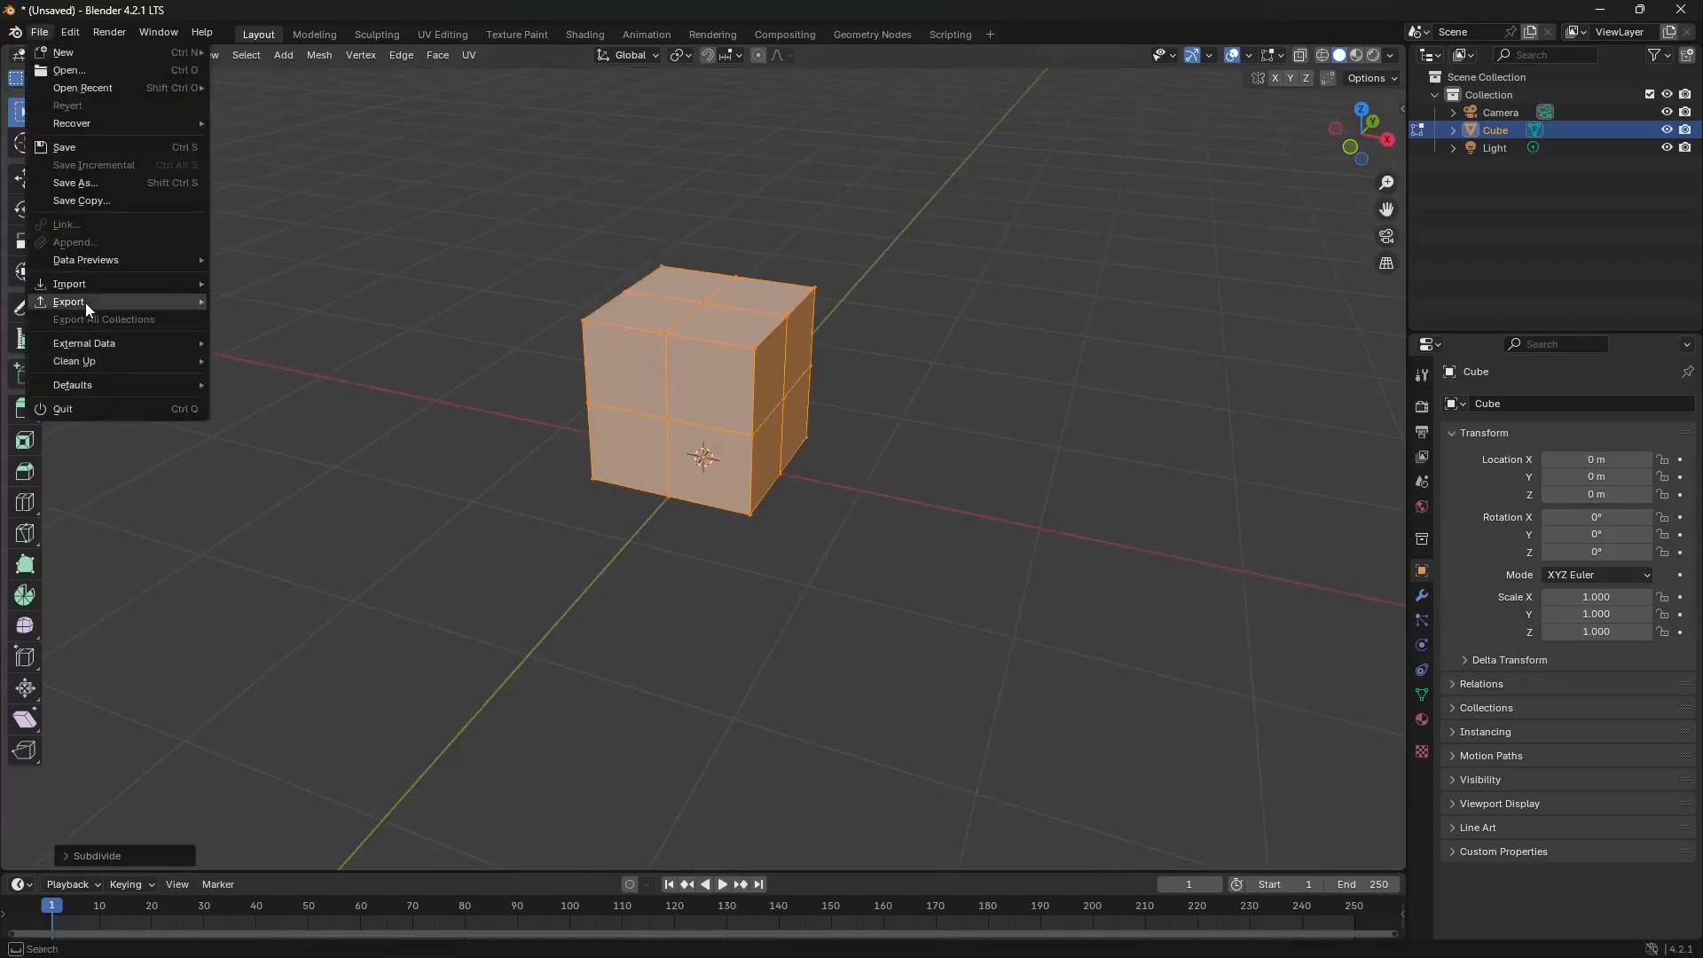
pyautogui.click(68, 301)
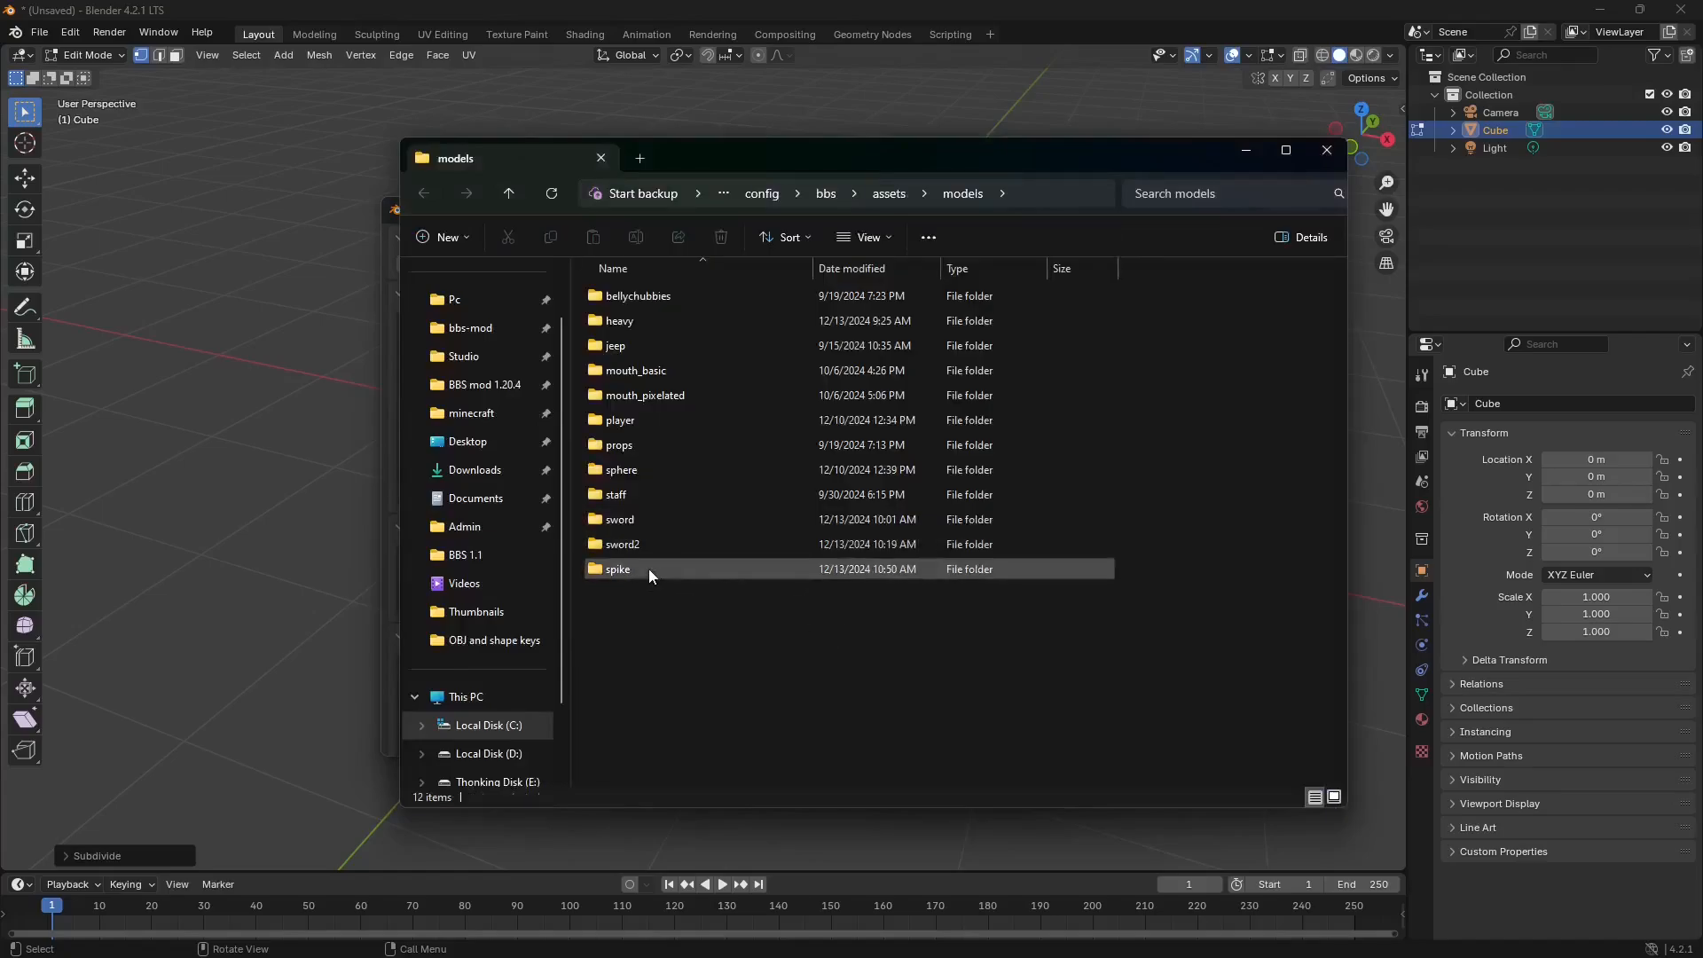
pyautogui.doubleClick(615, 567)
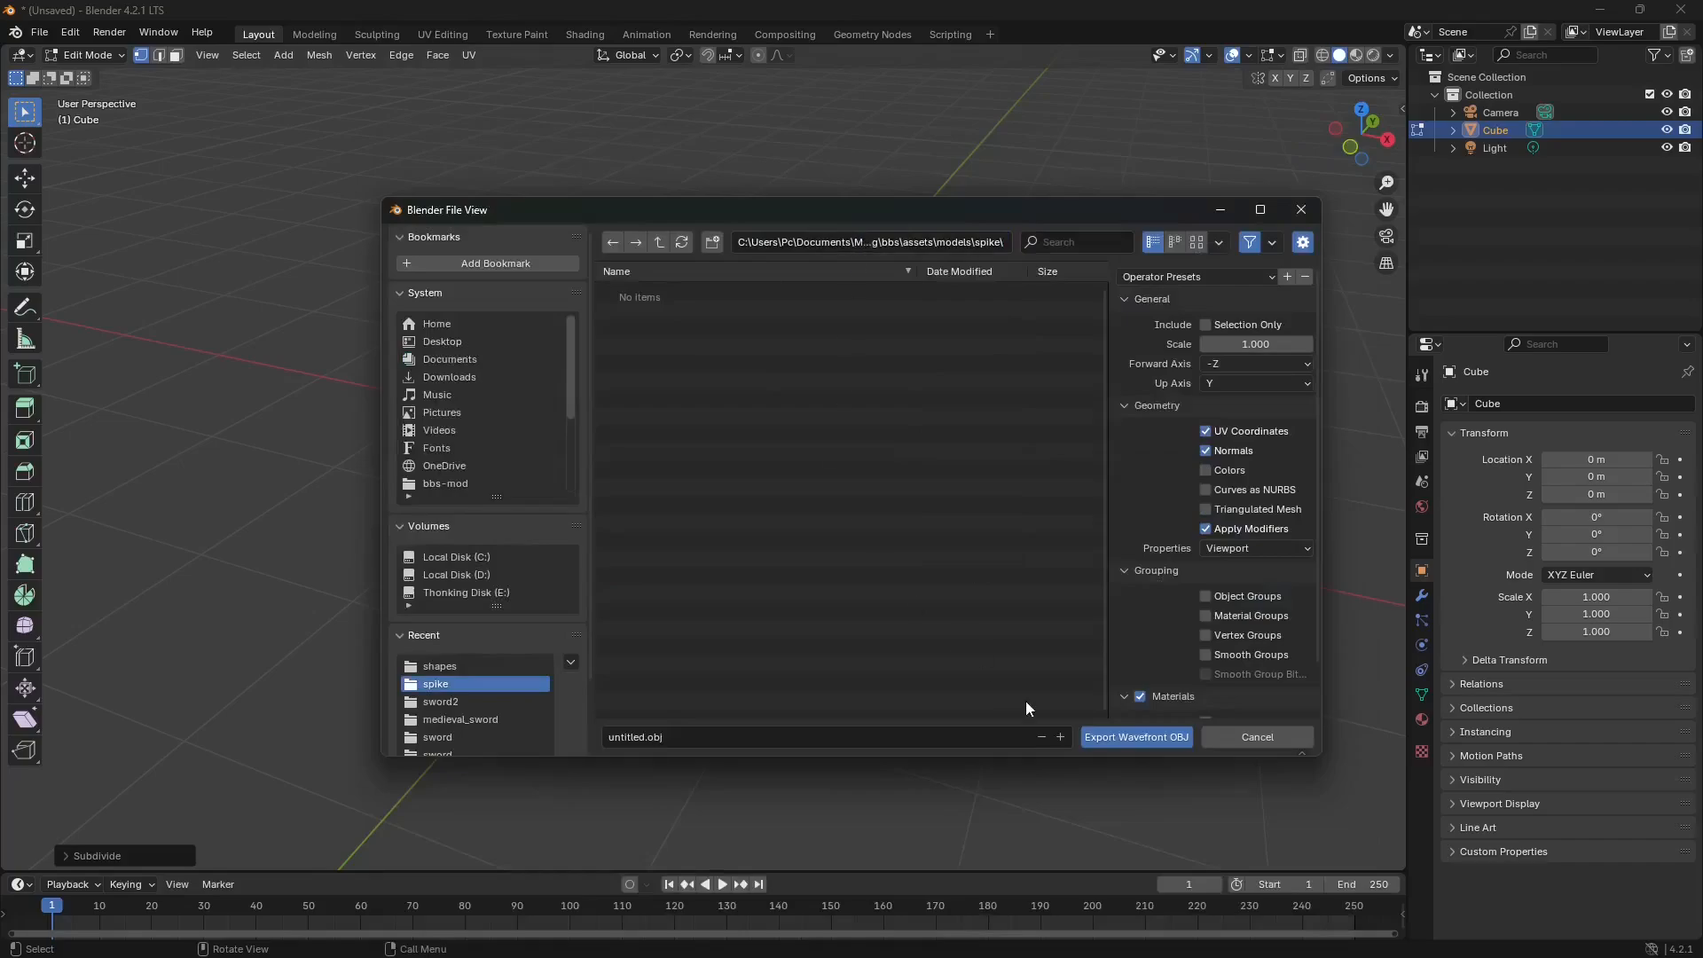
pyautogui.scroll(-3)
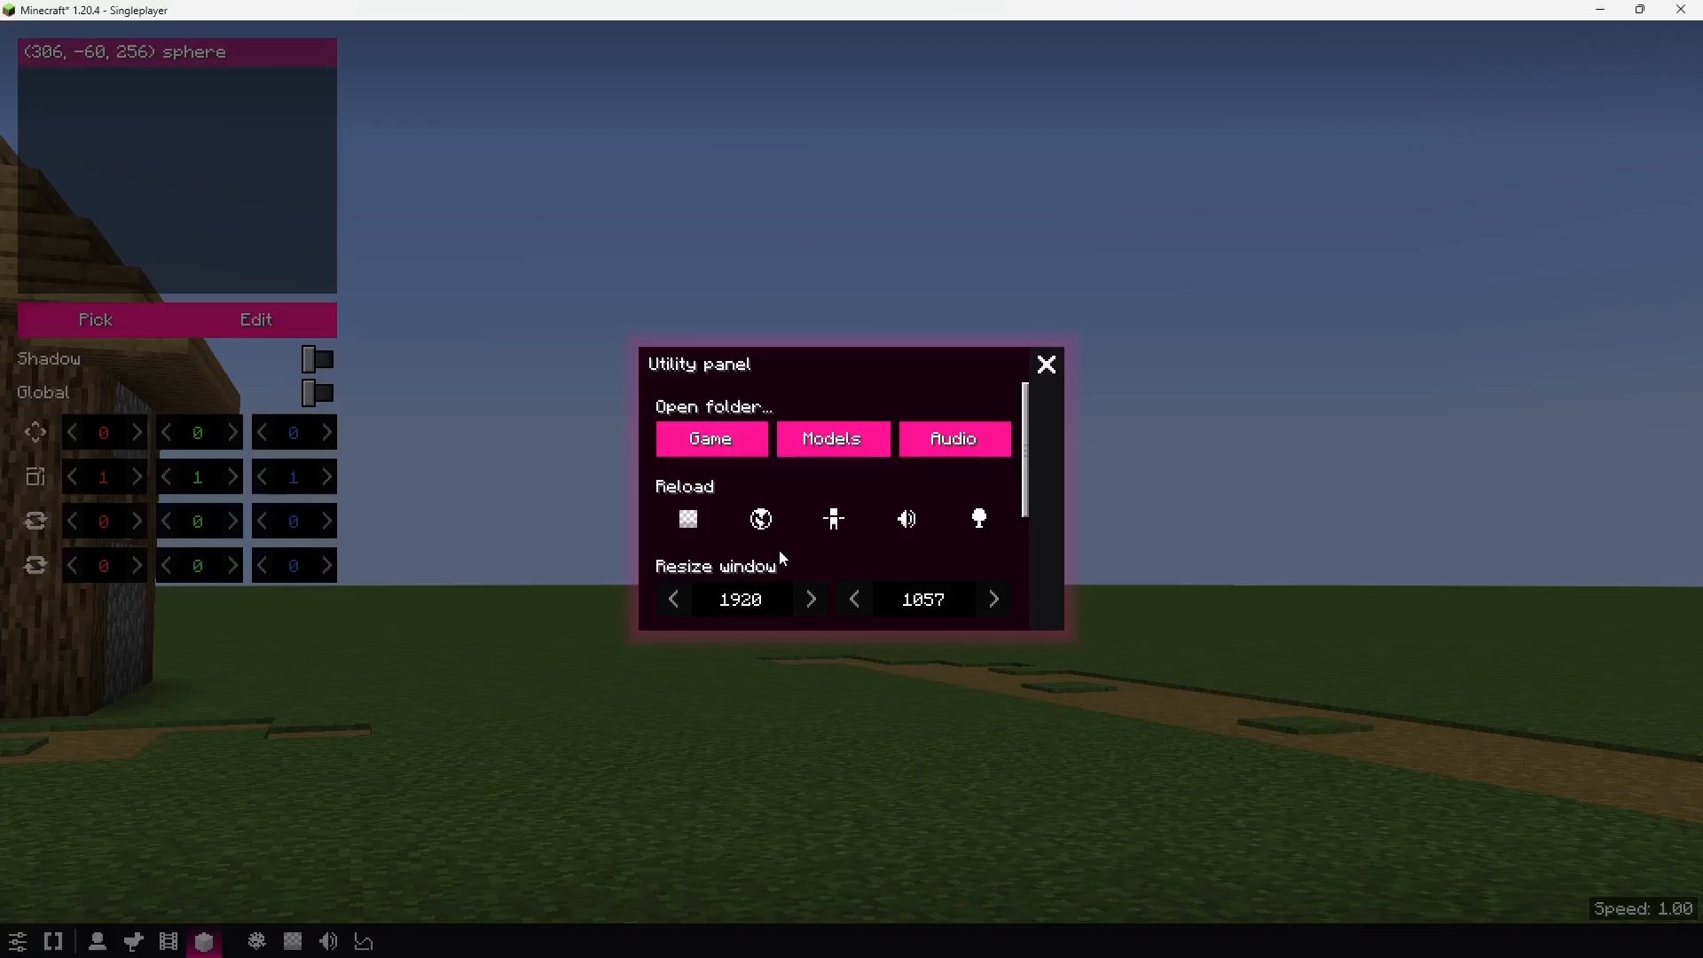
# - Reload models in the Utility panel and pick the spike model for the form
pyautogui.click(1045, 363)
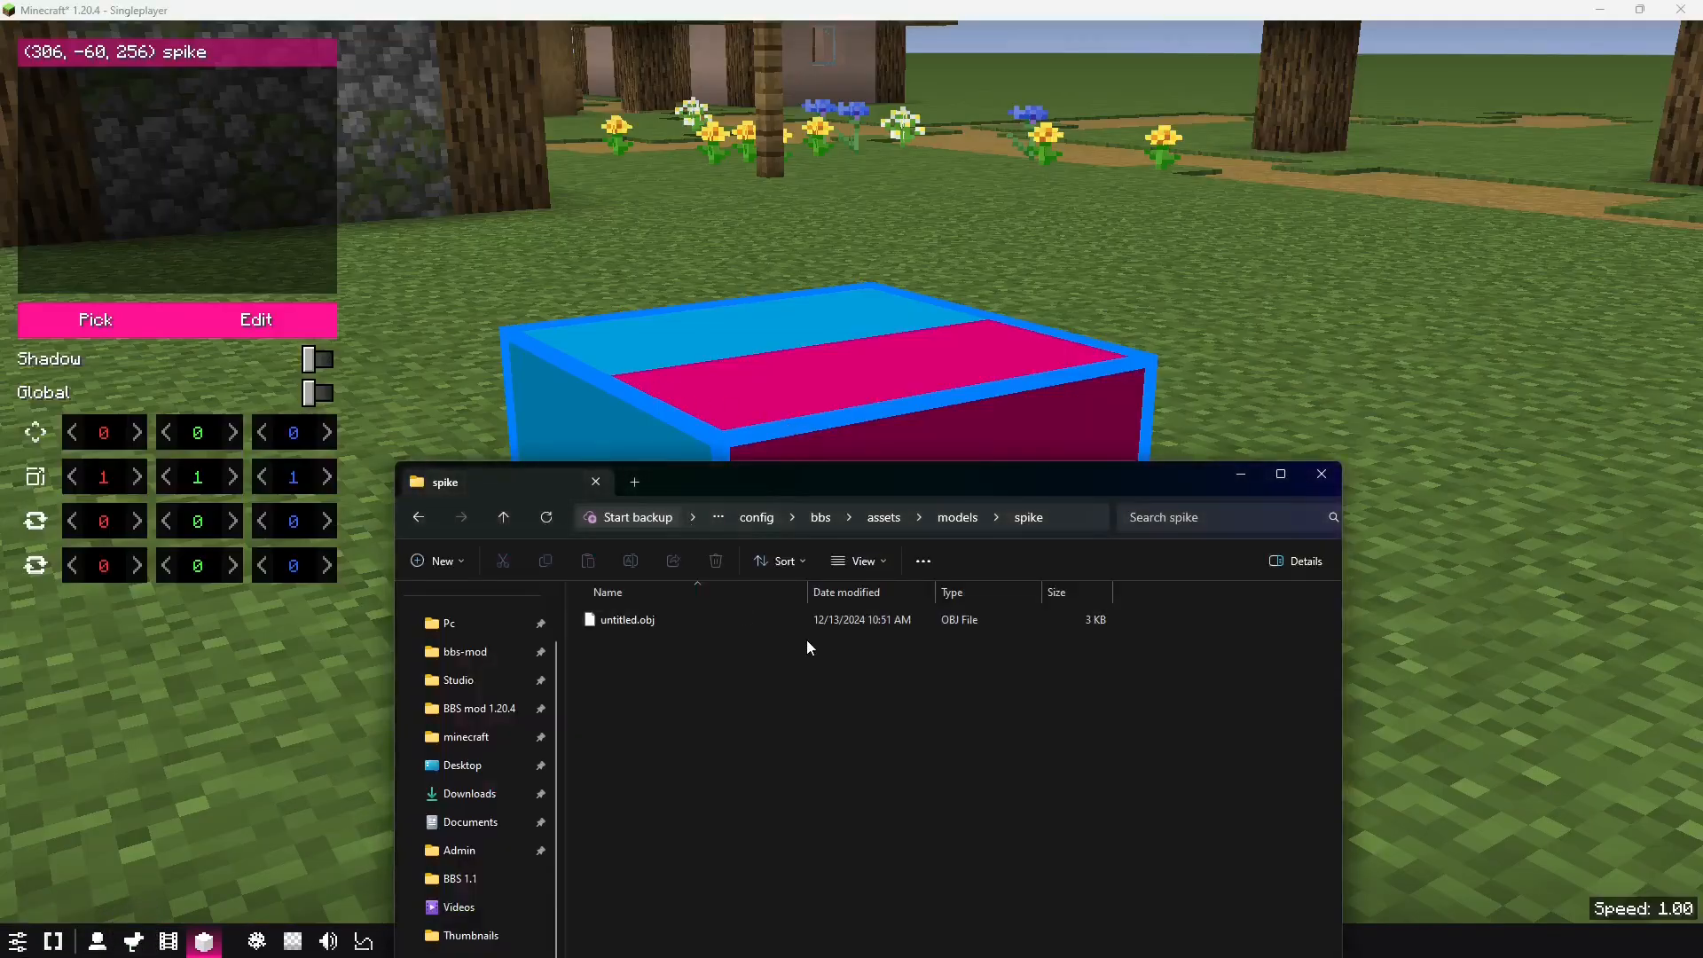
pyautogui.moveTo(836, 480)
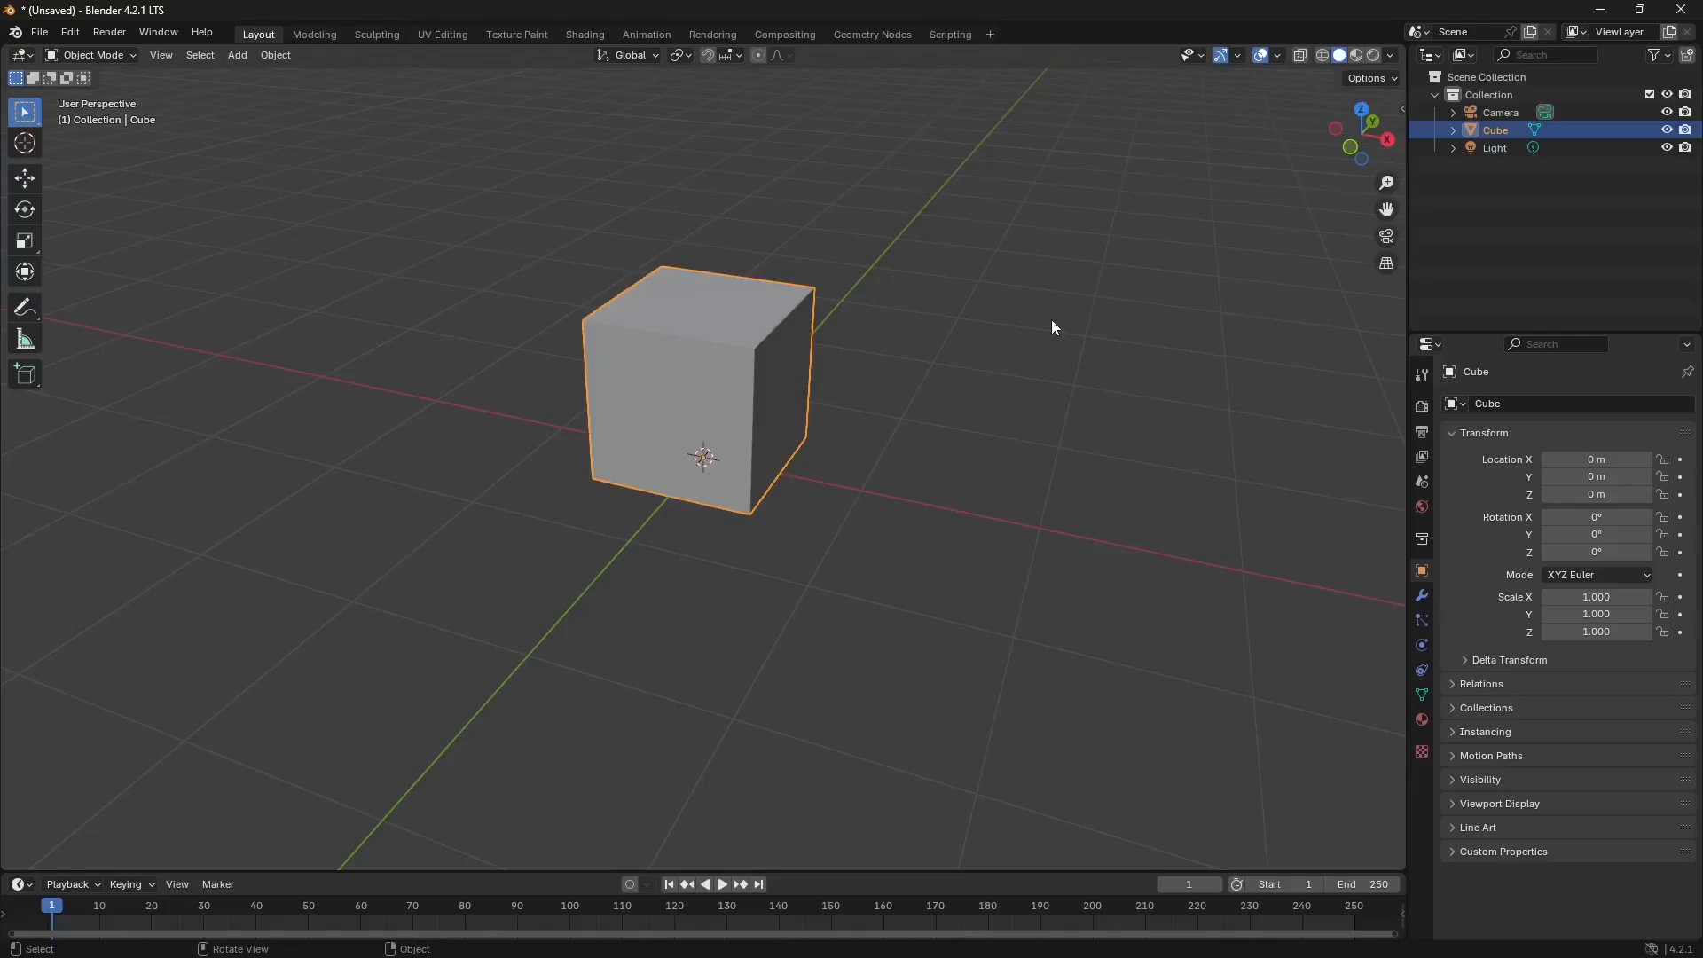
# - Scale the cube's selected faces outward in Edit Mode into a spiky star
pyautogui.press('Tab')
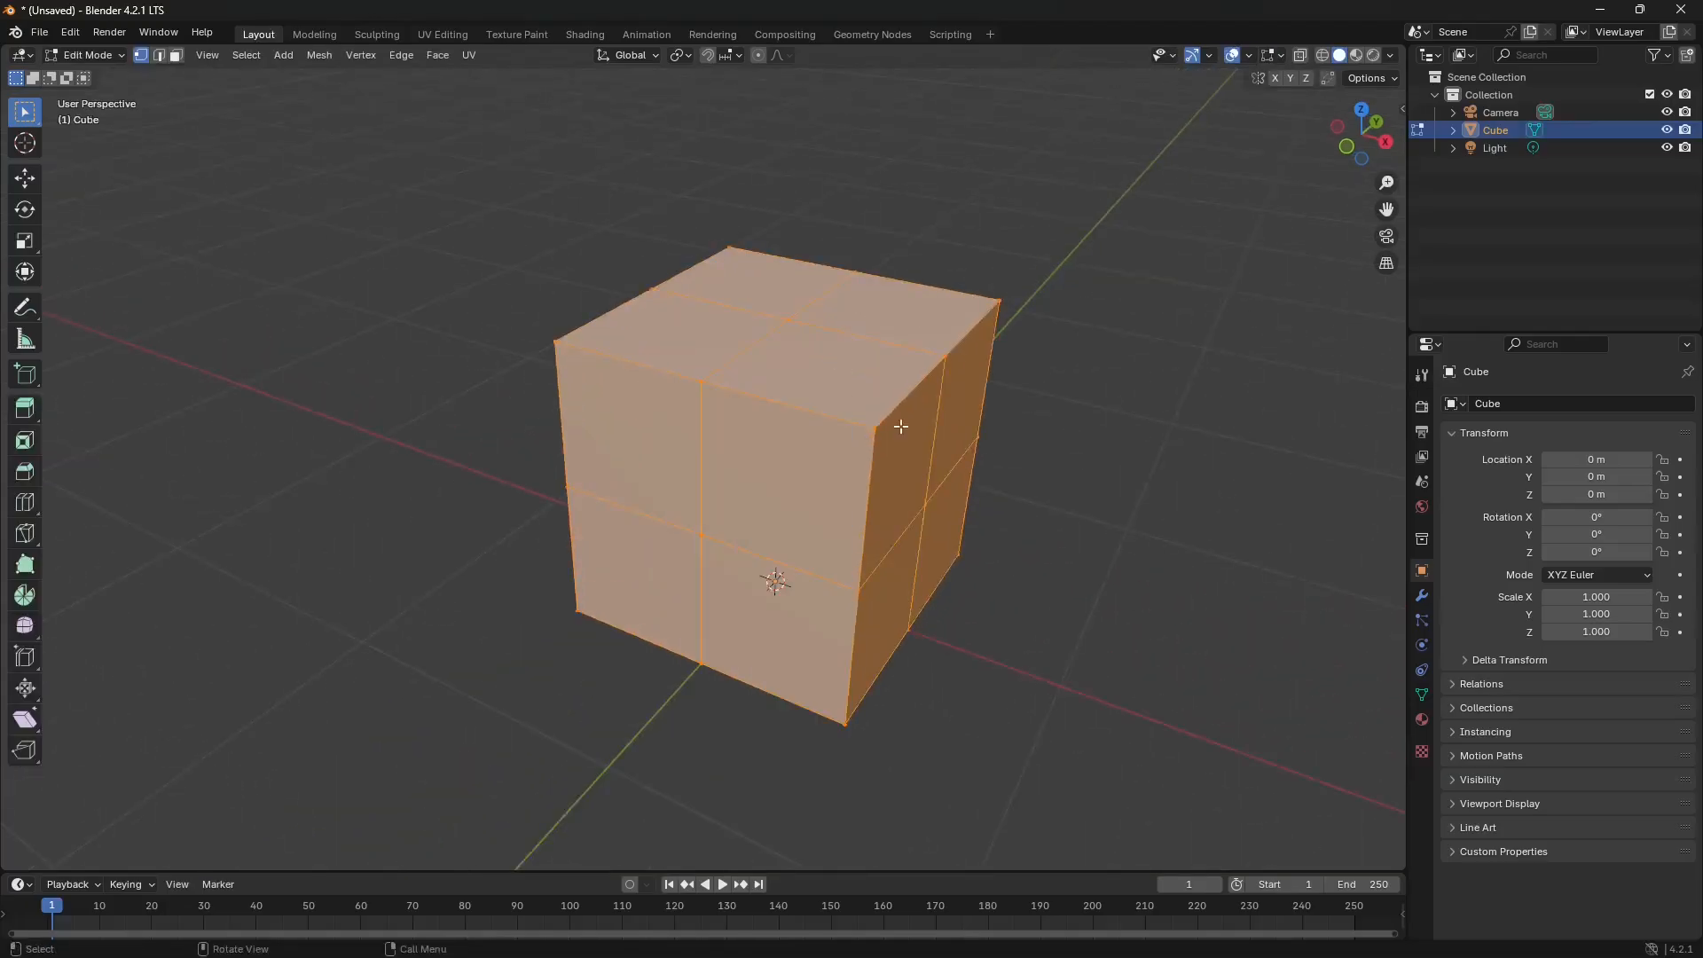
pyautogui.click(988, 299)
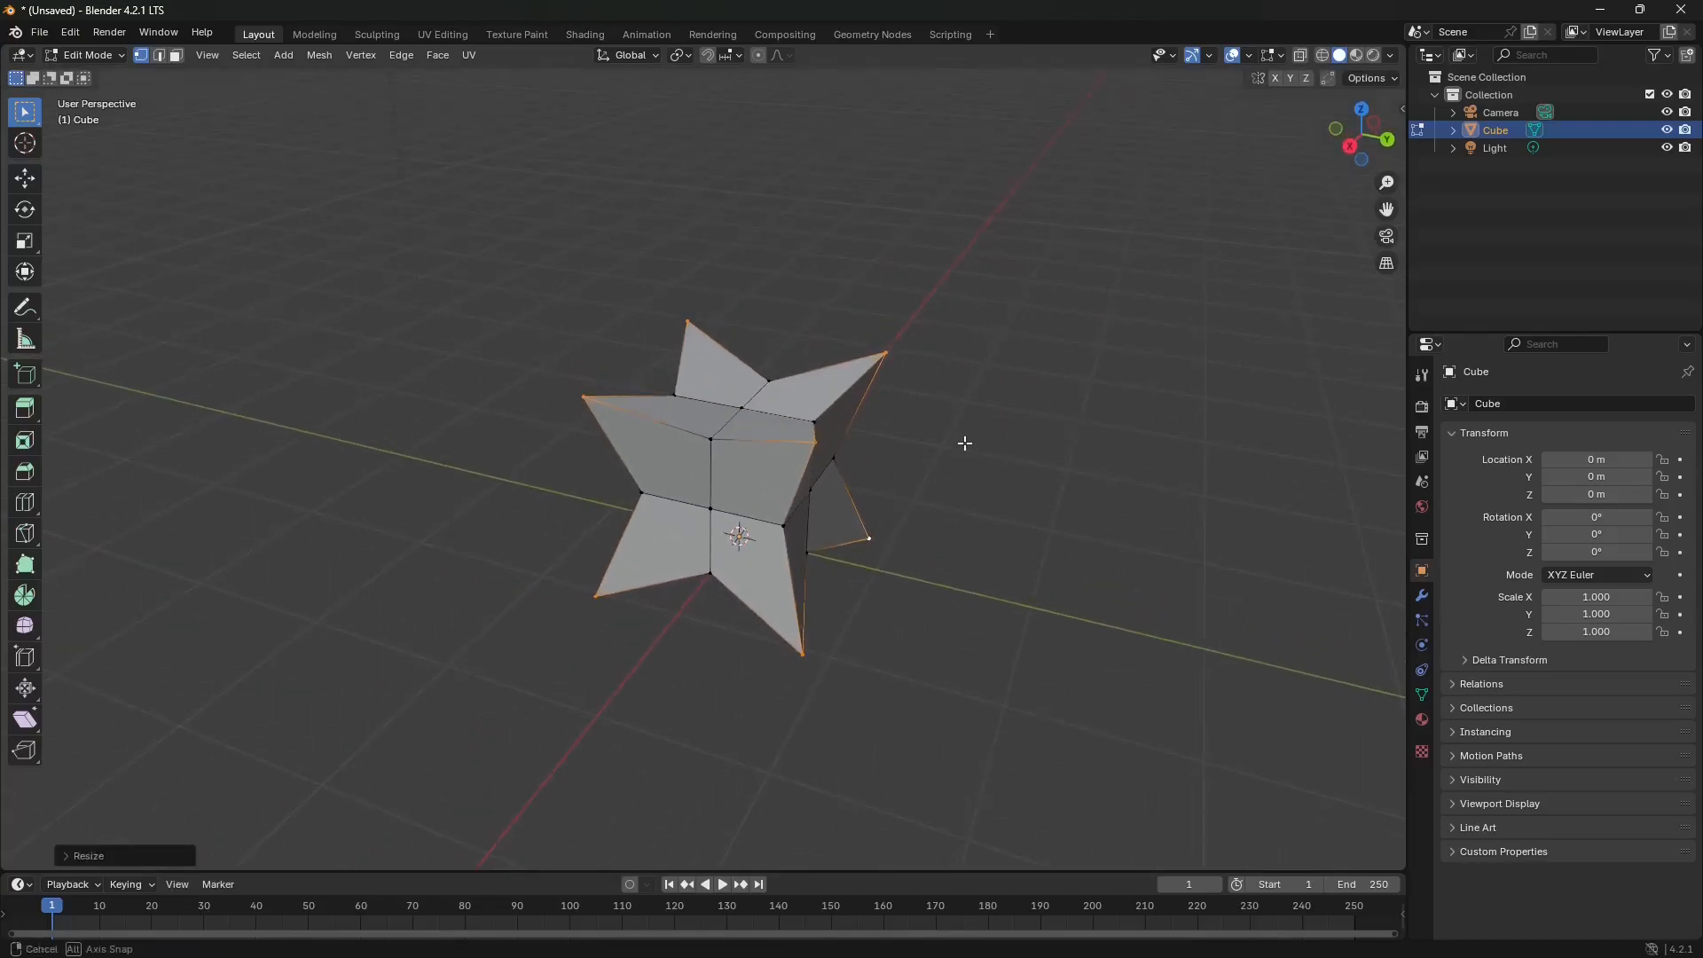
pyautogui.click(38, 32)
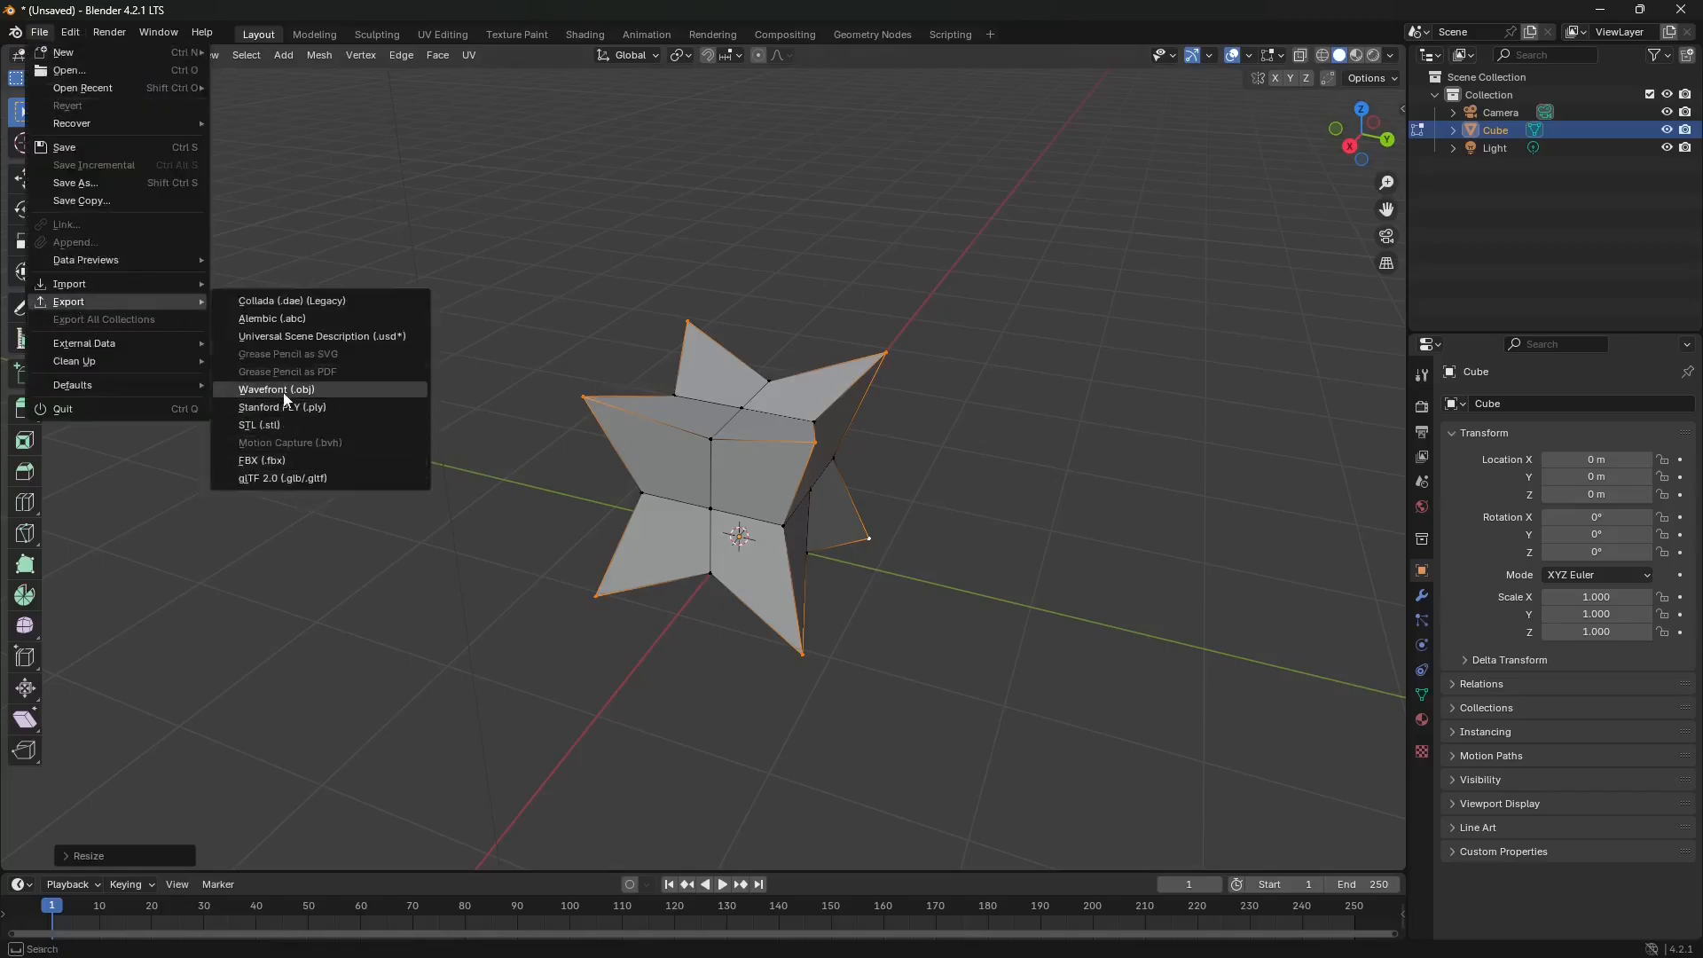
# - Export the star mesh as spike.obj into the shapes folder
pyautogui.click(275, 388)
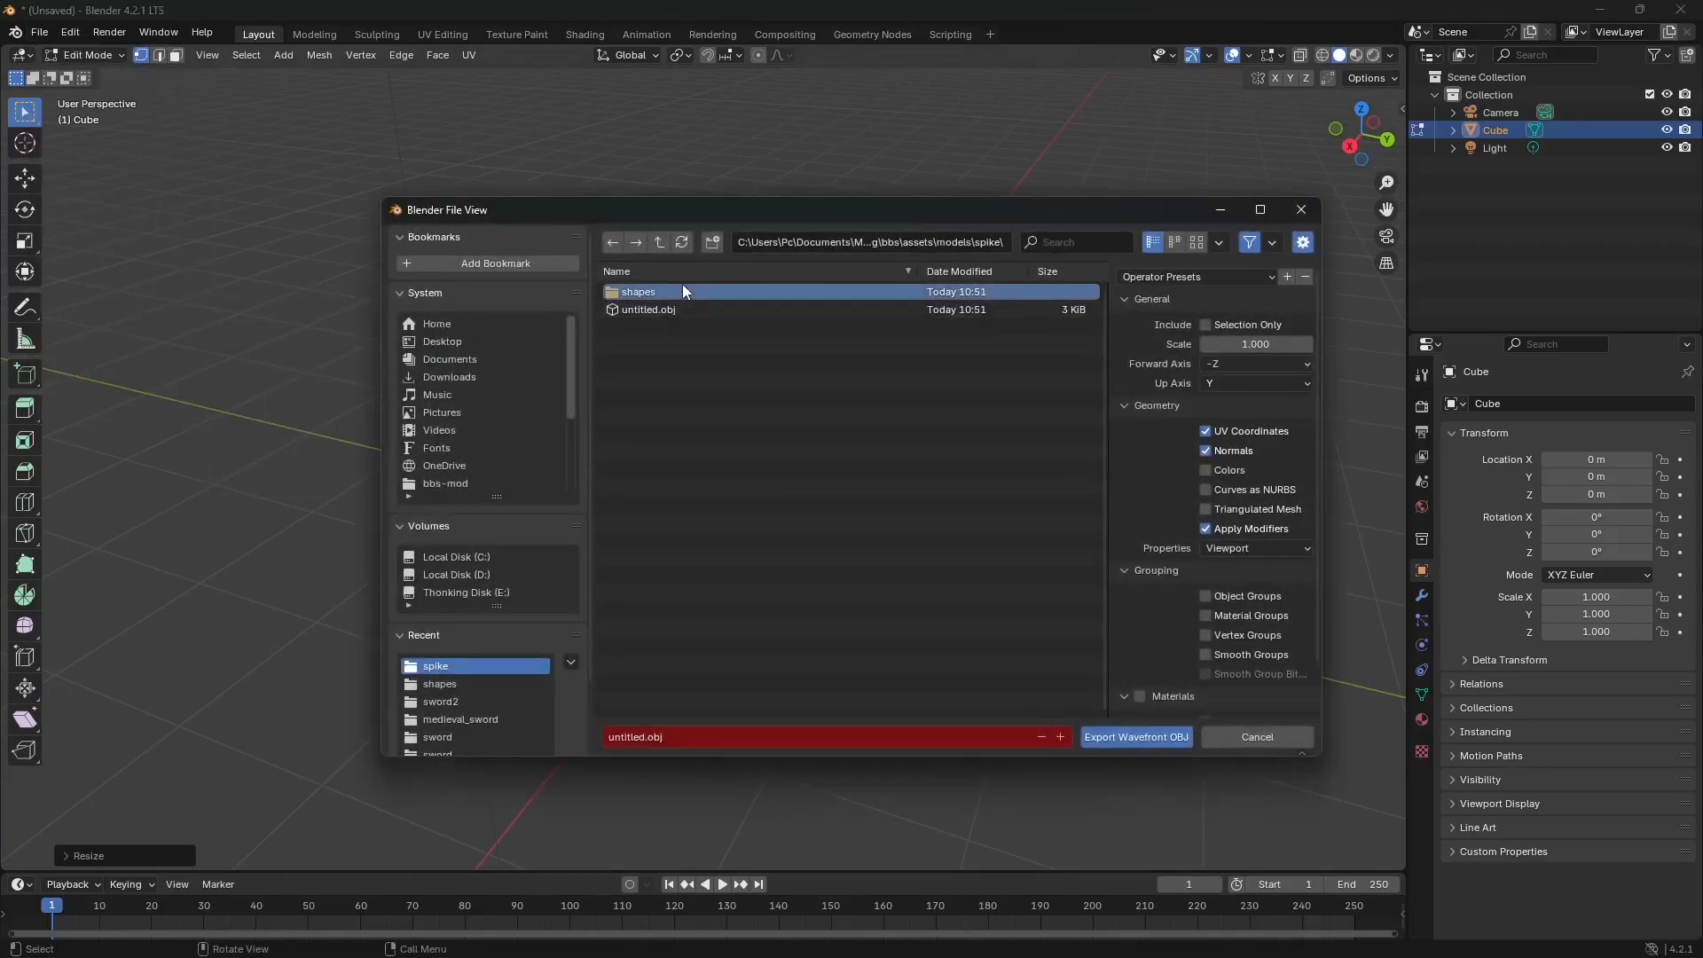
pyautogui.doubleClick(637, 291)
pyautogui.write('spik')
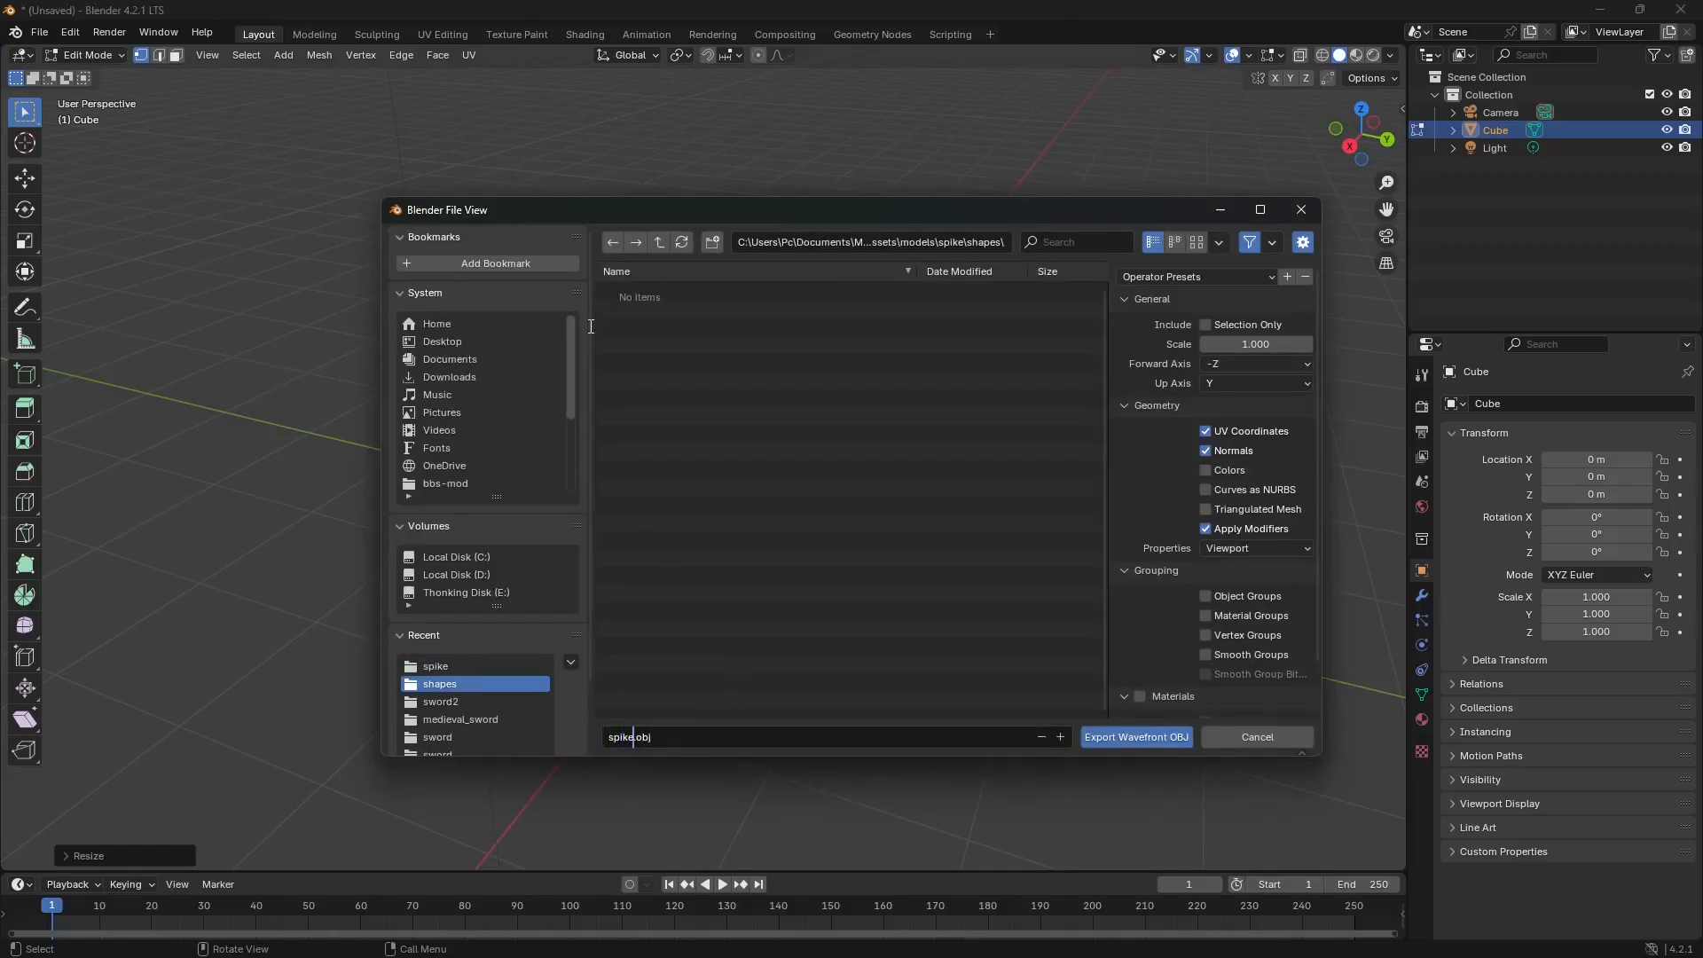
pyautogui.moveTo(692, 724)
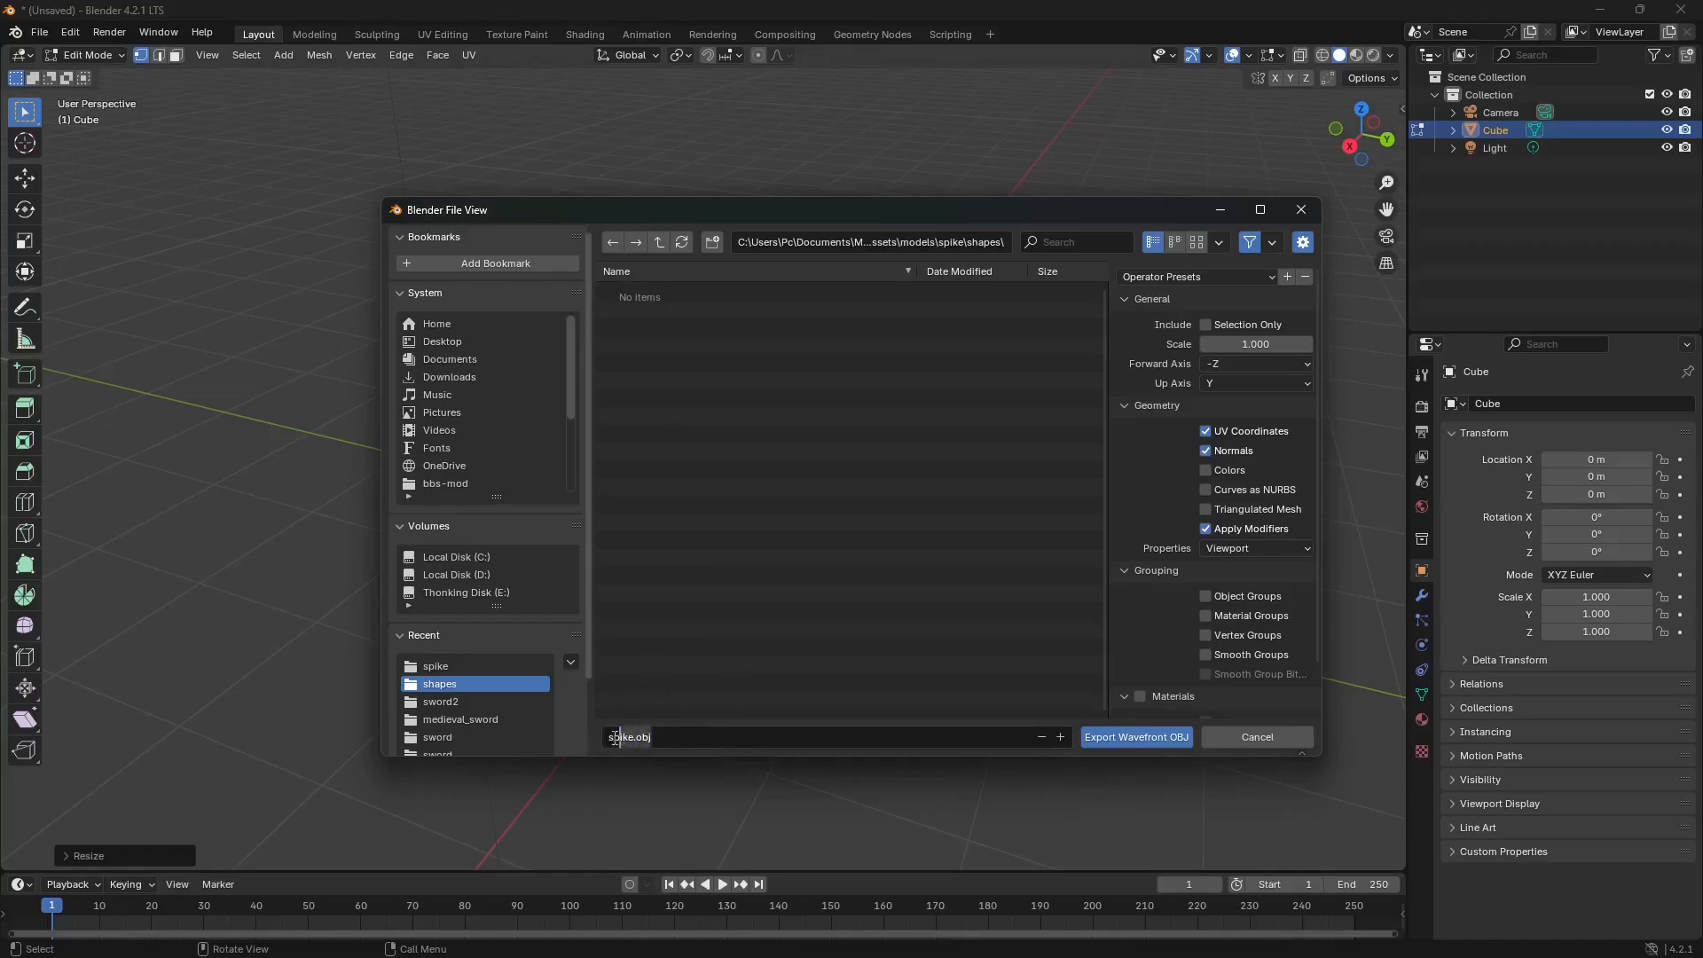
pyautogui.click(701, 736)
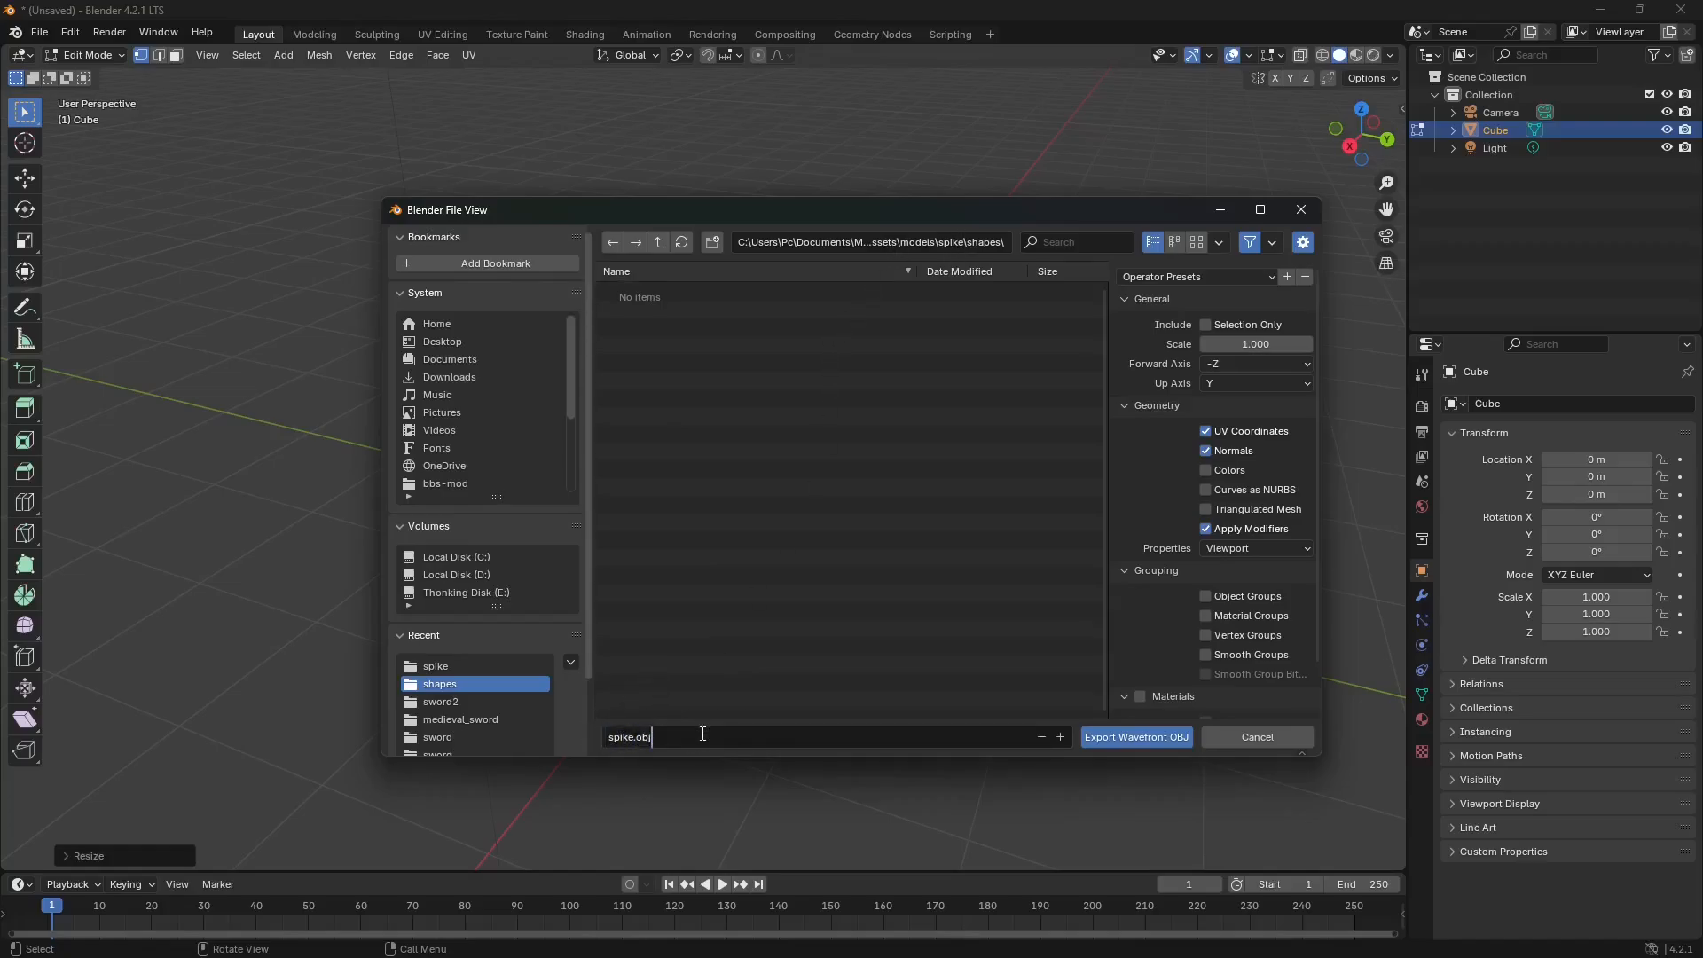
pyautogui.tripleClick(628, 736)
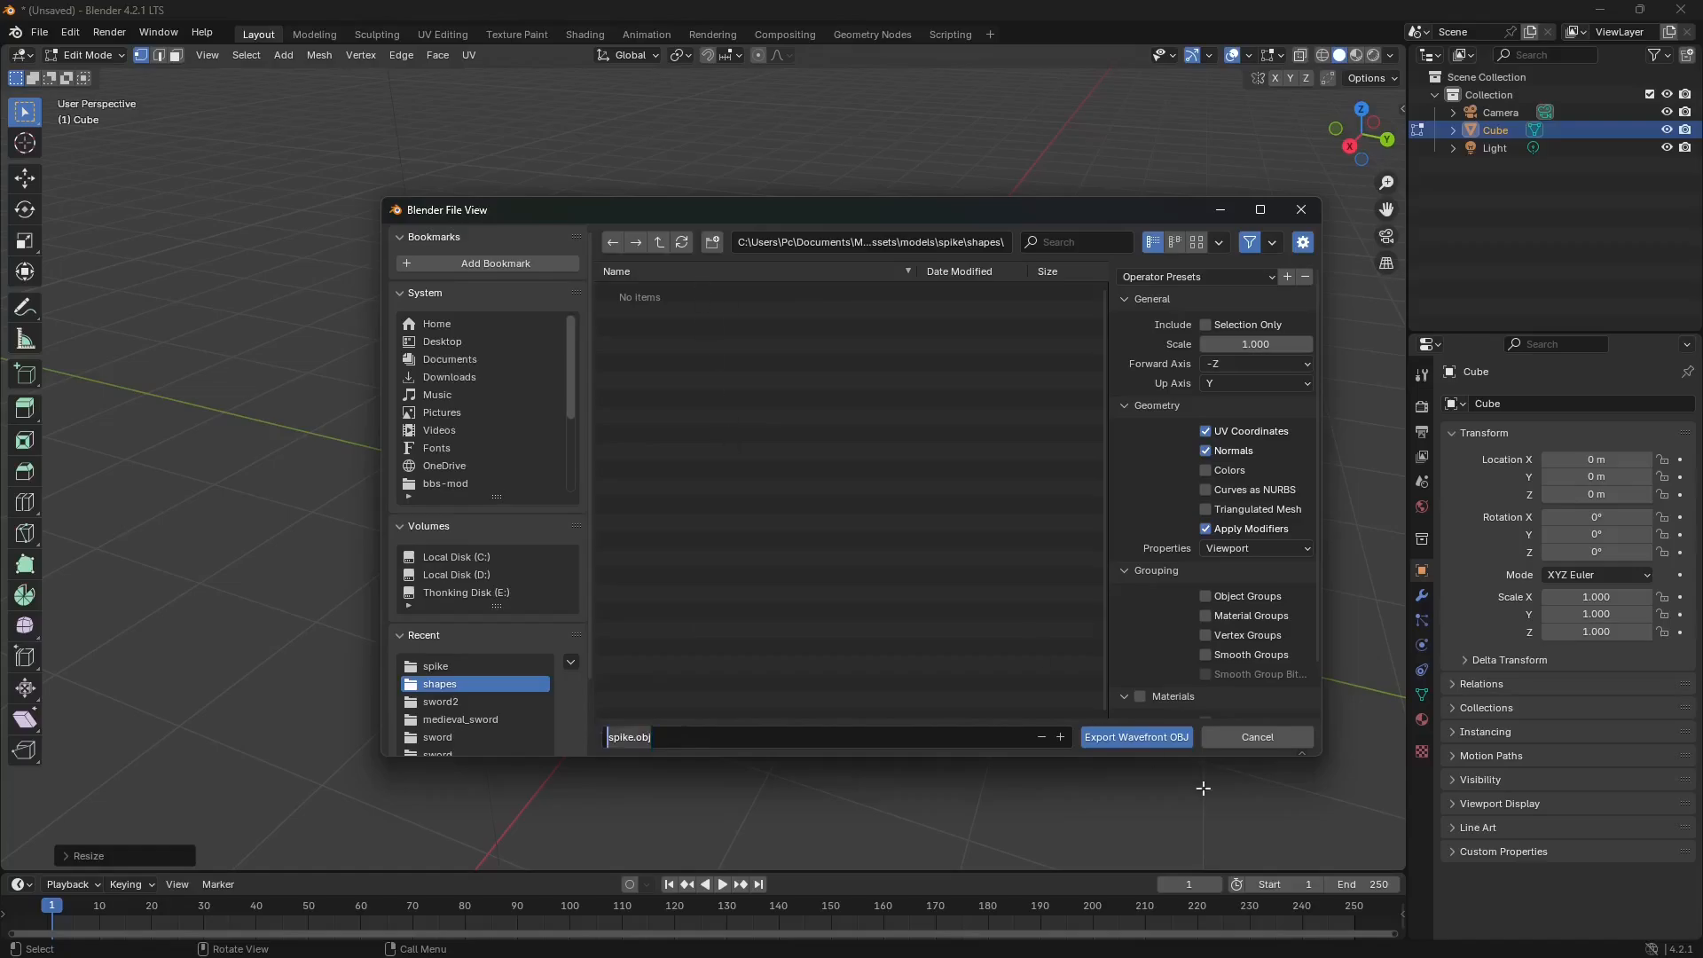
pyautogui.moveTo(1136, 737)
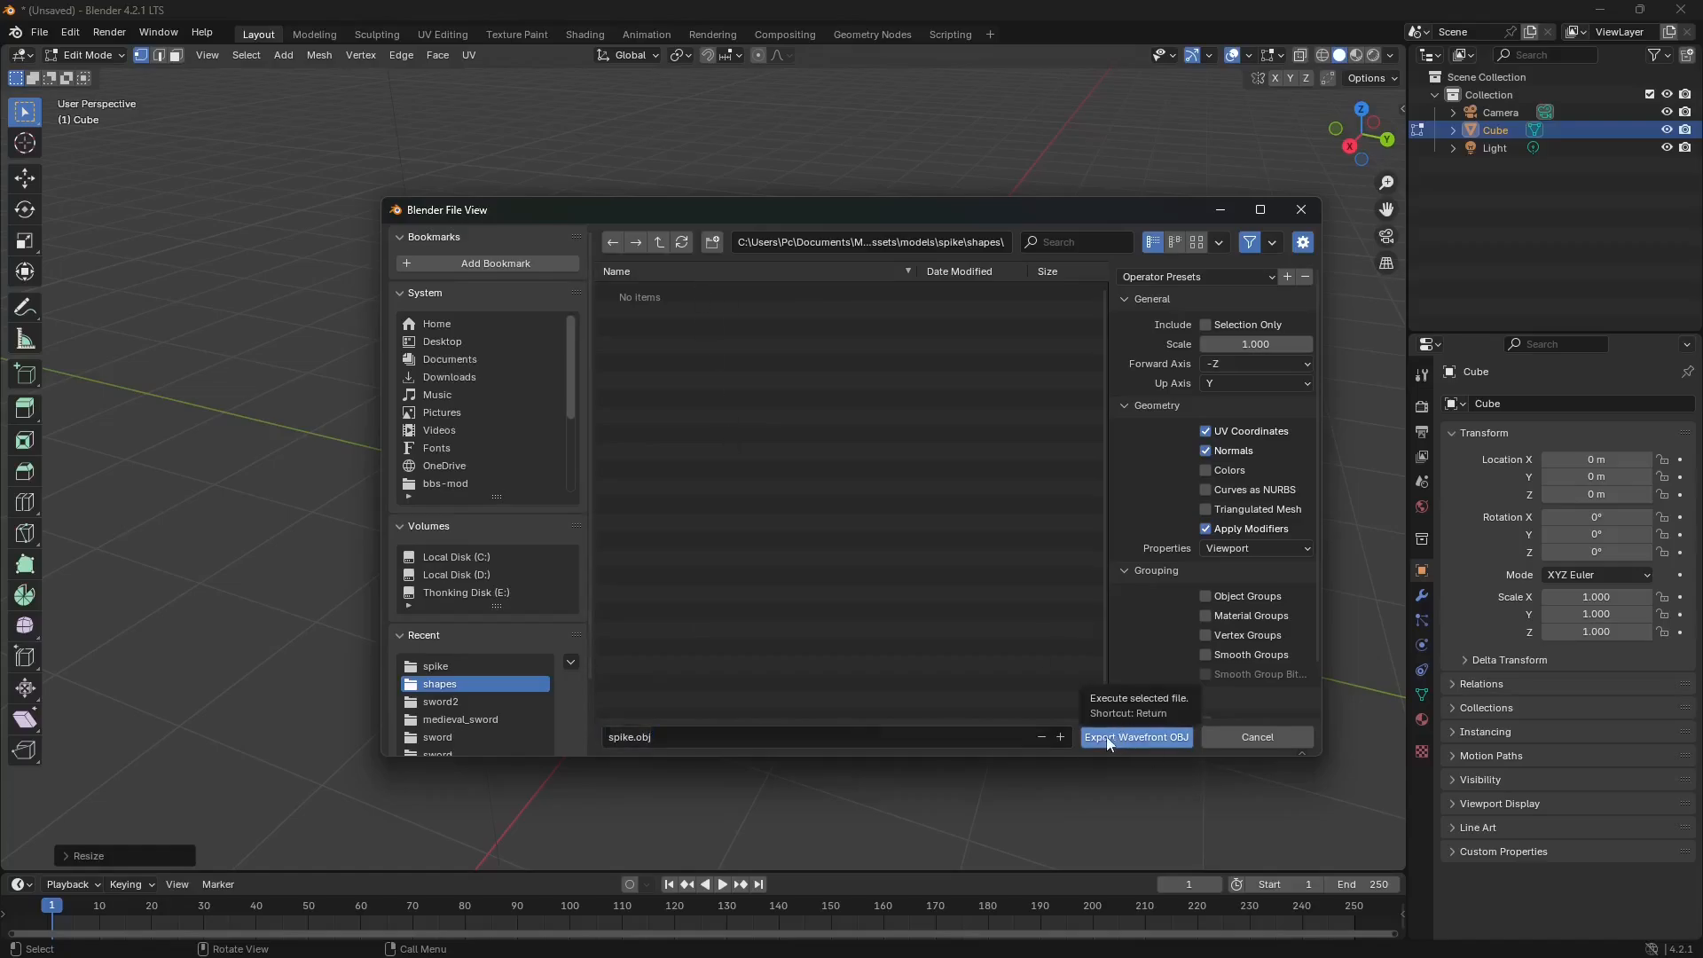
pyautogui.click(1135, 736)
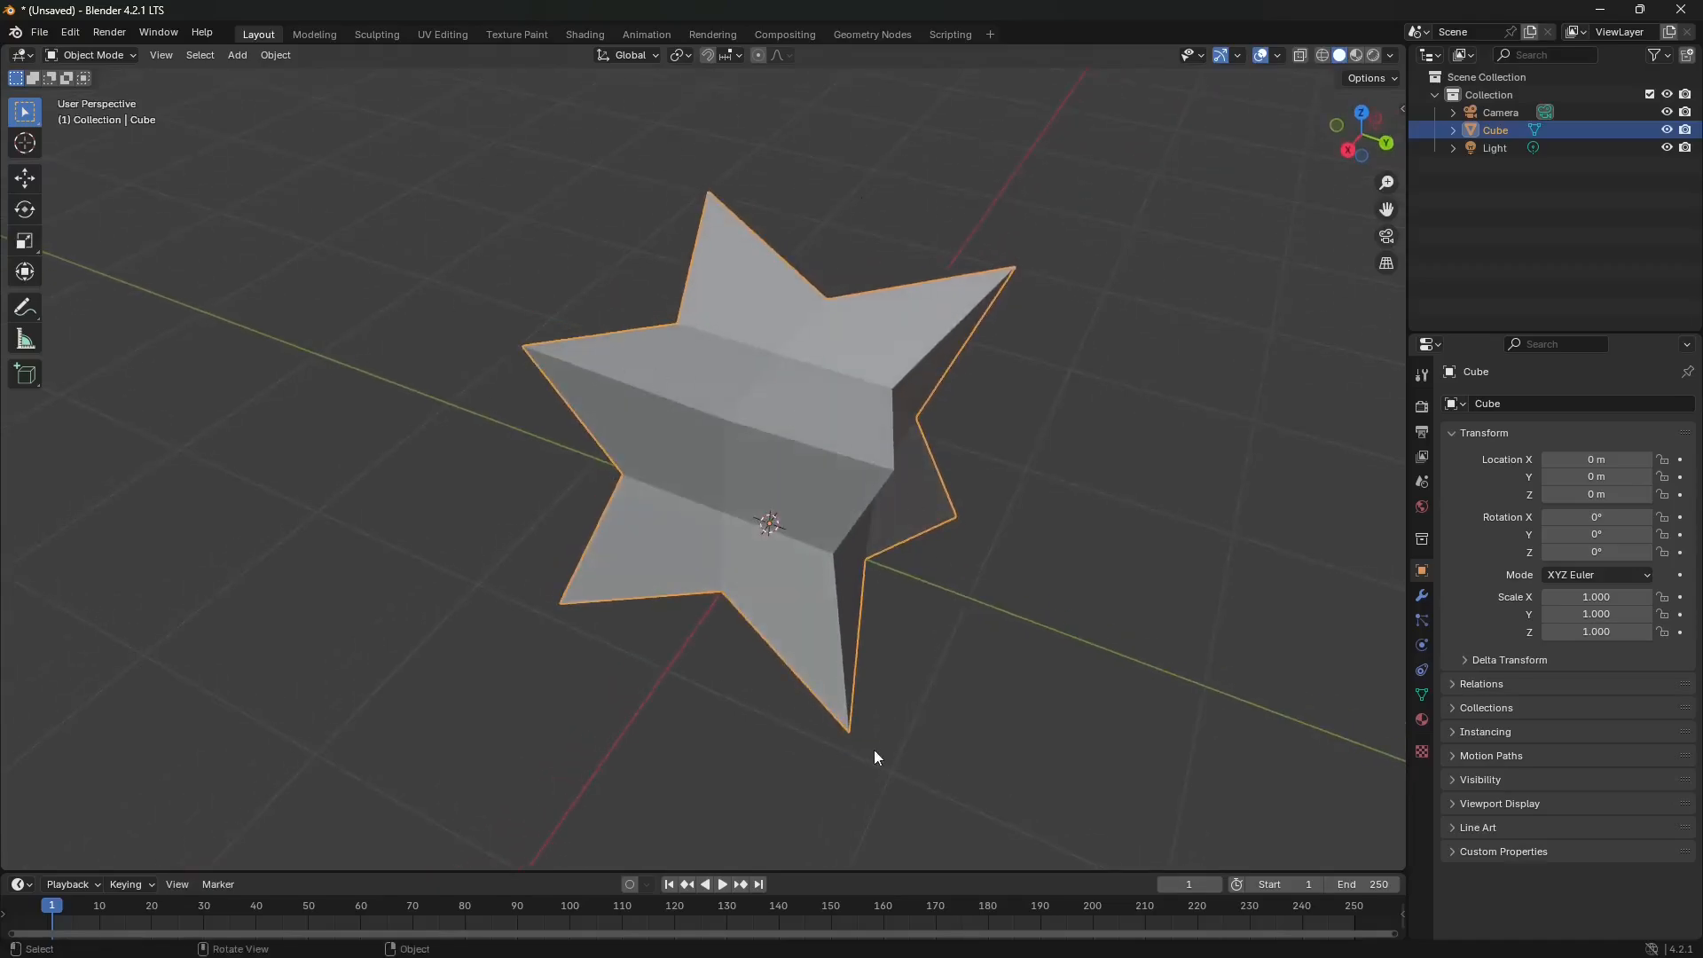
pyautogui.moveTo(861, 513)
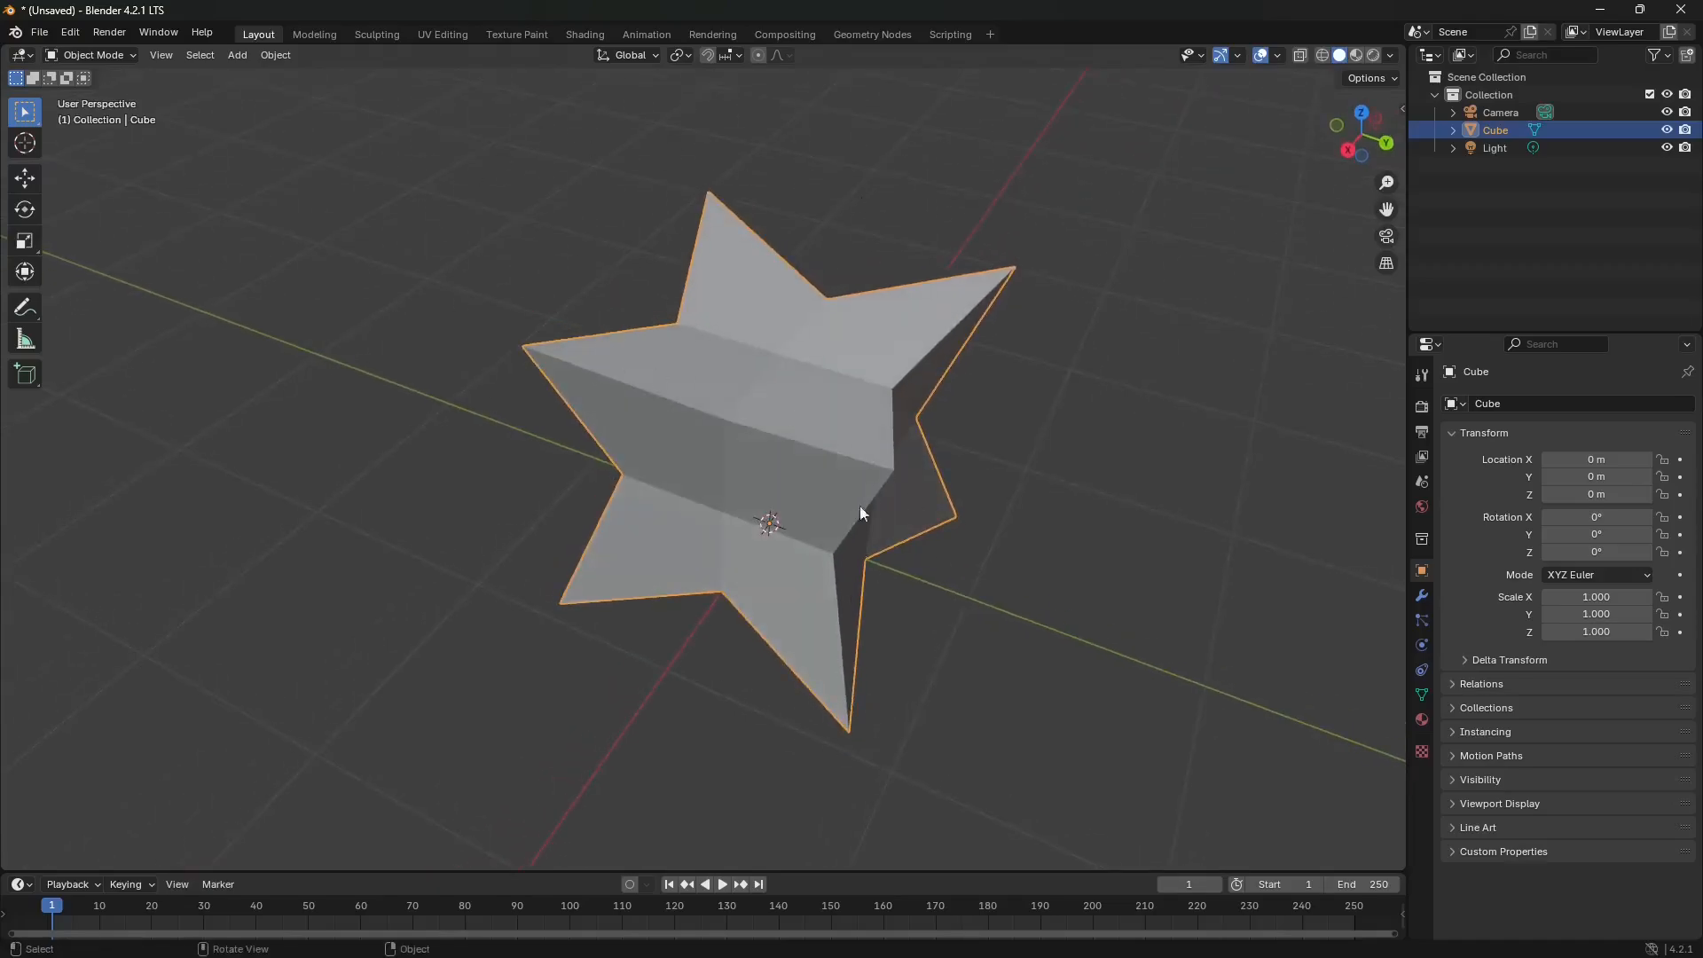
# - Switch the spiky star object back into Edit Mode
pyautogui.press('Tab')
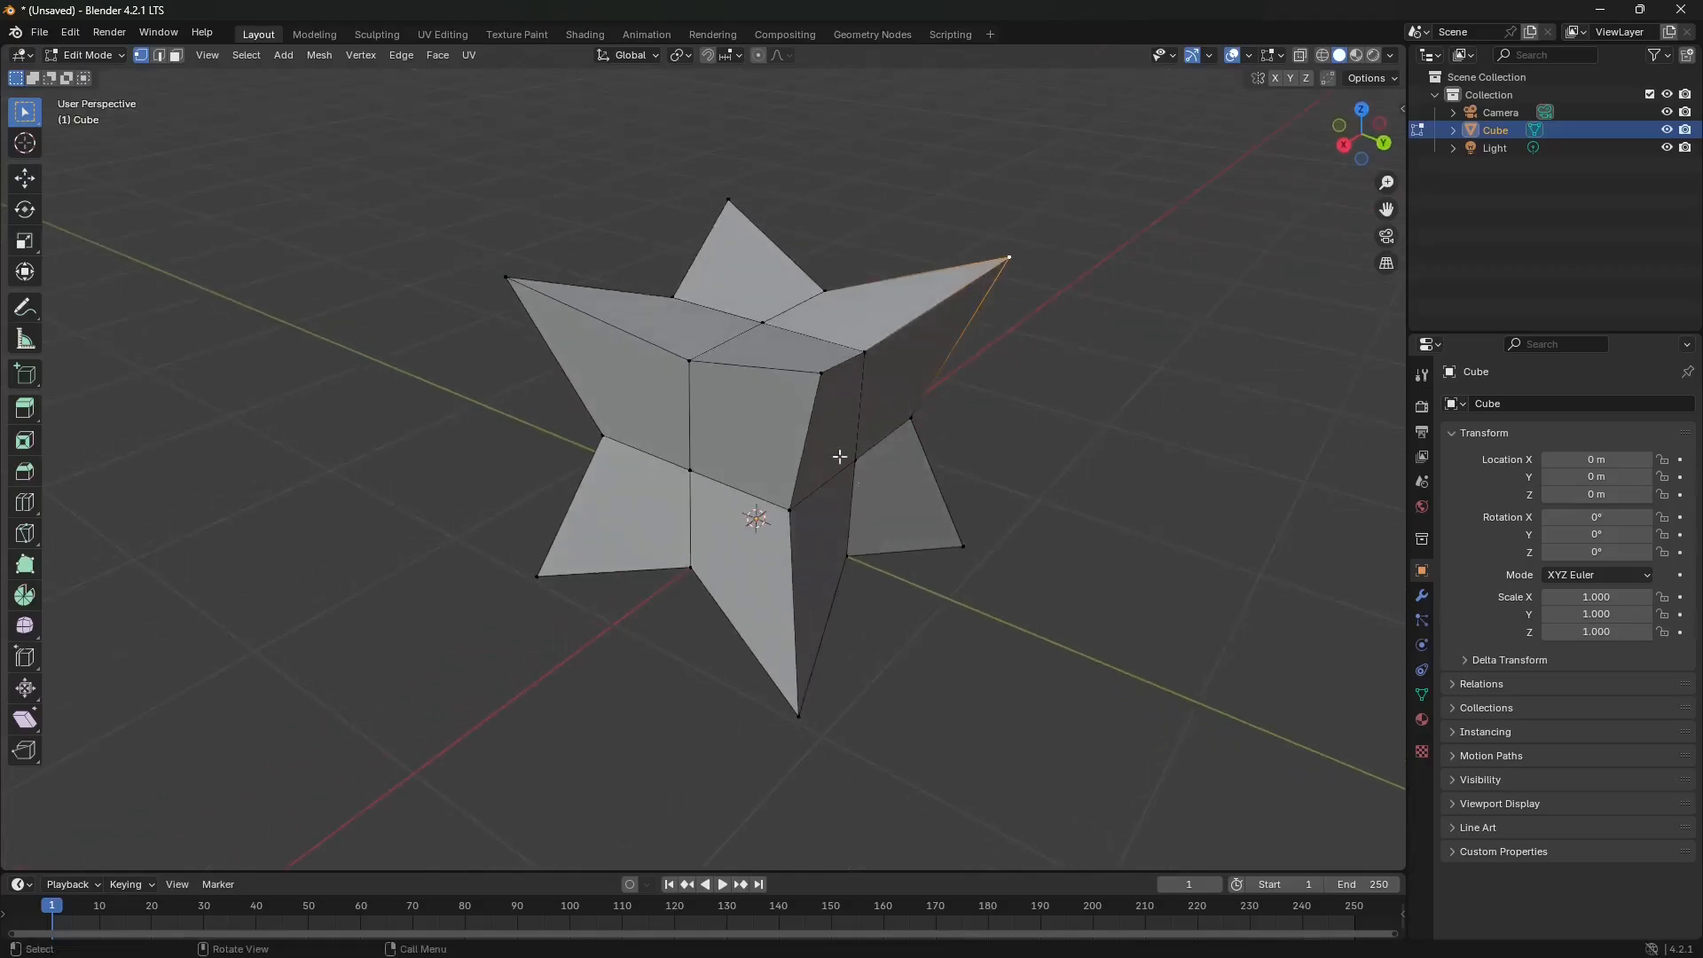
pyautogui.moveTo(722, 394)
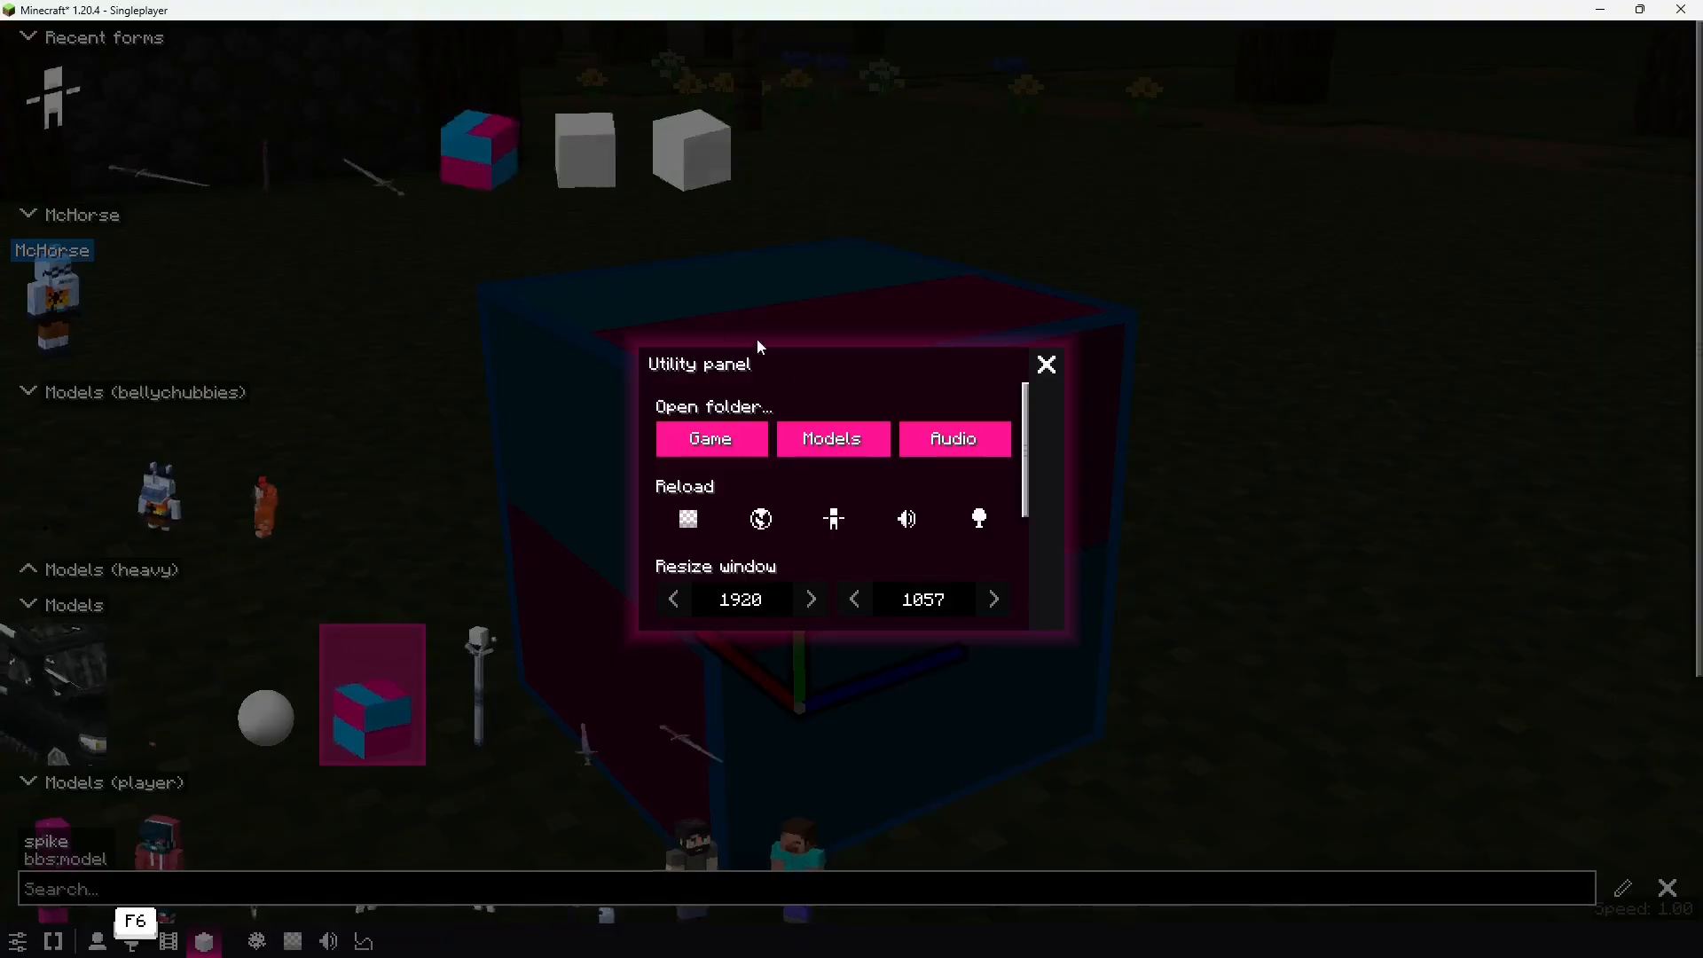
# - Close the utilities and open the spike model's Shape keys to select 'spike'
pyautogui.click(1046, 363)
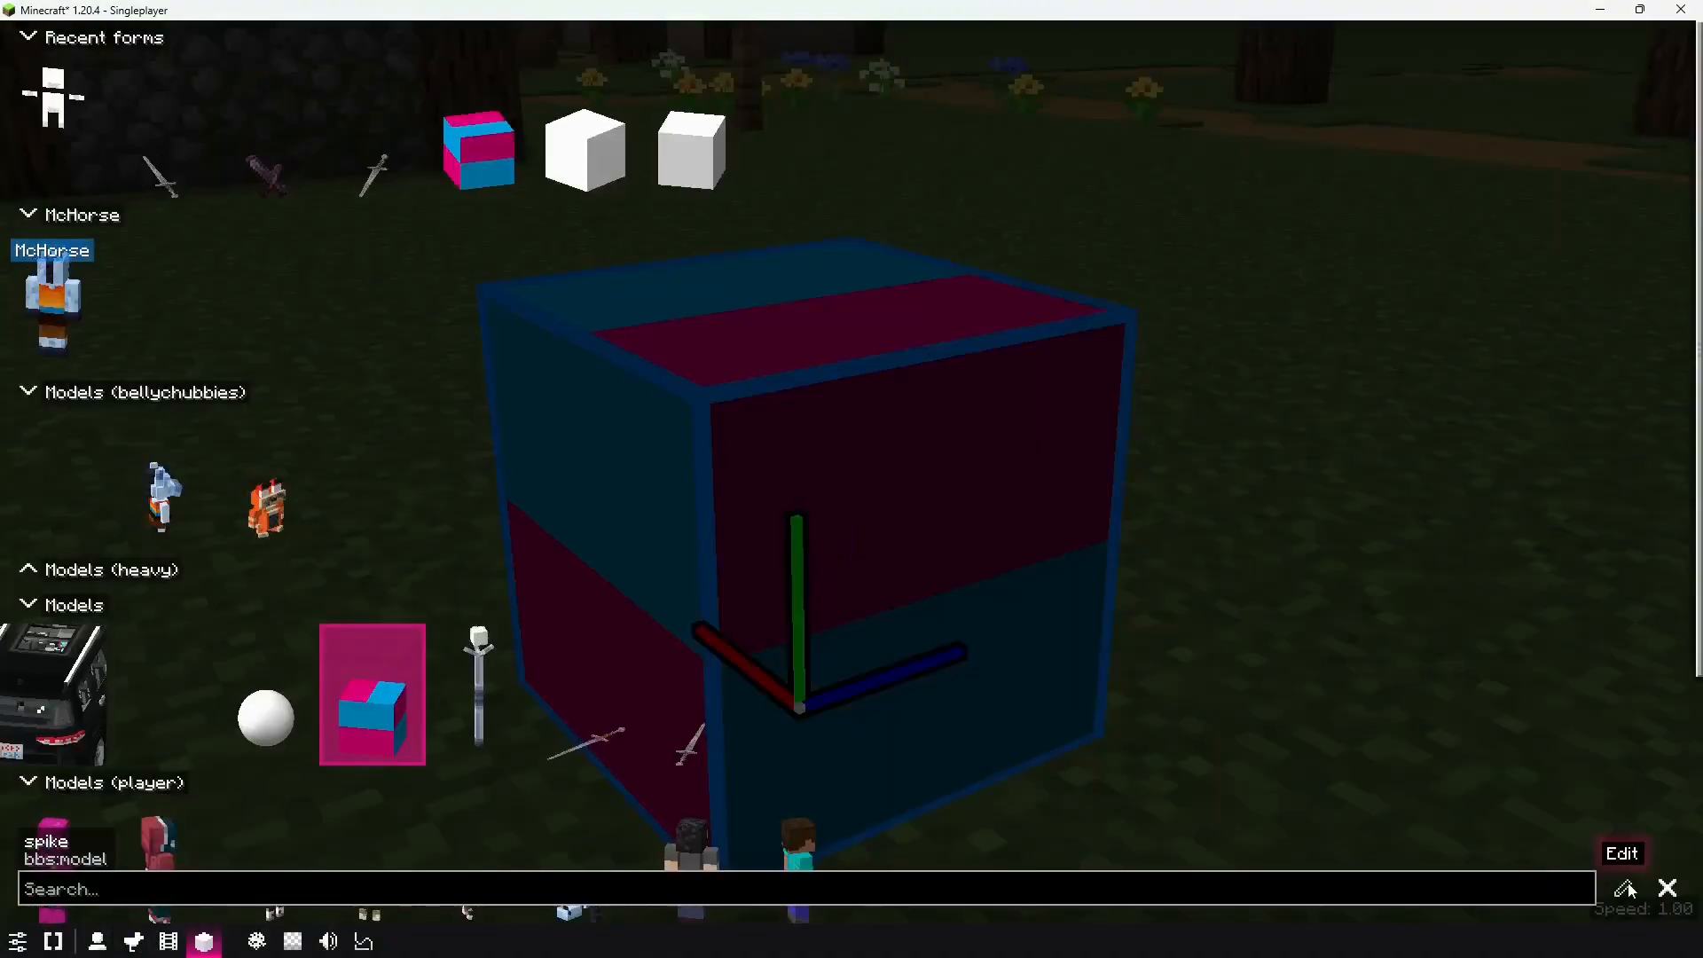
pyautogui.click(1622, 853)
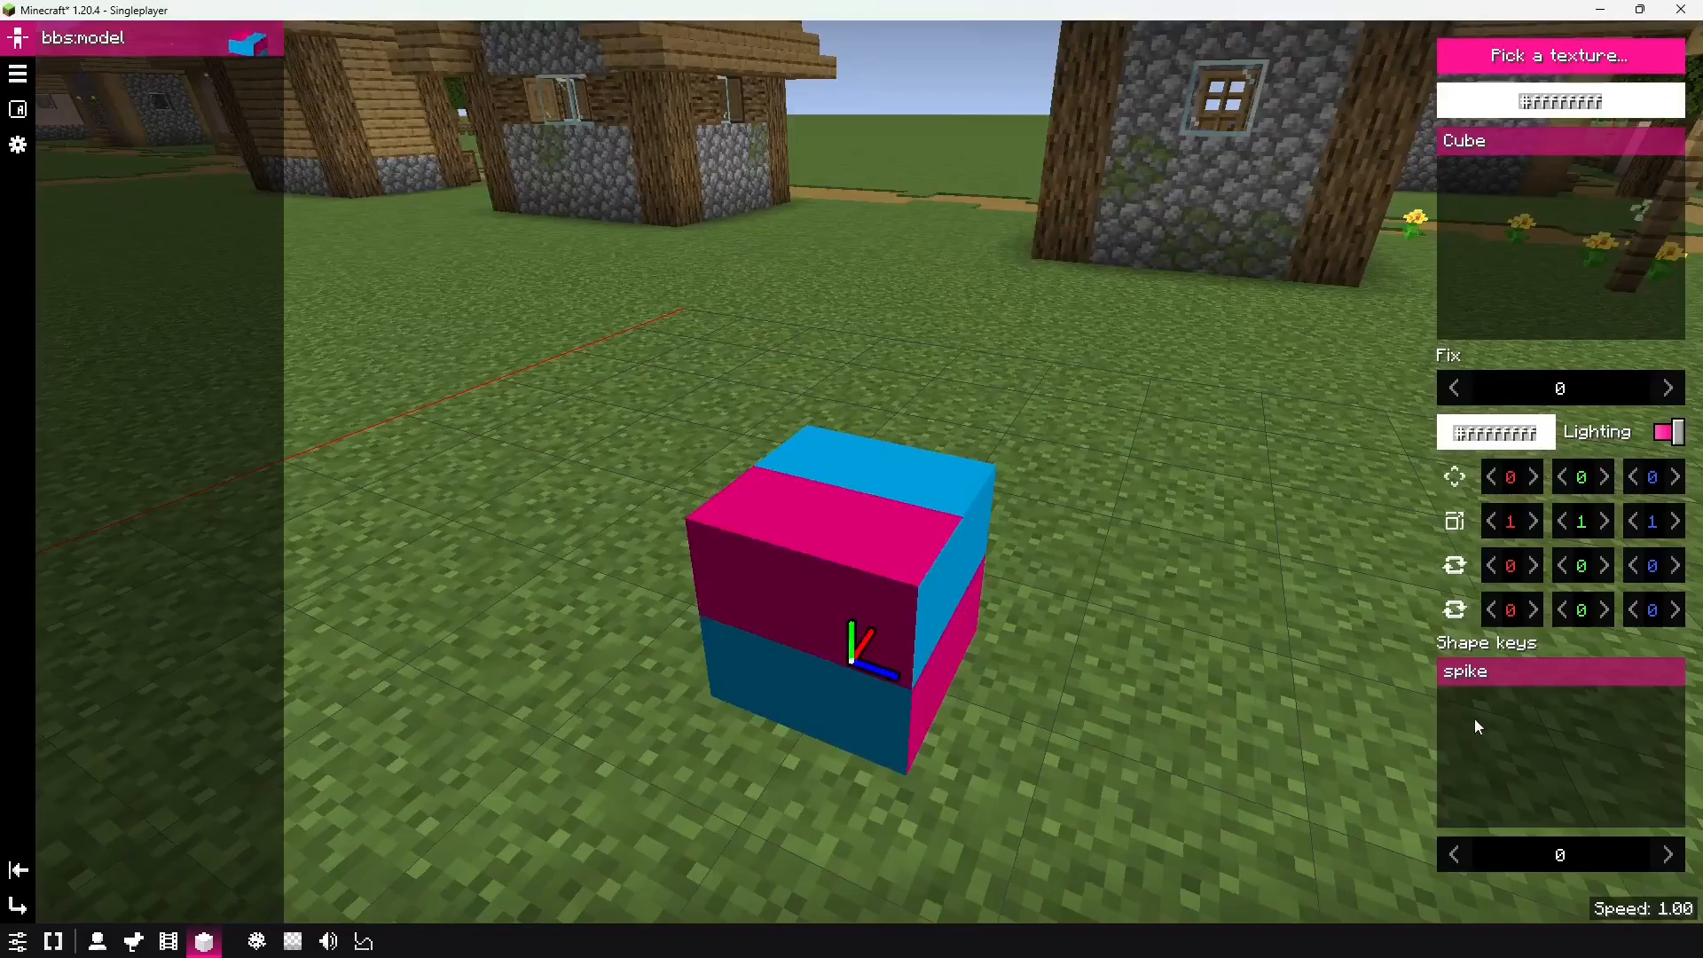
pyautogui.click(1669, 855)
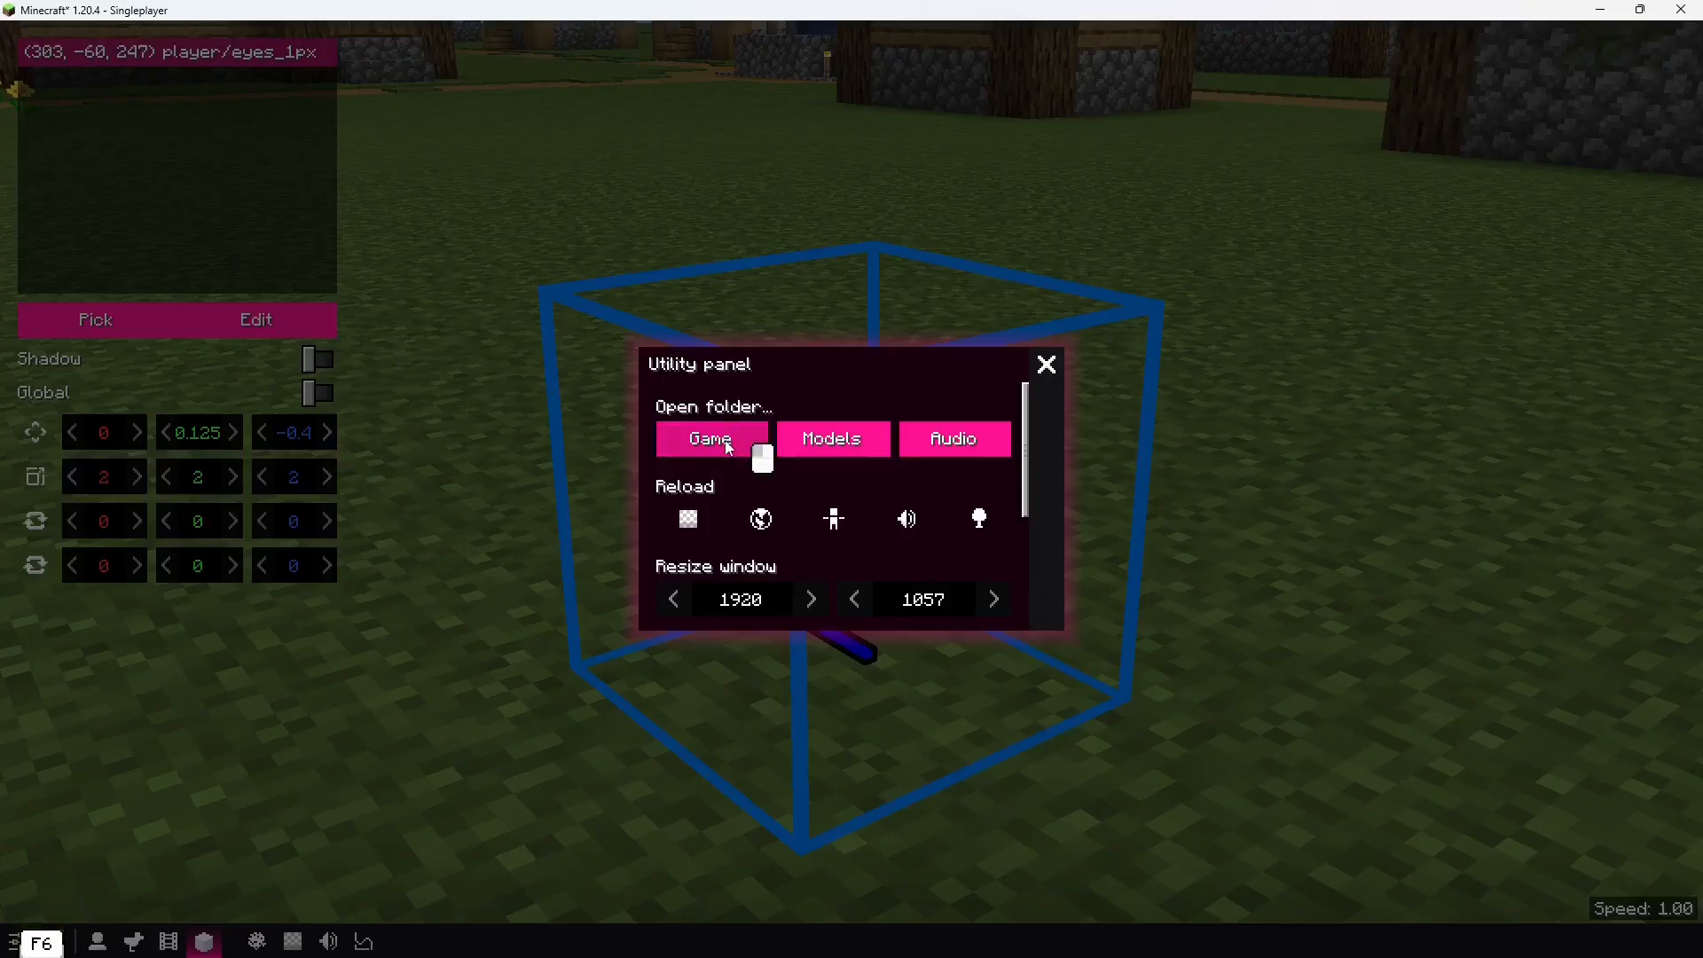
# - Open the bbs mod jar from the game's mods folder in WinRAR
pyautogui.click(710, 439)
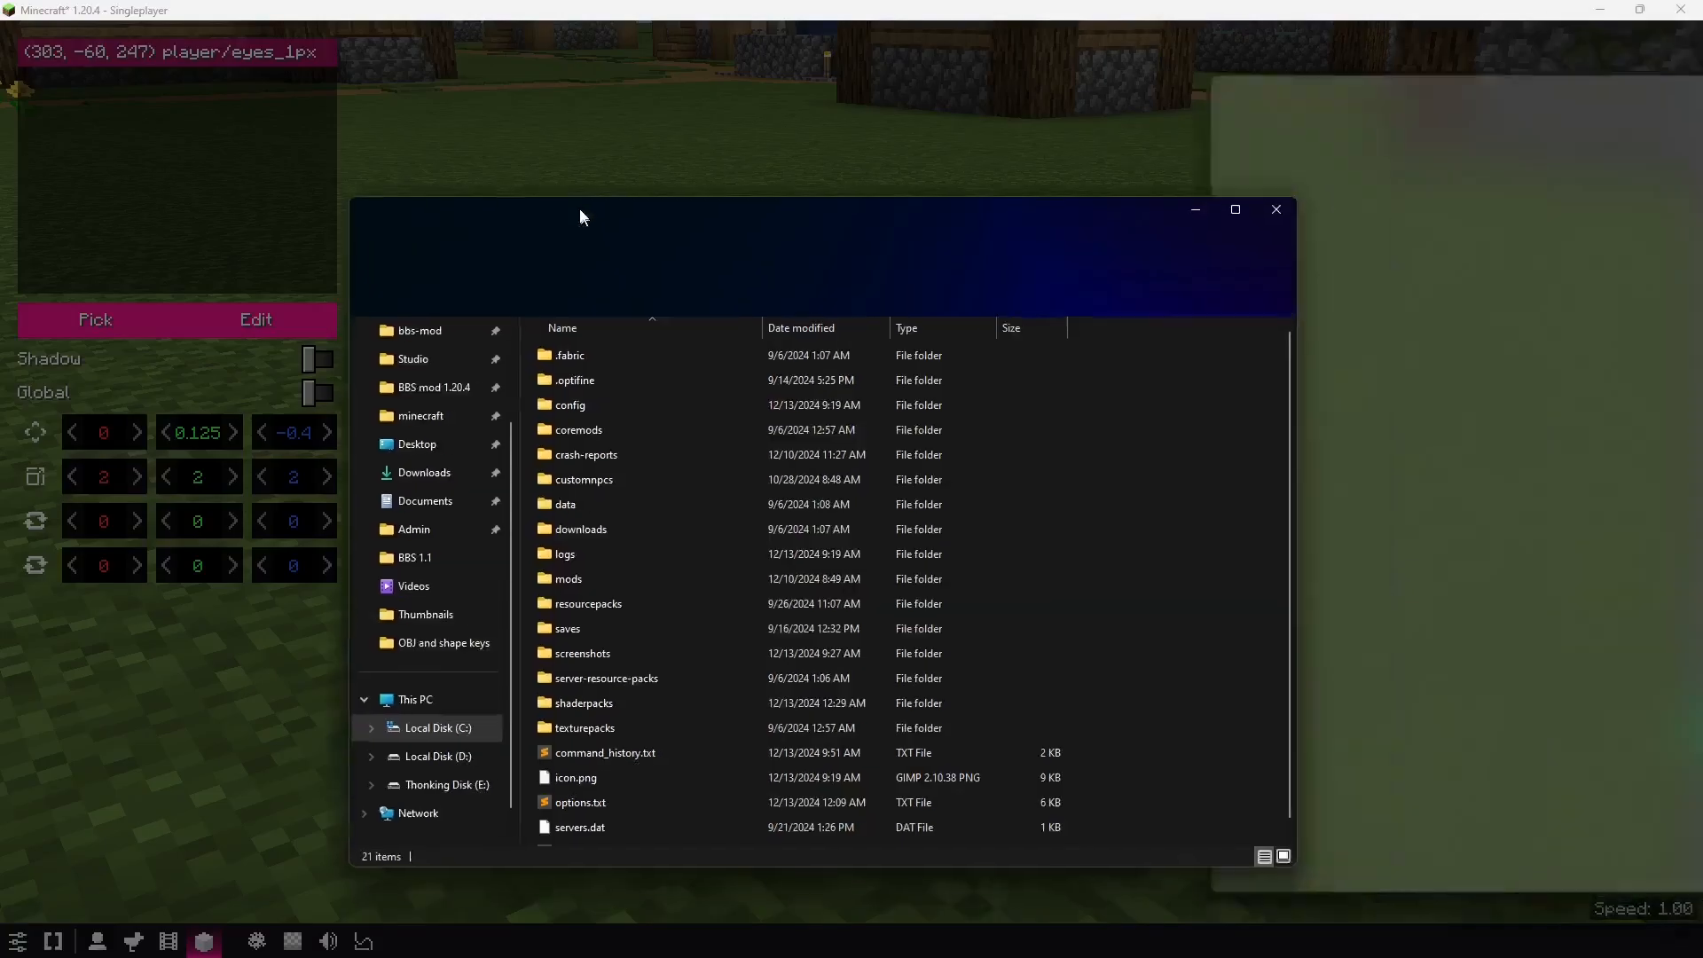
pyautogui.click(562, 559)
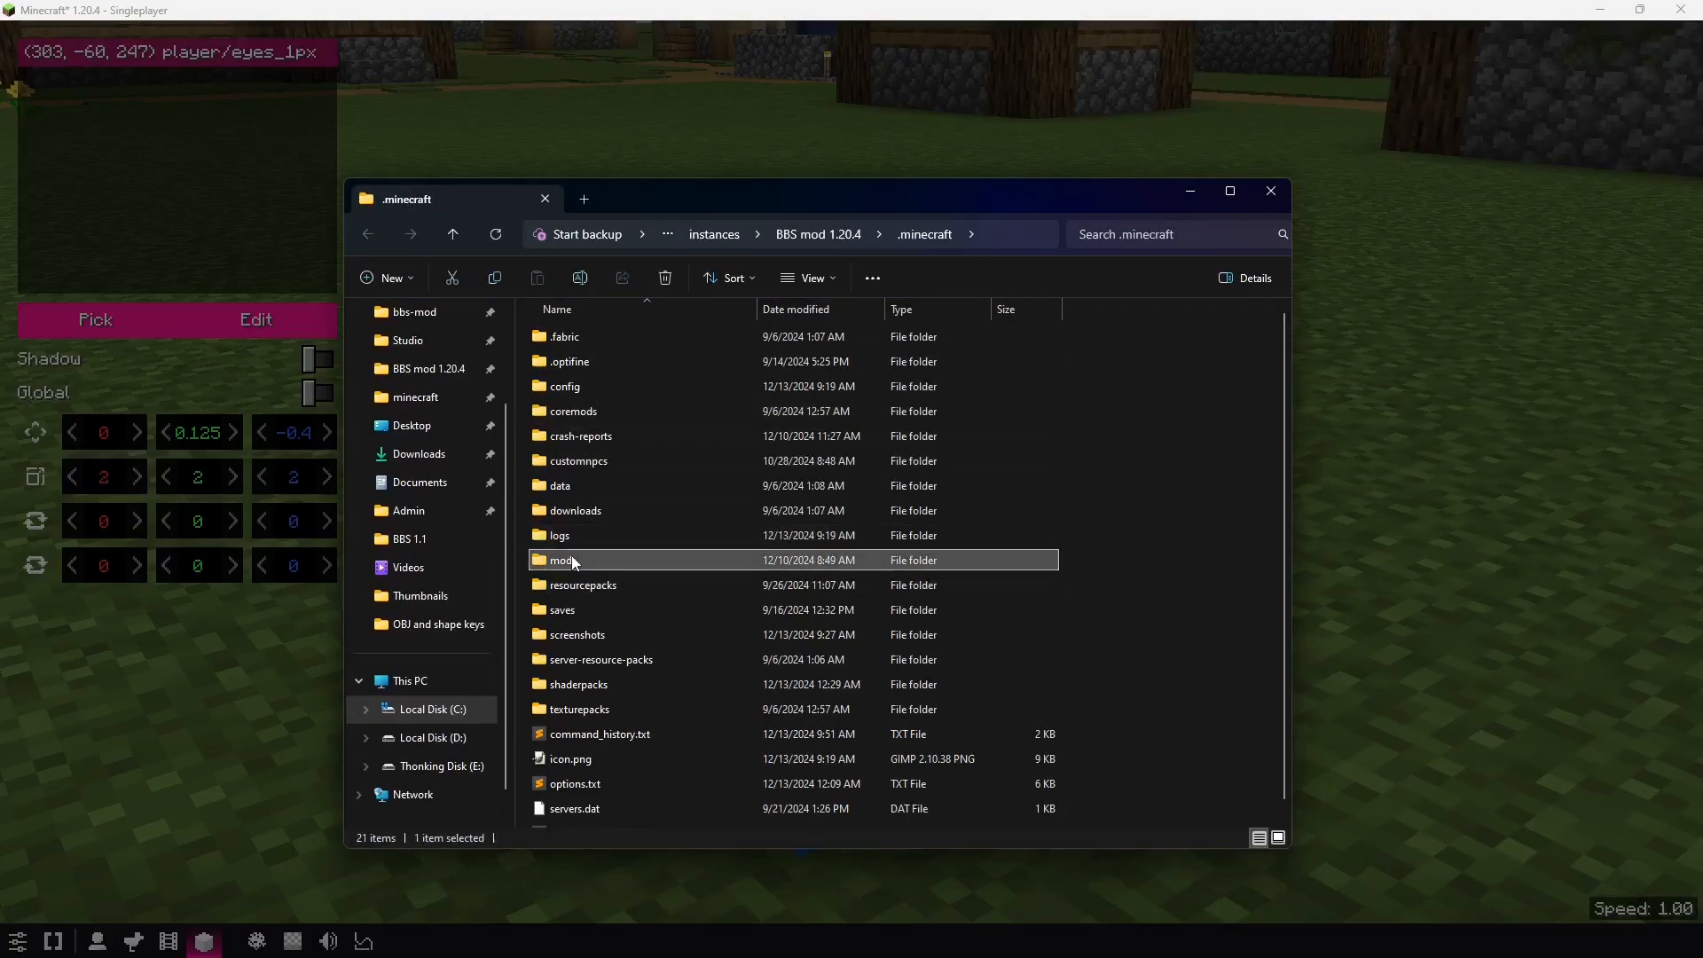
pyautogui.doubleClick(561, 559)
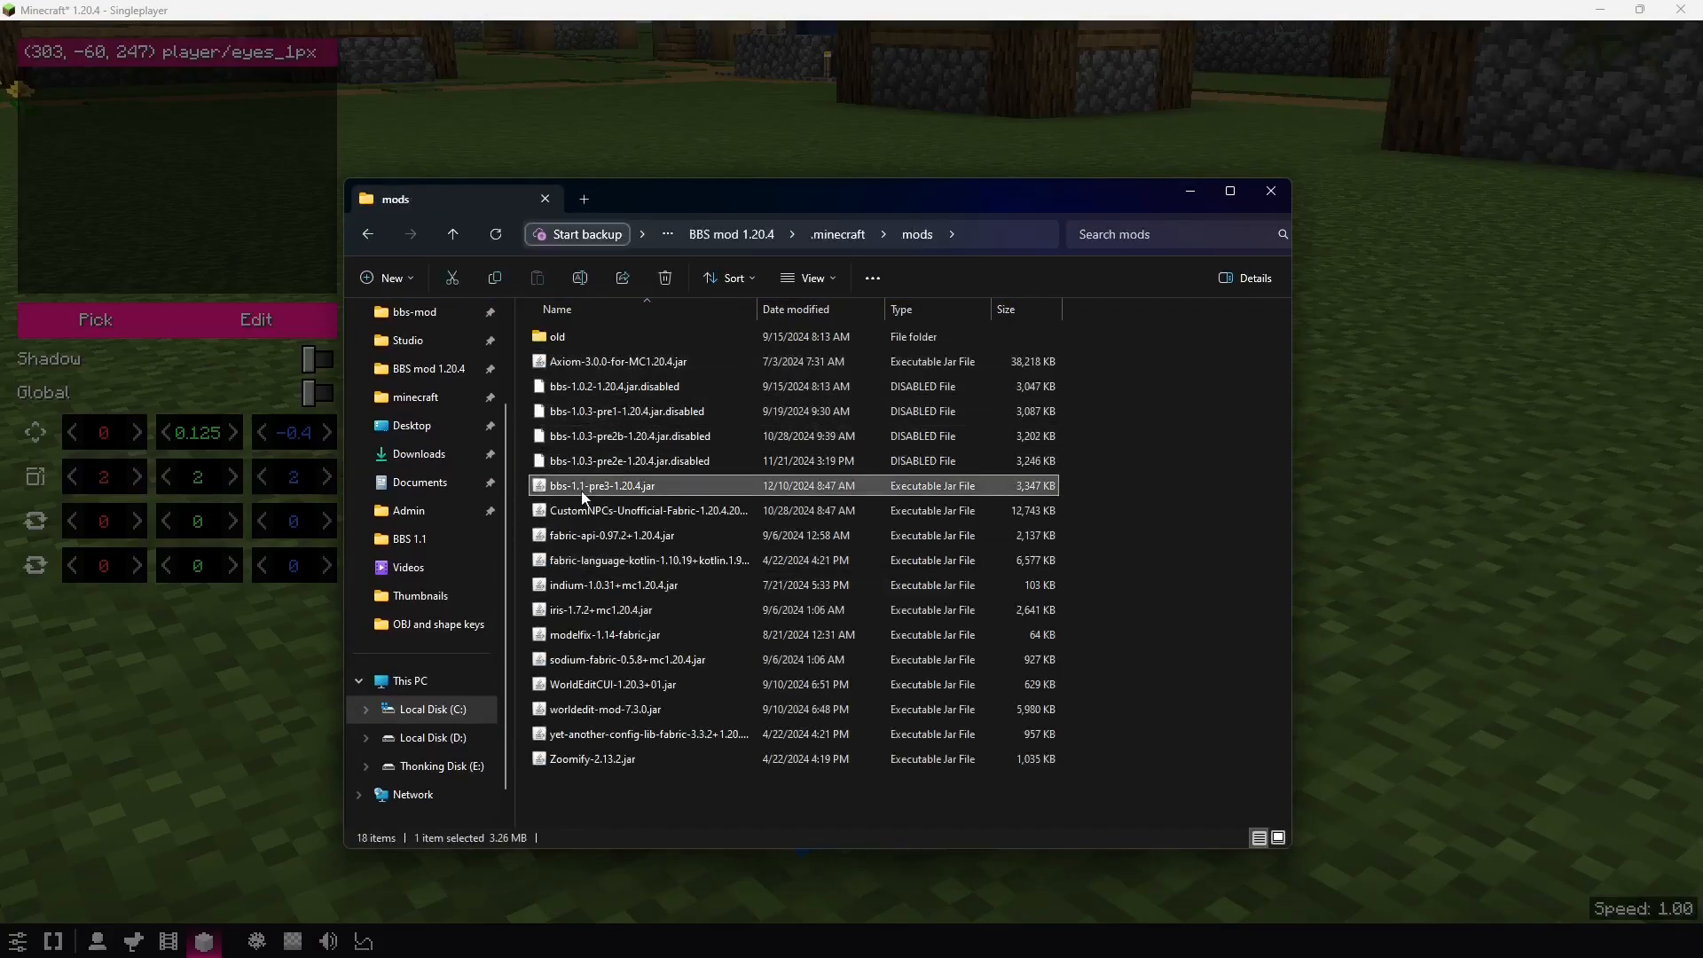
pyautogui.rightClick(603, 485)
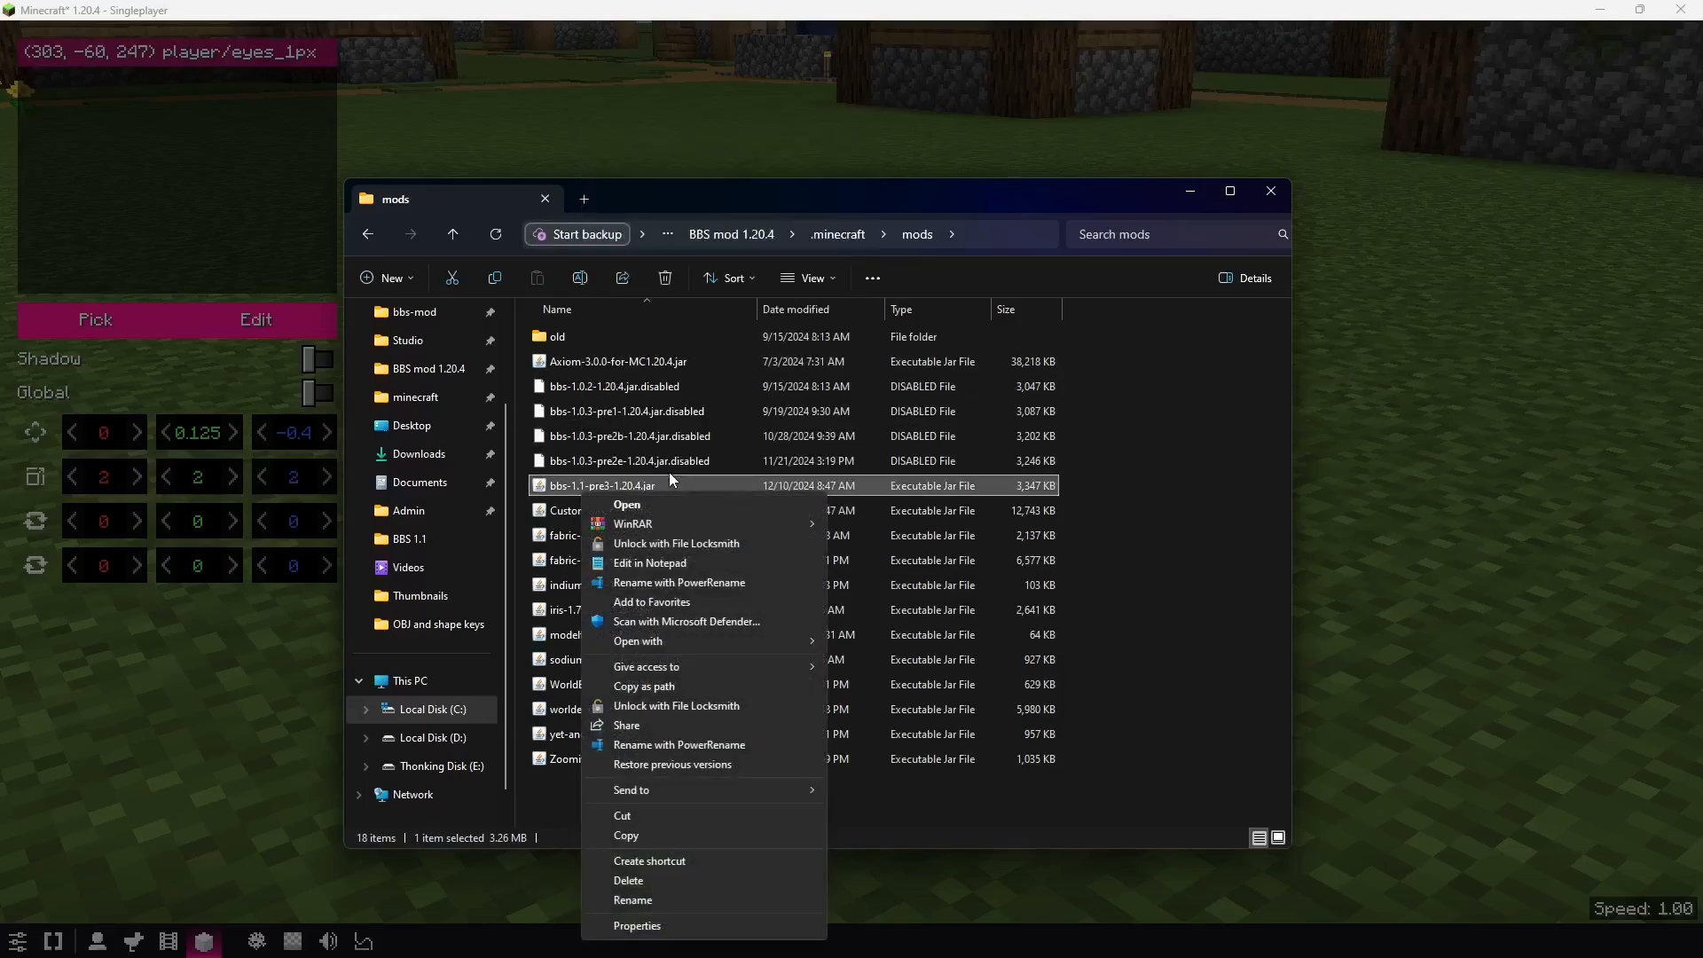
pyautogui.click(627, 504)
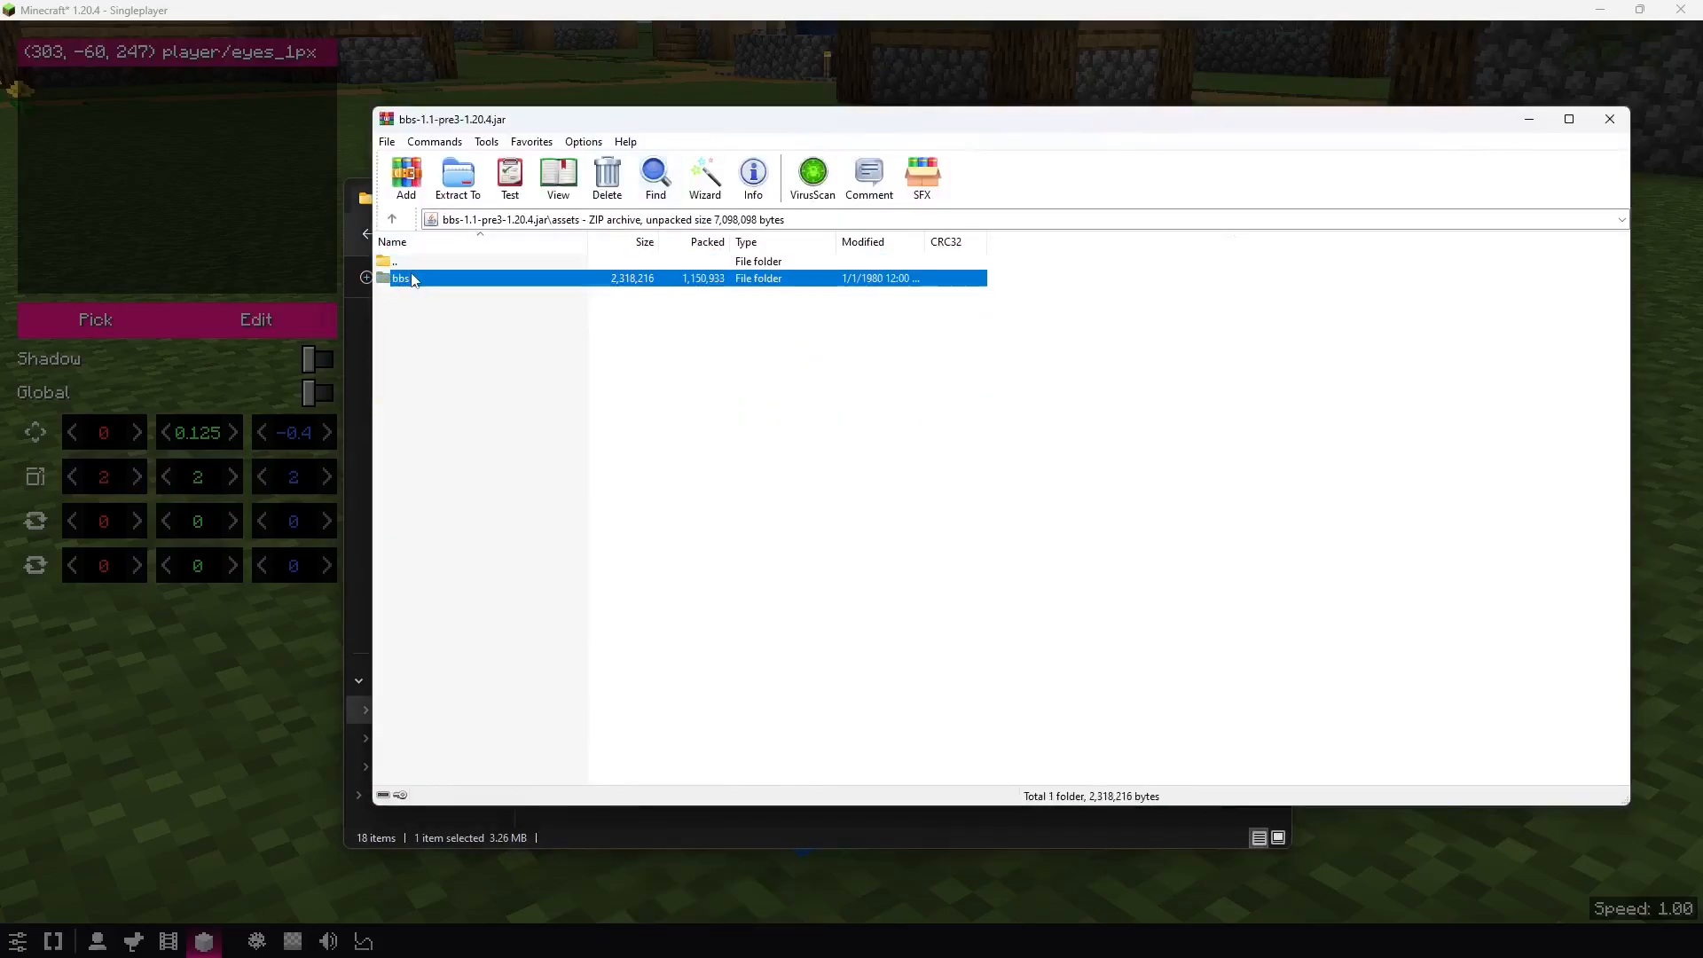
# - Browse to the eyes_1px player model folder and open eyes_1px.bbmodel
pyautogui.doubleClick(400, 277)
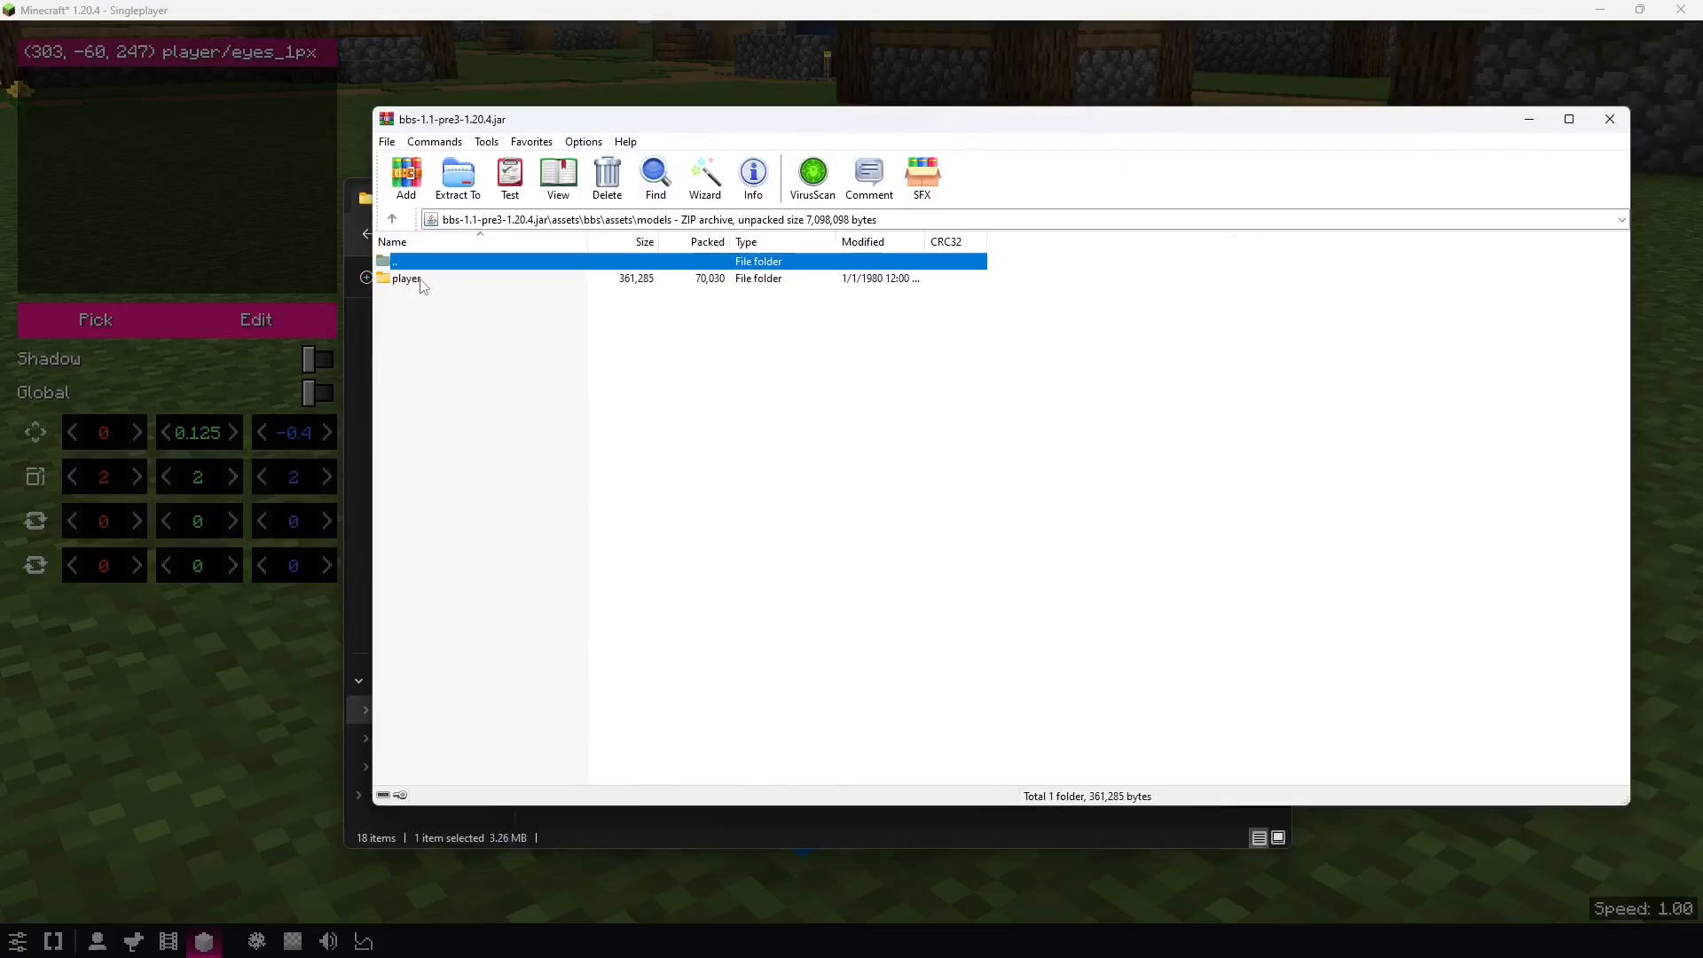
pyautogui.doubleClick(405, 277)
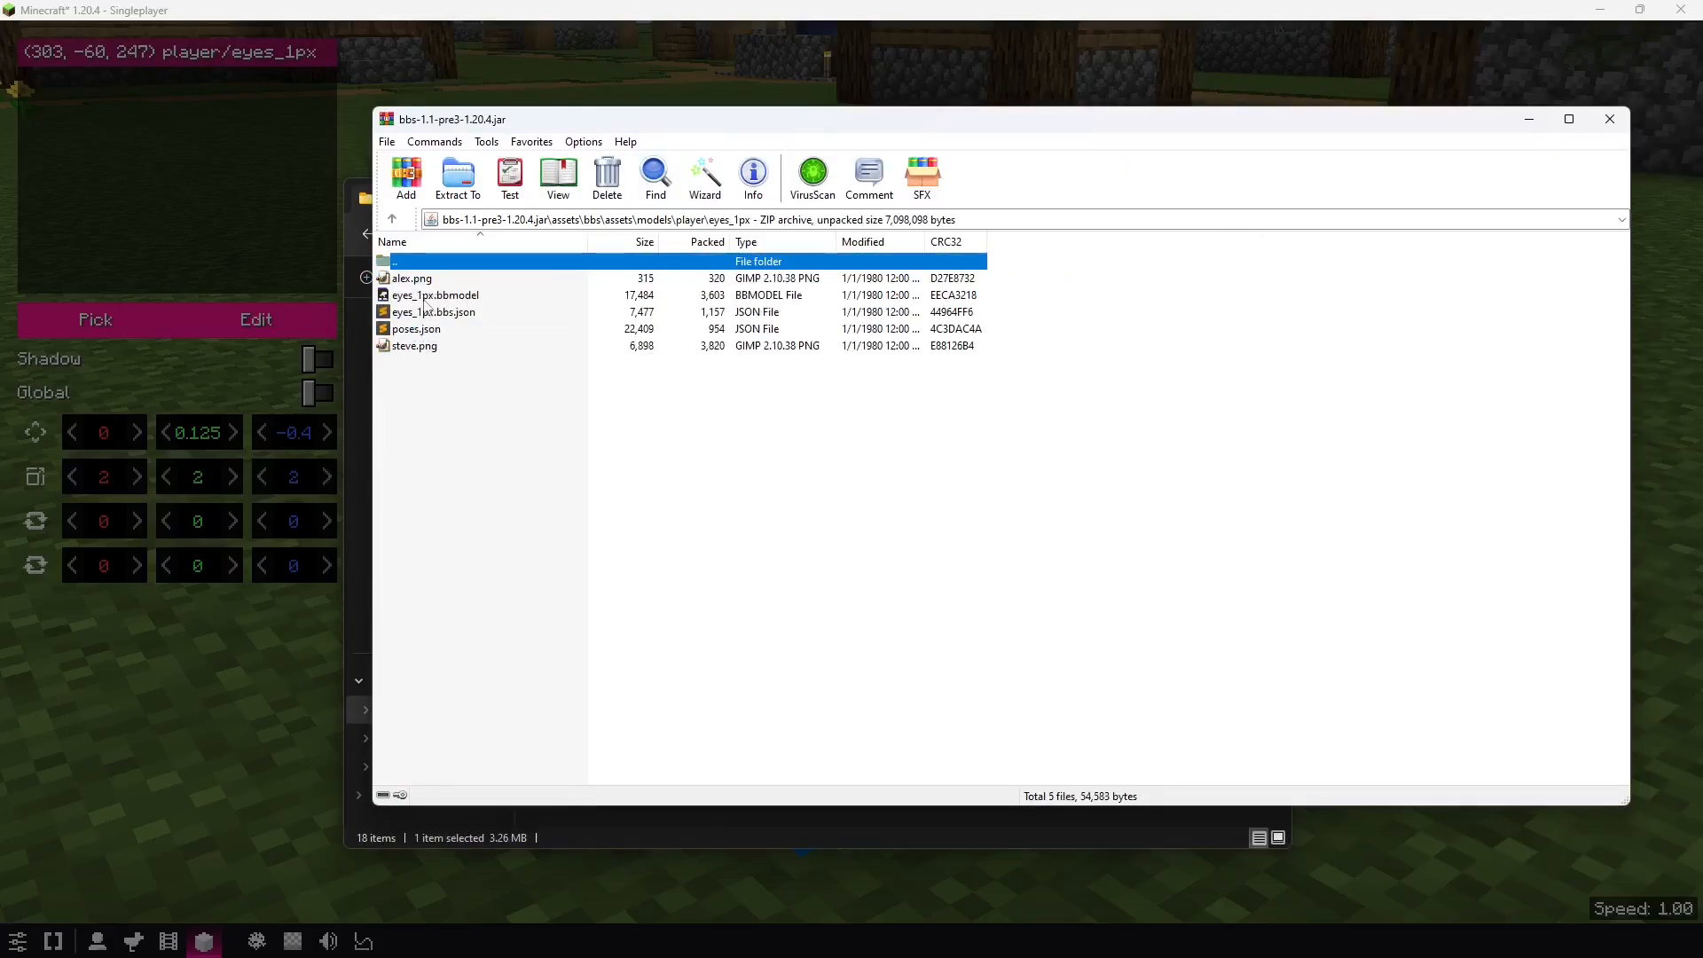
pyautogui.click(434, 295)
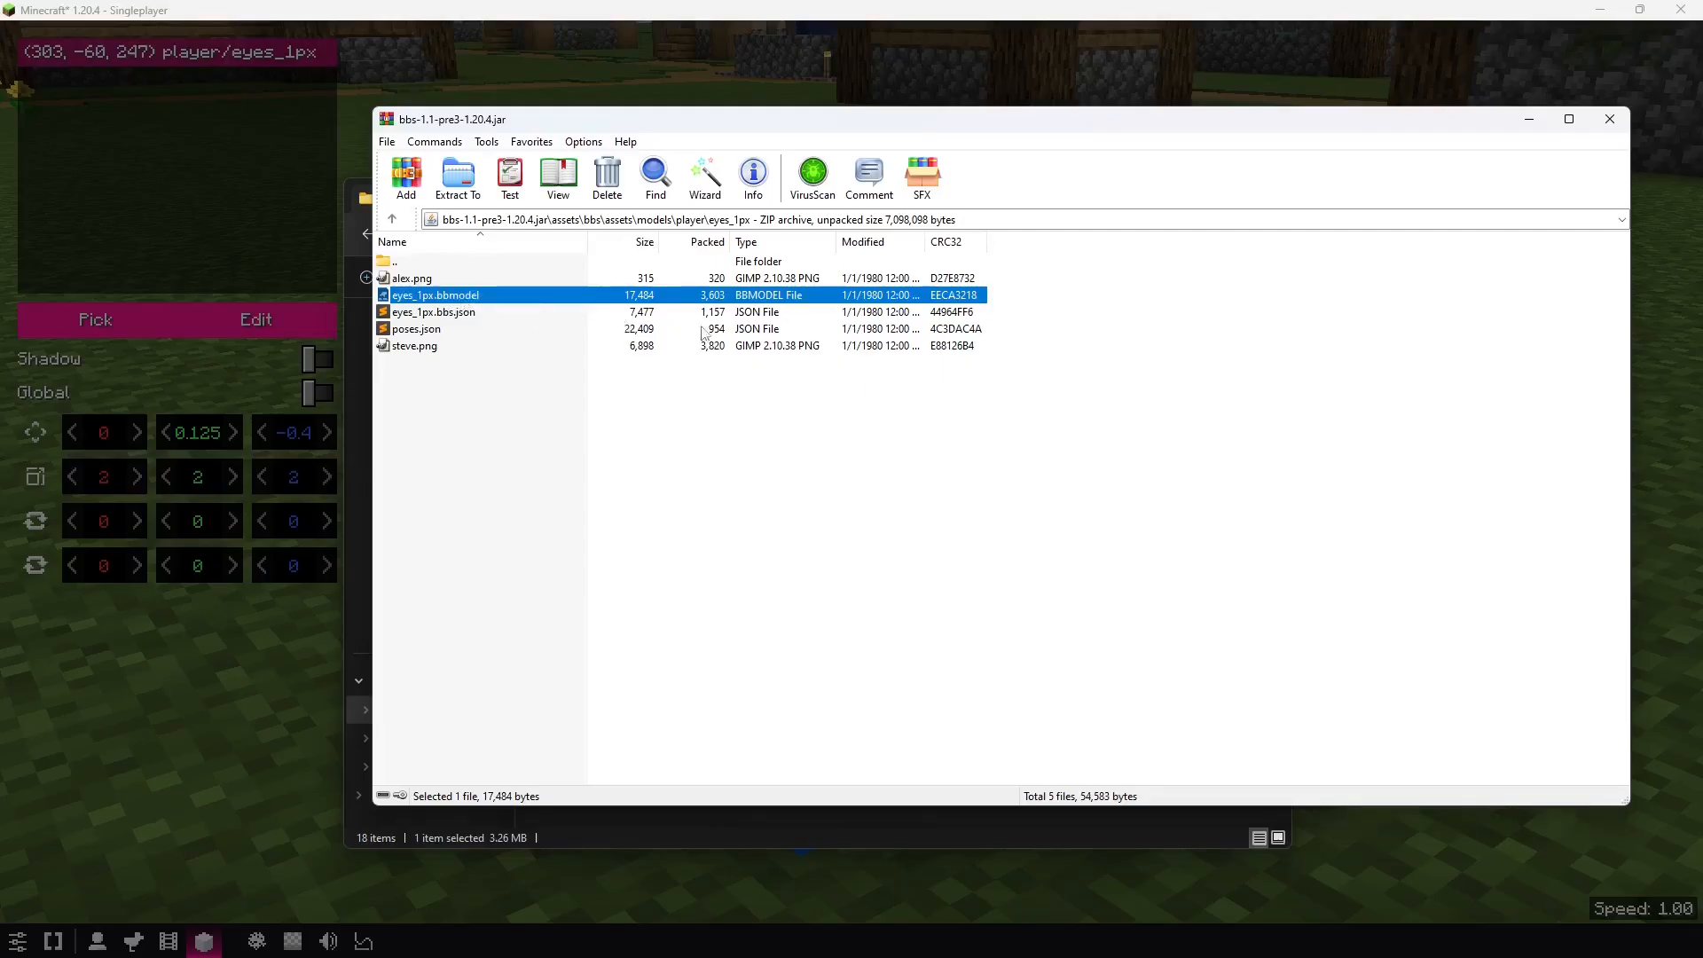
pyautogui.doubleClick(436, 295)
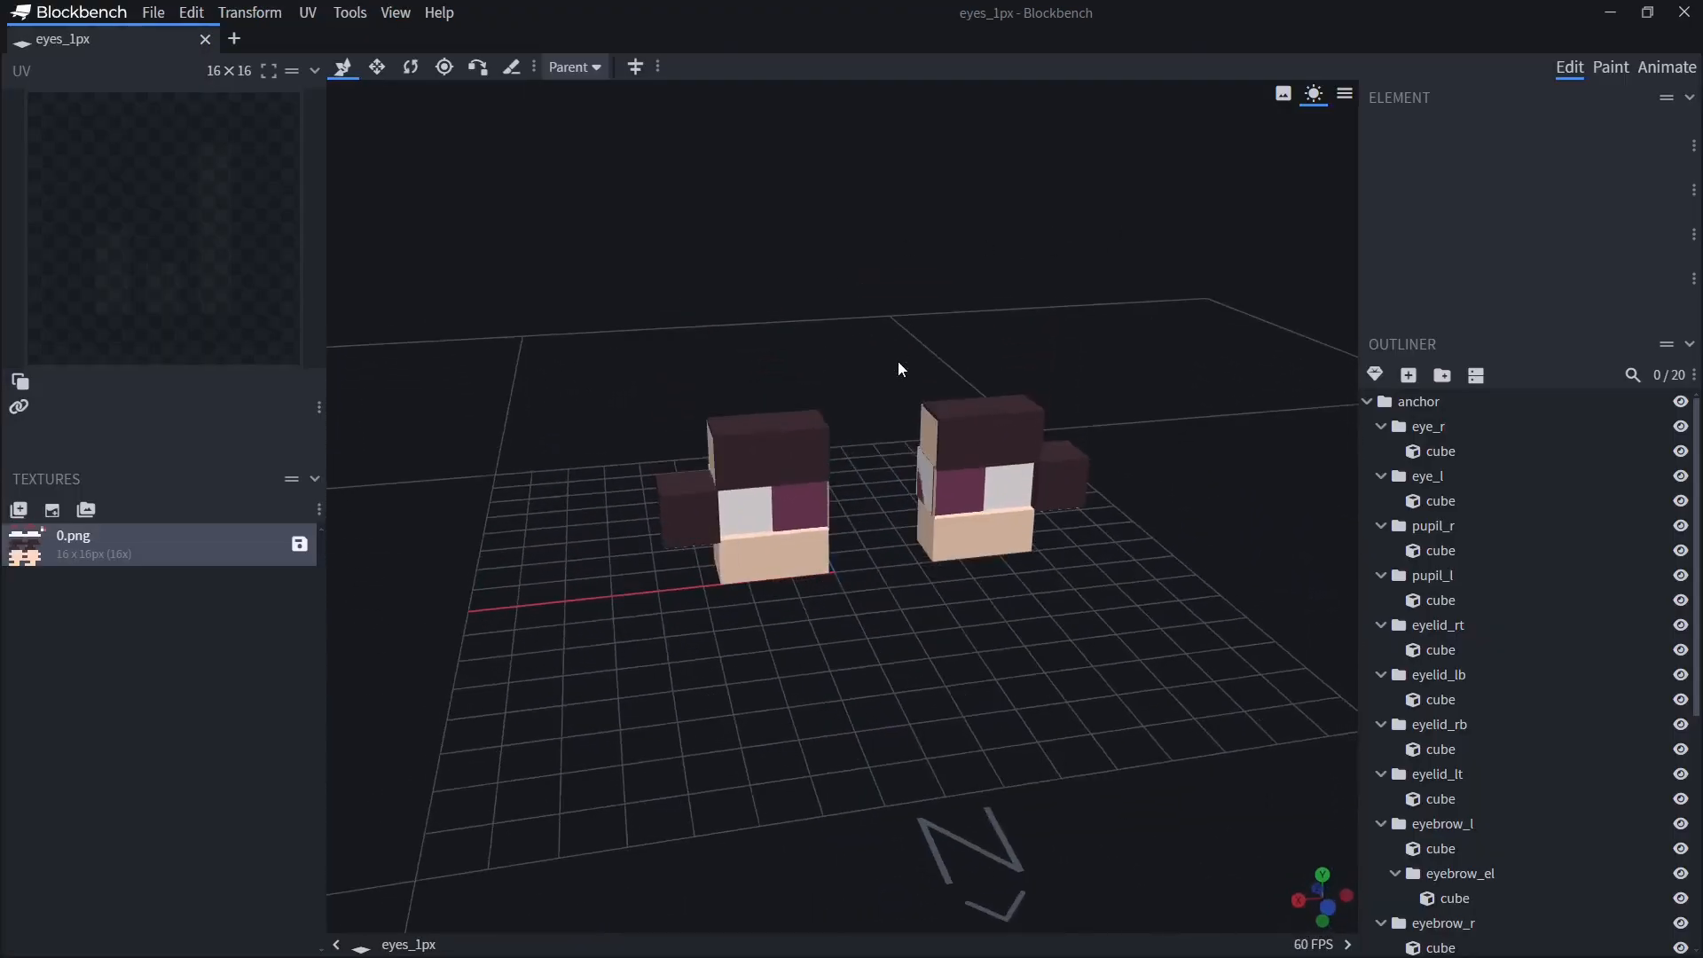
# - Rename the eyebrow cubes to eyebrow_r and eyebrow_l
pyautogui.scroll(-3)
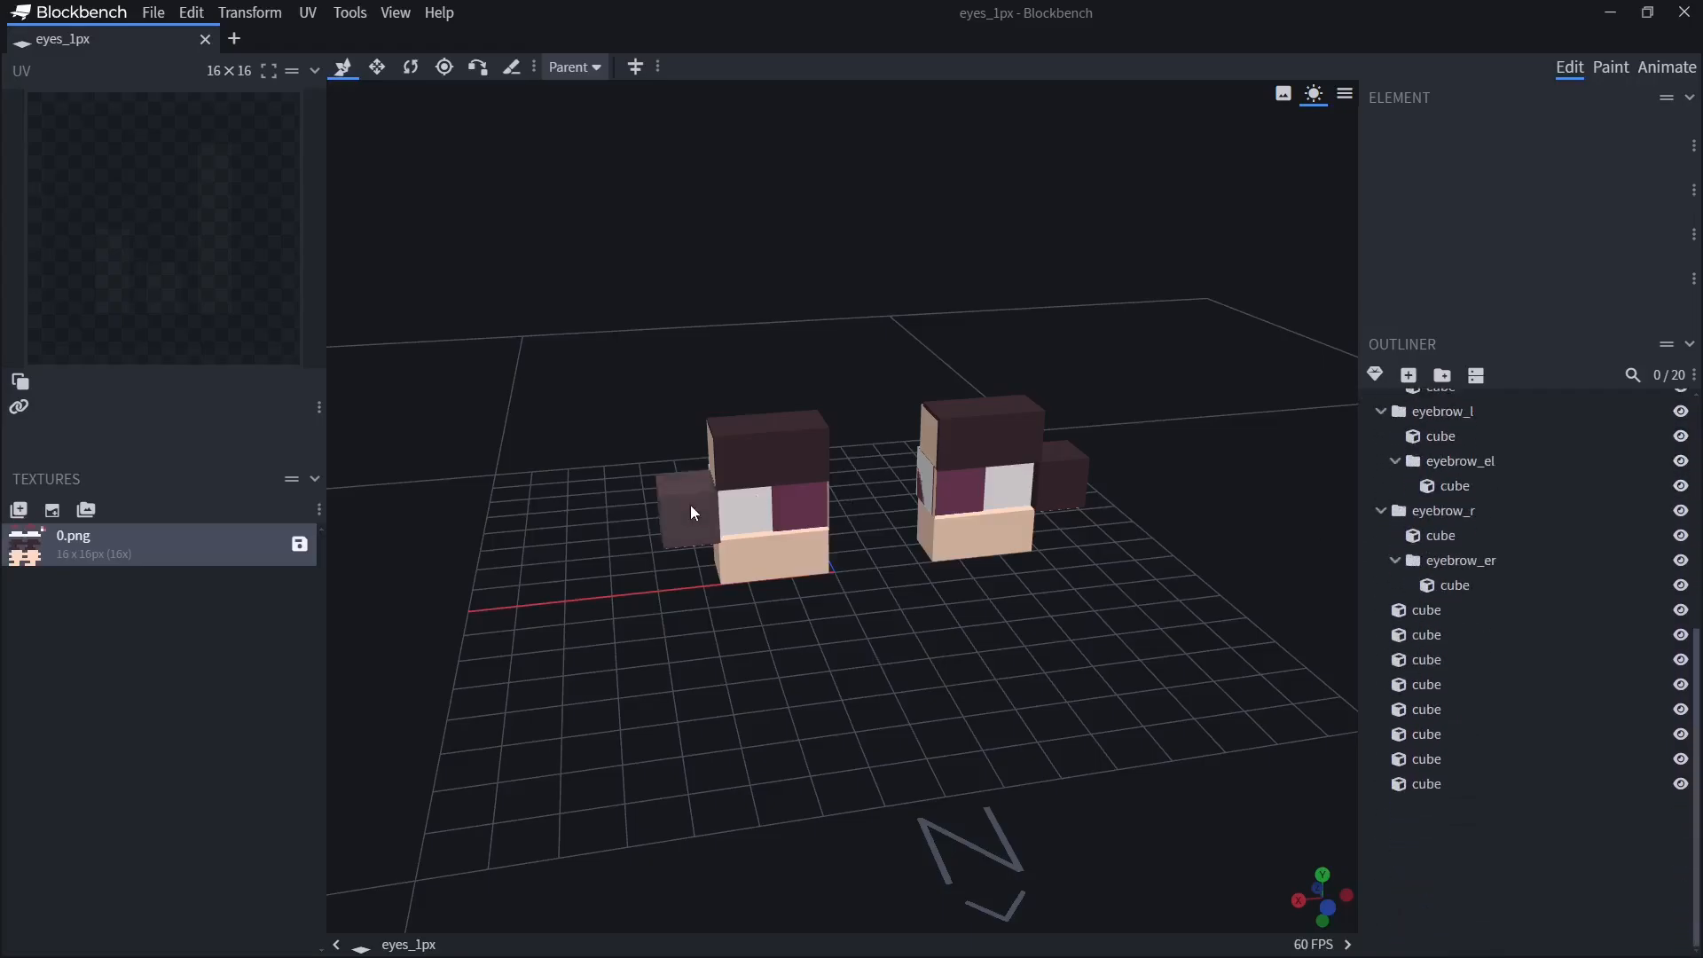
pyautogui.click(744, 456)
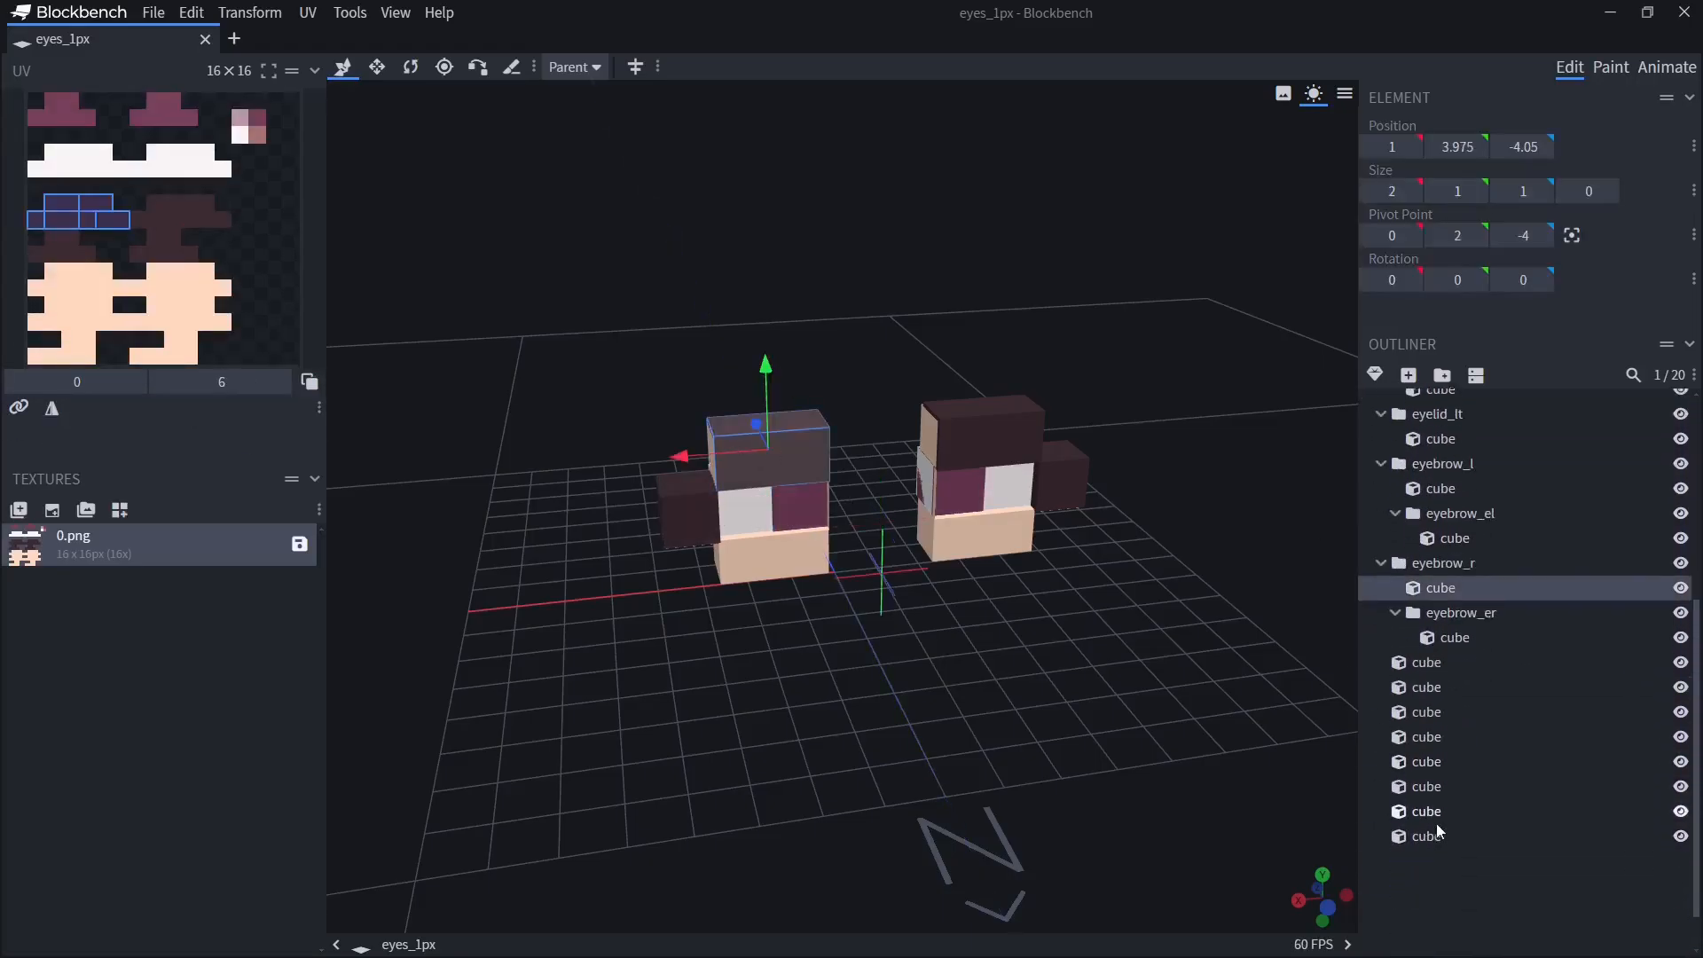
pyautogui.doubleClick(1440, 587)
pyautogui.write('eyebrow_r')
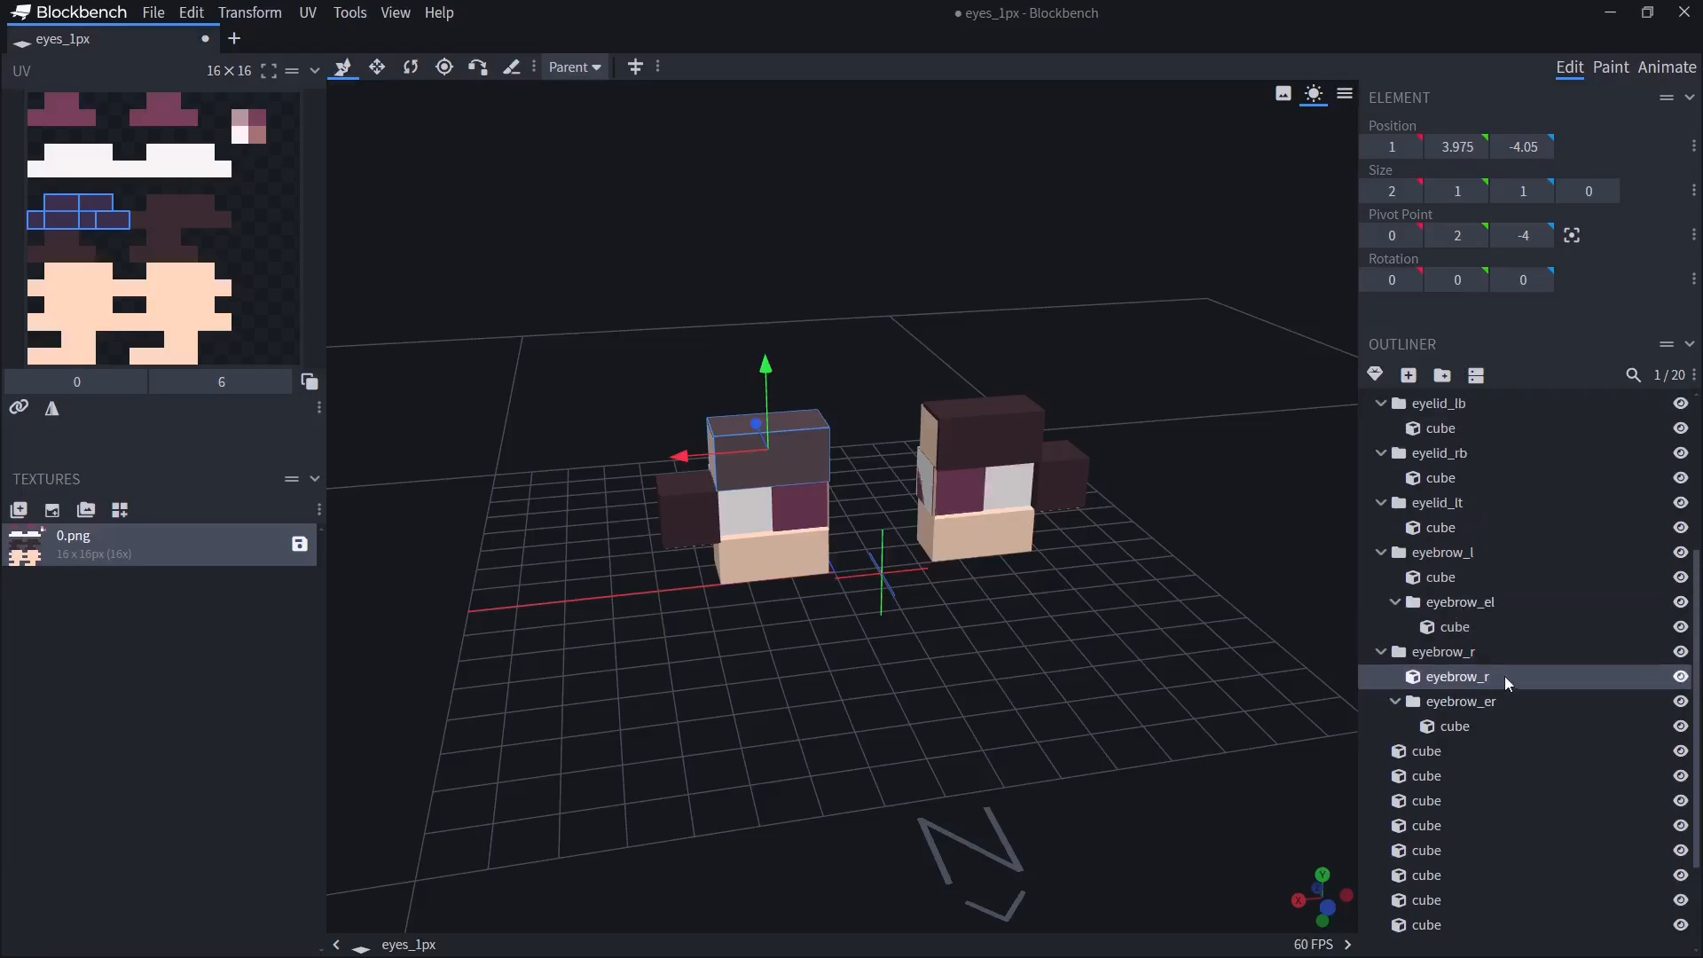
pyautogui.moveTo(1112, 480)
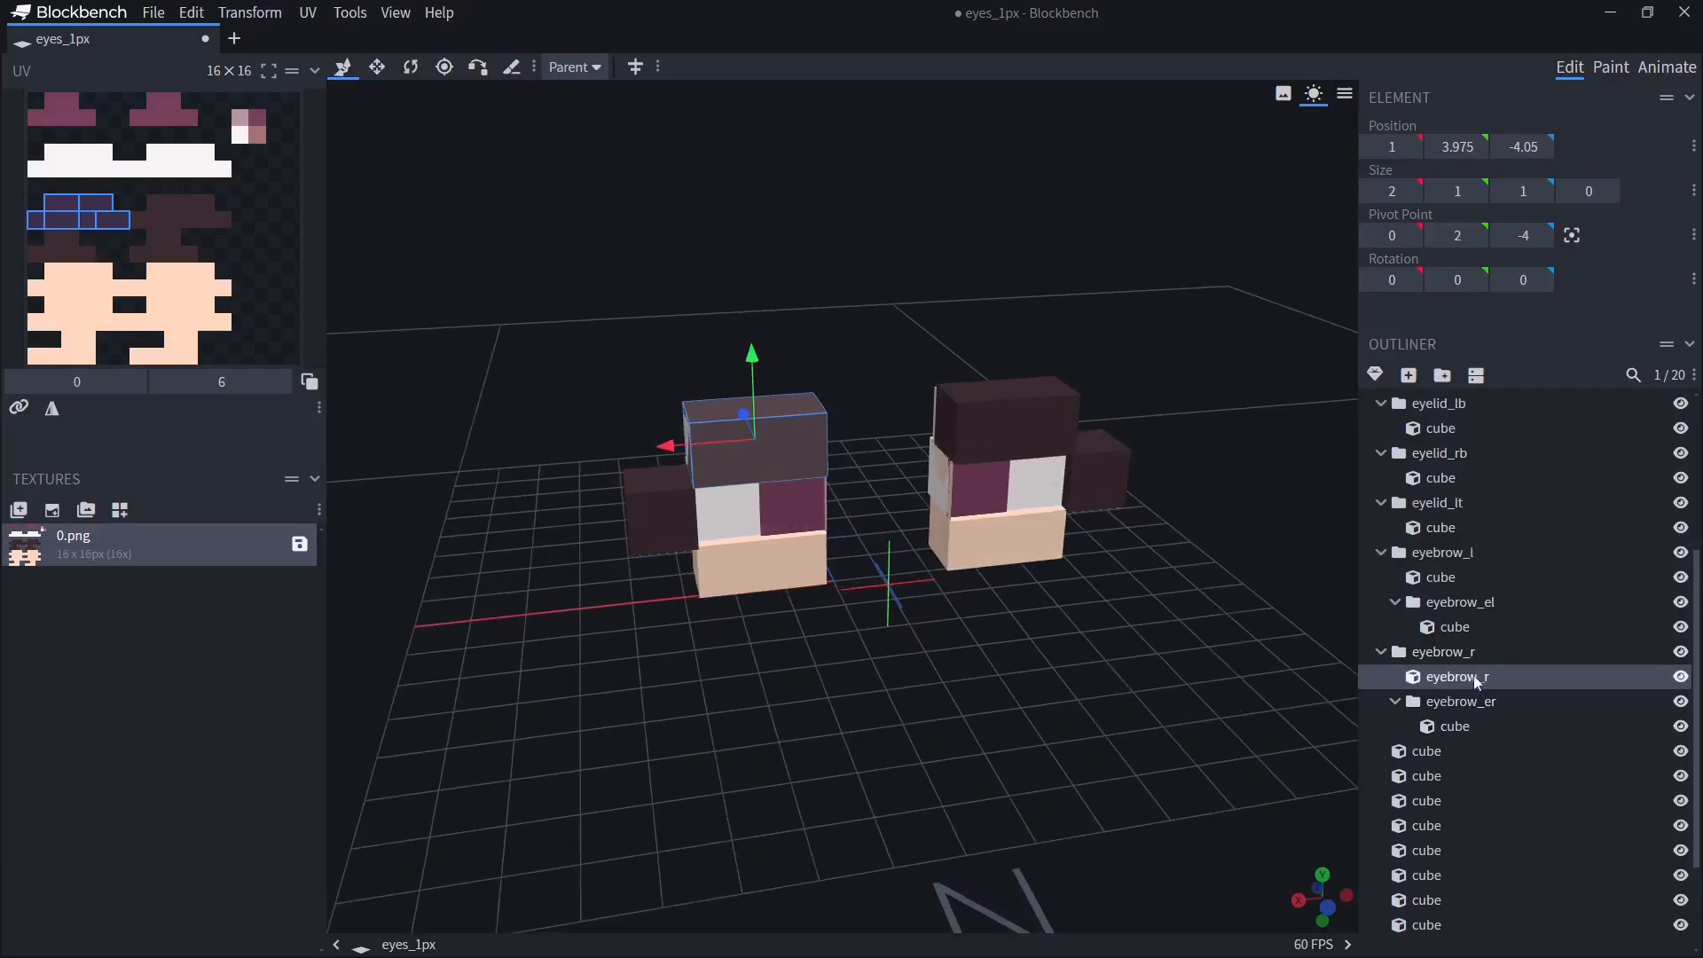
pyautogui.moveTo(1477, 691)
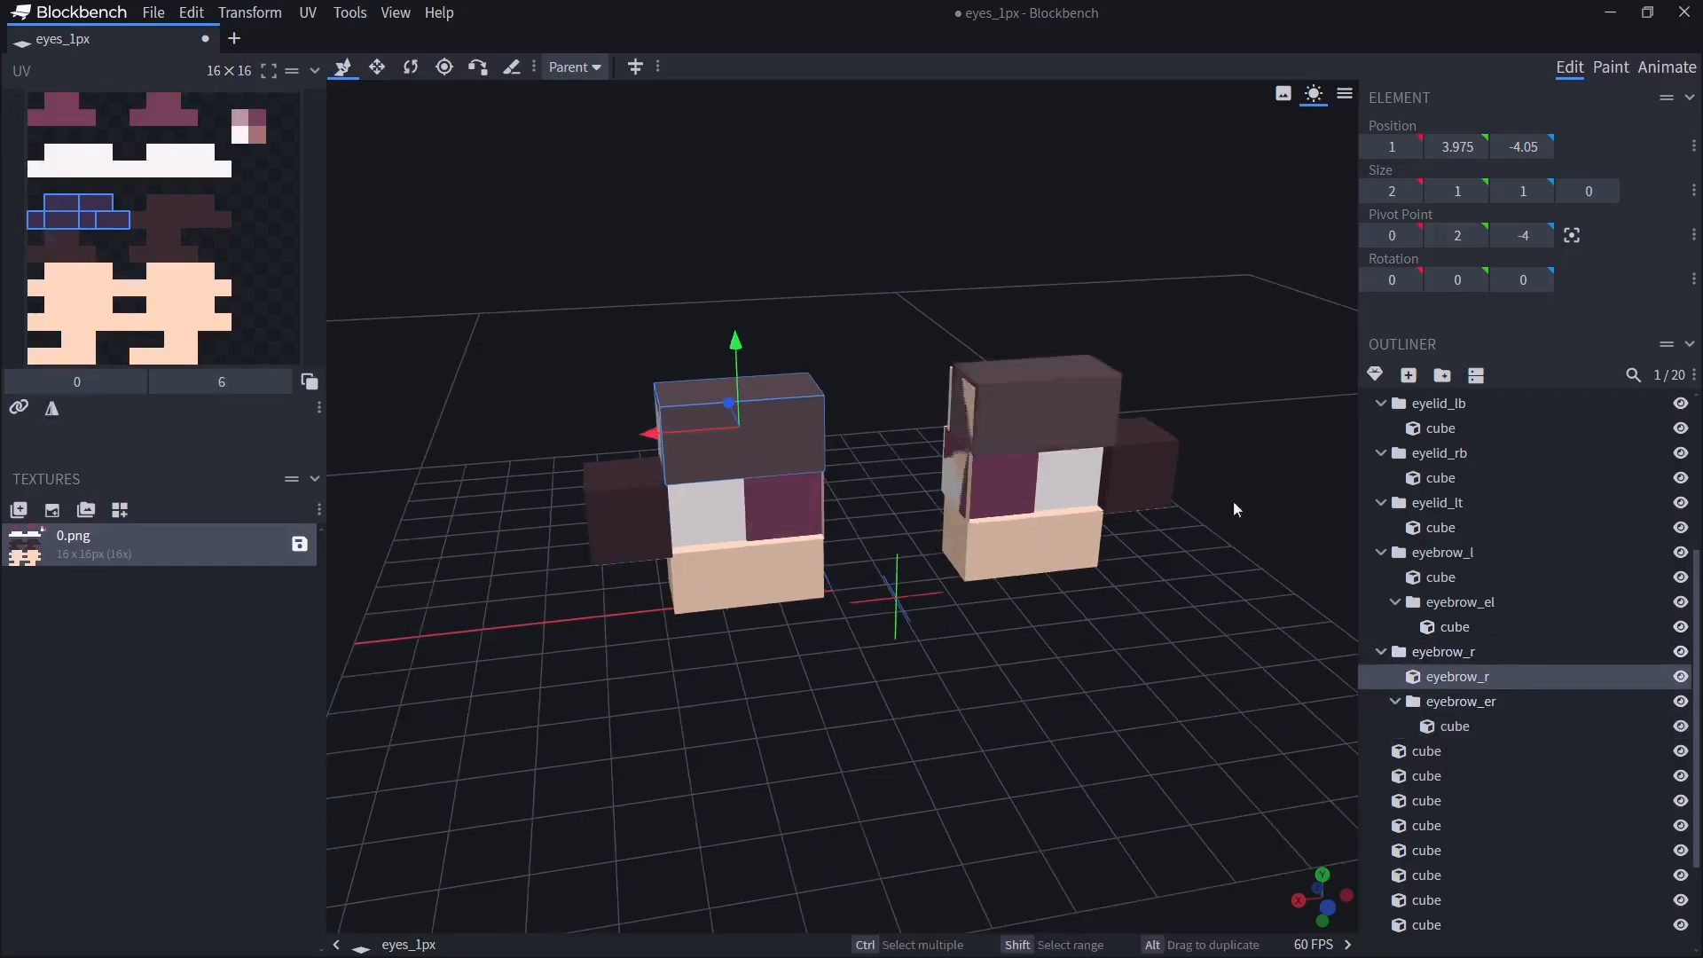
pyautogui.click(1441, 577)
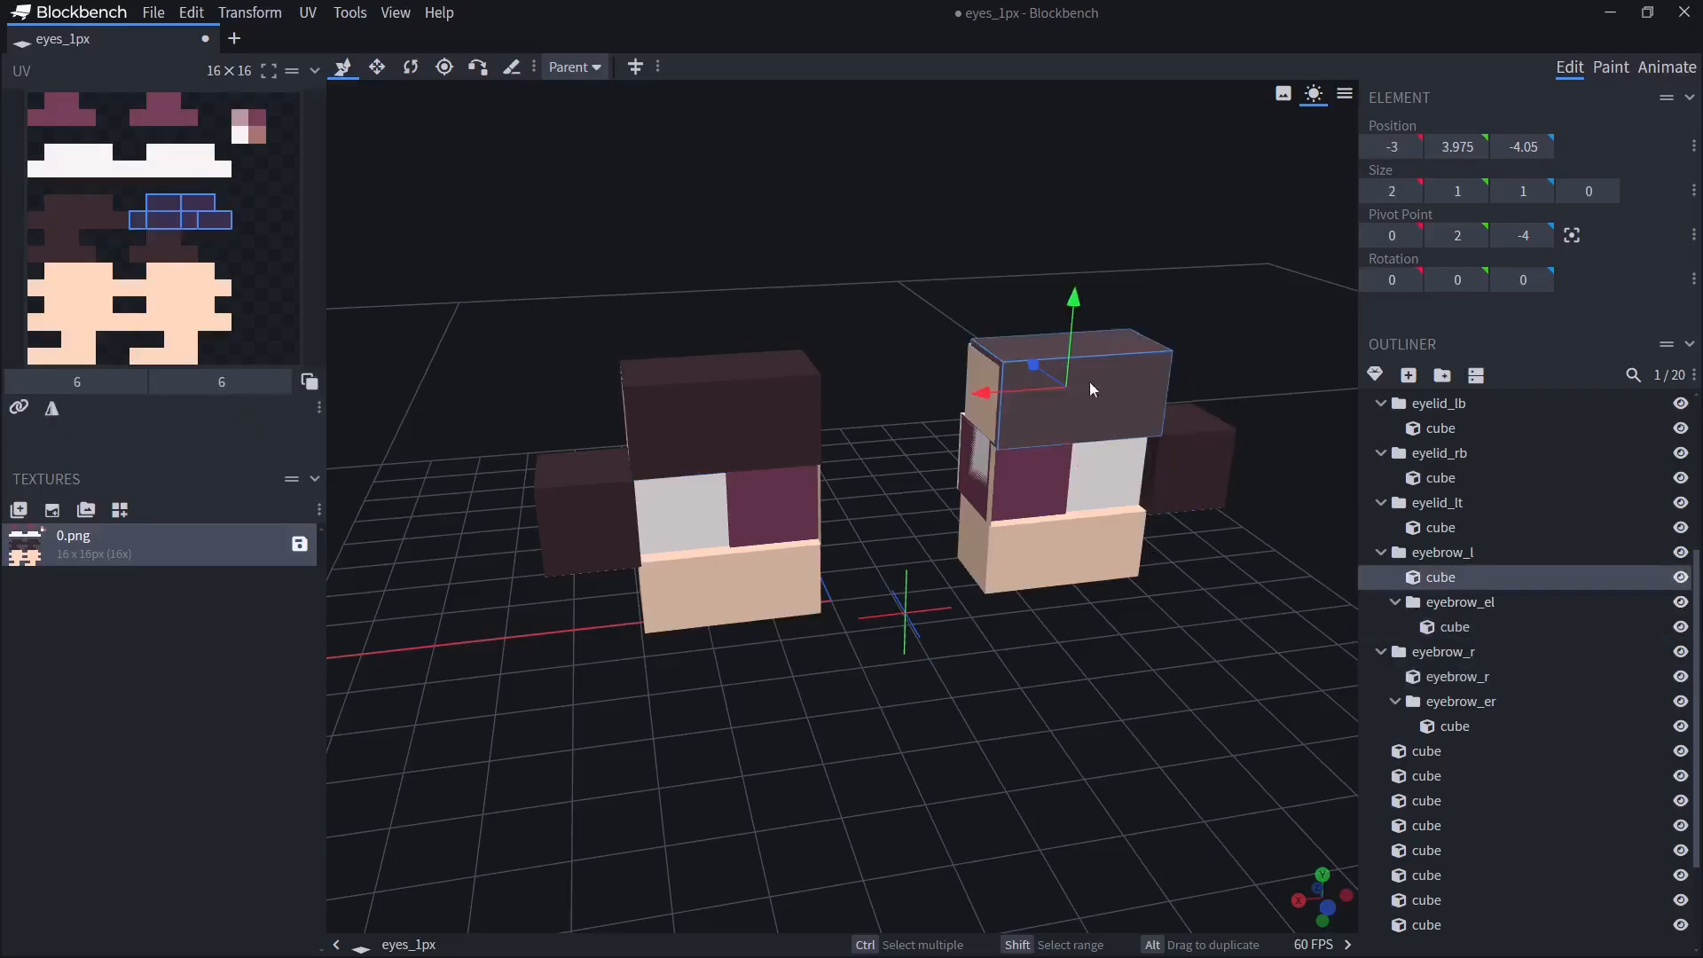
pyautogui.doubleClick(1440, 577)
pyautogui.write('eyebrow_l')
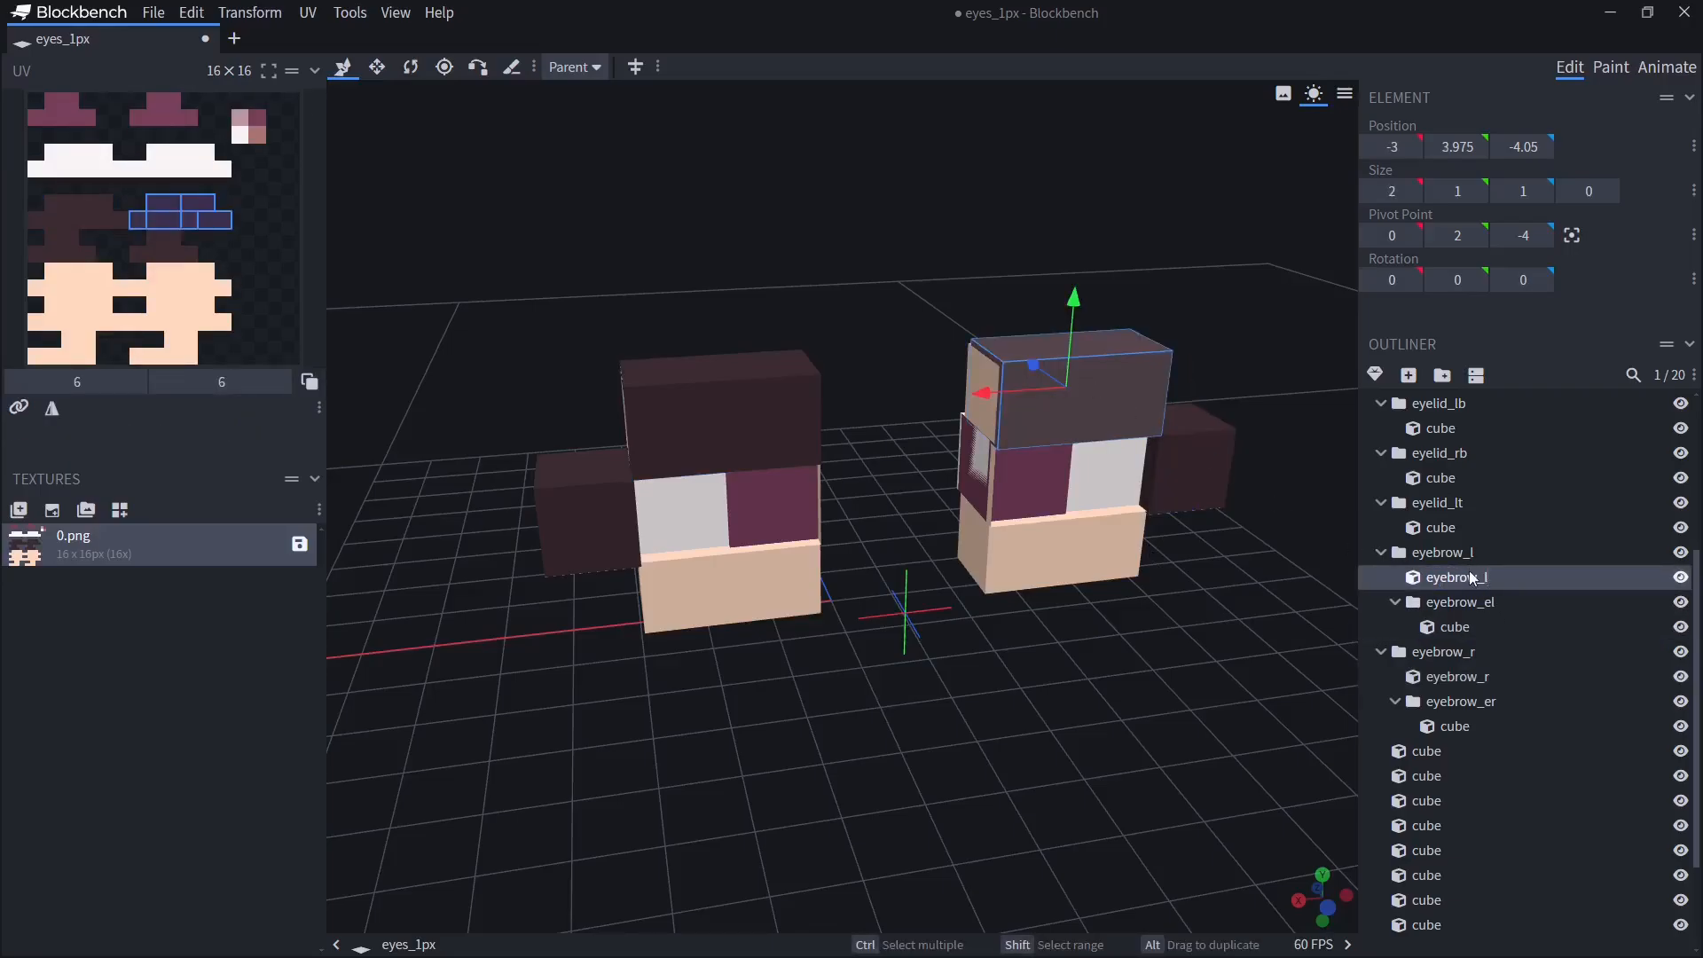
# - Rename the eyelid cubes to eyelid_rb, eyelid_lb, eyelid_rt and eyelid_lt
pyautogui.click(1438, 477)
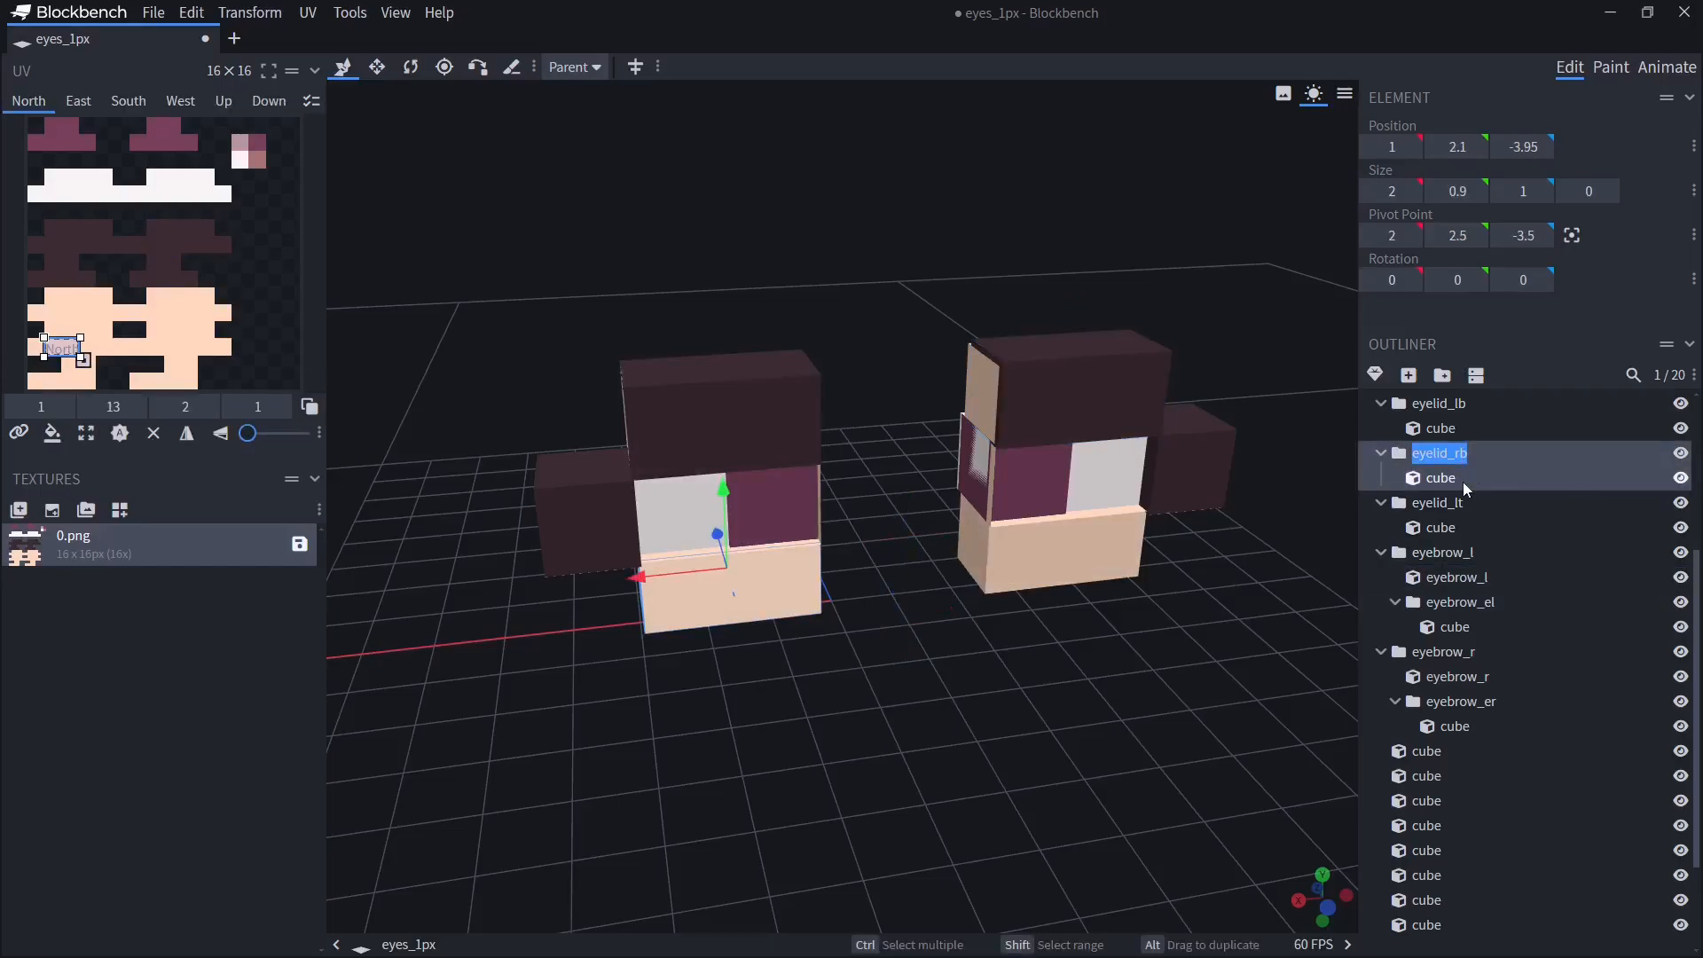
pyautogui.click(1441, 453)
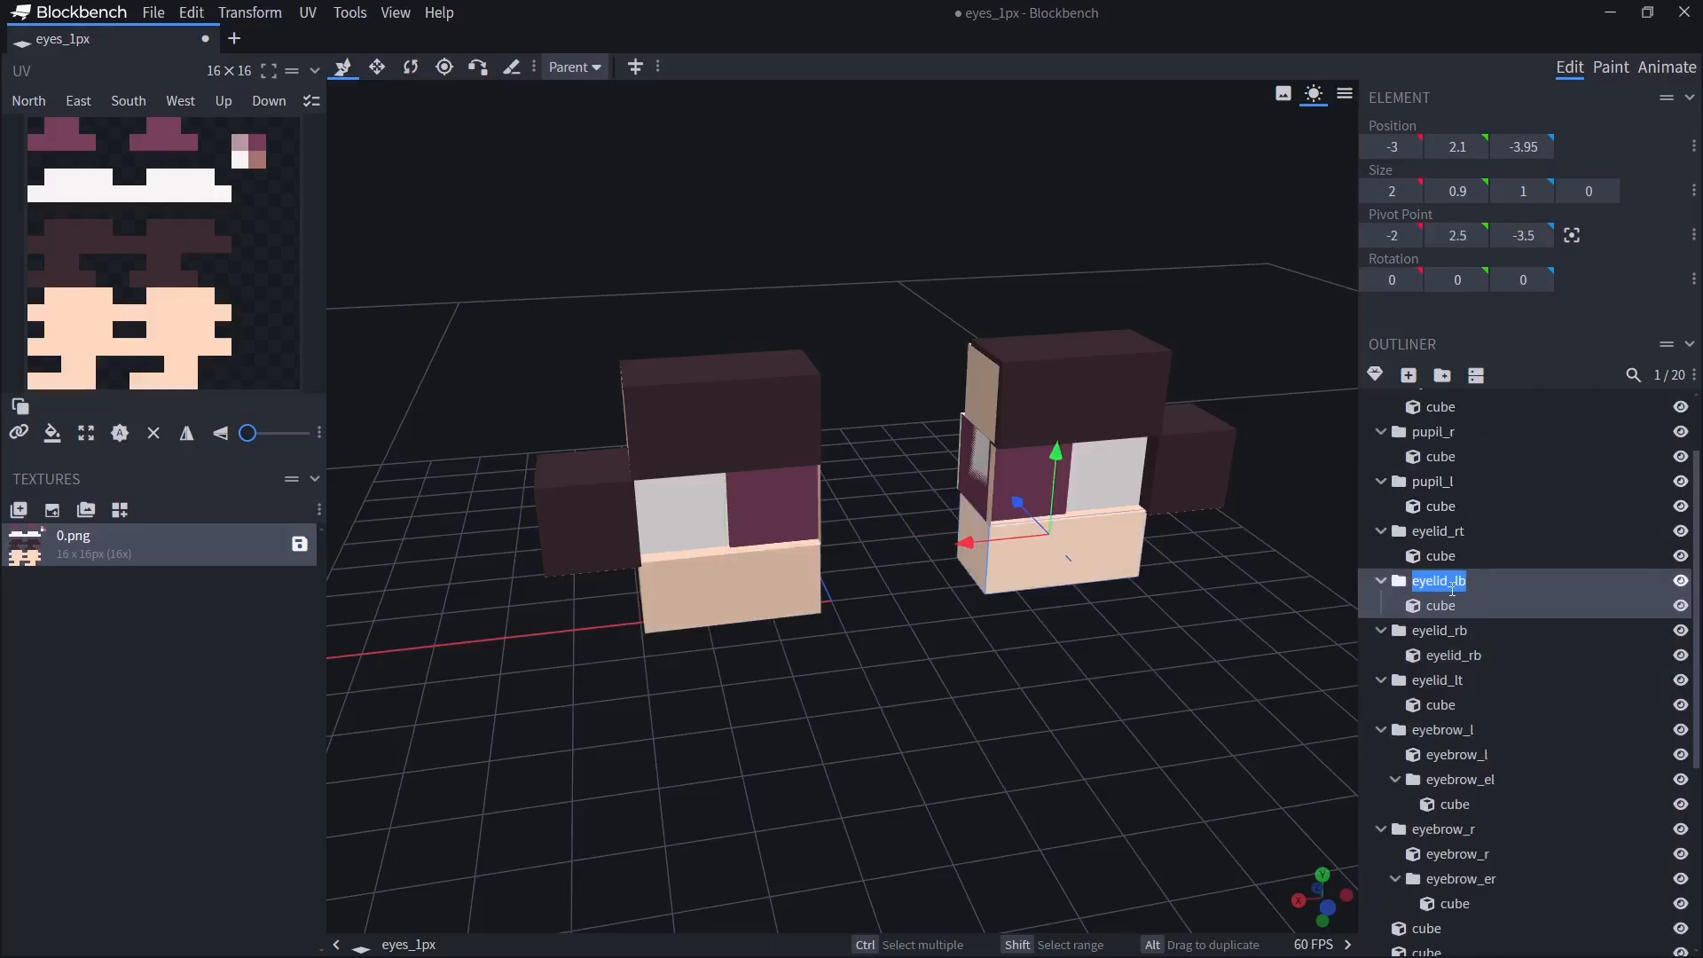
pyautogui.click(1451, 605)
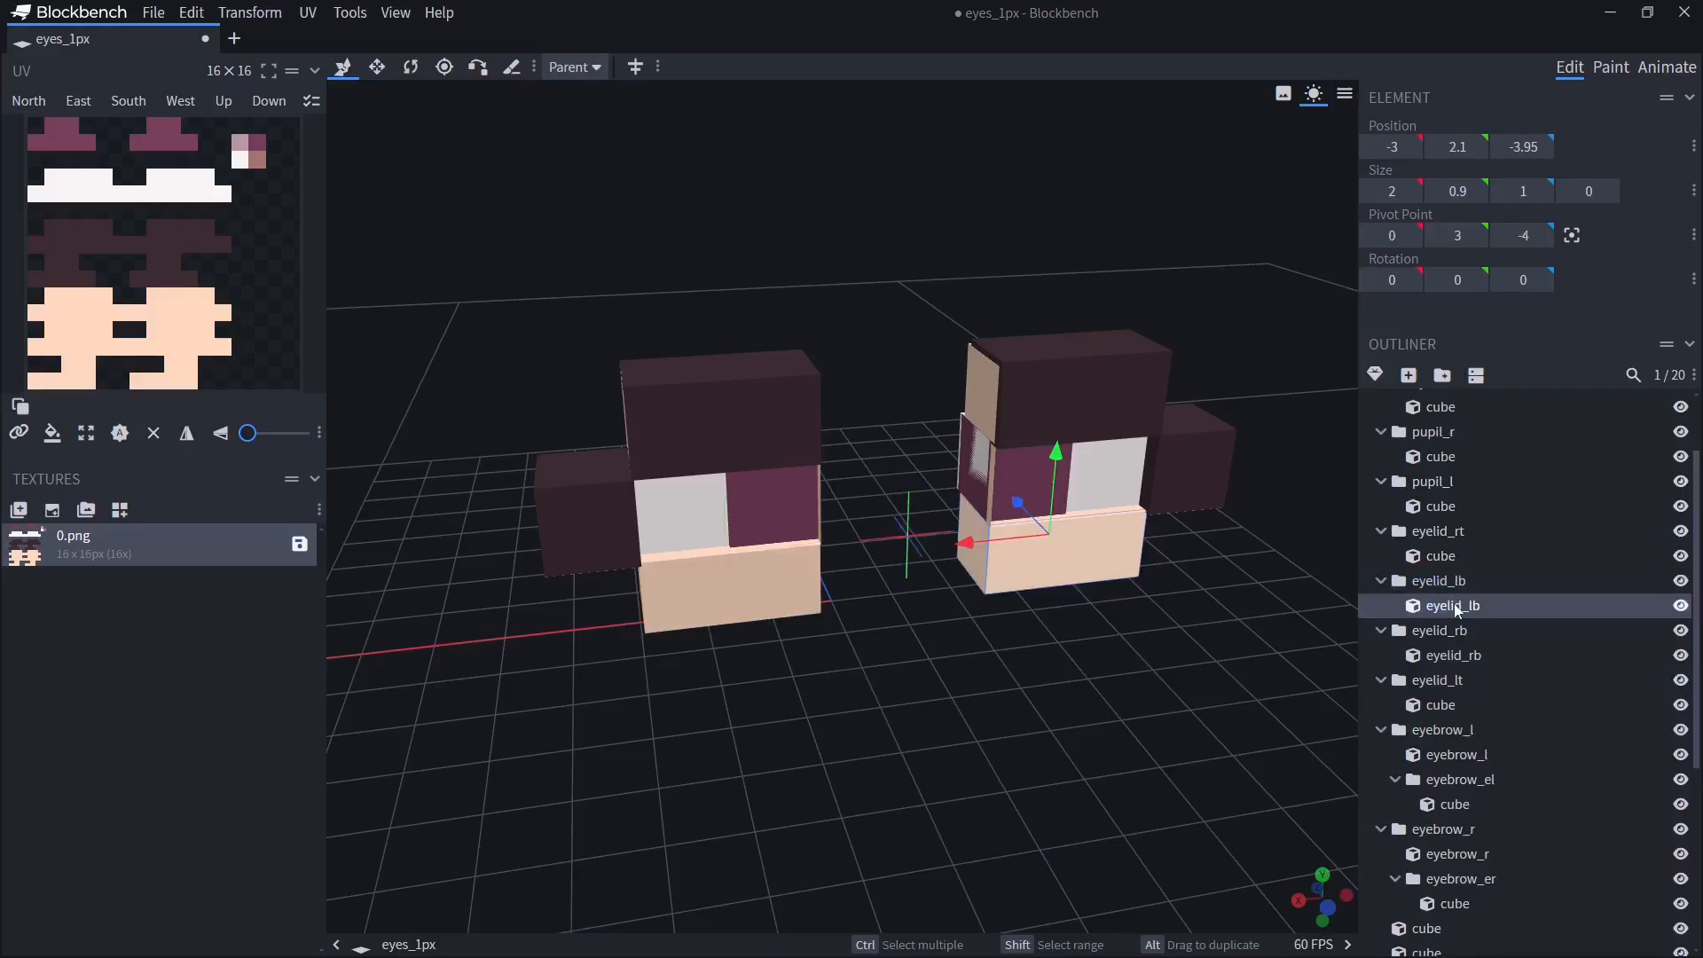
pyautogui.click(1436, 531)
pyautogui.write('eyelid_rt')
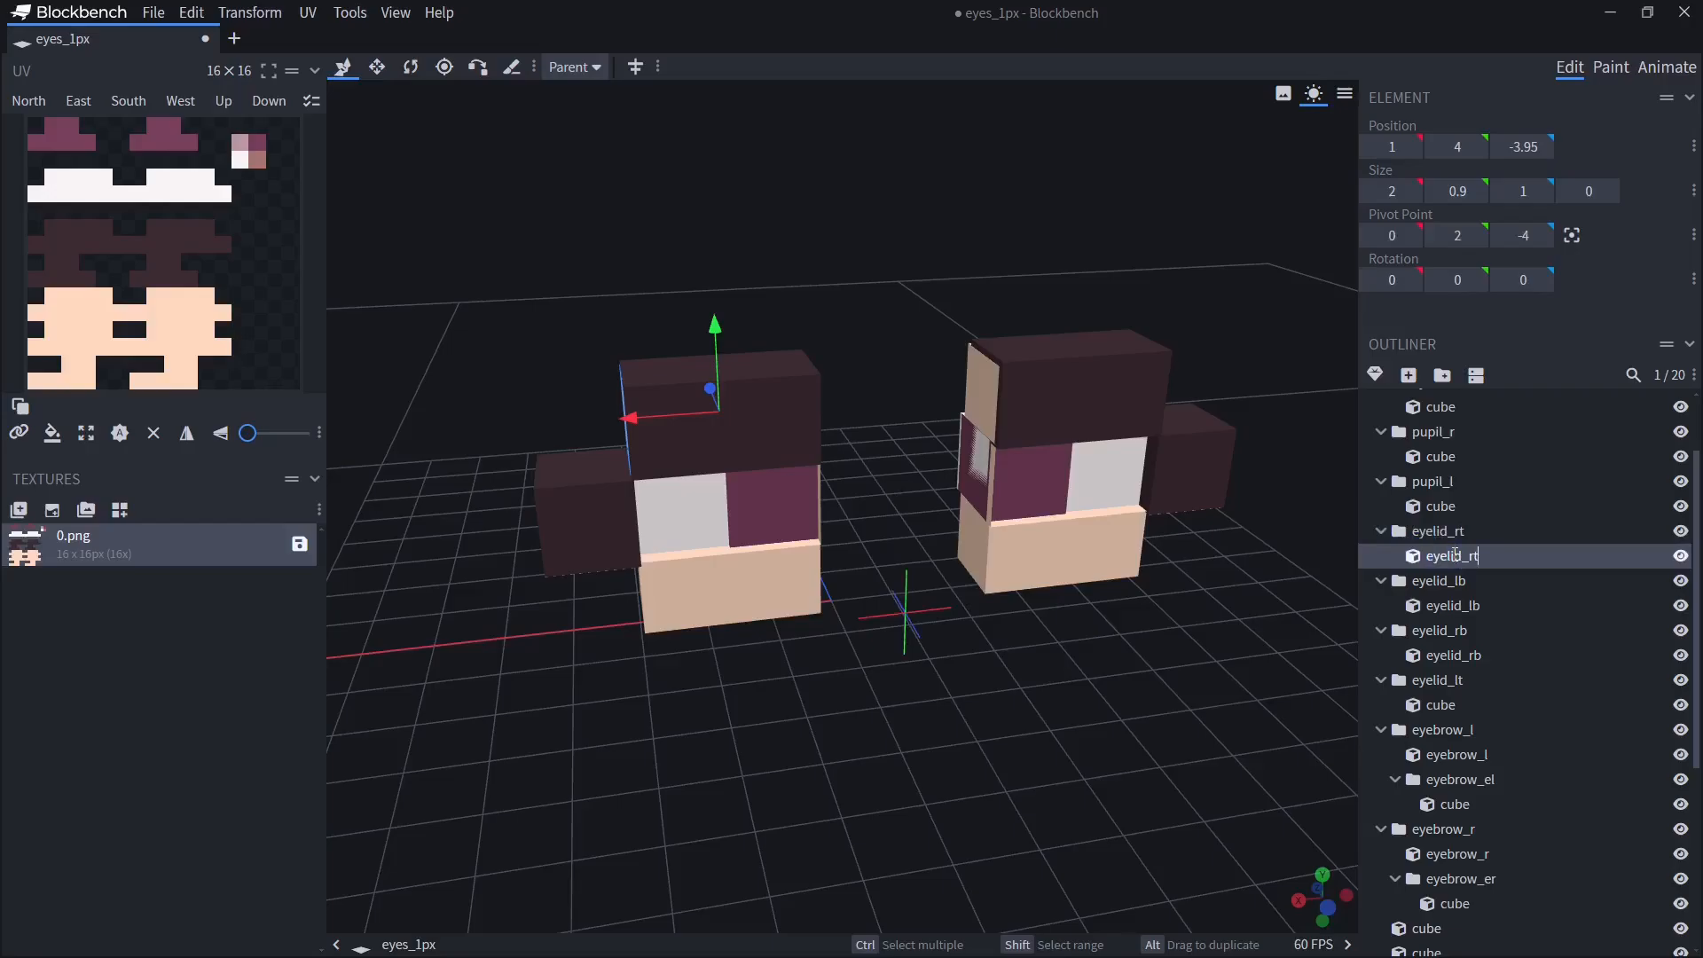
pyautogui.click(1440, 703)
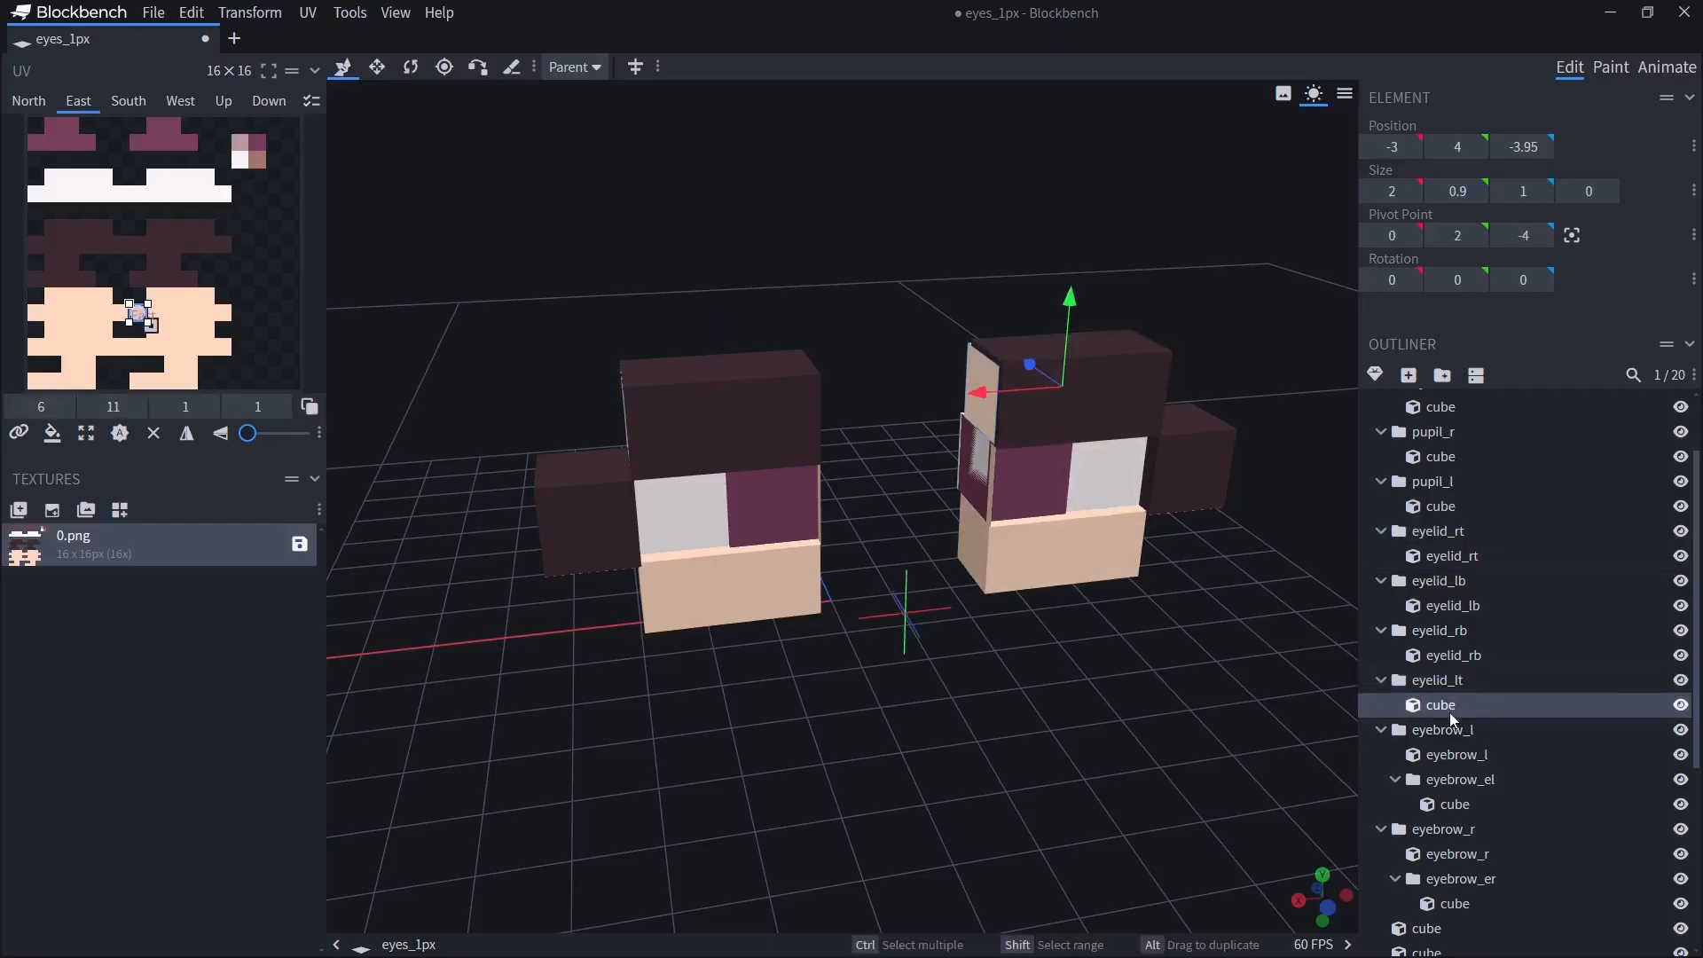
pyautogui.click(1437, 703)
pyautogui.write('eyelid_lt')
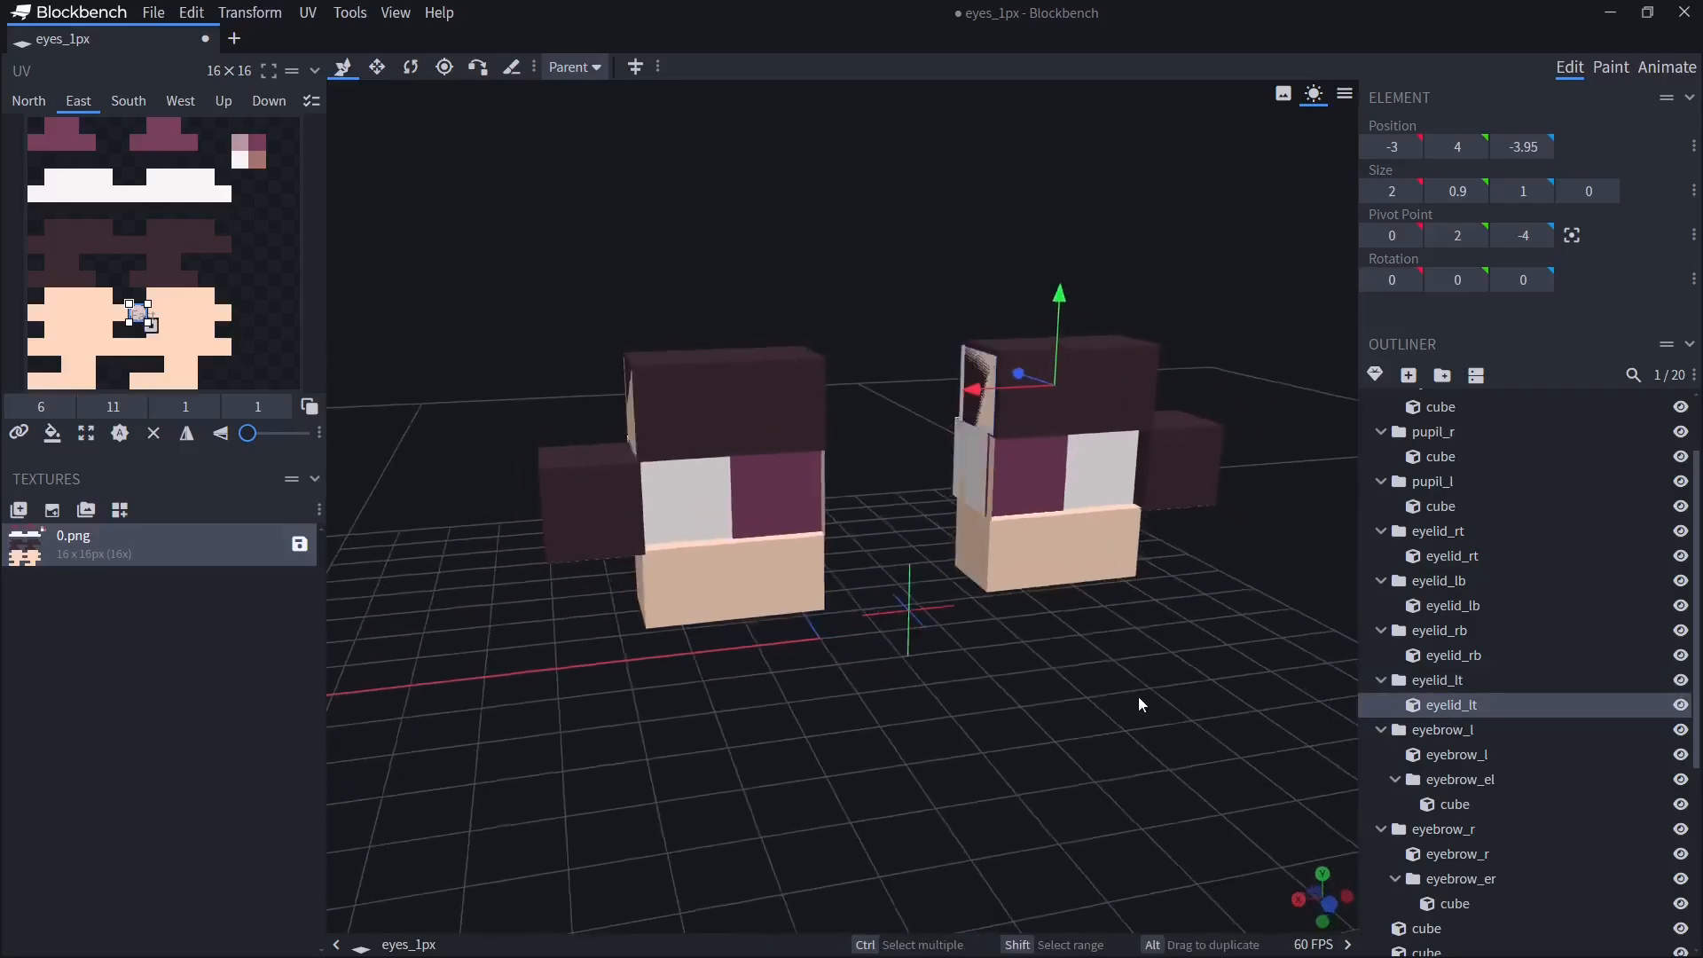
pyautogui.click(153, 12)
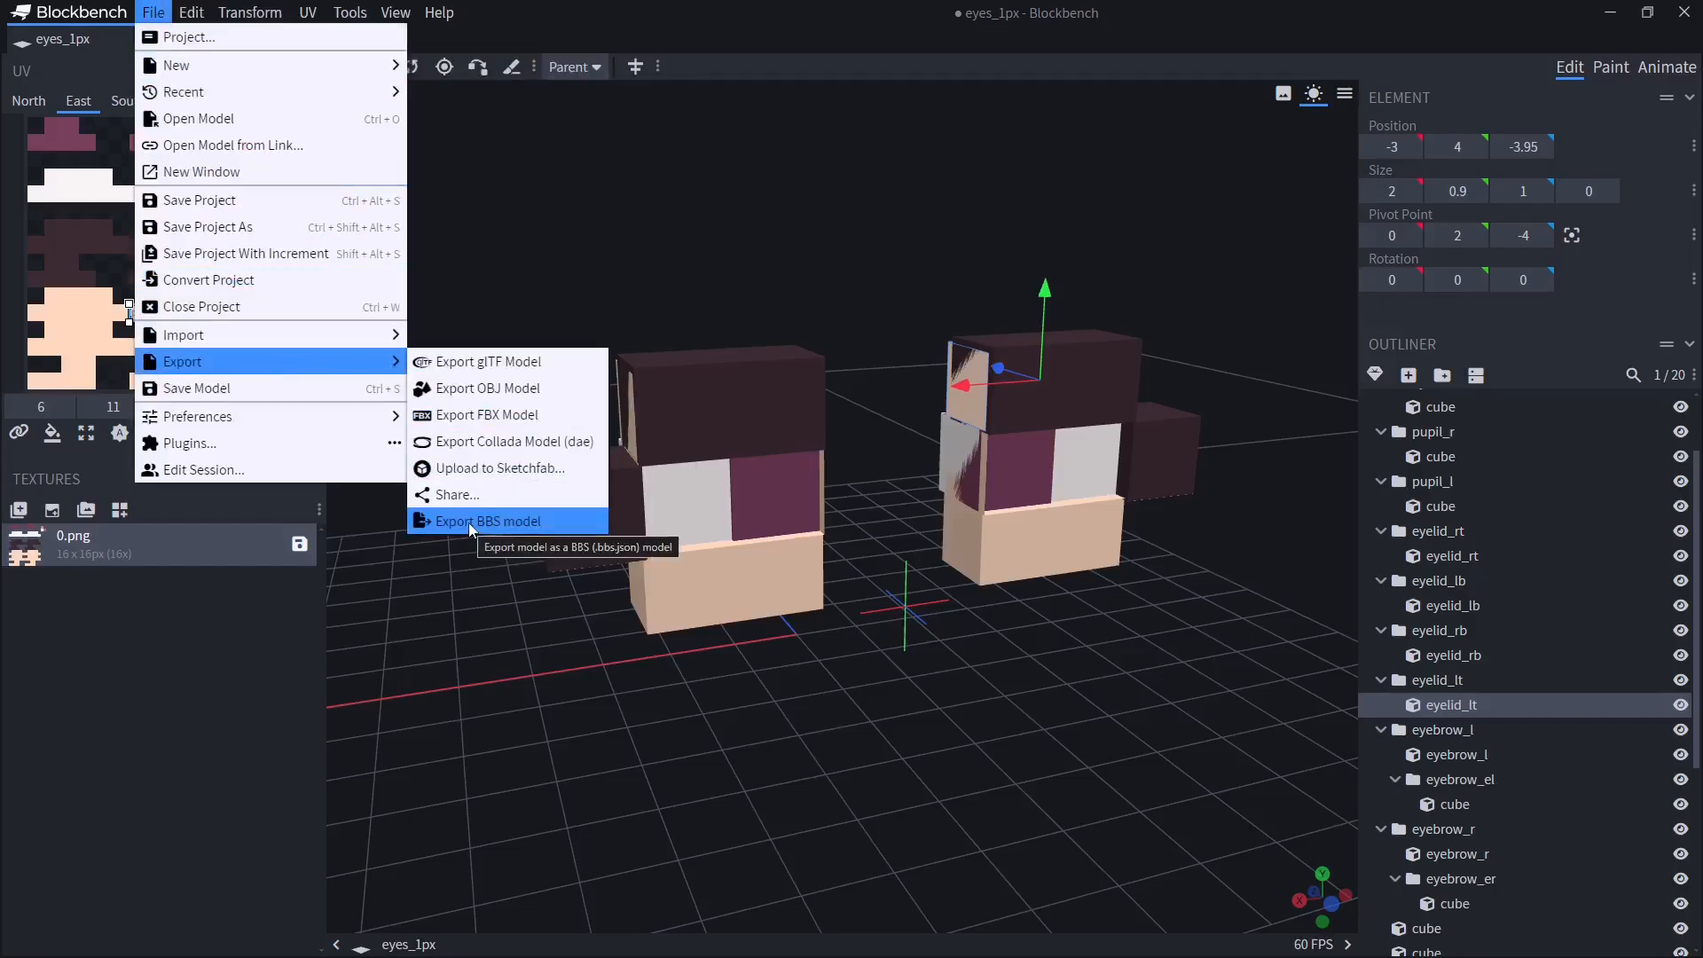
pyautogui.moveTo(487, 388)
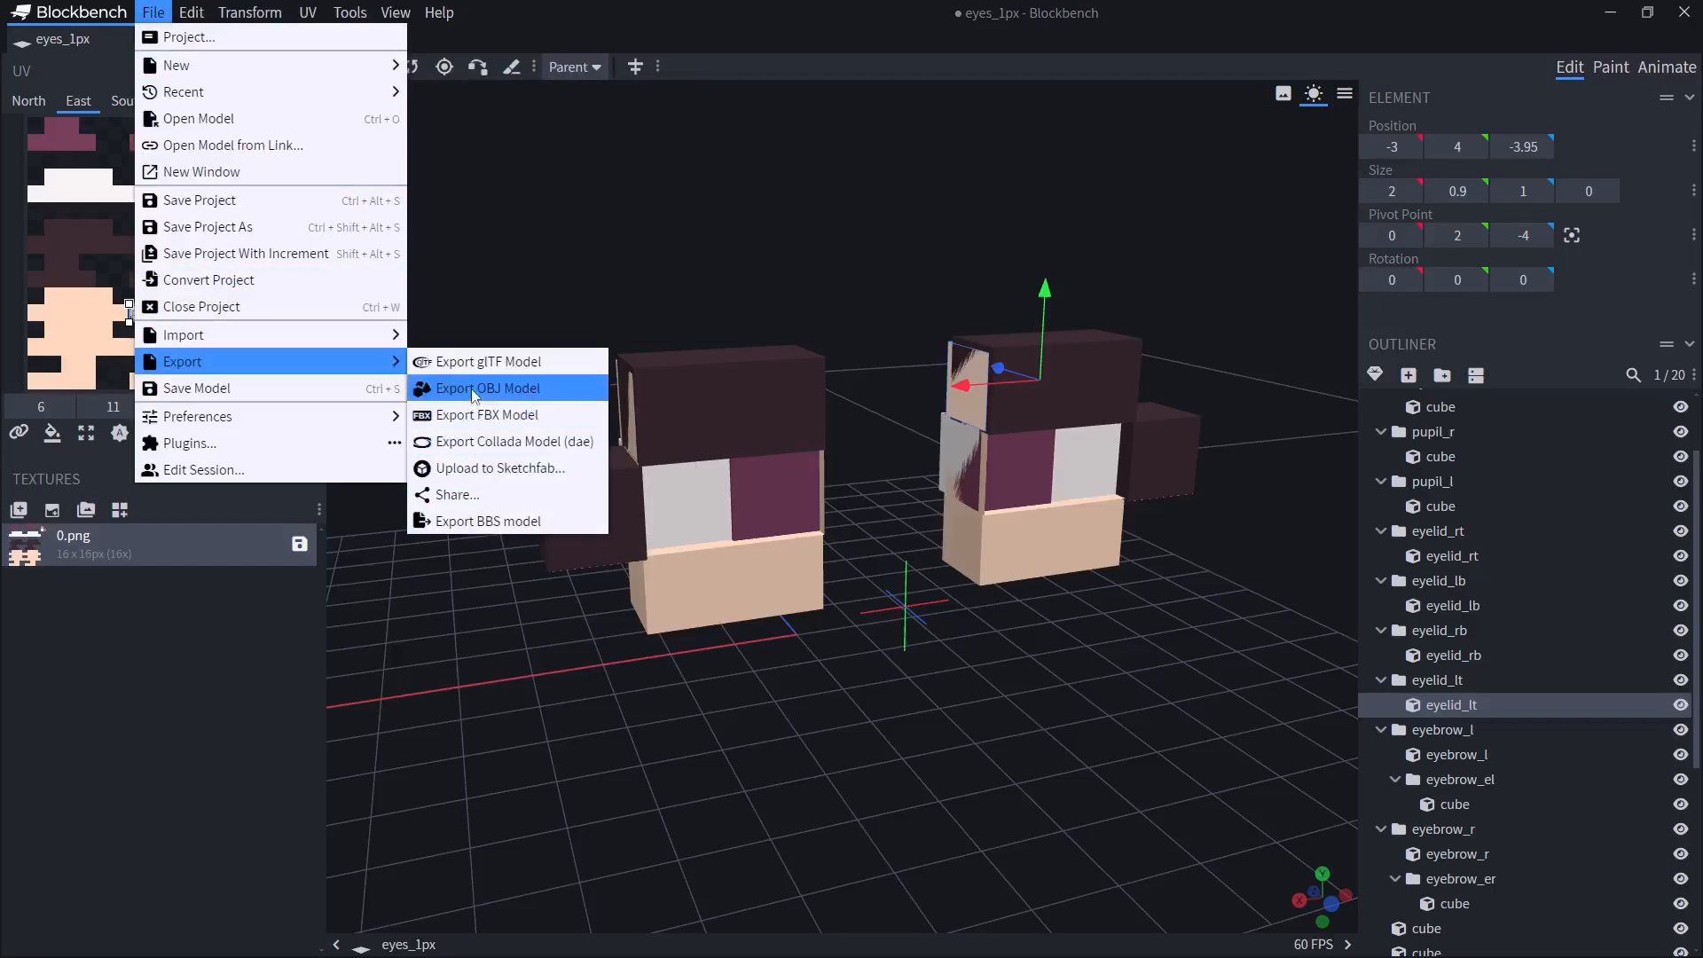
# - Save the OBJ export into a new eyes_31_1px folder under BBS player models
pyautogui.click(488, 388)
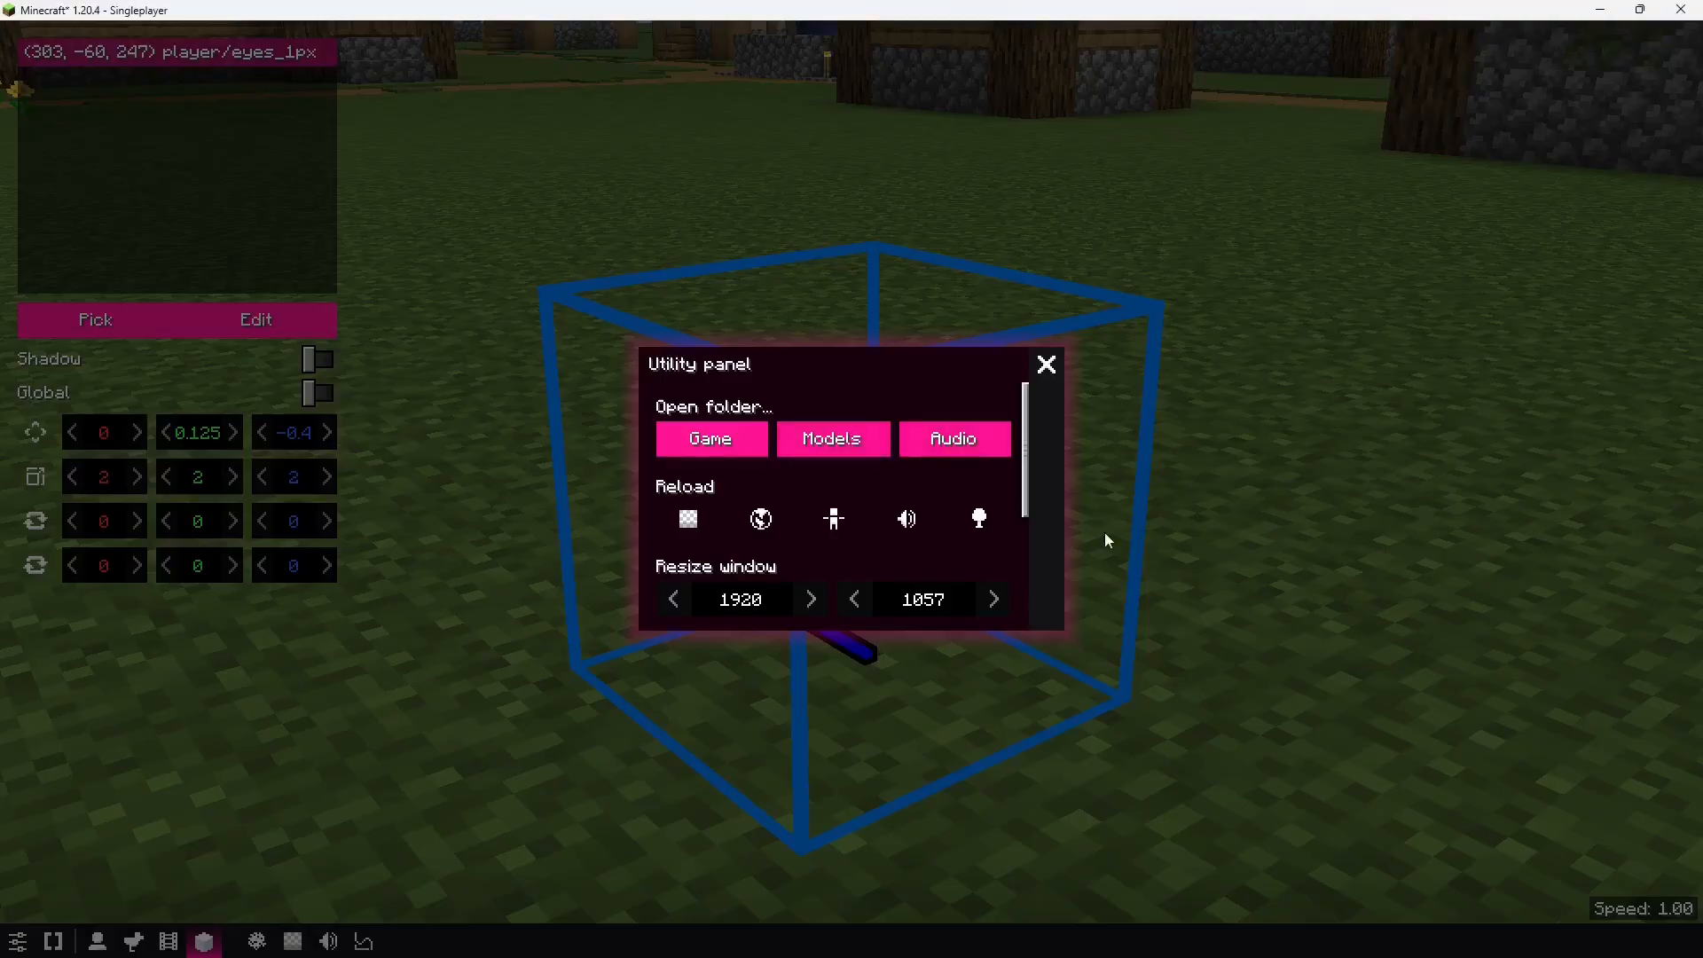
pyautogui.click(832, 438)
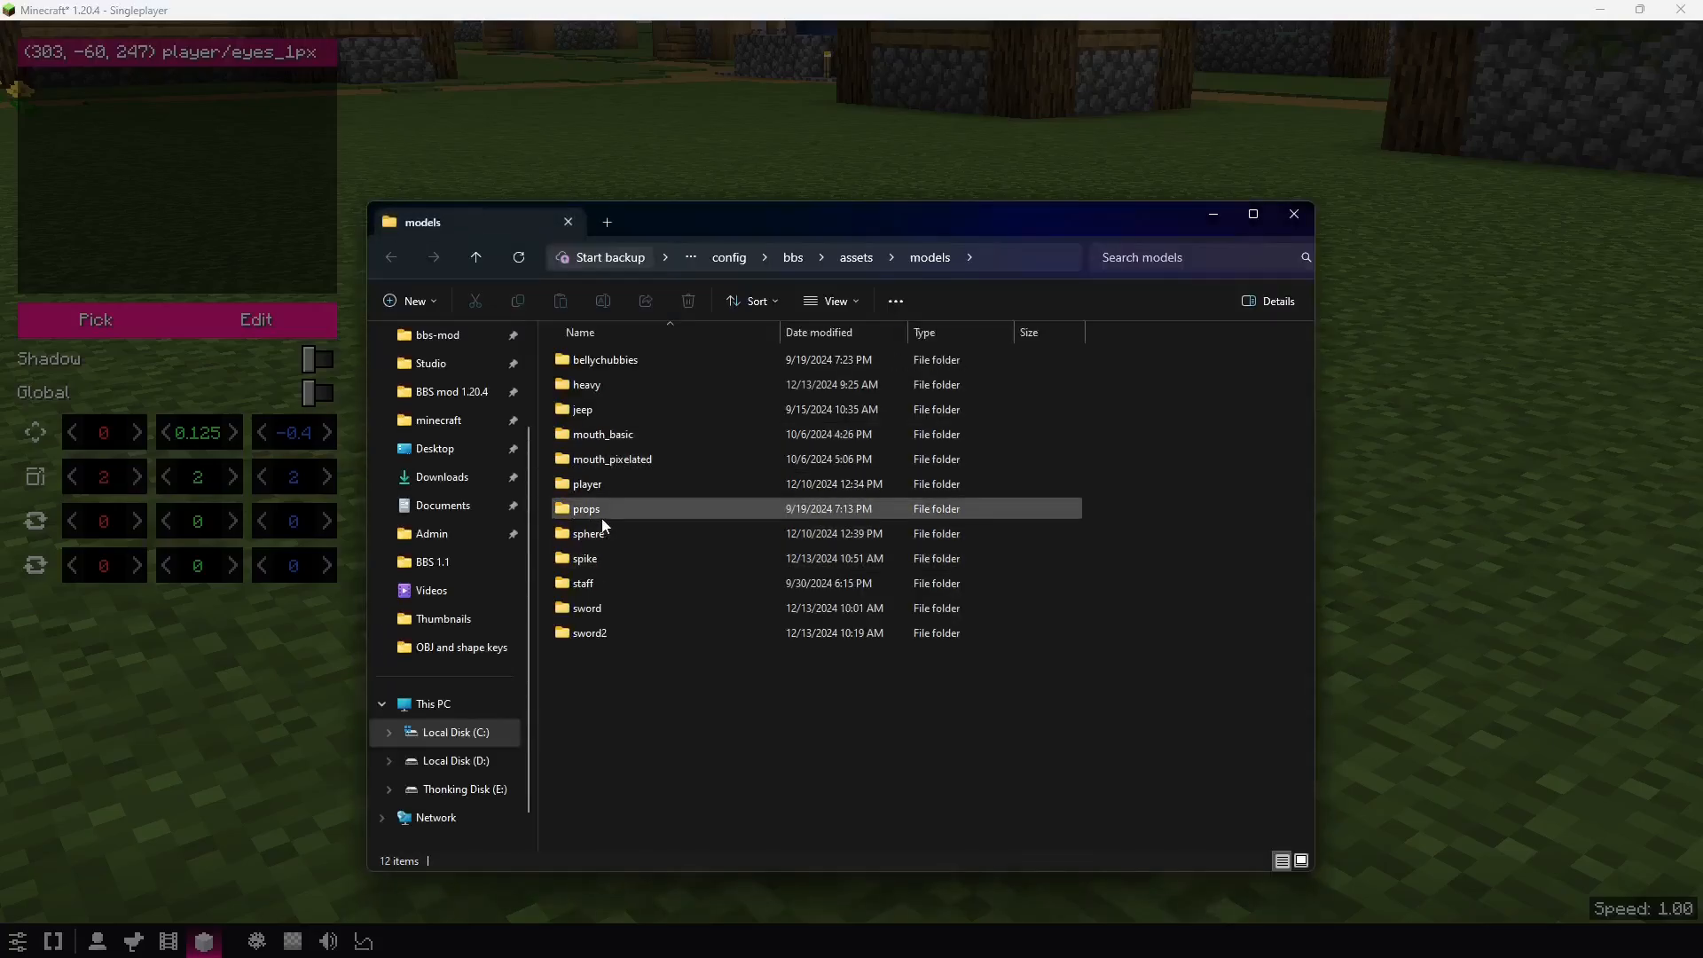
pyautogui.doubleClick(586, 483)
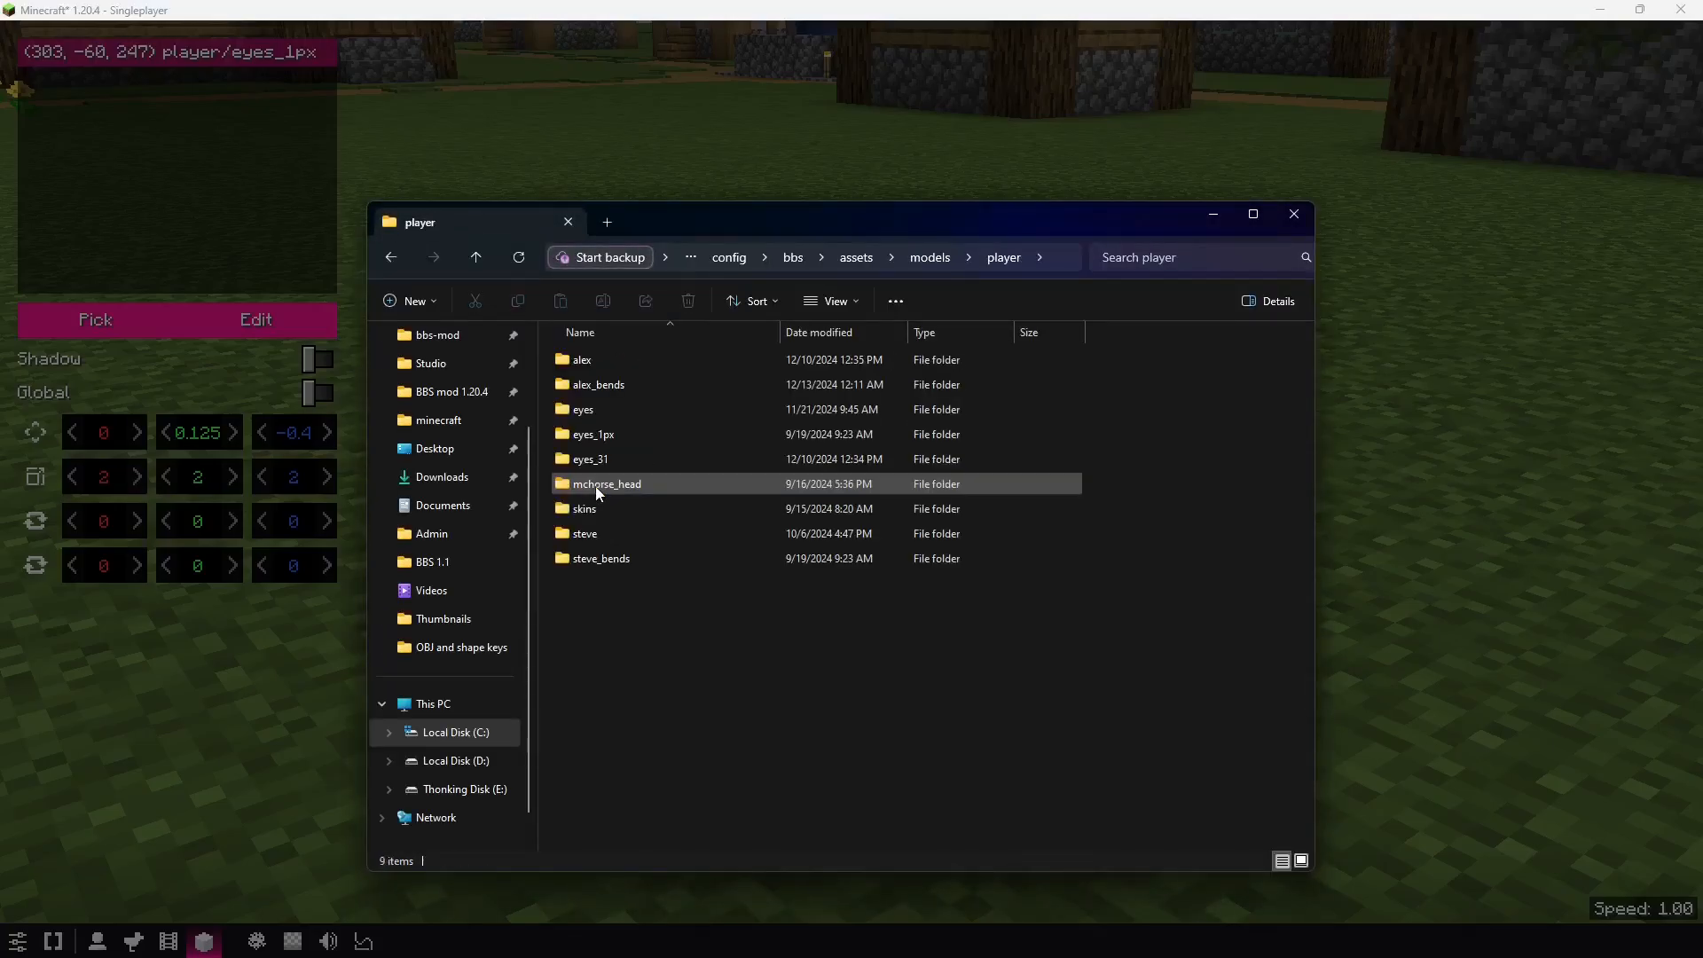
pyautogui.click(411, 301)
pyautogui.write('eyes_31_1px')
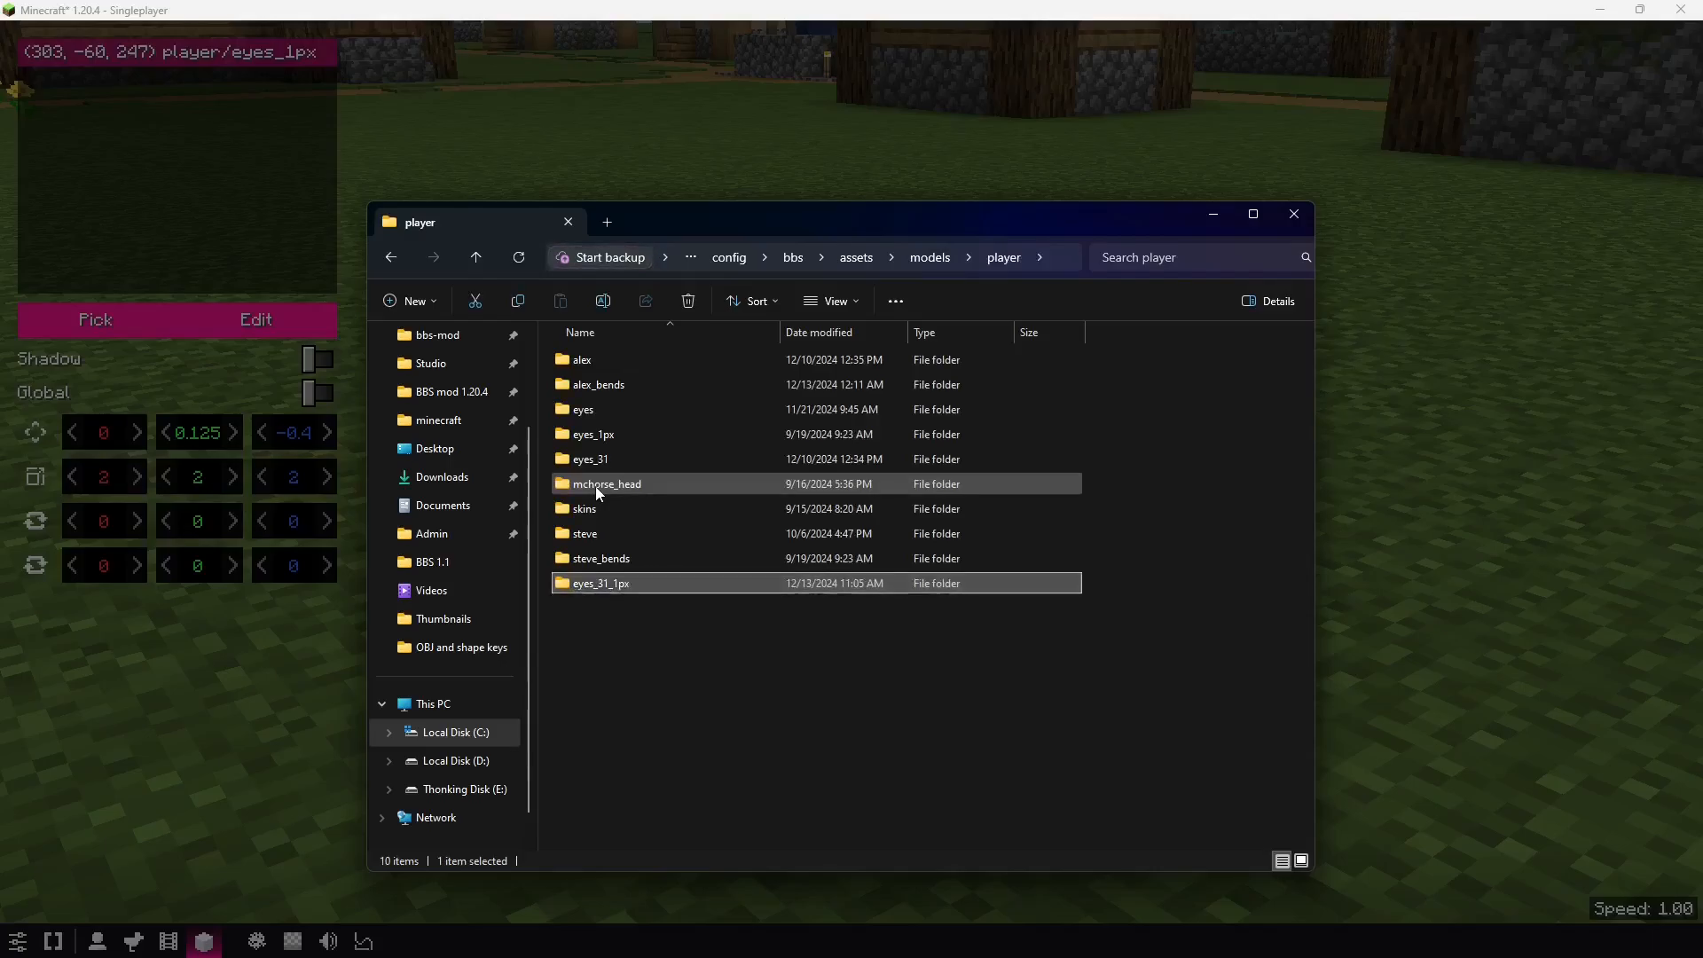
pyautogui.click(760, 257)
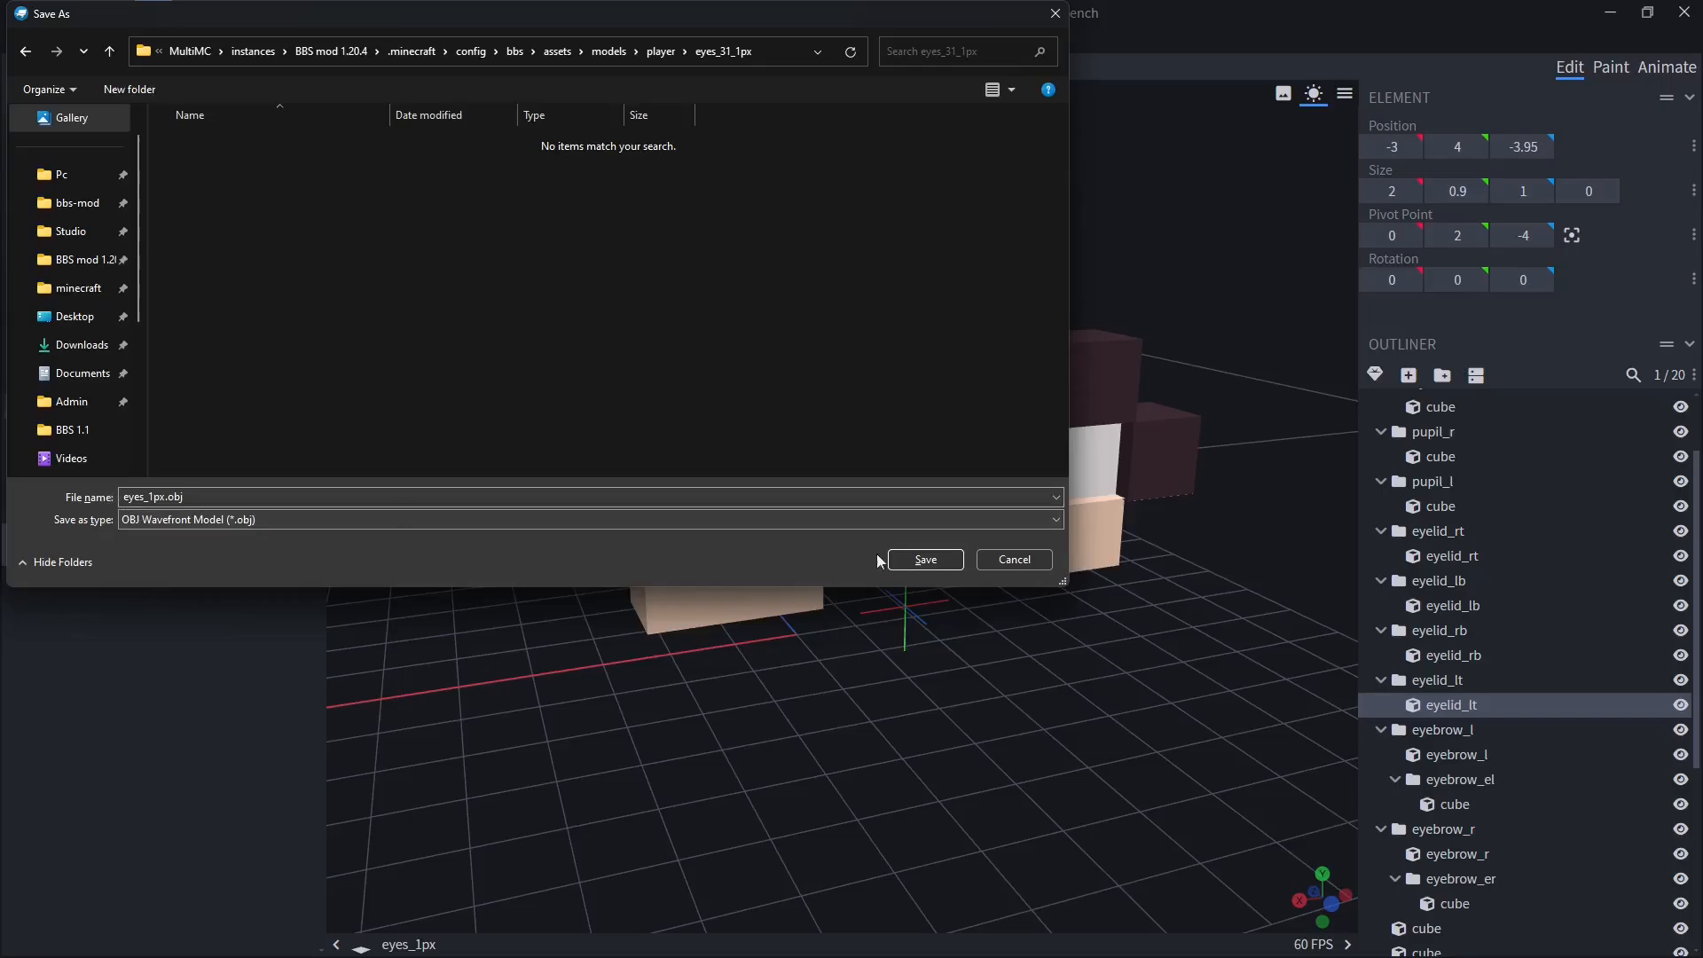
pyautogui.click(924, 560)
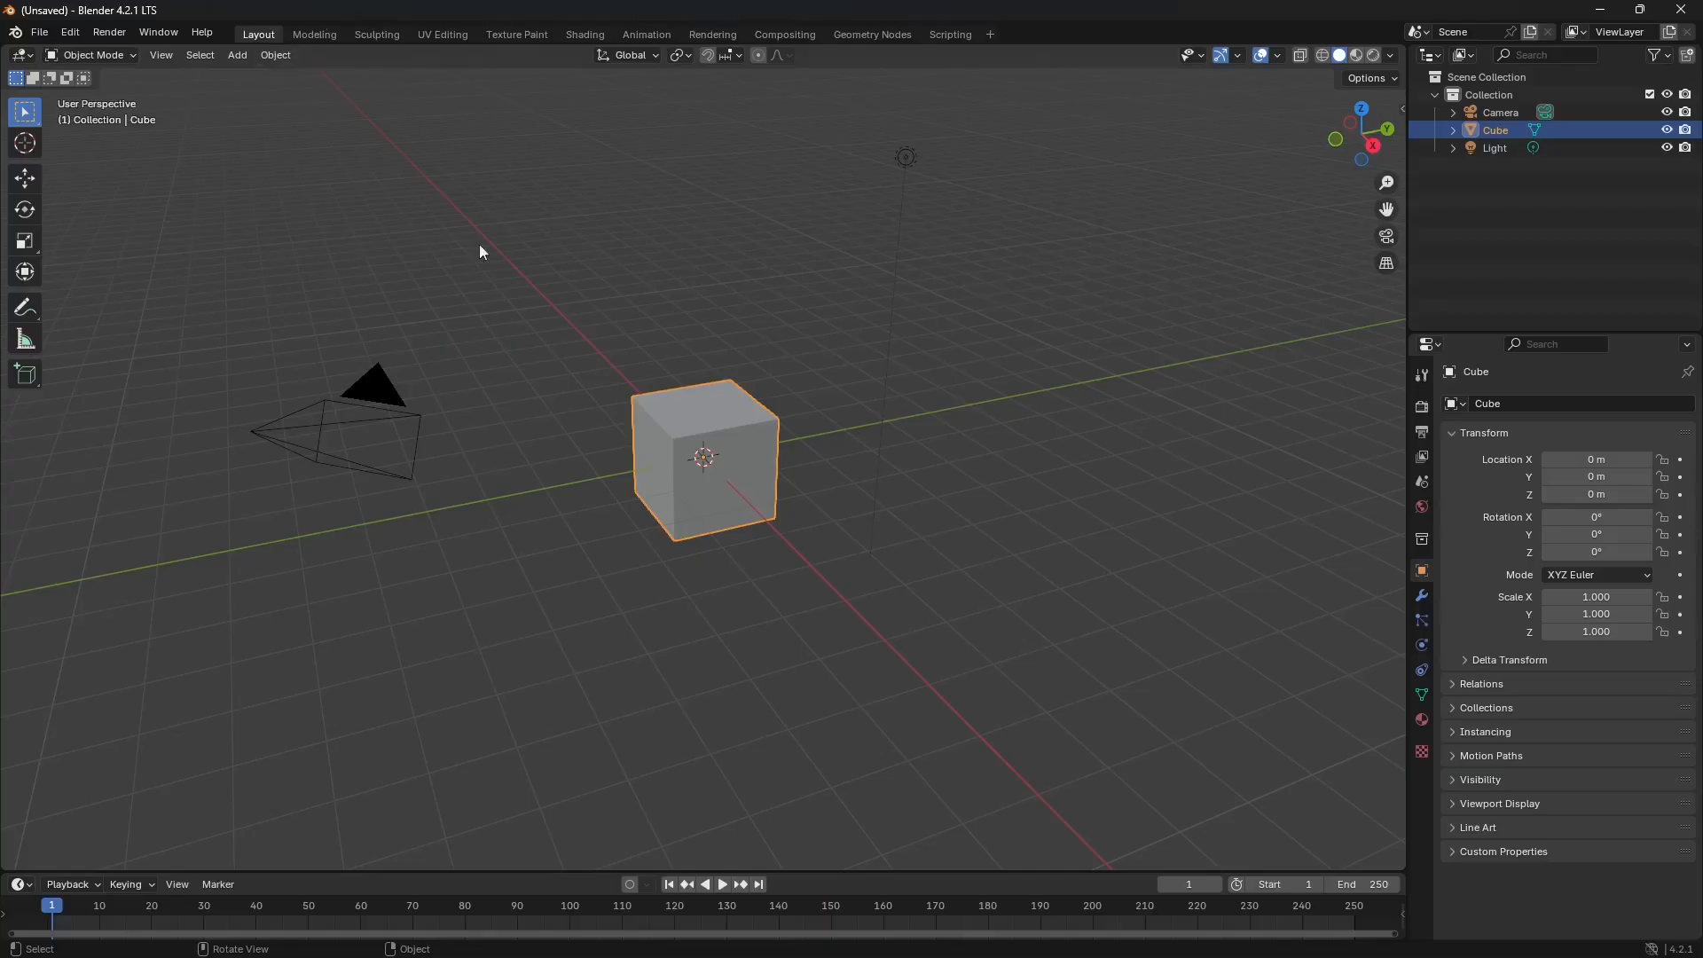
# - Import eyes_1px.obj into the empty Blender scene as a Wavefront OBJ
pyautogui.click(39, 32)
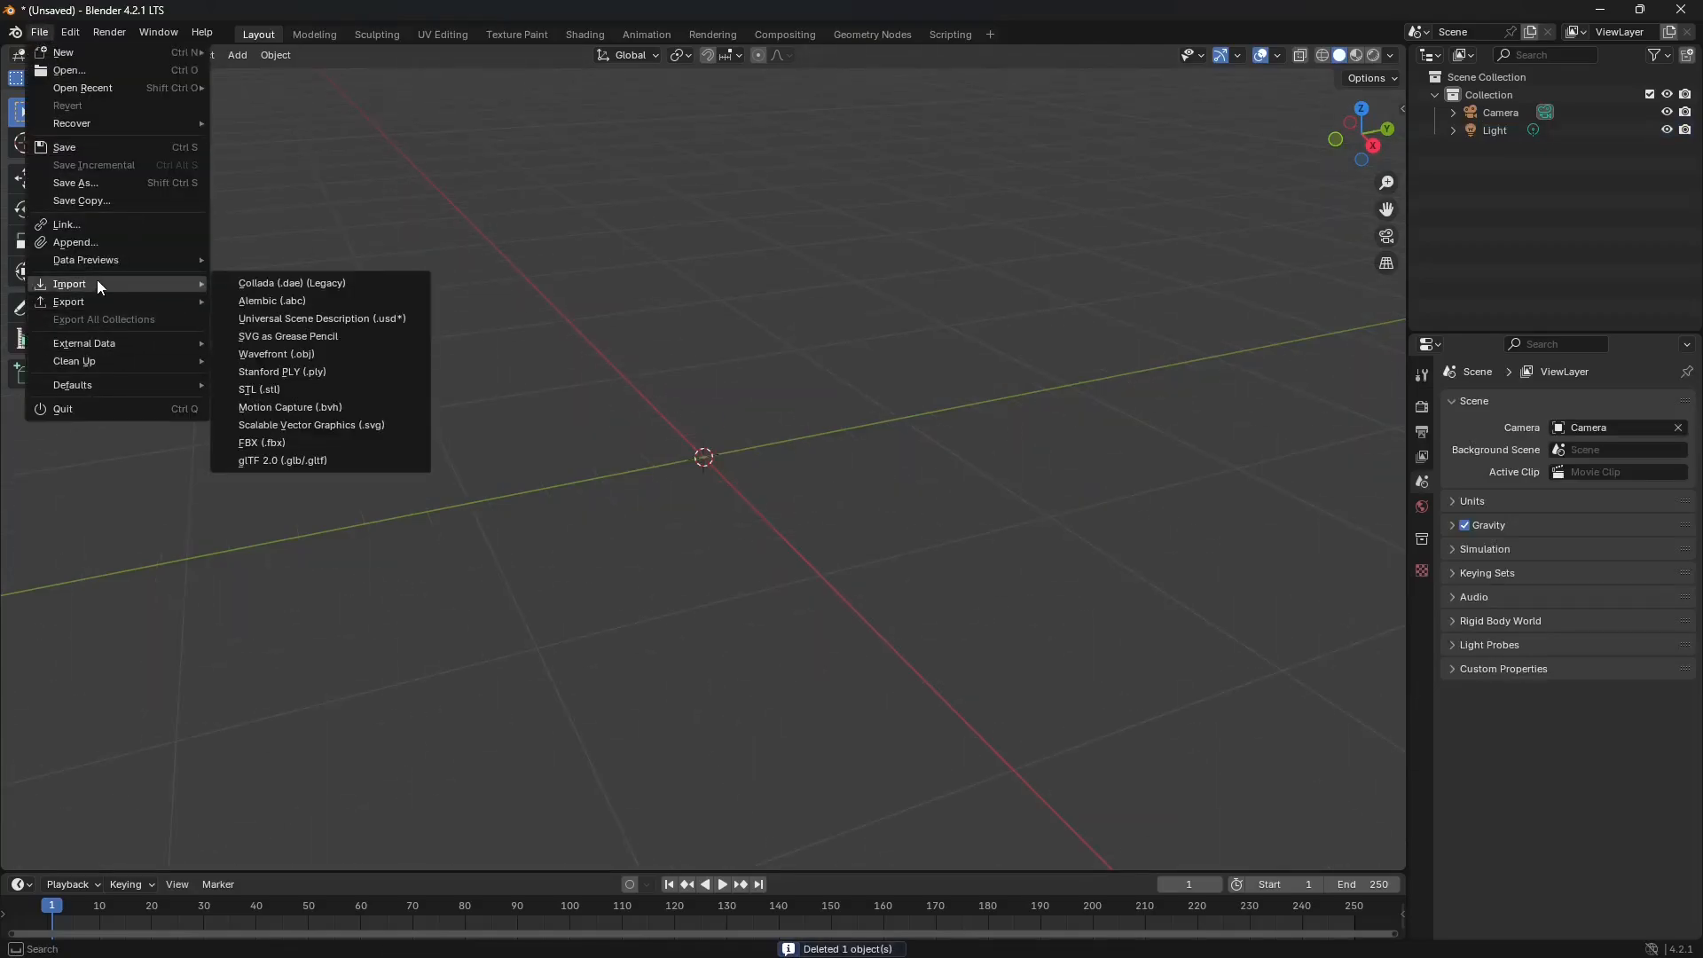
pyautogui.click(276, 353)
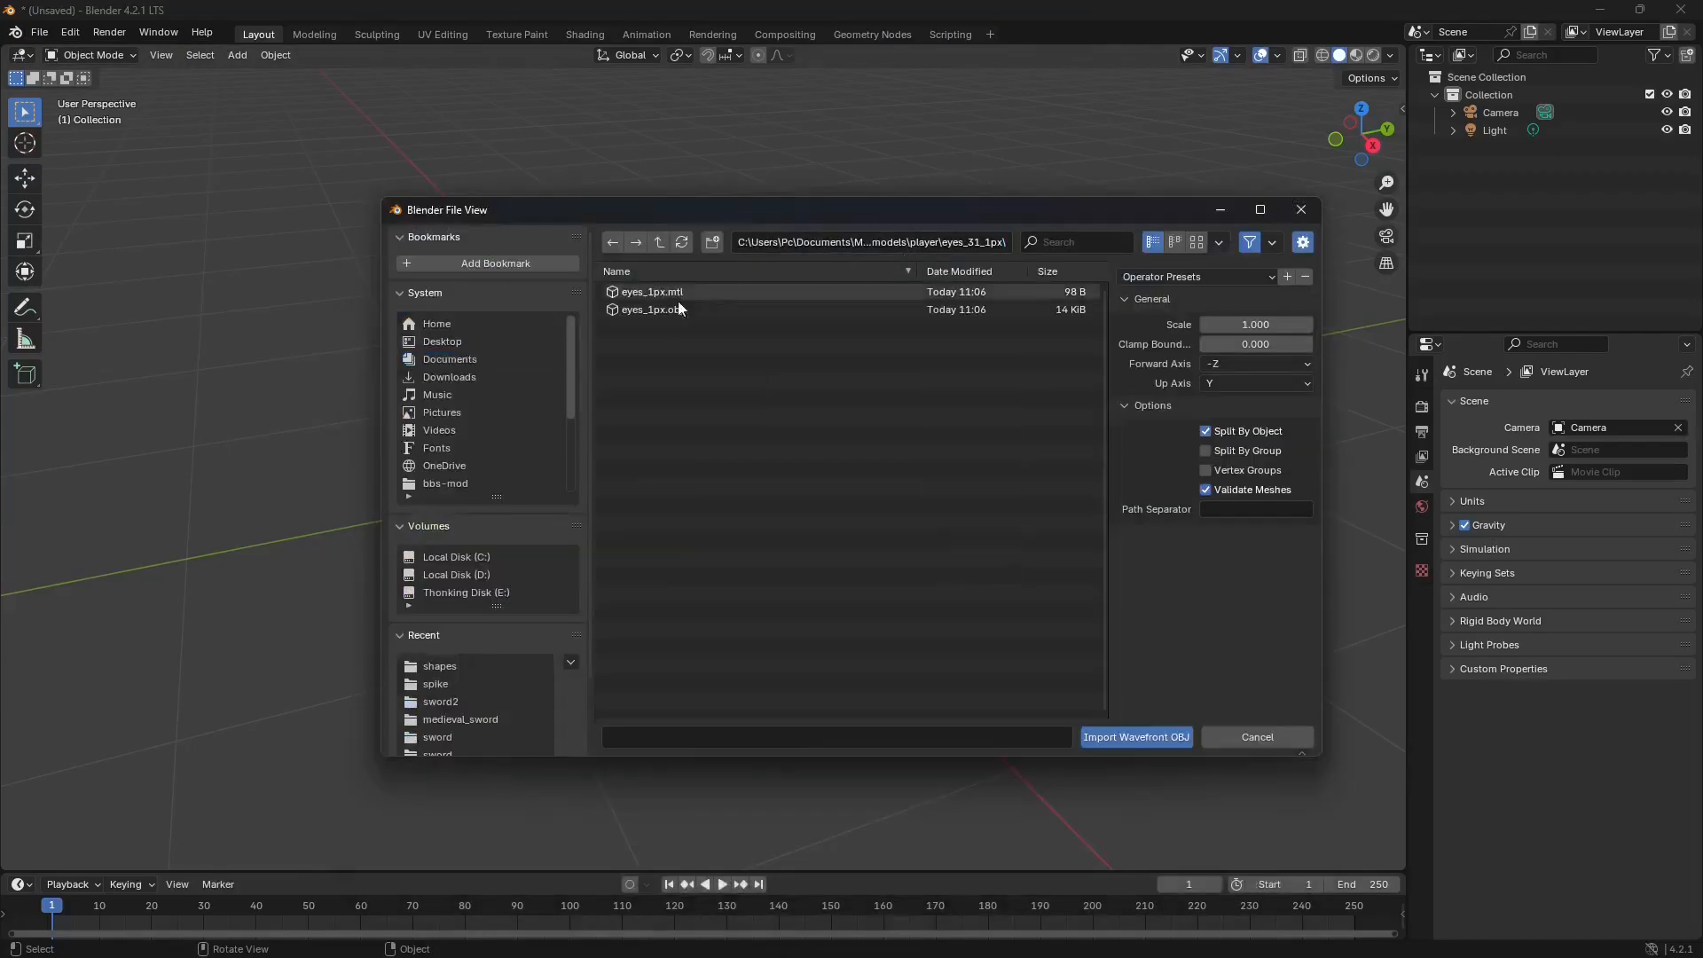
pyautogui.click(1136, 736)
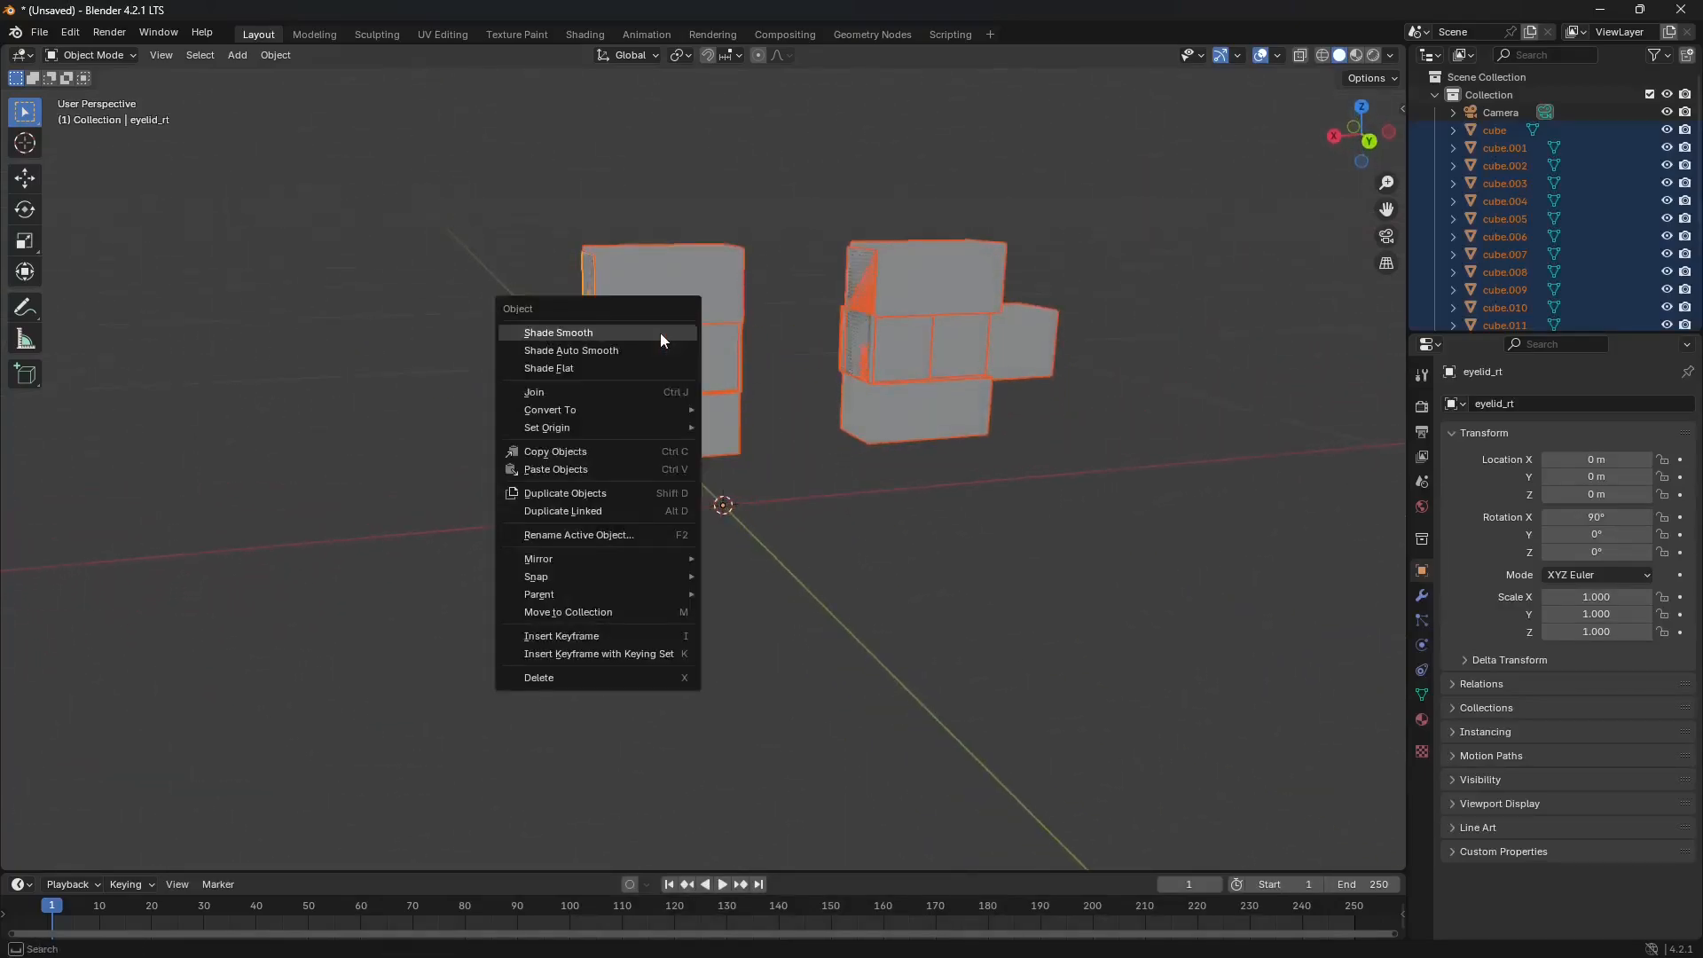
# - Delete the extra cube pieces, keeping the eyebrow and eyelid objects
pyautogui.click(539, 676)
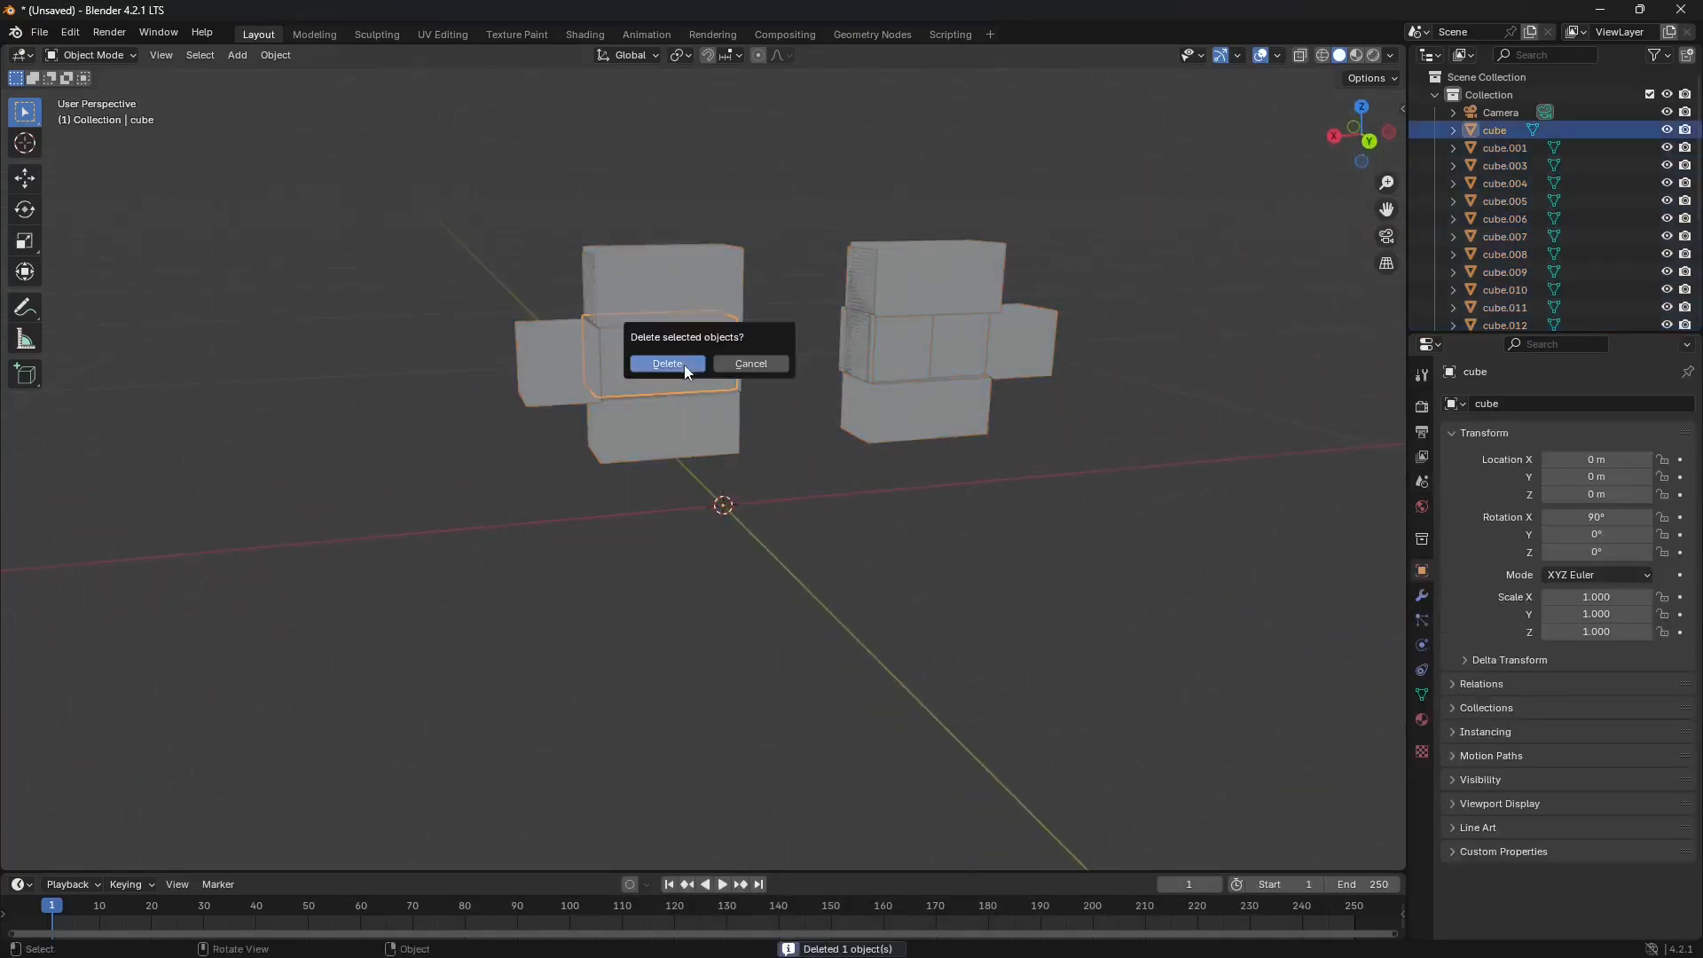
pyautogui.click(666, 363)
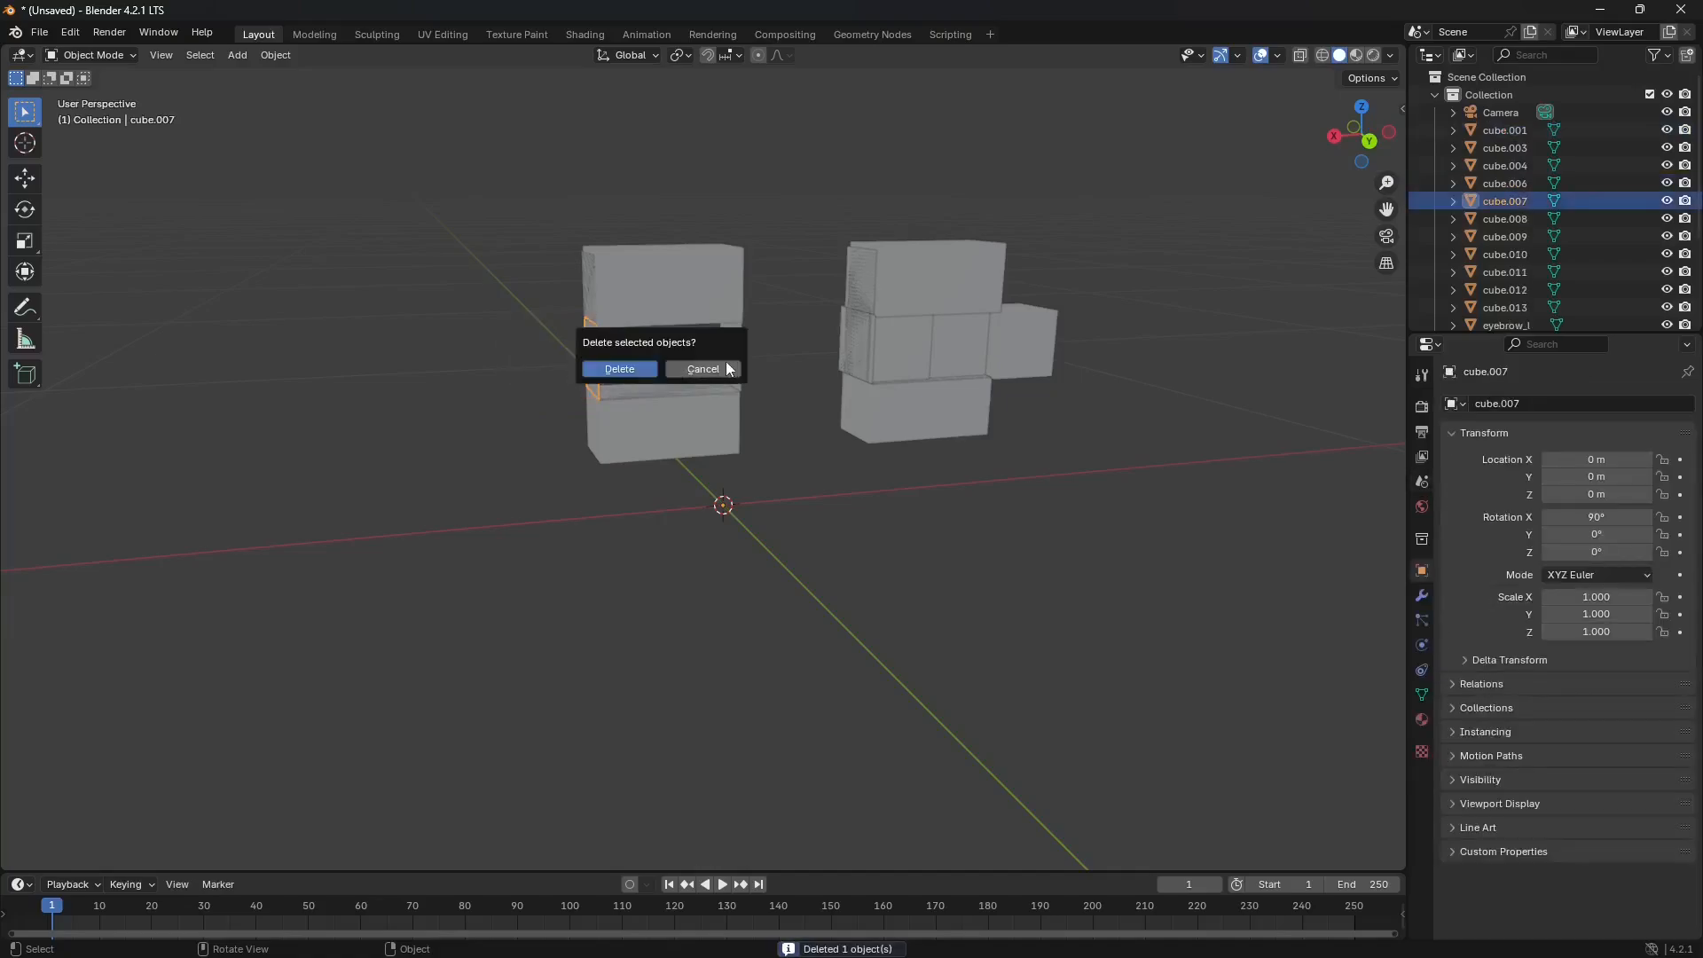
pyautogui.click(619, 368)
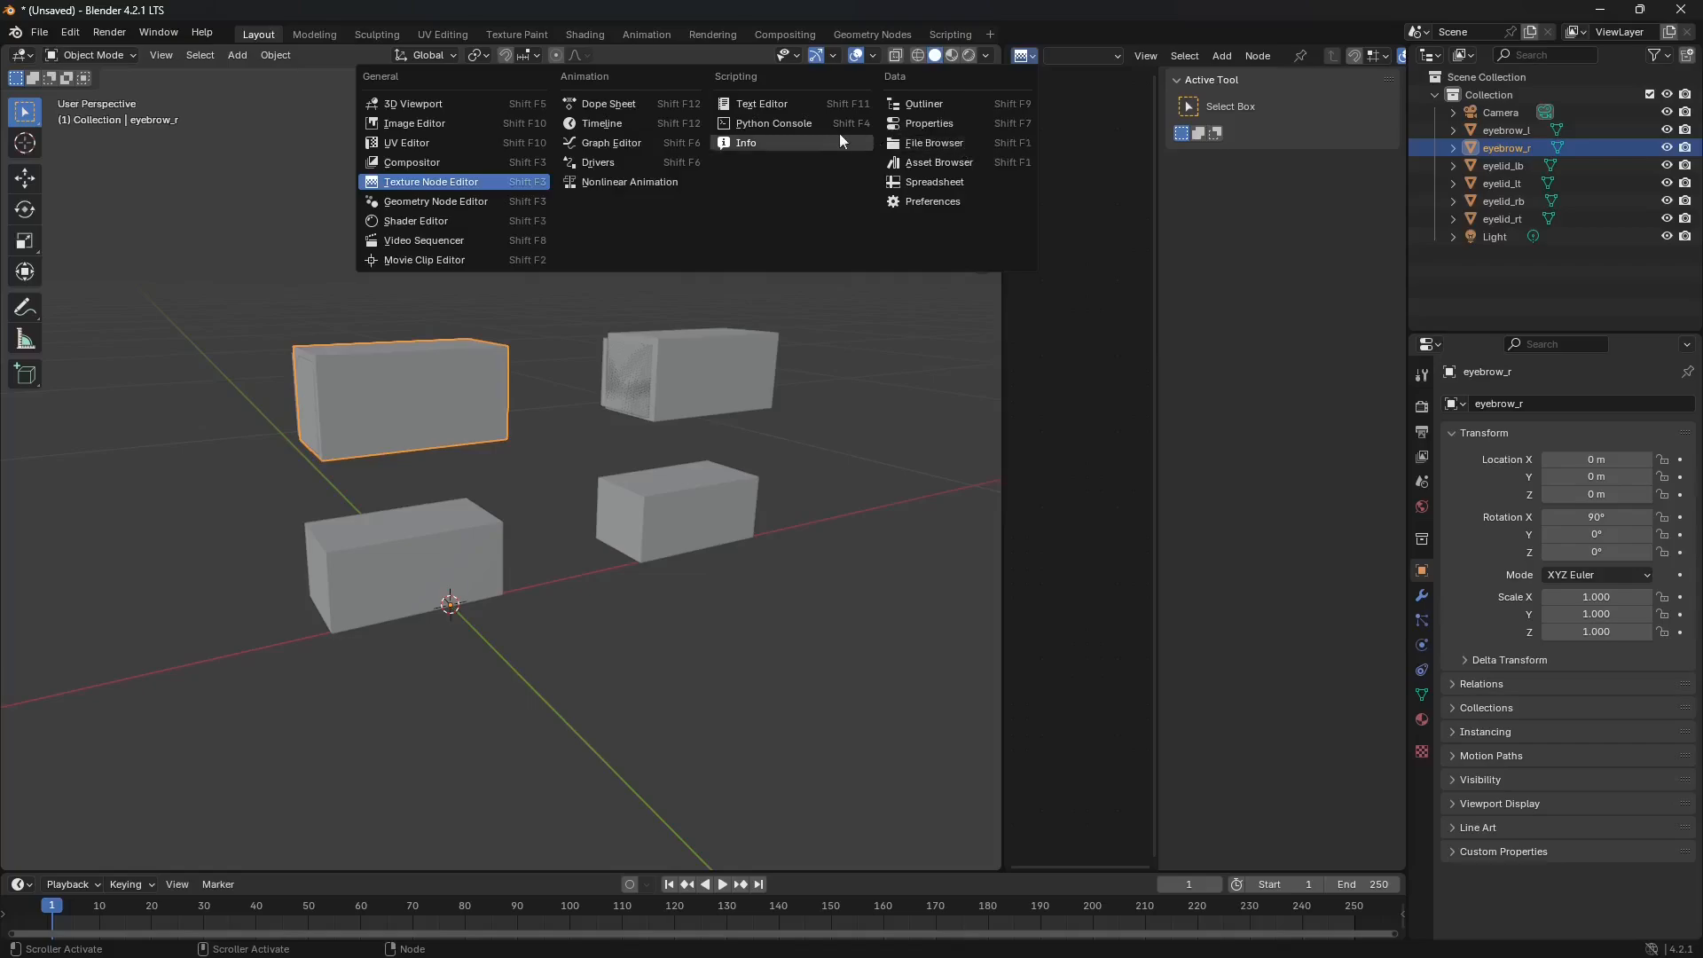
# - Add a Text Editor area and loop-cut eyebrow_r, eyebrow_l, eyelid_rt and eyelid_lt
pyautogui.click(763, 102)
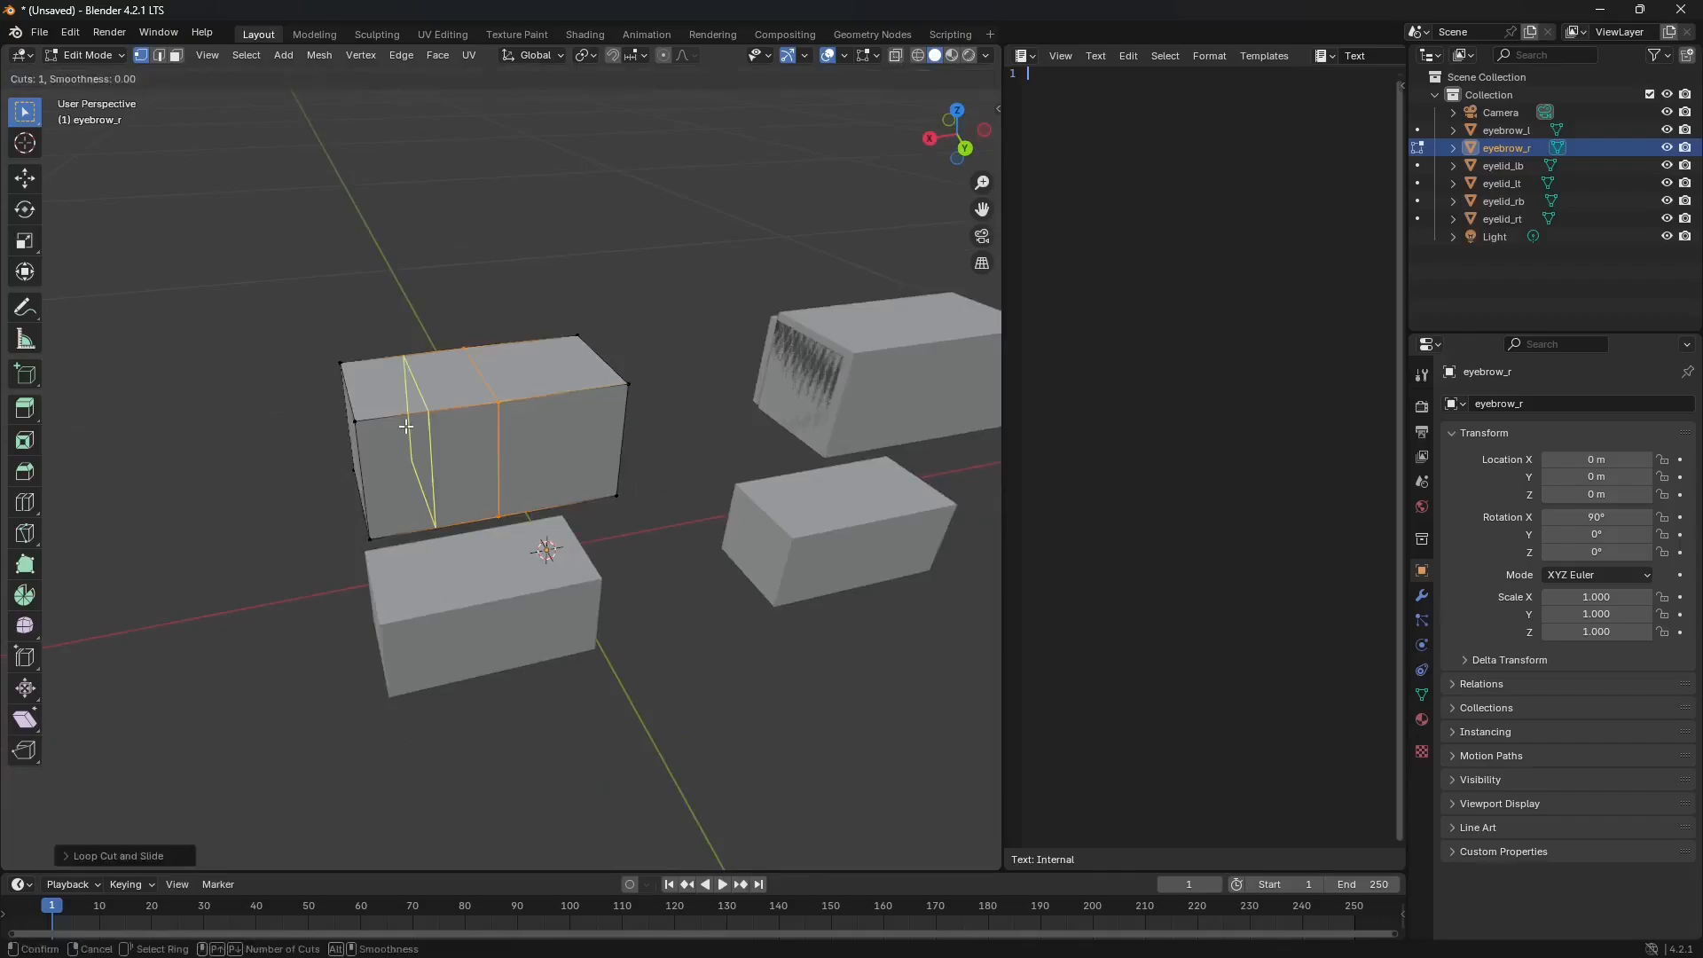
pyautogui.moveTo(454, 416)
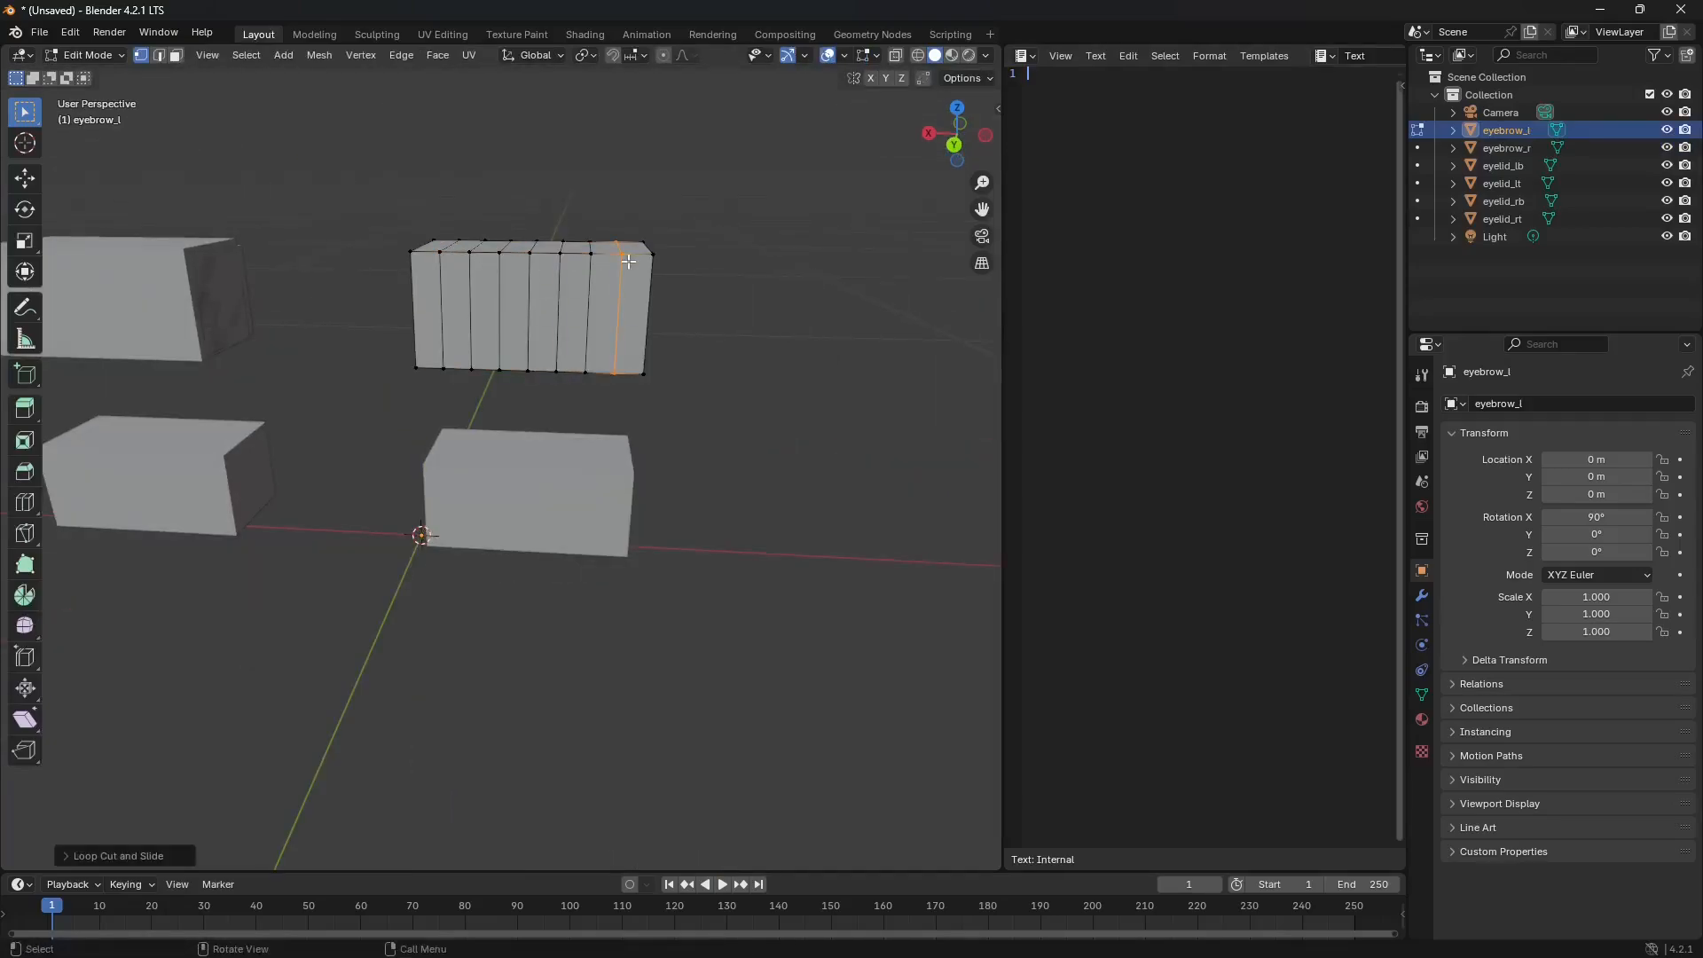
pyautogui.click(1503, 165)
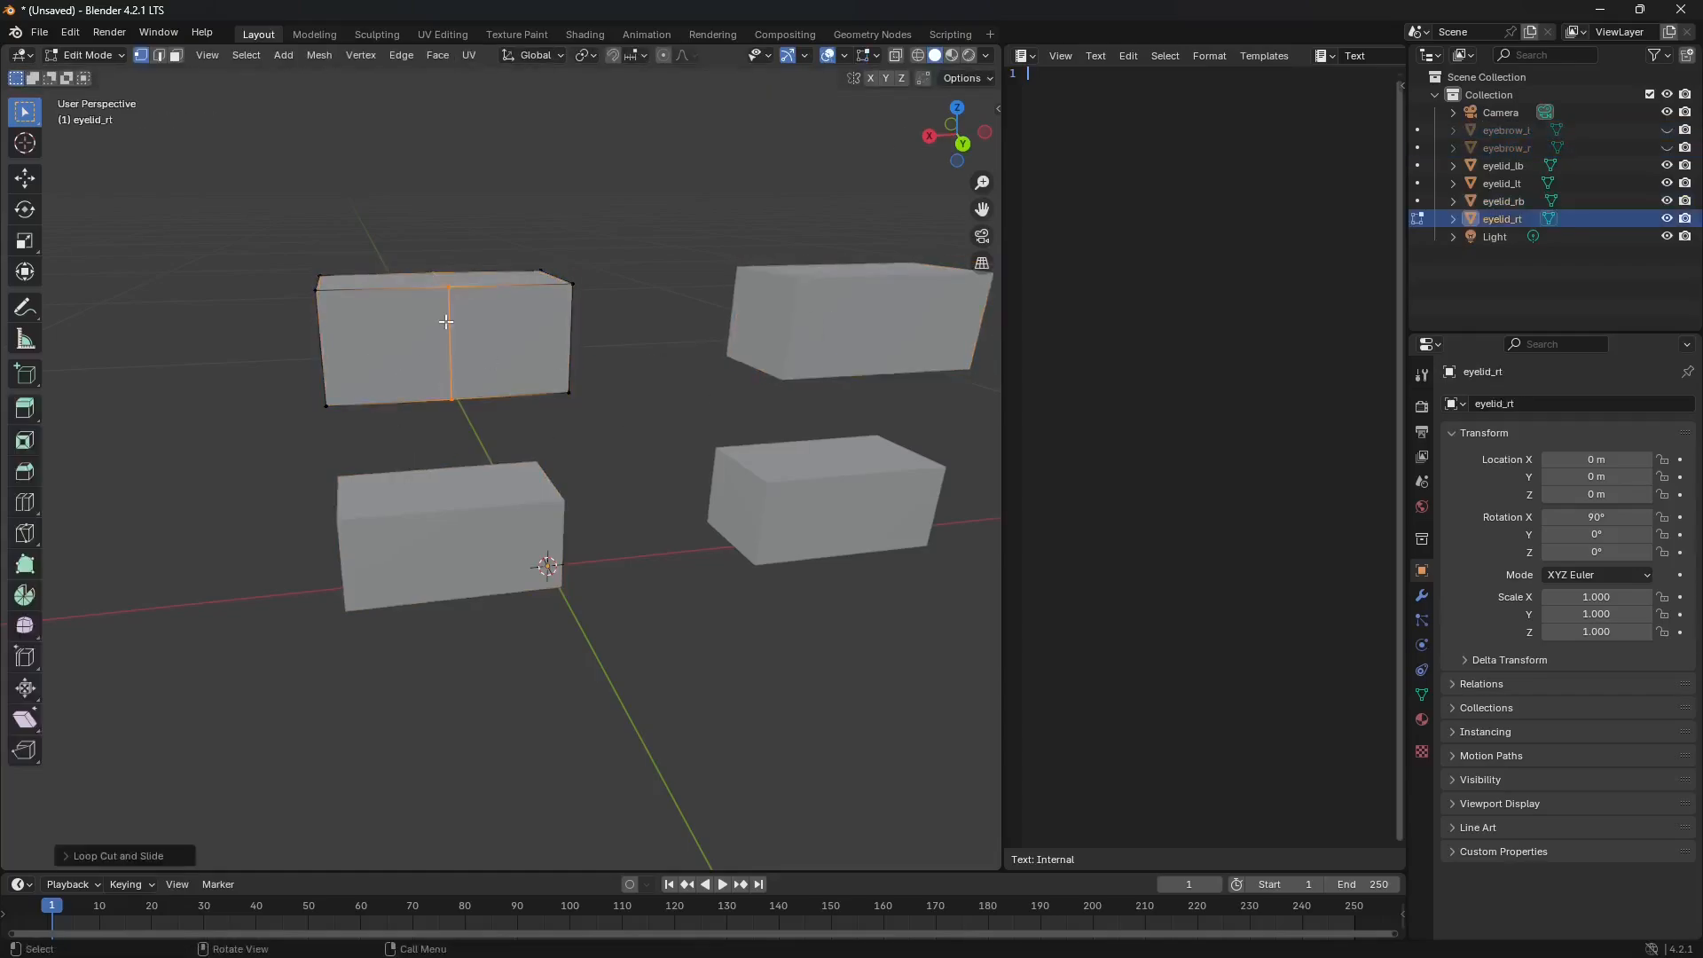
pyautogui.click(444, 321)
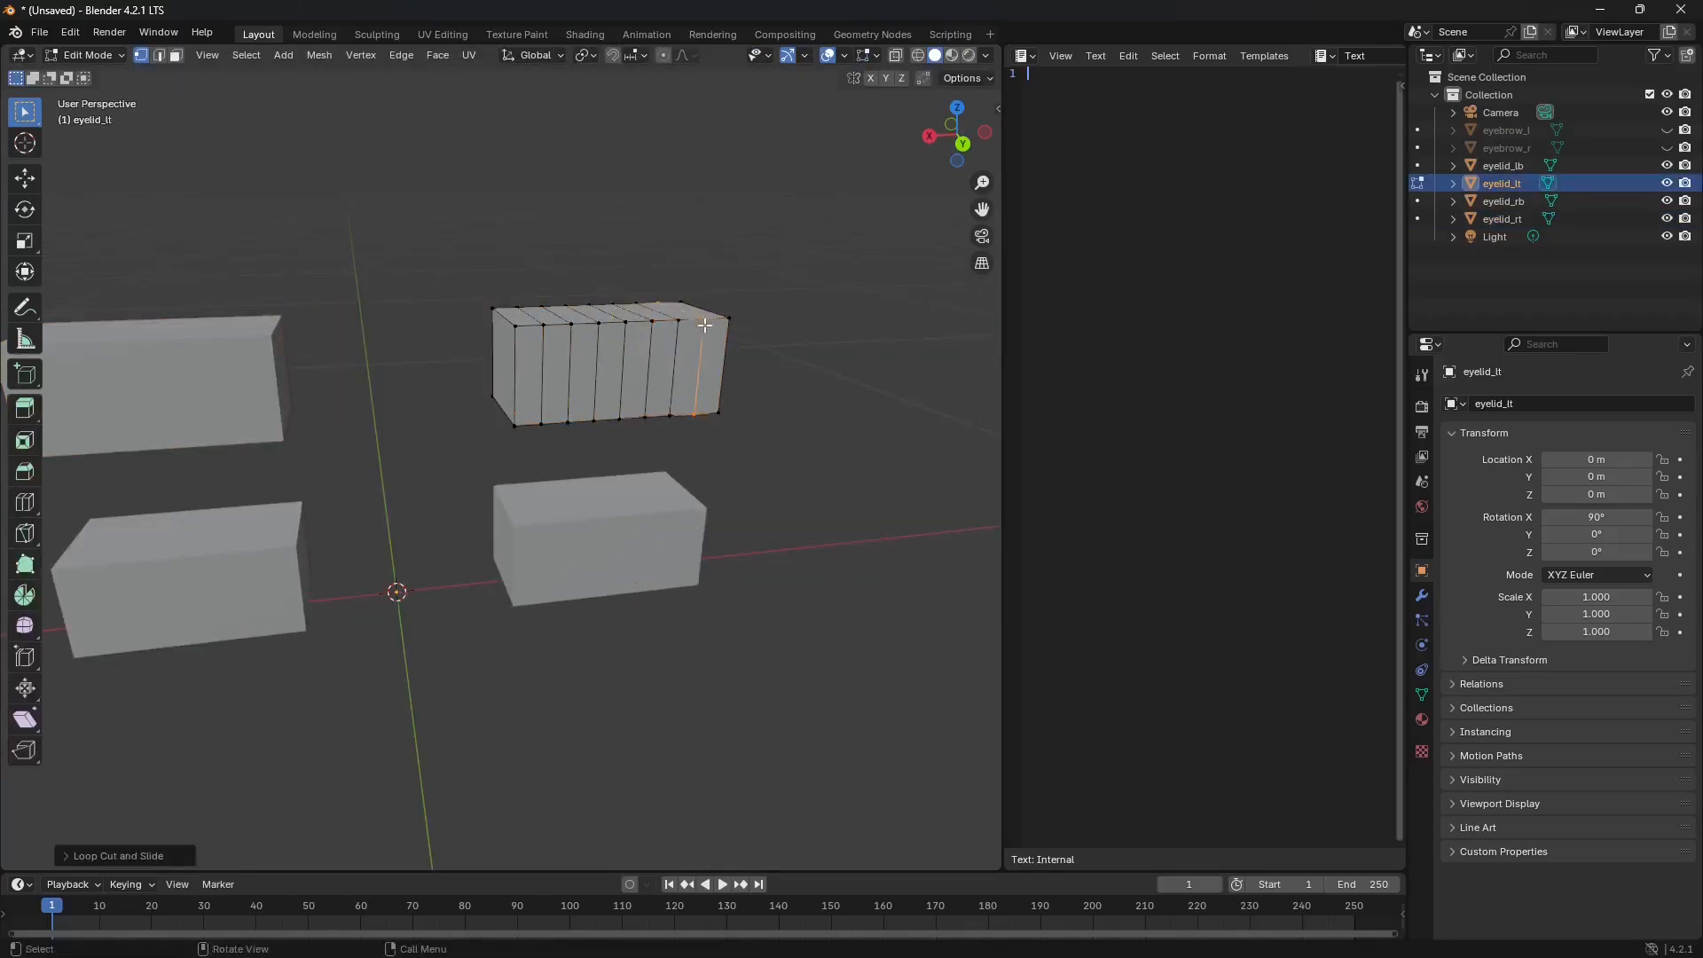
pyautogui.press('Tab')
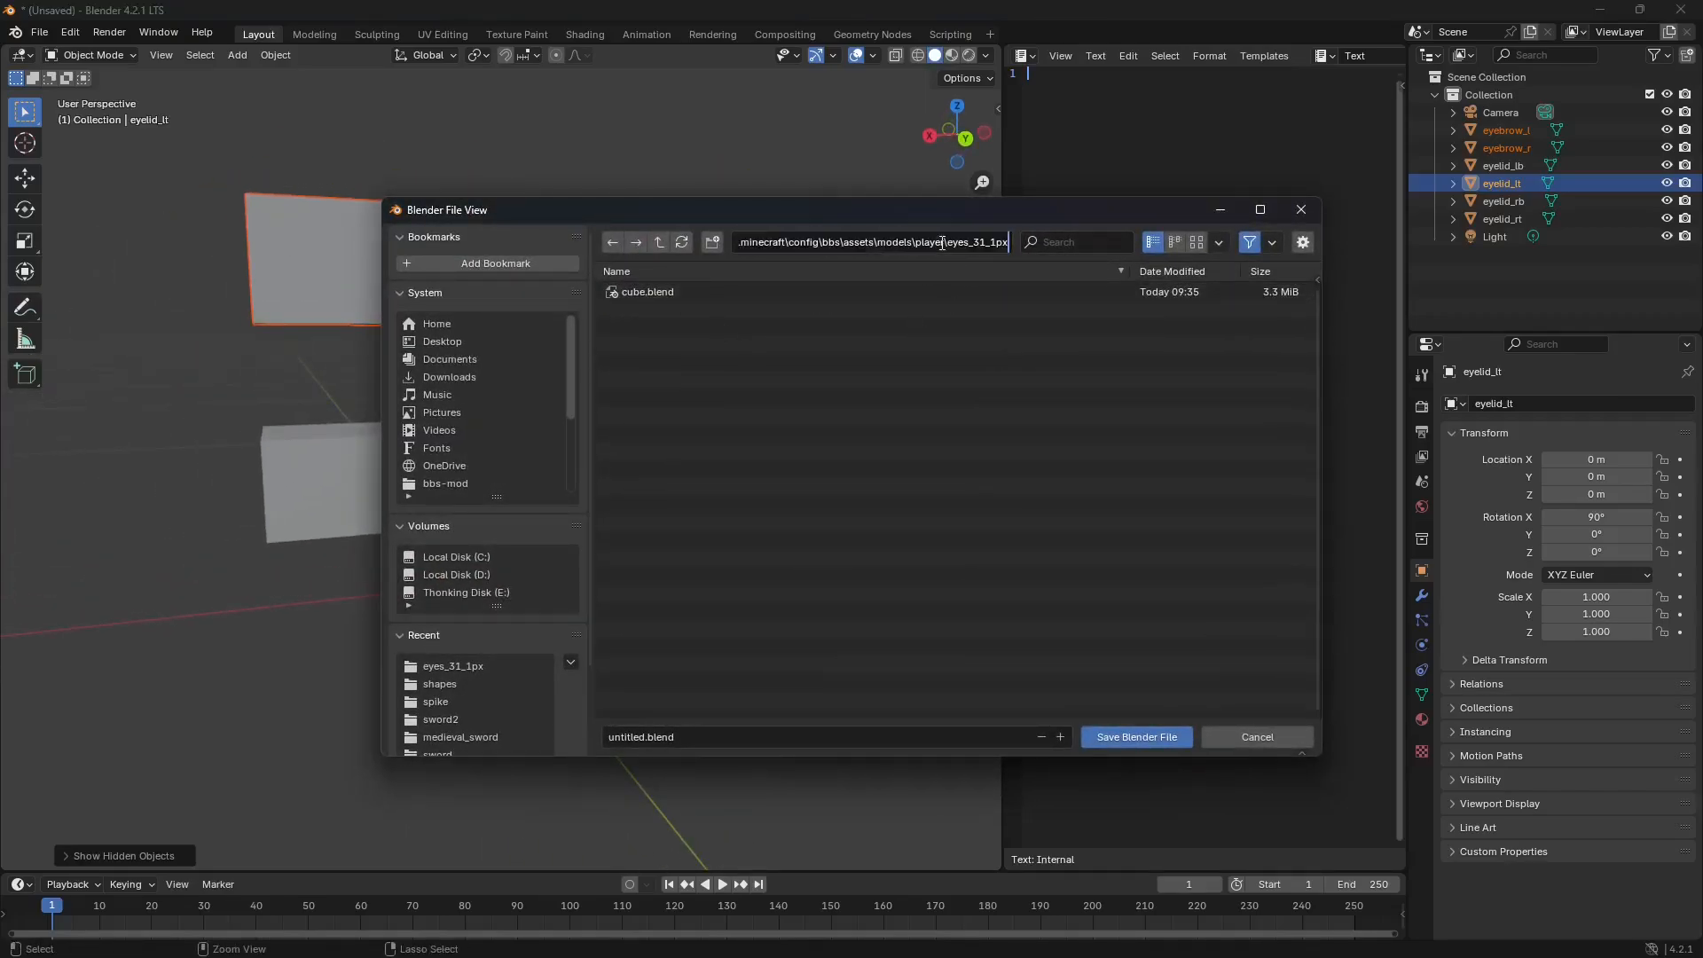
# - Save the Blender scene as eyes_31_1px.blend in models/player/eyes_31_1px
pyautogui.click(451, 666)
pyautogui.write('yes_31_1px')
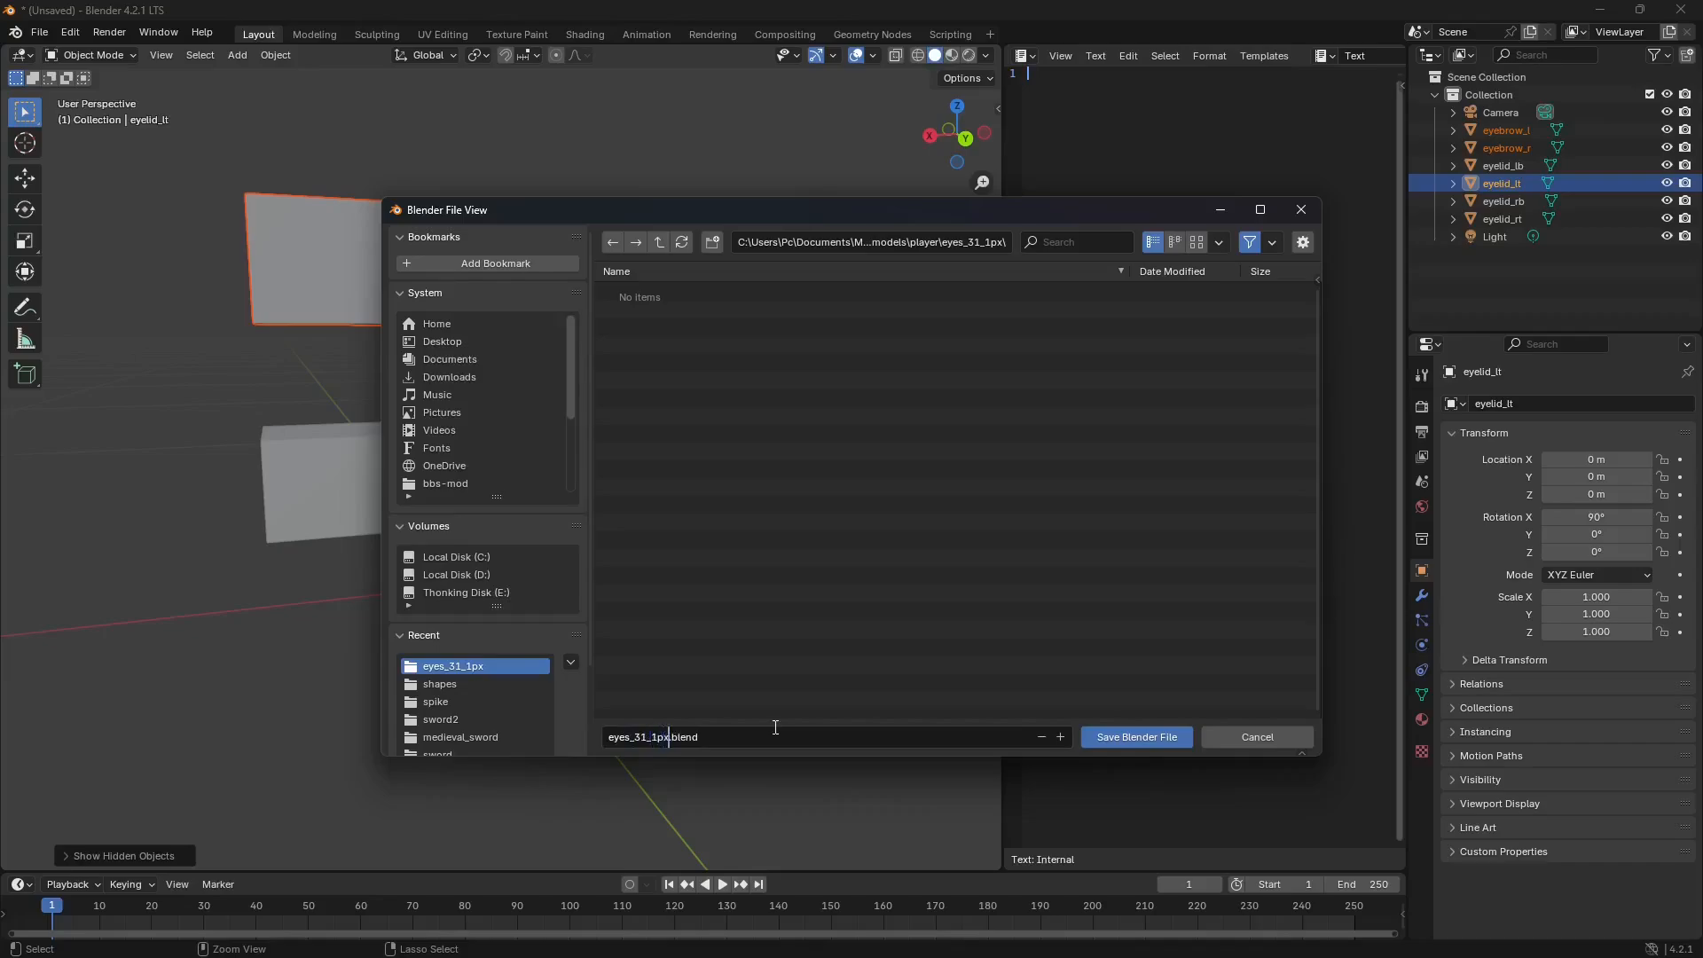
pyautogui.click(1135, 736)
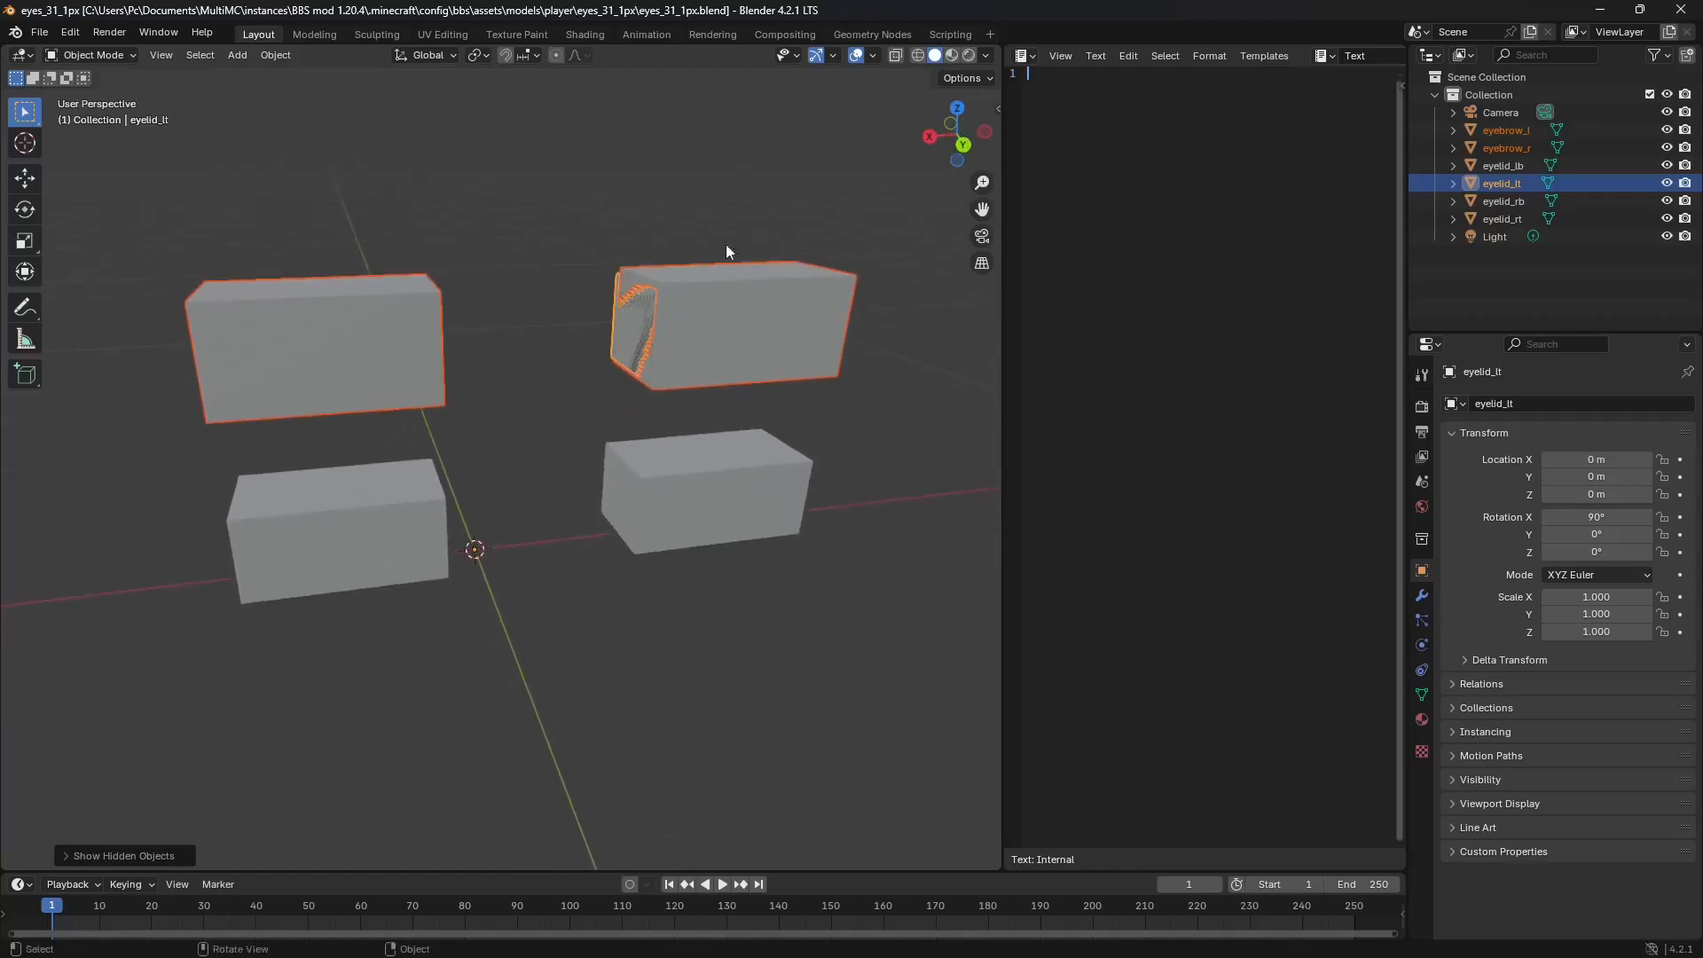
pyautogui.moveTo(449, 298)
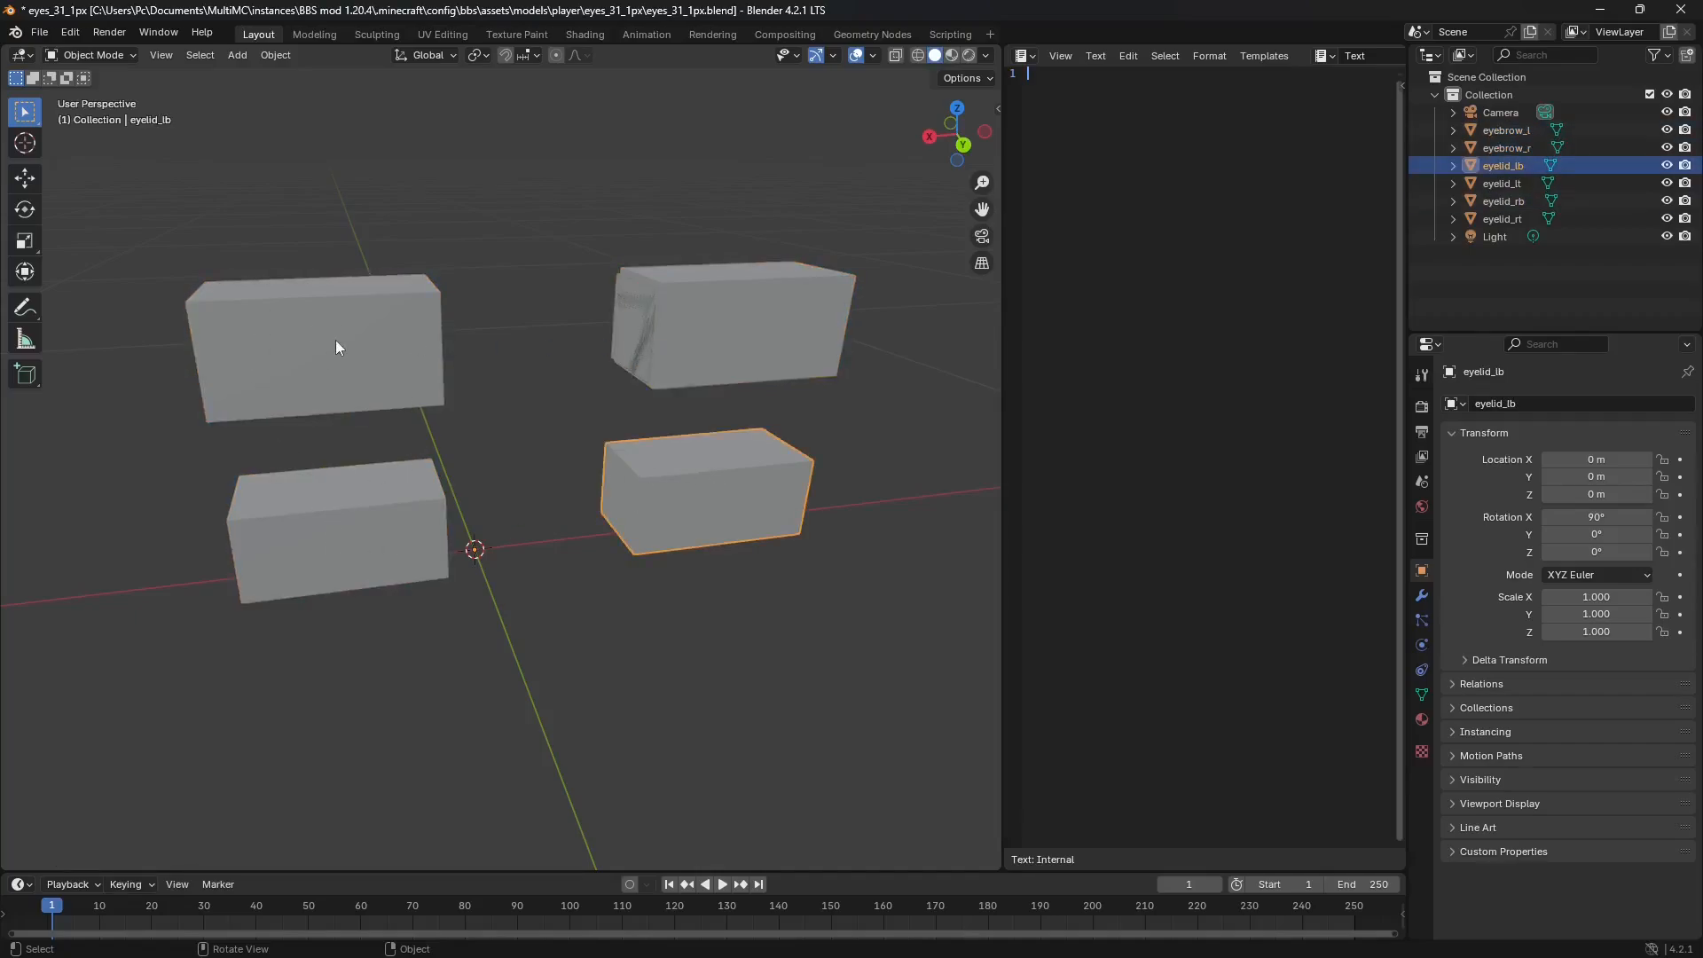
pyautogui.click(315, 348)
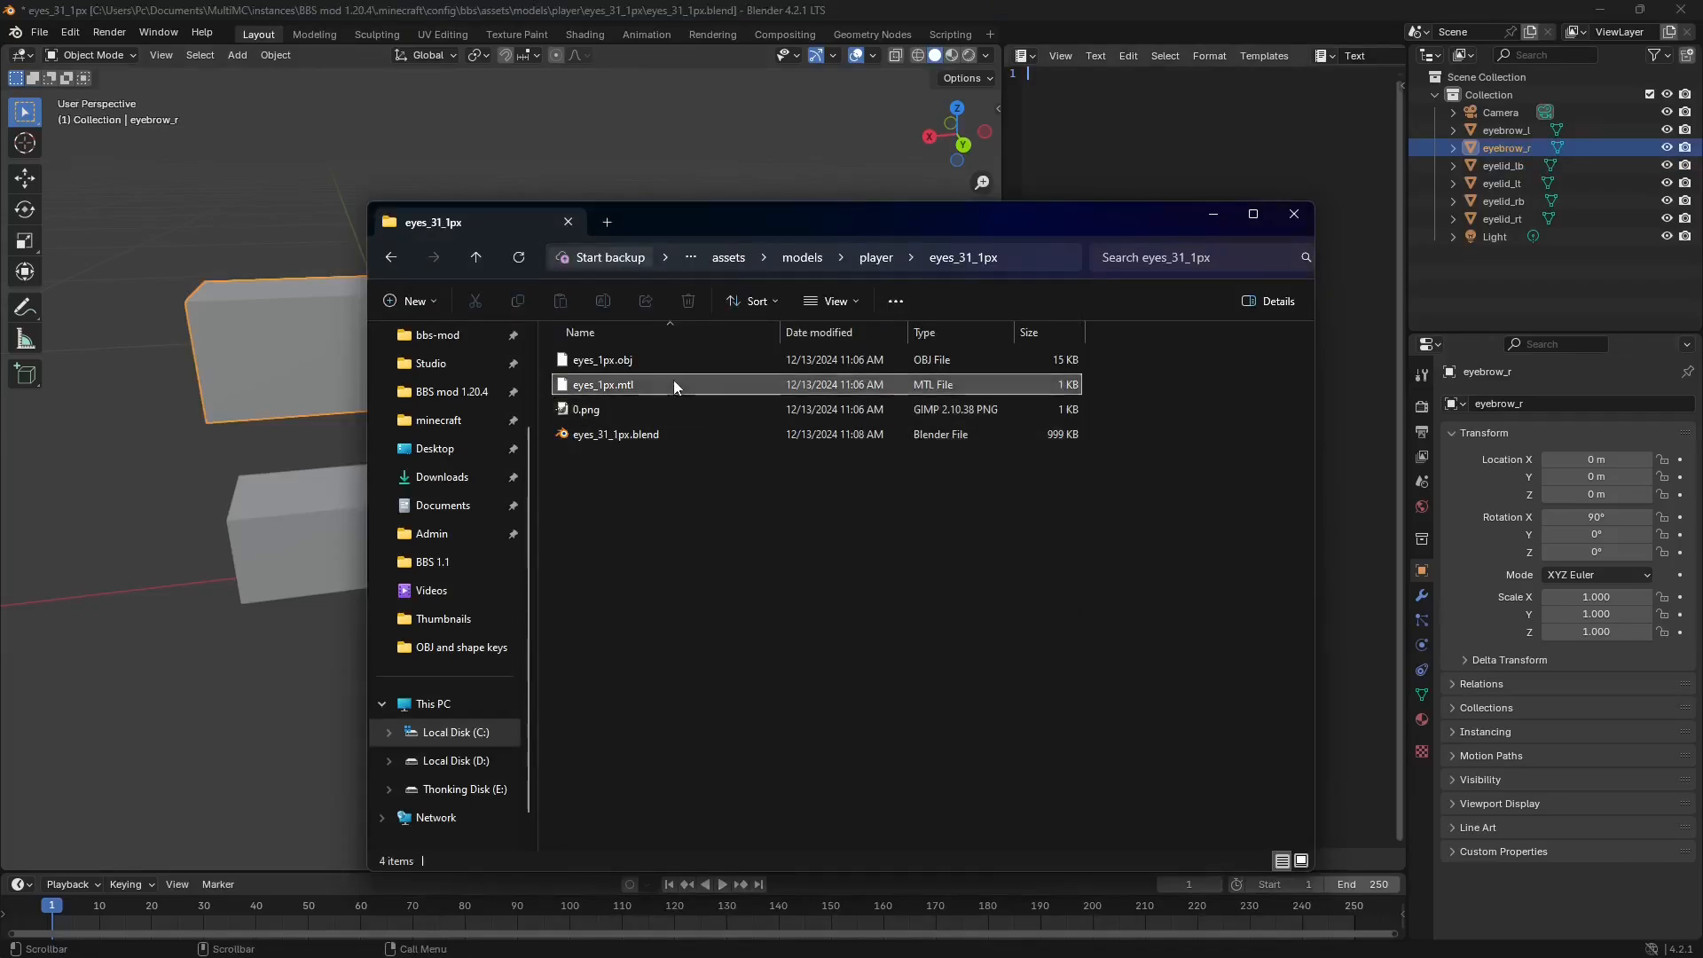
# - Delete the old exported eyes_1px OBJ and MTL files
pyautogui.click(603, 359)
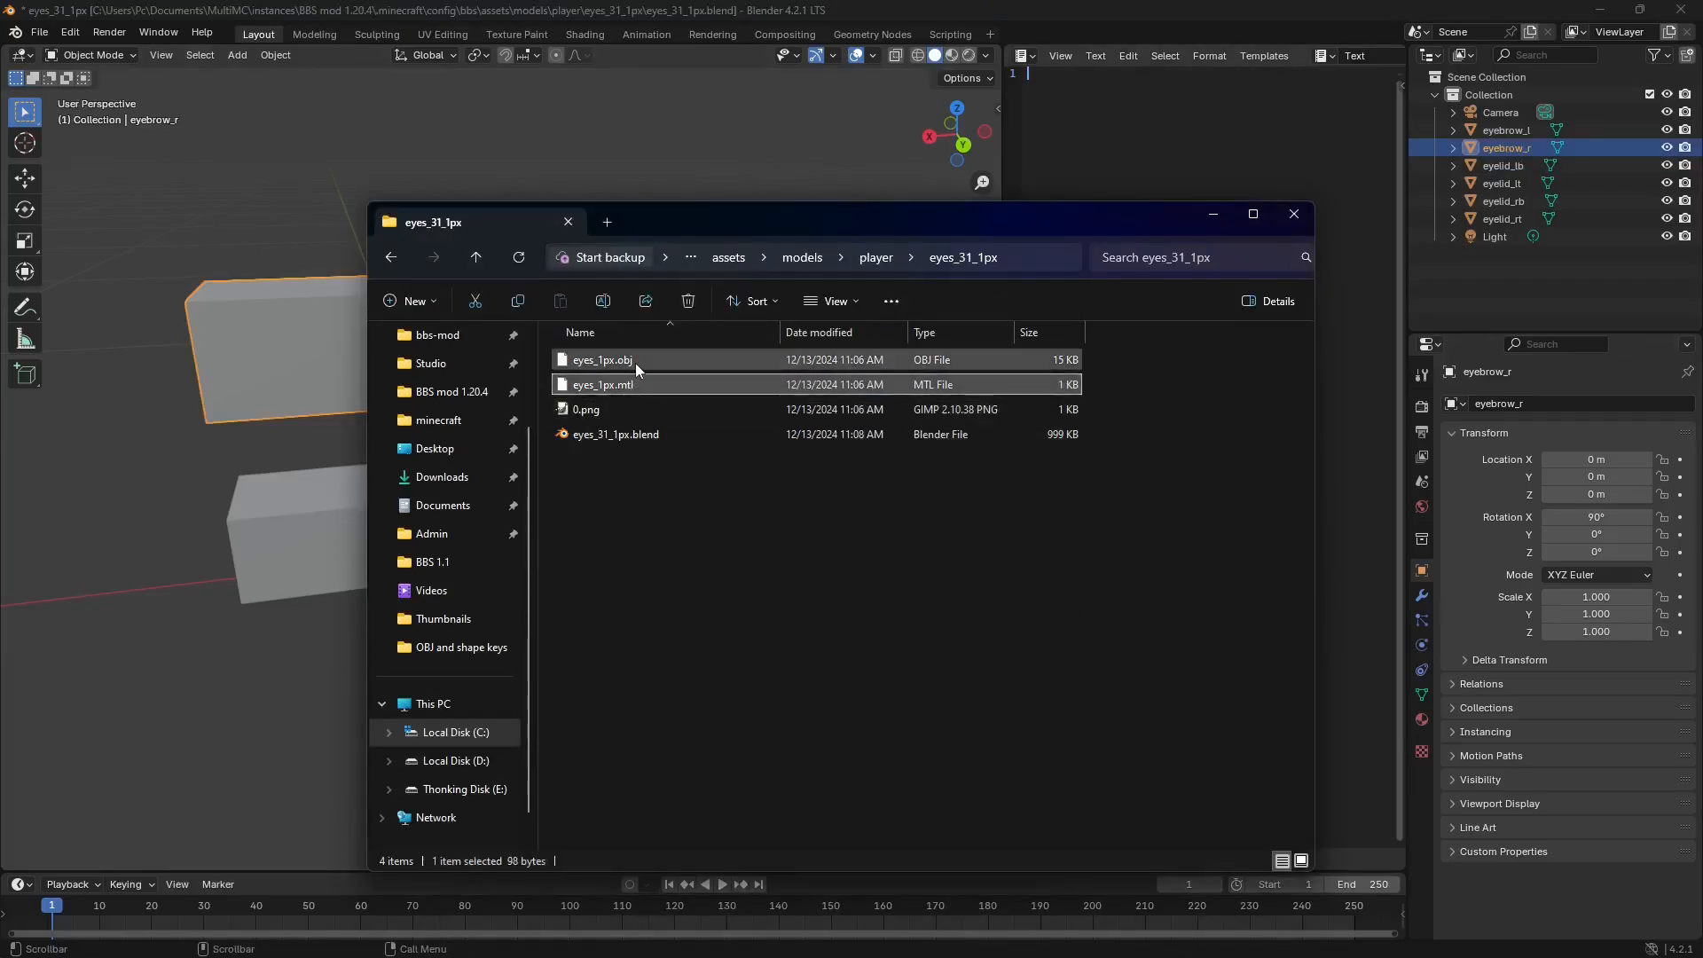
pyautogui.click(687, 301)
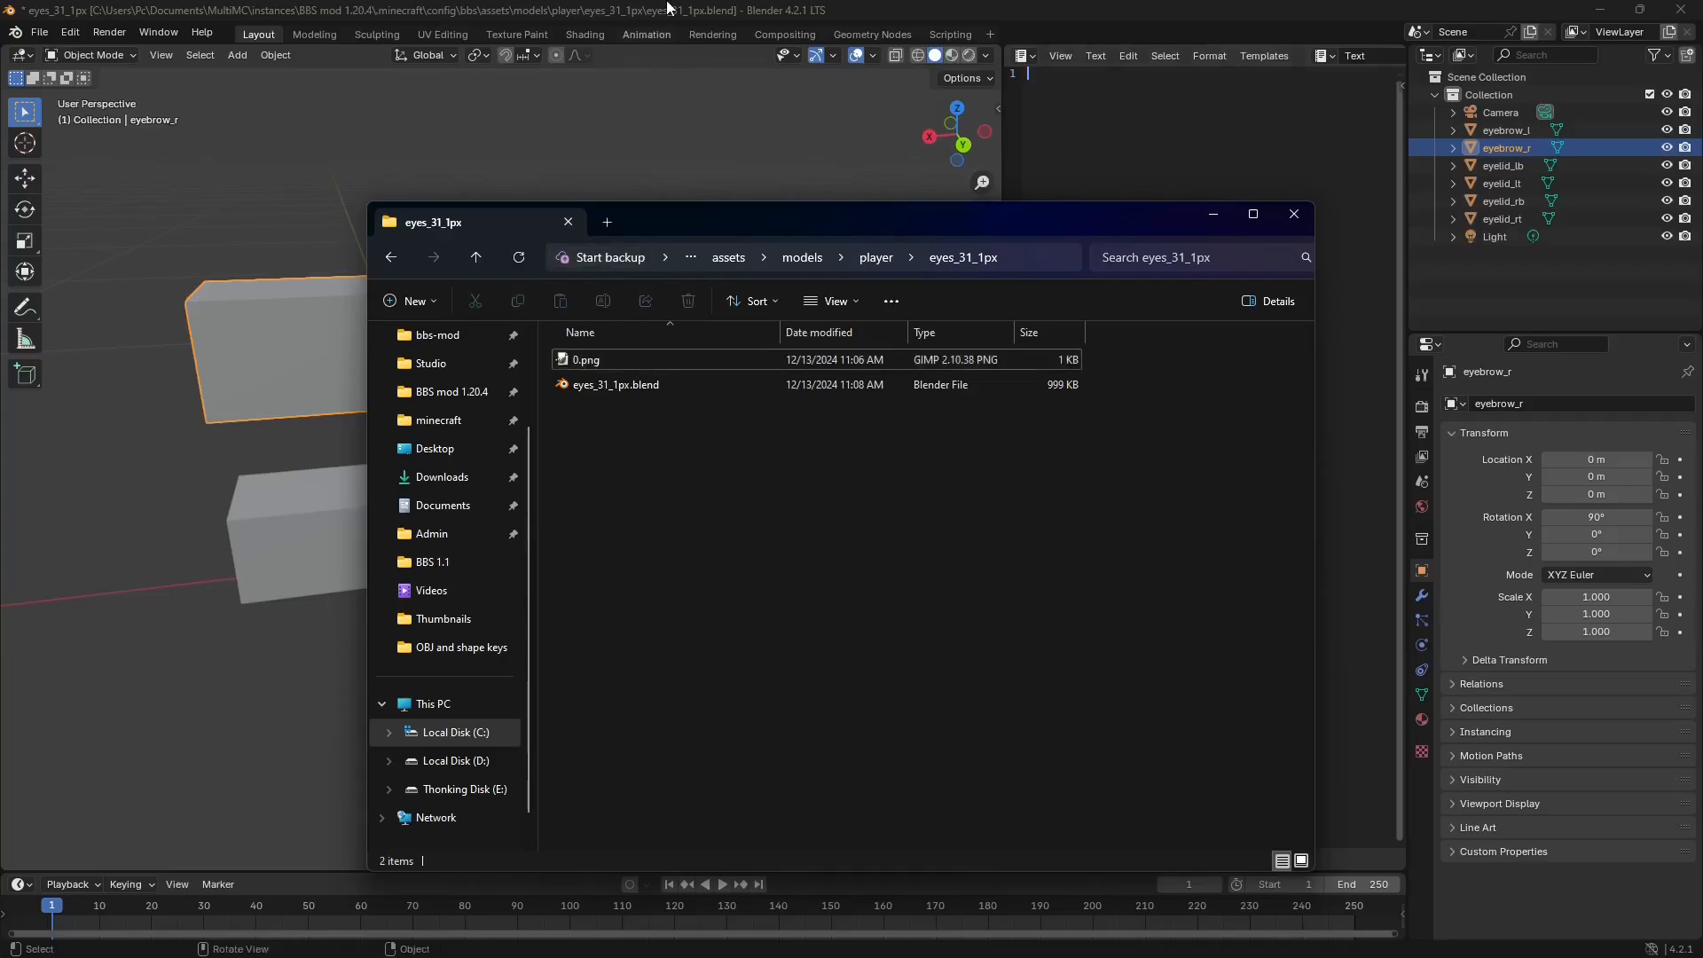
pyautogui.click(39, 32)
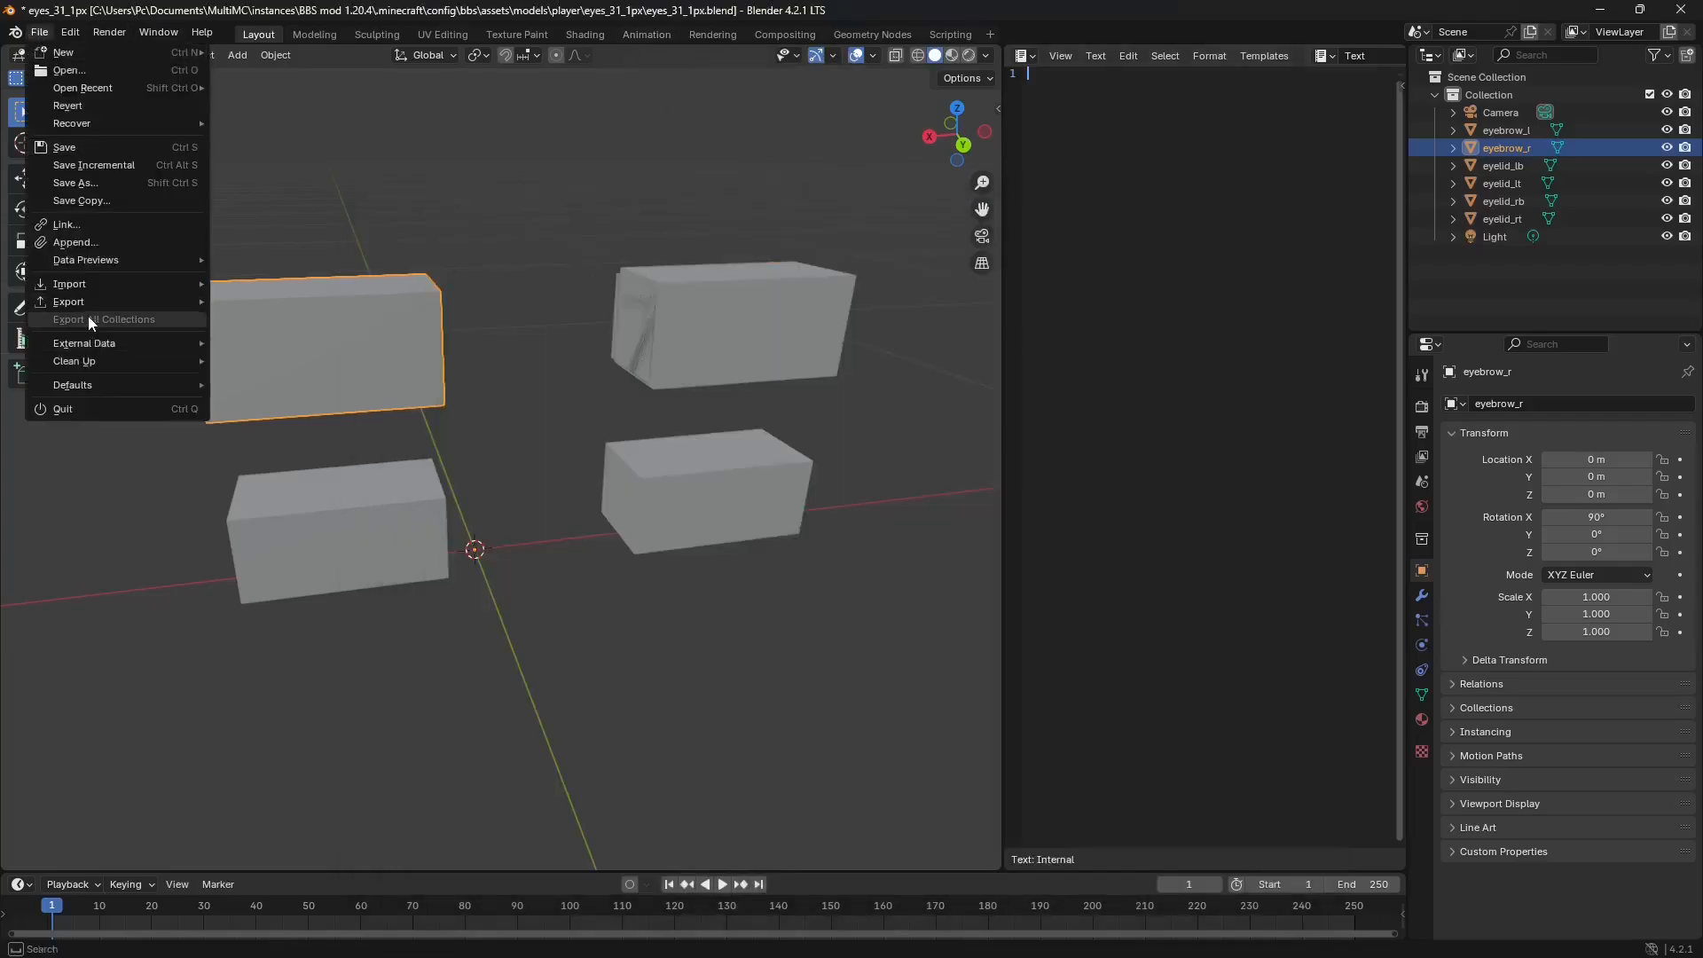
# - Export the eyebrow and eyelid objects as Wavefront eyes_31_1px.obj
pyautogui.click(1505, 130)
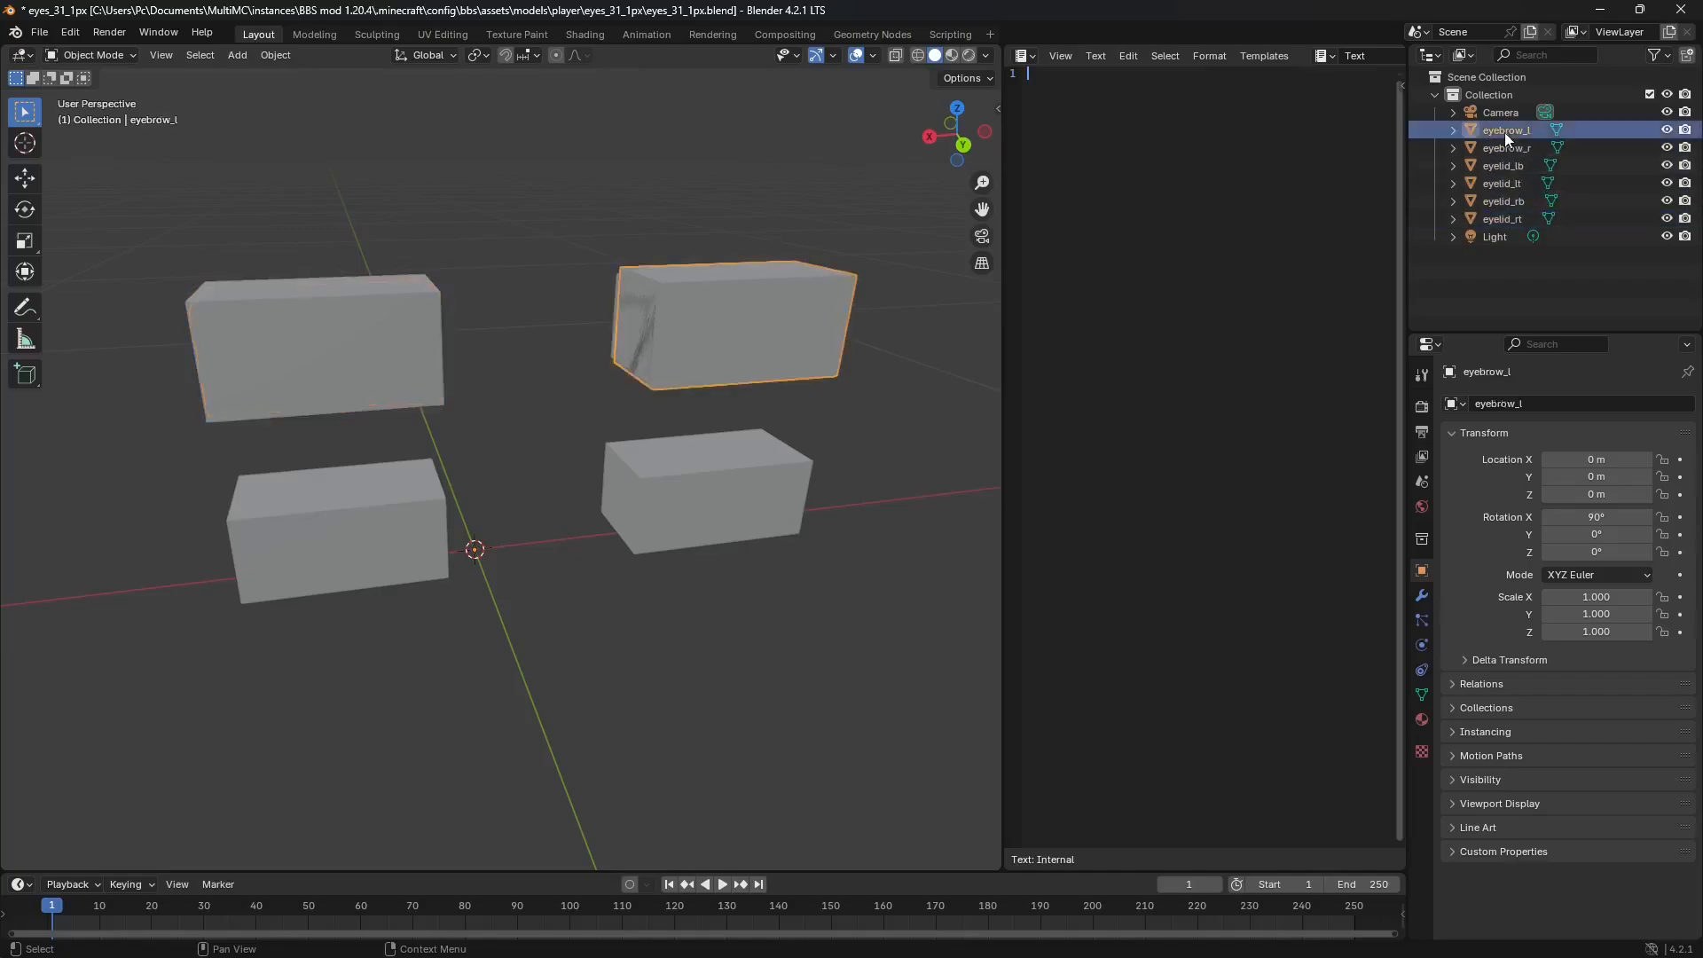
pyautogui.click(39, 32)
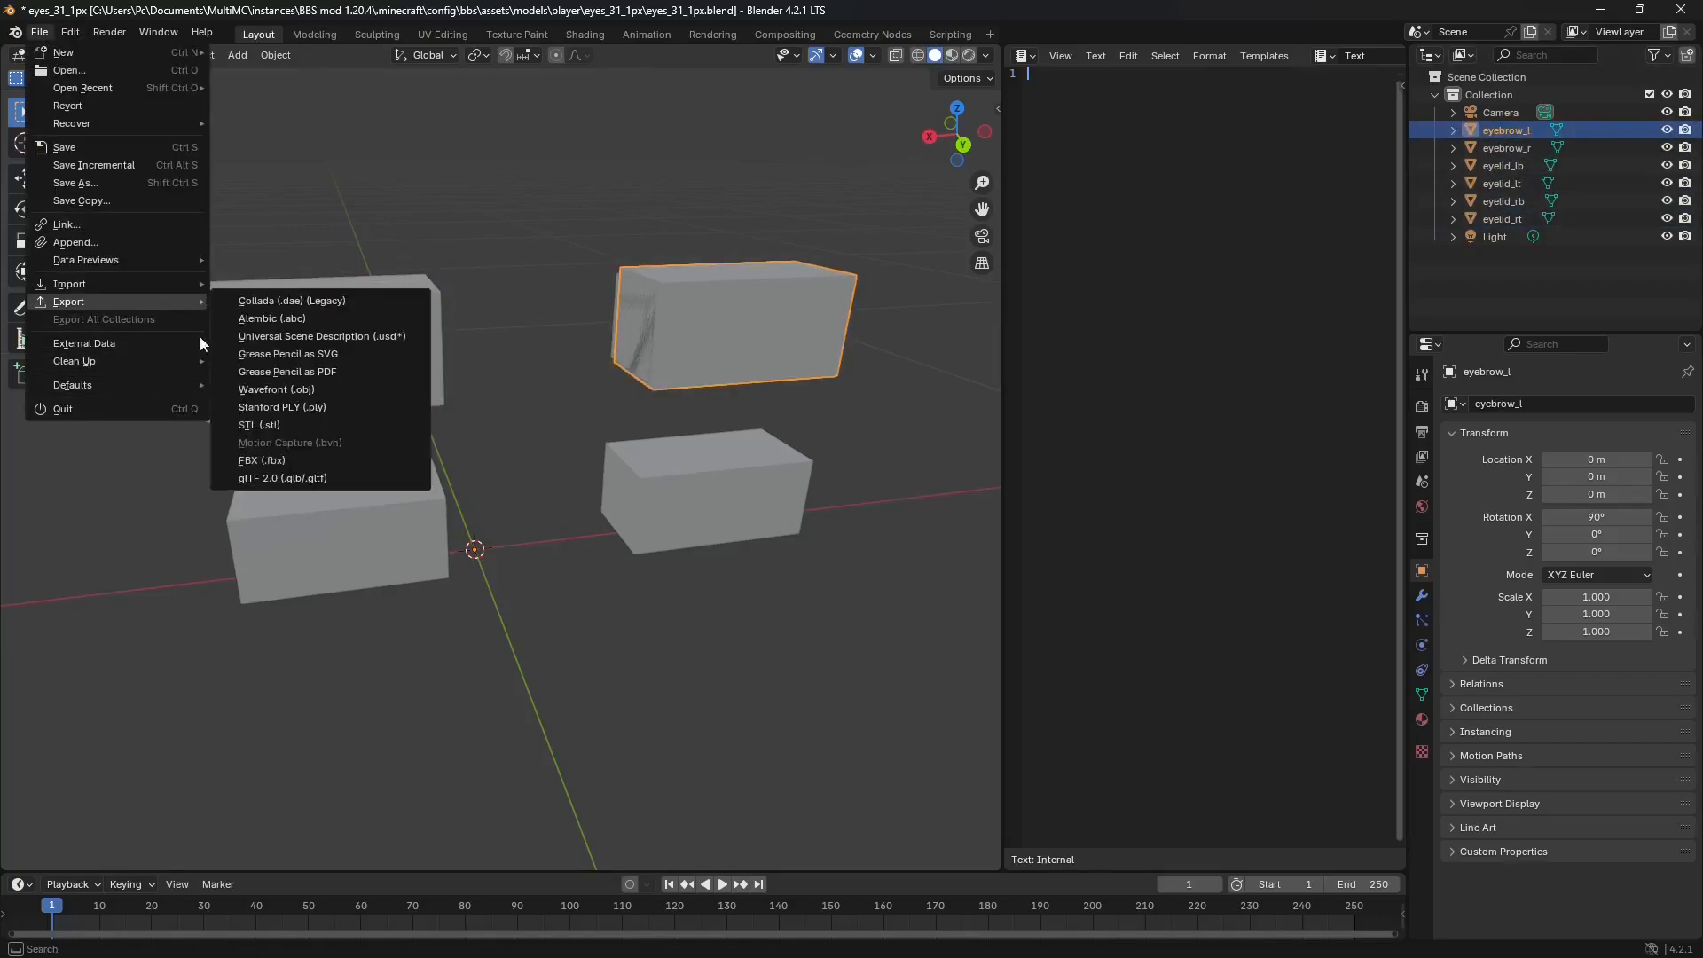
pyautogui.click(276, 388)
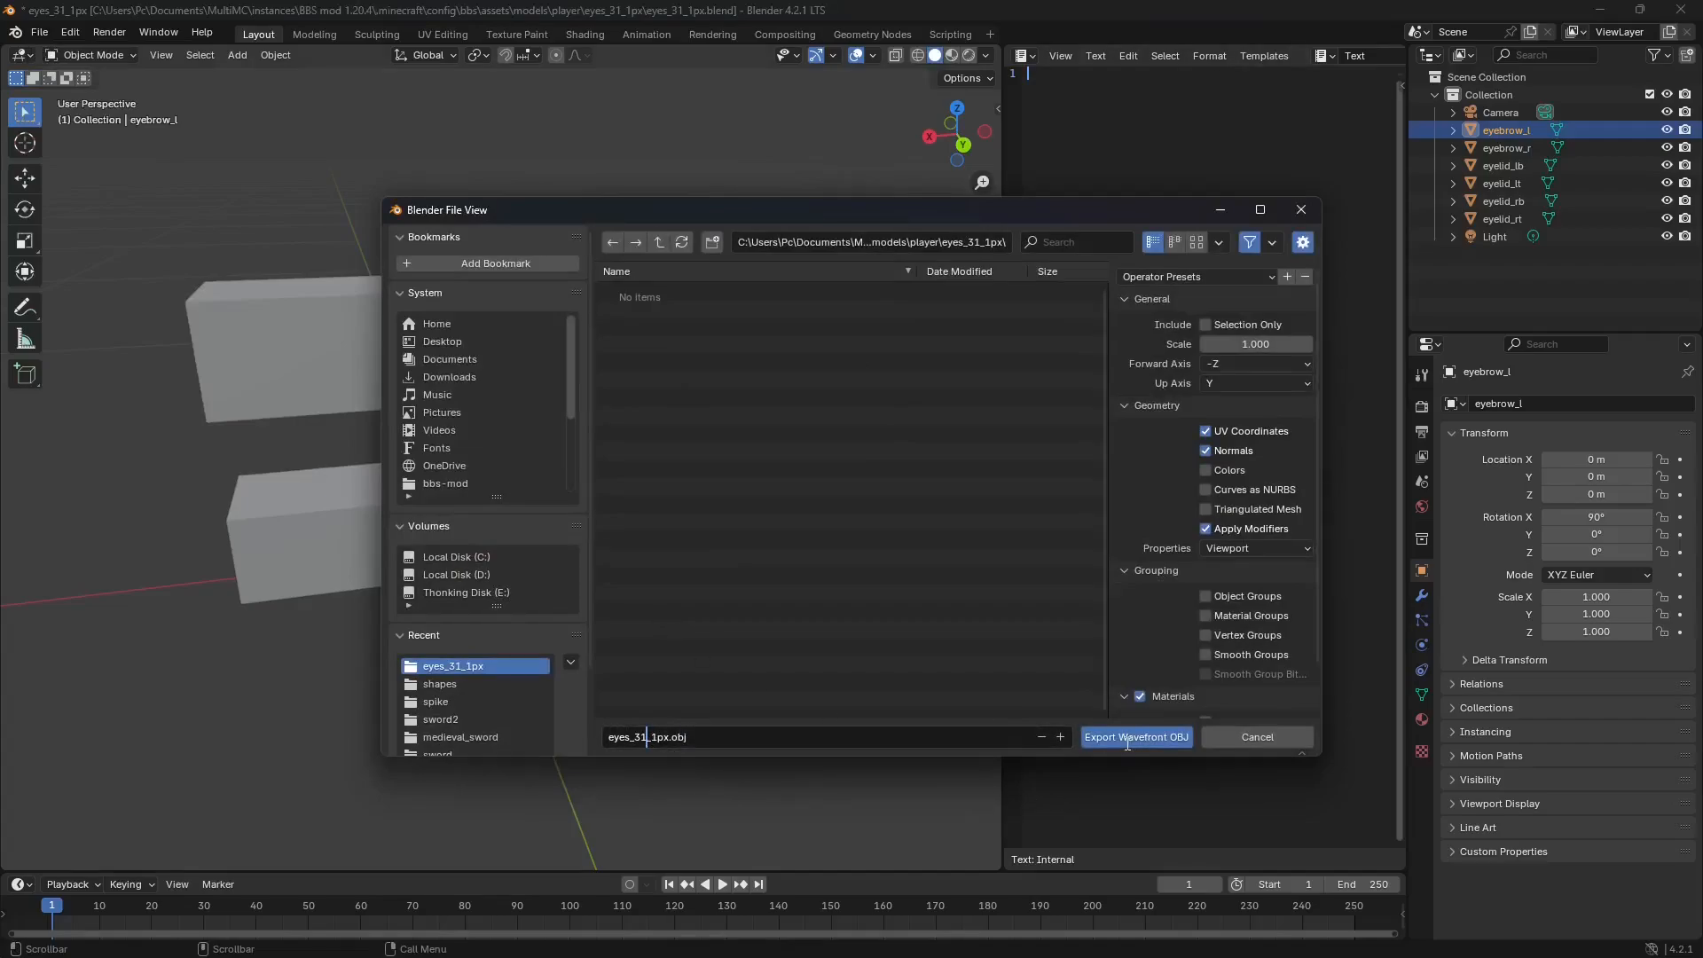
pyautogui.click(1135, 736)
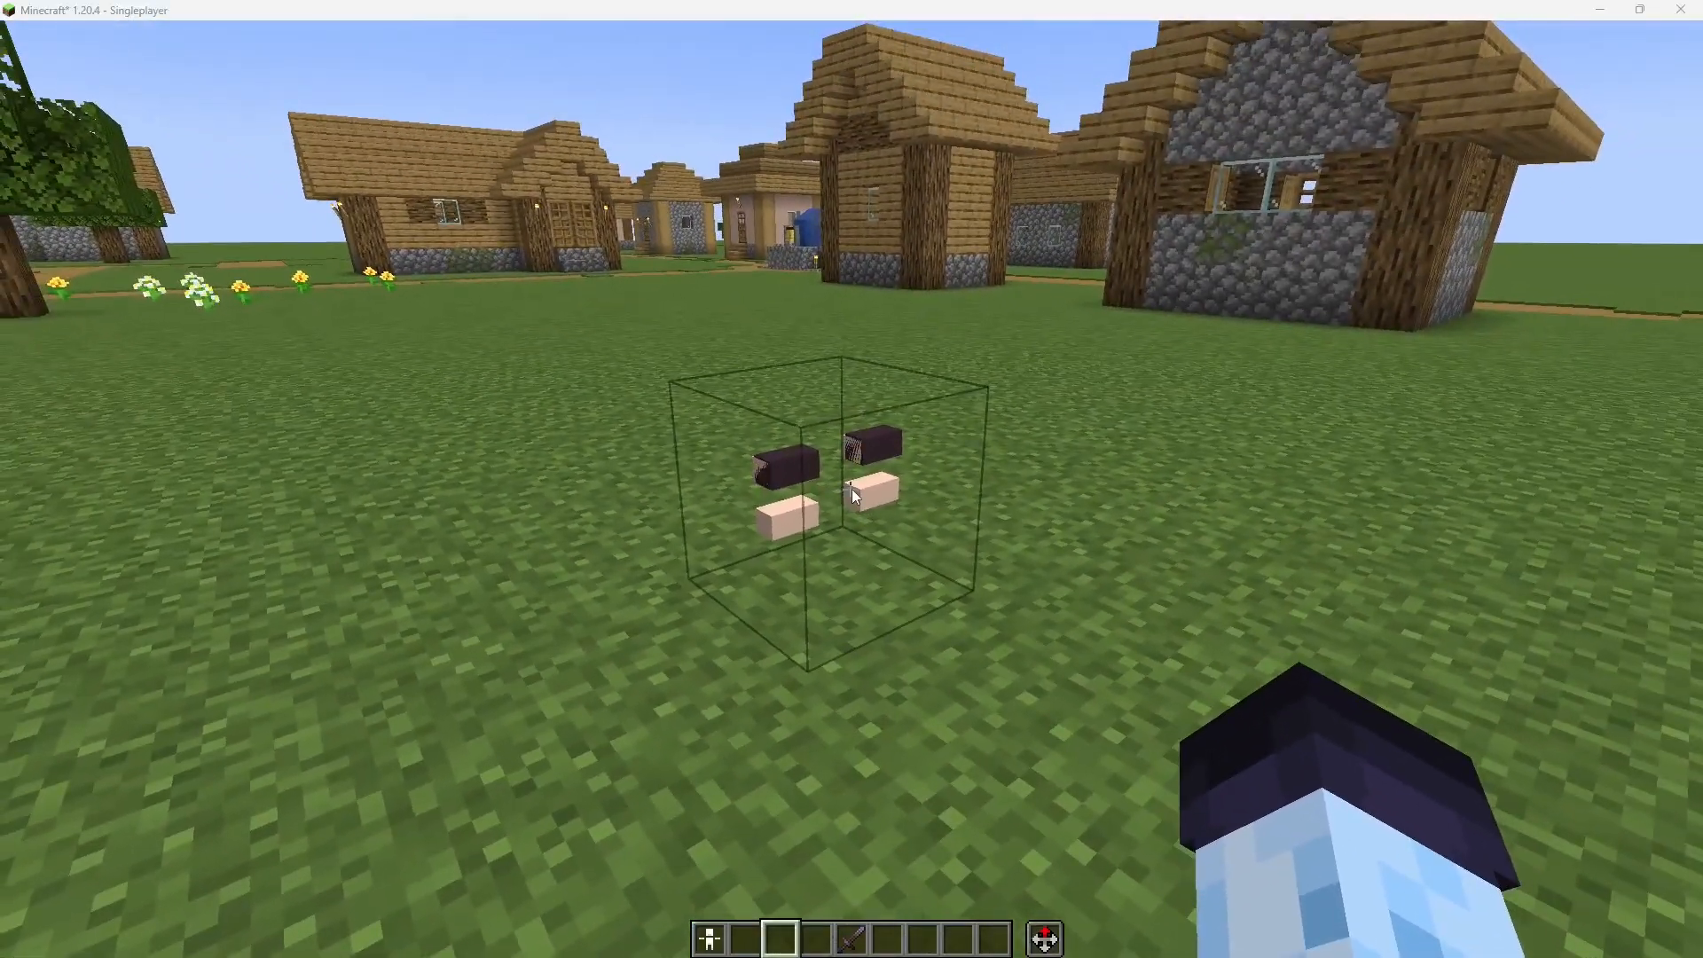
# - Back in Blockbench, select the right pupil cube and briefly view the Animate workspace
pyautogui.press('alt+tab')
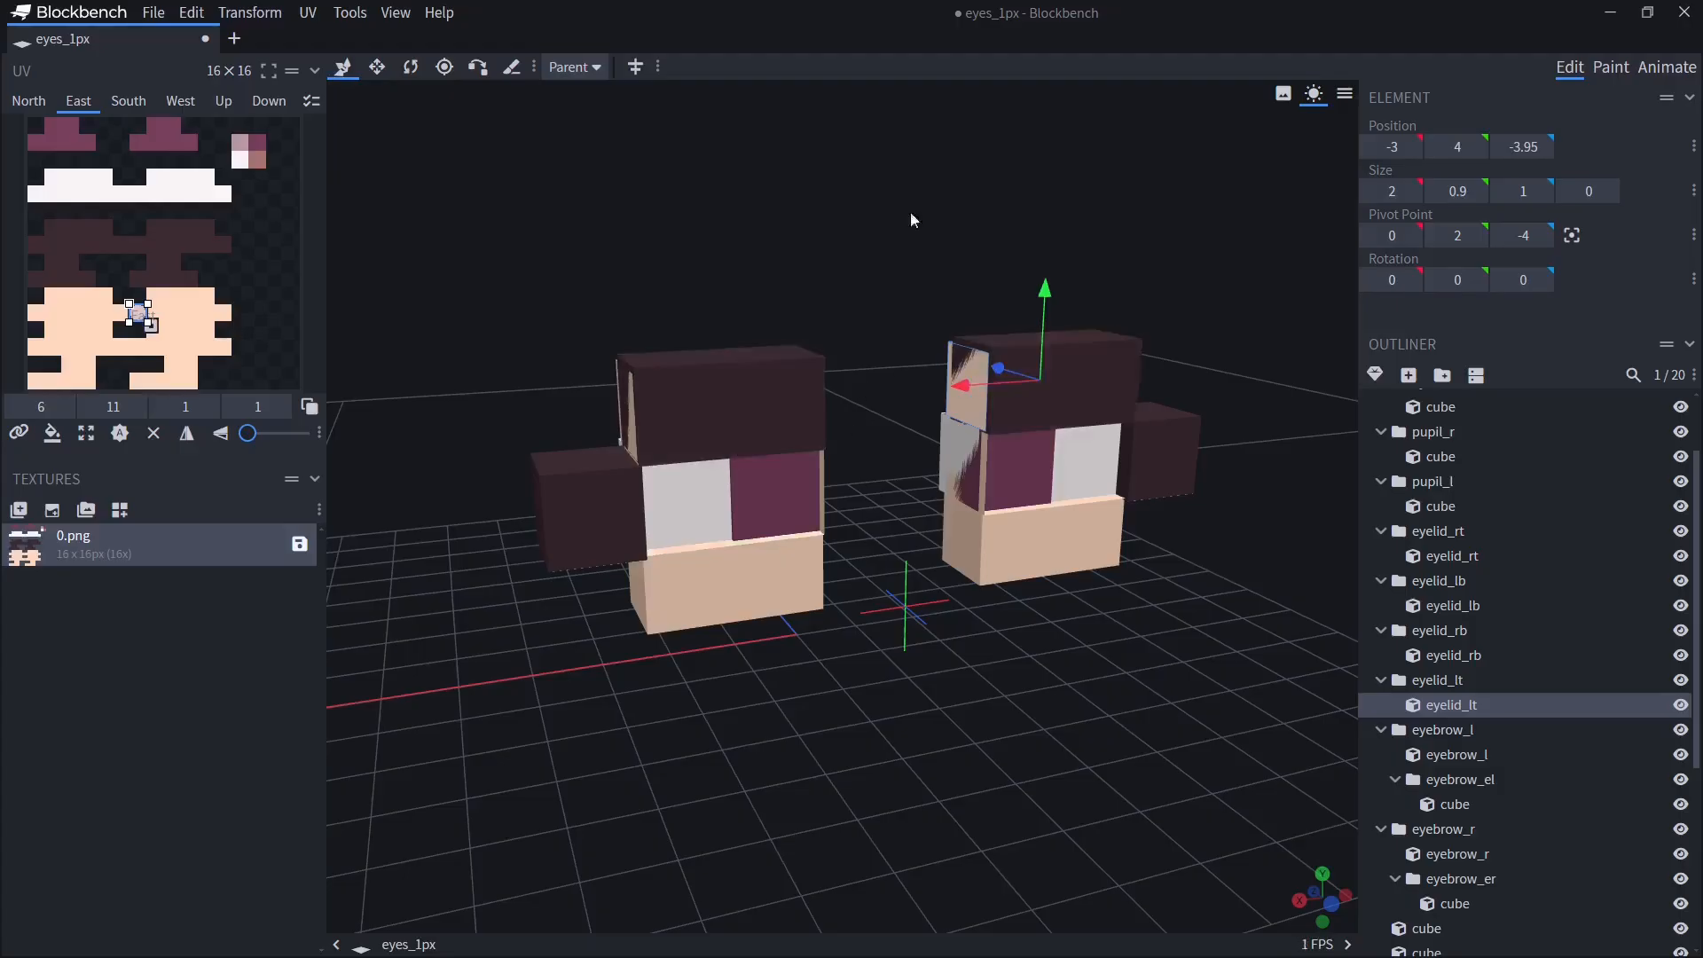
pyautogui.click(1440, 456)
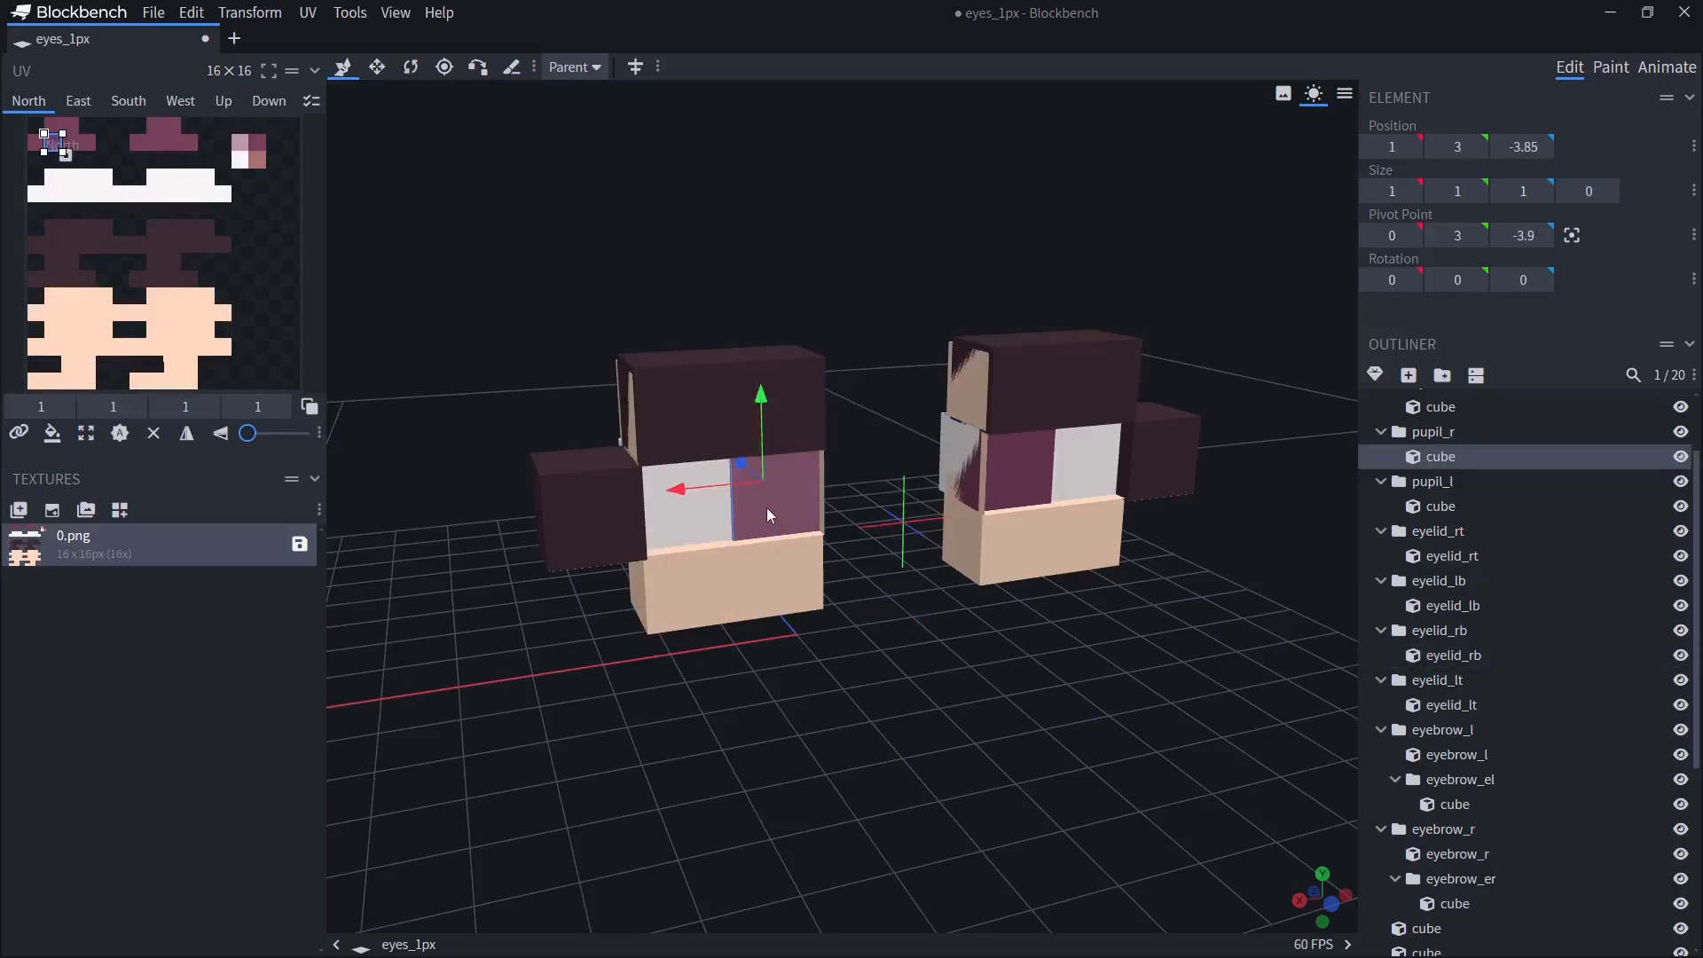
pyautogui.click(1665, 68)
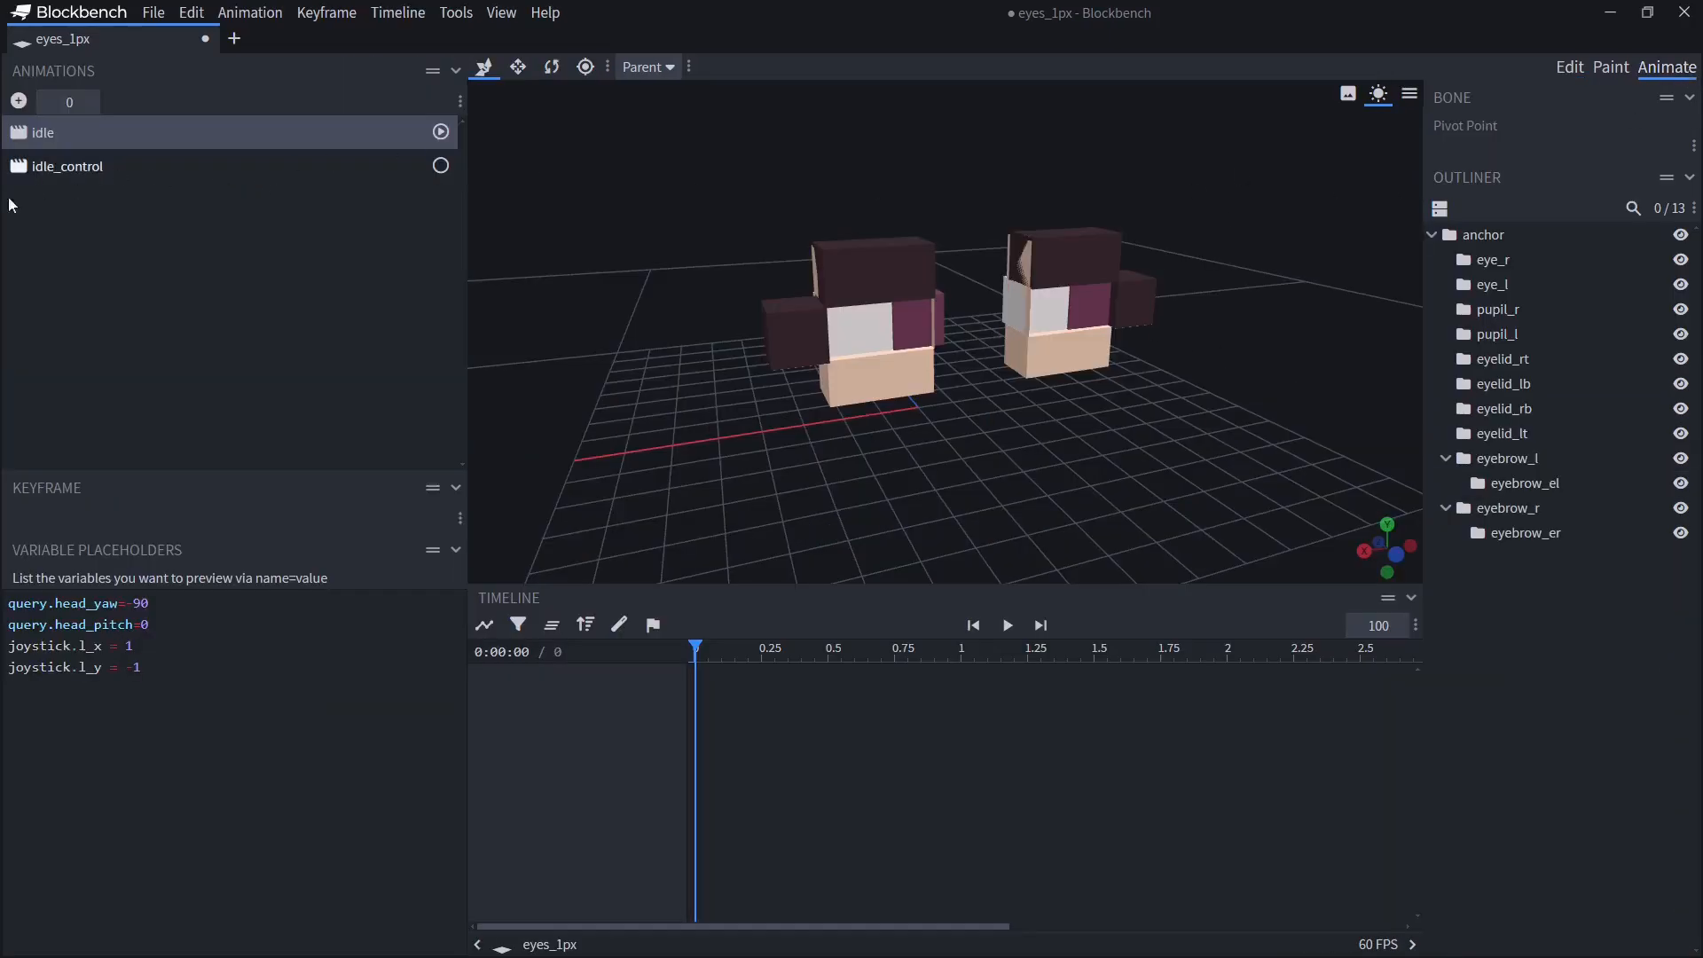
pyautogui.moveTo(1504, 41)
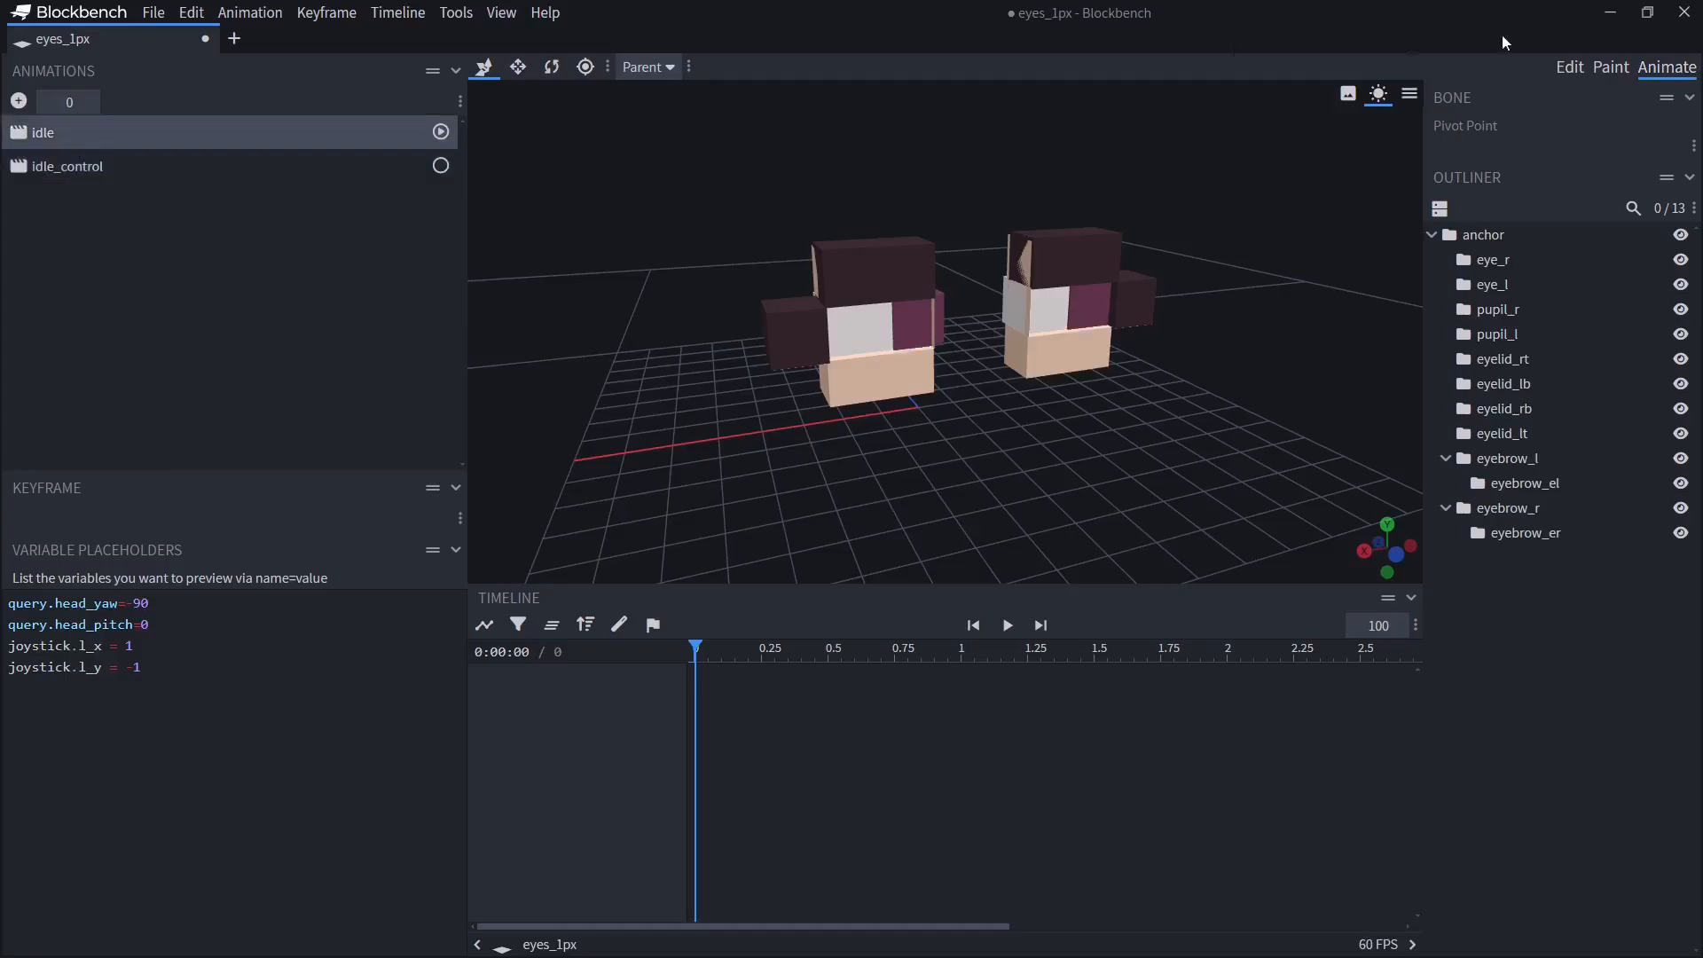
pyautogui.click(1567, 66)
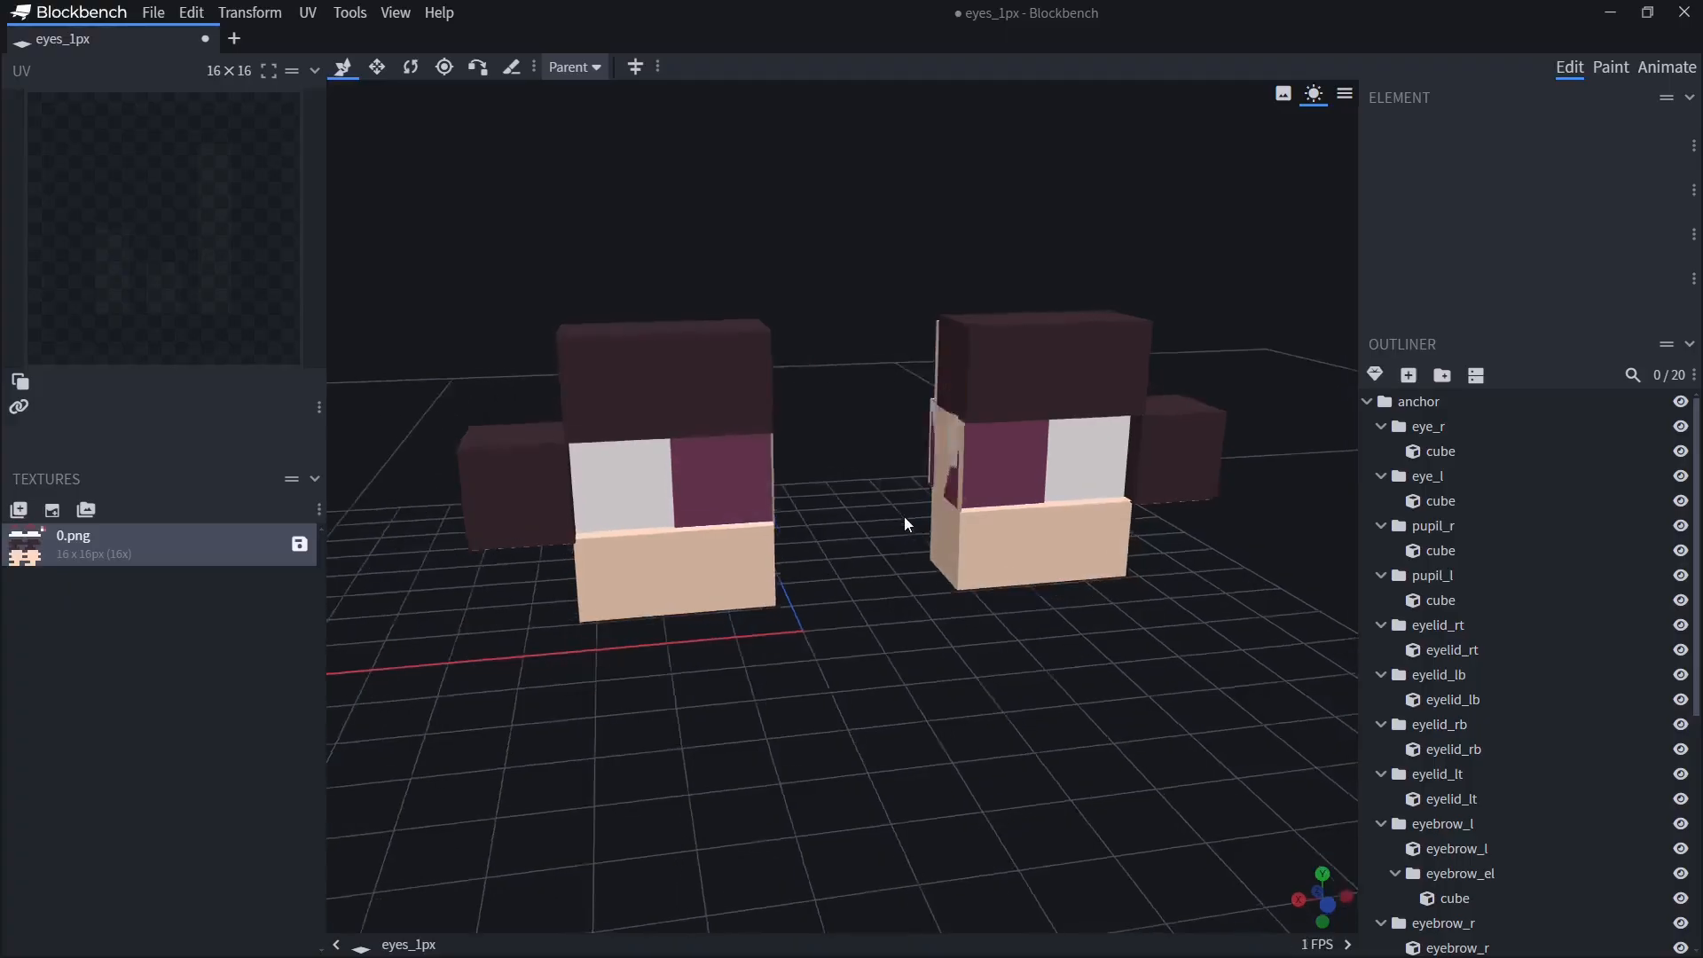
# - Save the project as eyes_1px.bbmodel in the eyes_31_1px folder
pyautogui.click(153, 11)
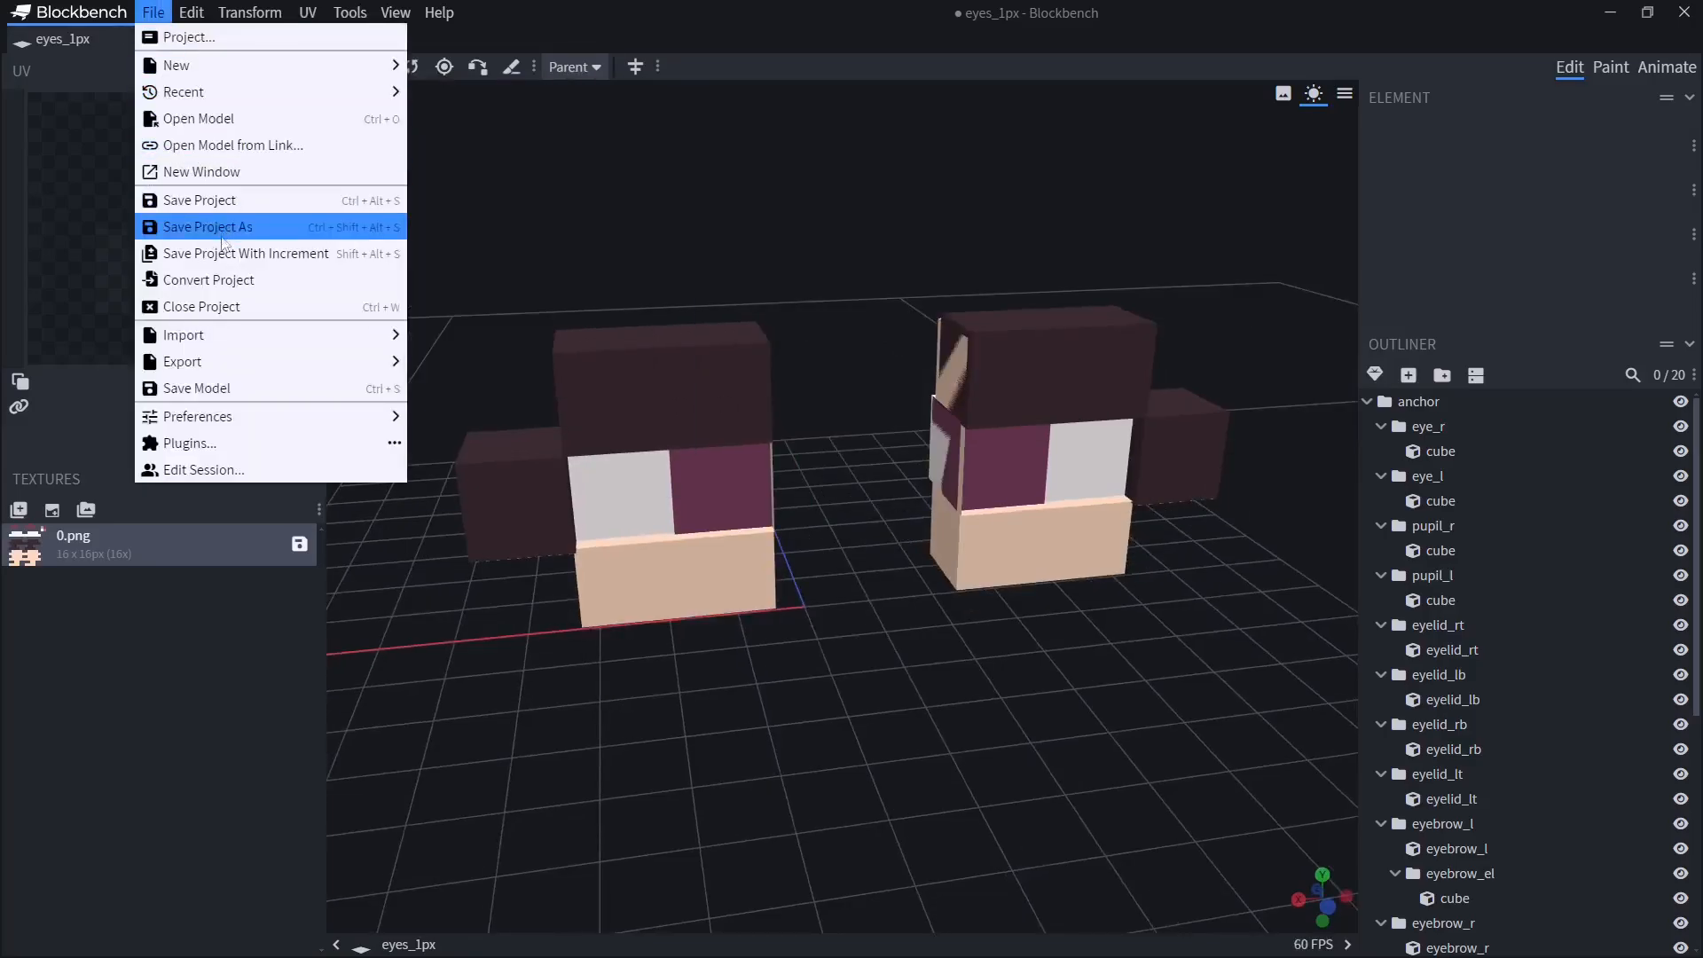
pyautogui.click(207, 227)
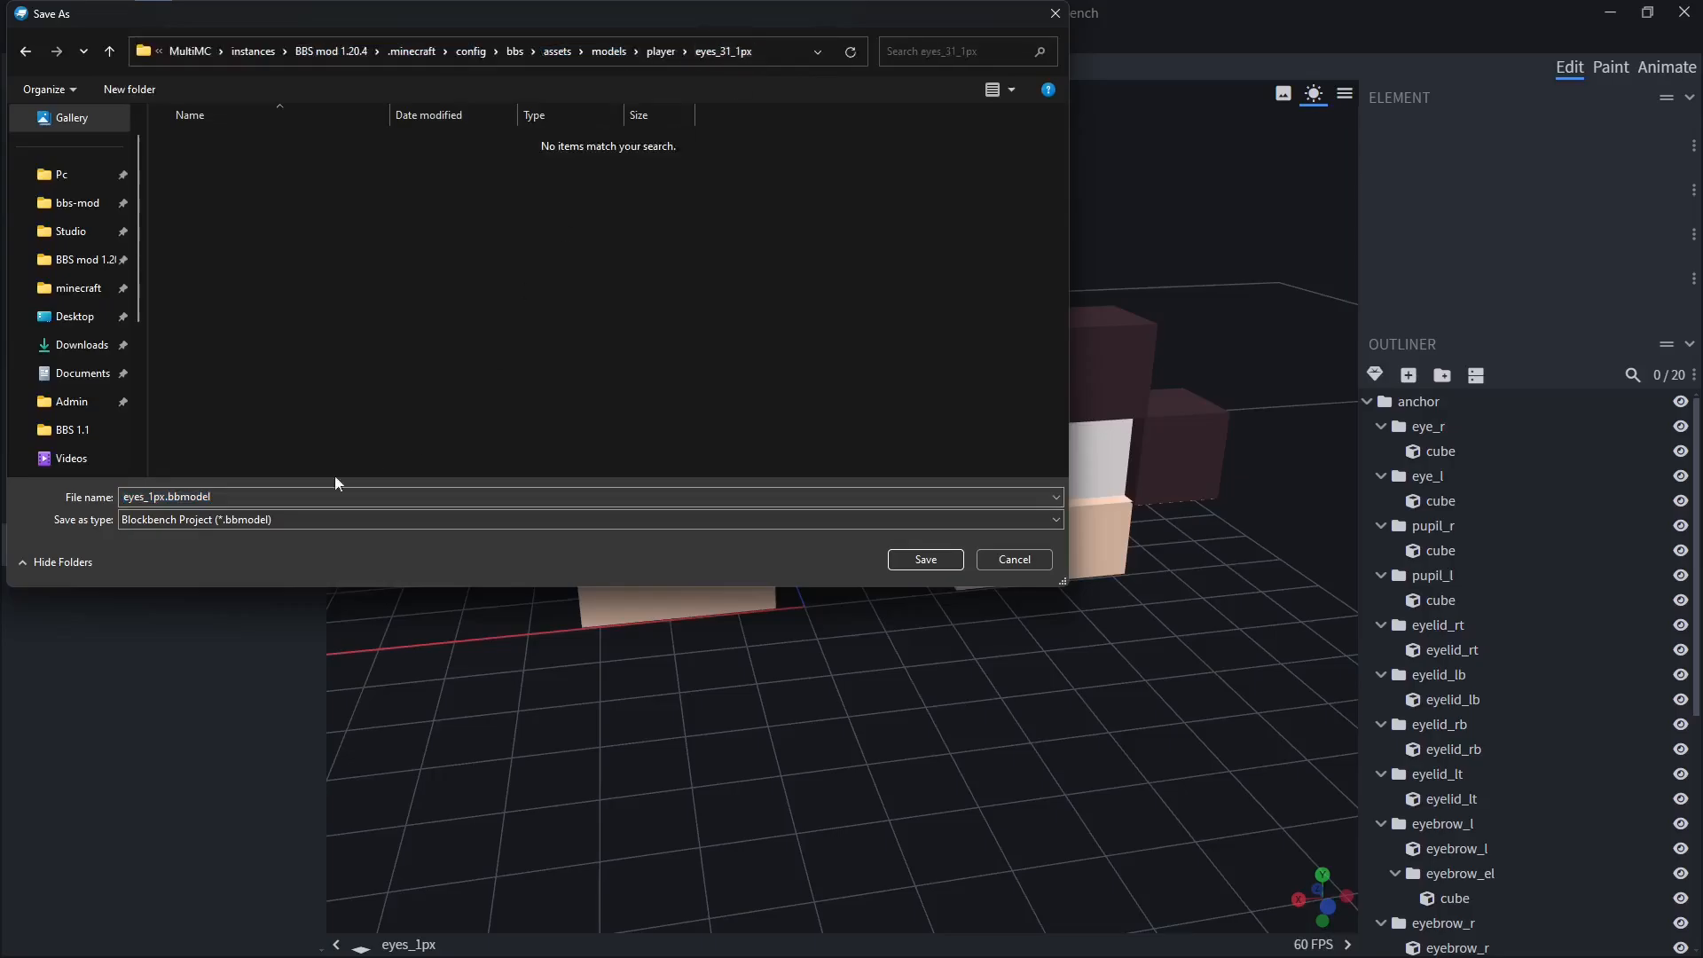
pyautogui.click(923, 559)
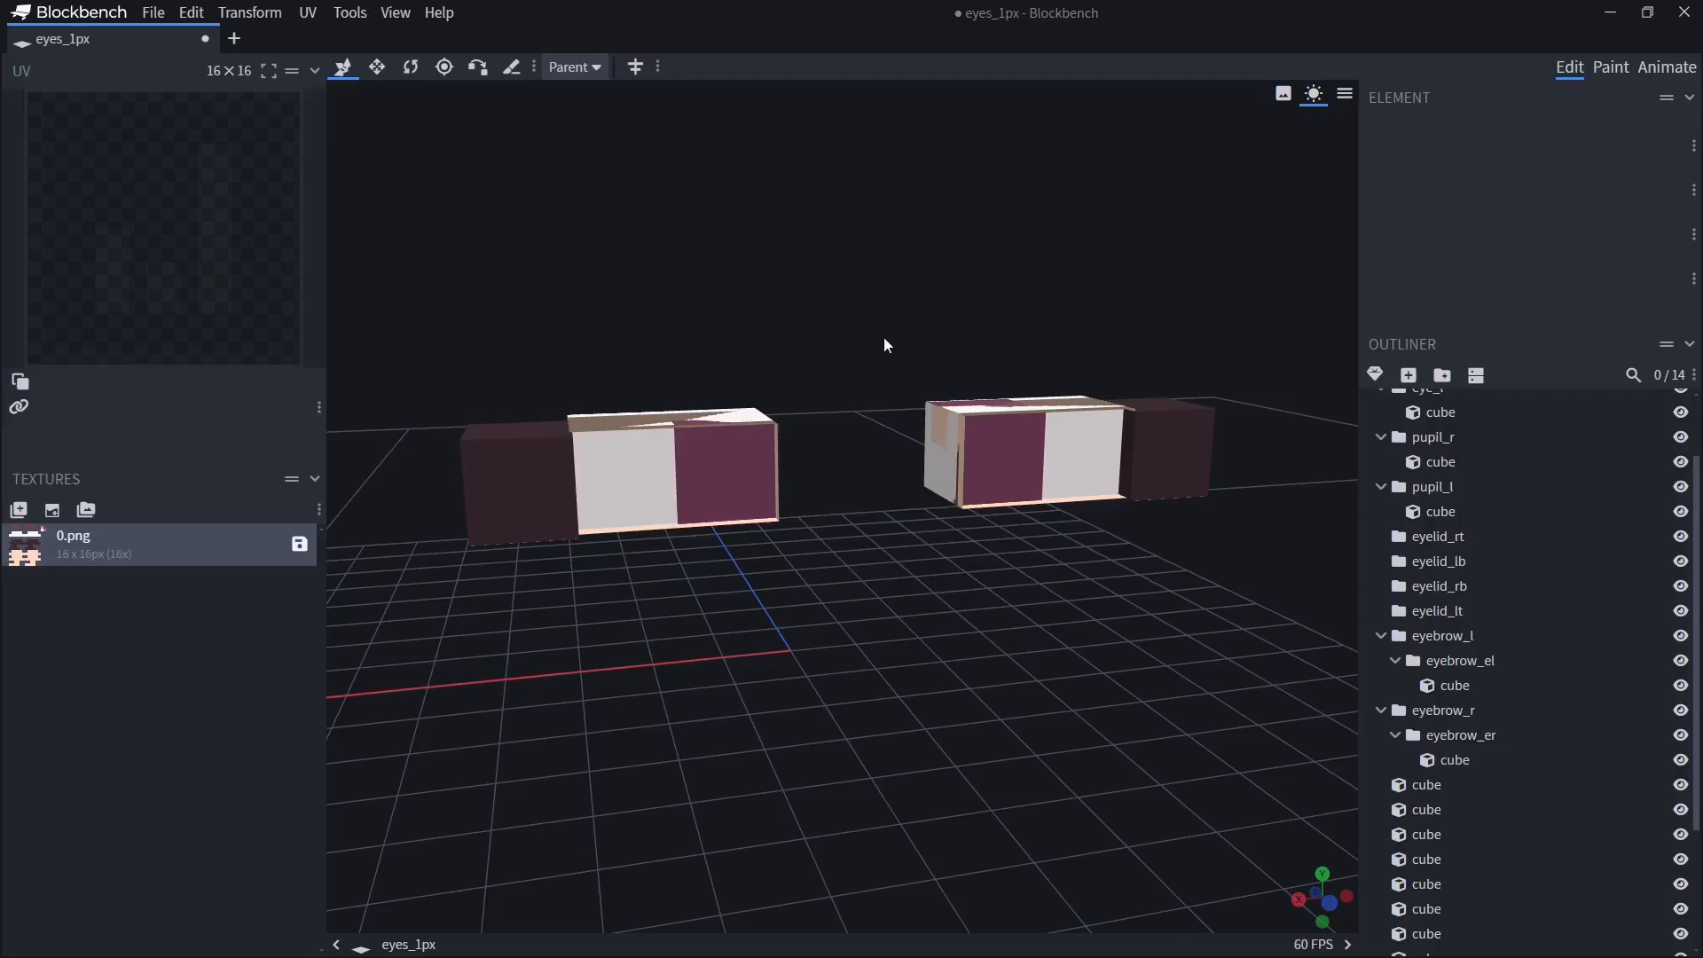
# - Select the emptied eyelid_lt, eyelid_lb and eyelid_rb groups in the Outliner
pyautogui.click(1435, 611)
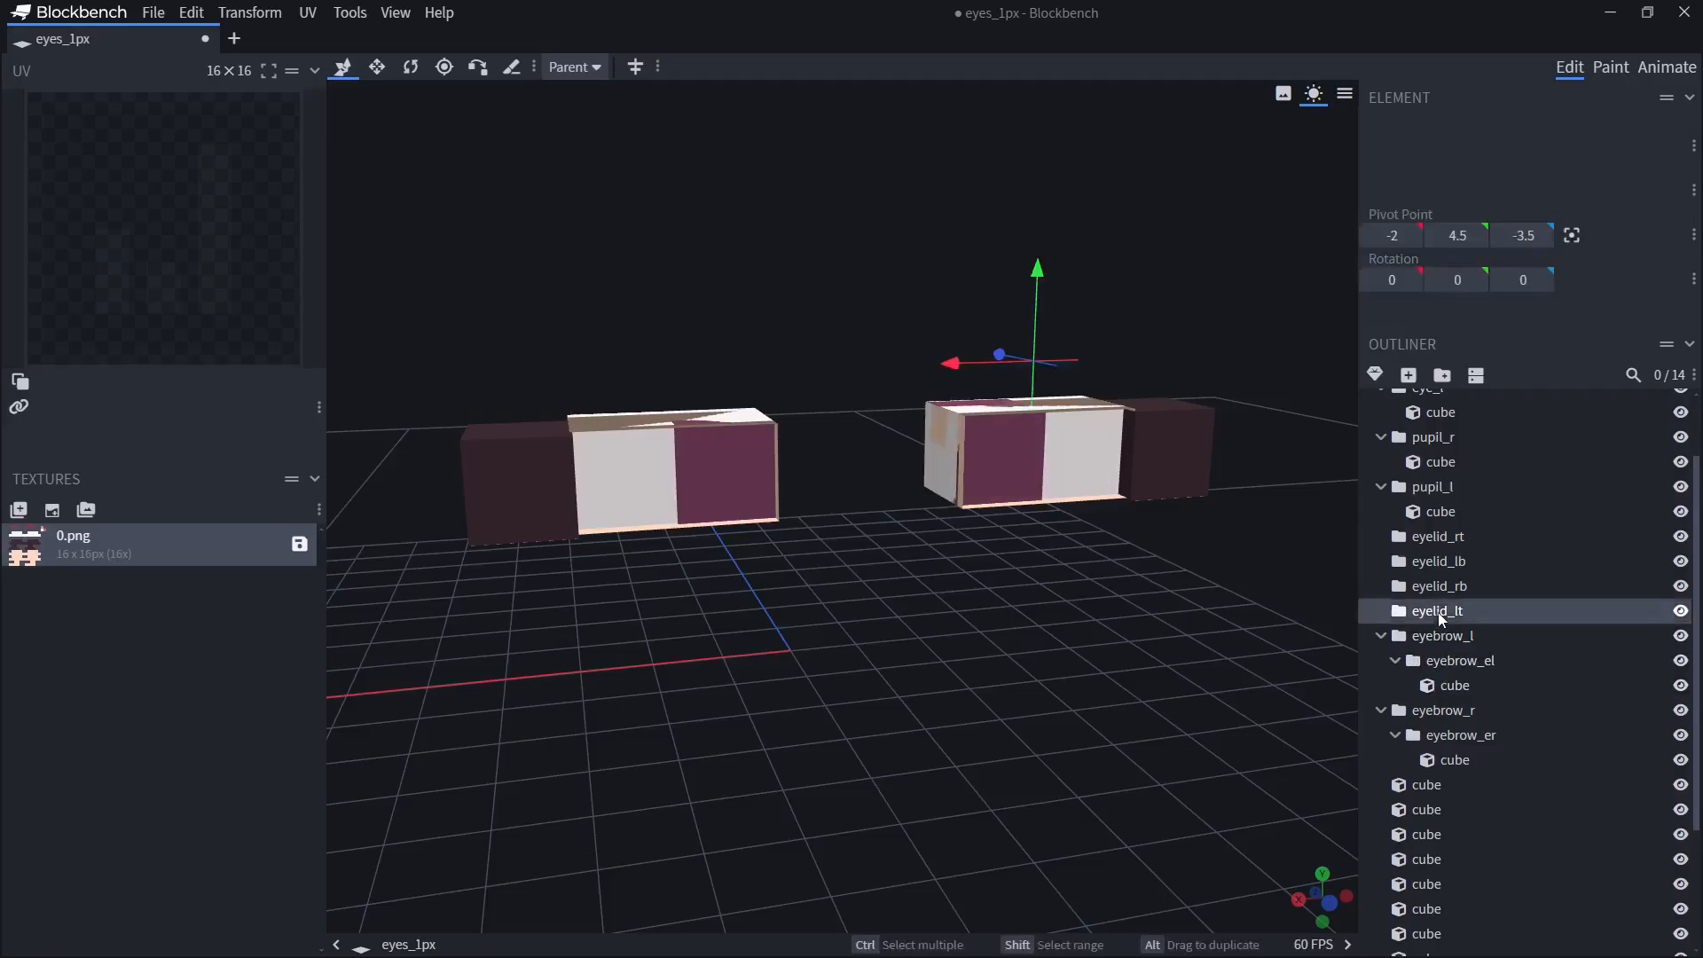
pyautogui.click(1437, 560)
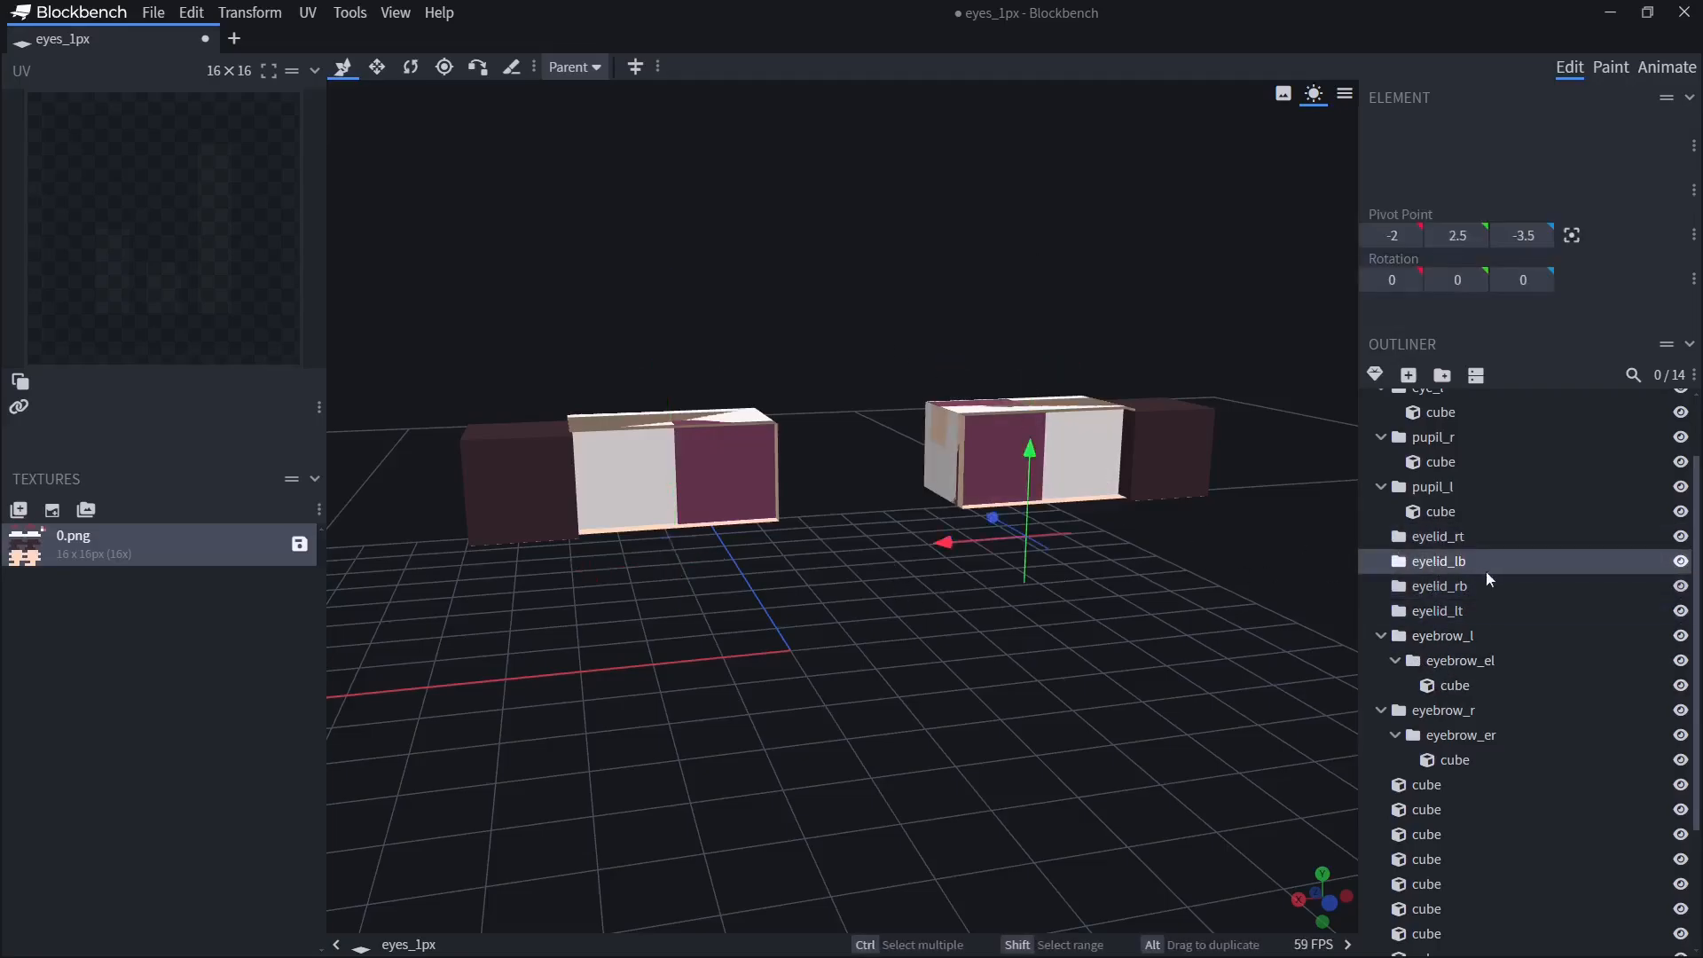
pyautogui.click(1436, 585)
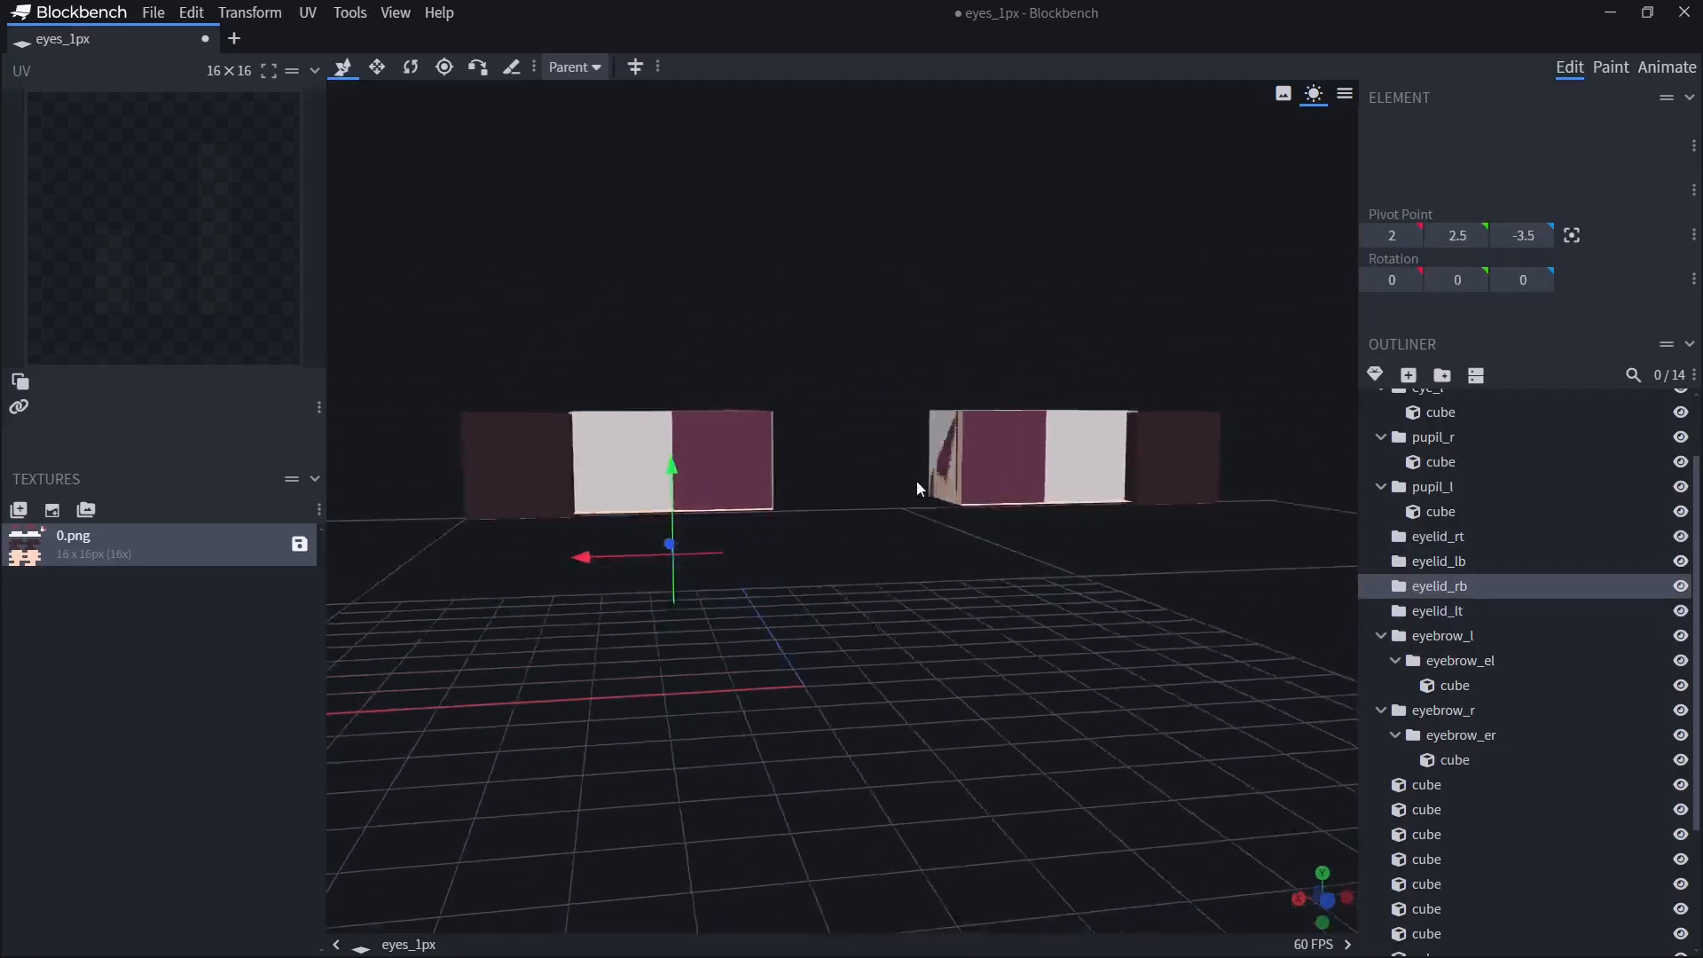
pyautogui.click(153, 12)
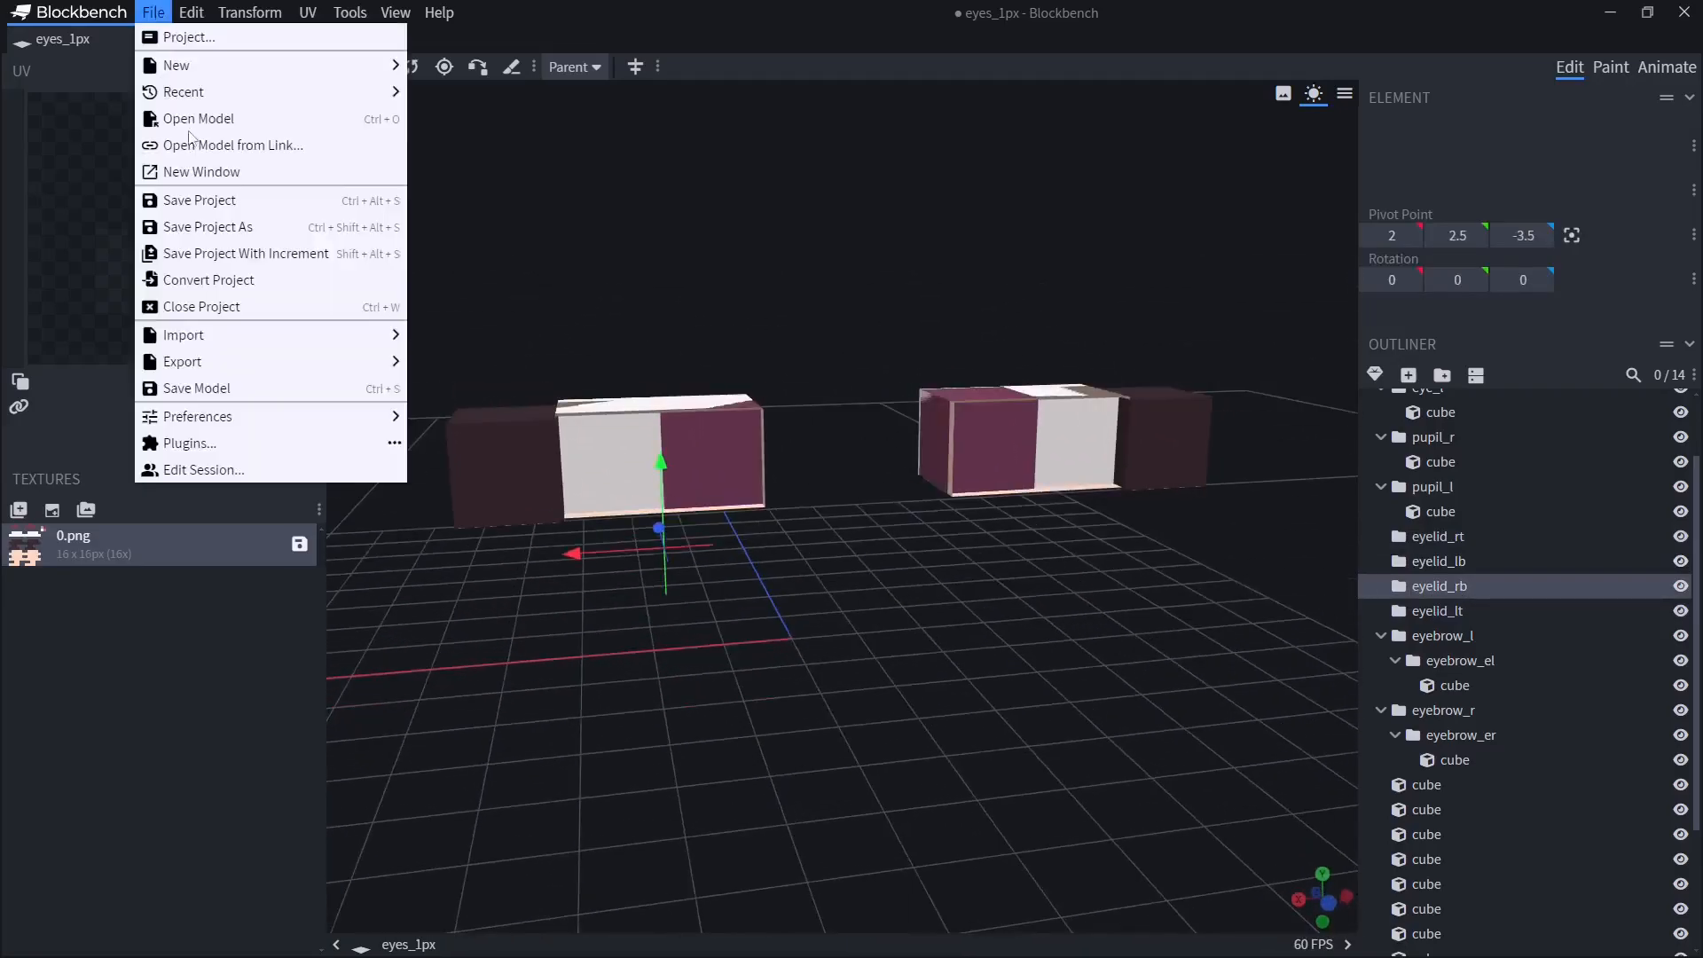
pyautogui.click(181, 362)
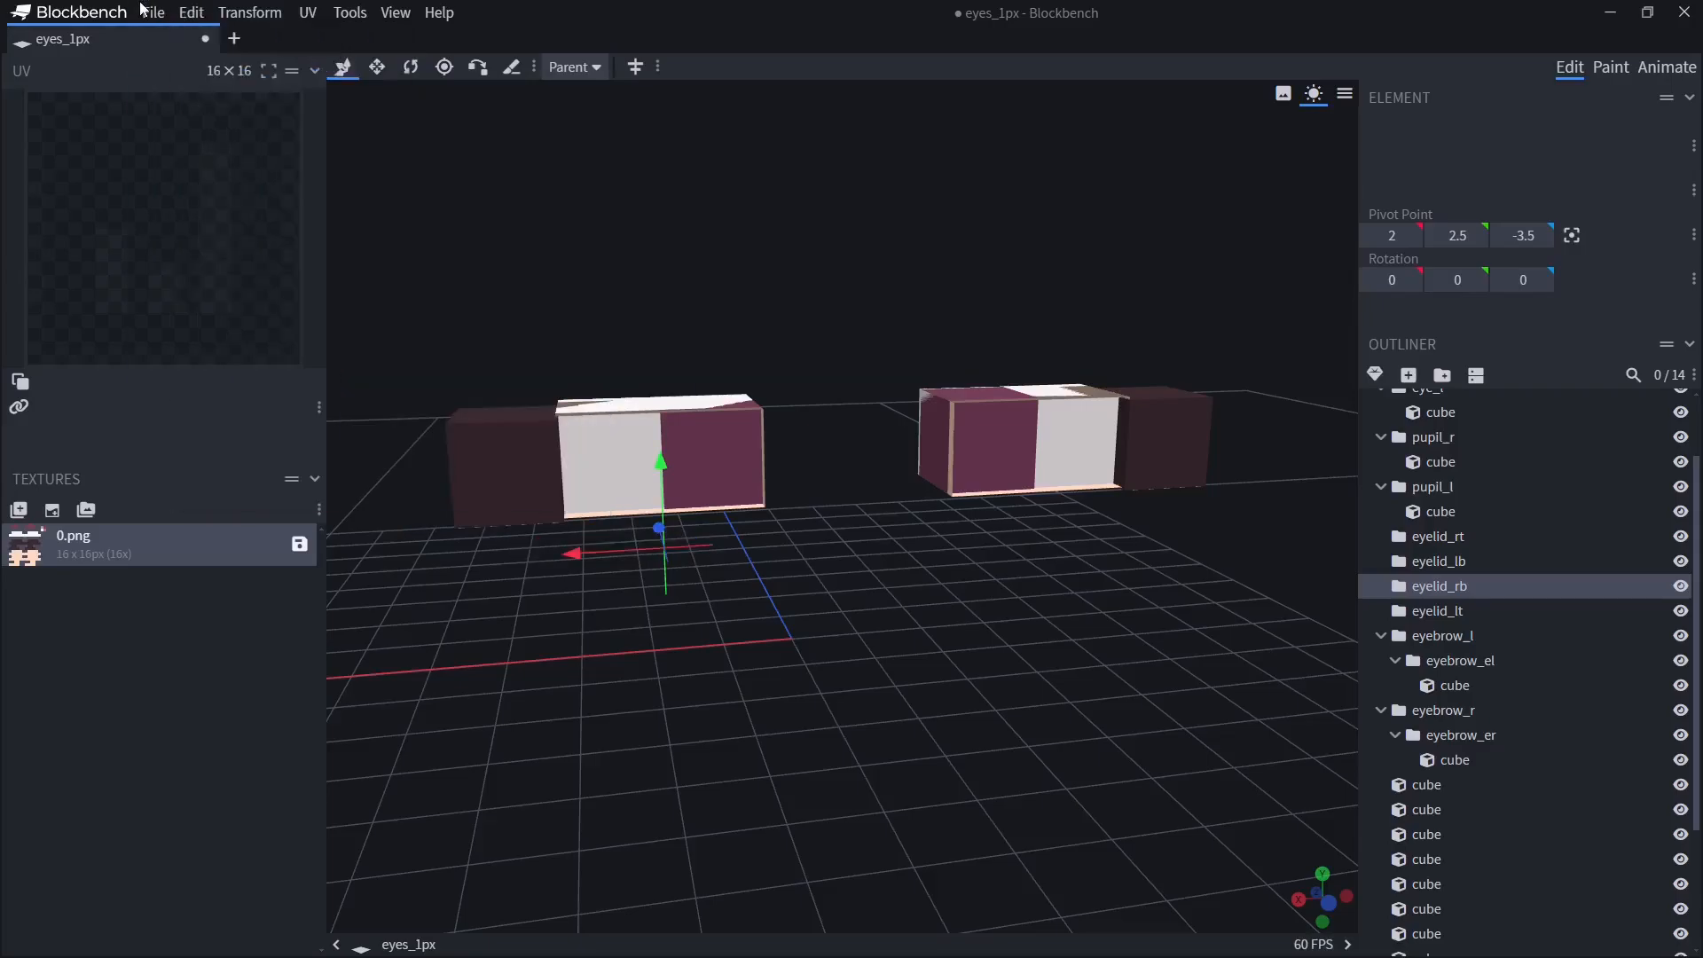
# - Export eyes_1px.bbs.json as a BBS model into the eyes_31_1px folder
pyautogui.click(154, 11)
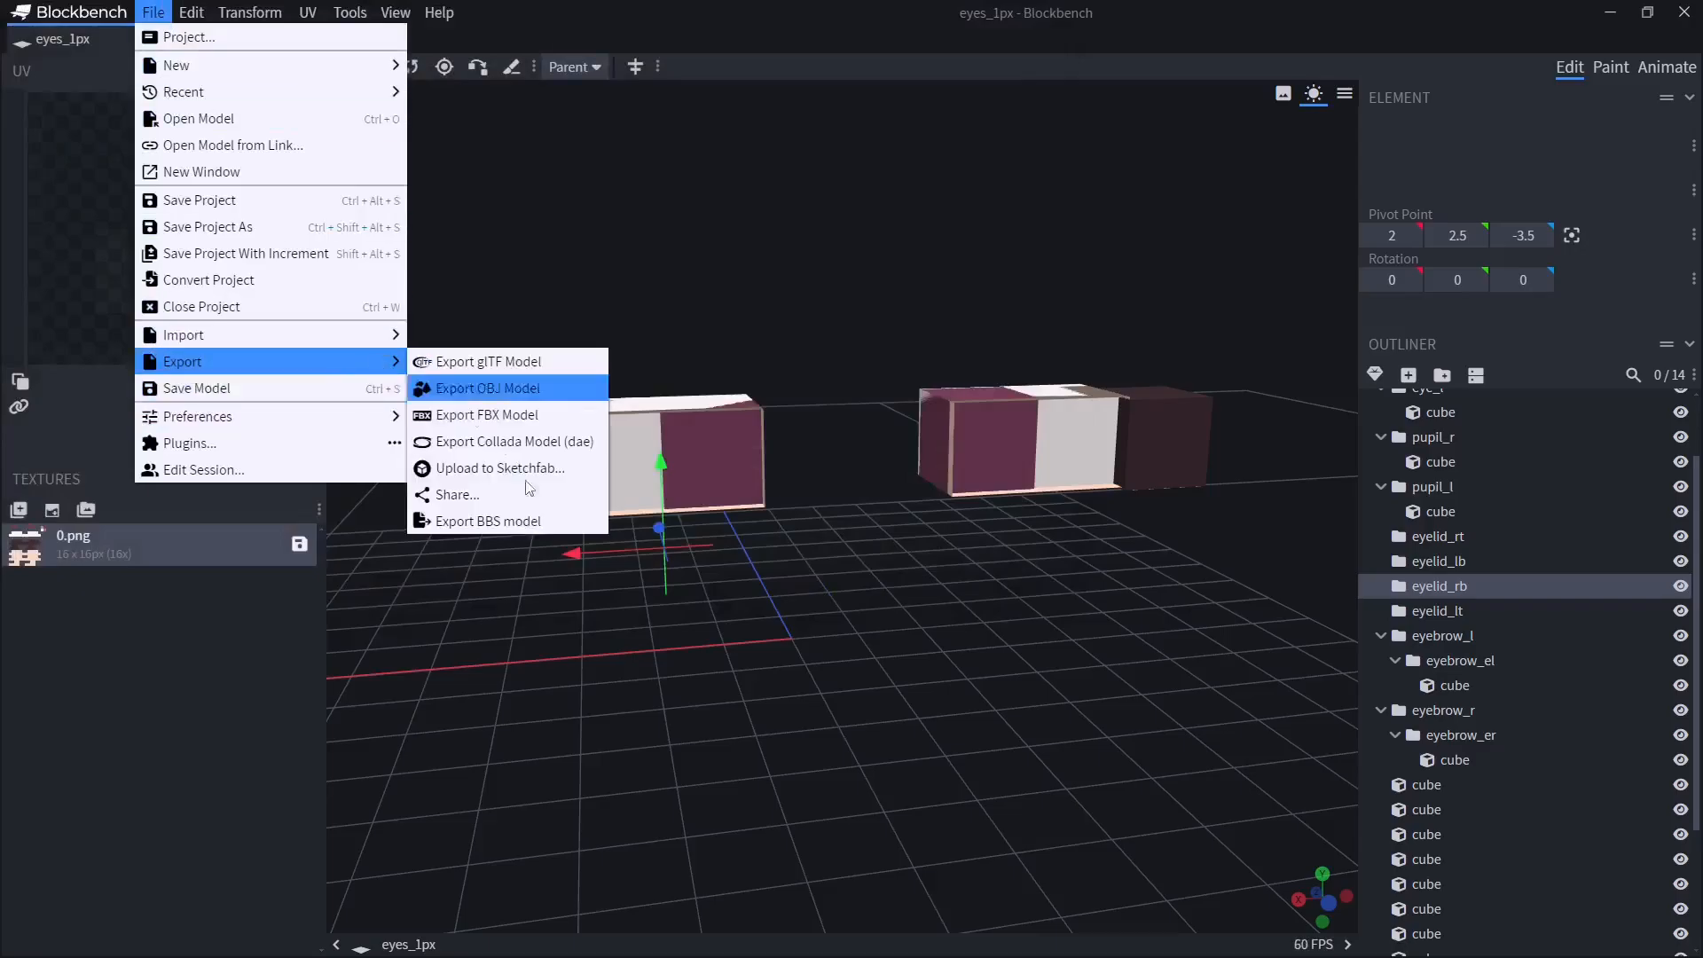
pyautogui.click(487, 521)
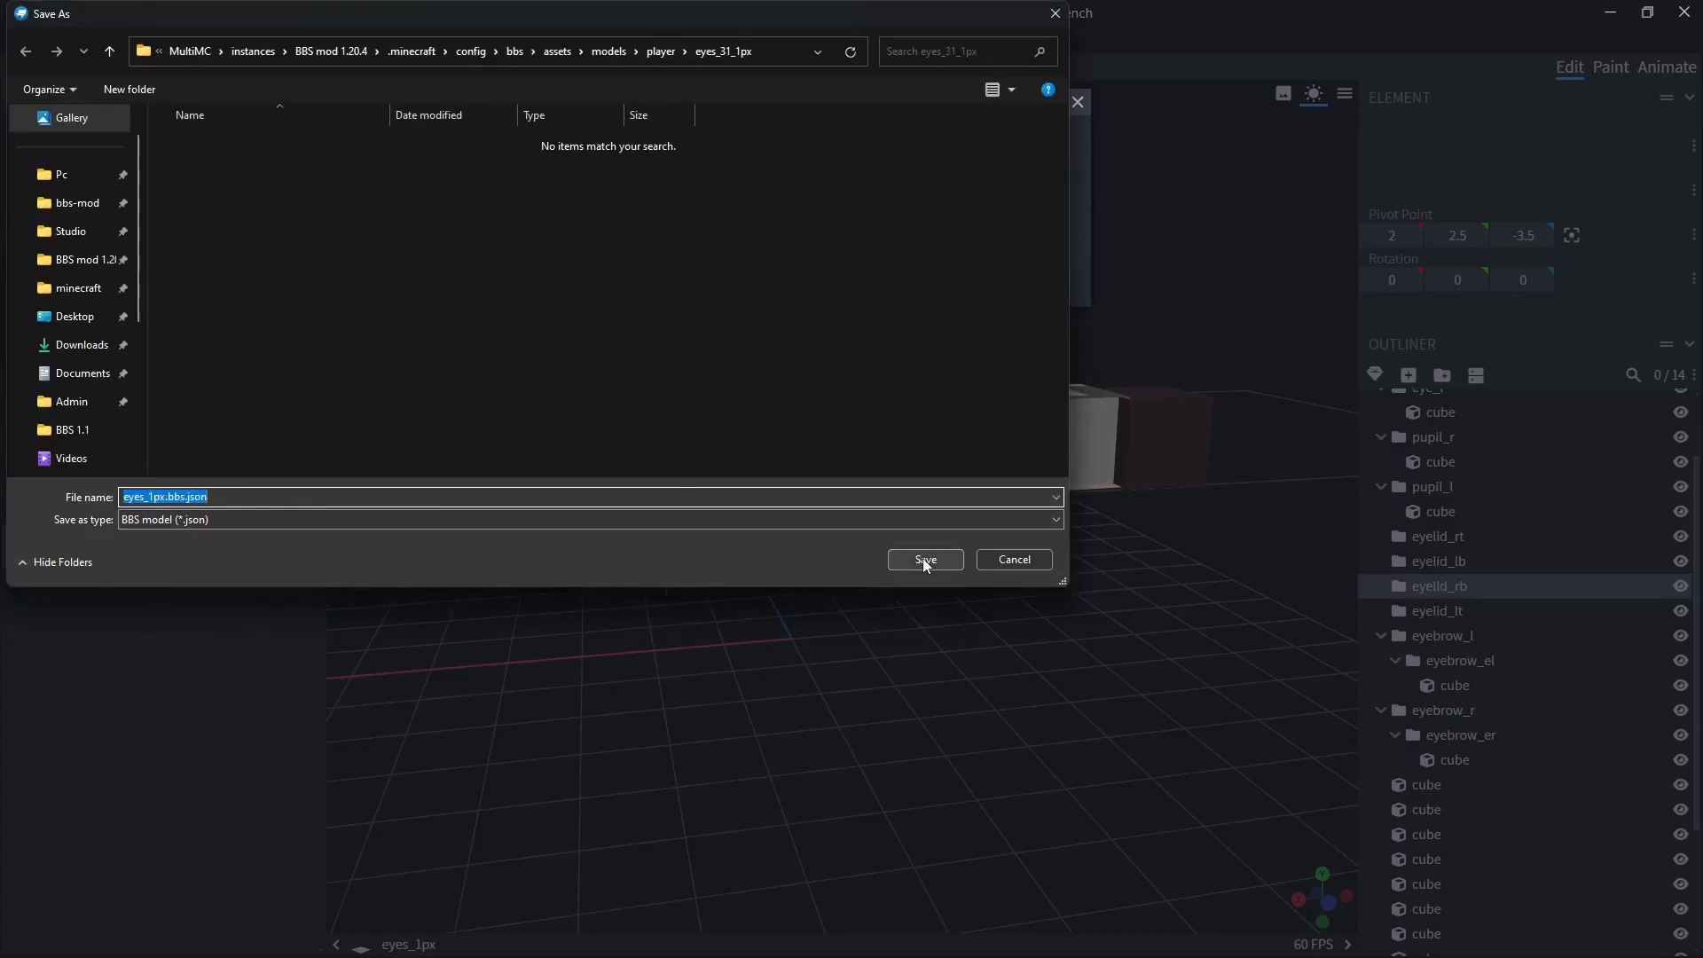
pyautogui.click(924, 560)
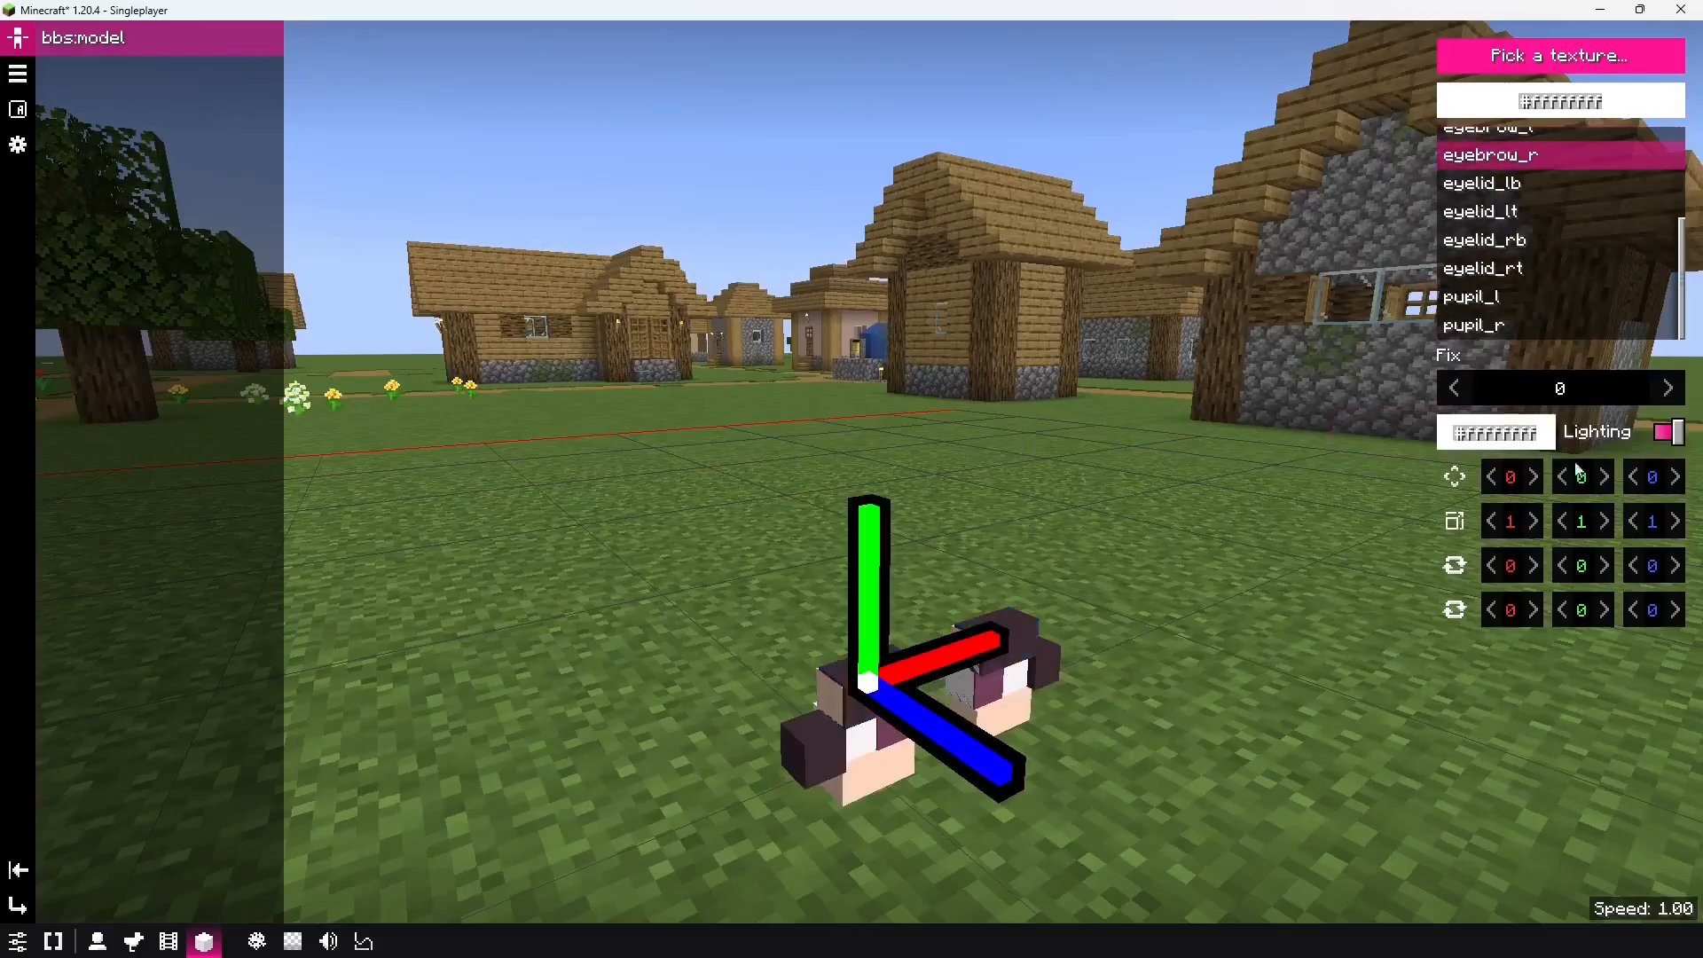
pyautogui.moveTo(1587, 485)
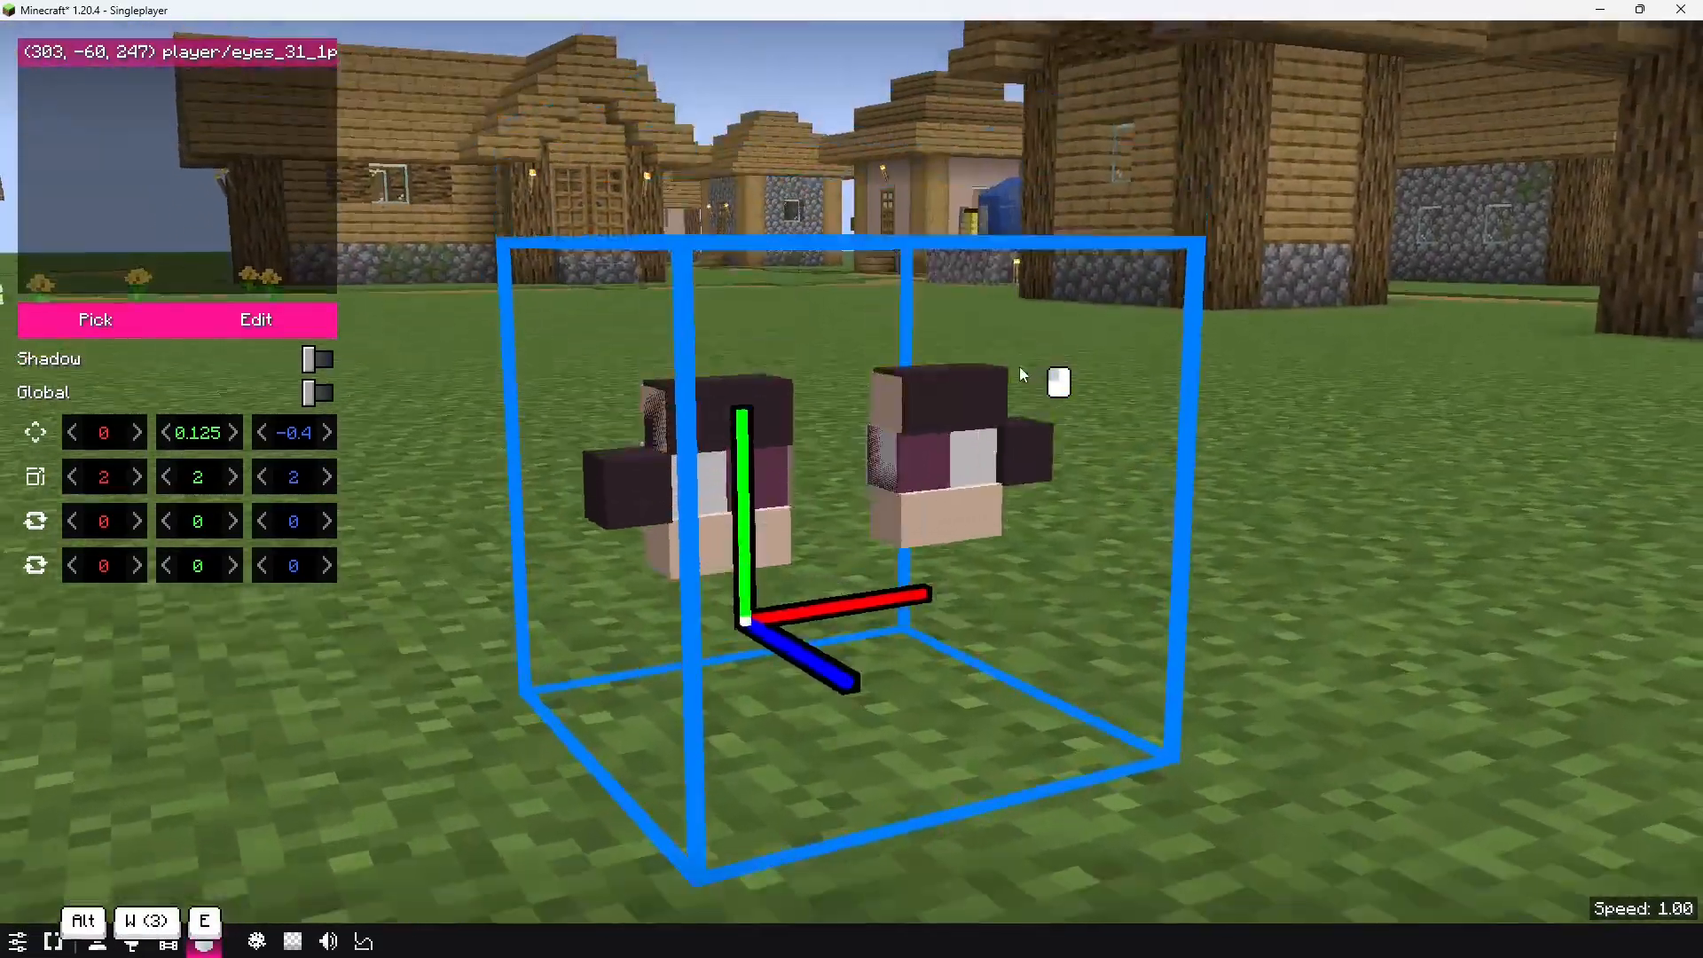
# - Edit eyebrow_l with proportional editing on, raising its middle edge loop along Z
pyautogui.press('alt+tab')
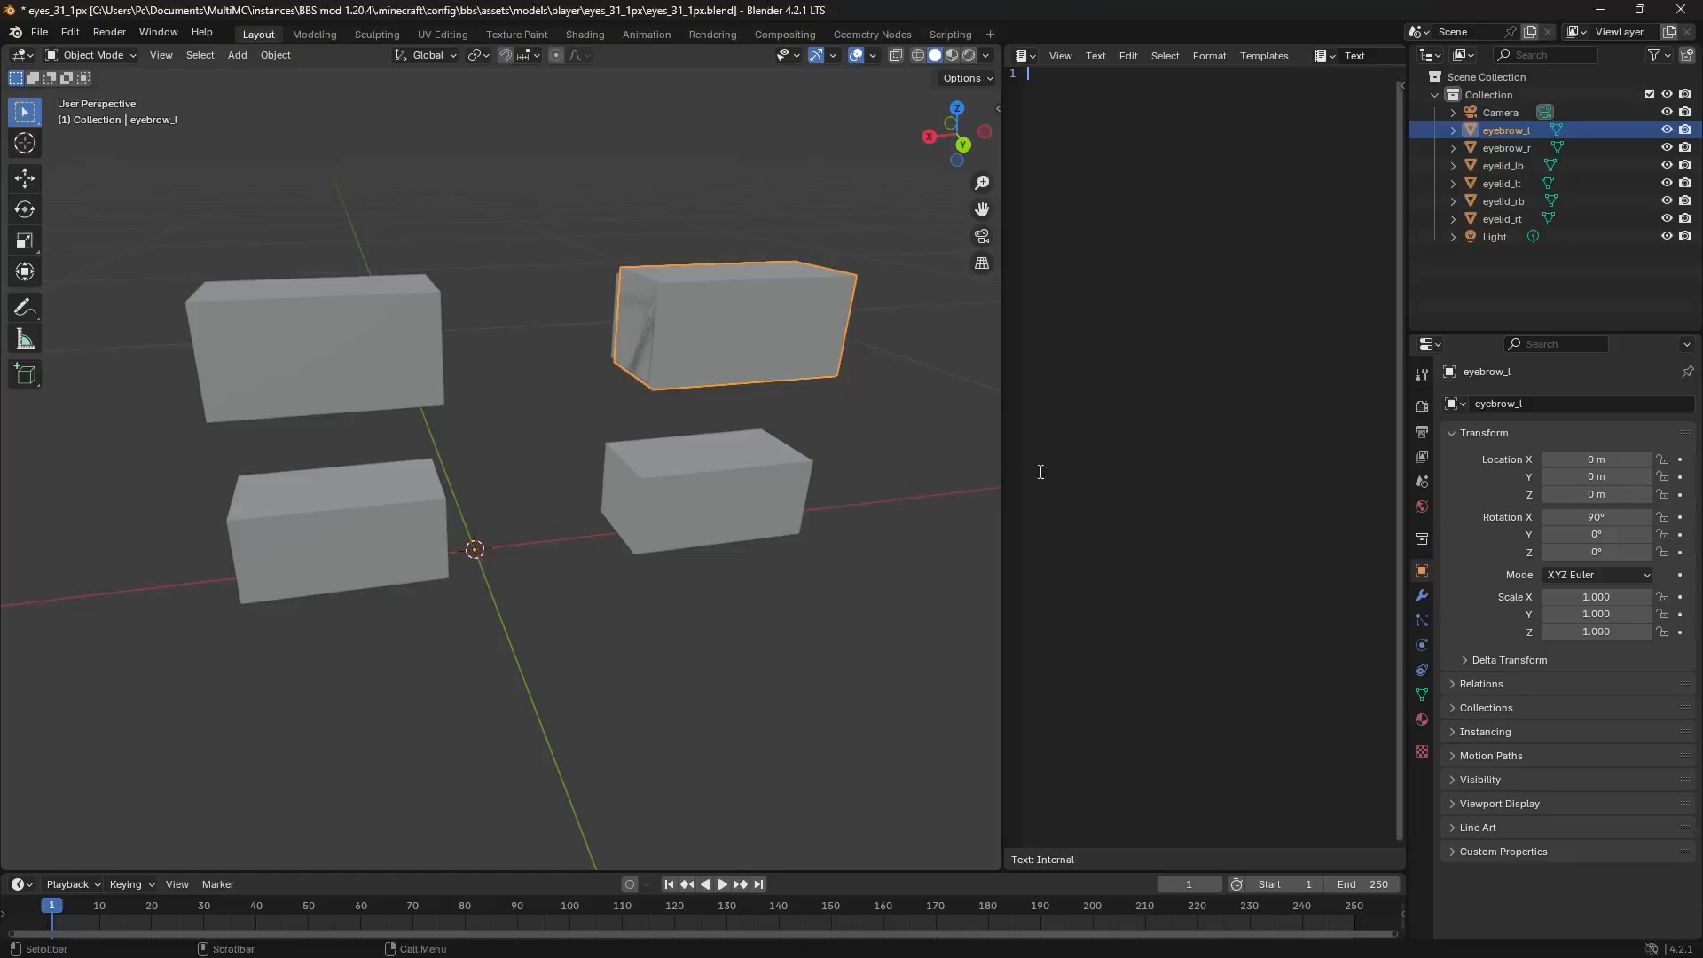
pyautogui.press('Tab')
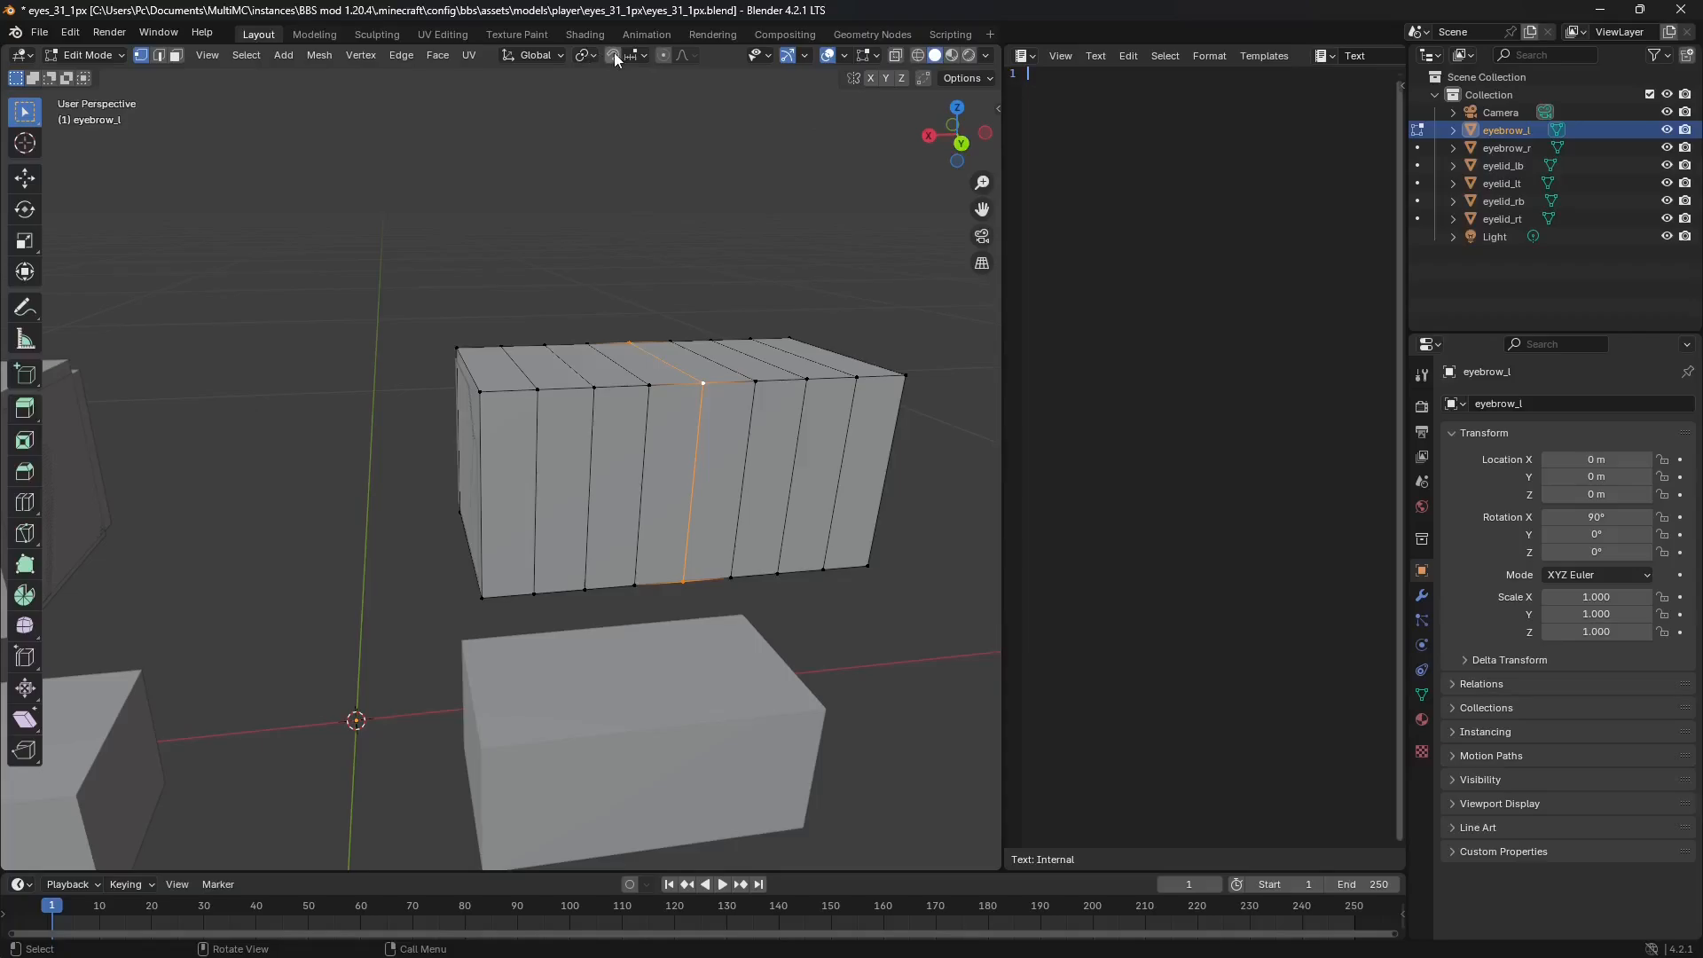
pyautogui.click(691, 55)
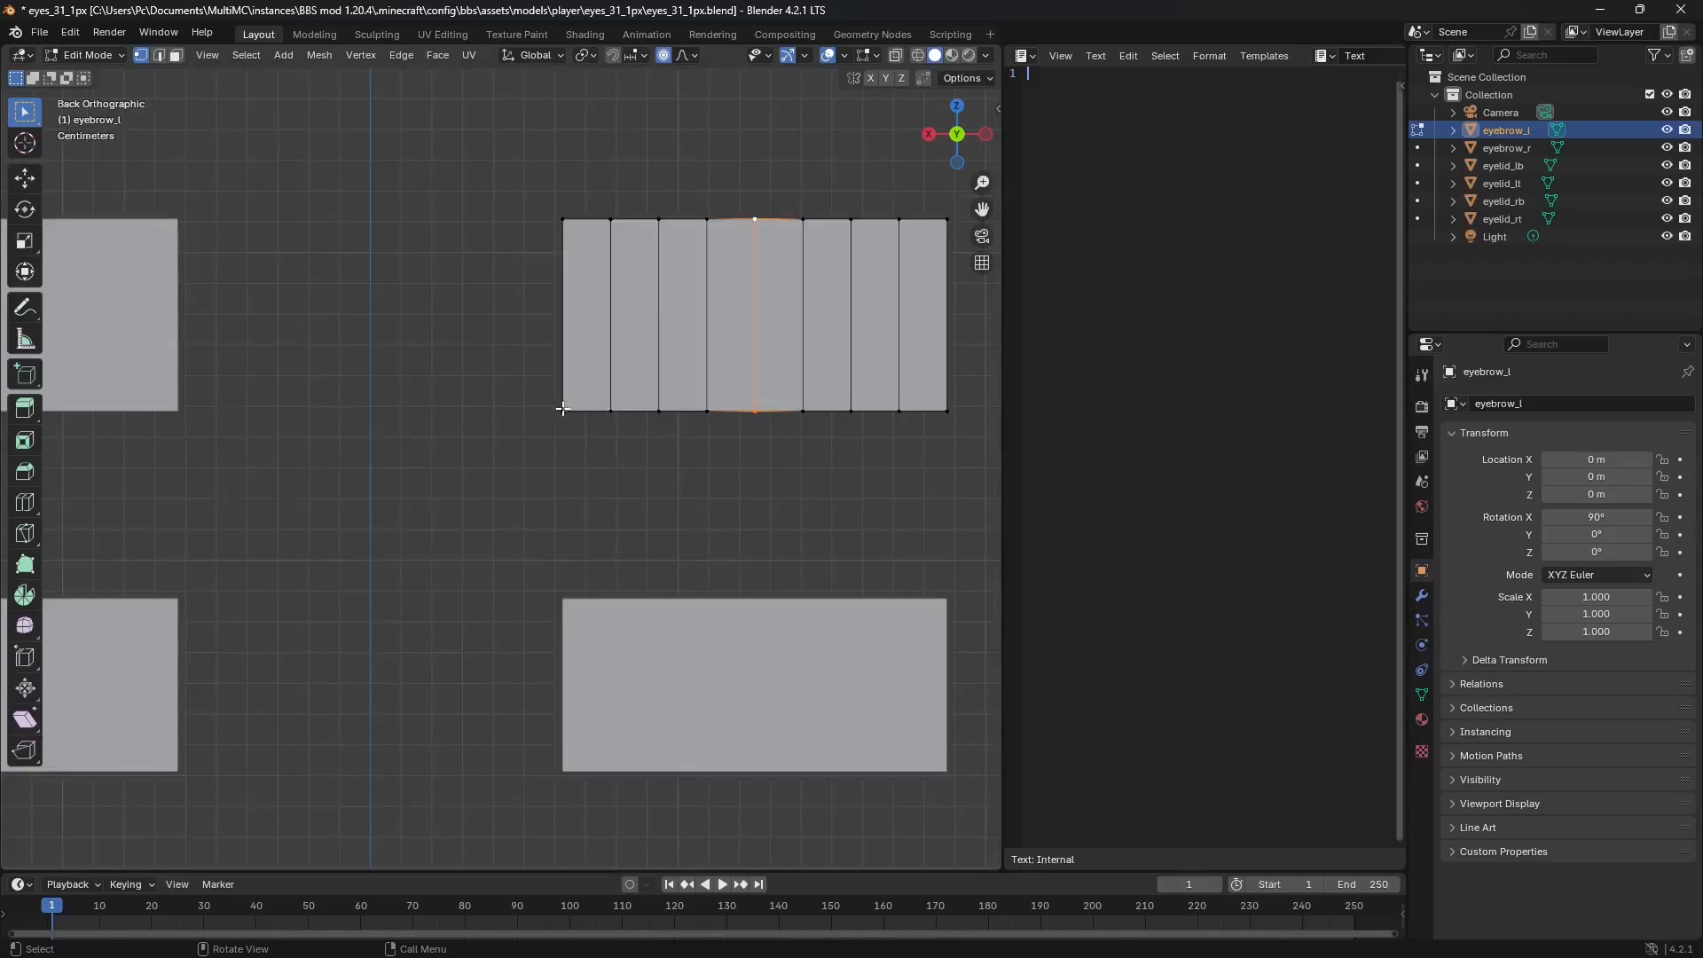
pyautogui.rightClick(562, 407)
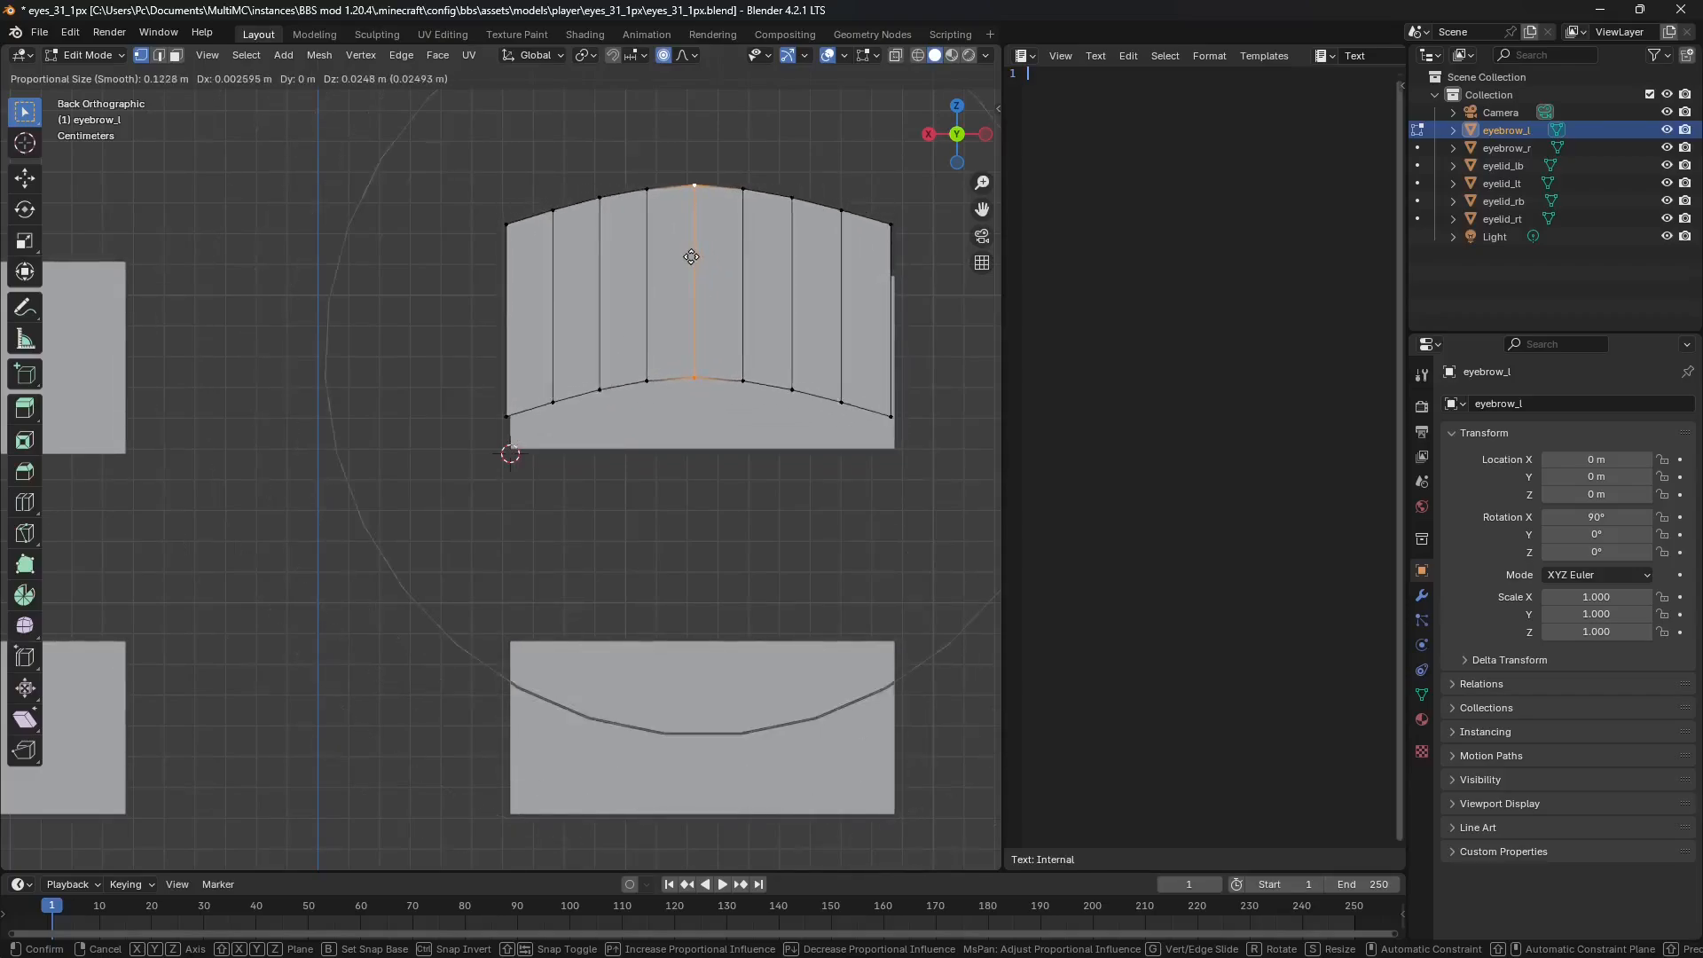
pyautogui.moveTo(690, 257)
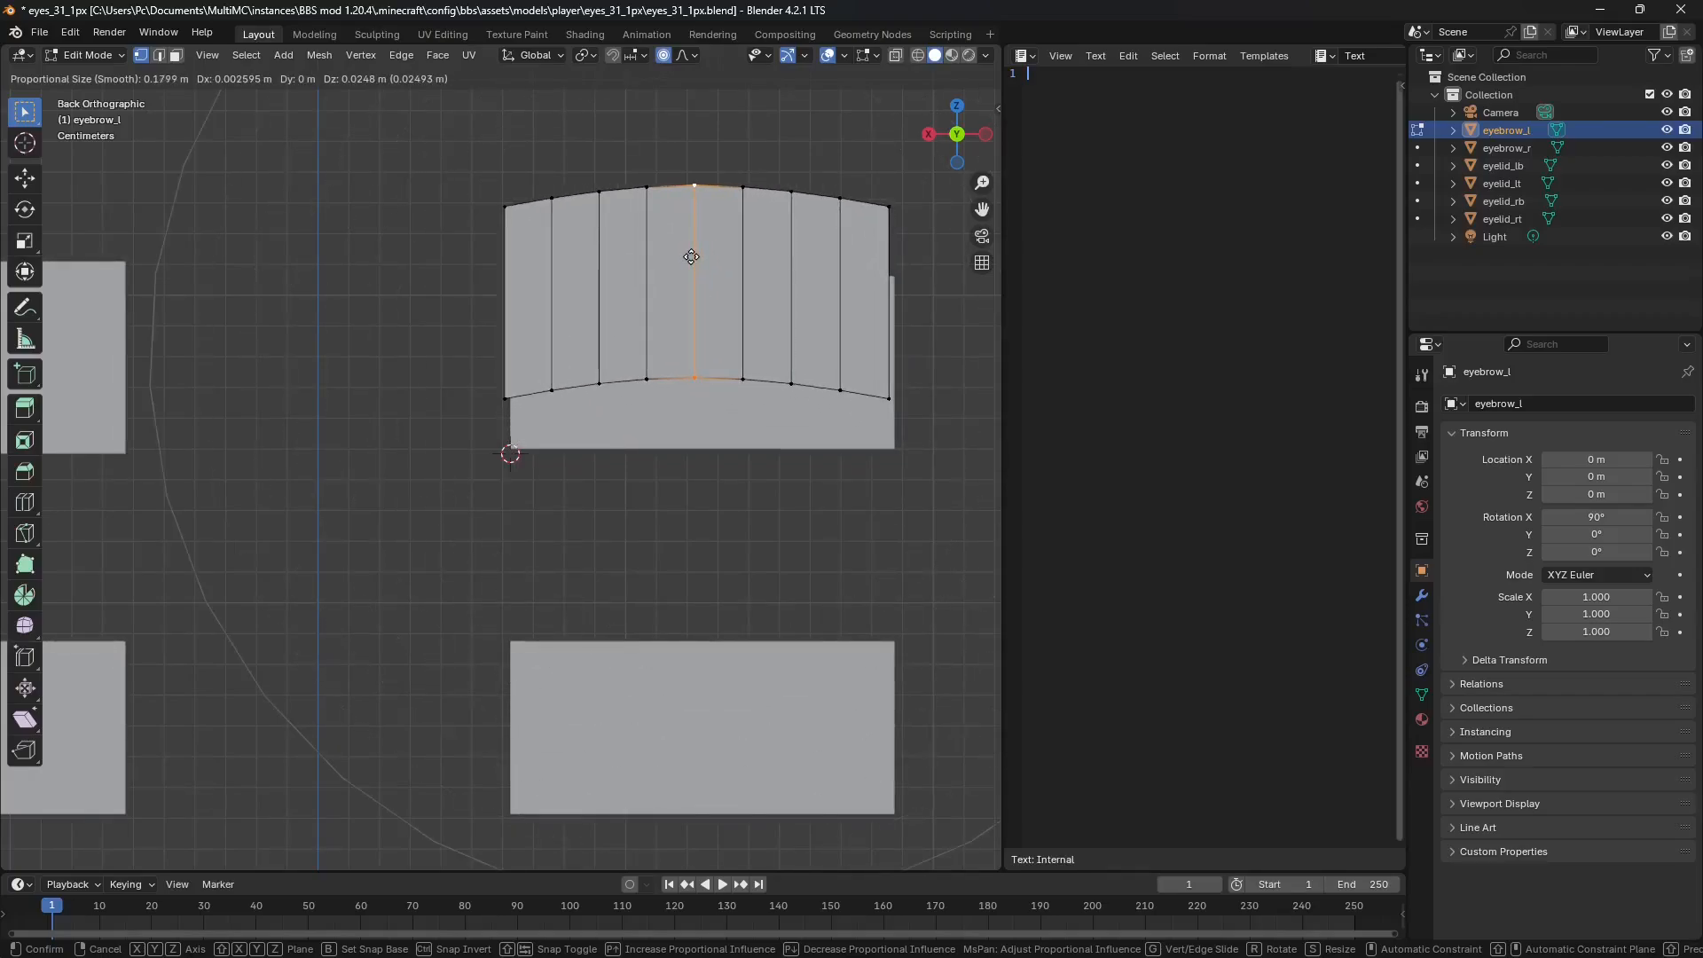
pyautogui.moveTo(696, 204)
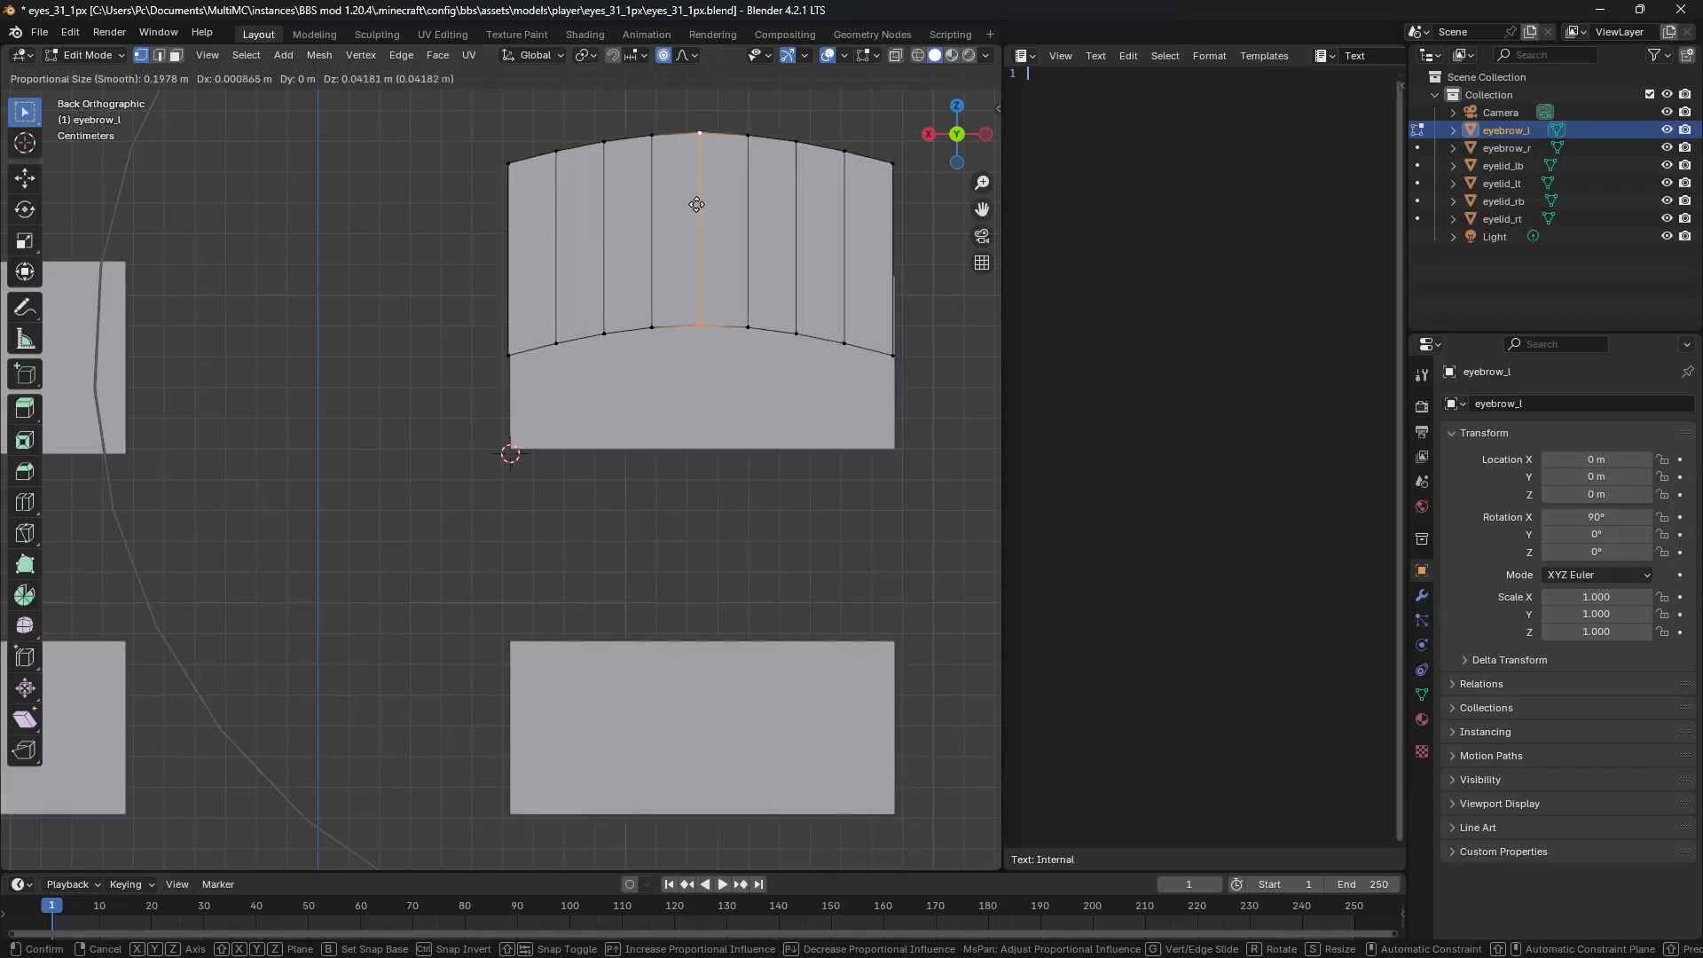
pyautogui.press('z')
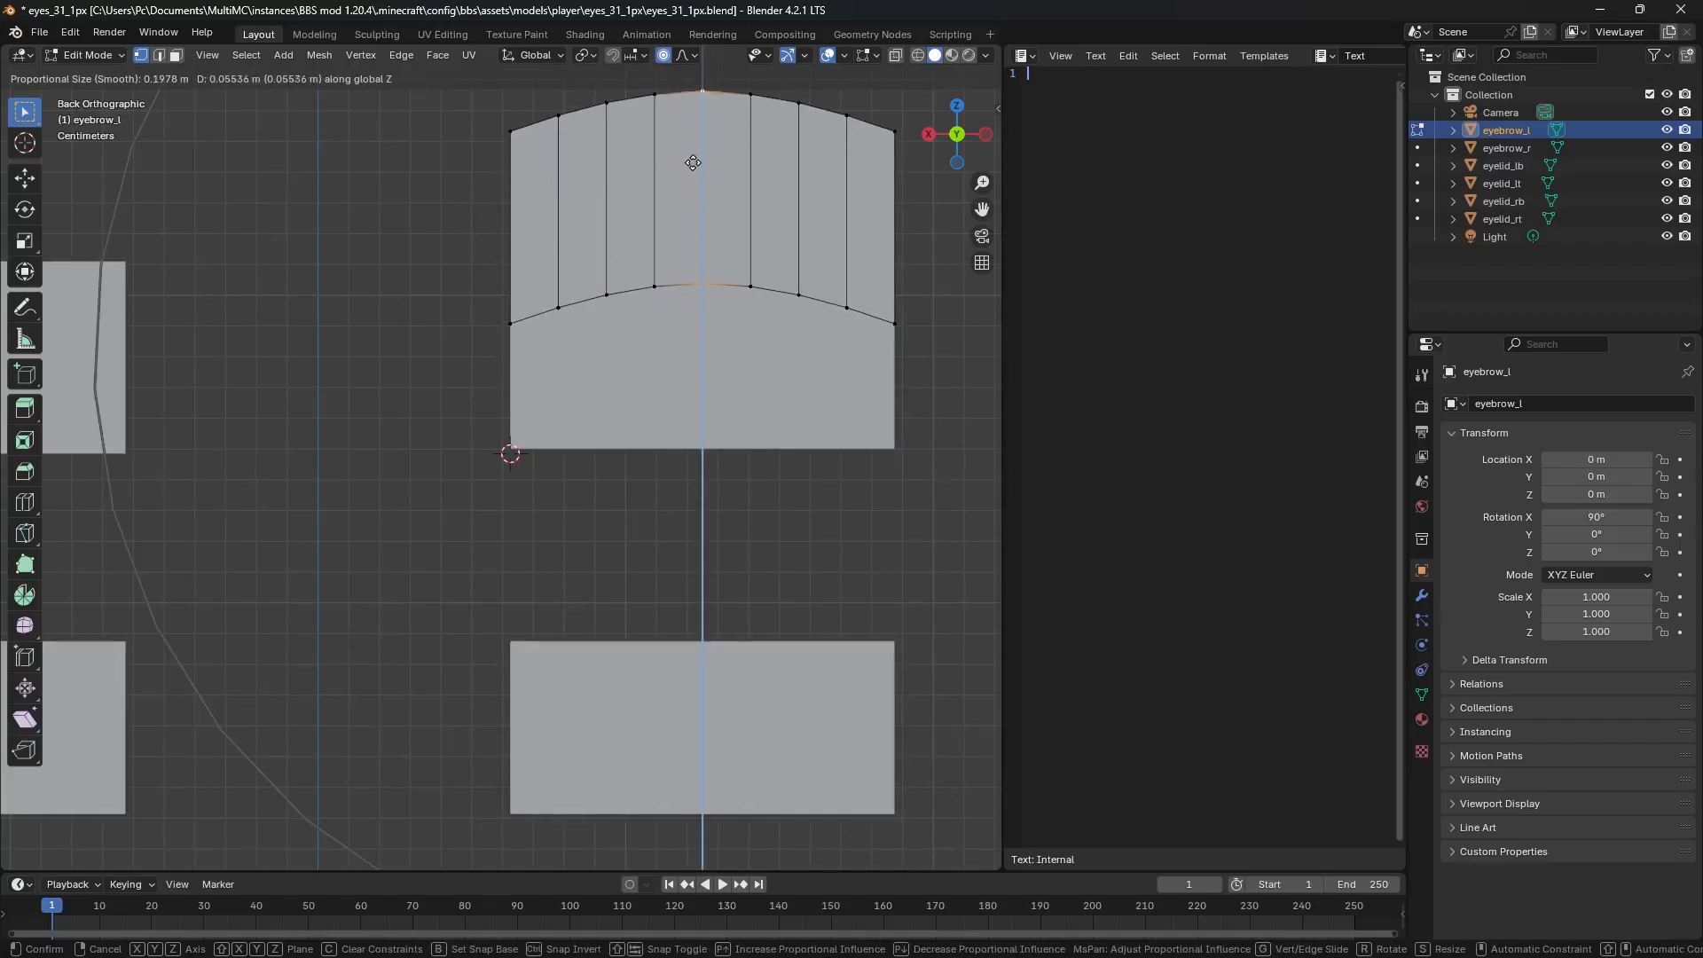
pyautogui.moveTo(686, 206)
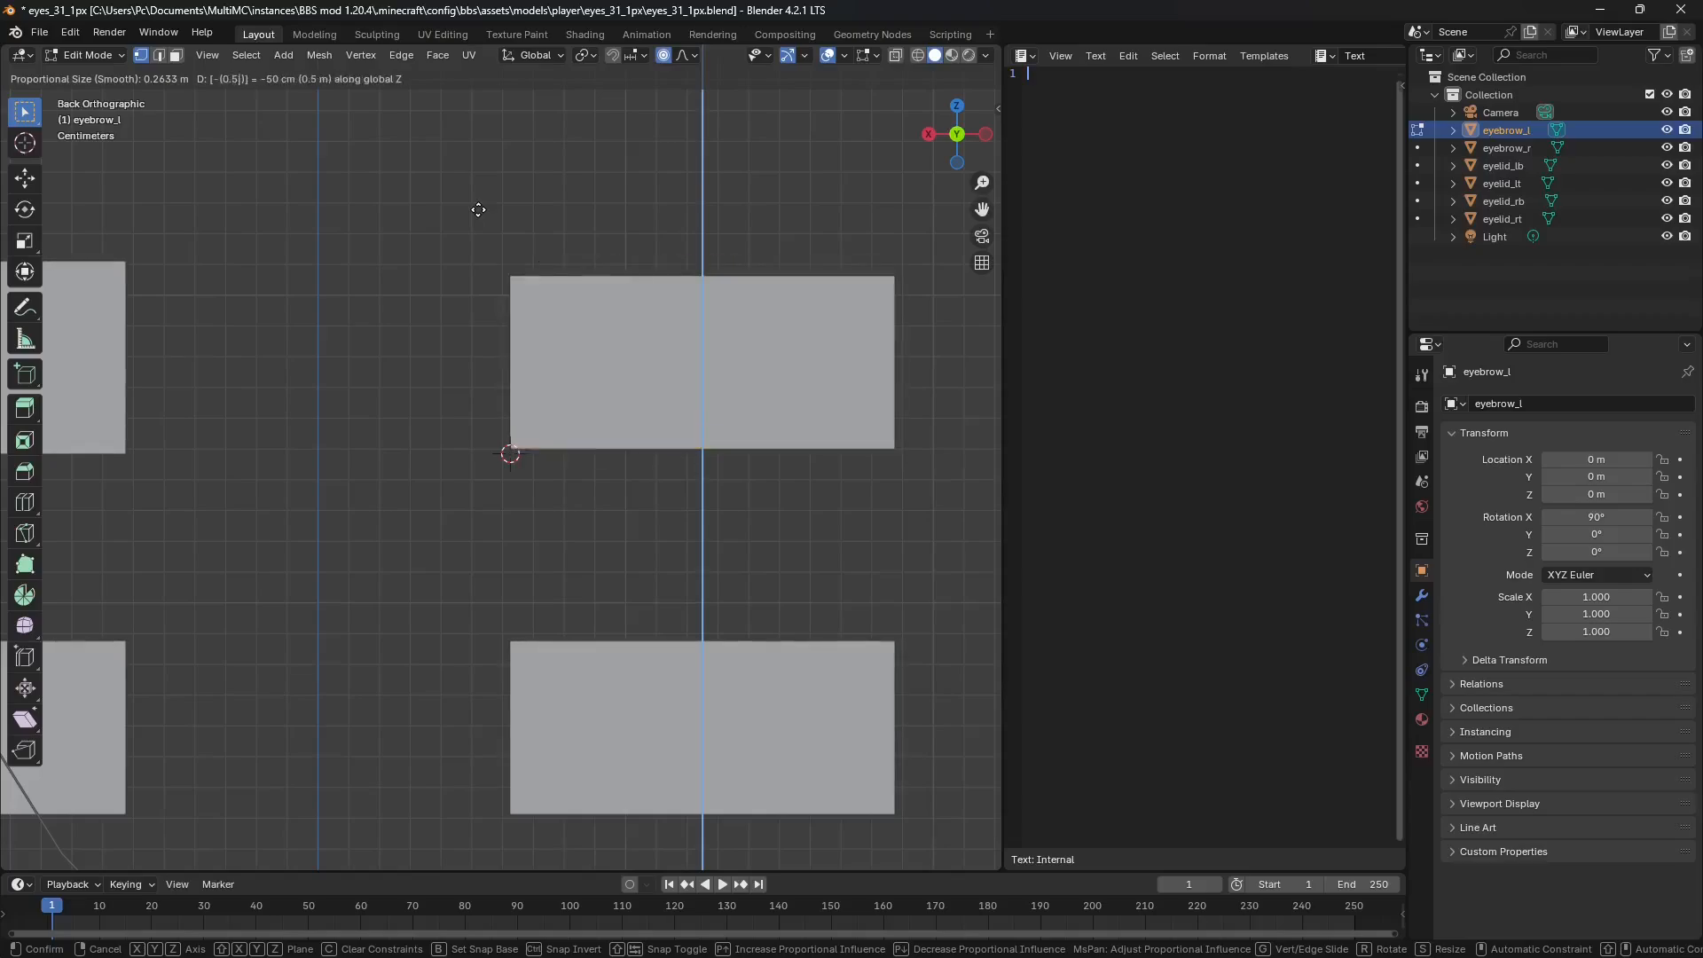
pyautogui.moveTo(510, 453)
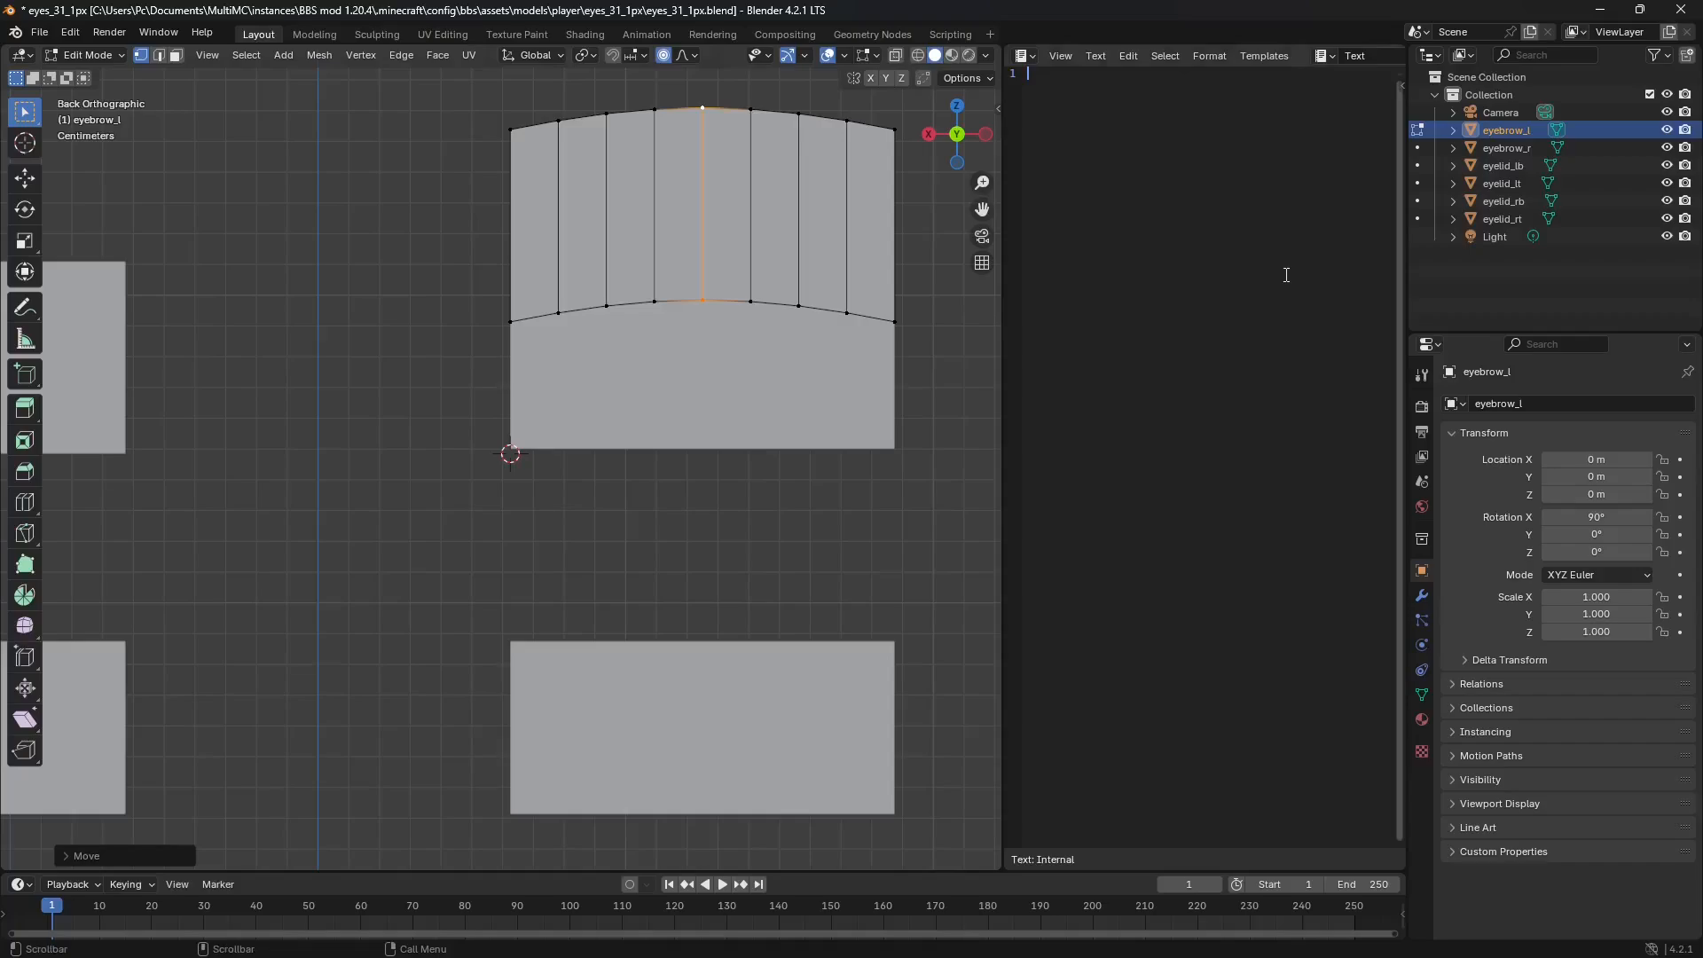
# - Finish the arch with values 0.2633 and 0.05, then export eyebrow_l.obj to shapes
pyautogui.write('0.2633')
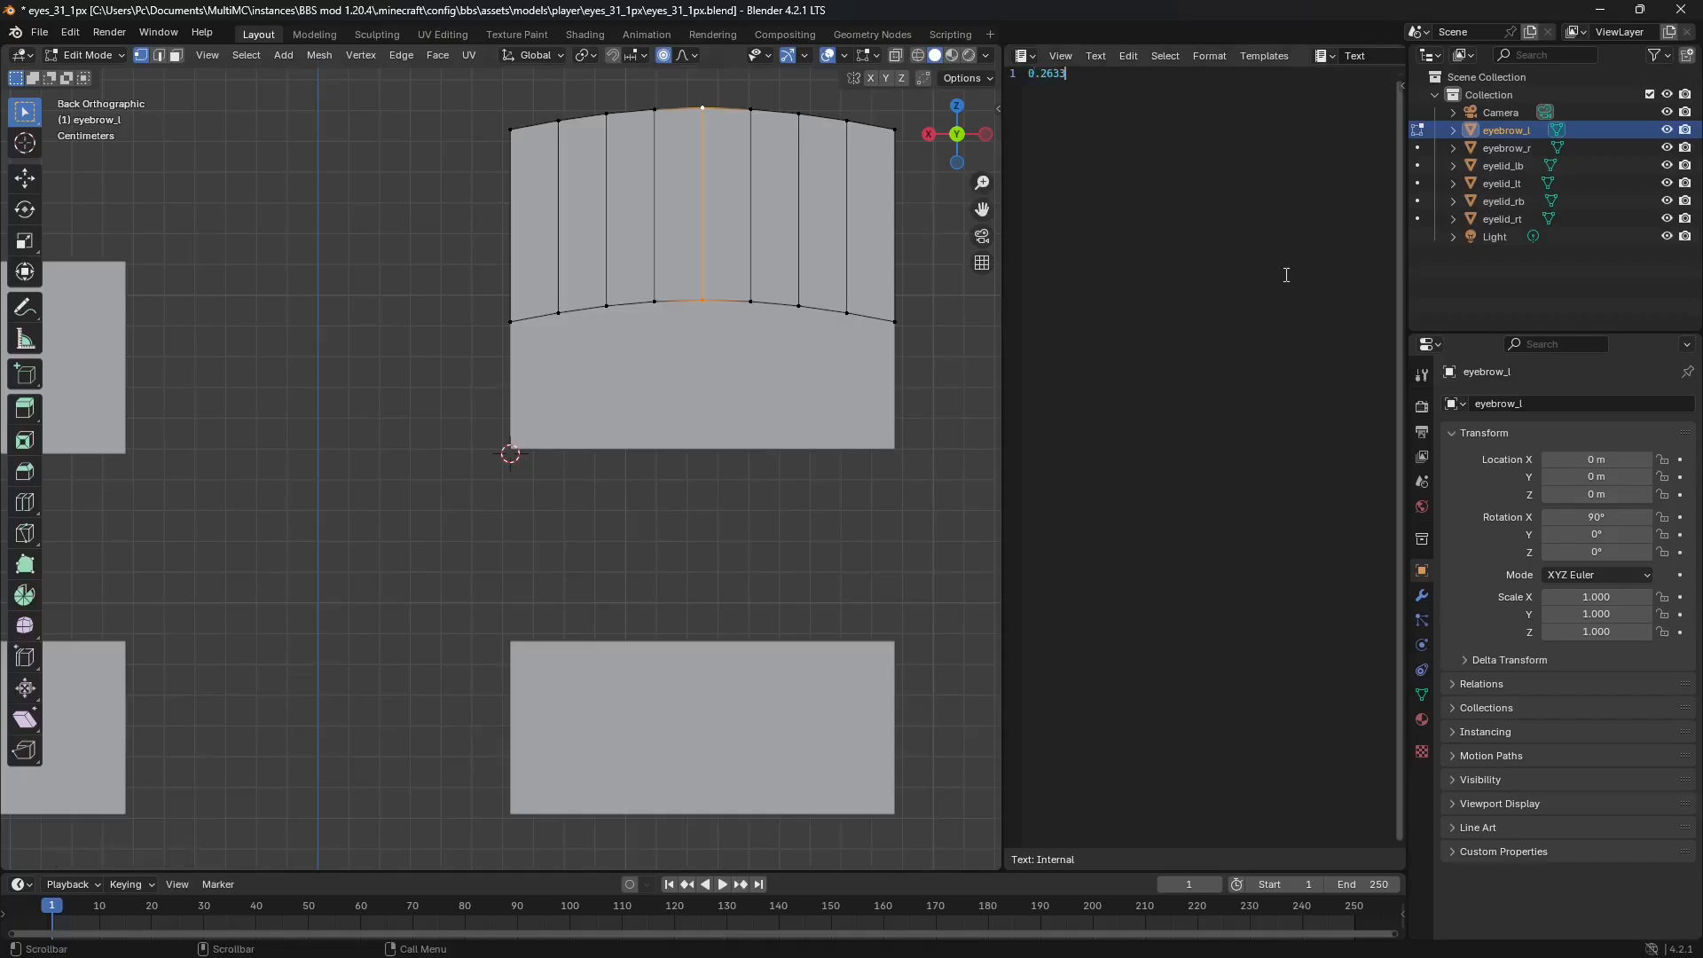
pyautogui.write('0.05')
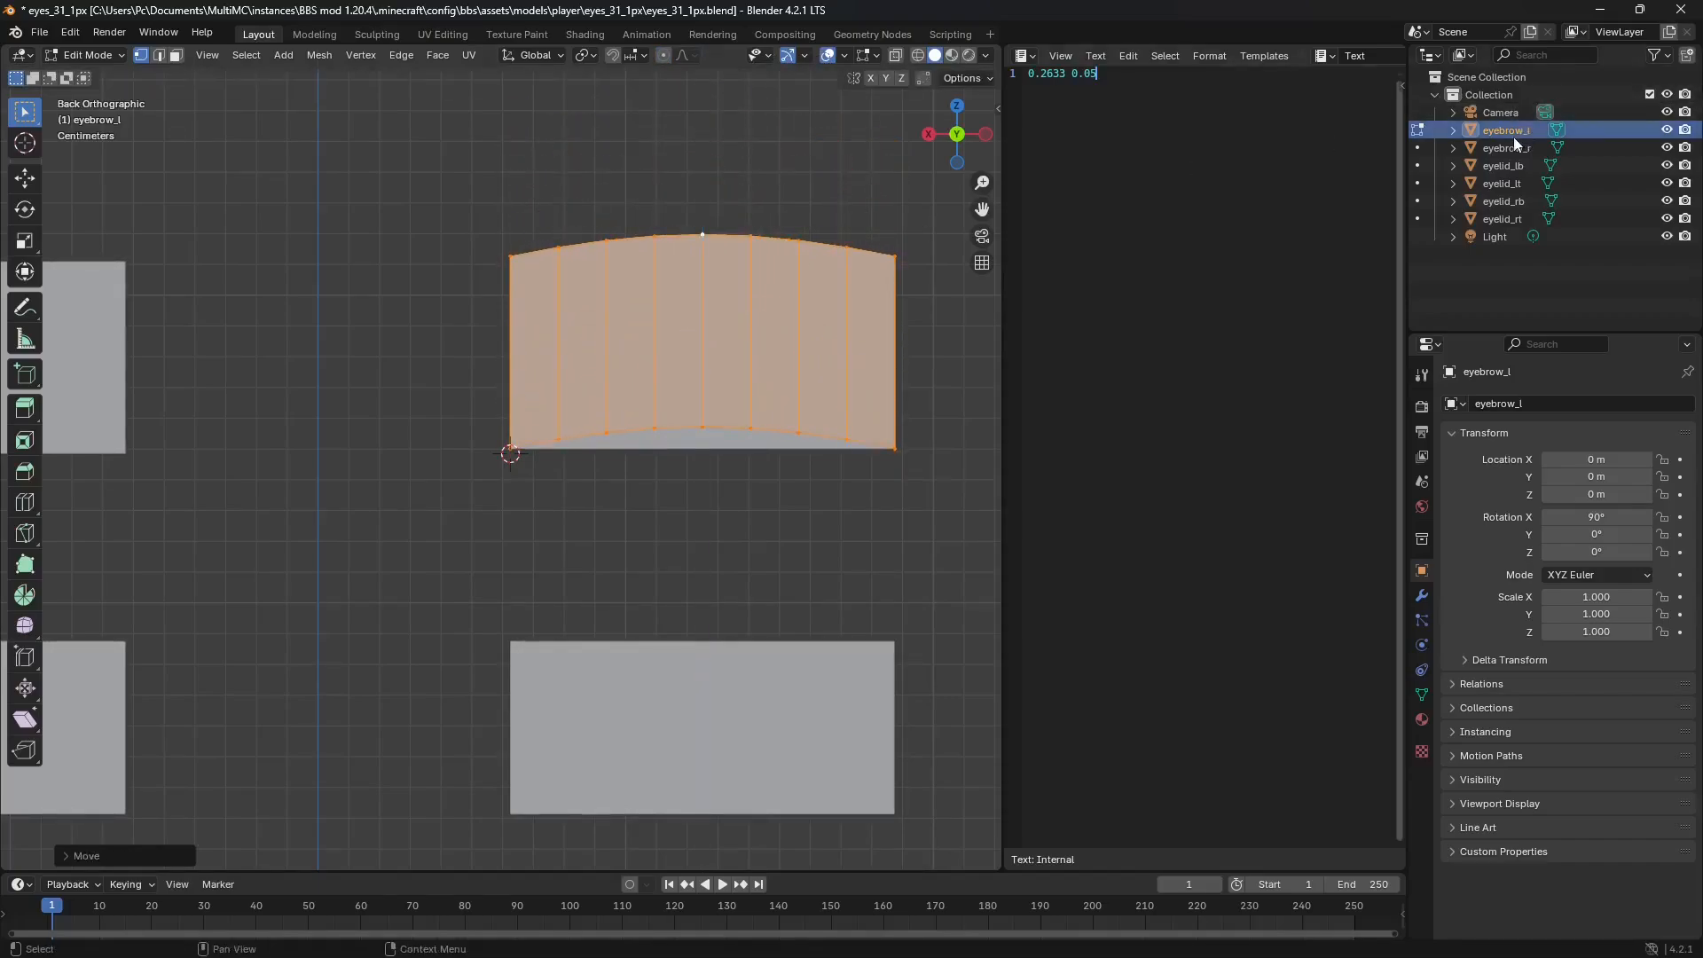
pyautogui.click(38, 33)
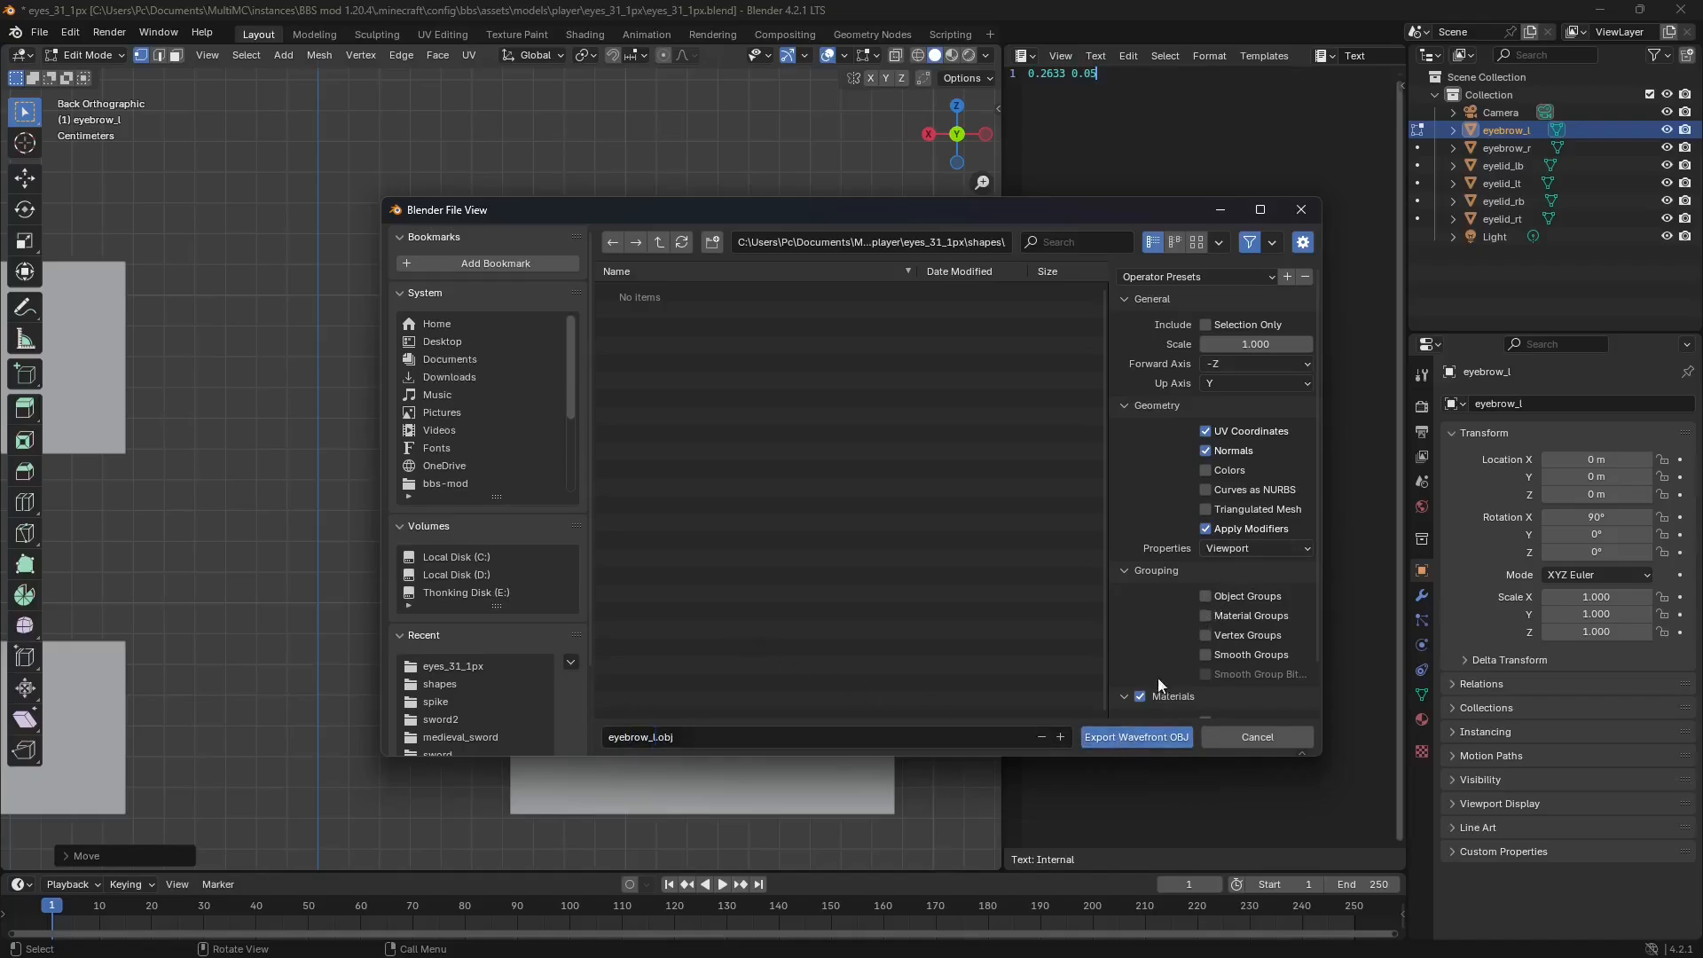
pyautogui.scroll(-3)
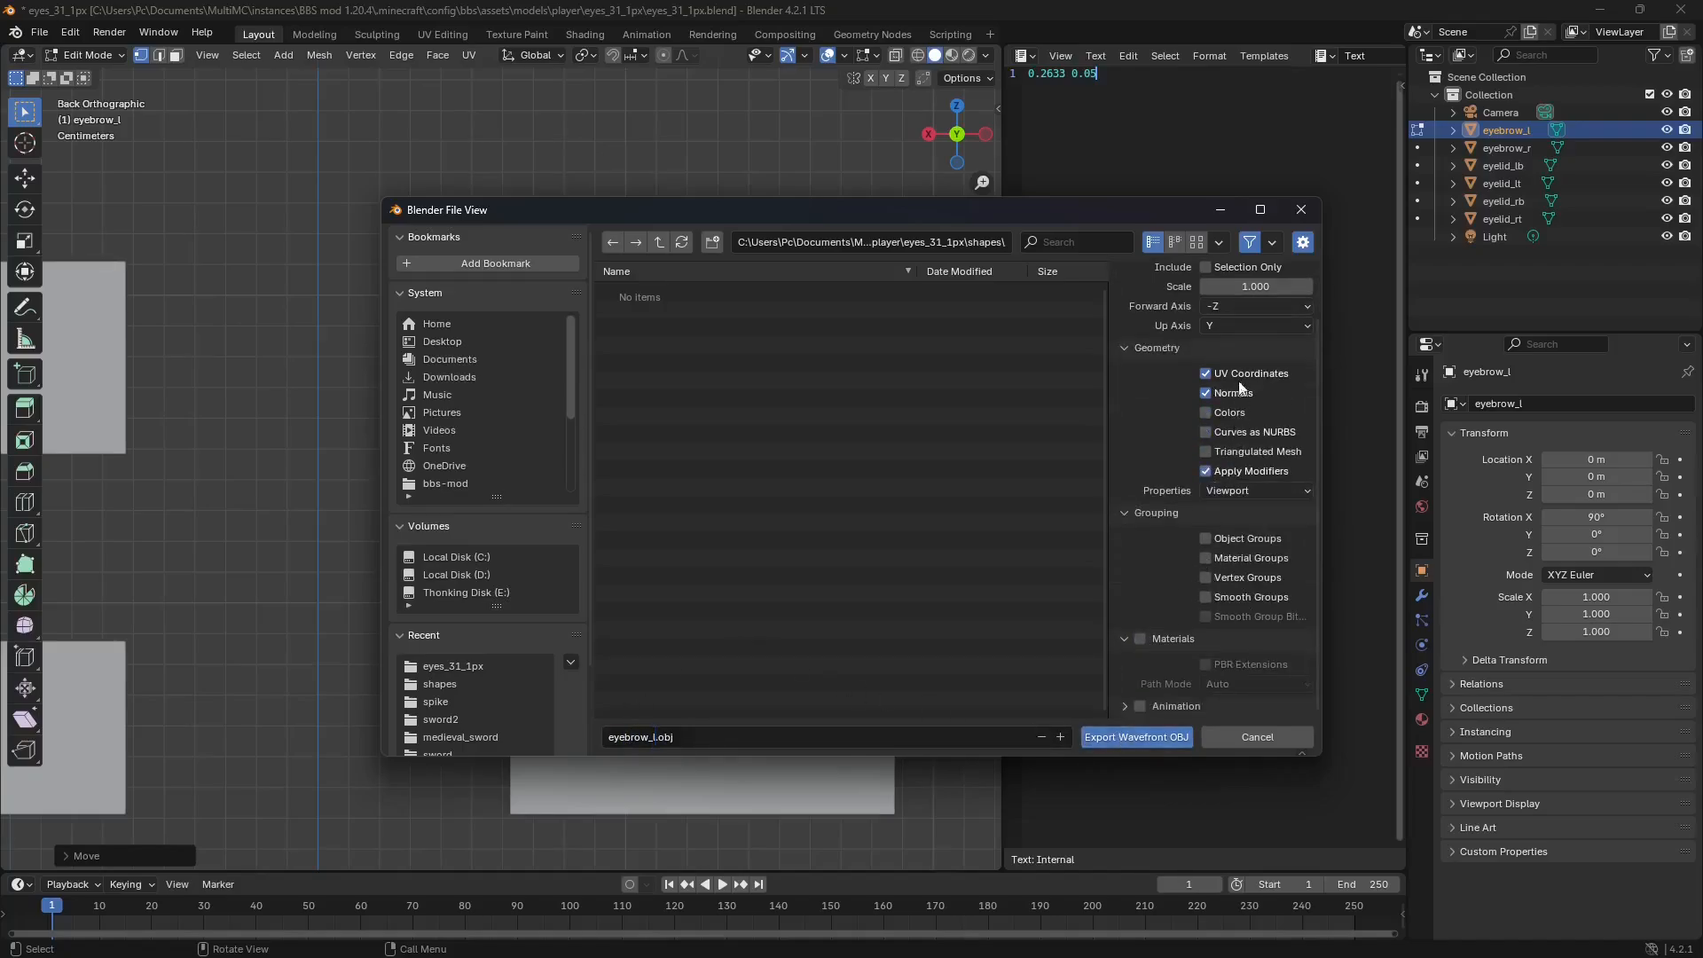
pyautogui.click(1133, 736)
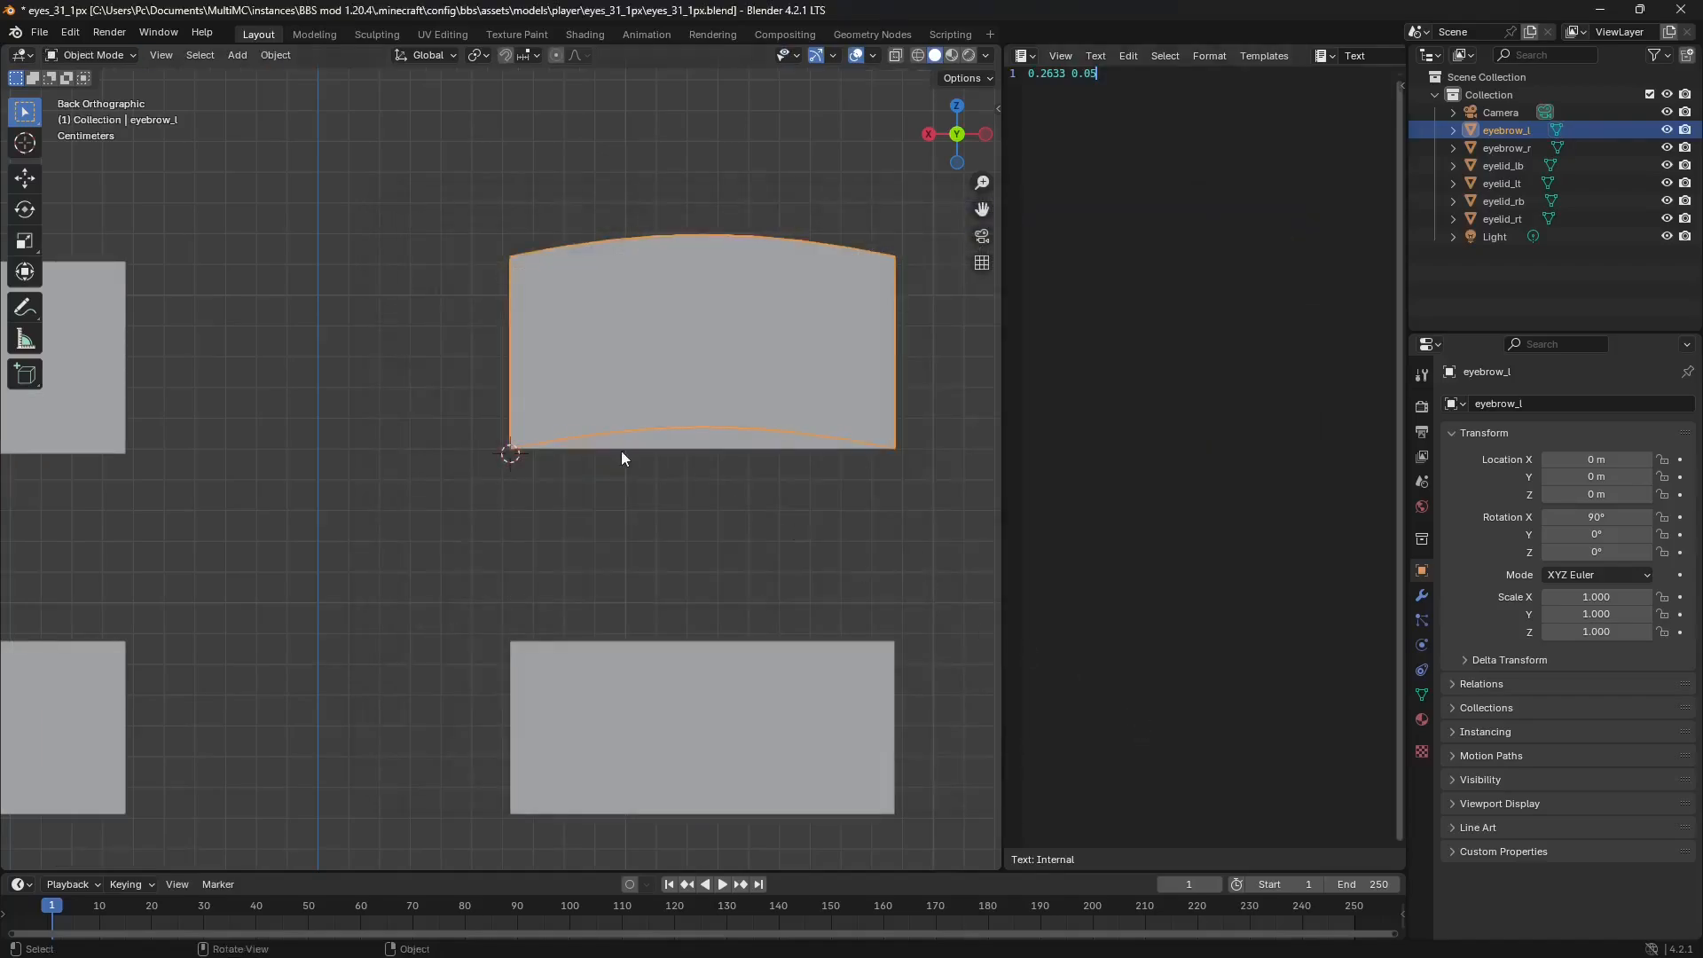
# - Arch the right eyebrow by moving its top points and lowering the whole eyebrow
pyautogui.press('Tab')
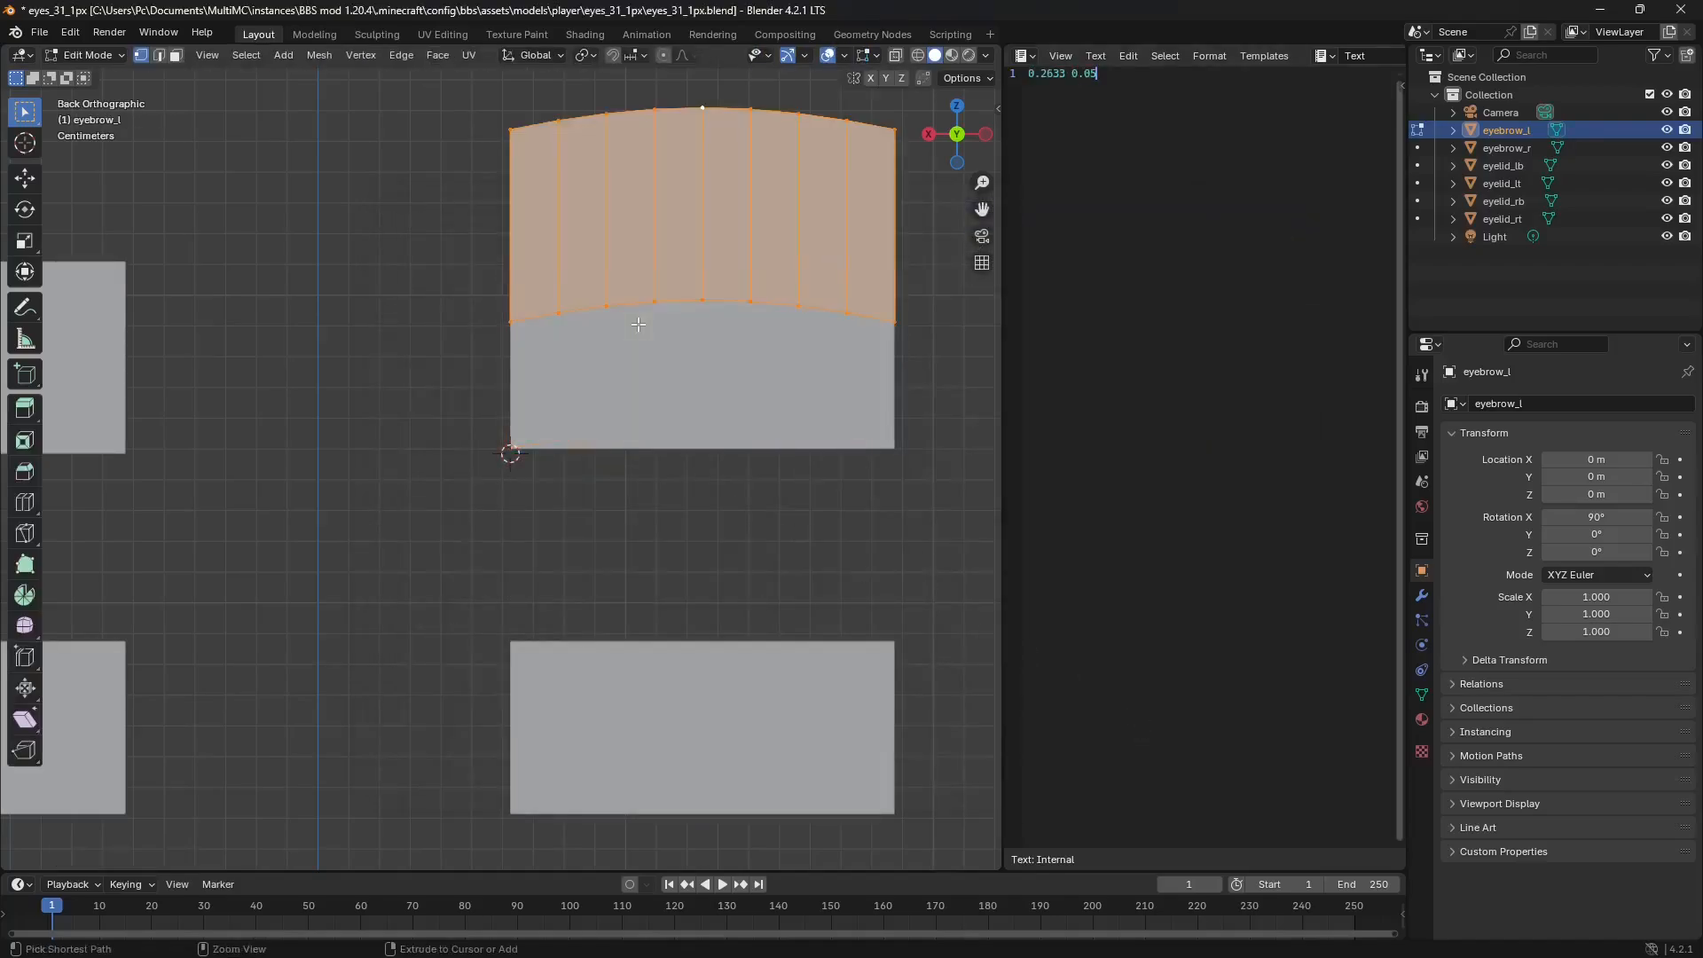
pyautogui.press('BackSpace')
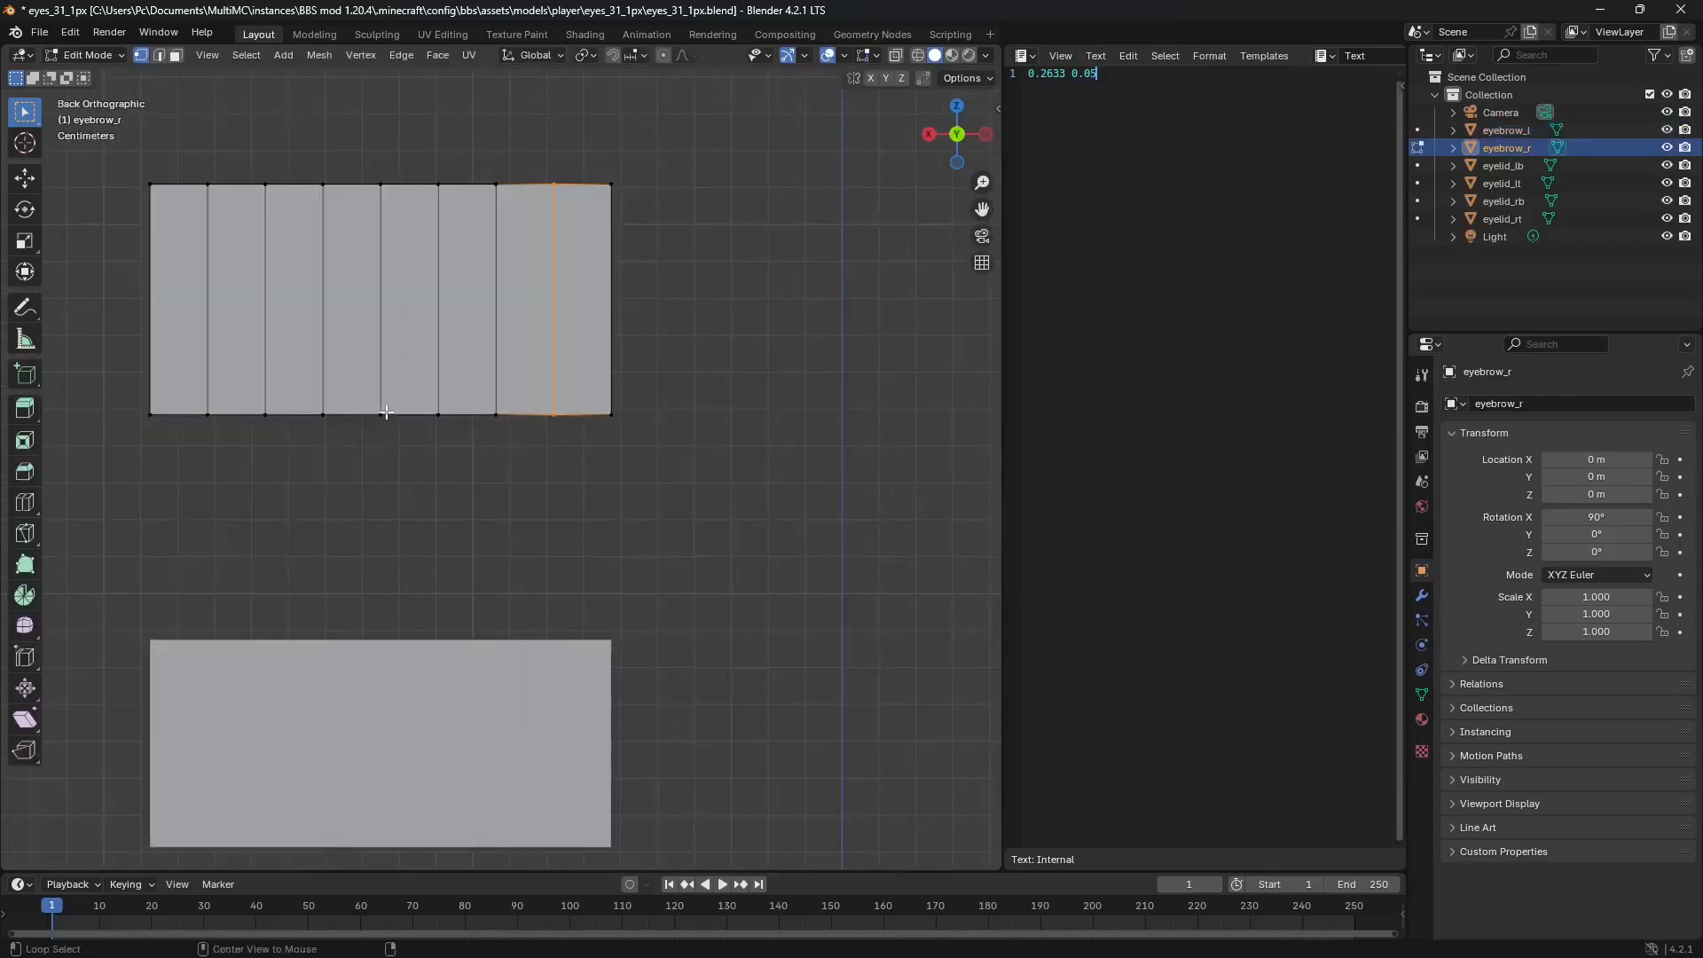
pyautogui.click(379, 308)
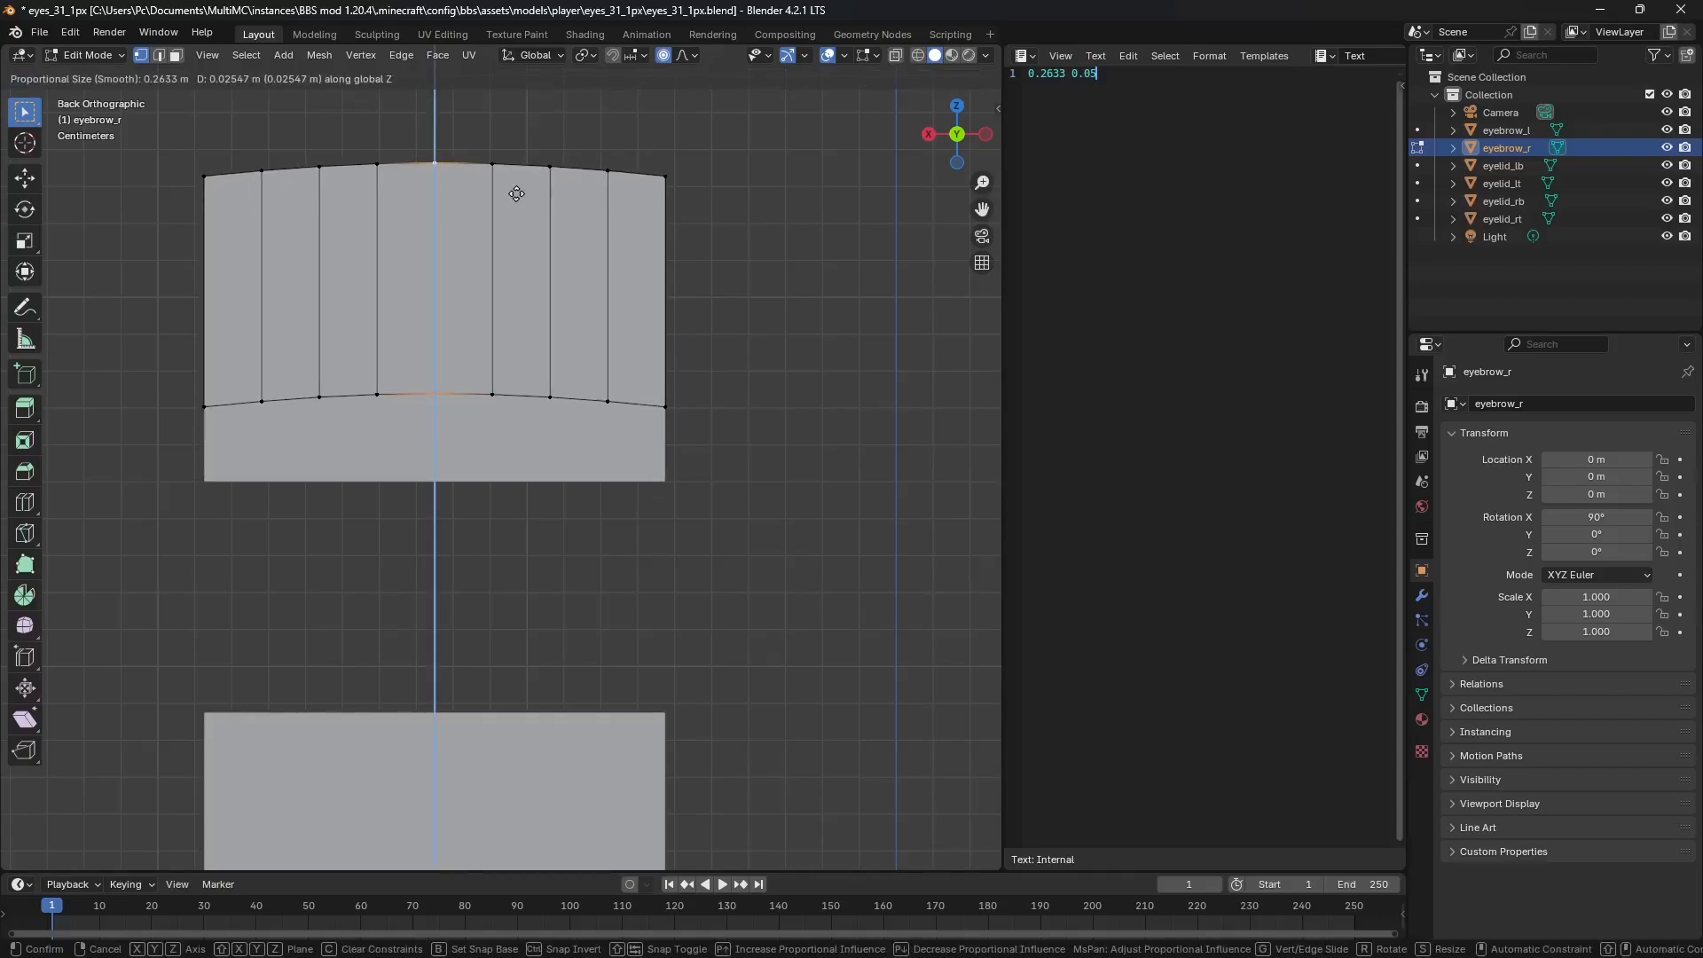
pyautogui.moveTo(516, 193)
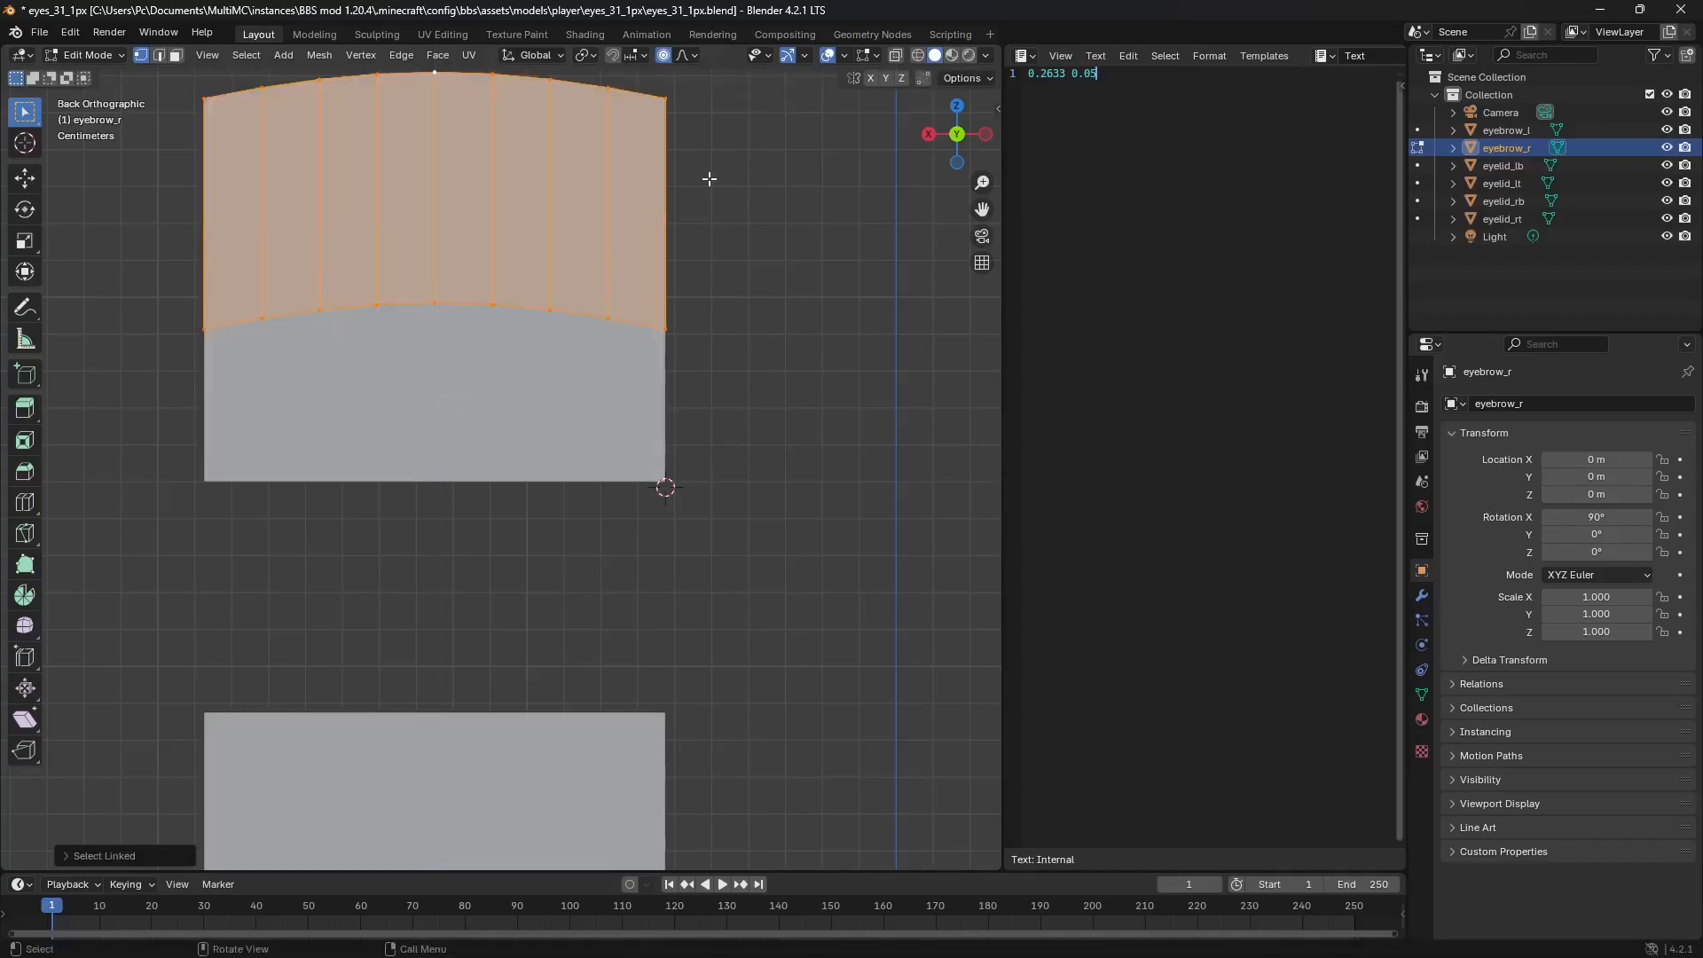
pyautogui.press('g')
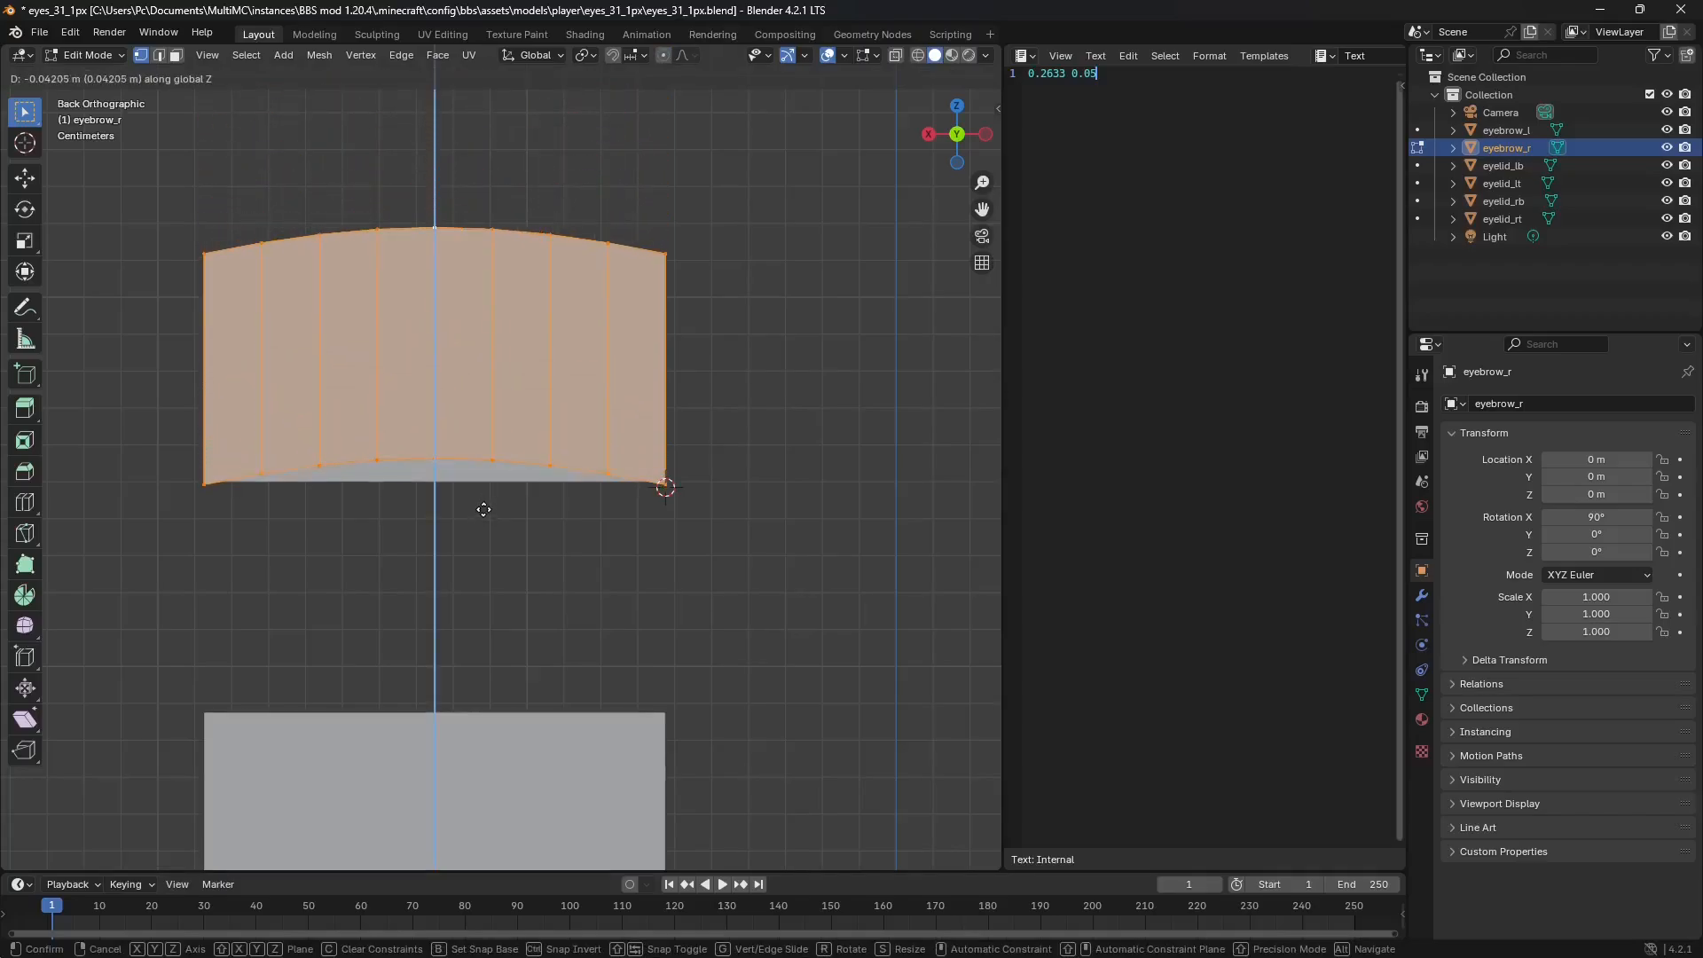
pyautogui.click(484, 509)
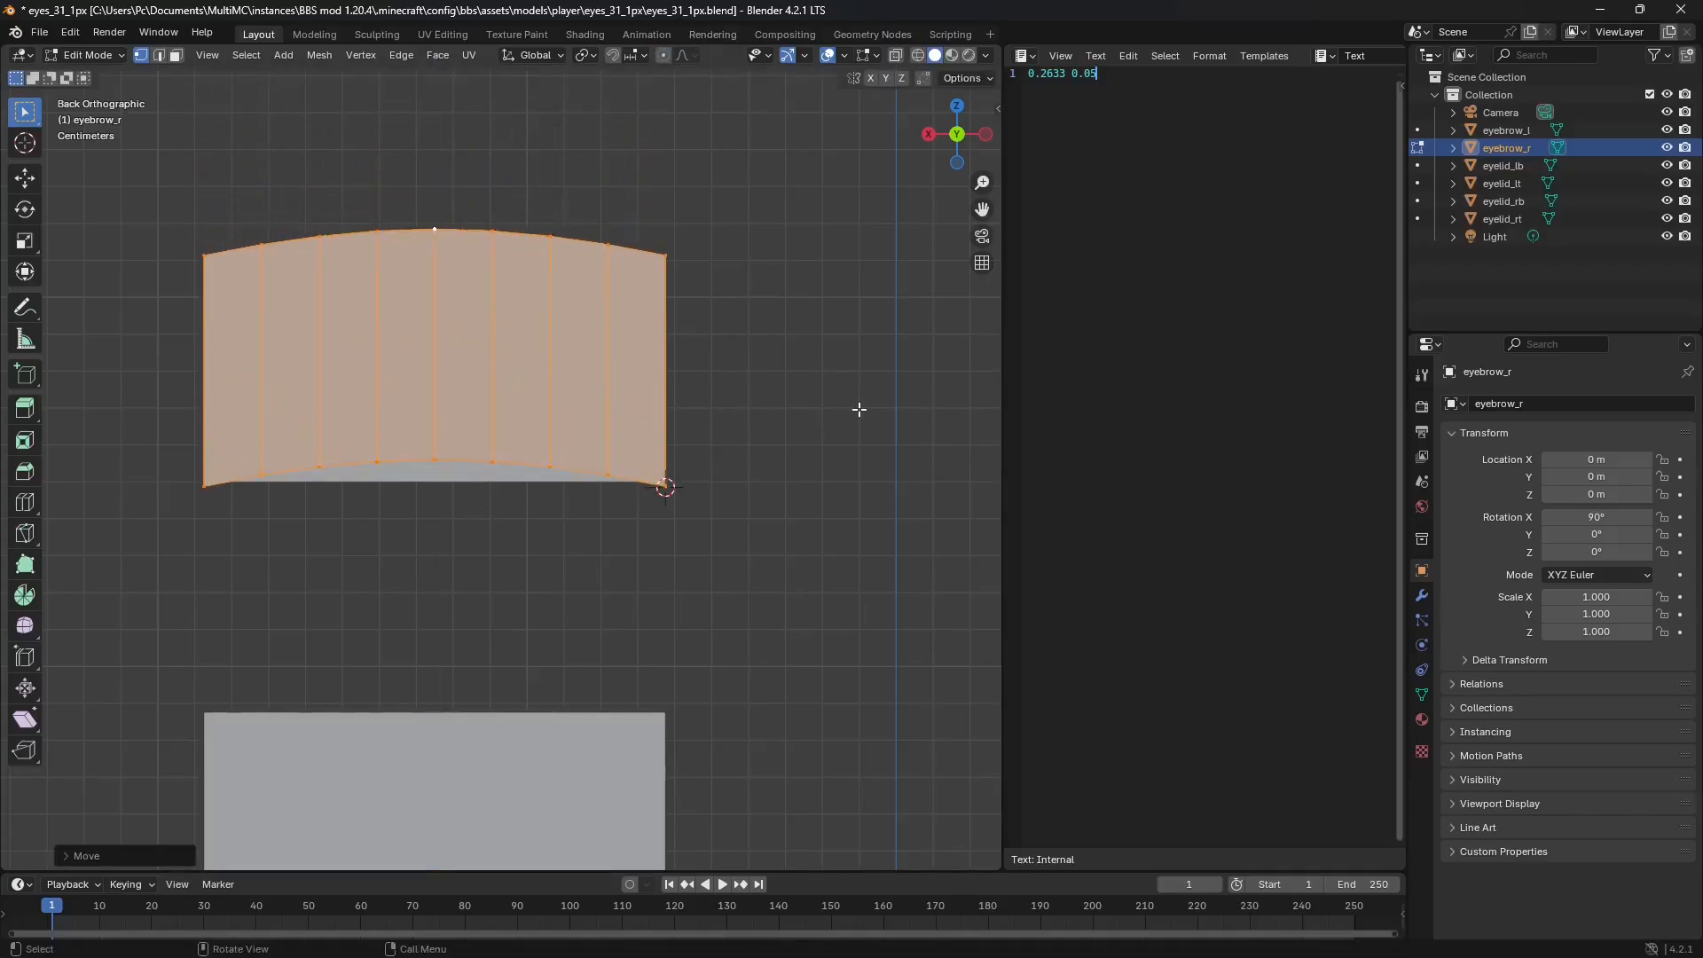
# - Export the right eyebrow as eyebrow_r.obj into the shapes folder
pyautogui.click(39, 32)
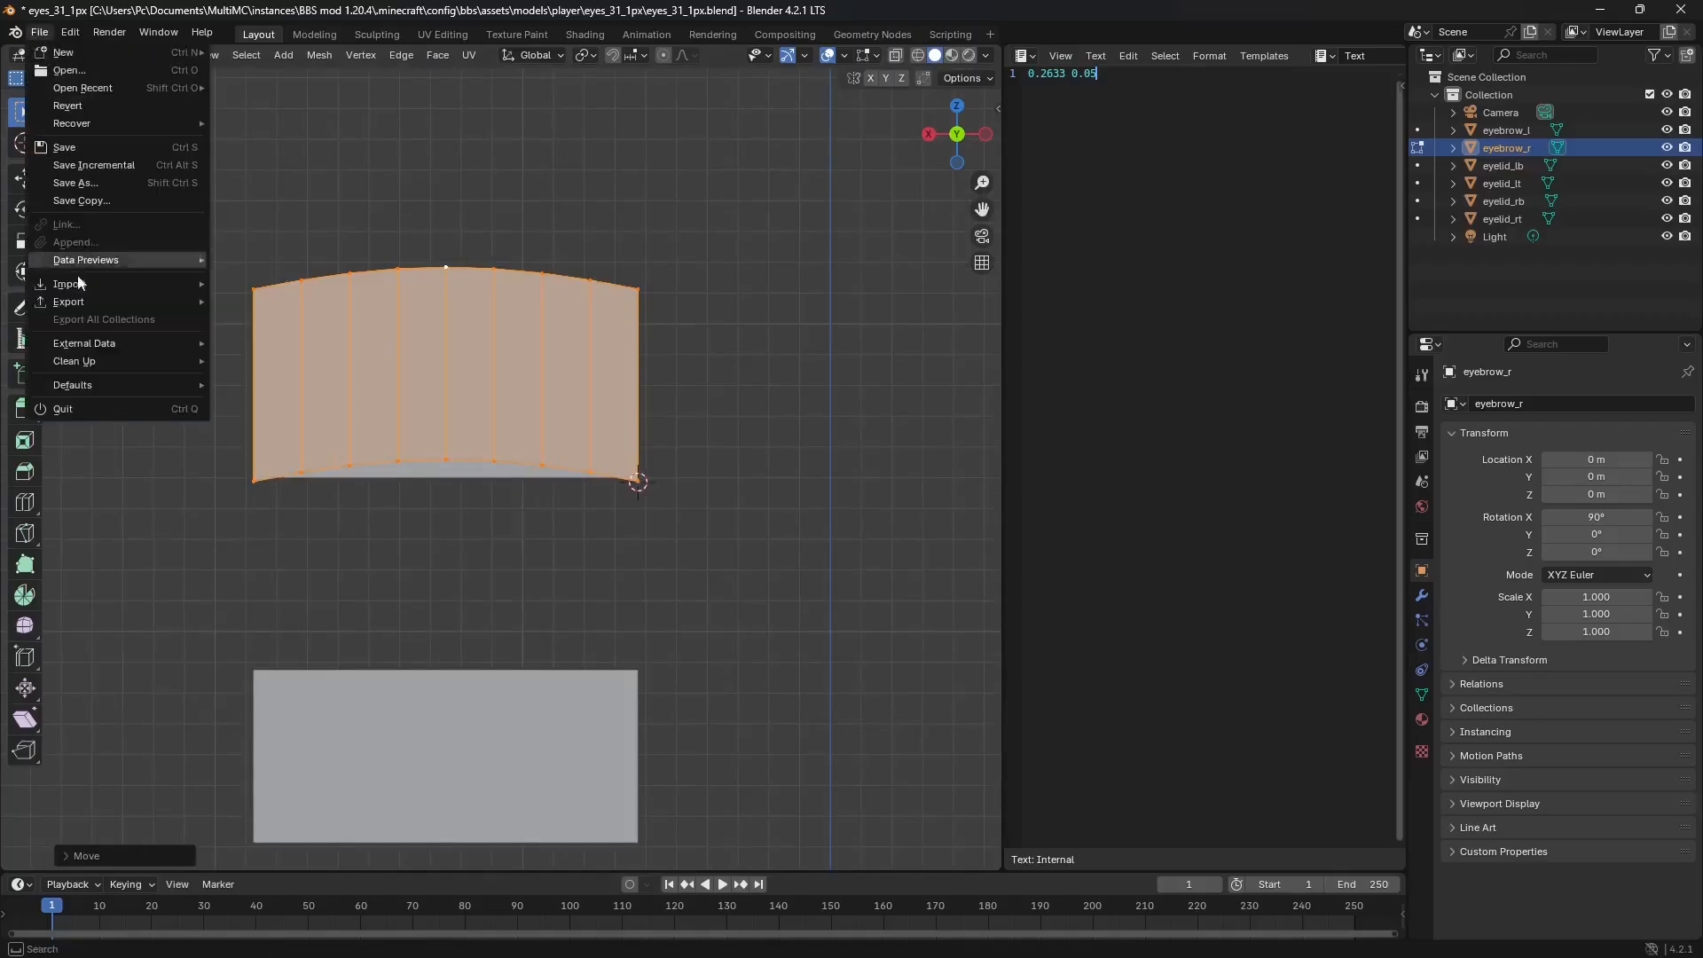
pyautogui.click(68, 301)
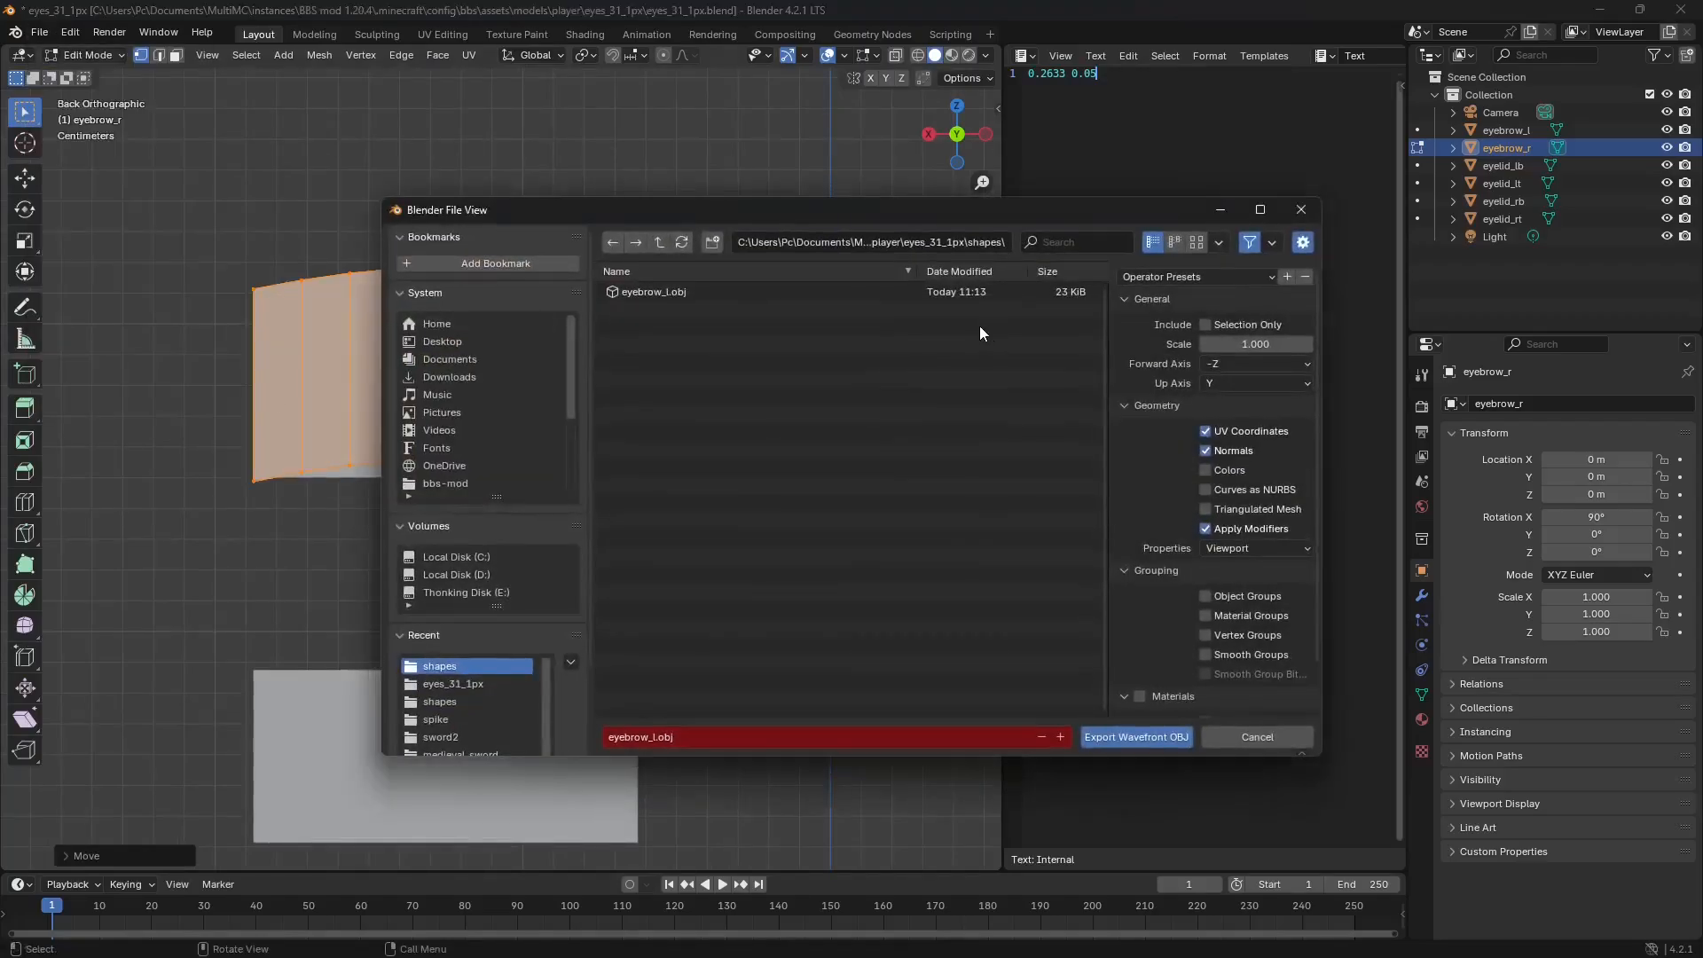
pyautogui.click(674, 736)
pyautogui.write('r')
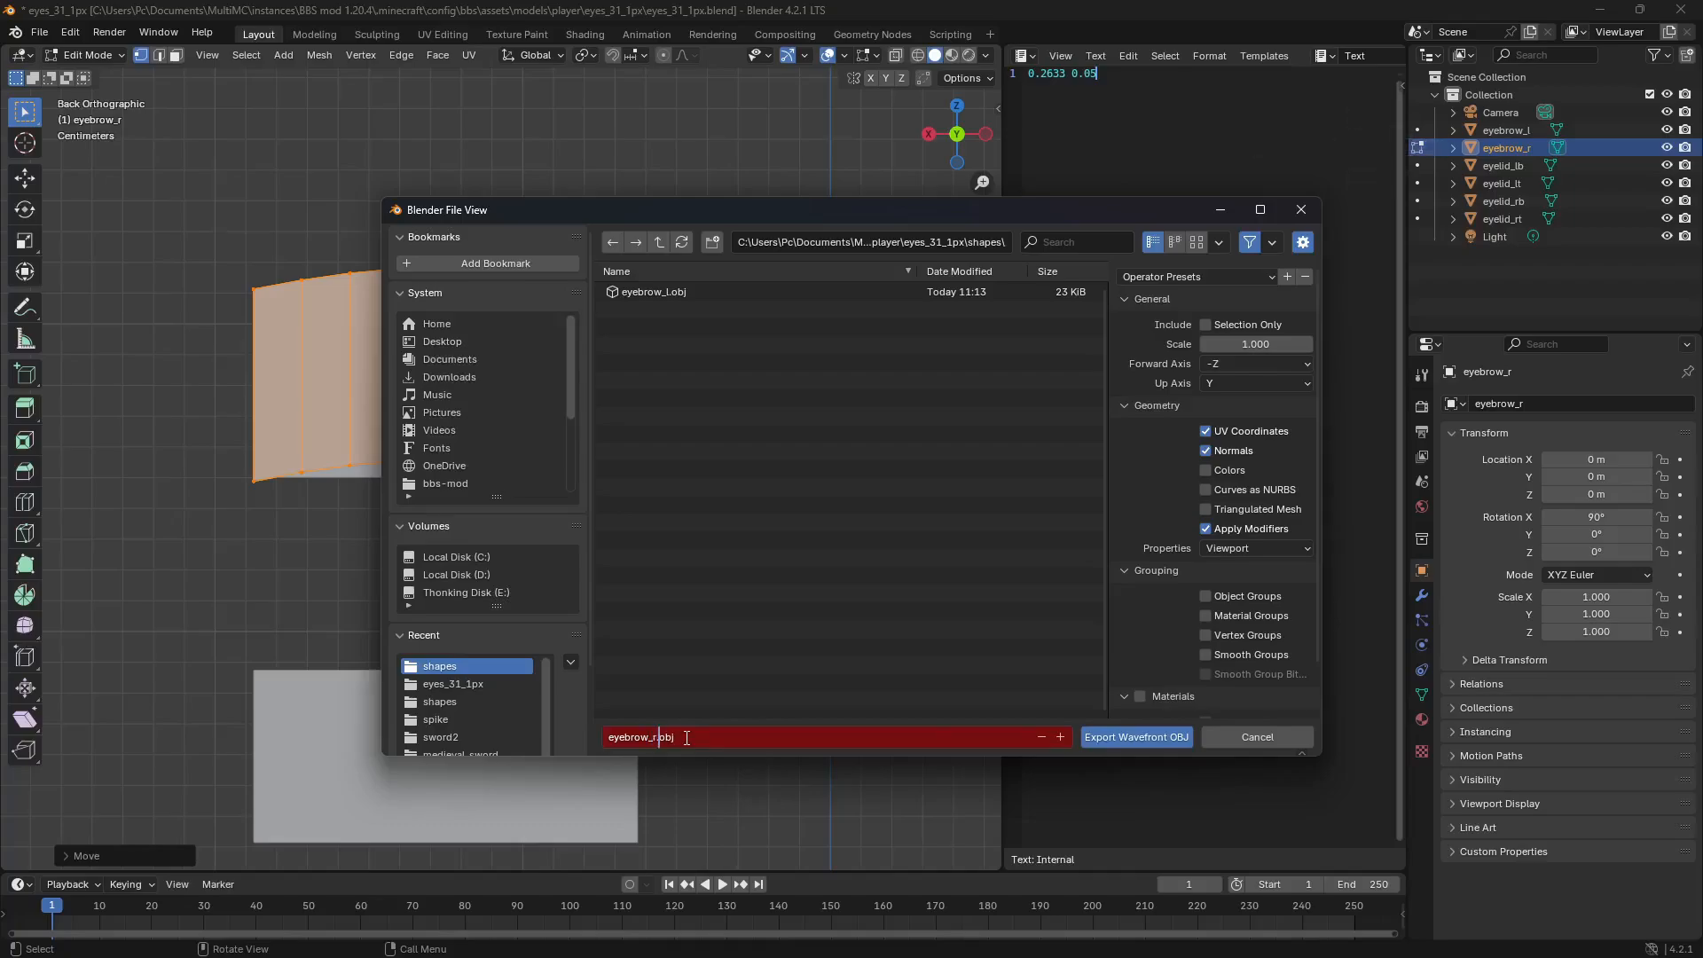
pyautogui.click(1134, 736)
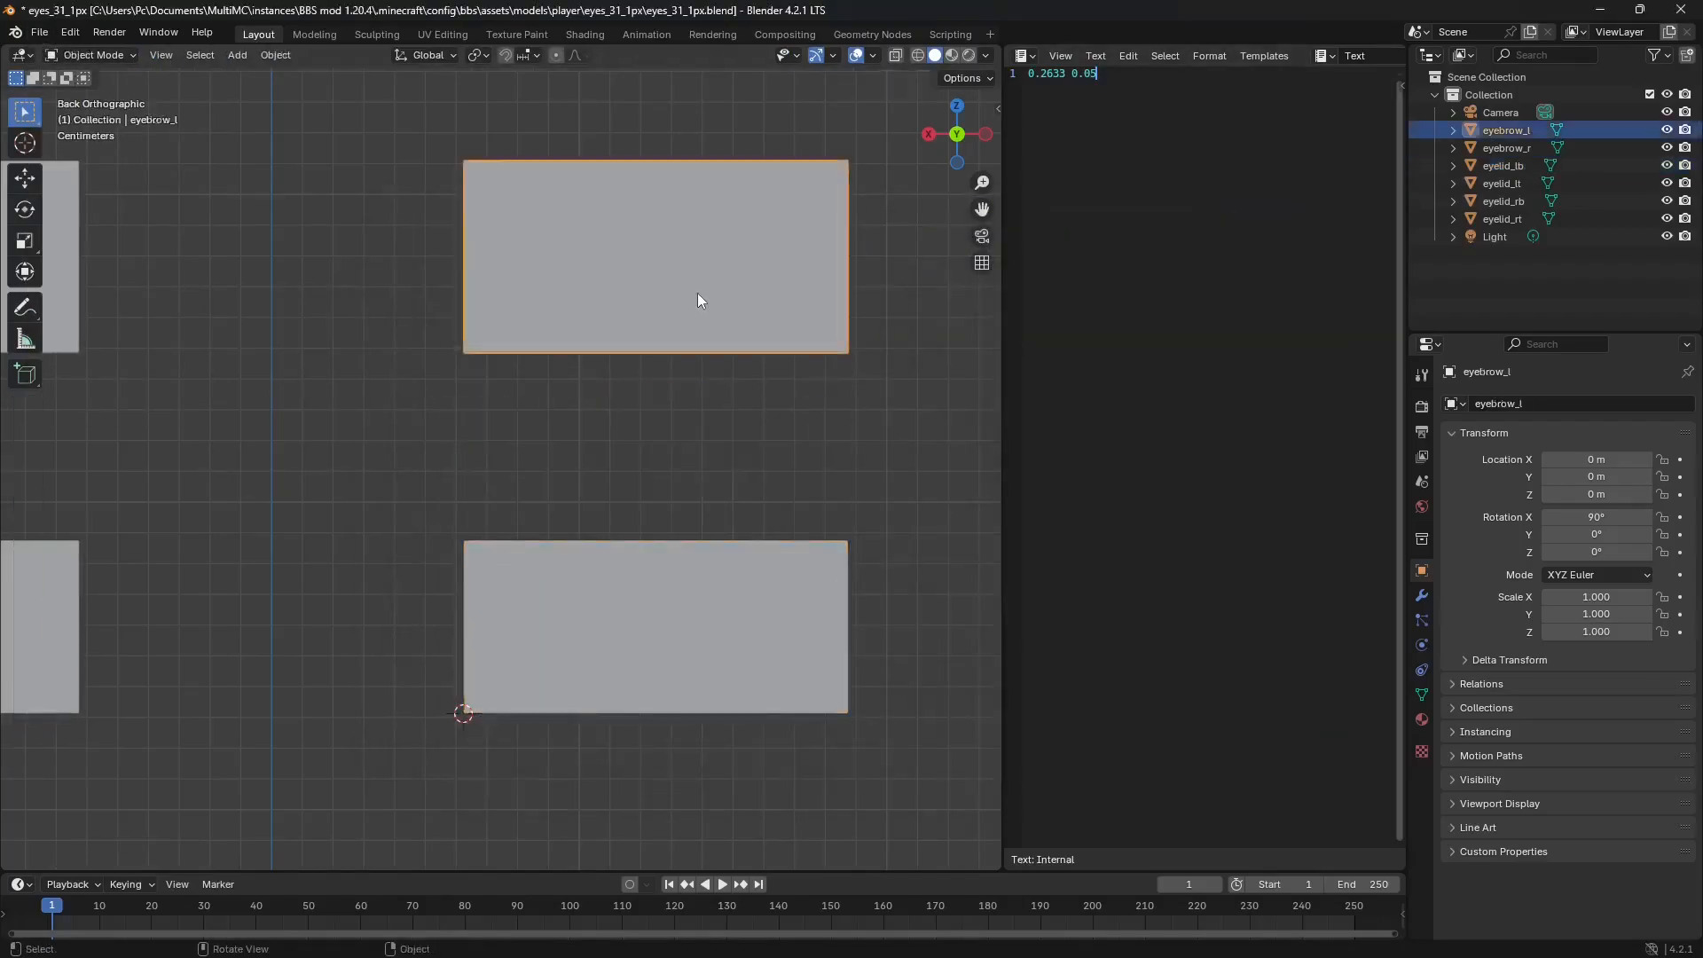
# - Finish editing the right top eyelid and unhide the eyebrows
pyautogui.click(1501, 182)
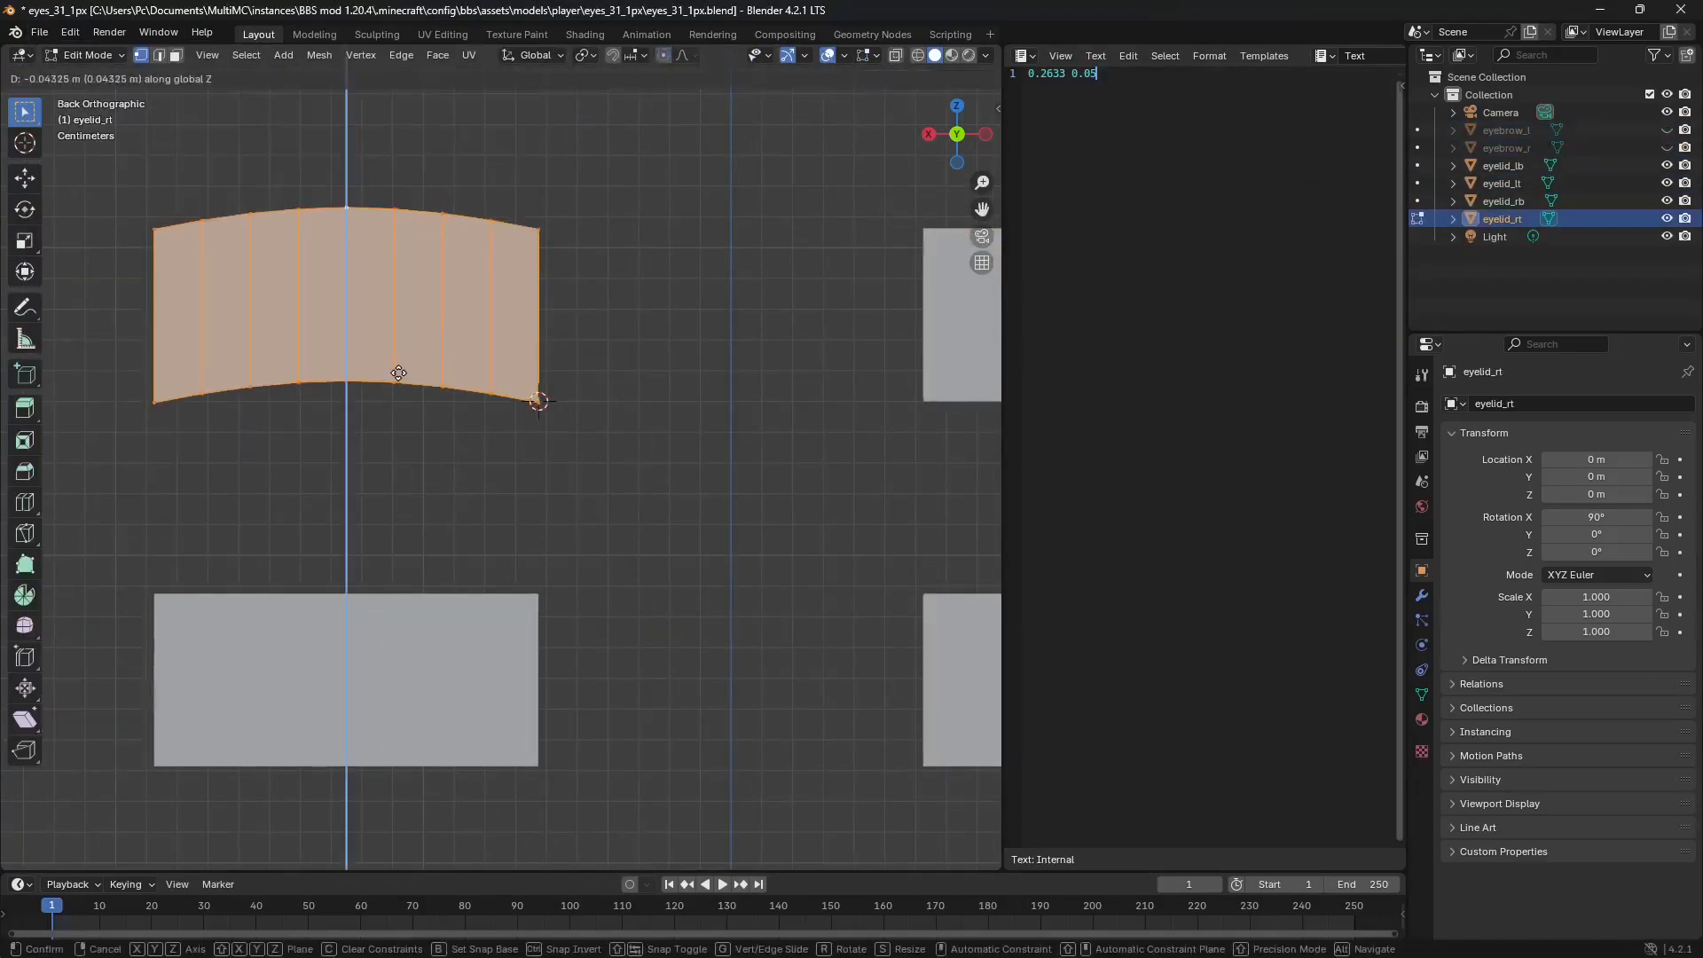
pyautogui.press('Tab')
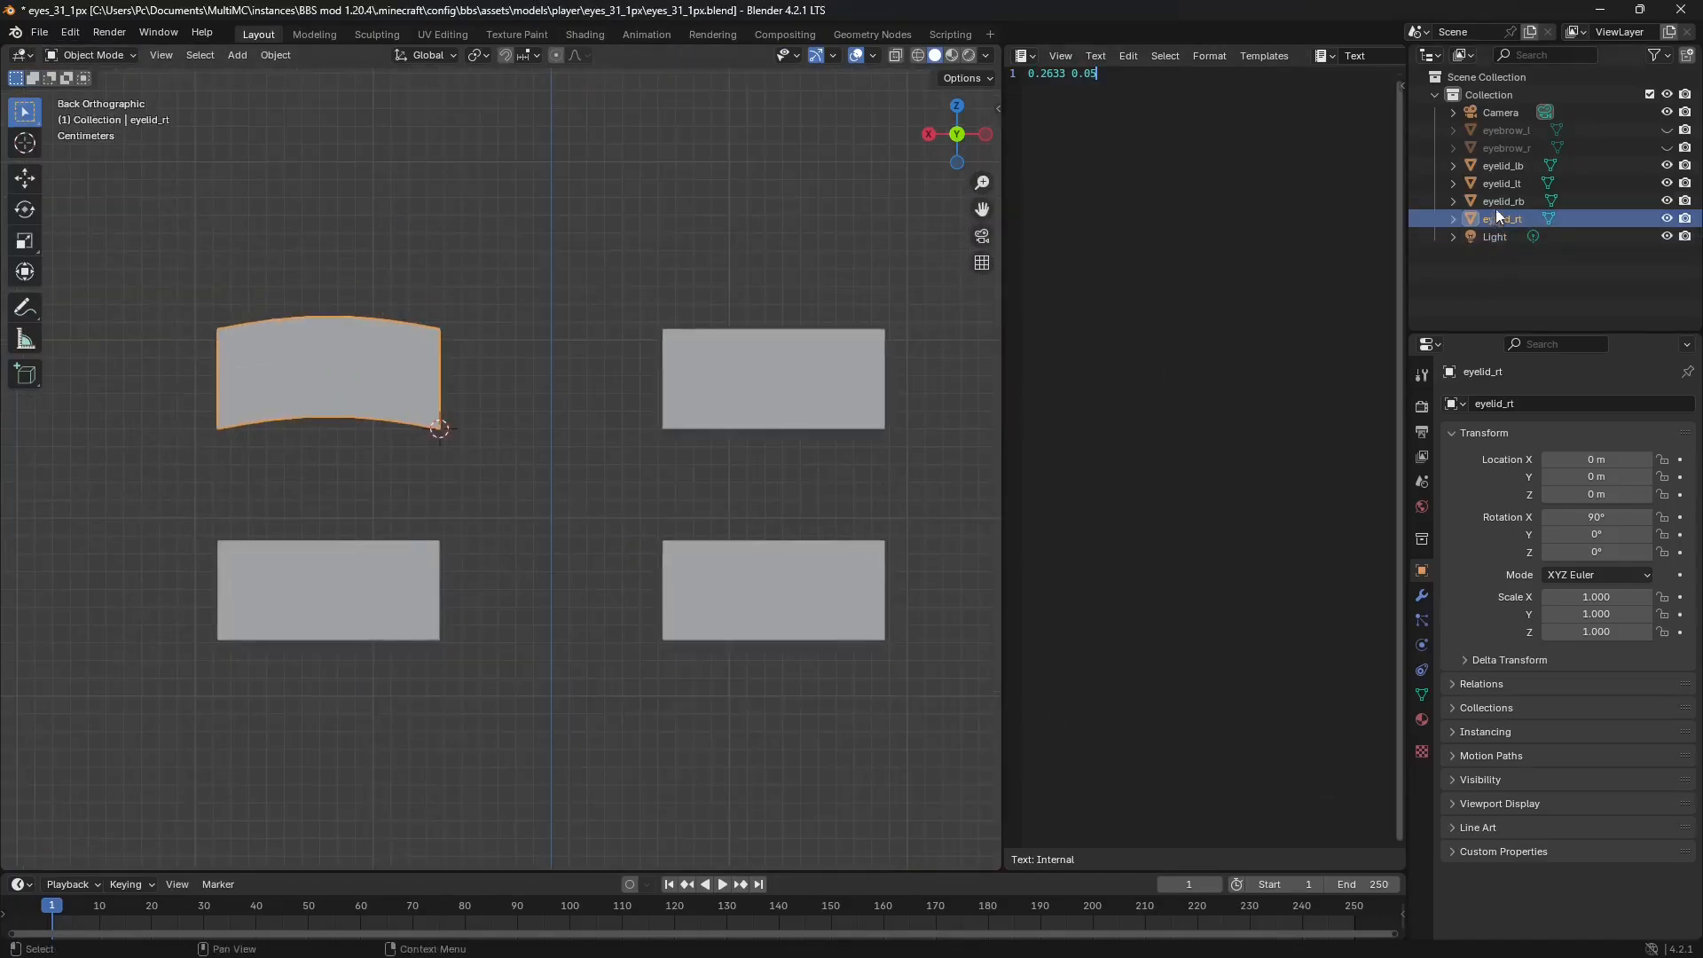
pyautogui.click(1502, 183)
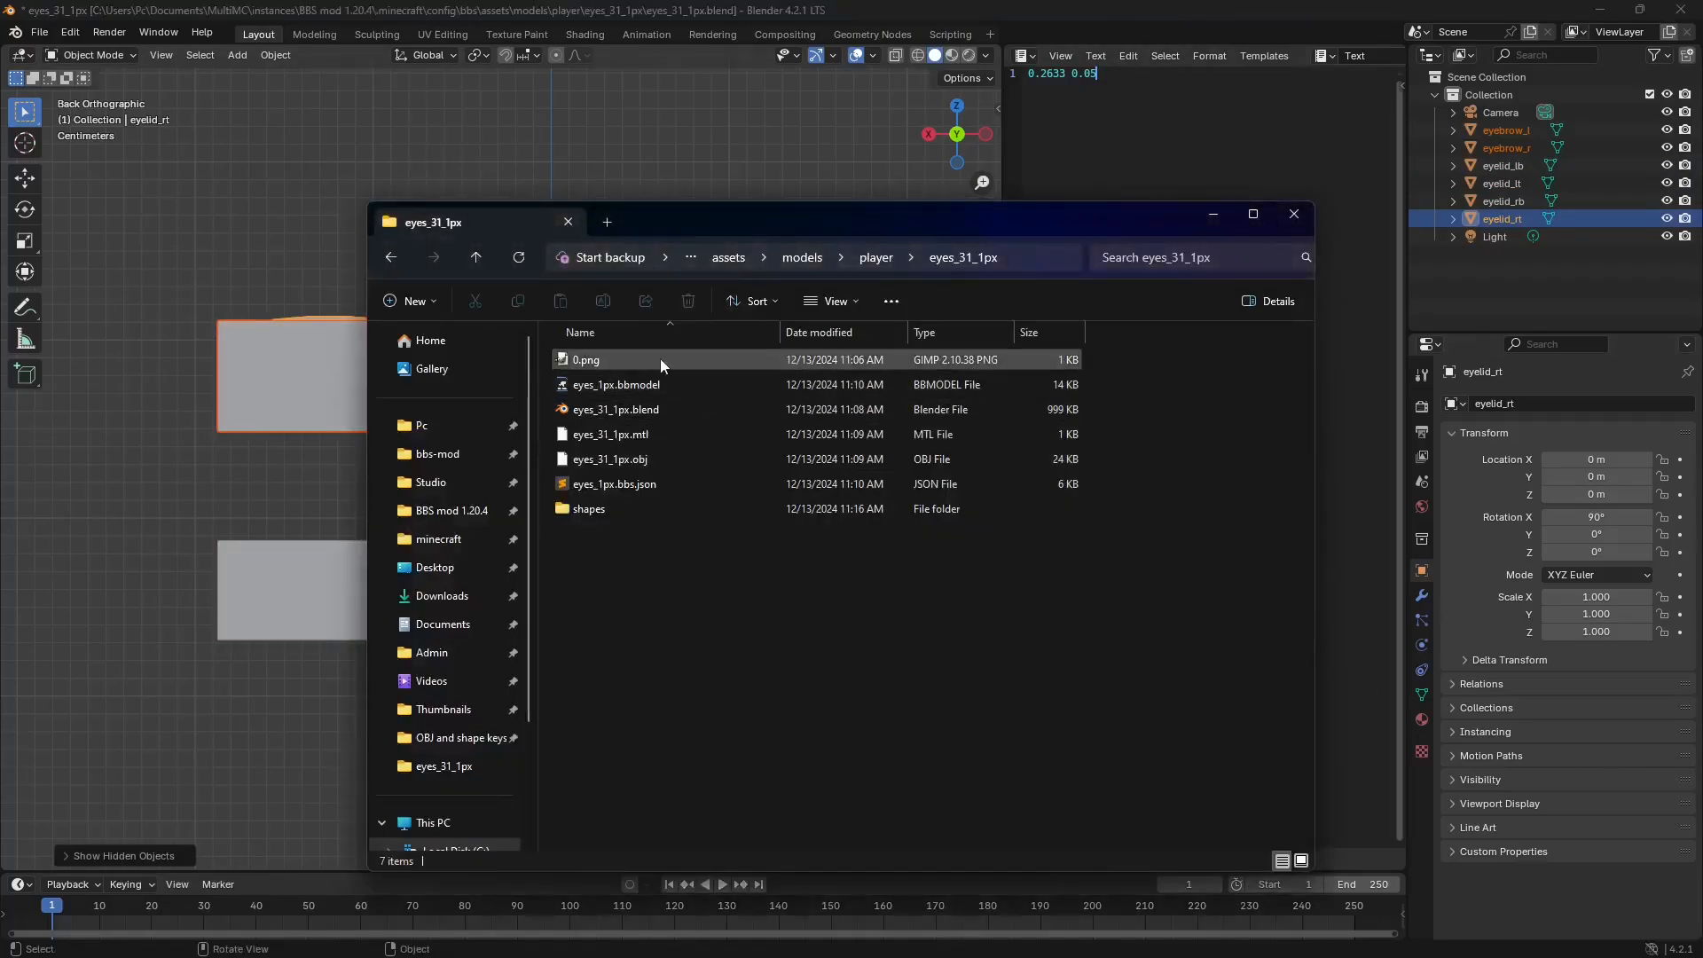
# - Open the shapes folder and select all six eyebrow and eyelid OBJ files
pyautogui.doubleClick(589, 508)
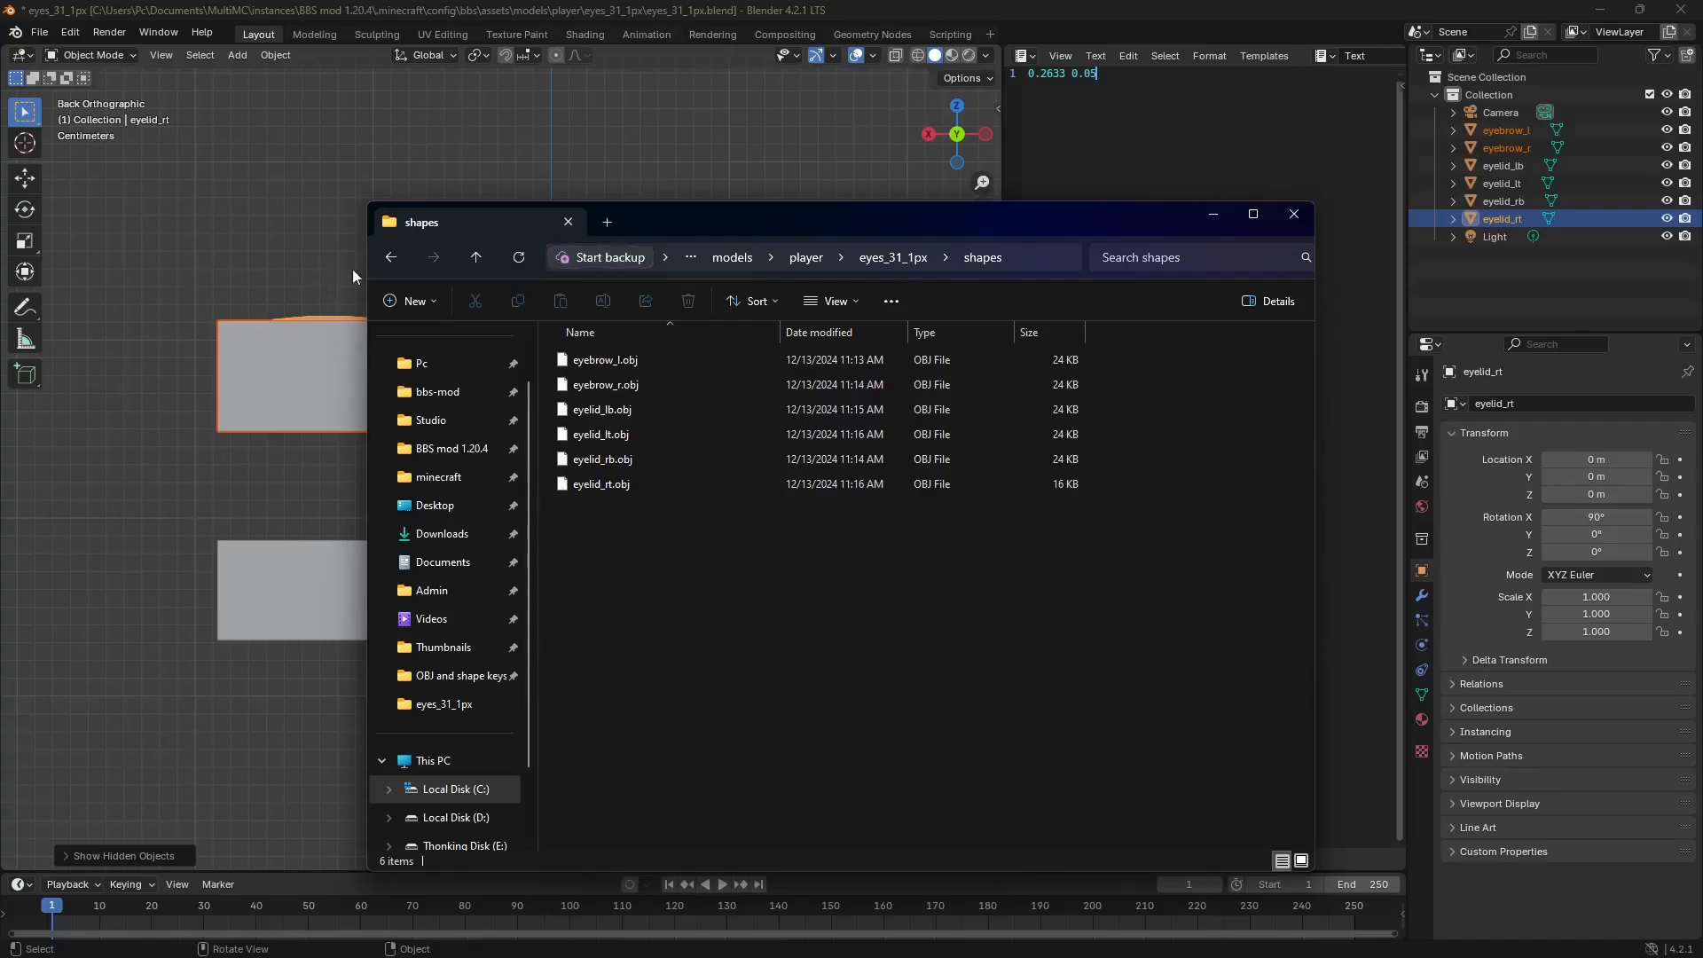
pyautogui.press('ctrl+a')
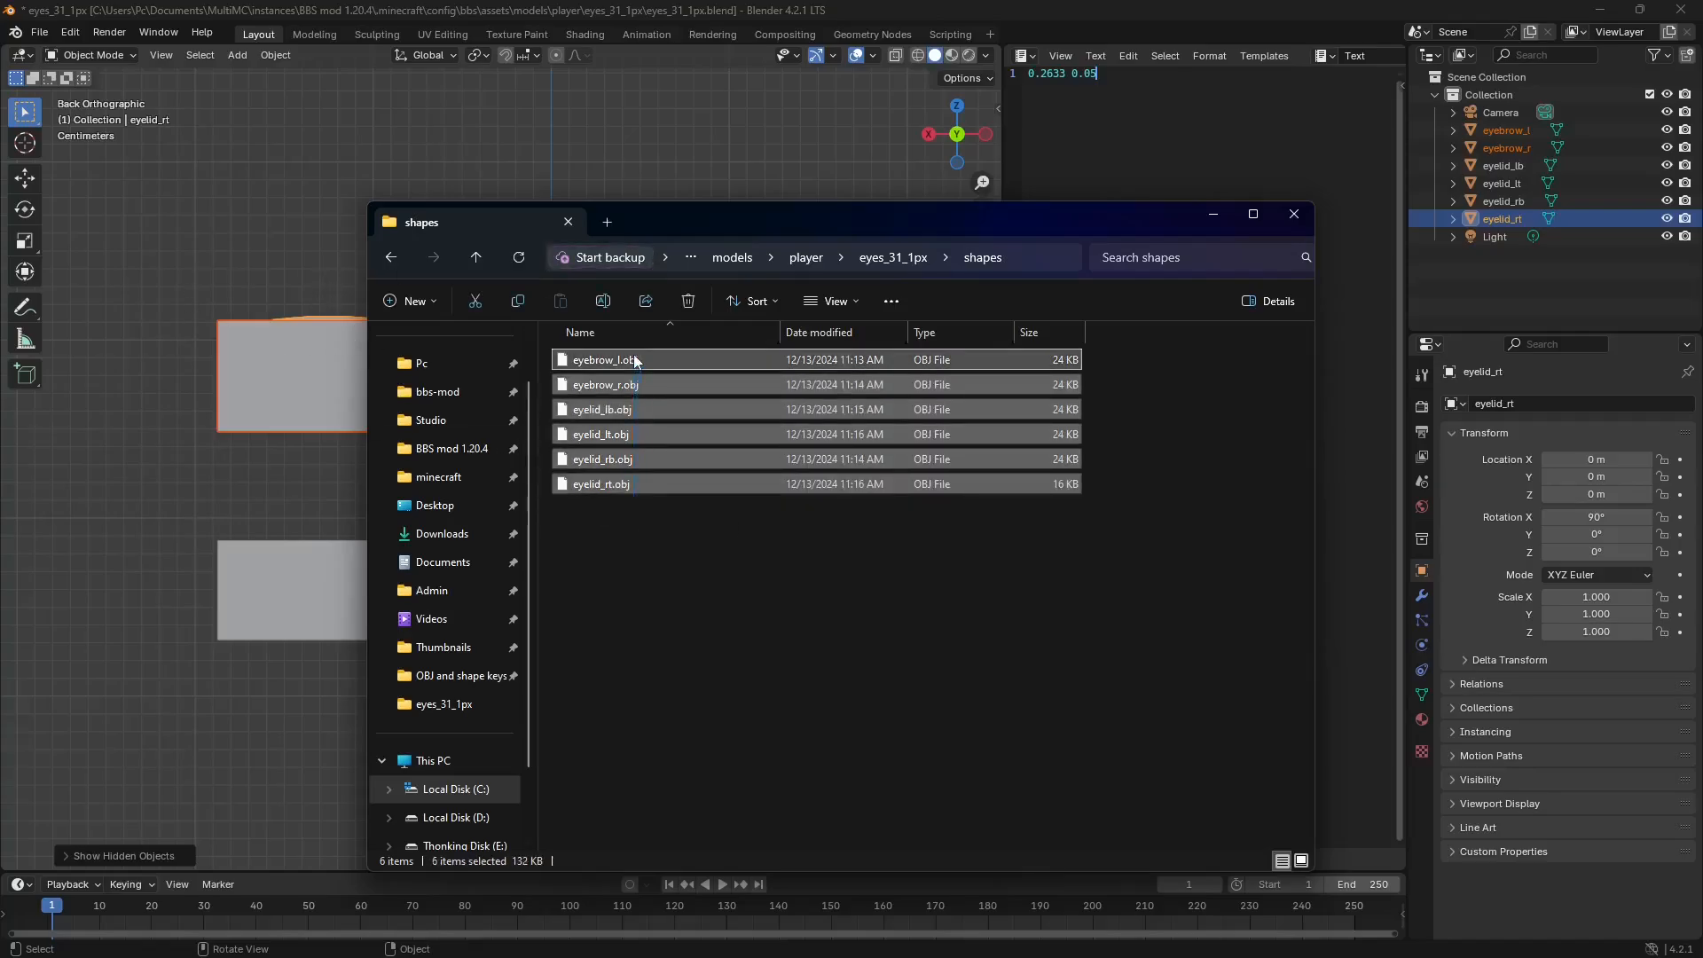
pyautogui.click(1292, 213)
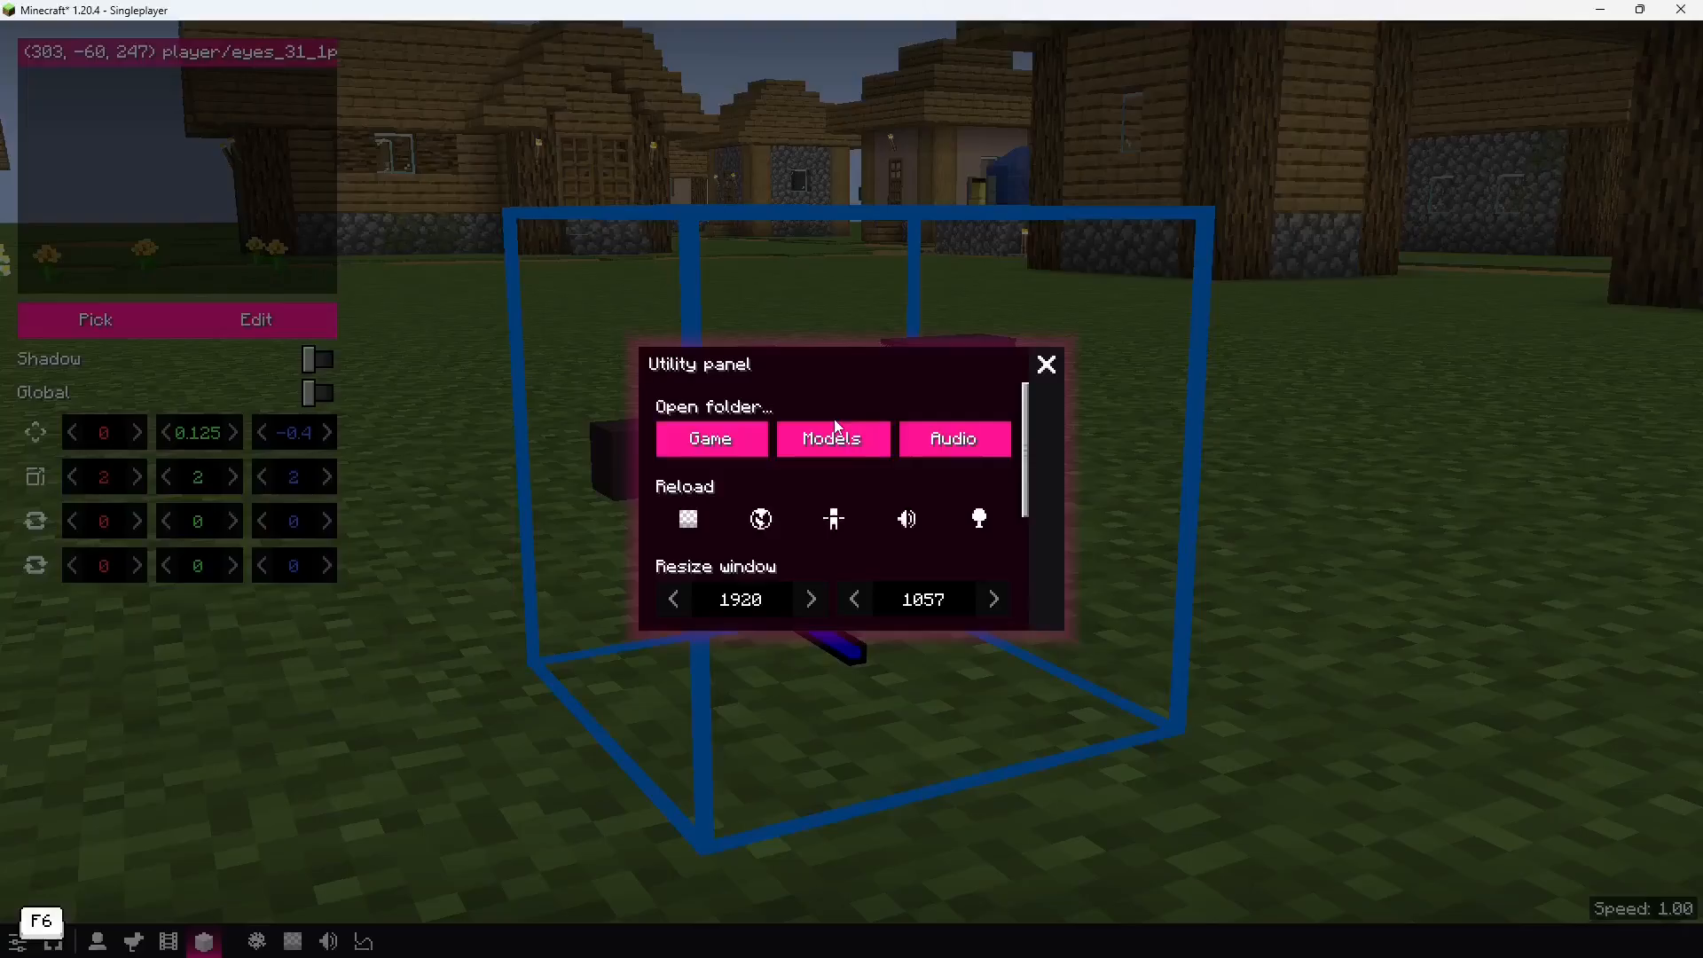
# - Reload models, raise shape keys eyebrow_r, eyelid_rb and eyelid_lt, and enter 'sad'
pyautogui.click(1045, 364)
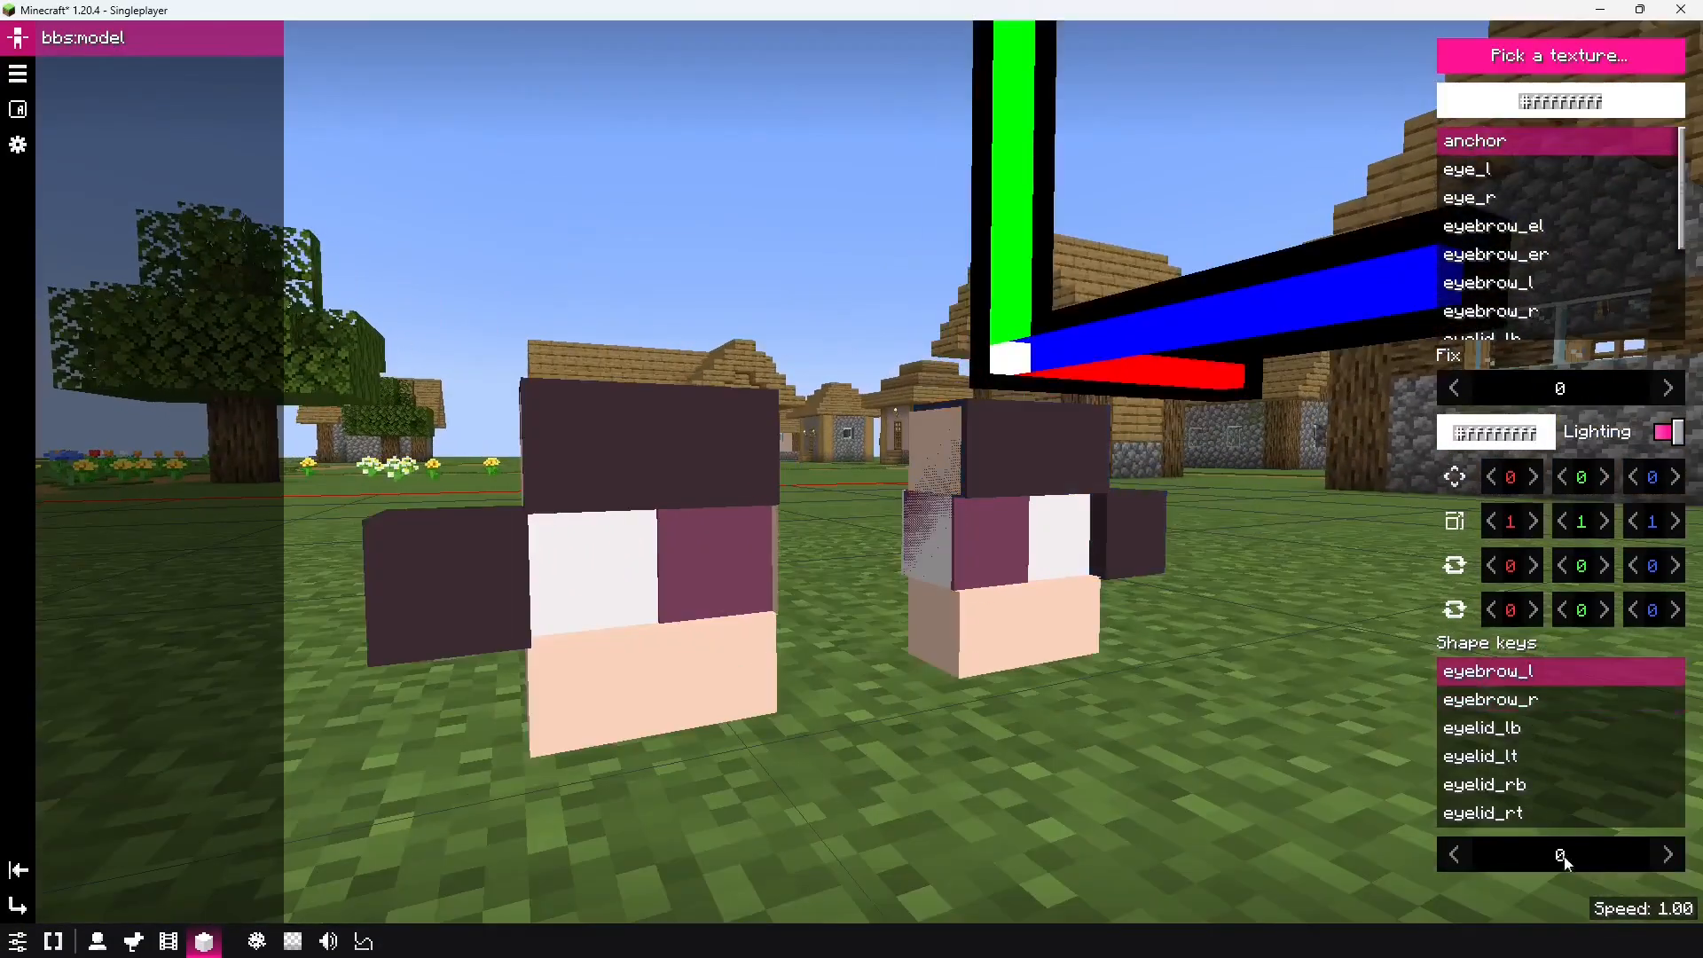
pyautogui.click(1491, 697)
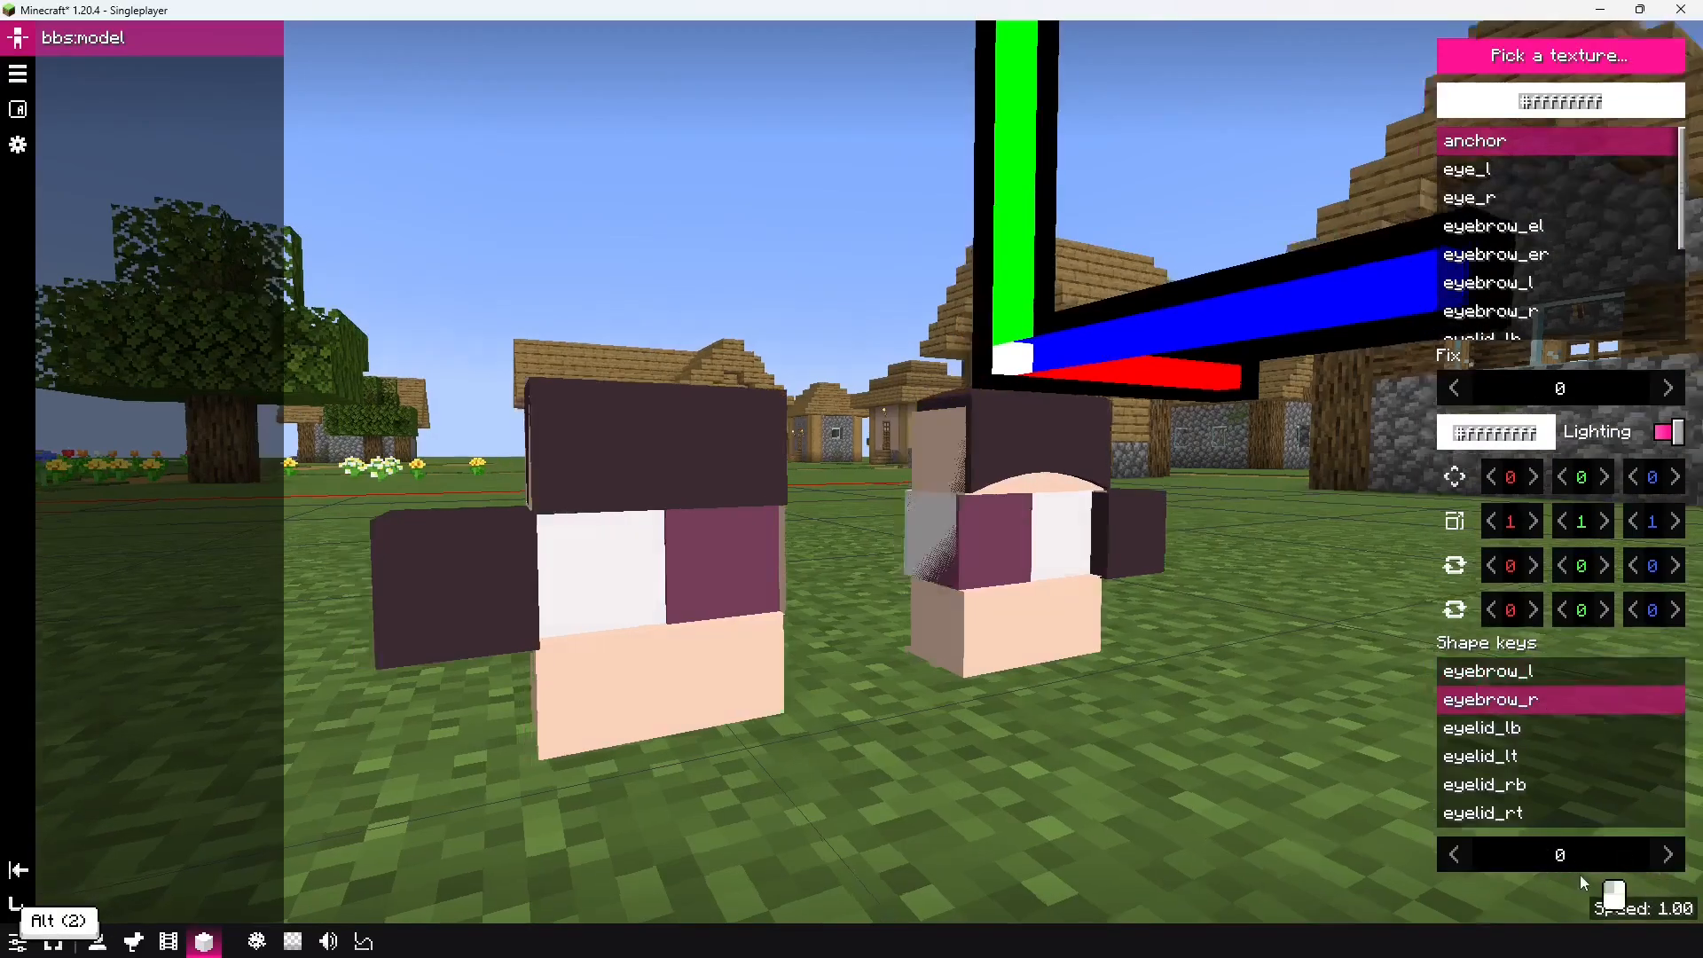
pyautogui.click(1668, 853)
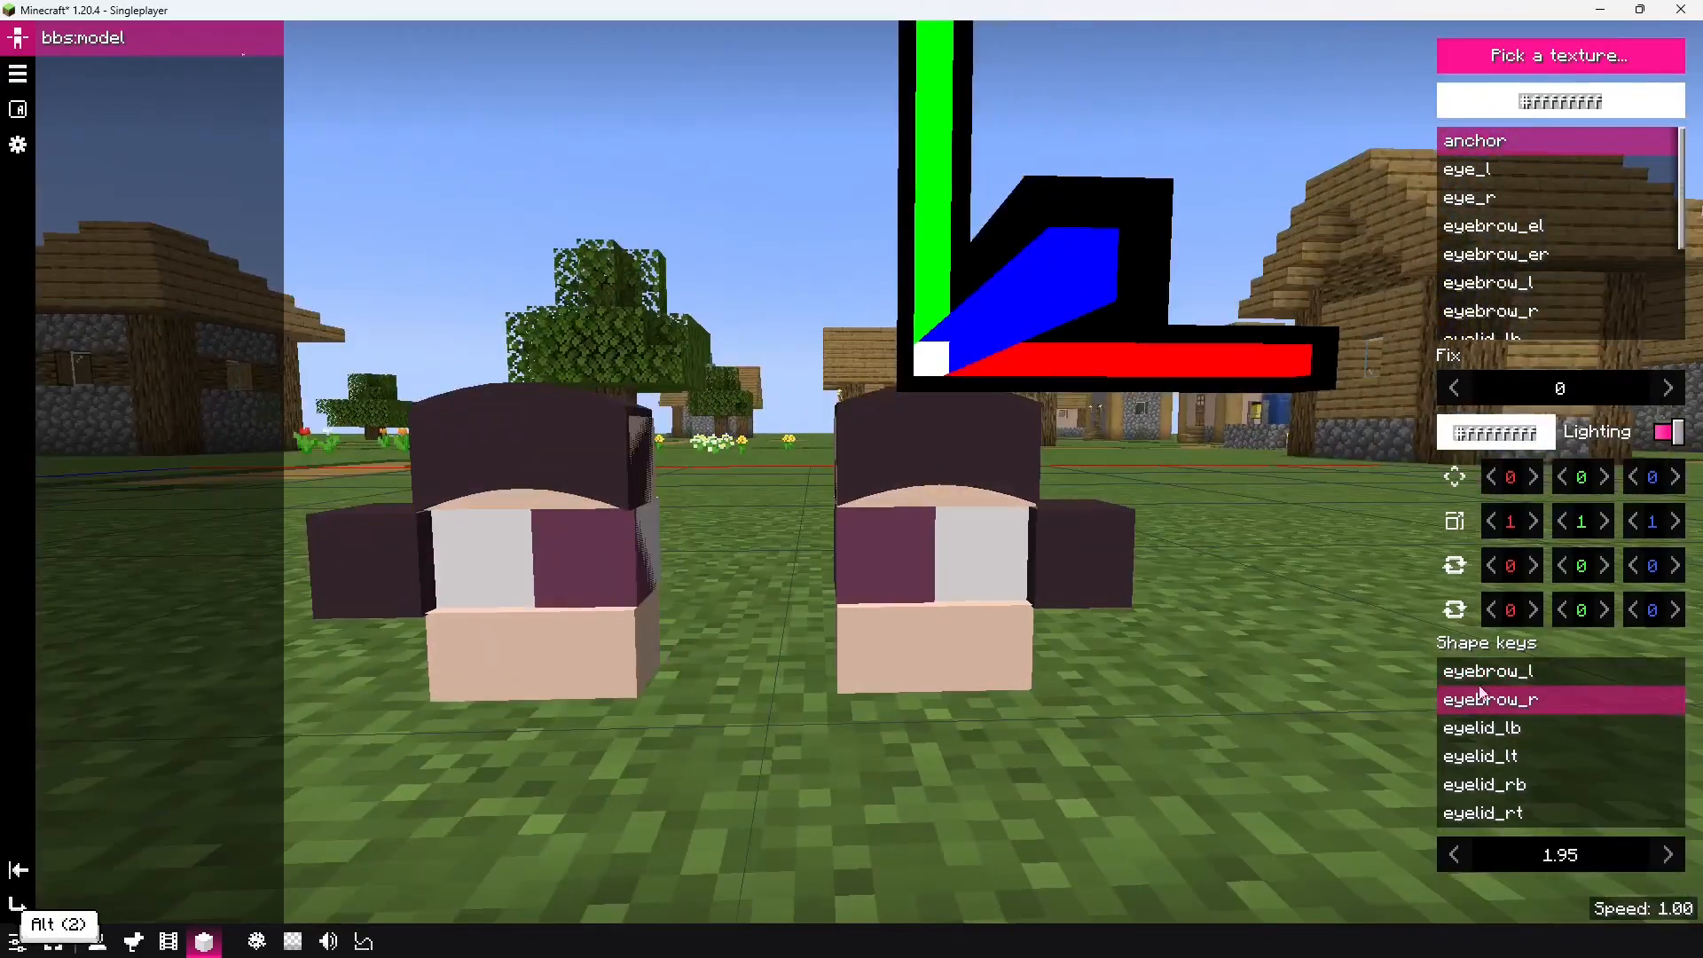
pyautogui.click(1480, 755)
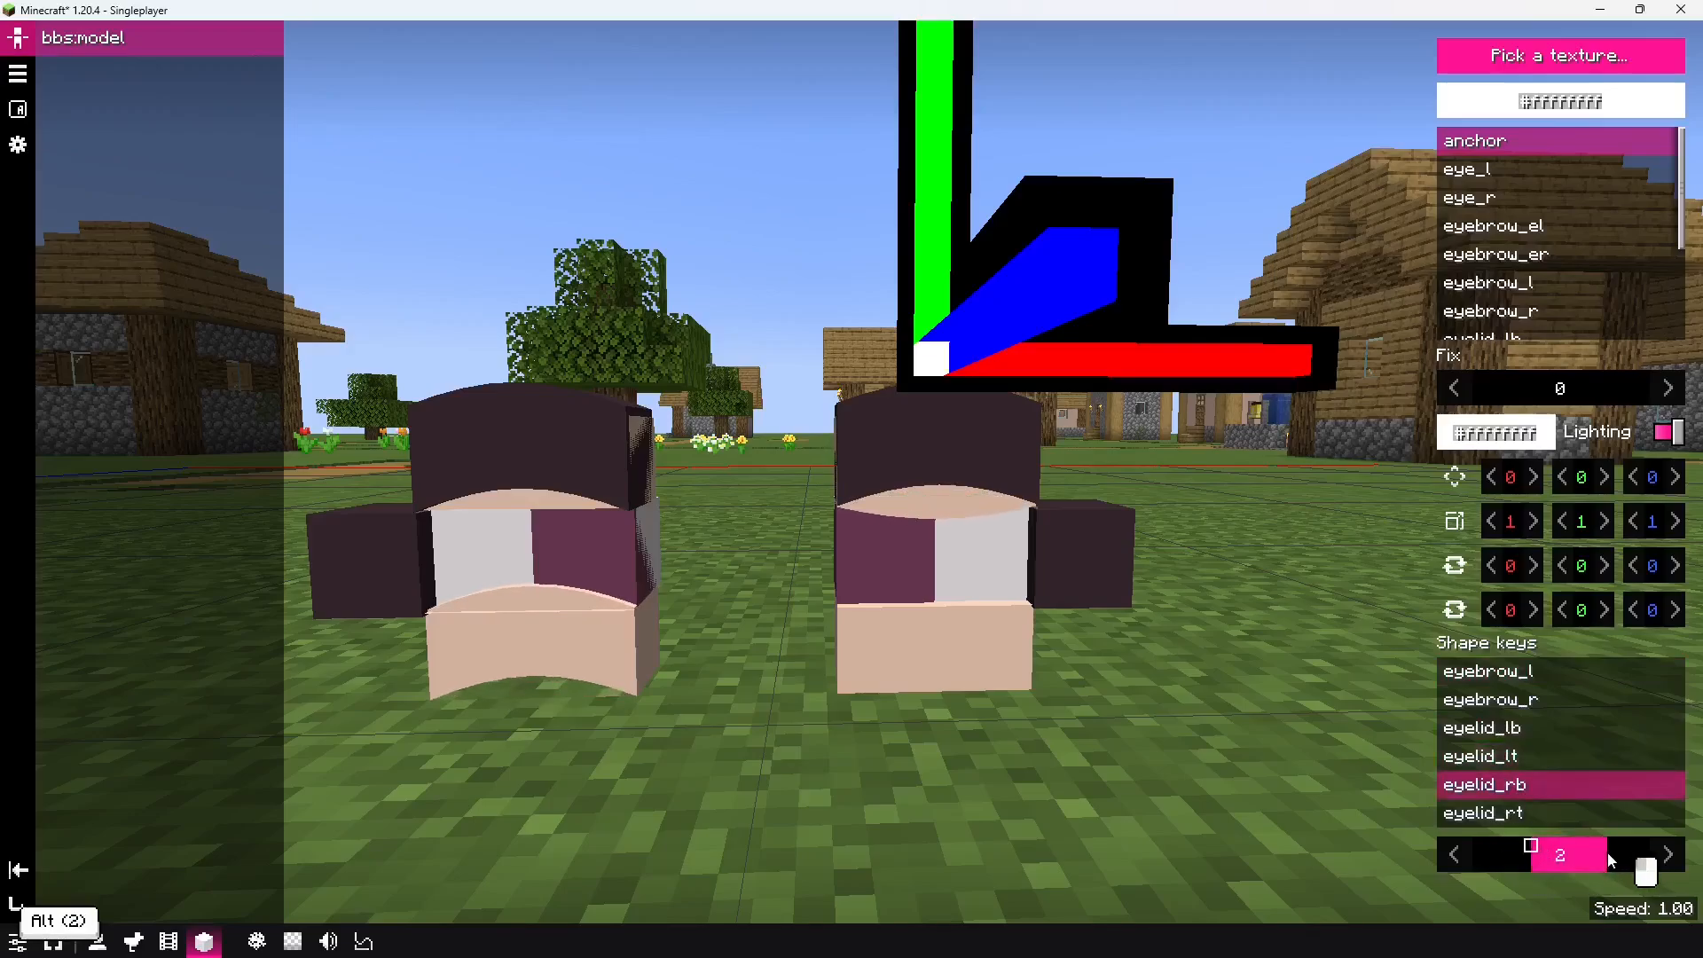
pyautogui.click(1483, 812)
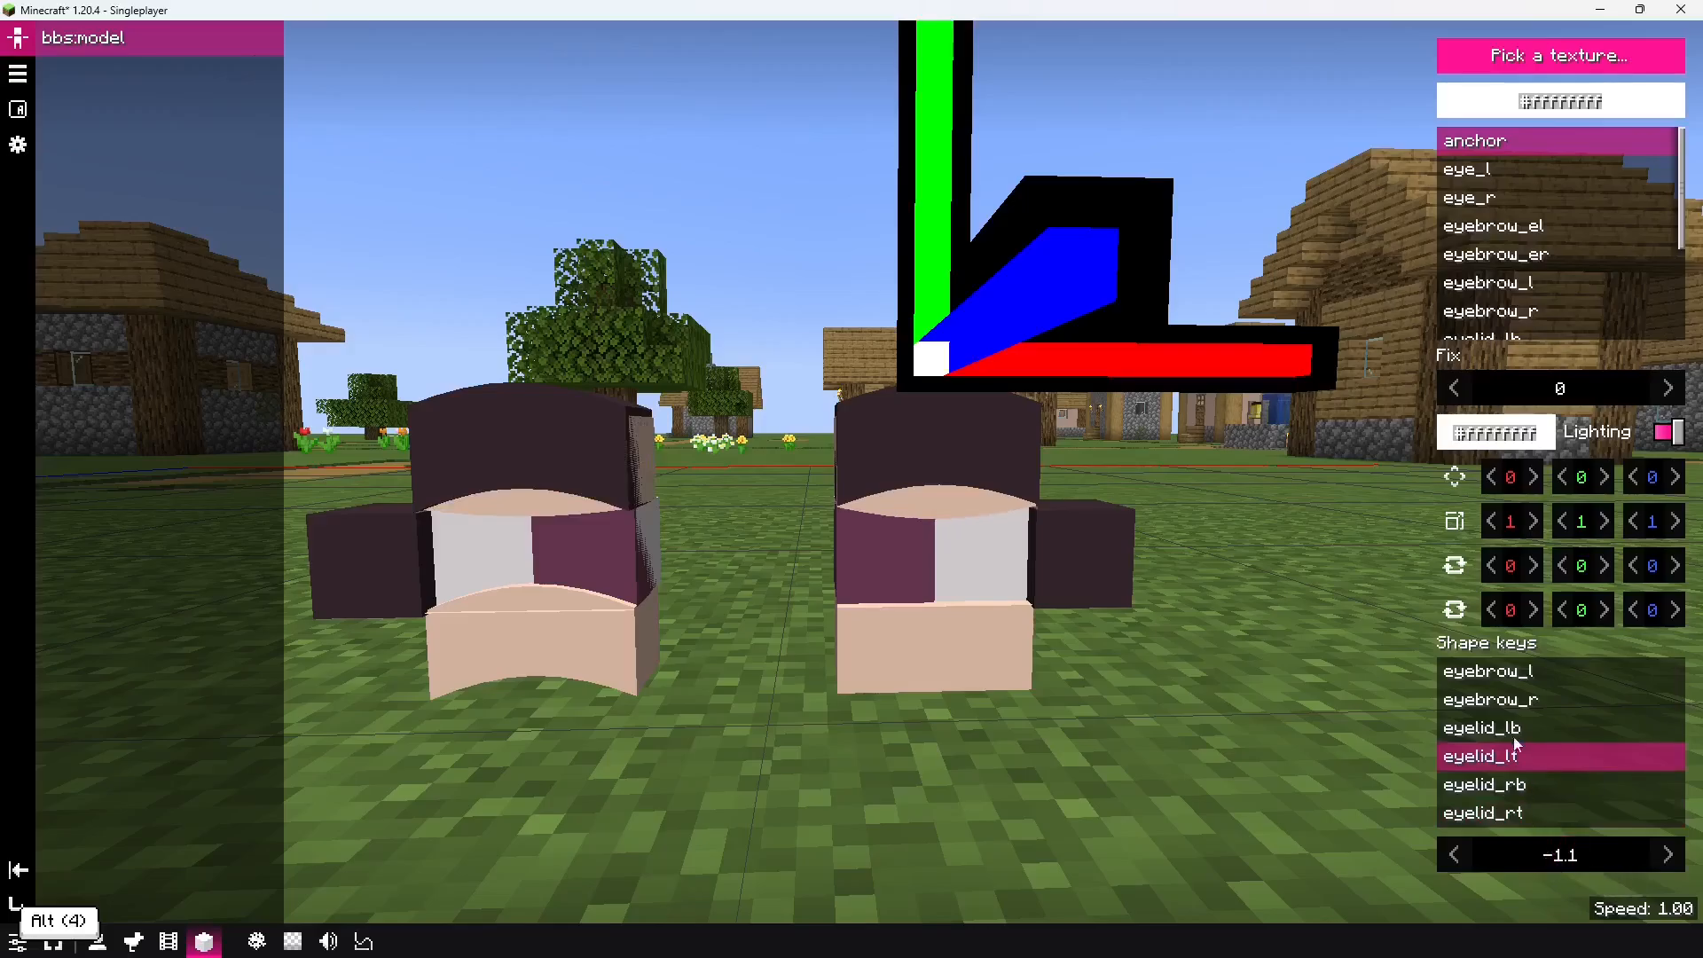
pyautogui.click(1481, 726)
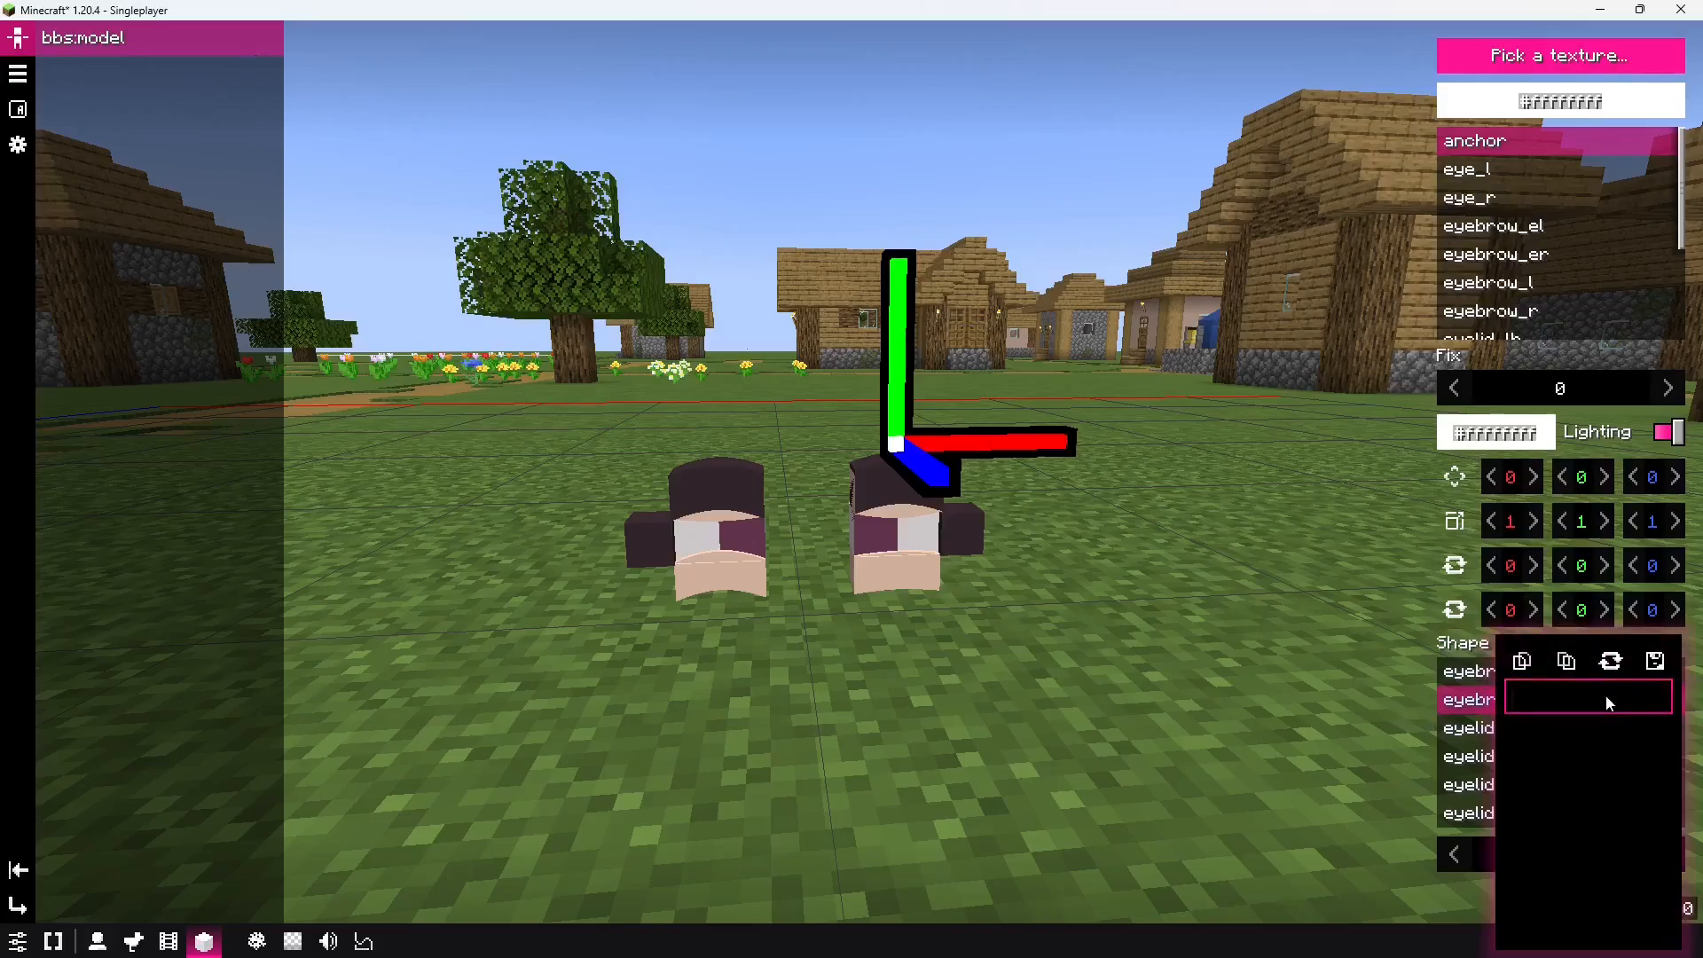
pyautogui.write('sad')
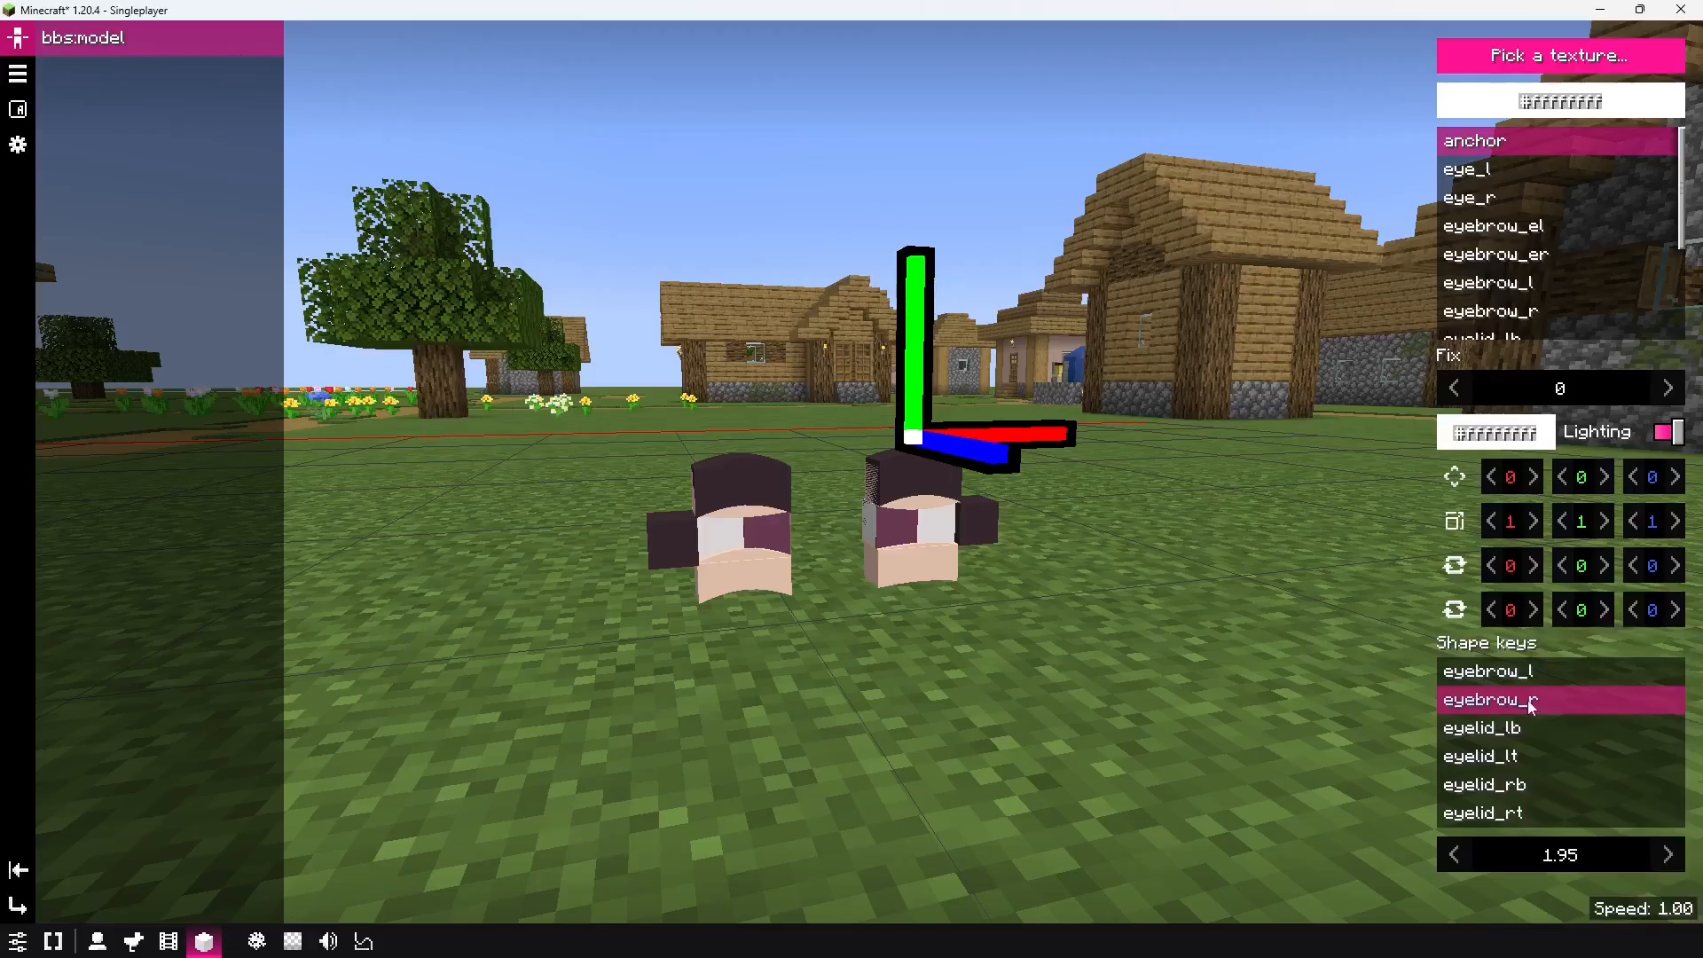
# - Create the film 'dawdua', open its replay editor, and select the eyelid_rt bone
pyautogui.click(168, 940)
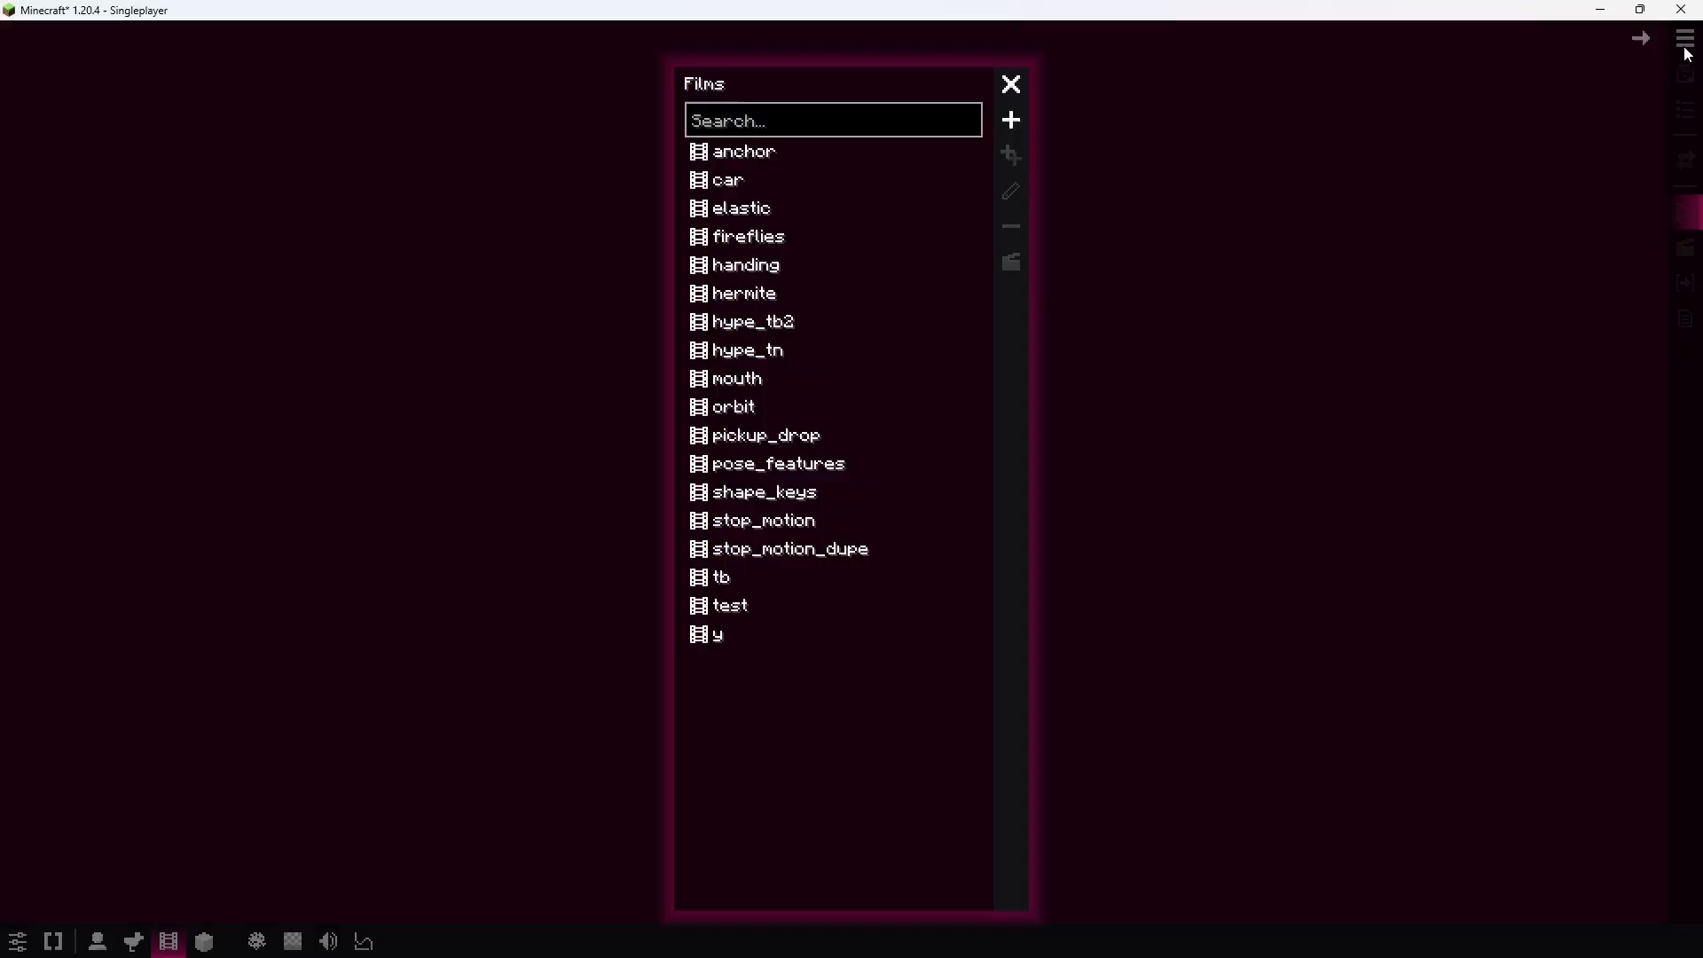
pyautogui.click(1009, 119)
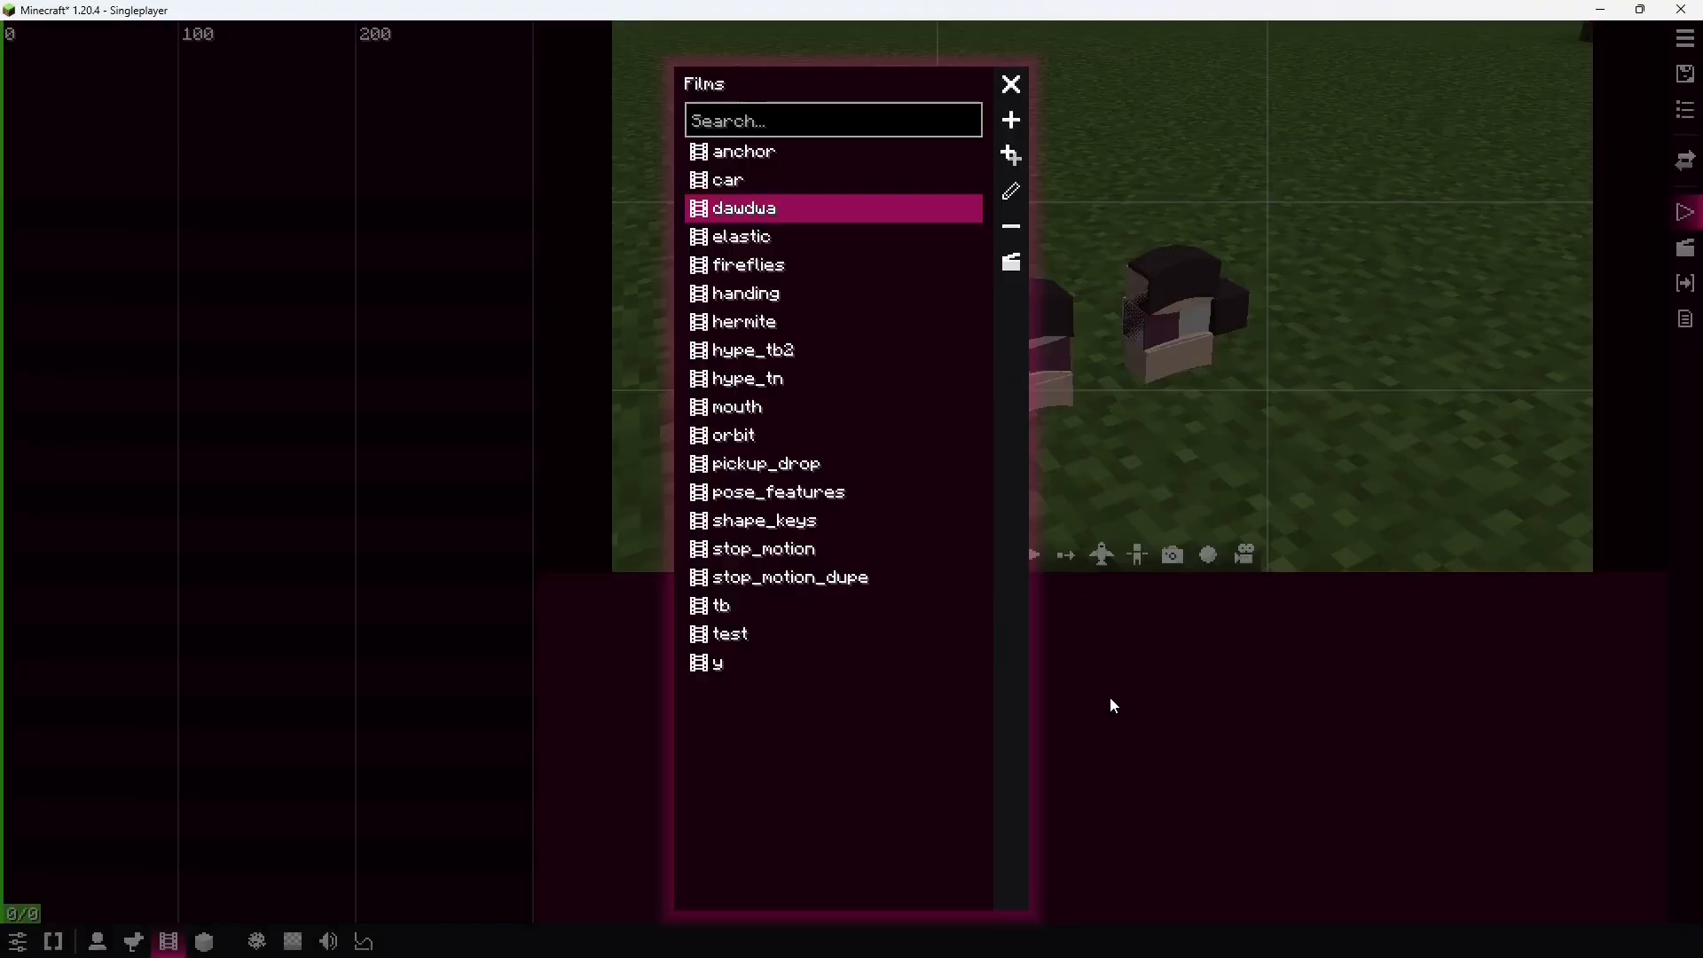
pyautogui.click(1010, 84)
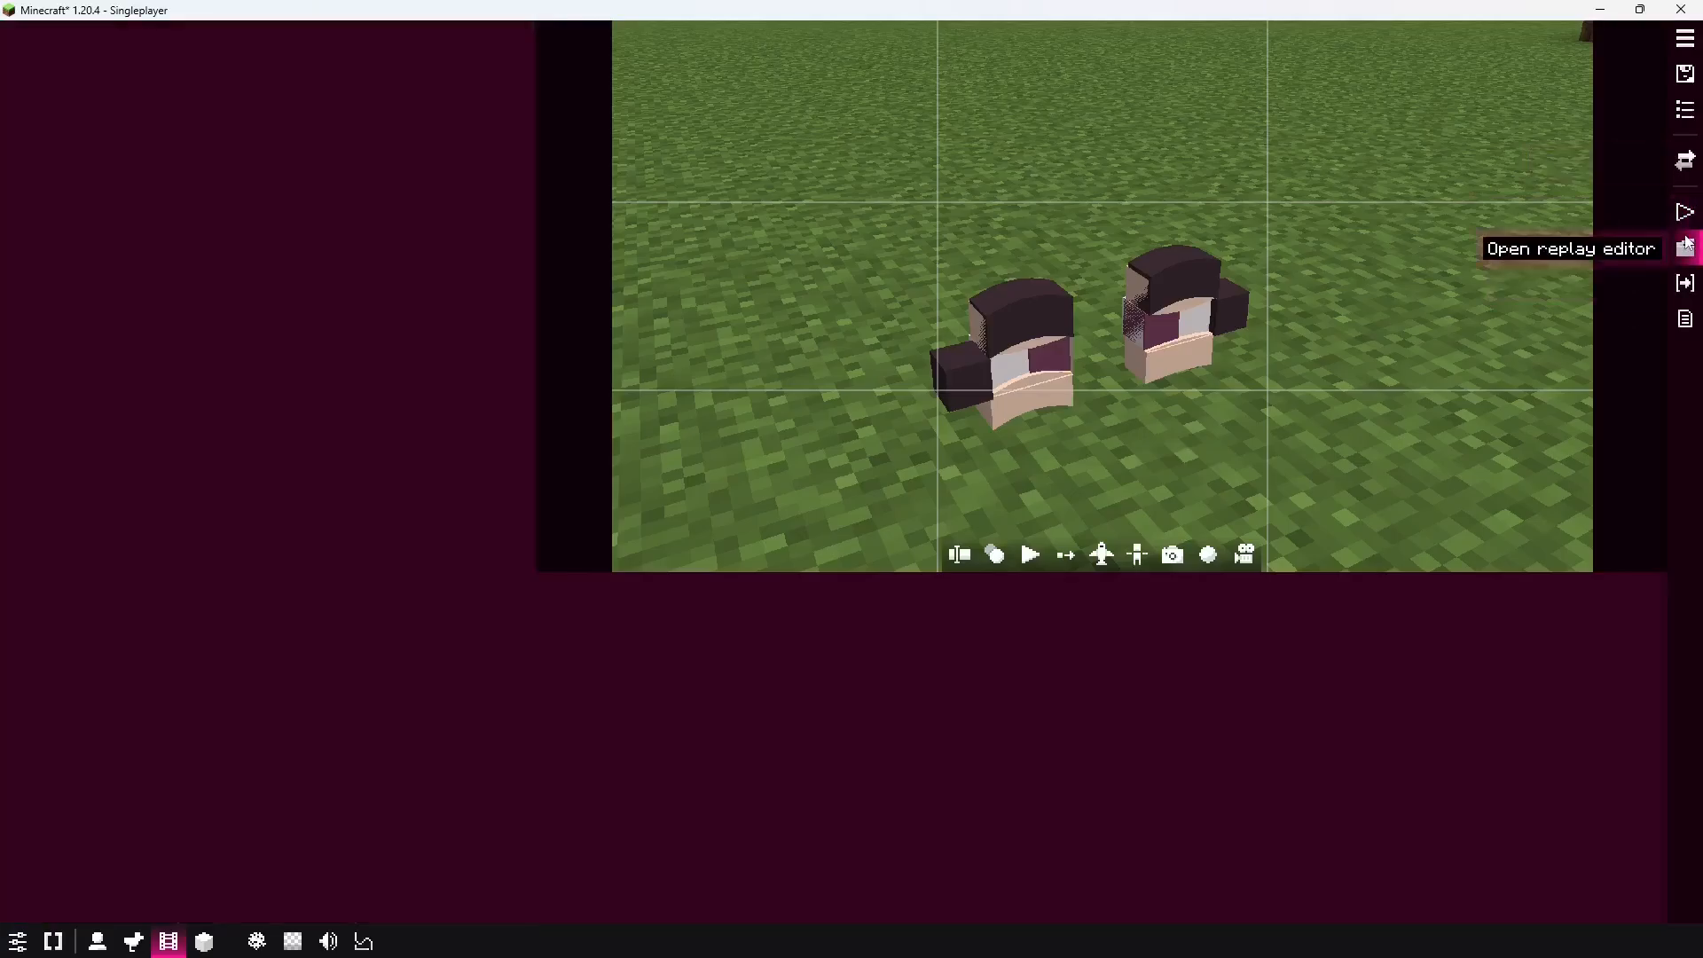
pyautogui.click(1684, 246)
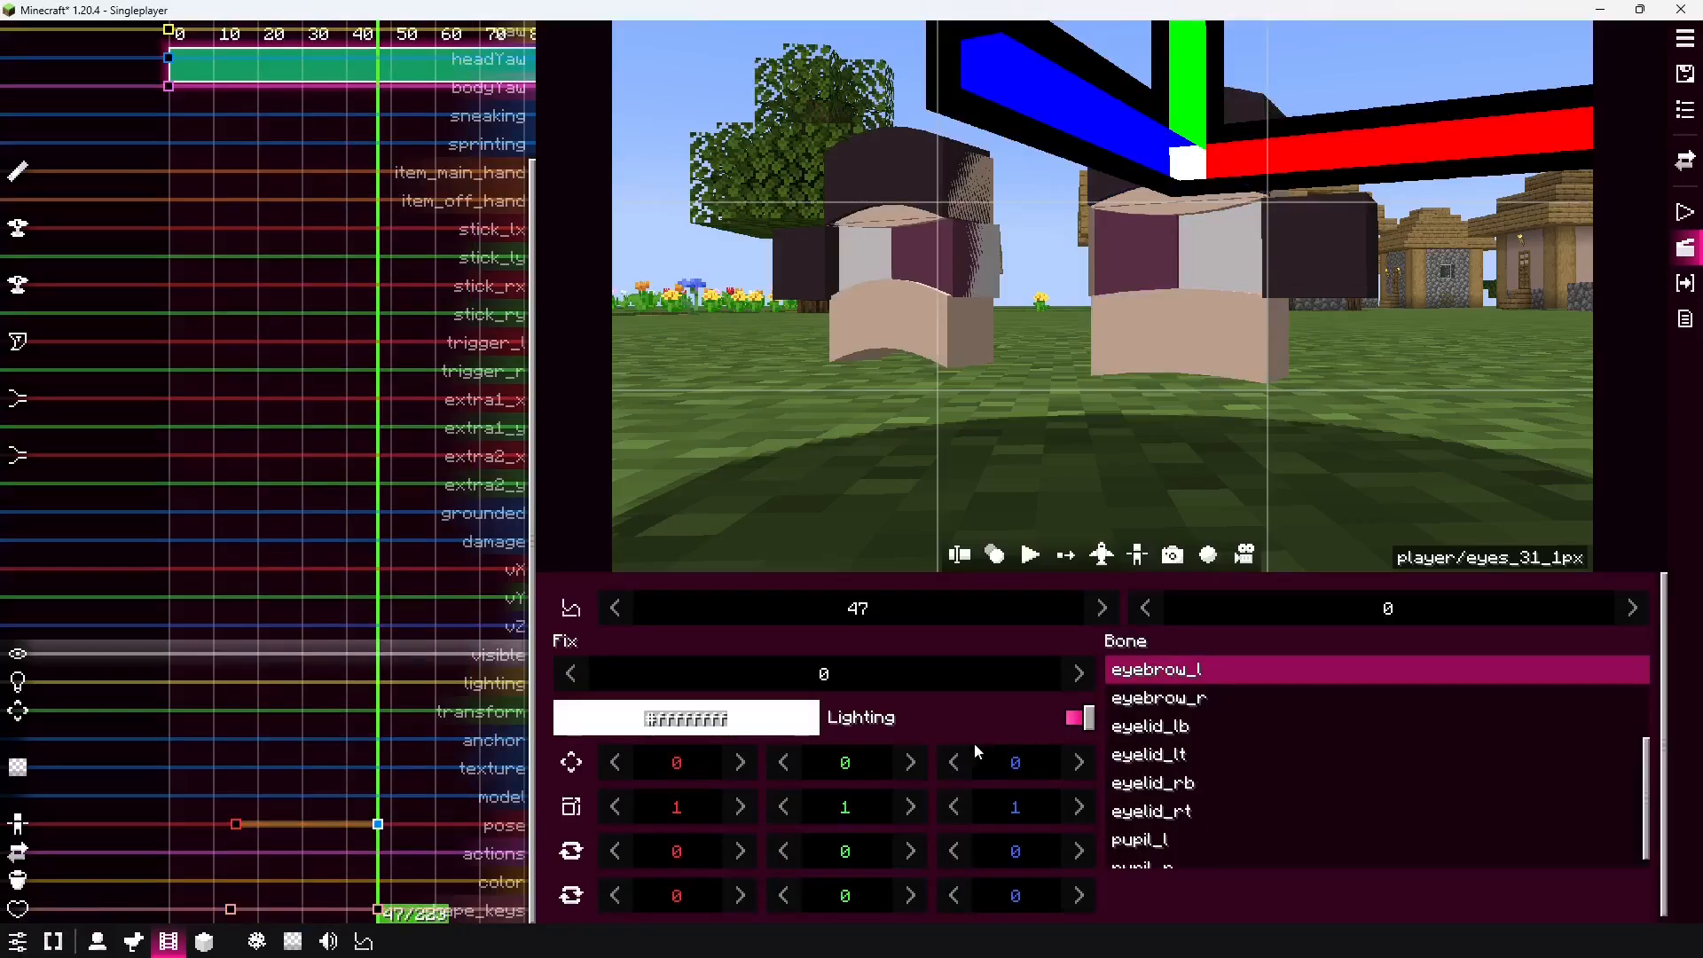
pyautogui.moveTo(1206, 271)
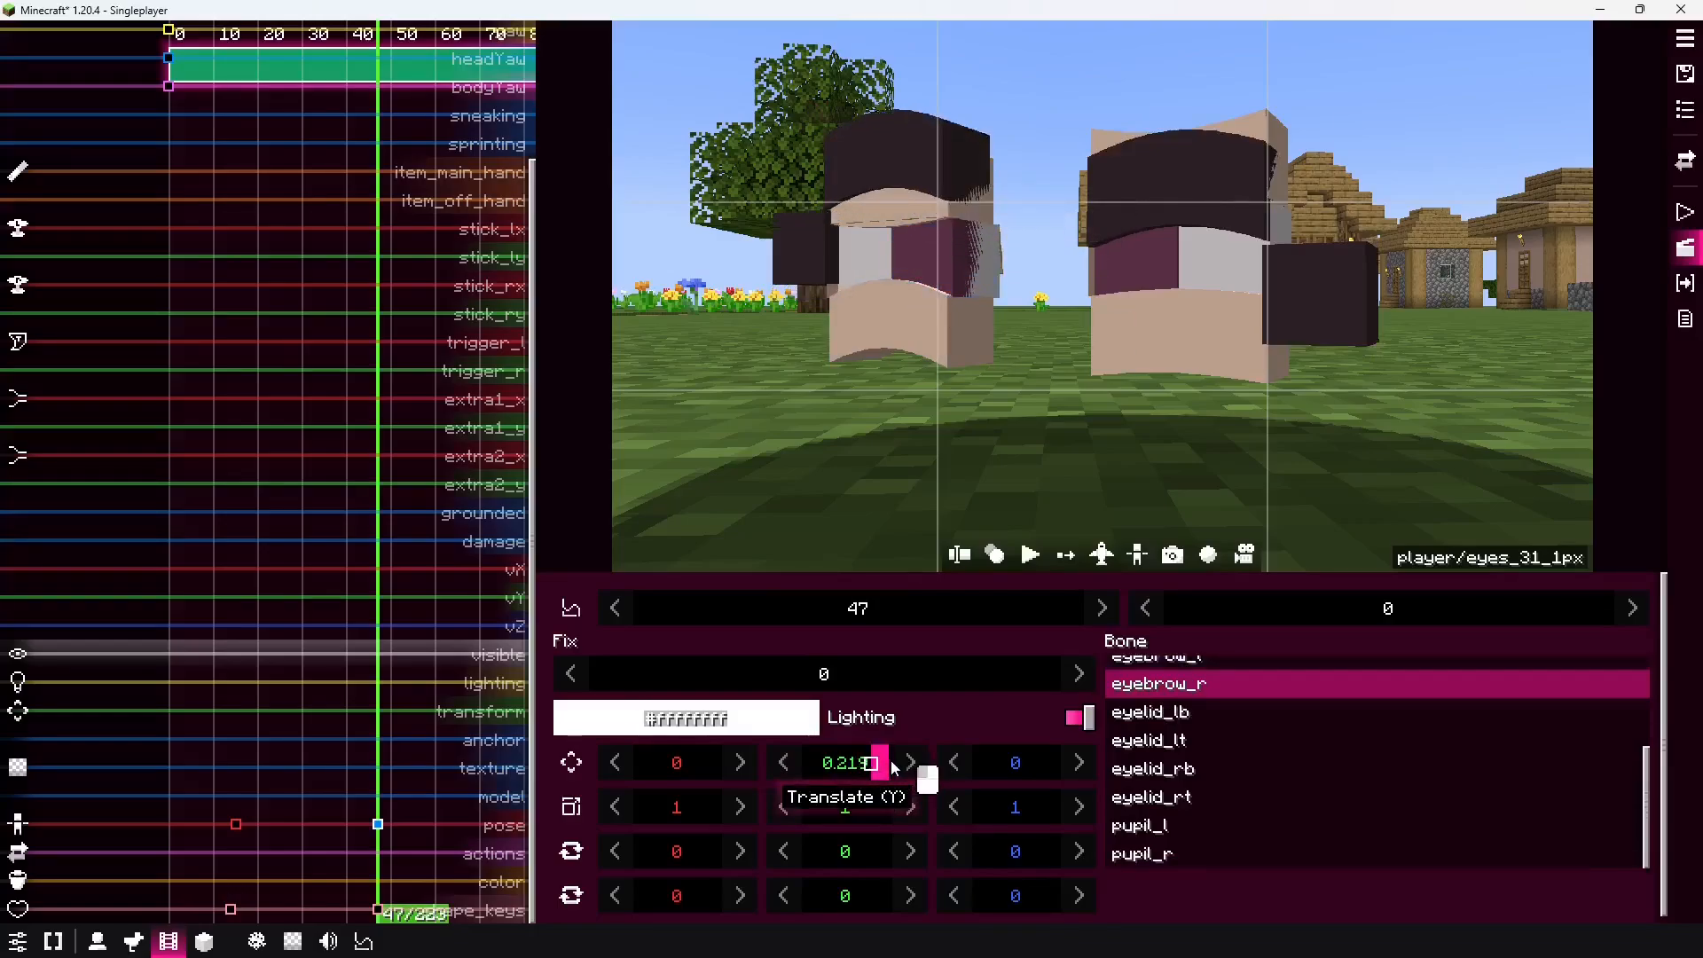
pyautogui.click(1150, 797)
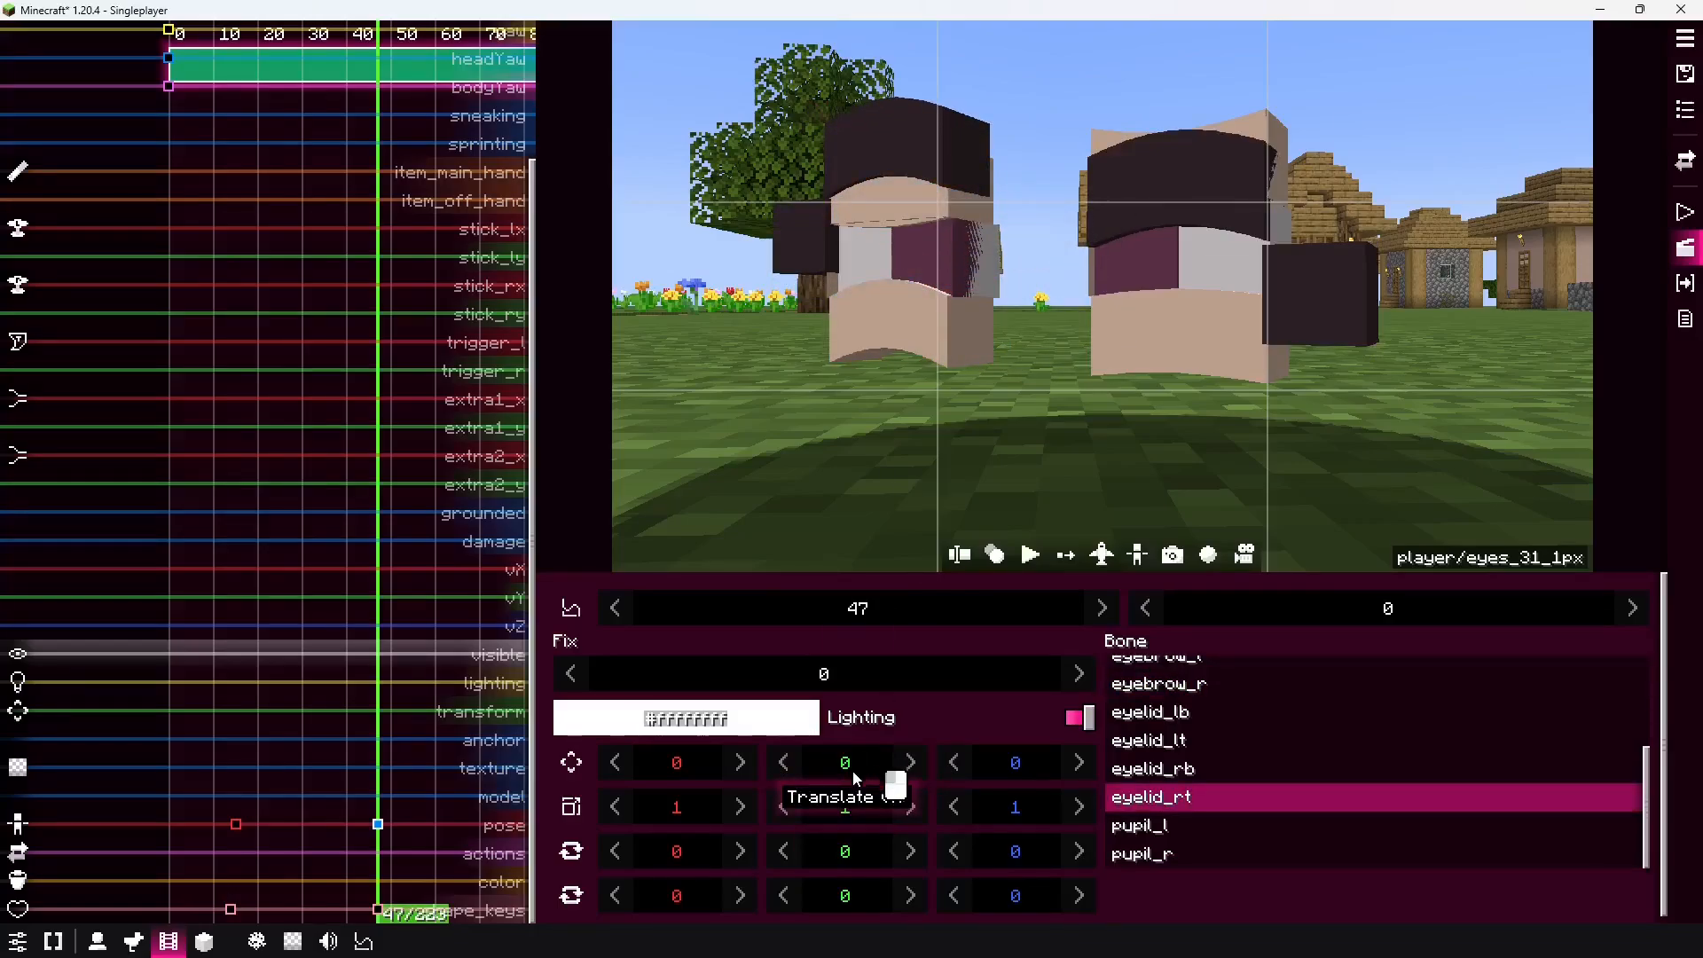